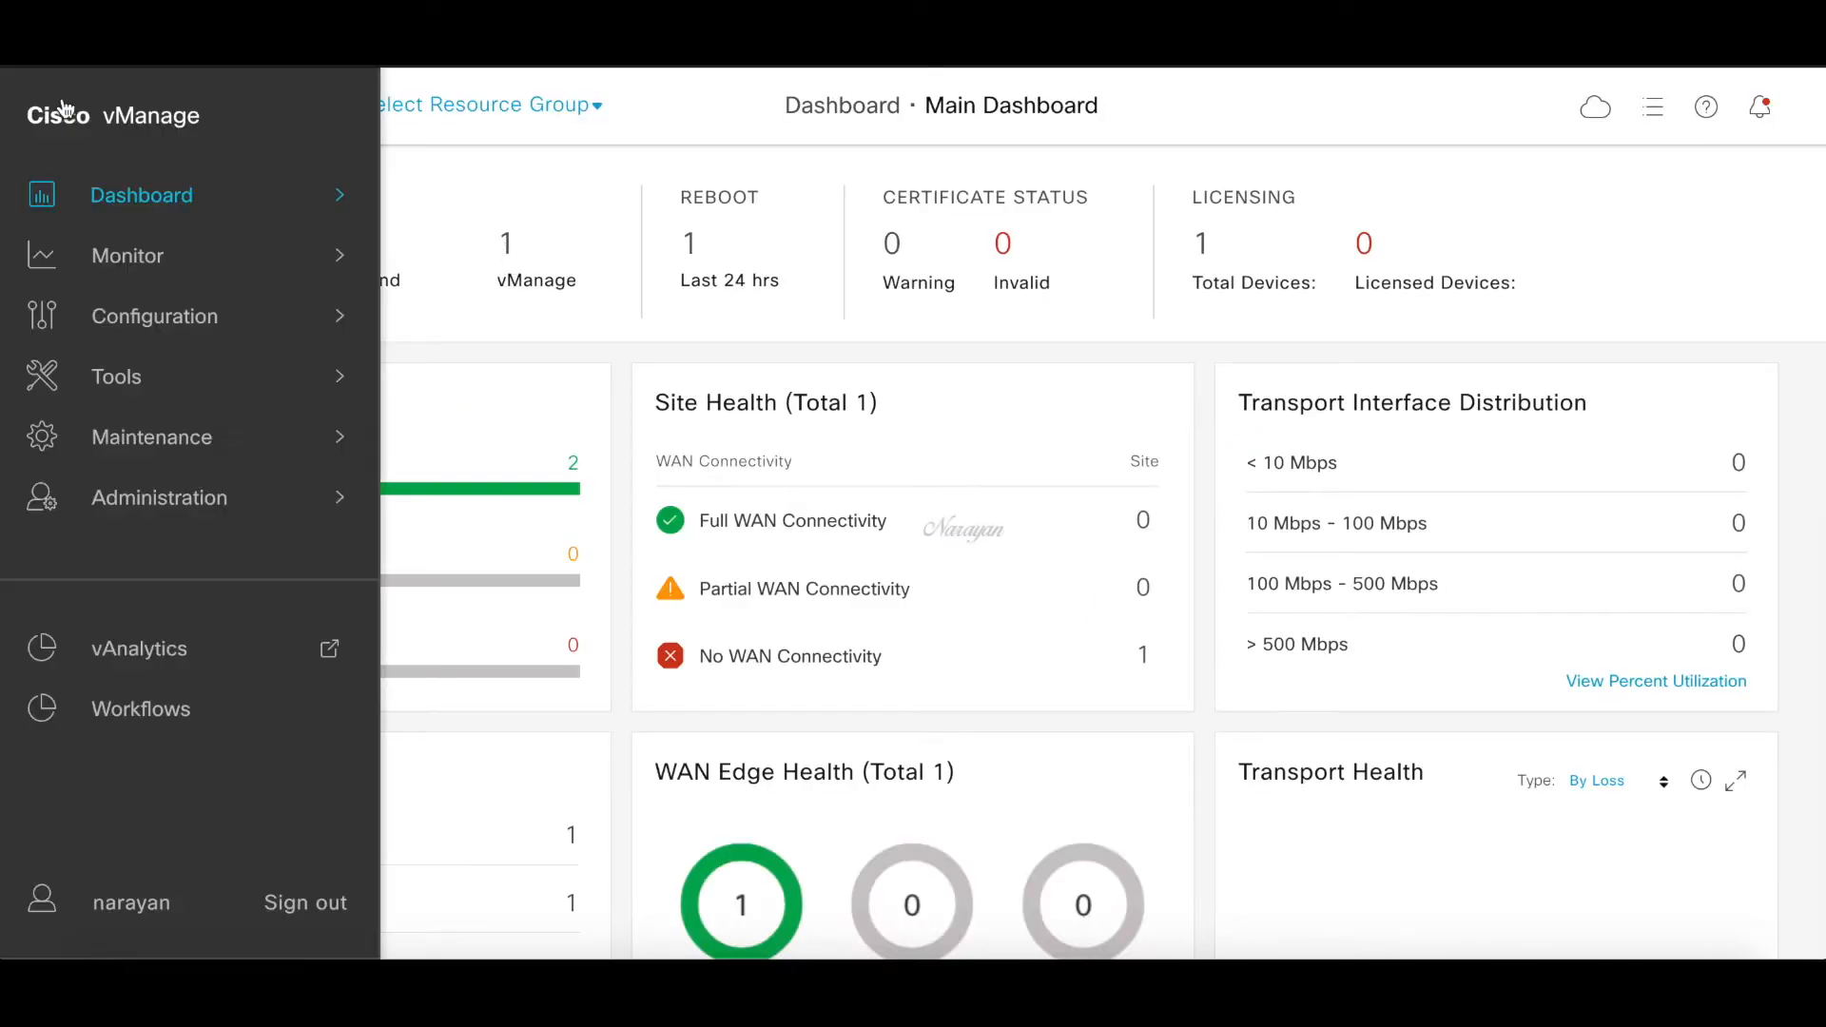
# Show the Default device templates under Configuration > Templates
pyautogui.click(155, 316)
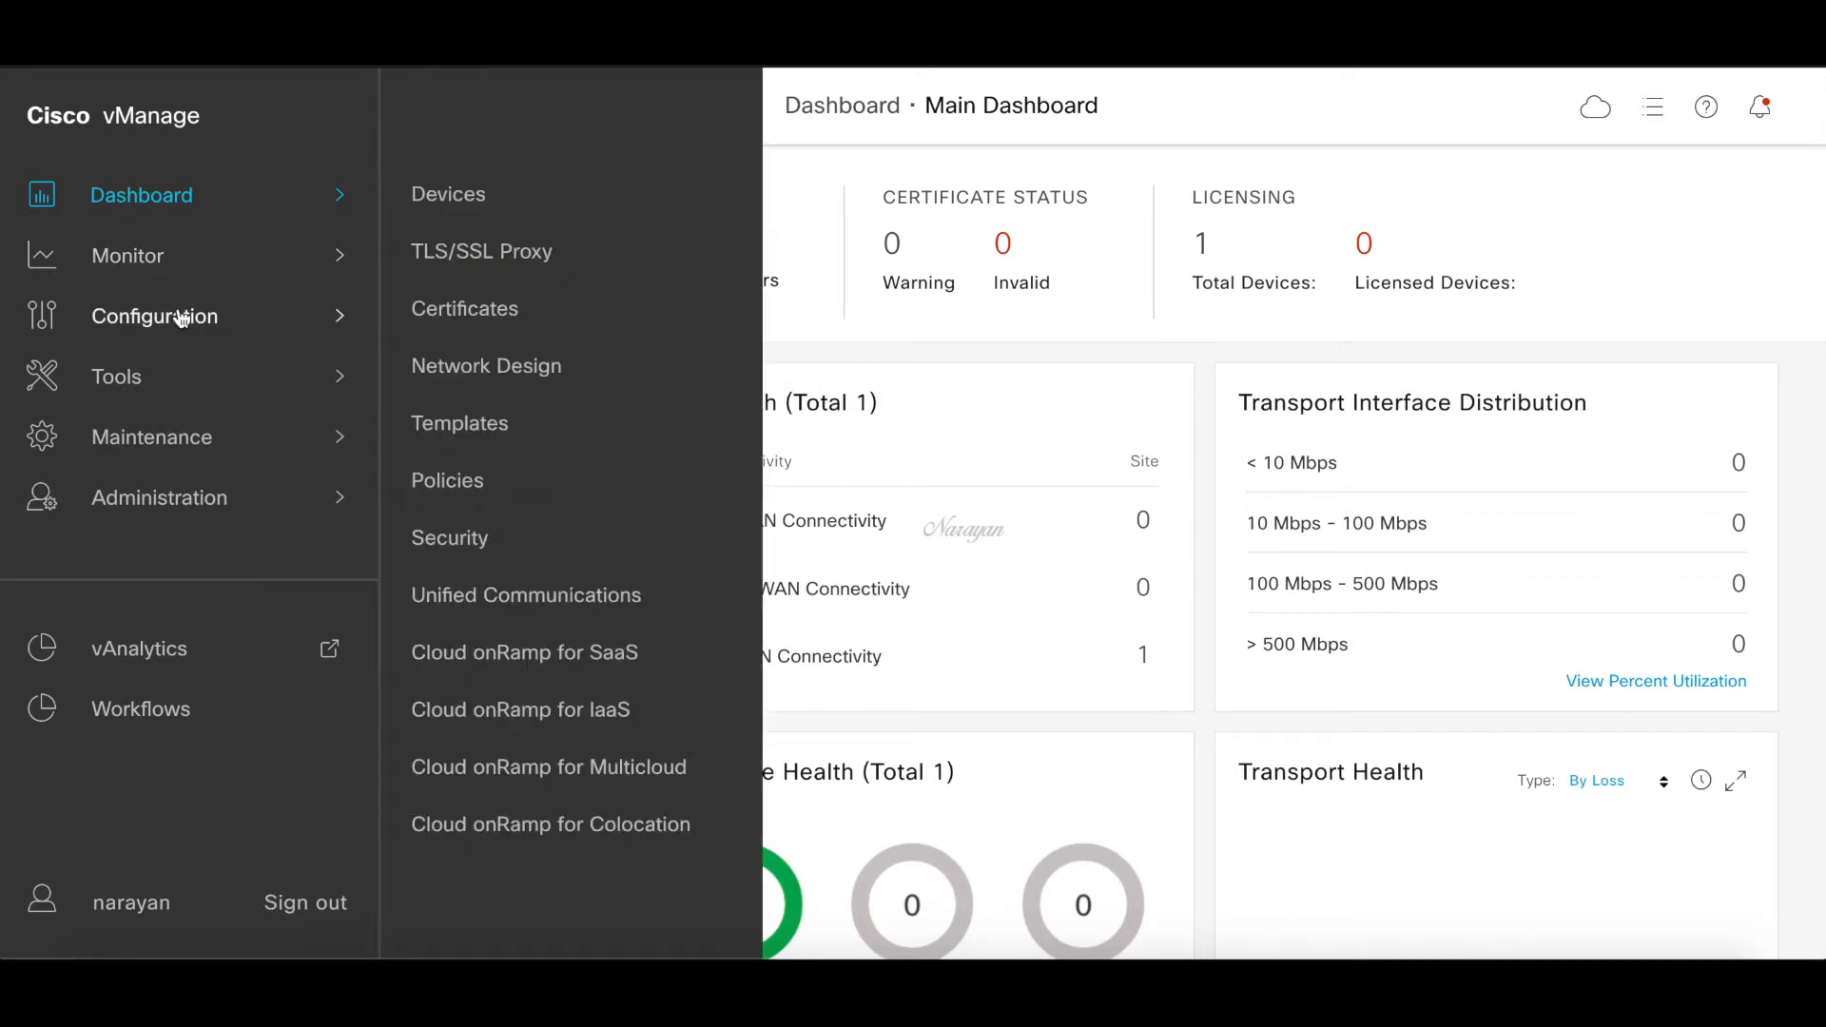
pyautogui.click(461, 423)
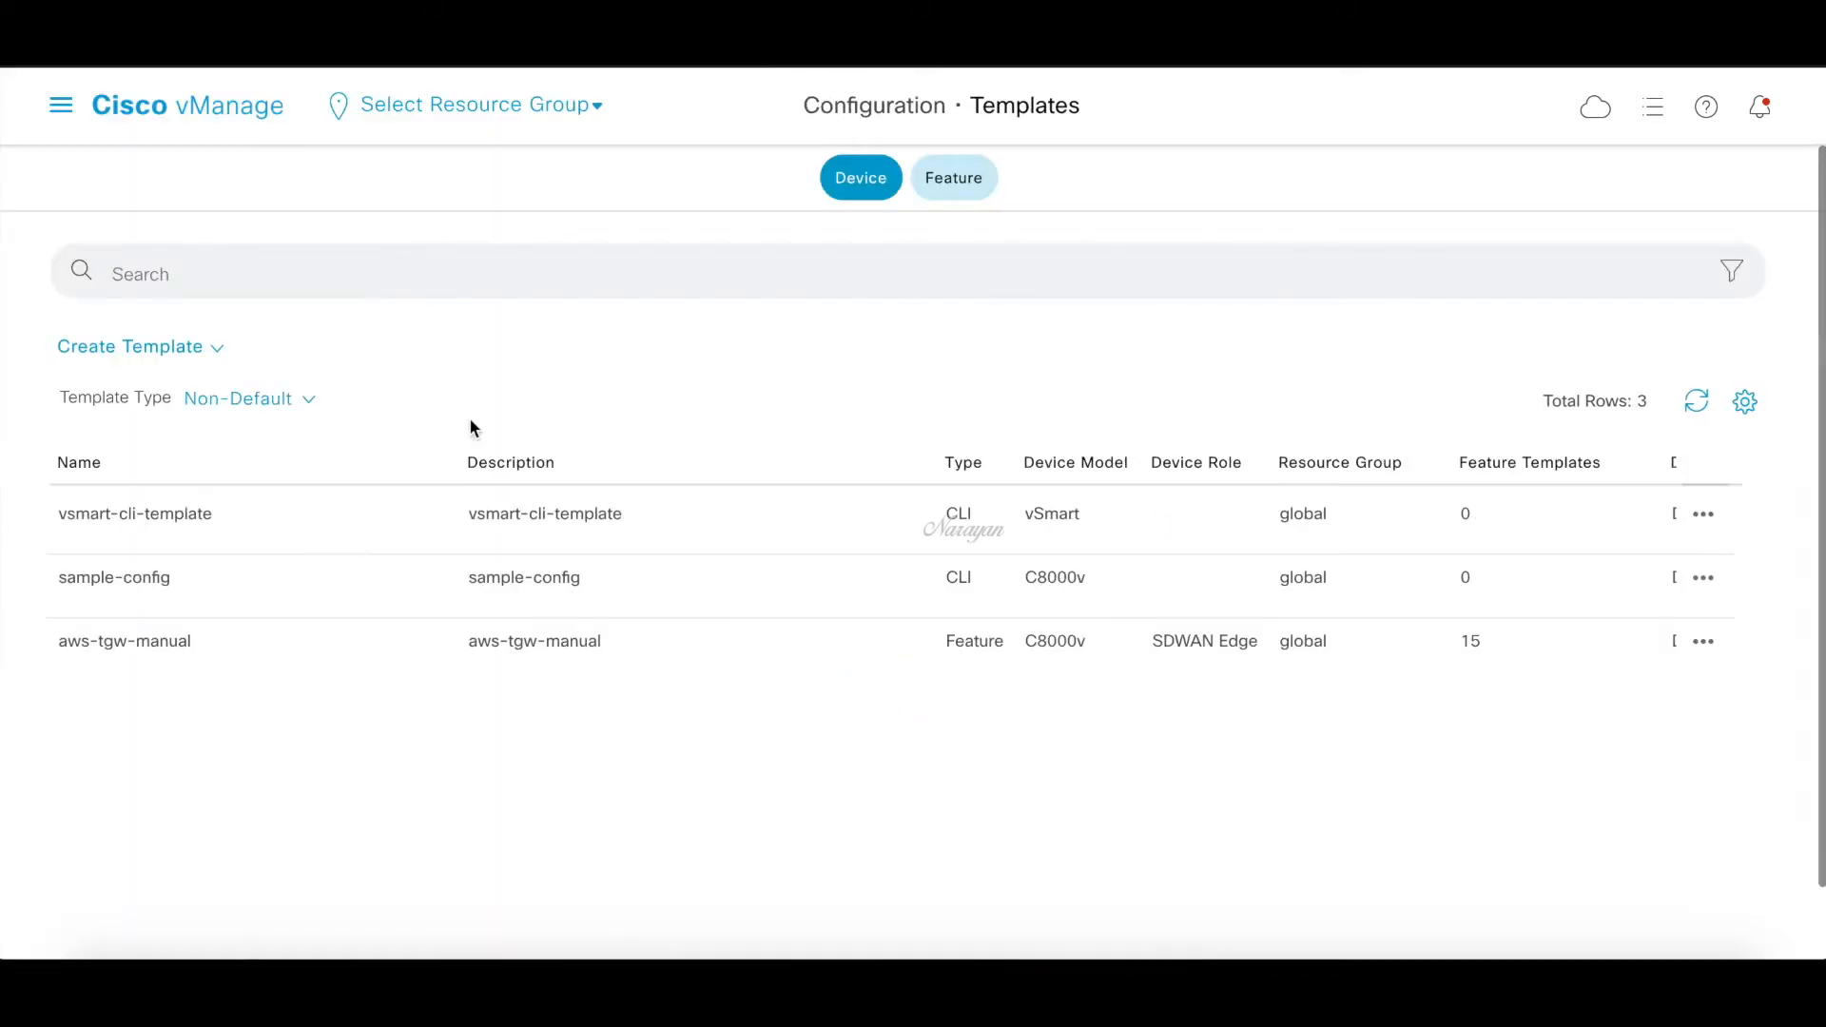
pyautogui.click(249, 398)
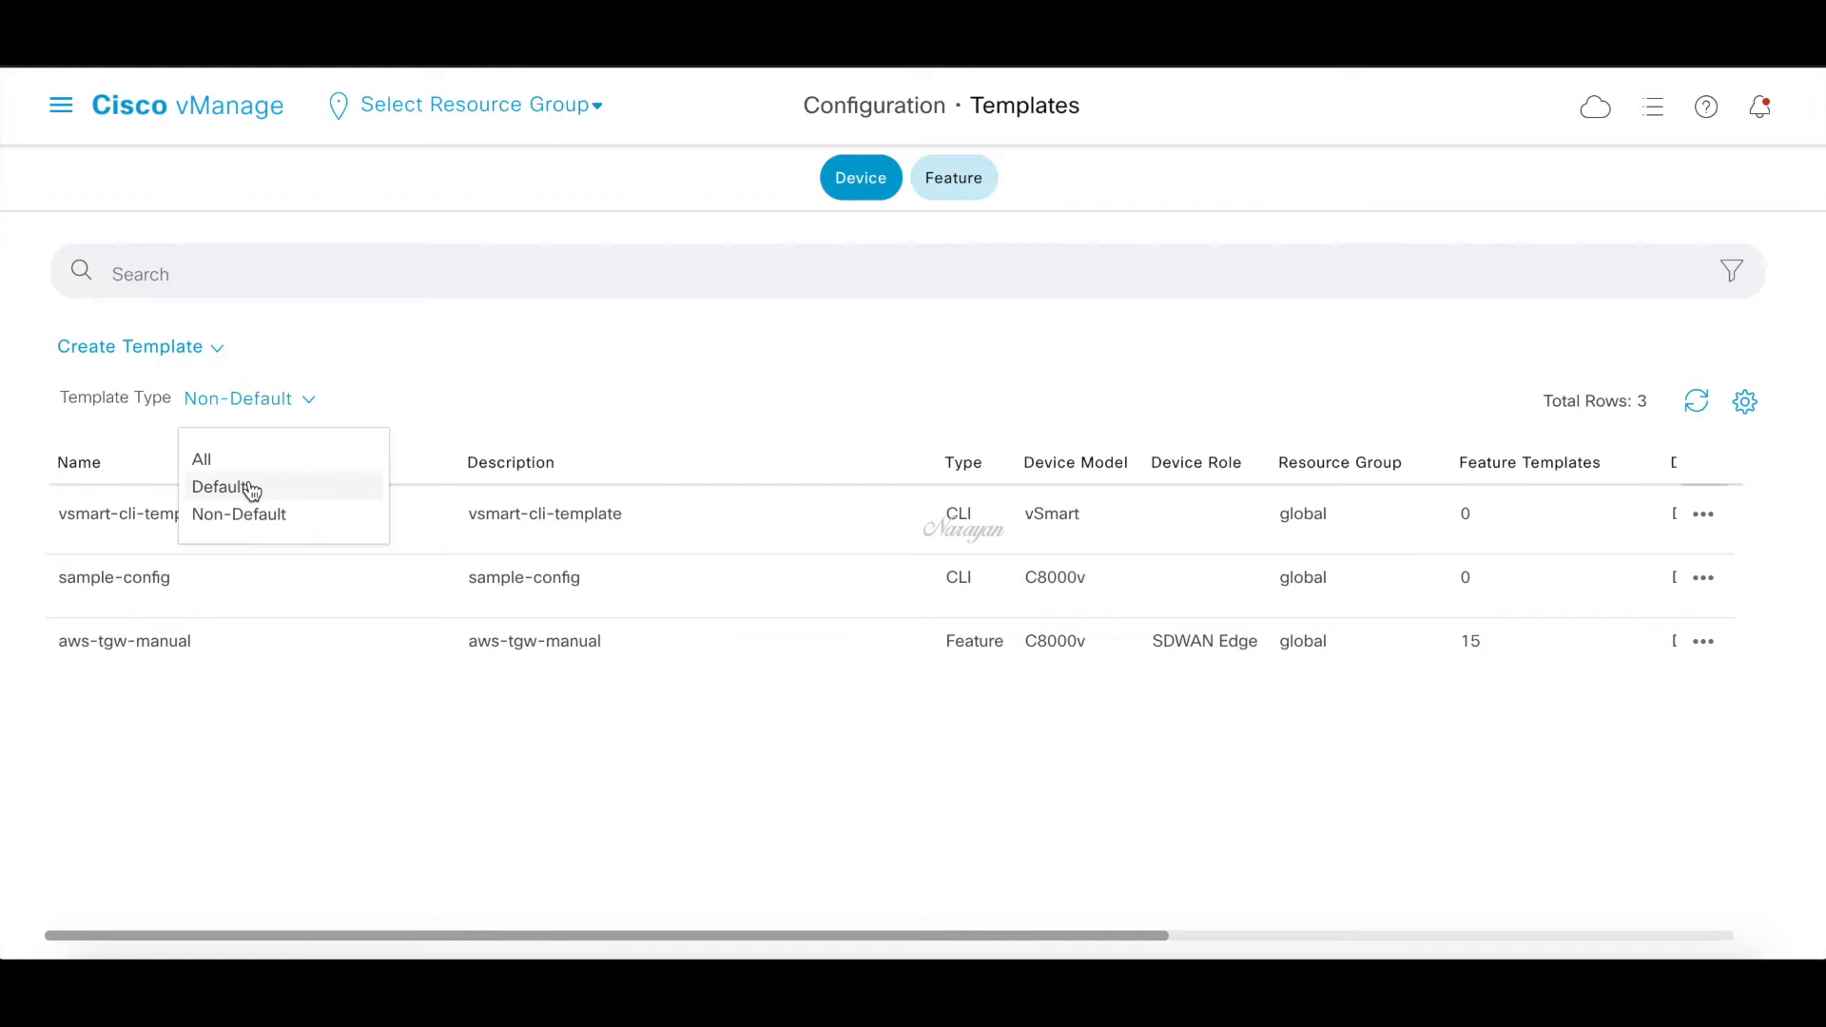
pyautogui.click(220, 487)
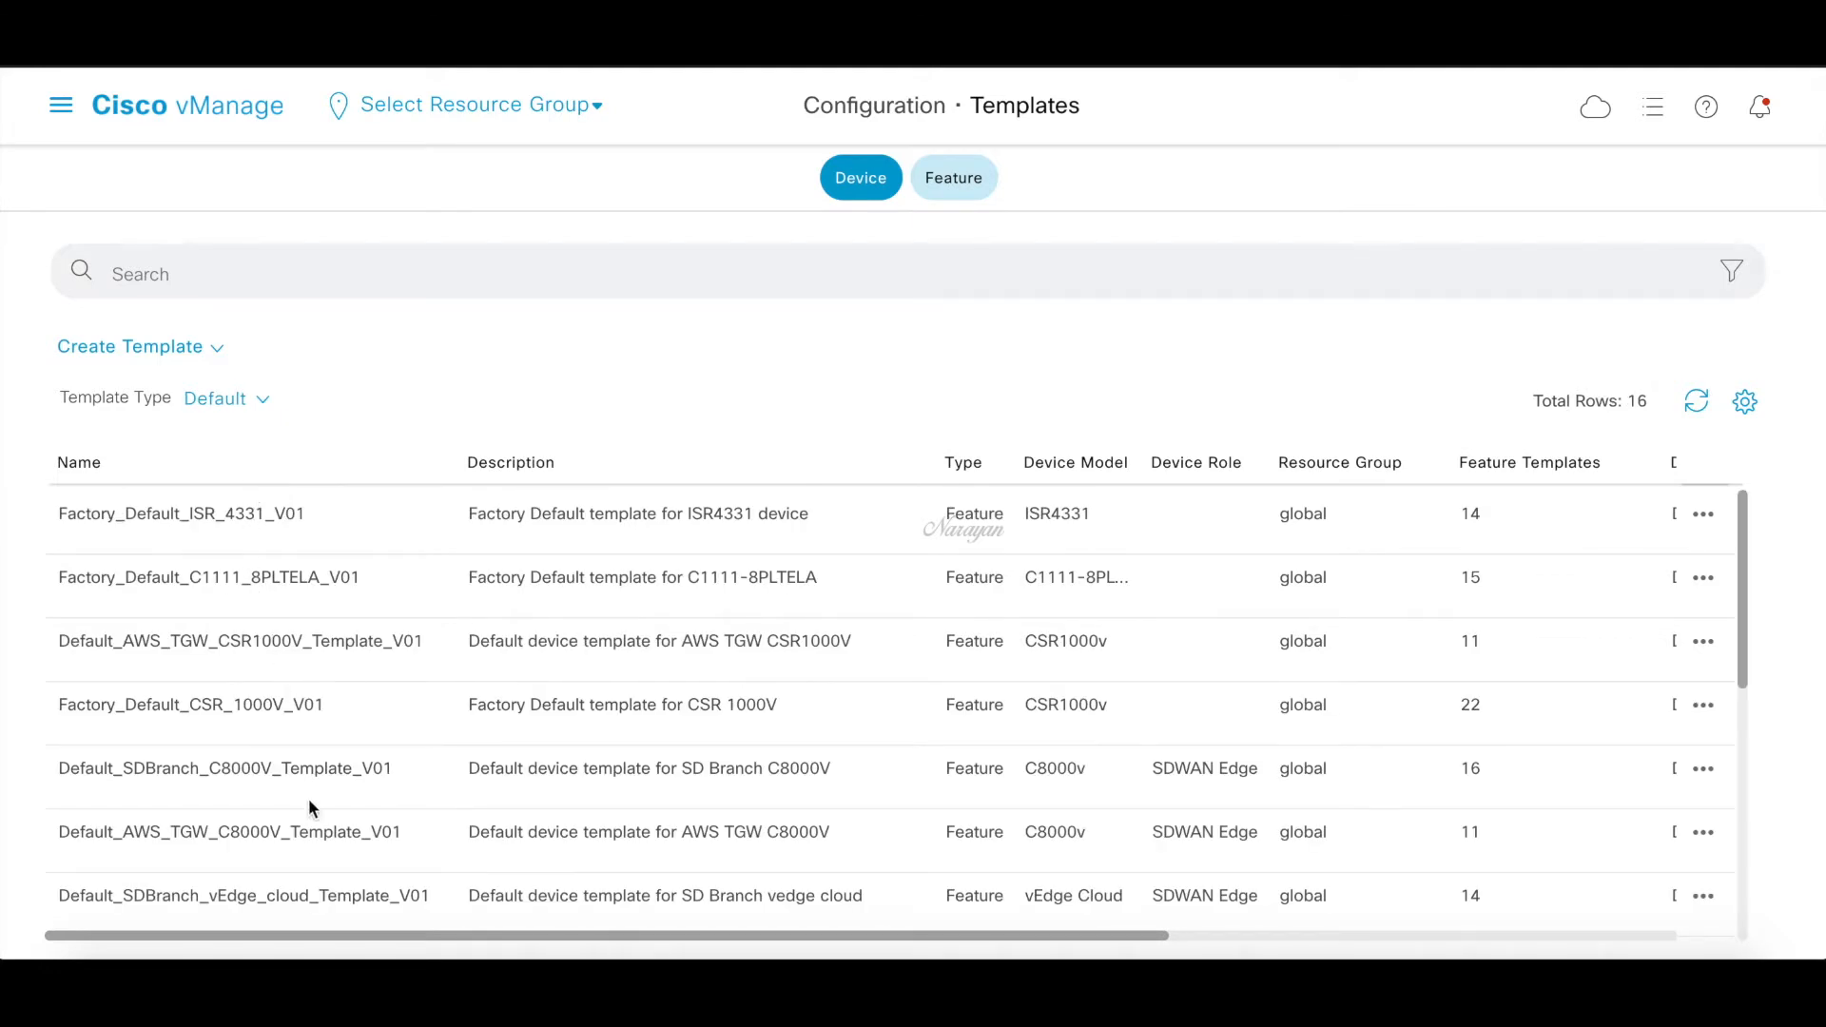
pyautogui.moveTo(1223, 830)
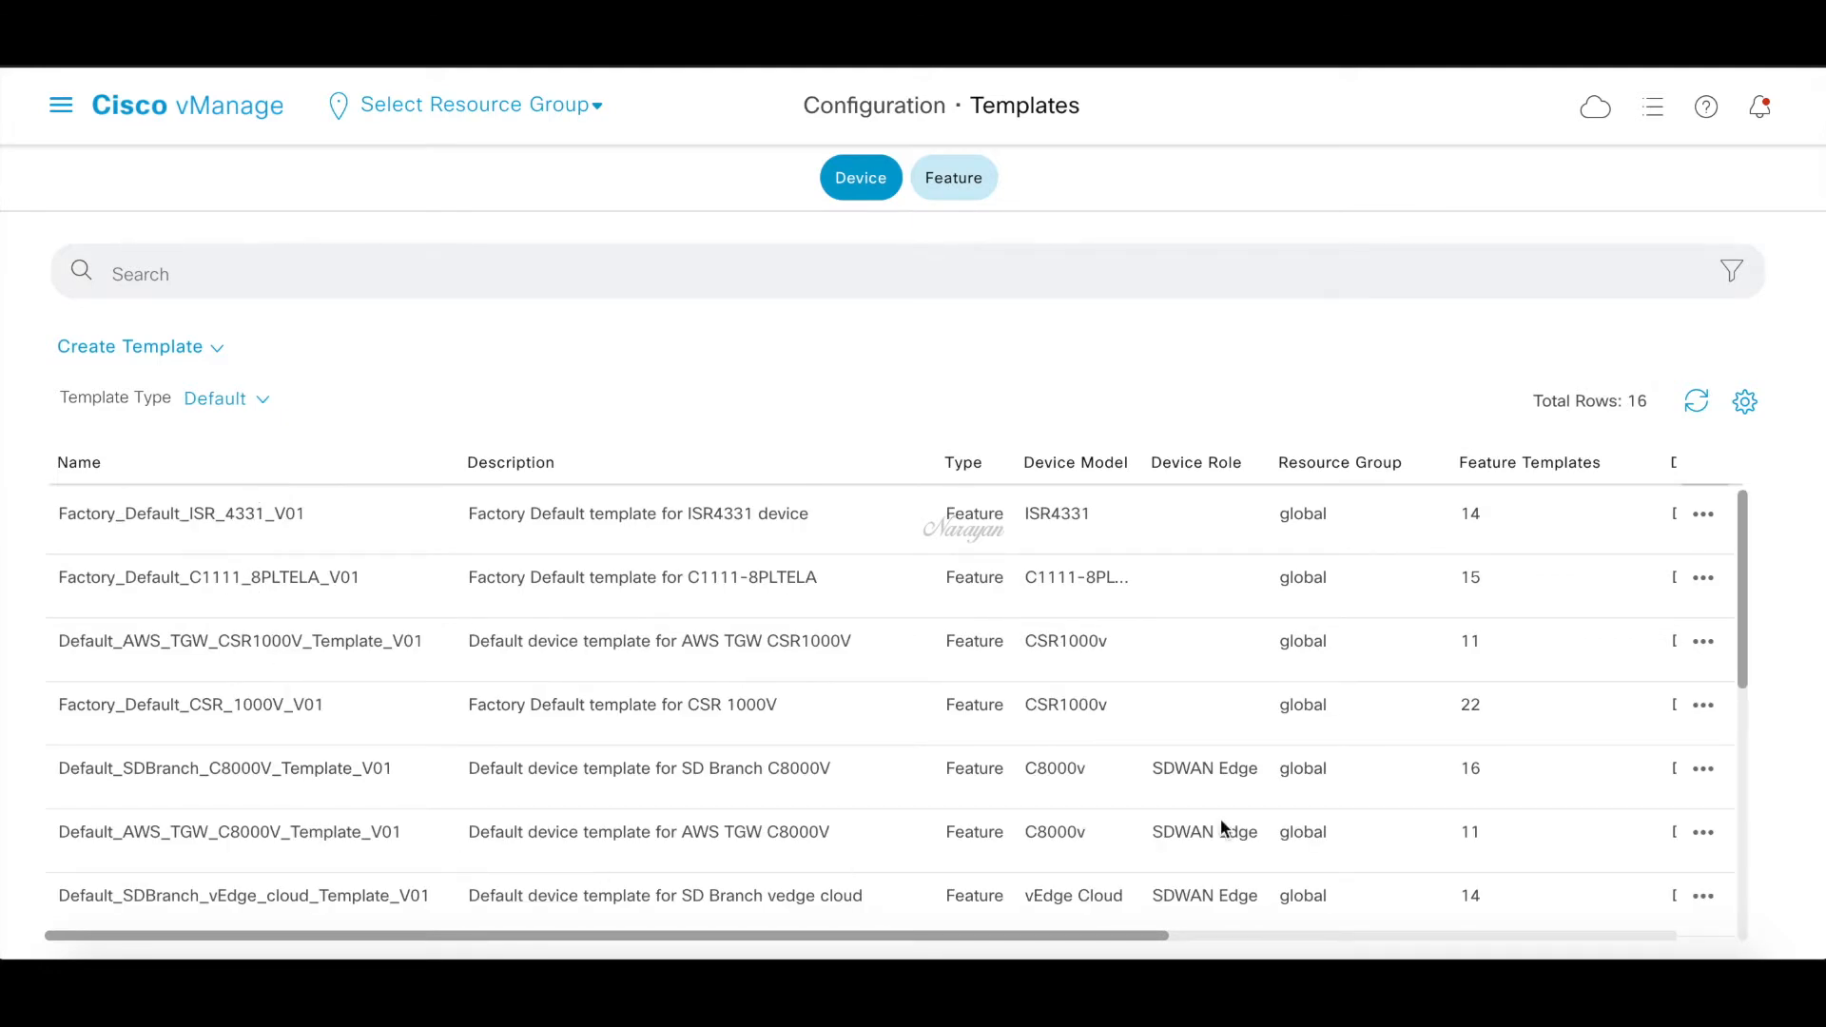
# Copy Default_AWS_TGW_C8000V_Template_V01 as aws-tgw-onramp, then filter to Non-Default templates
pyautogui.click(1702, 705)
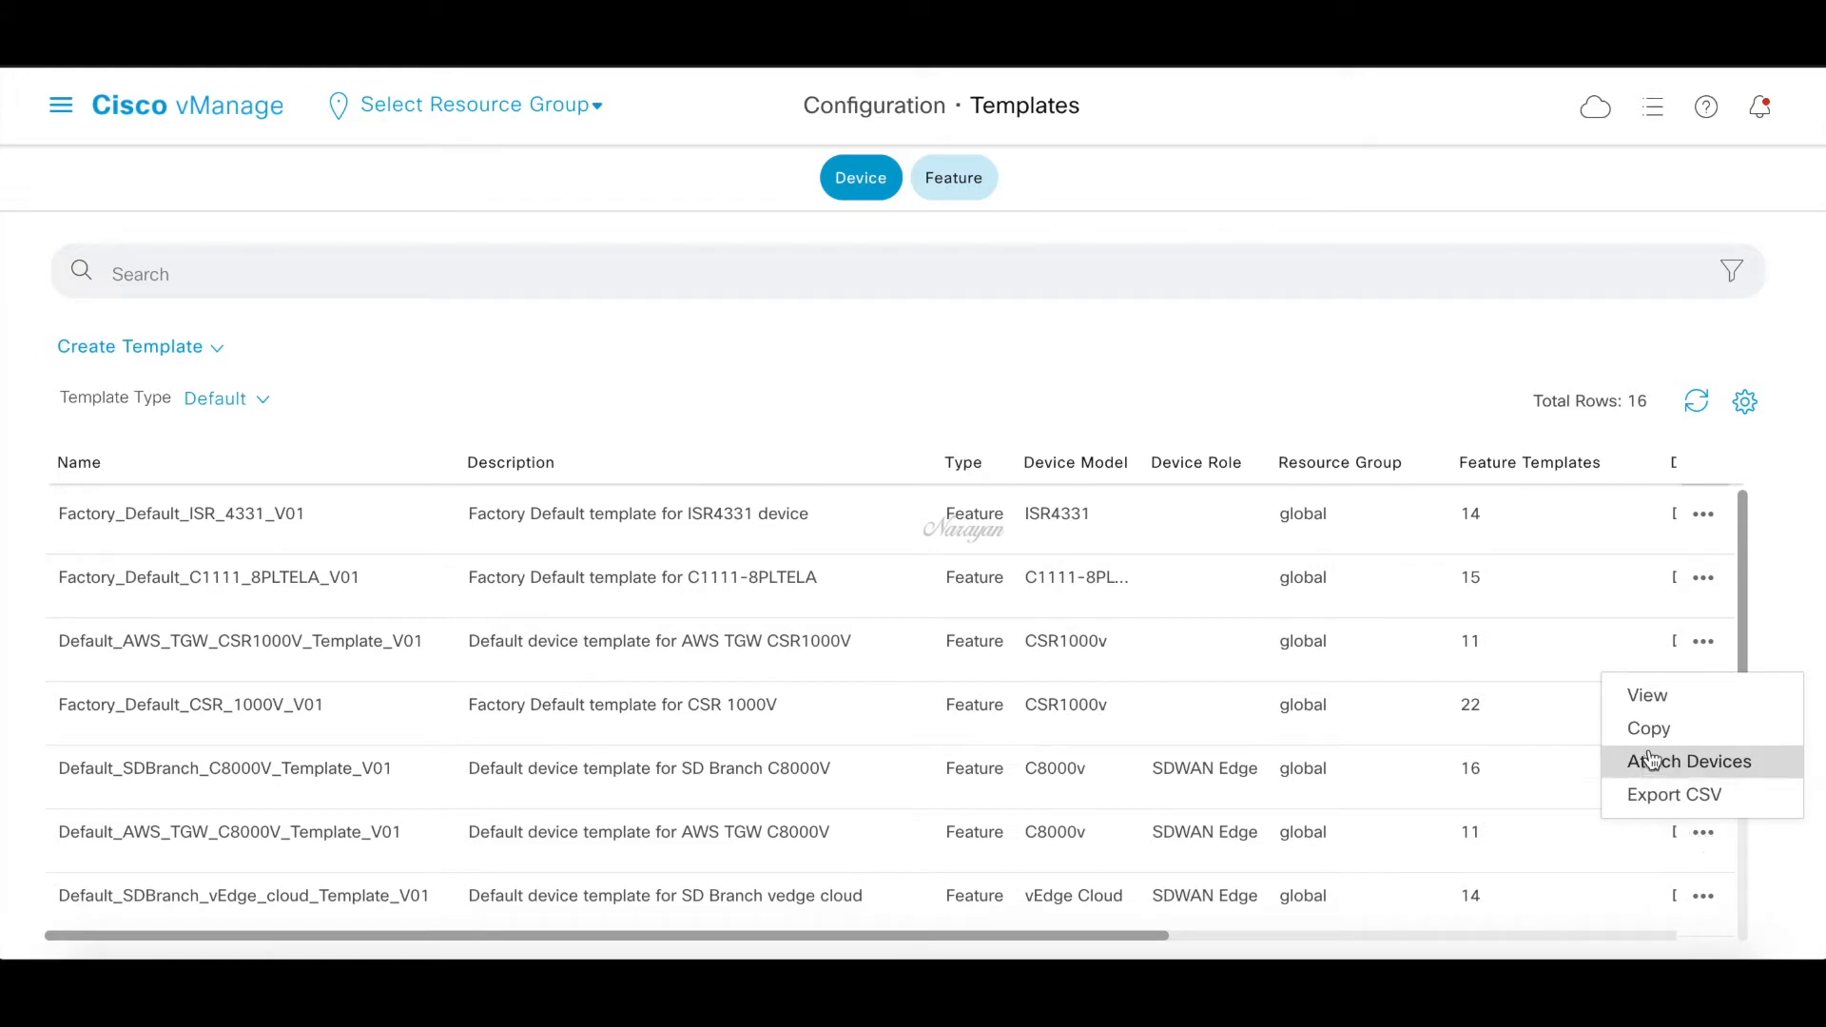
pyautogui.click(1649, 728)
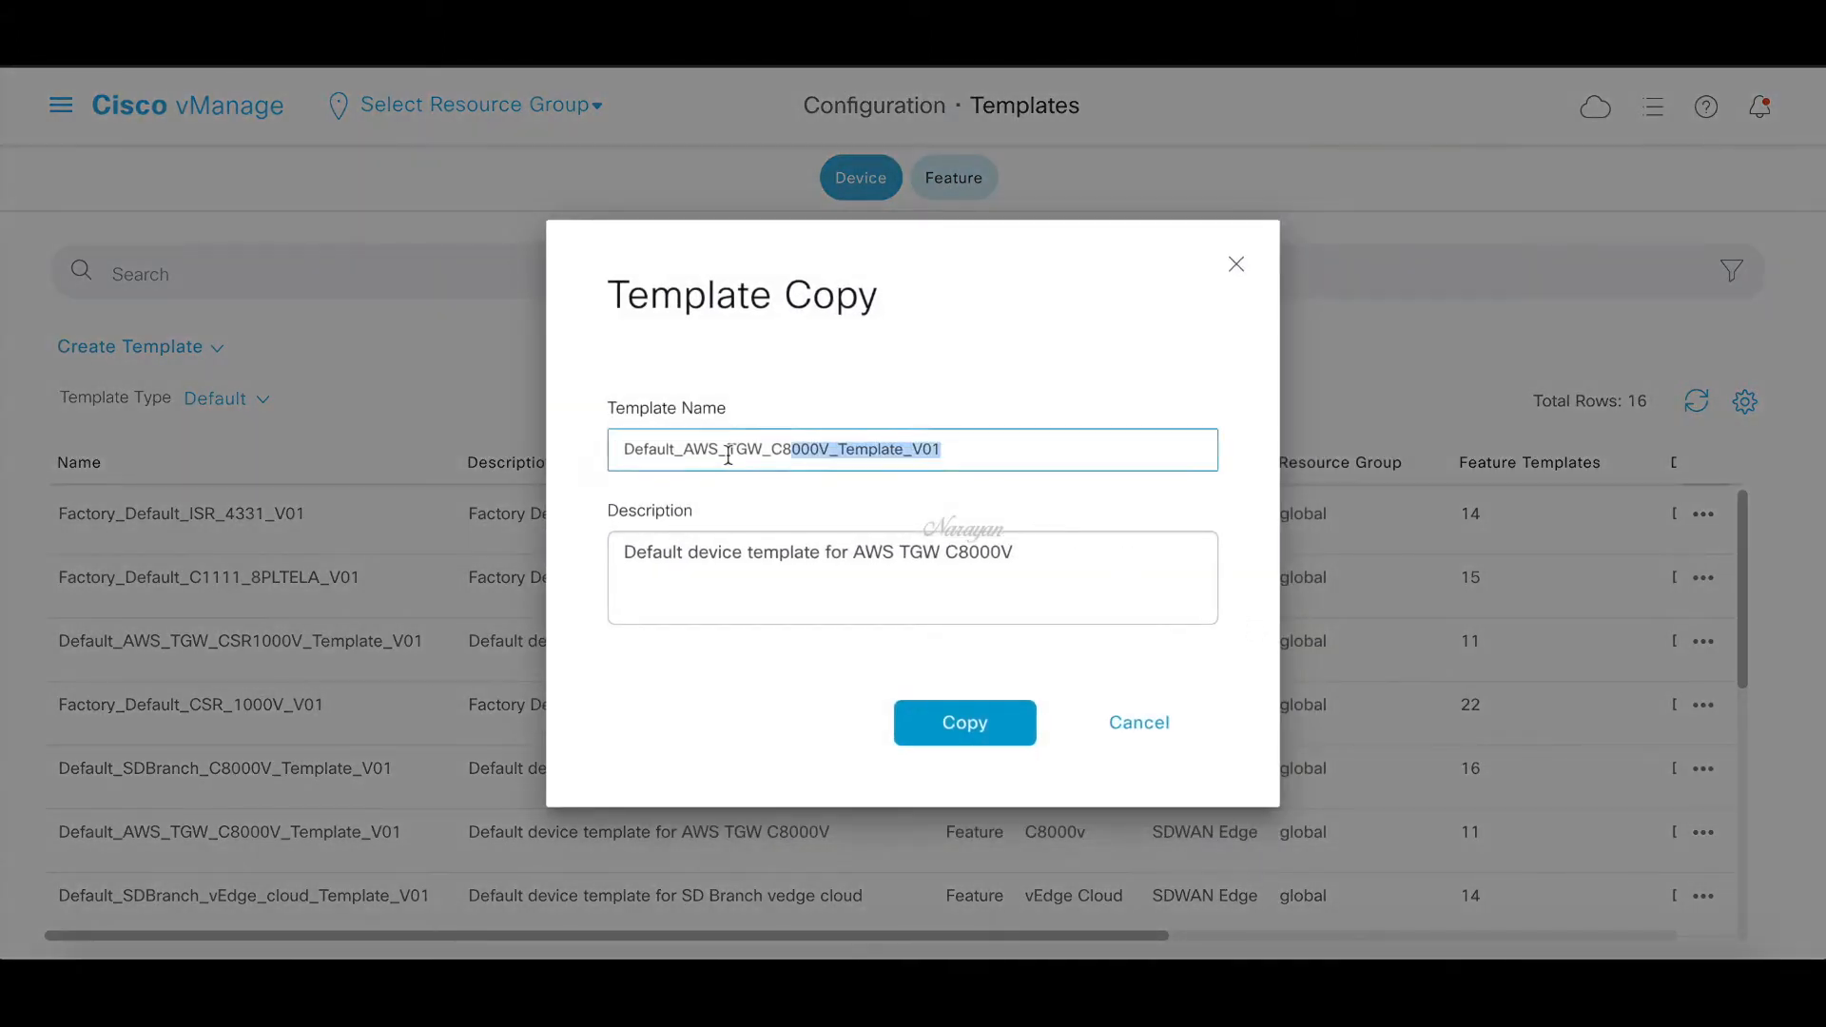
pyautogui.write('aw')
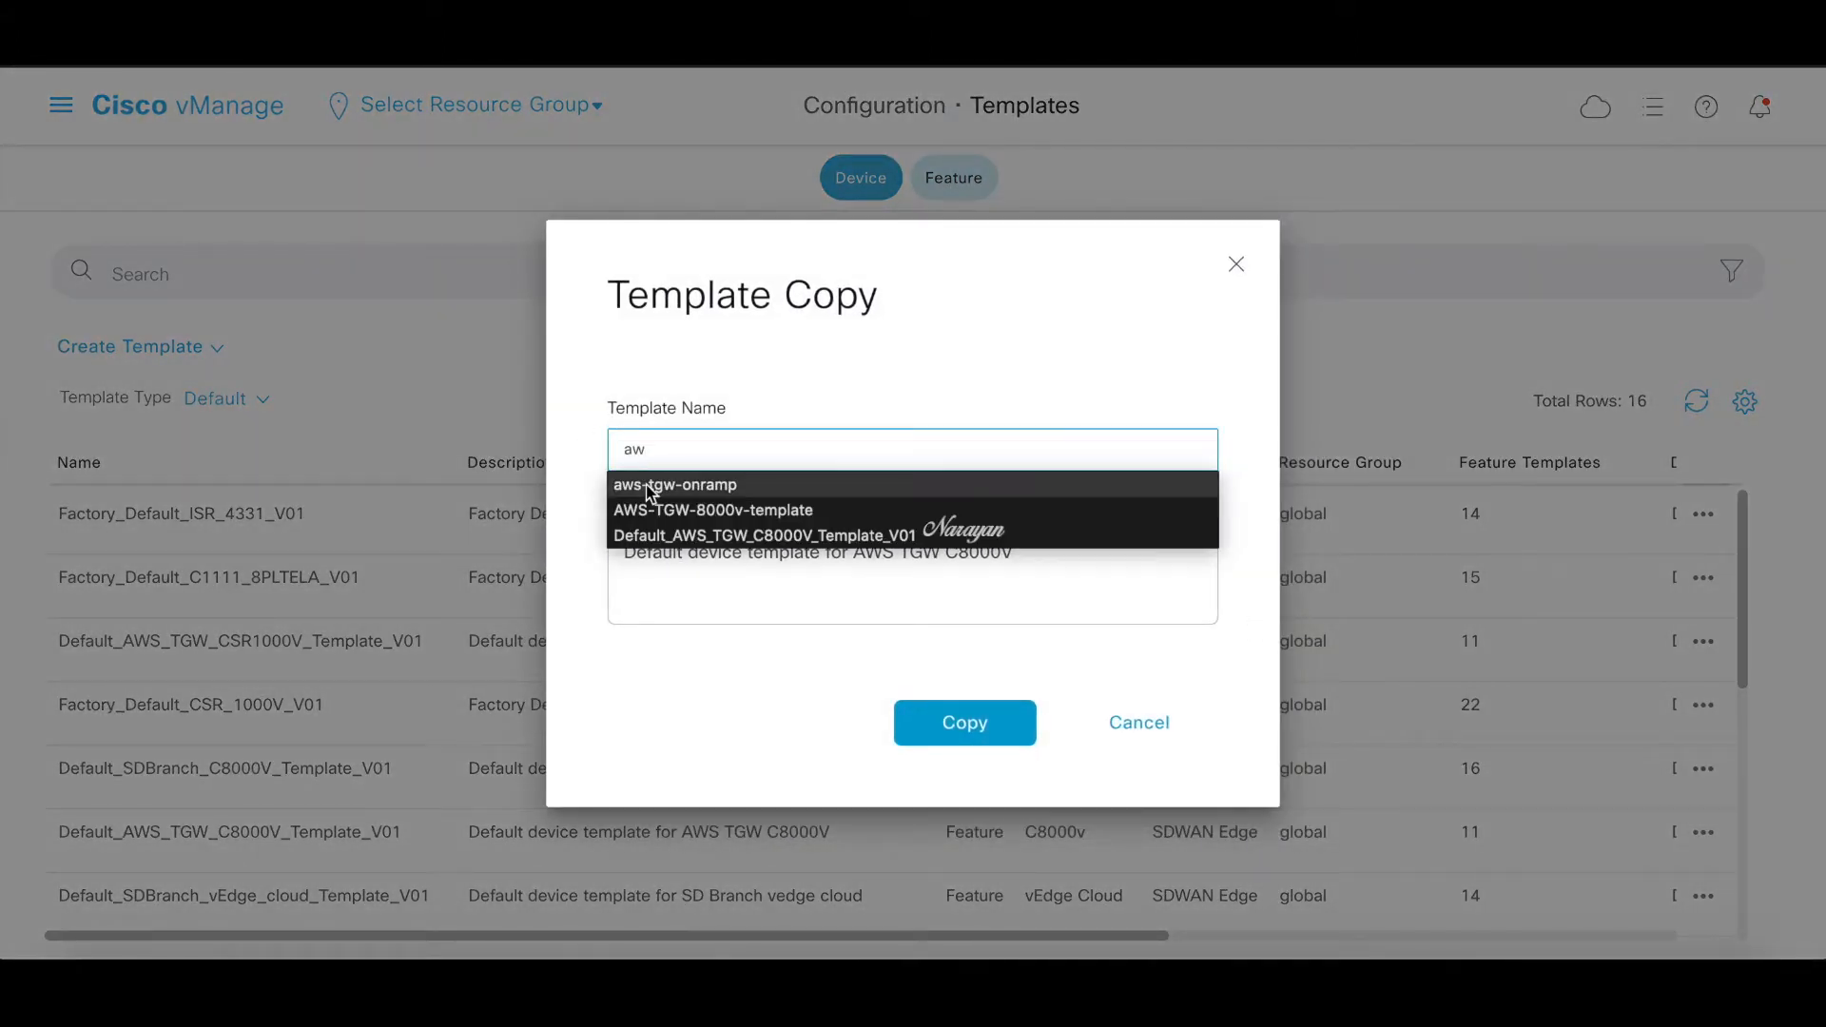
pyautogui.click(674, 484)
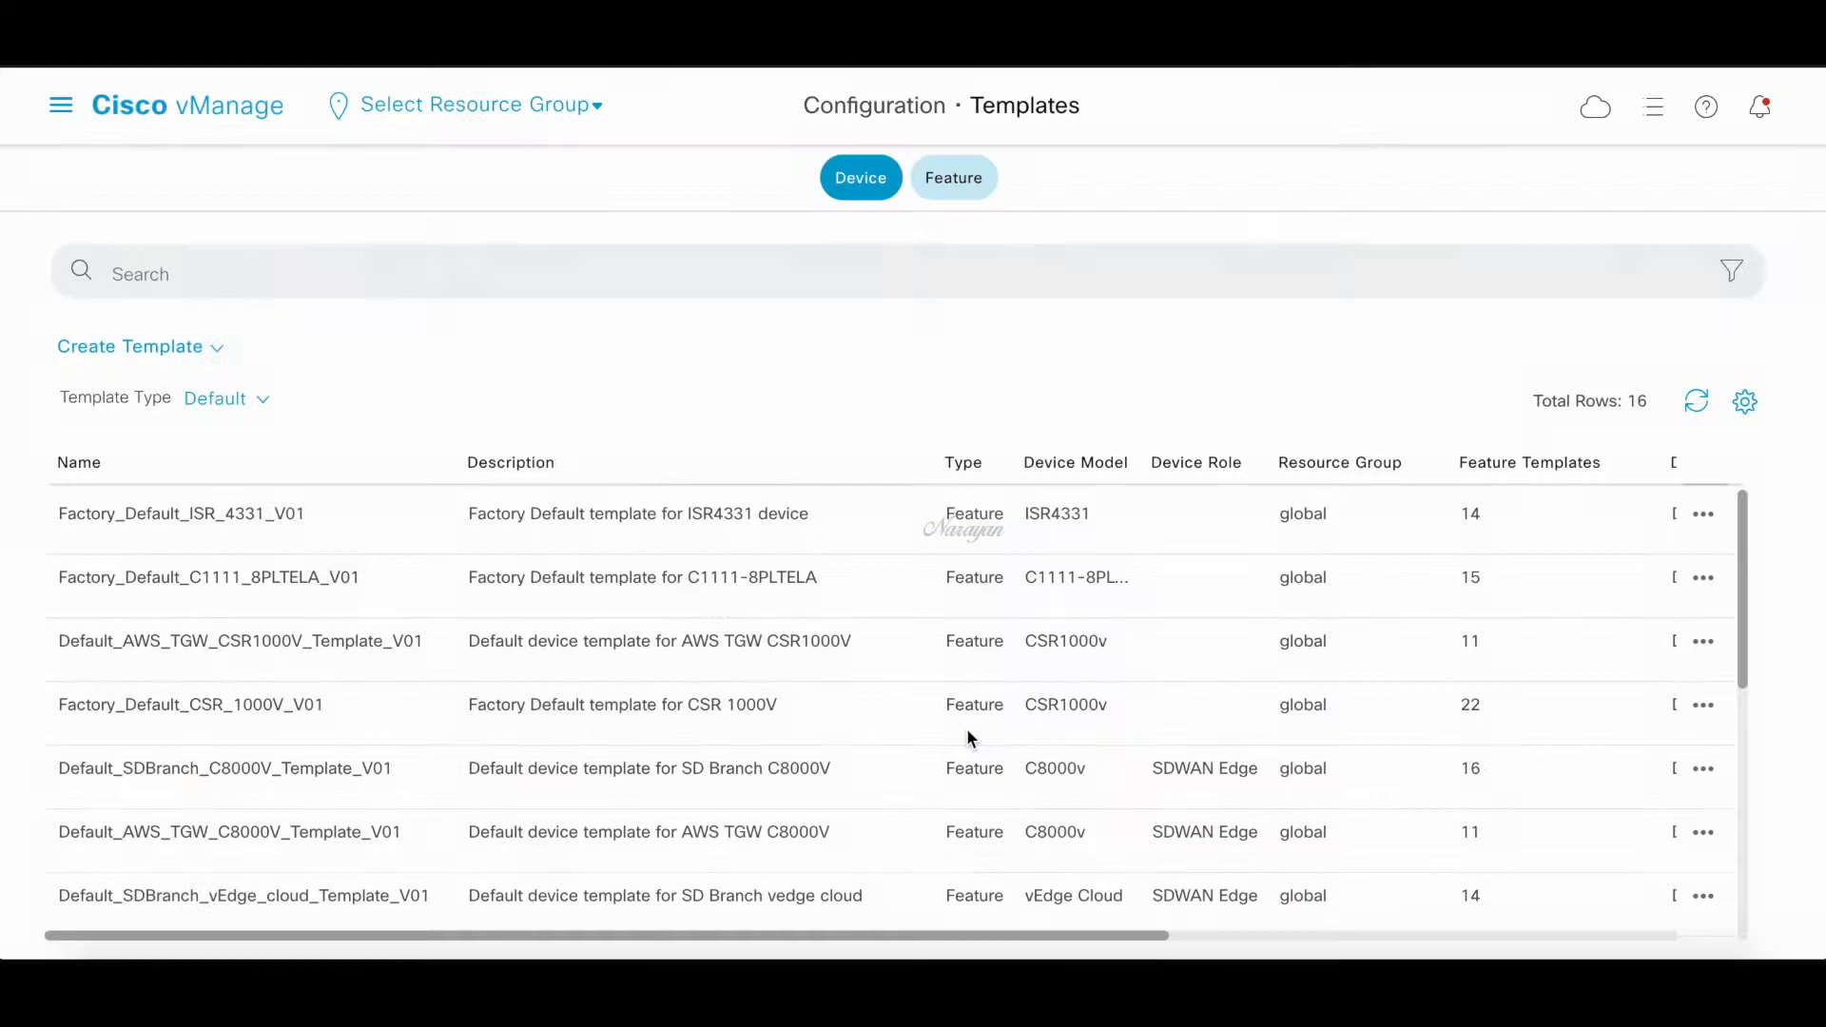
pyautogui.click(226, 398)
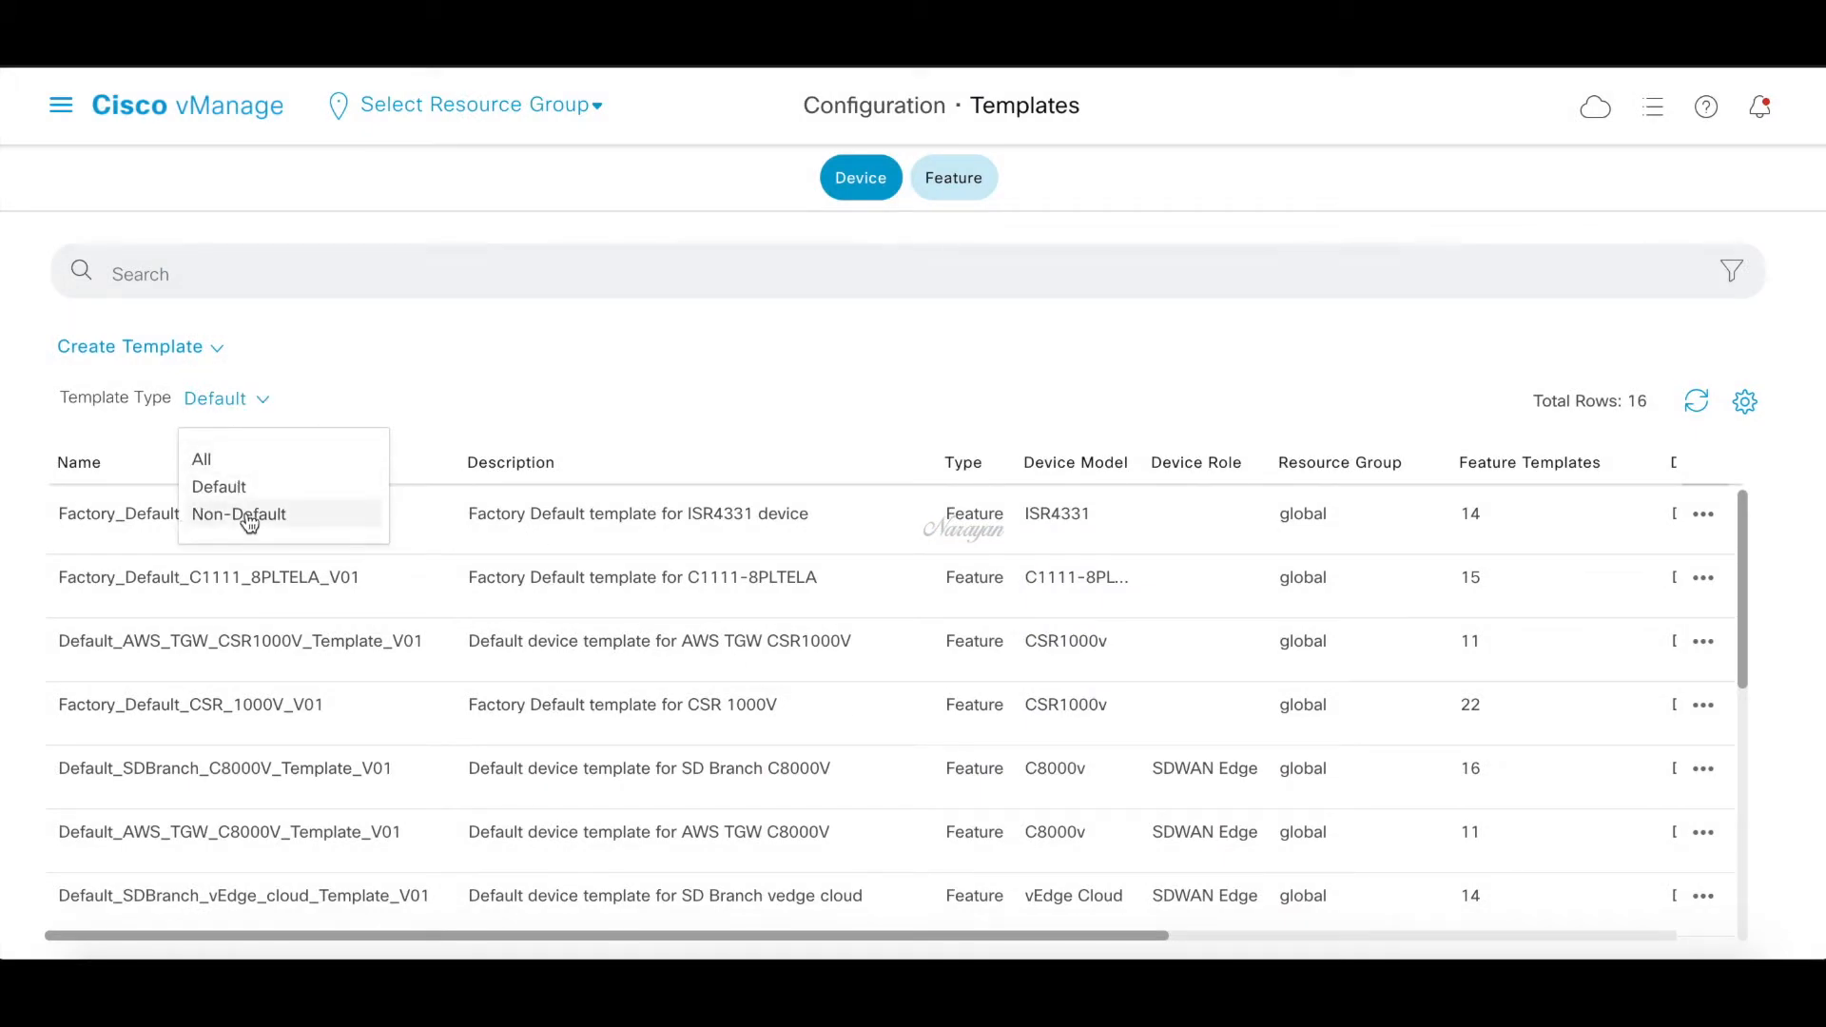
pyautogui.click(238, 514)
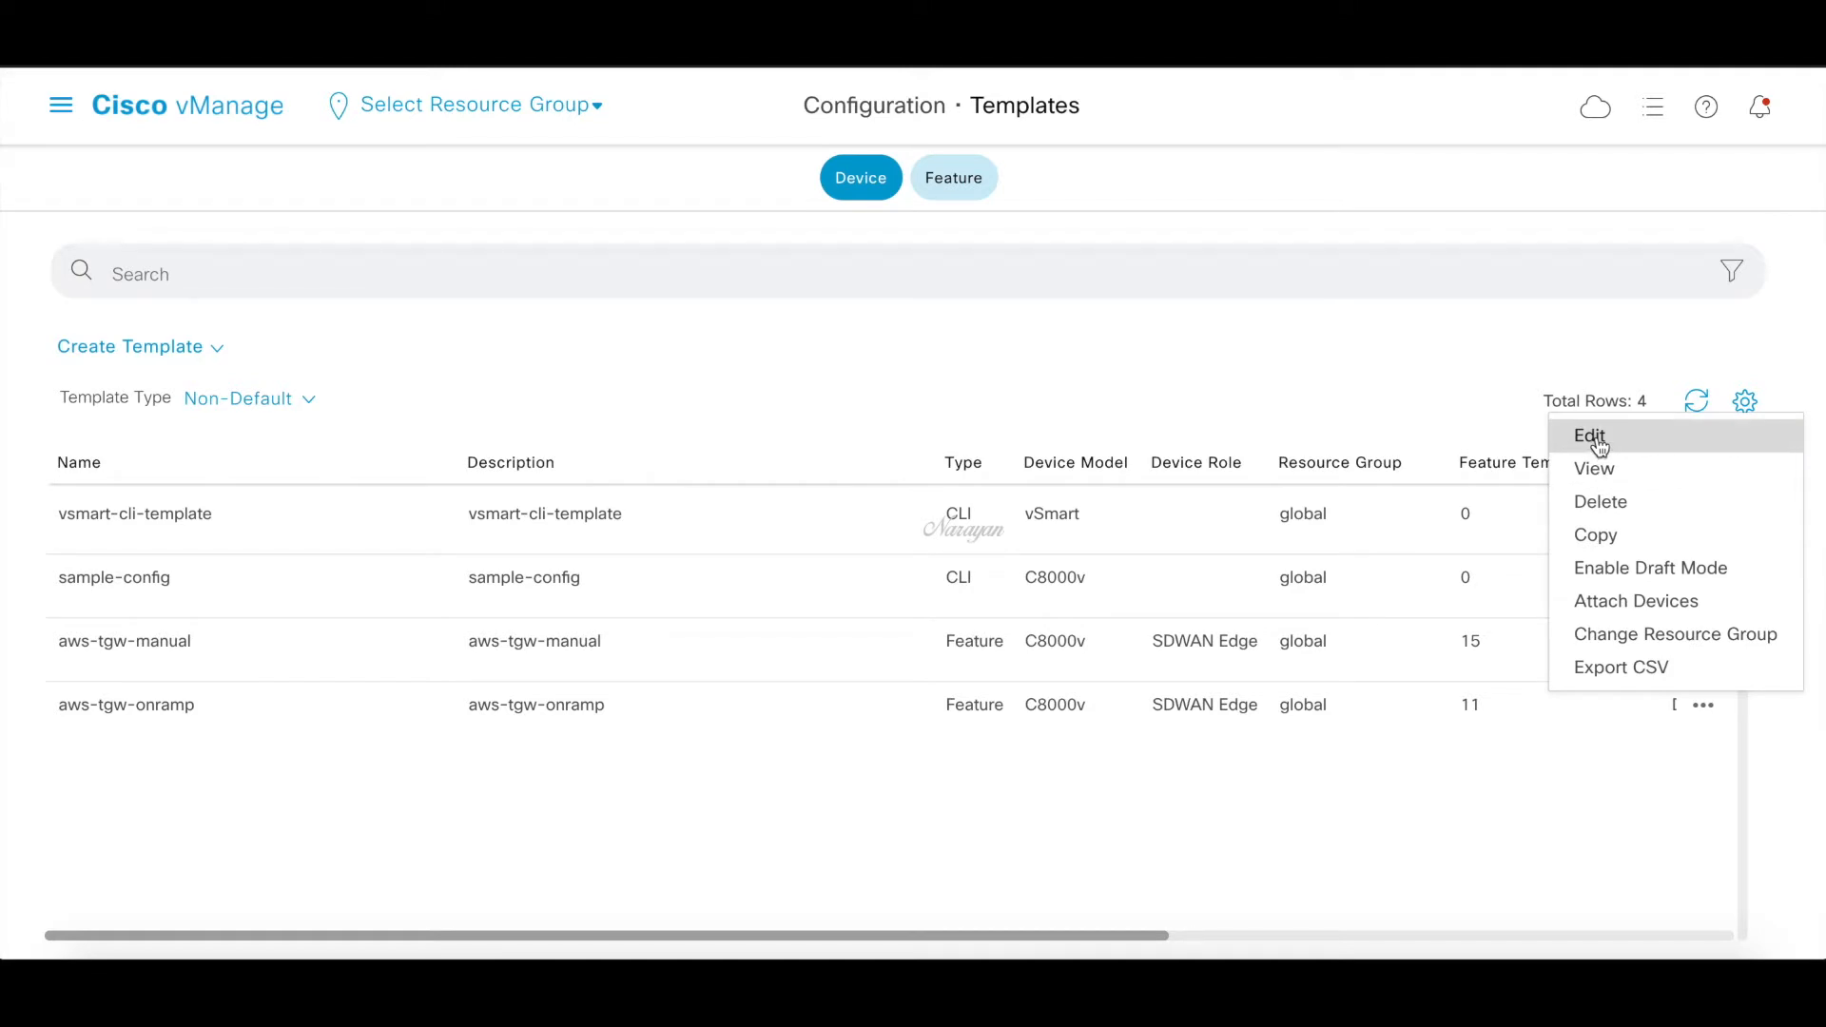
pyautogui.click(1588, 436)
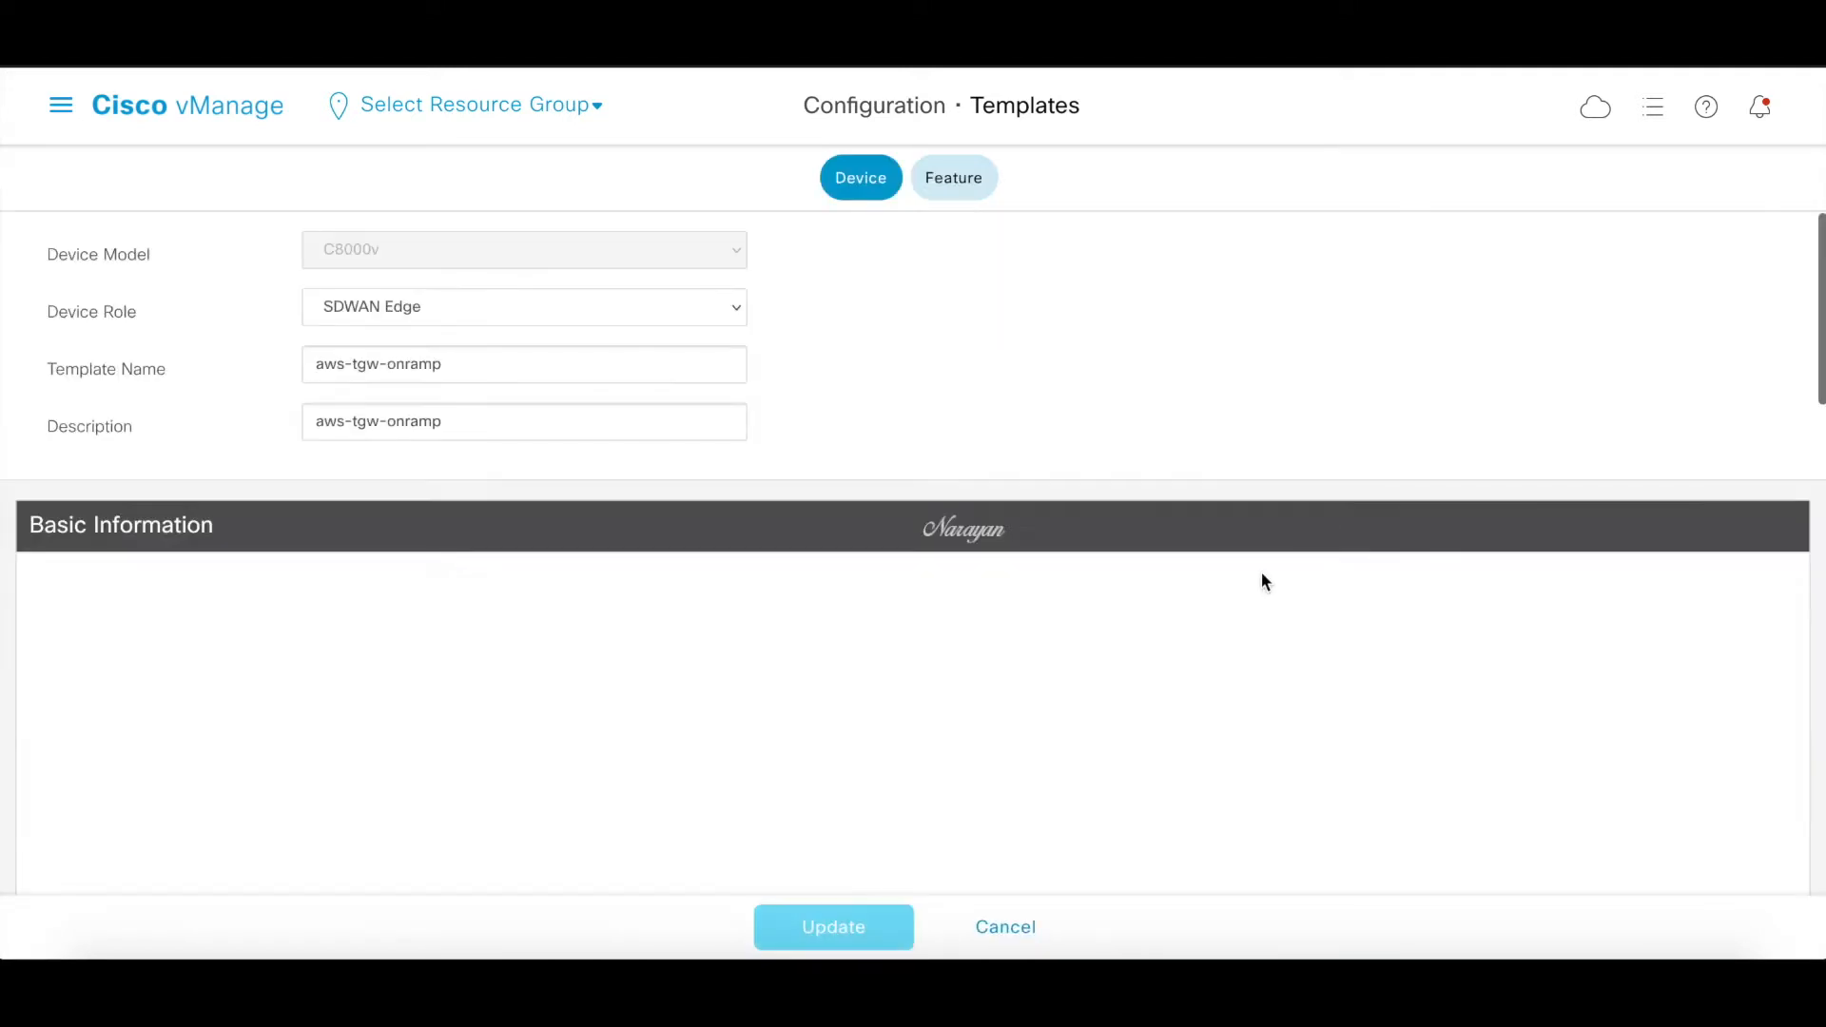
pyautogui.scroll(-3)
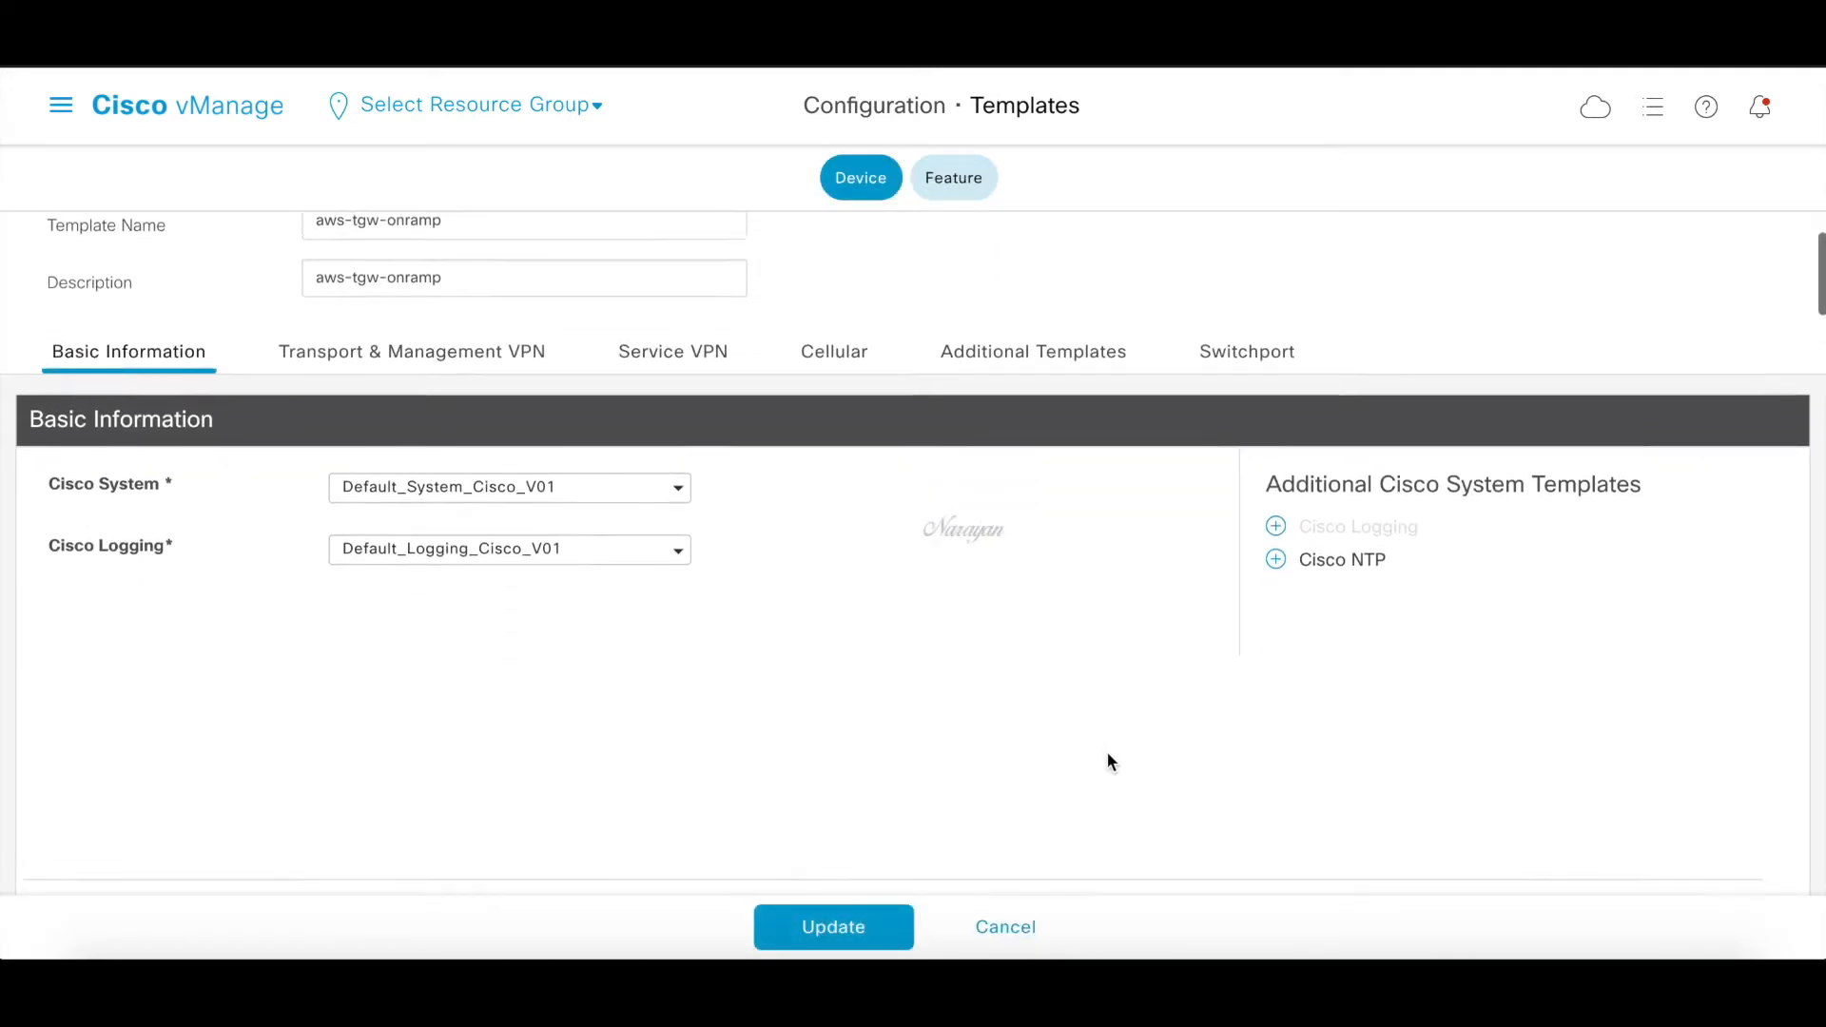
pyautogui.scroll(-3)
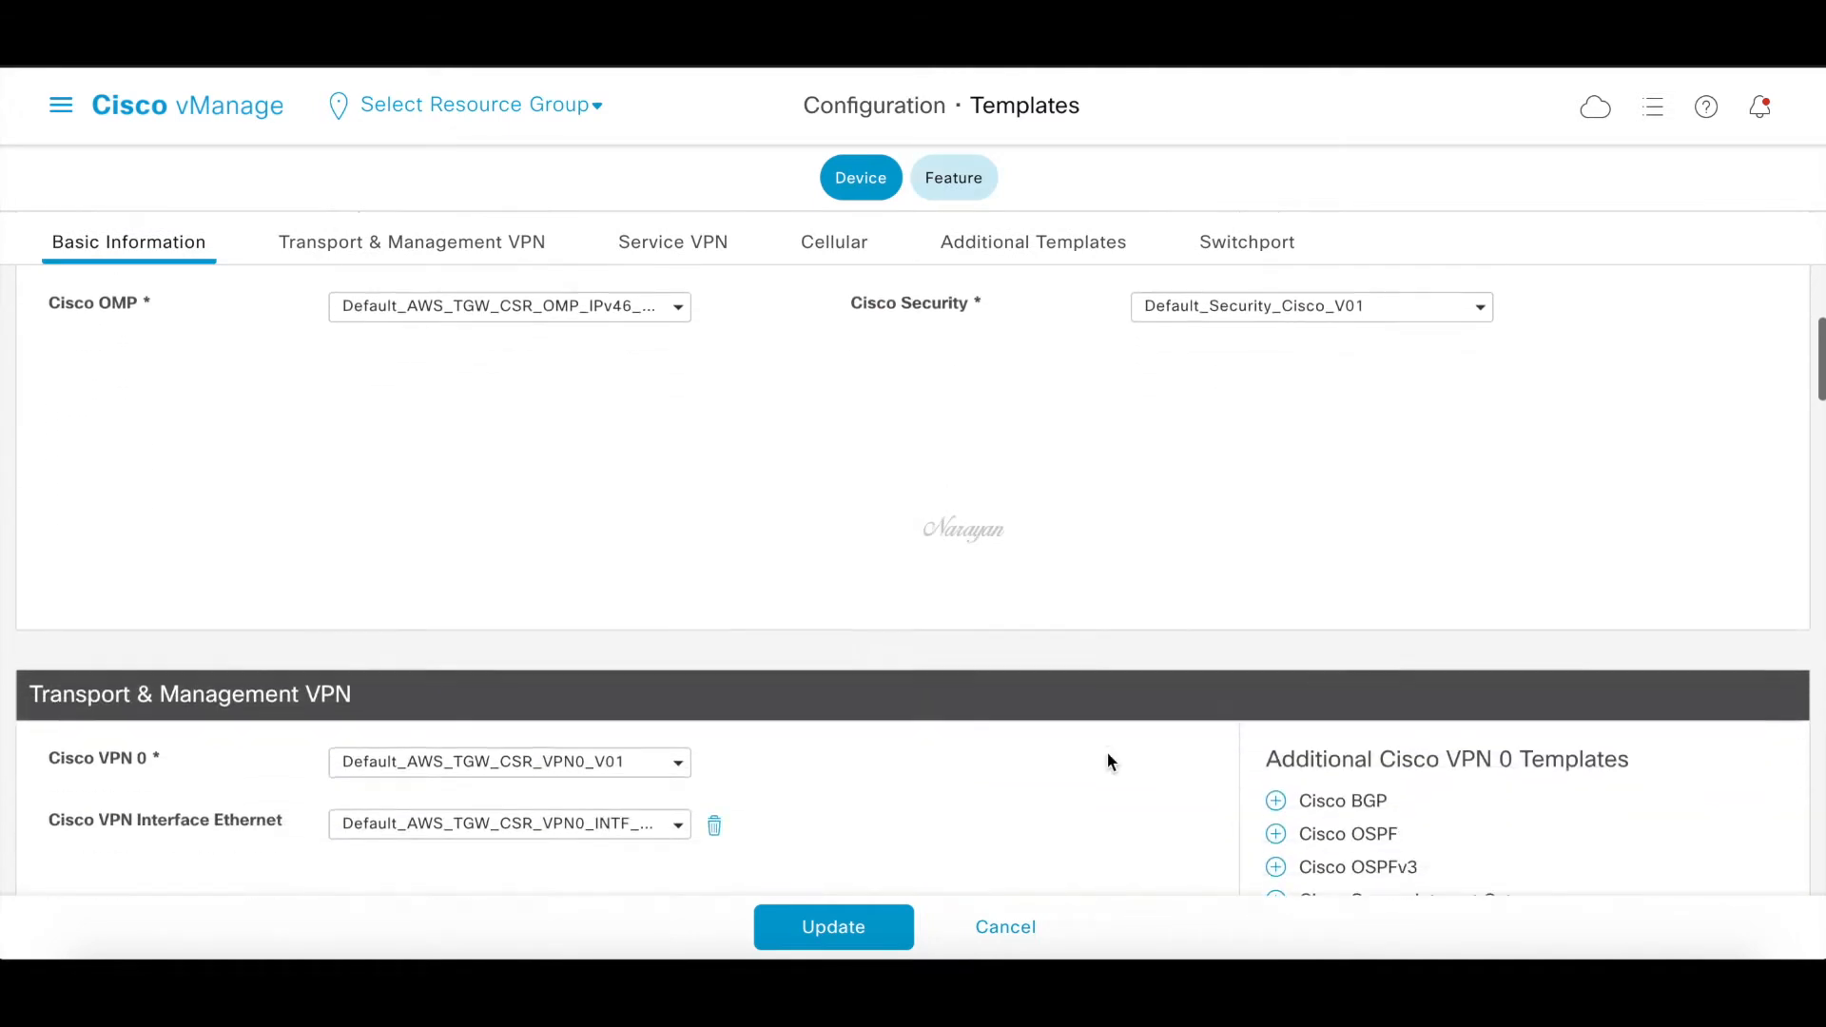
pyautogui.scroll(-3)
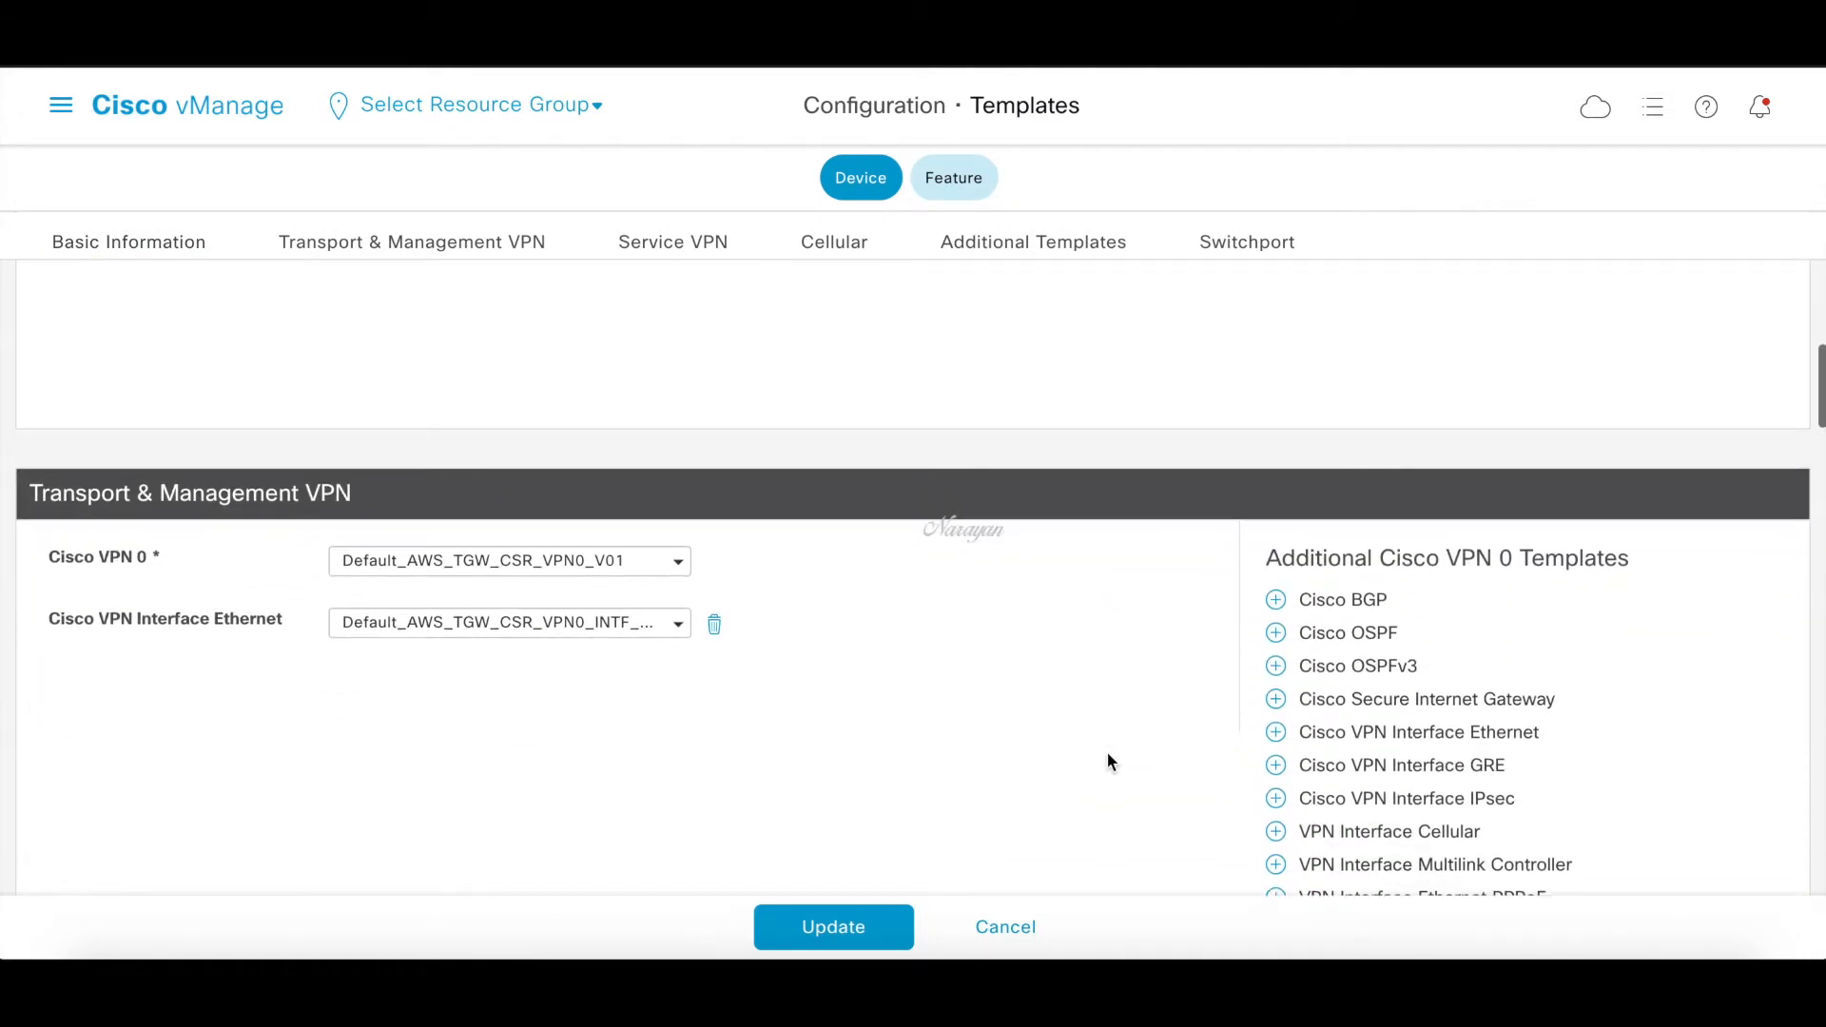
pyautogui.scroll(-3)
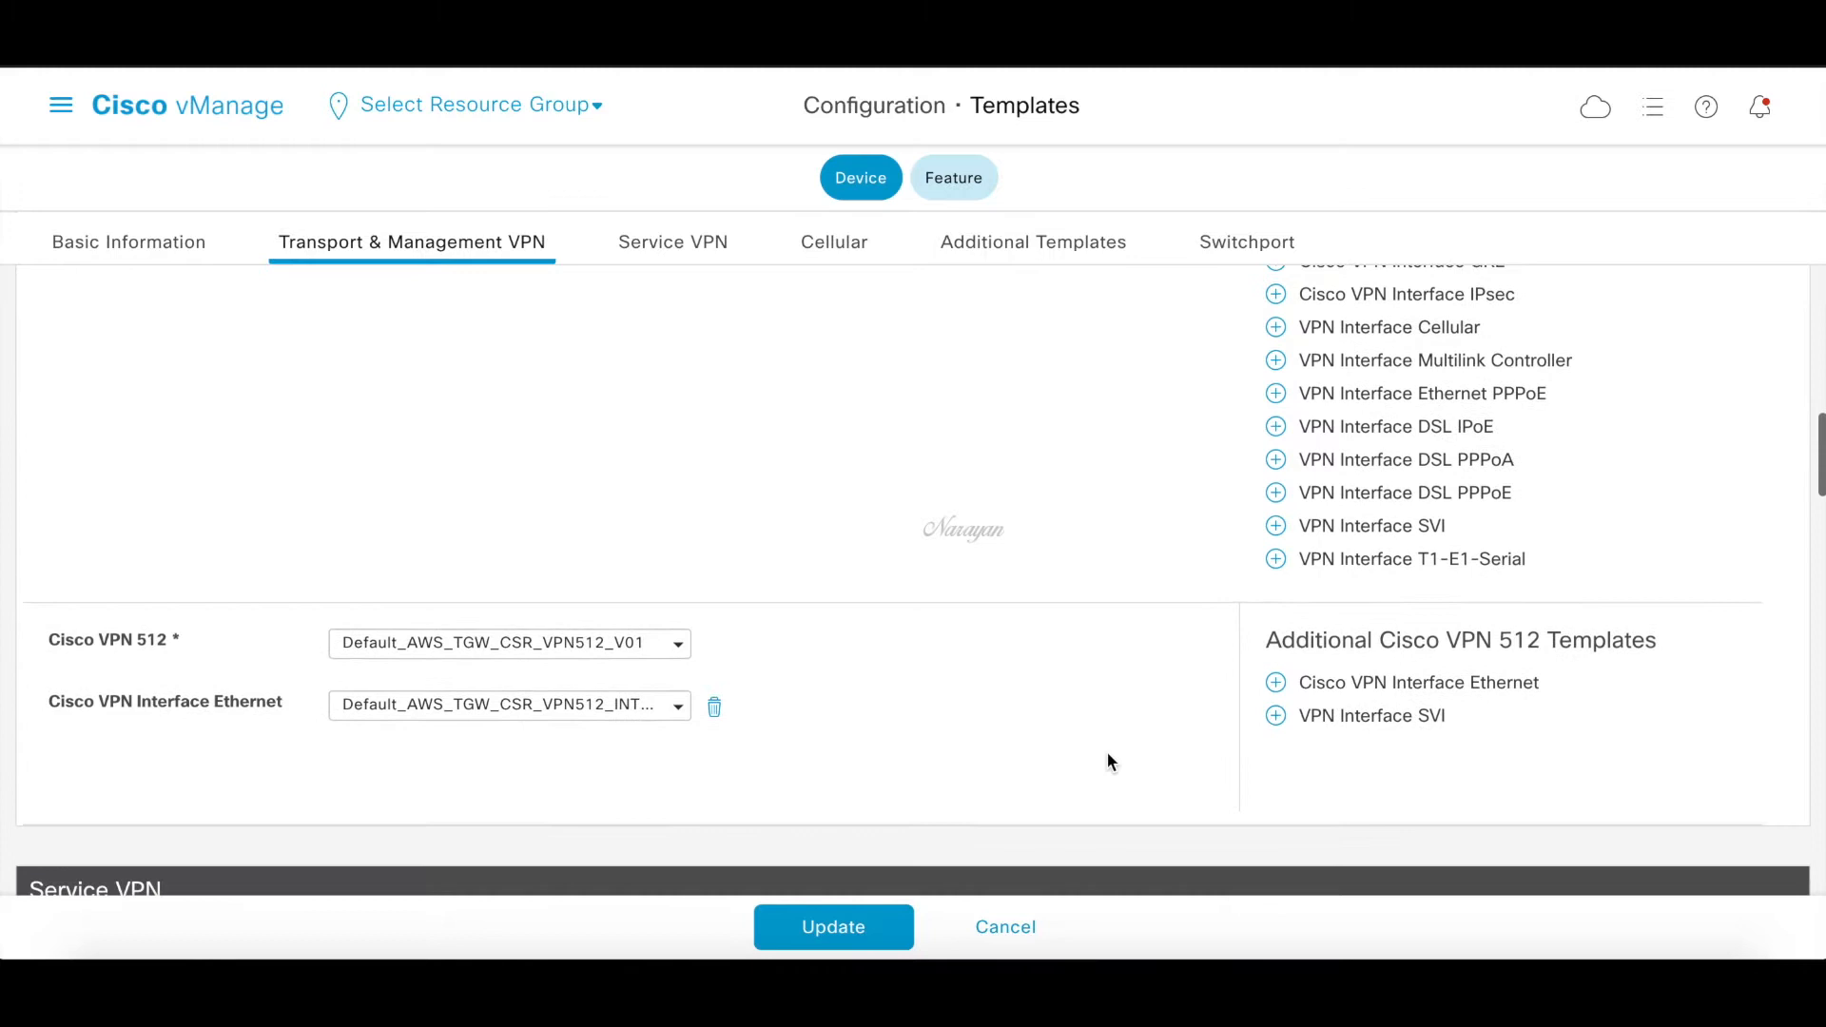
pyautogui.click(672, 242)
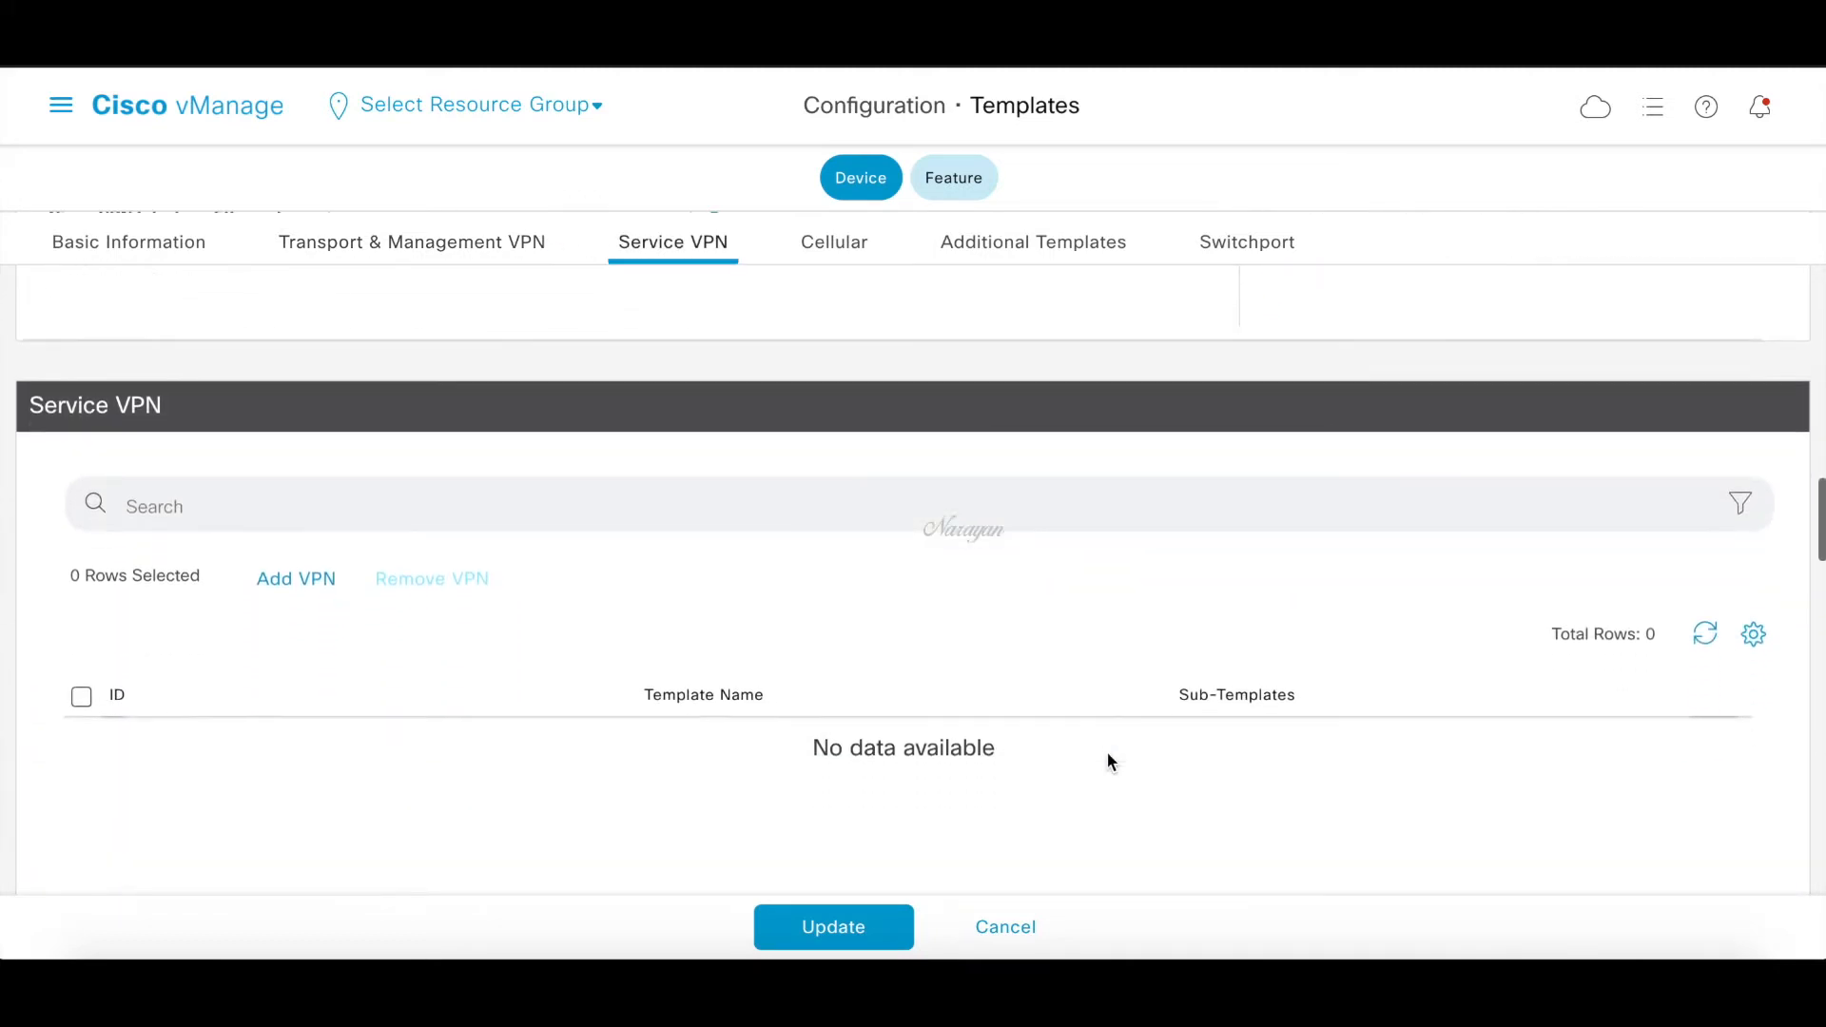
pyautogui.click(833, 927)
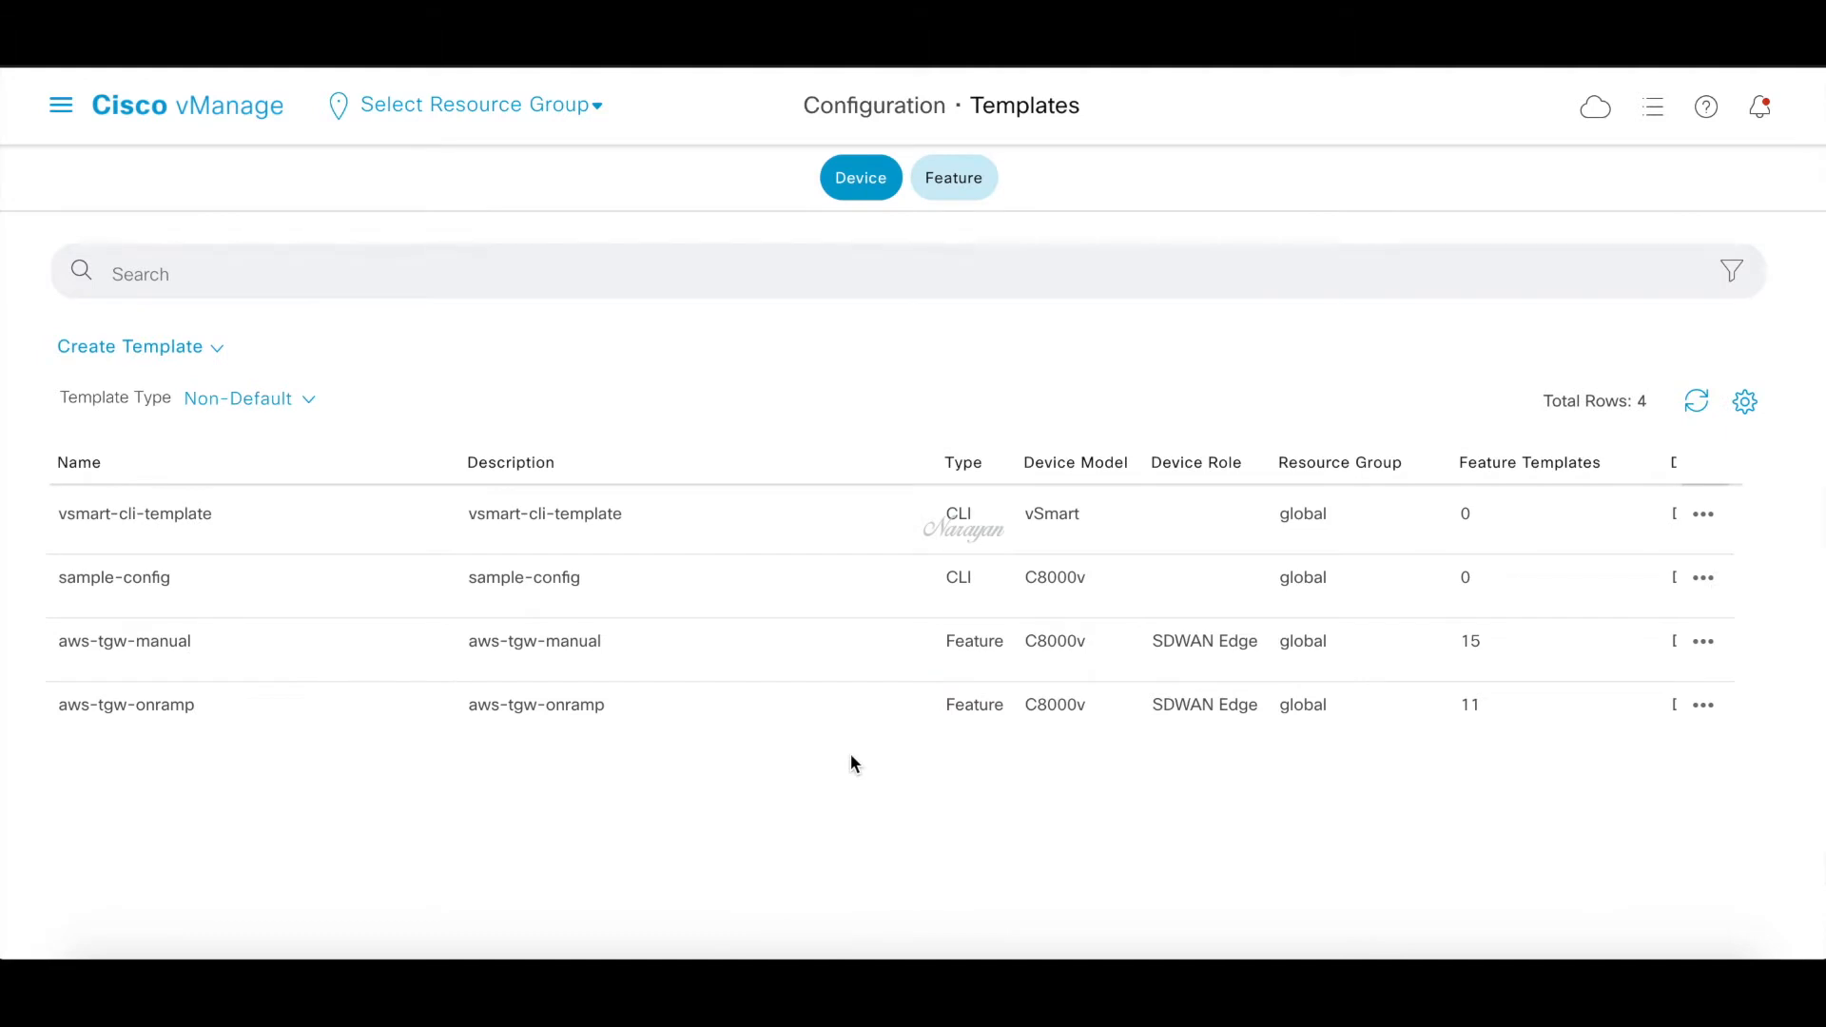
pyautogui.moveTo(1142, 795)
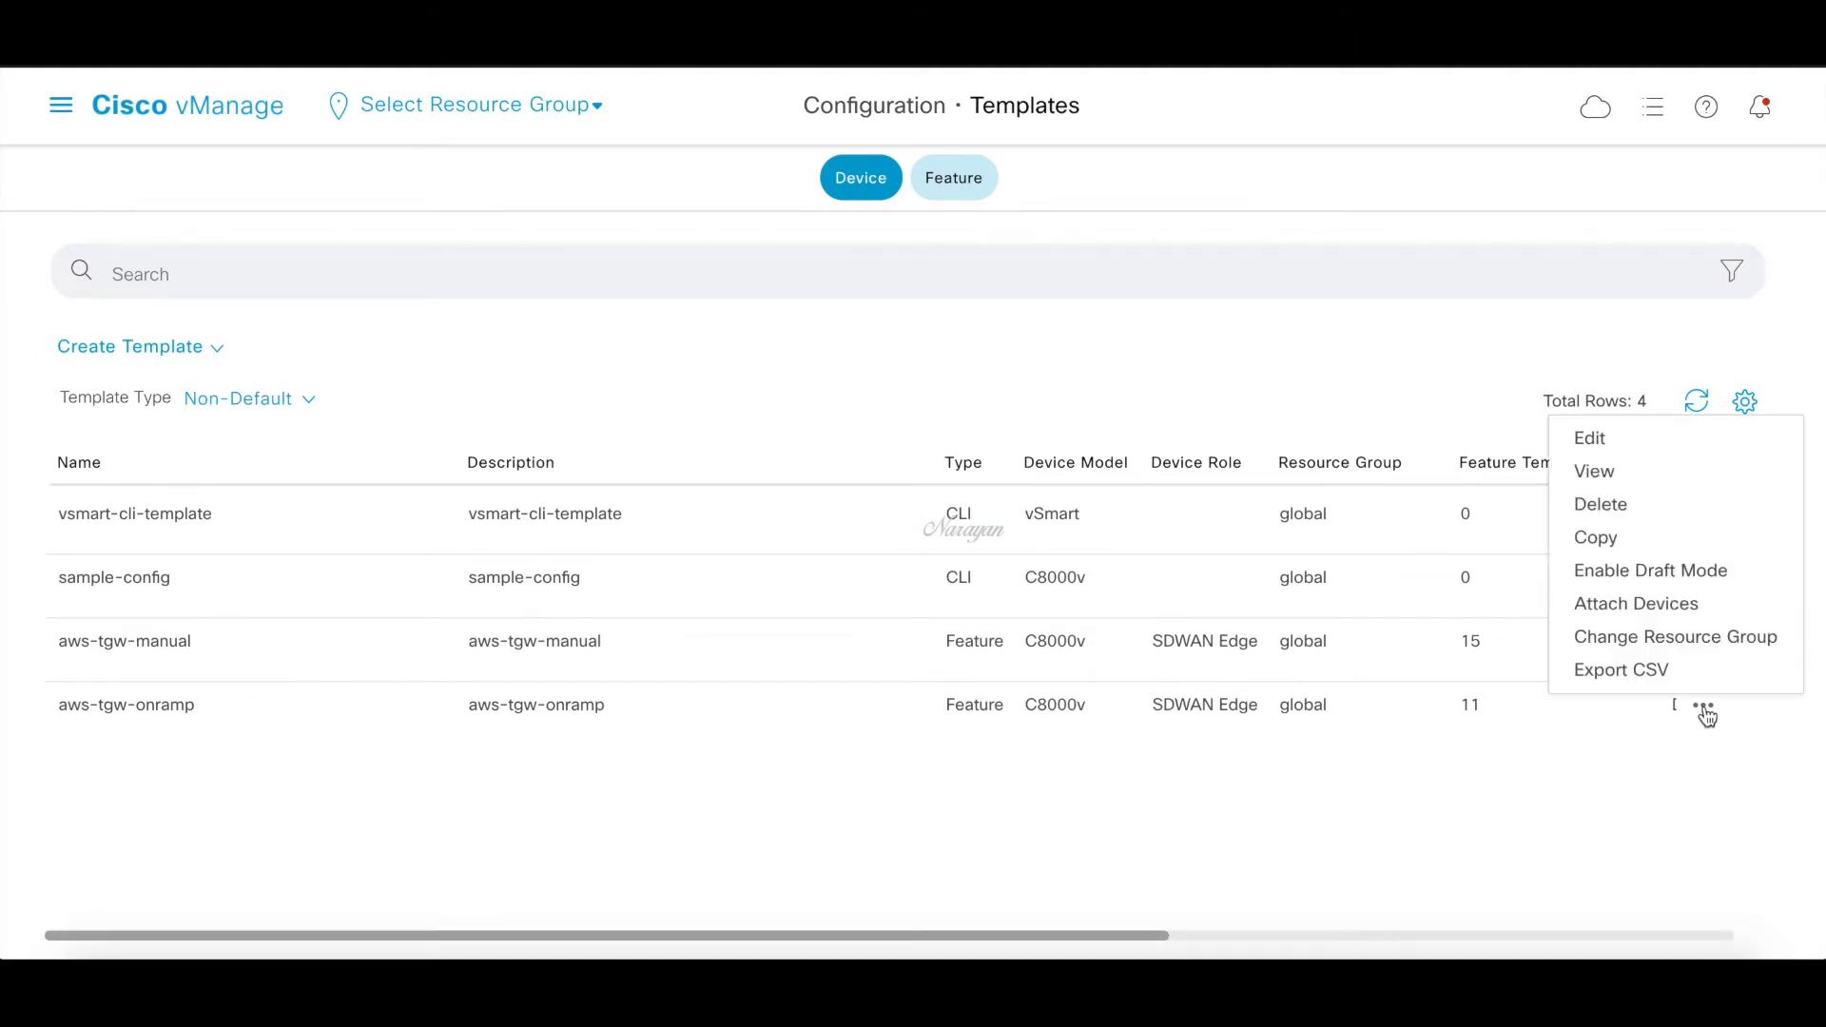
pyautogui.moveTo(1635, 536)
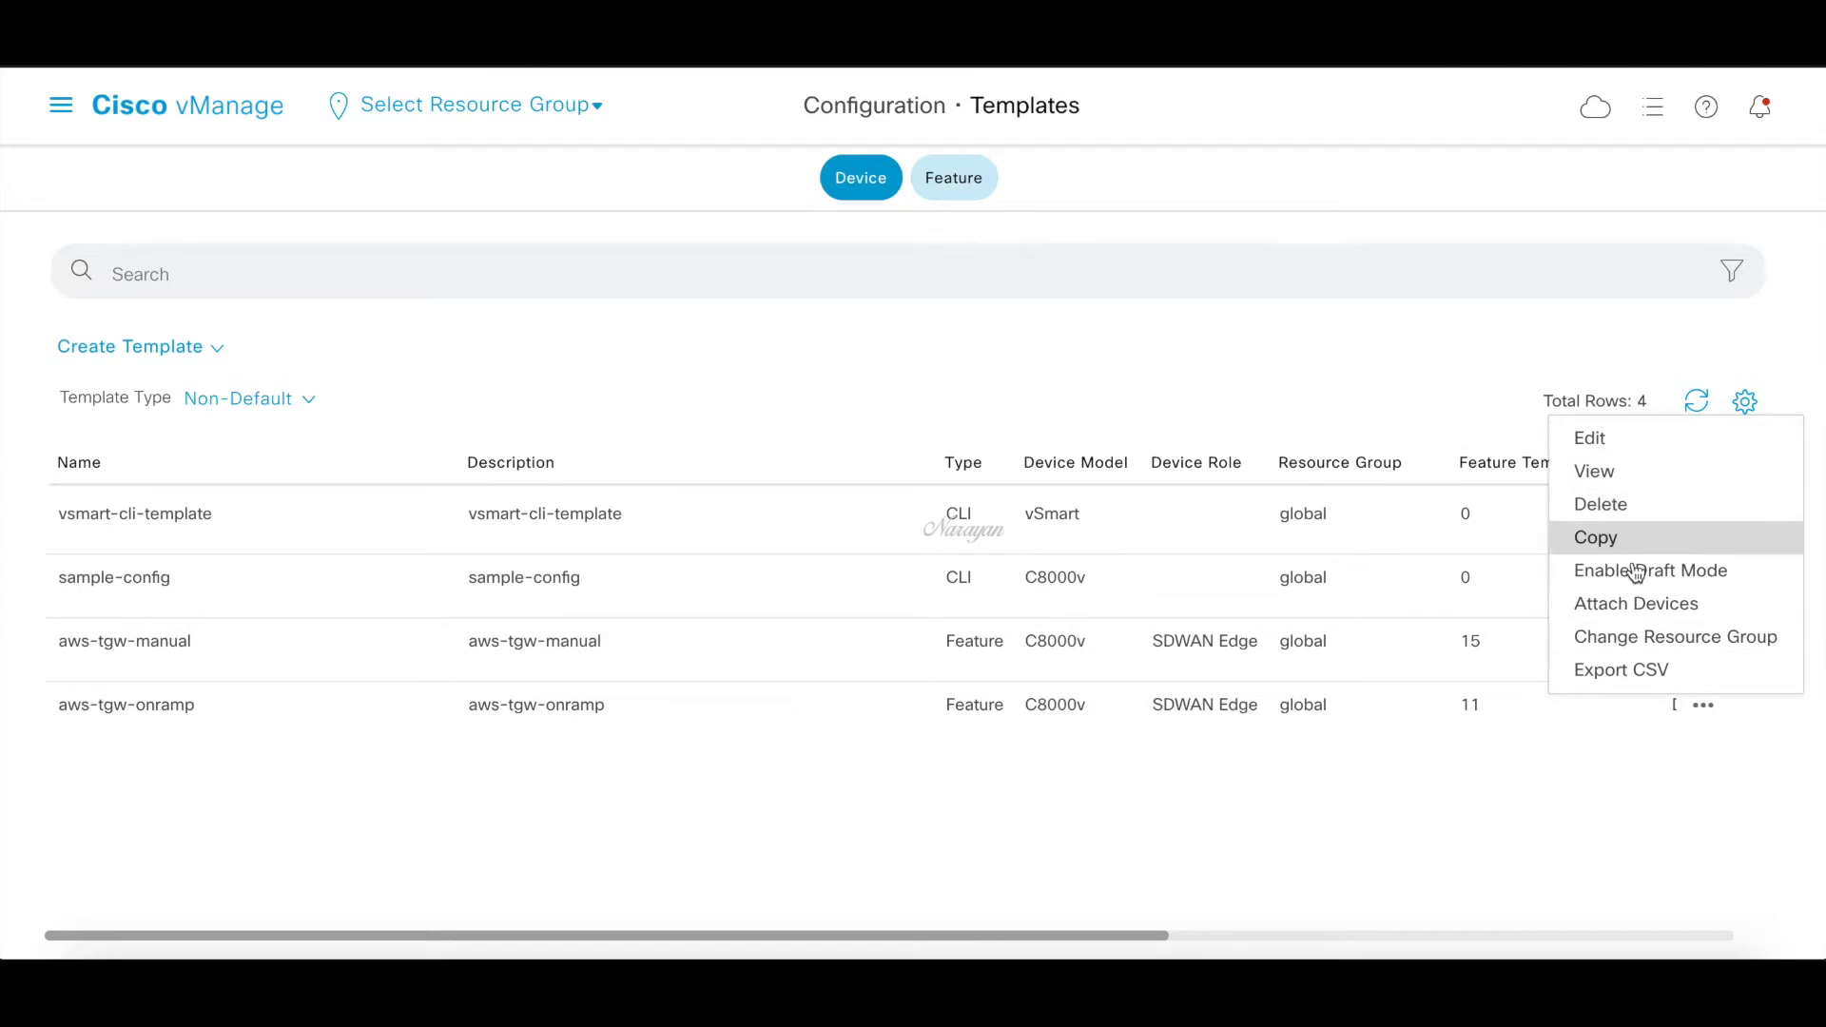
# Attach the first two C8K devices to the aws-tgw-onramp template
pyautogui.click(1635, 603)
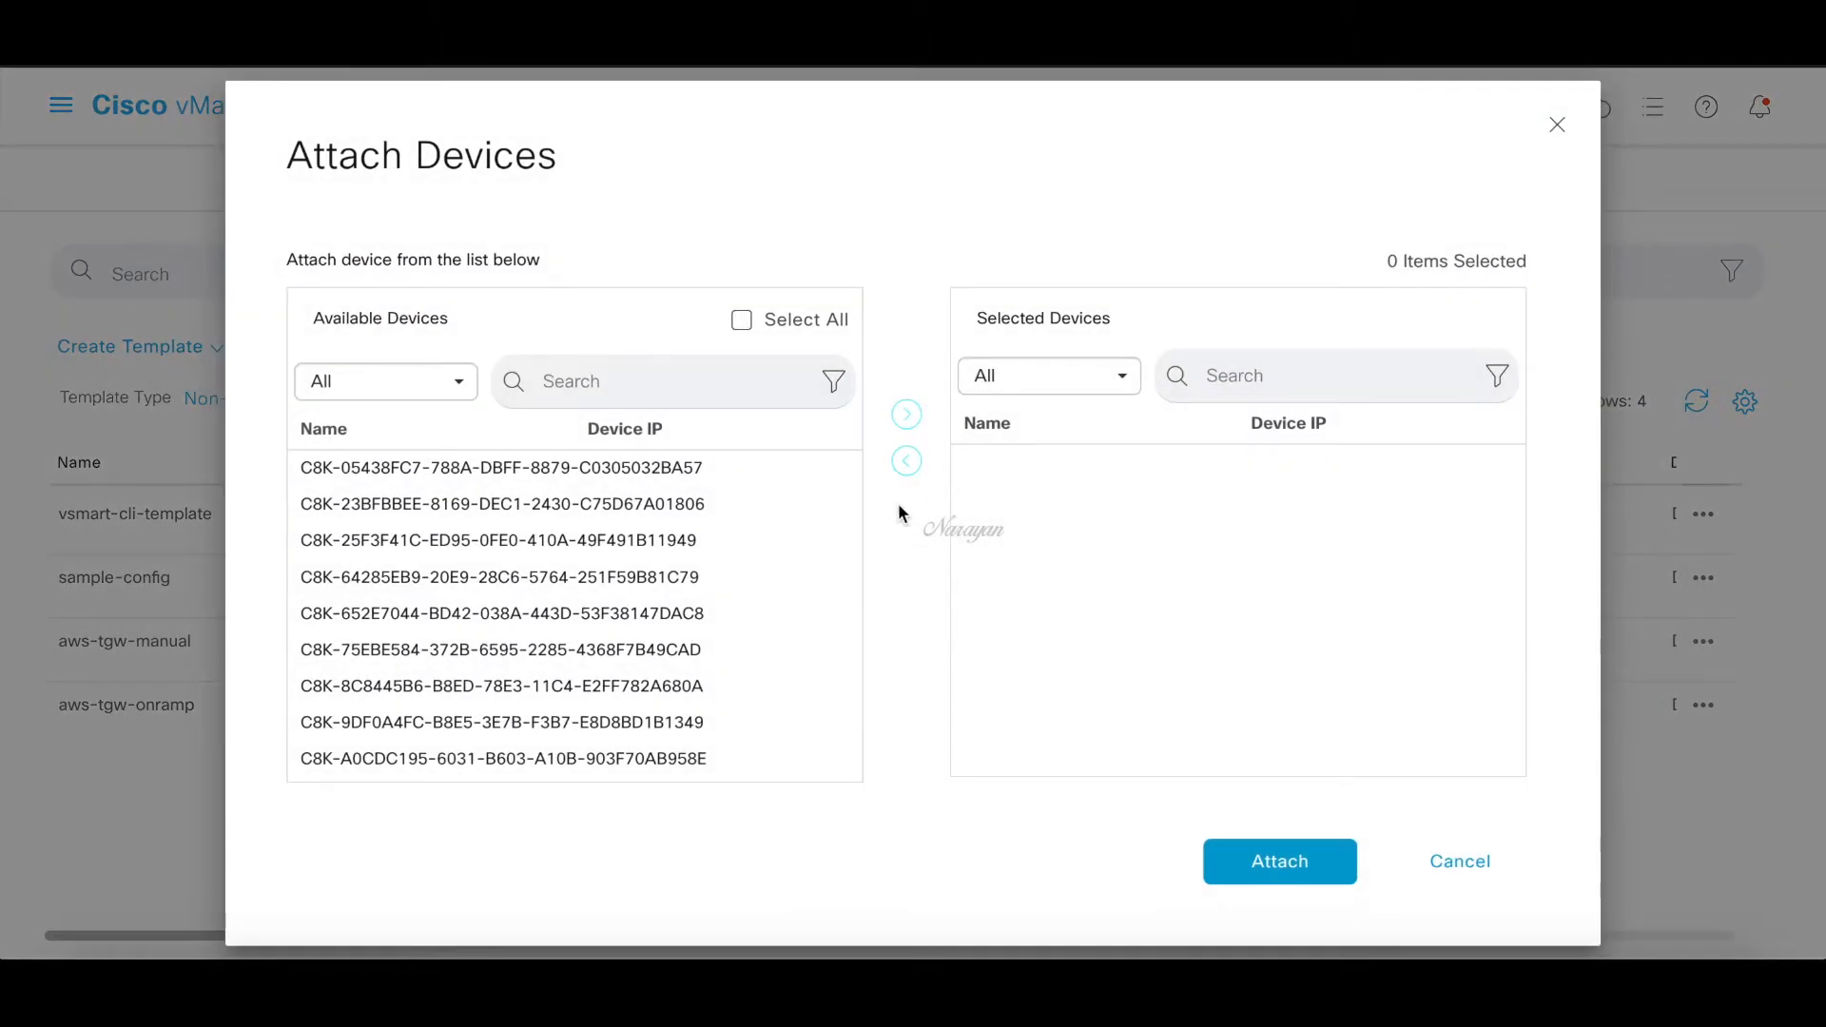
pyautogui.click(500, 467)
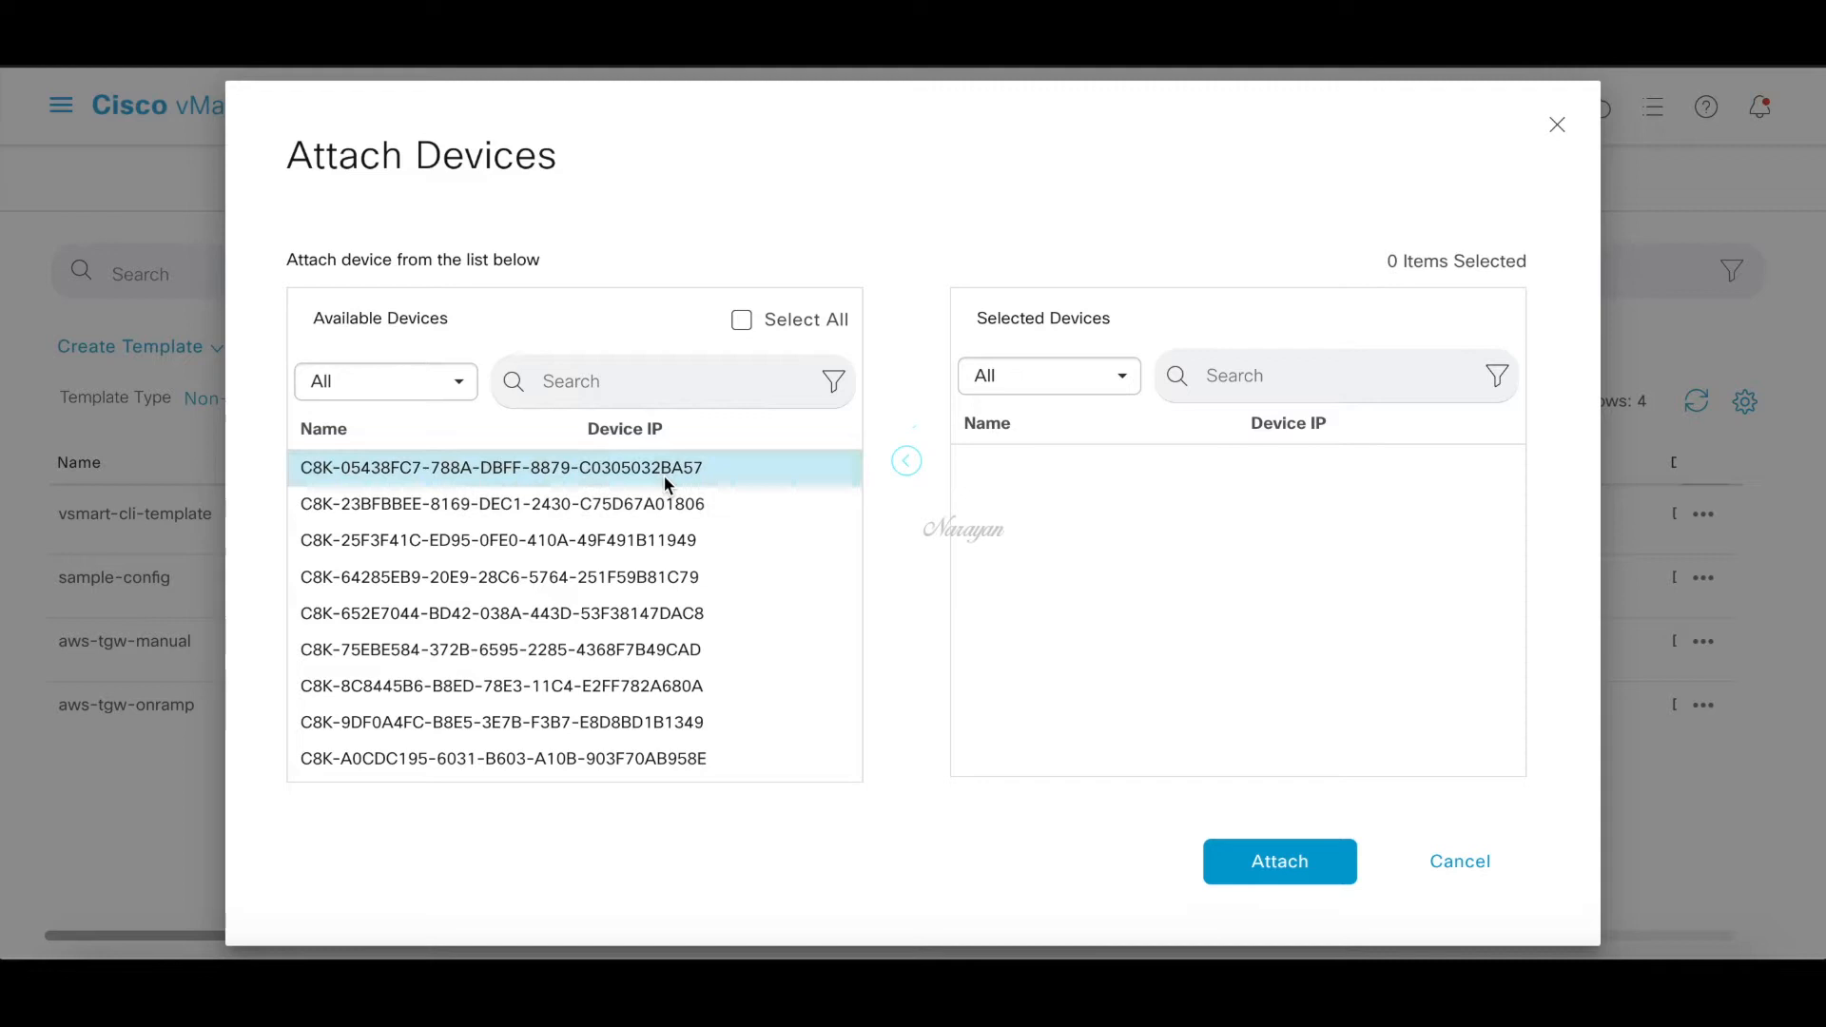
pyautogui.click(502, 503)
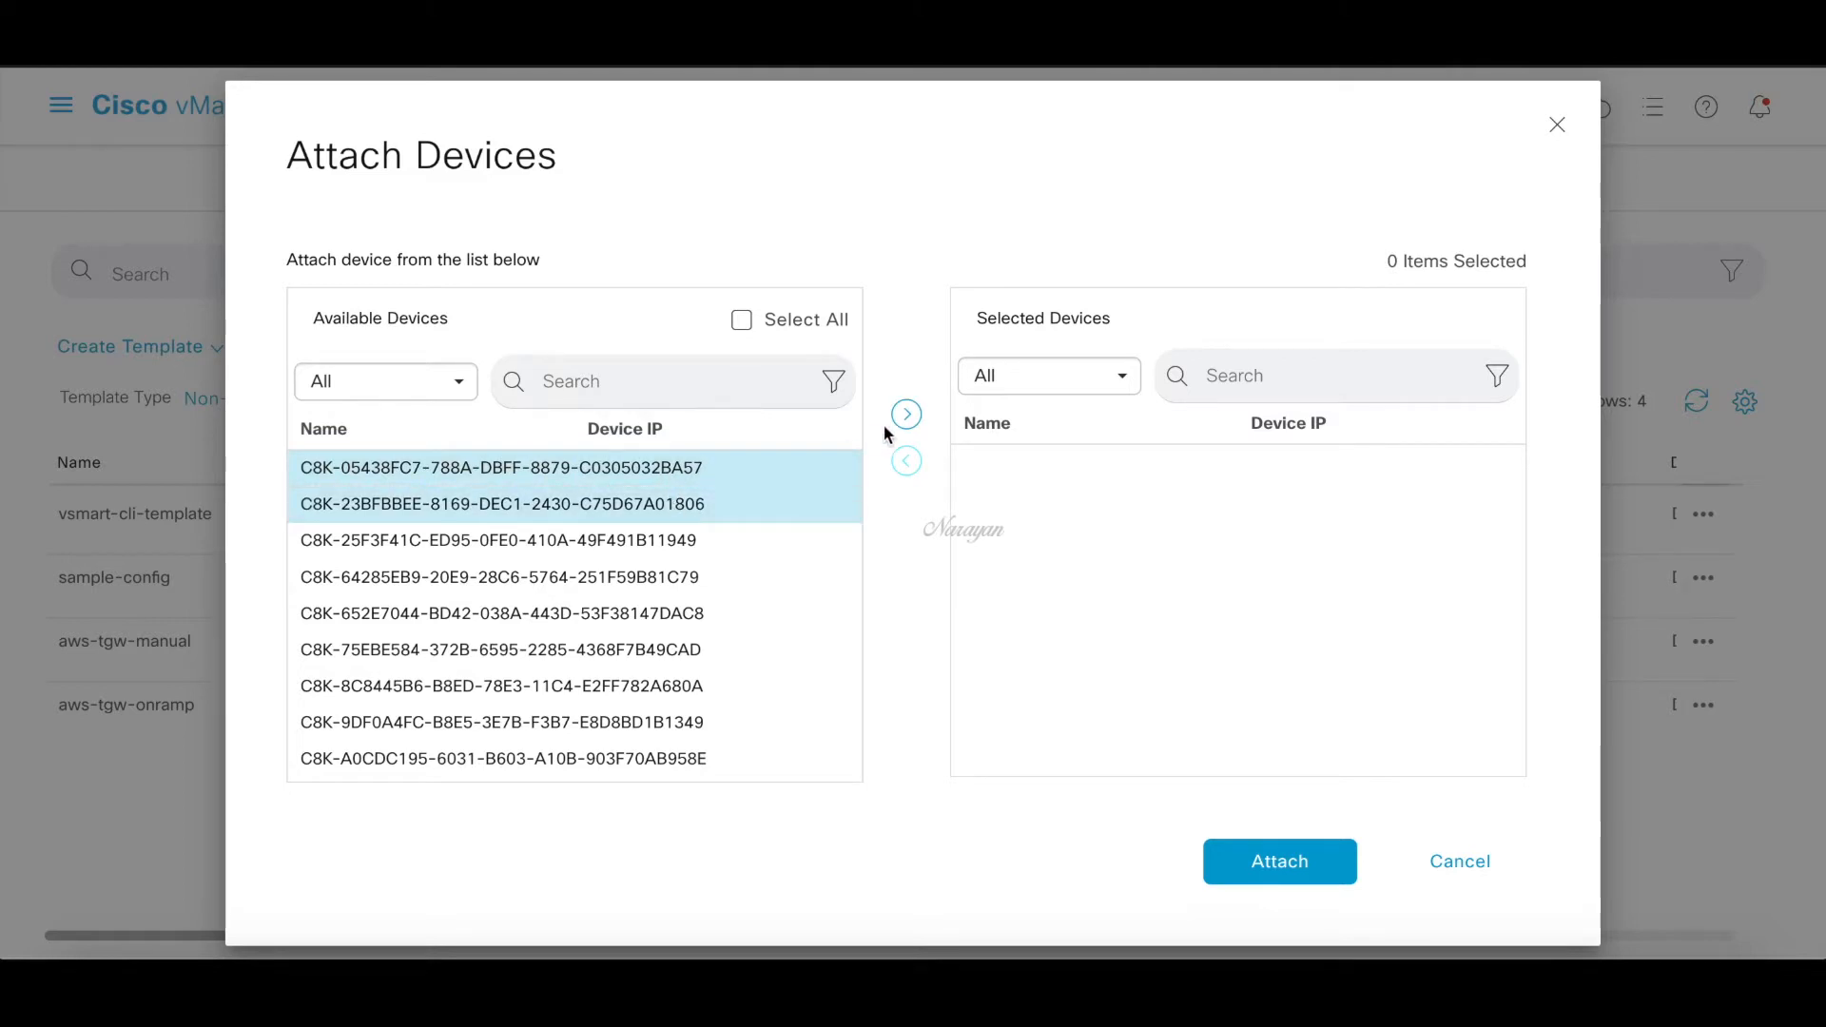
pyautogui.click(904, 414)
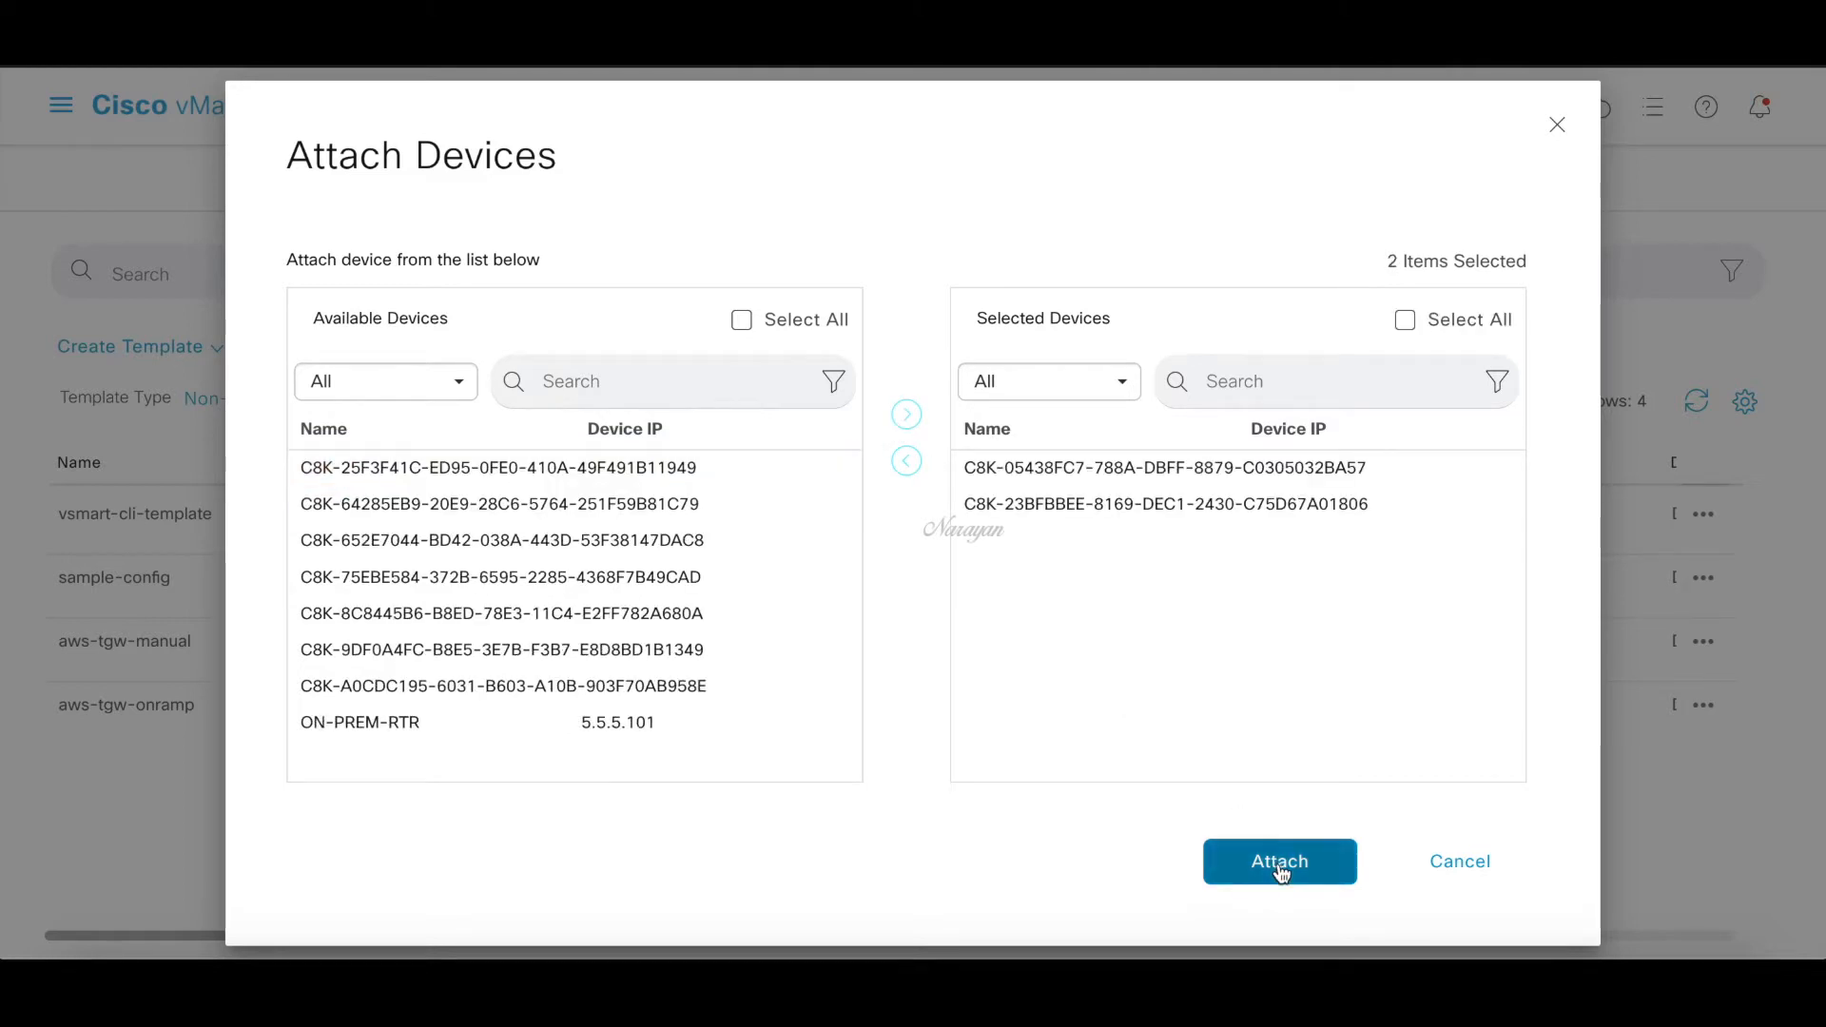
pyautogui.click(1278, 862)
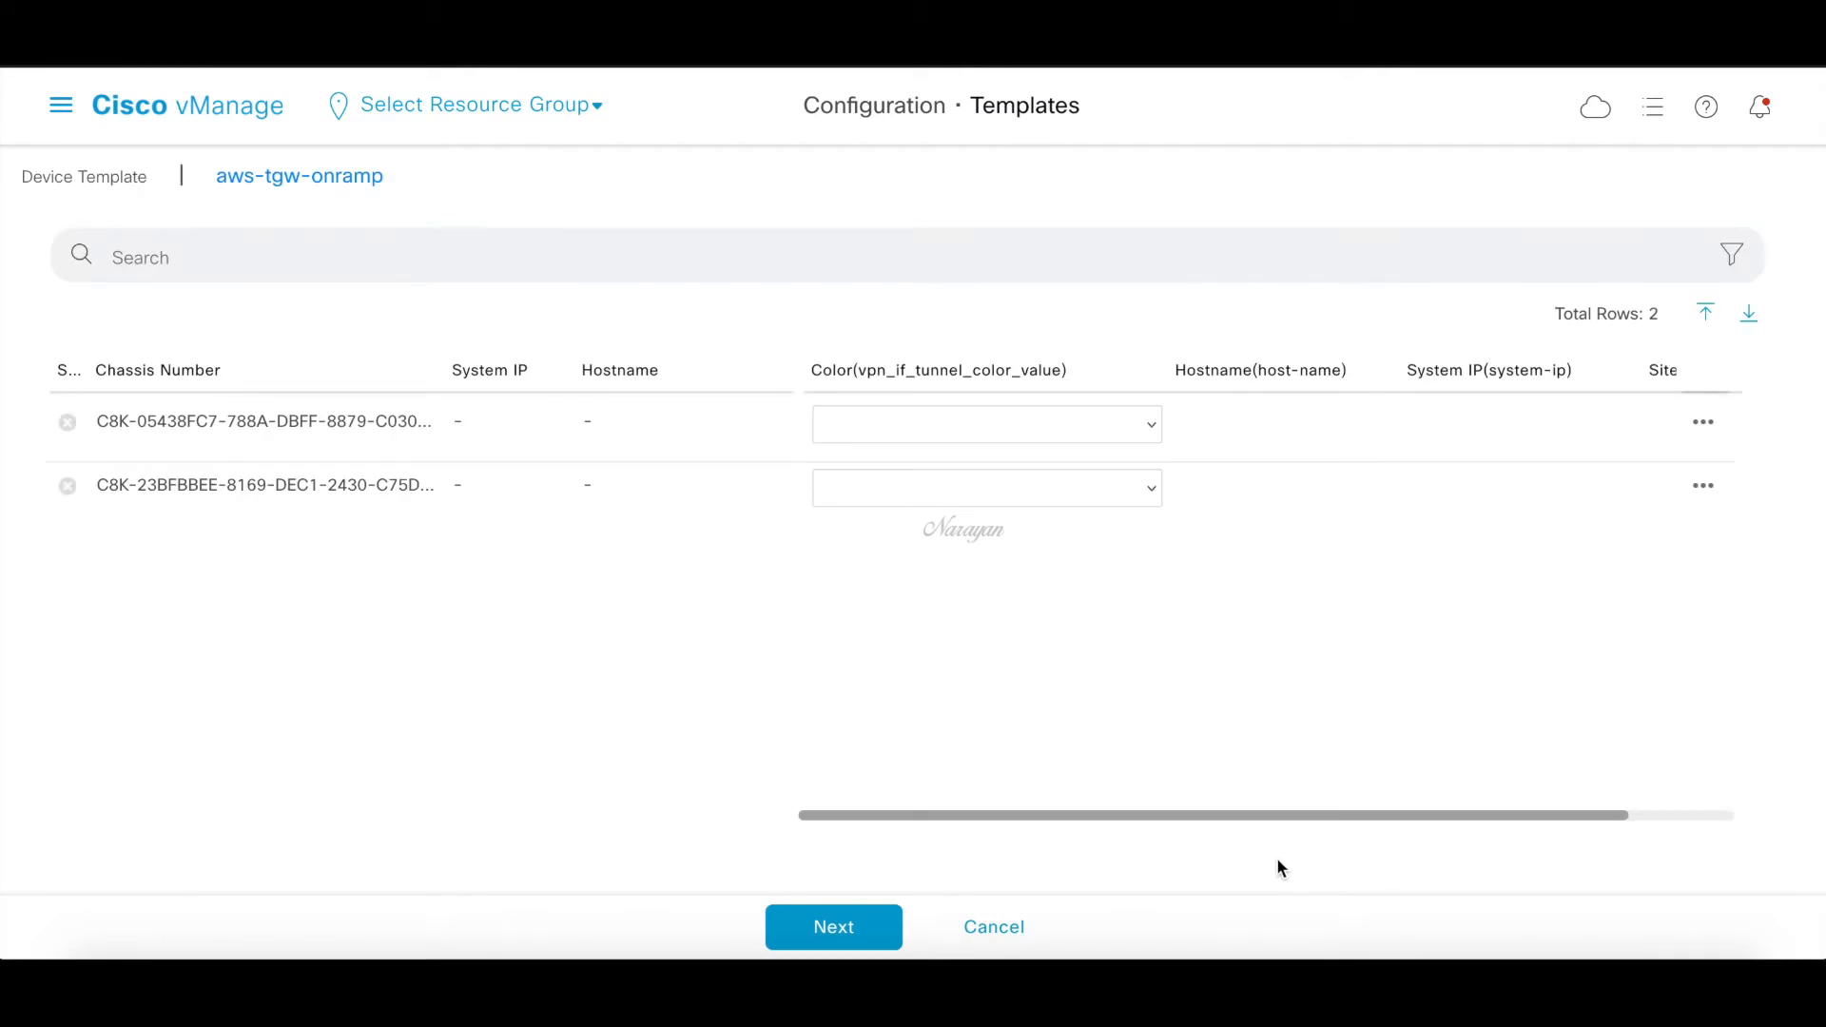
pyautogui.moveTo(1702, 422)
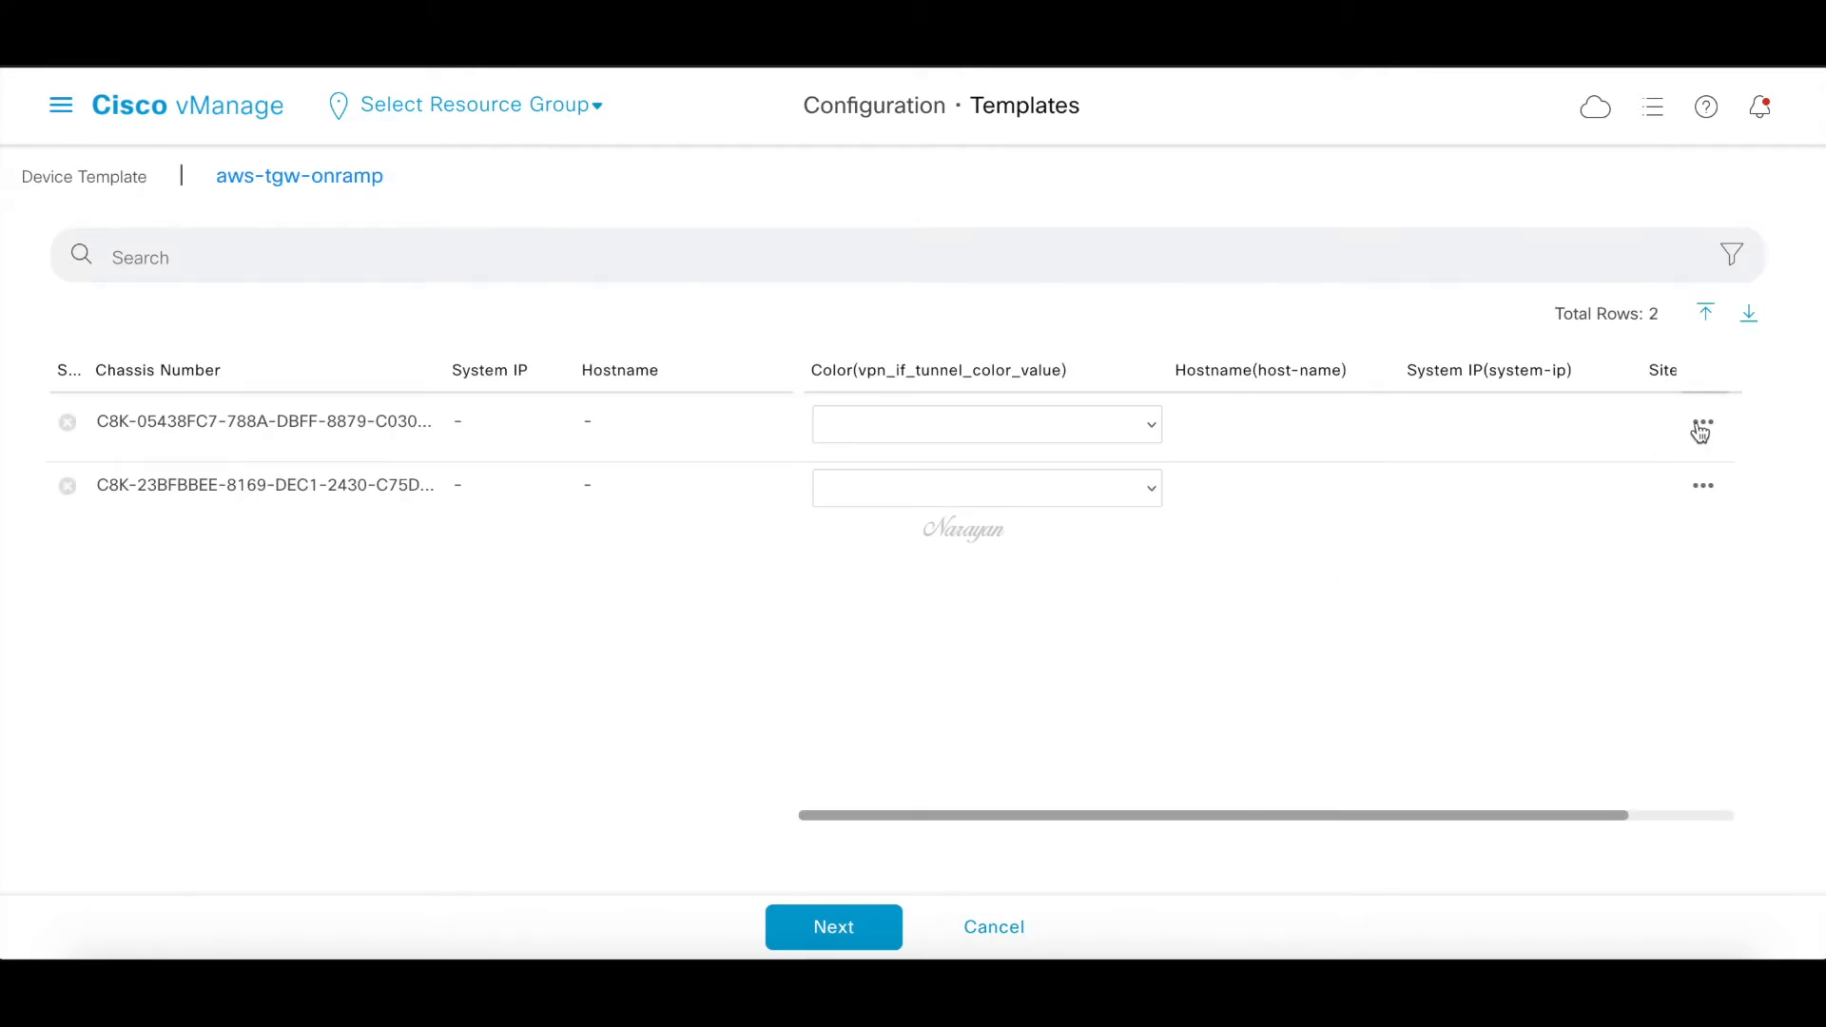
# Set the first device's tunnel colour to default, system IP 6.6.6.71, site ID 600600
pyautogui.click(1702, 421)
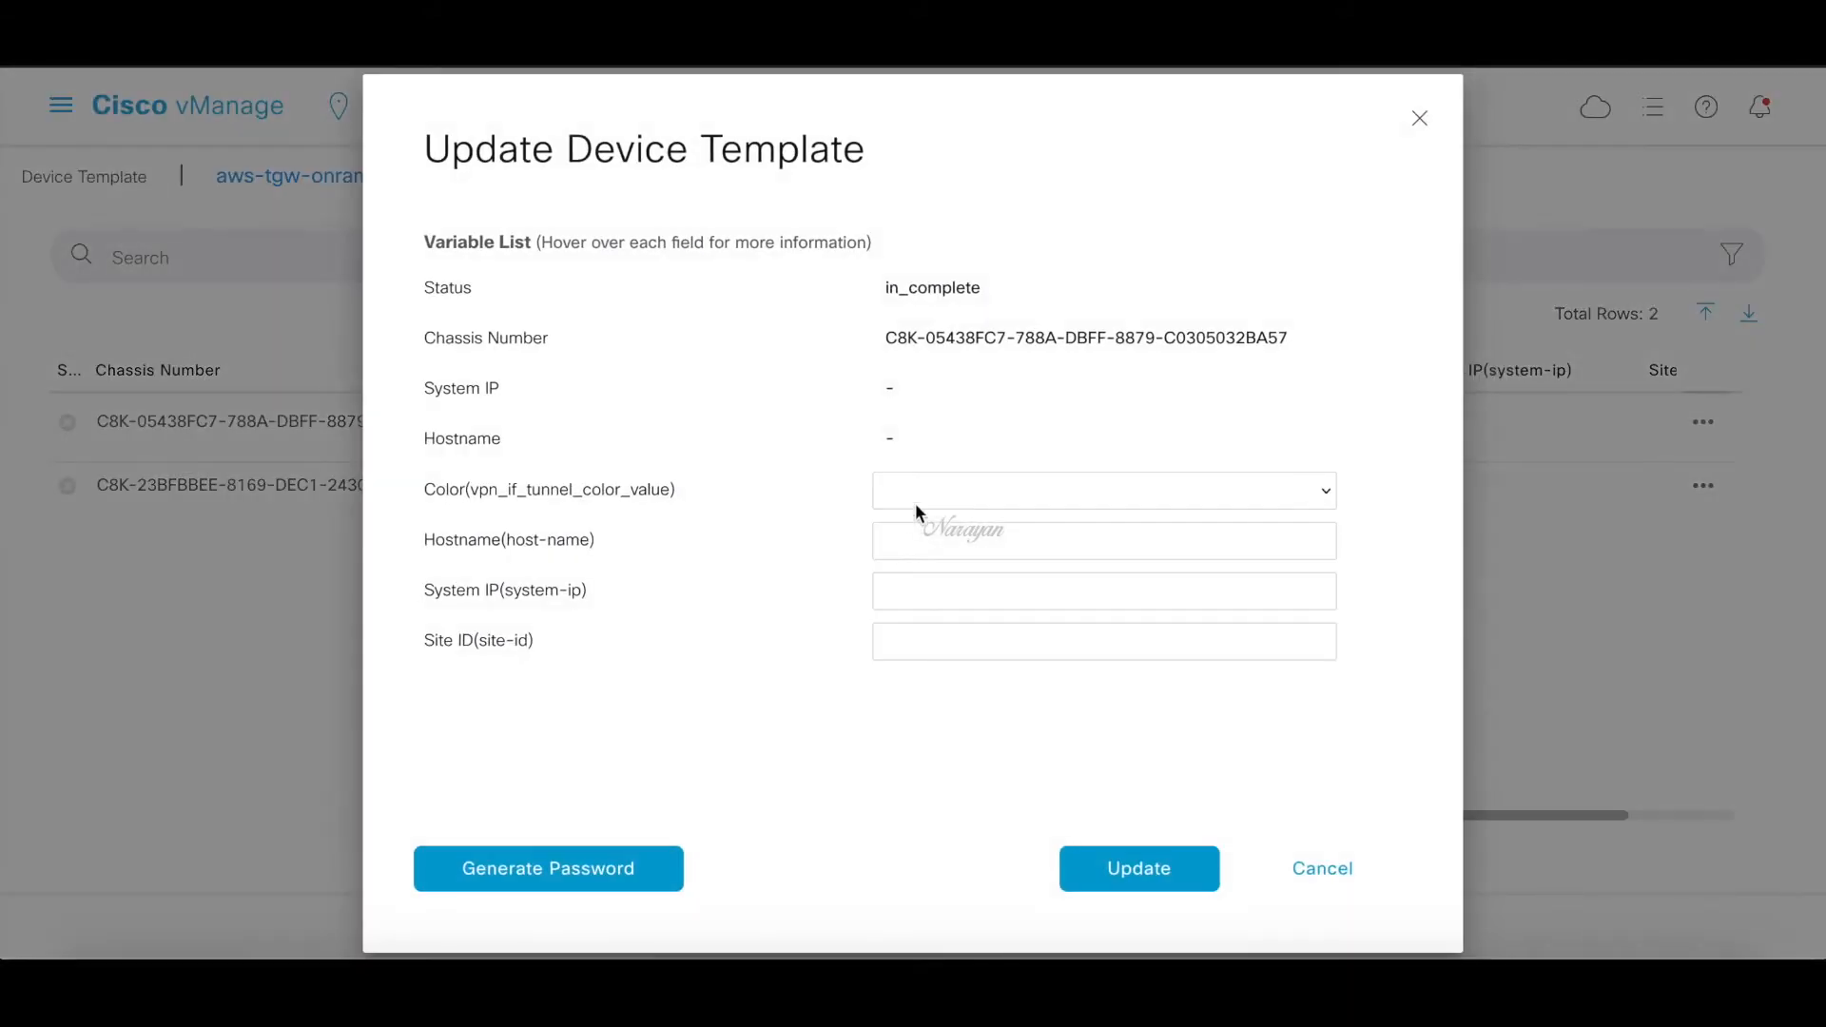
pyautogui.click(1101, 489)
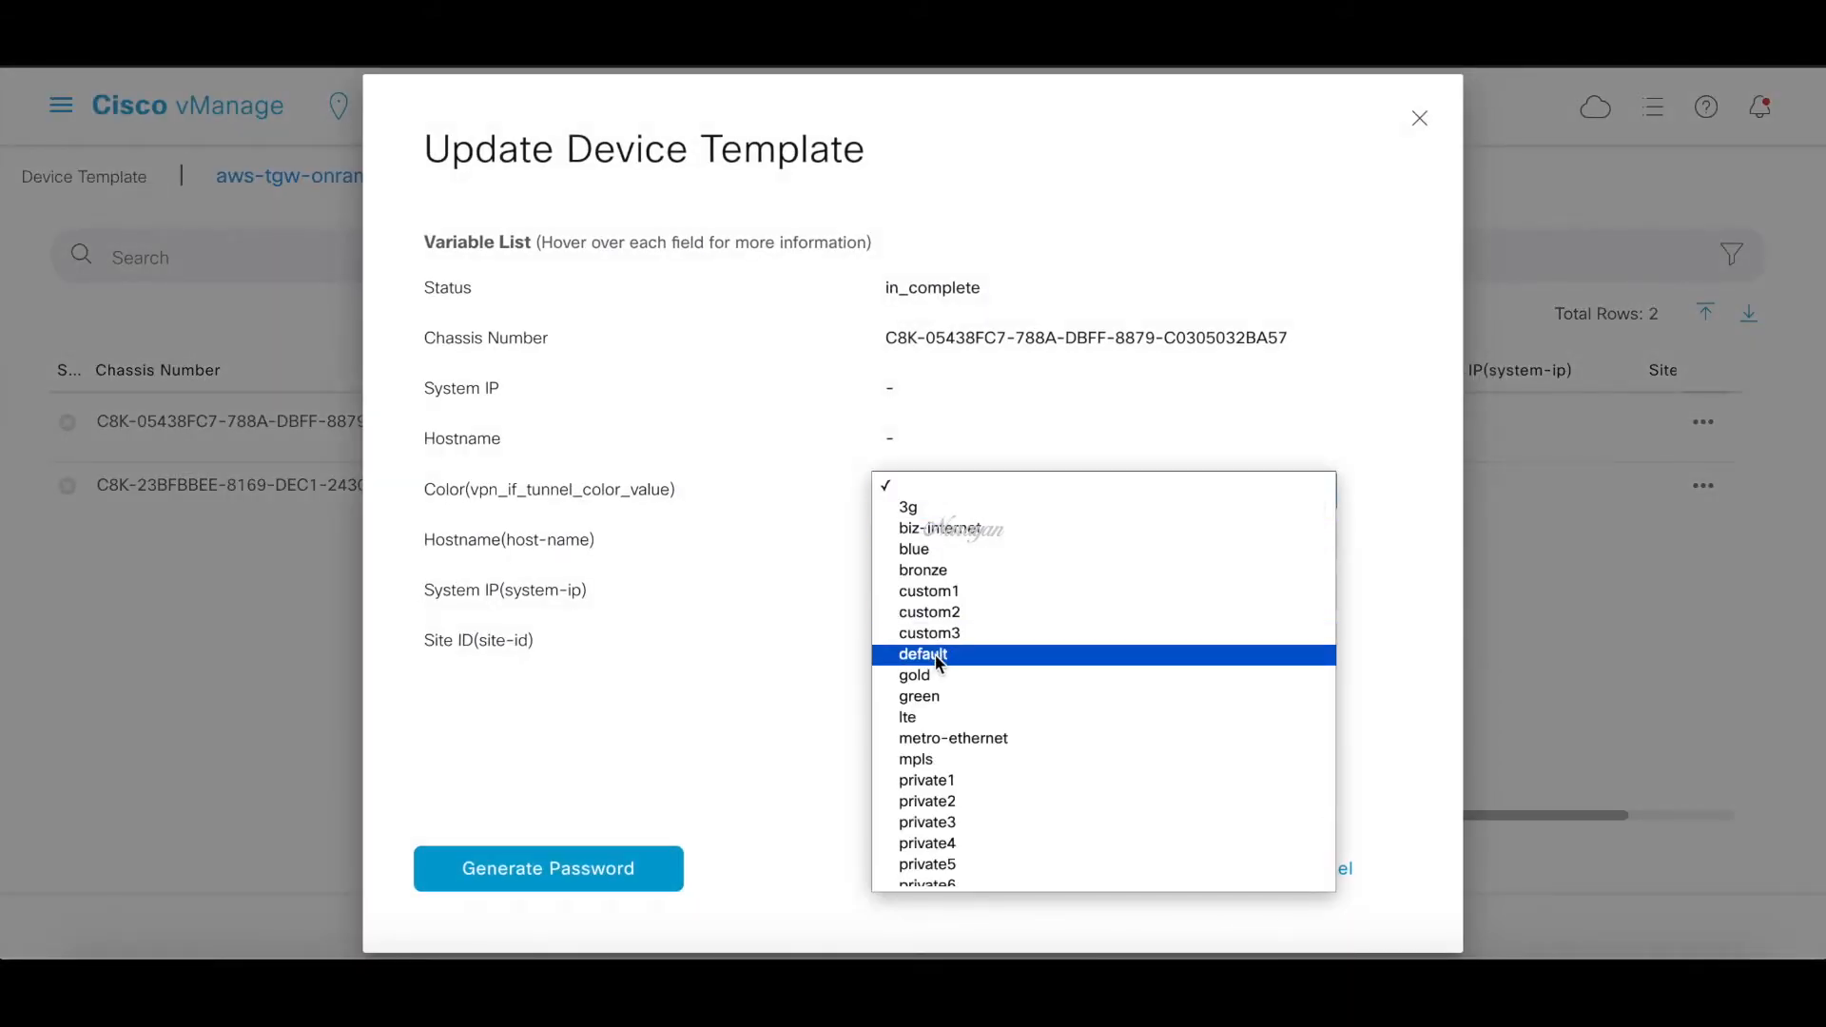
pyautogui.click(922, 653)
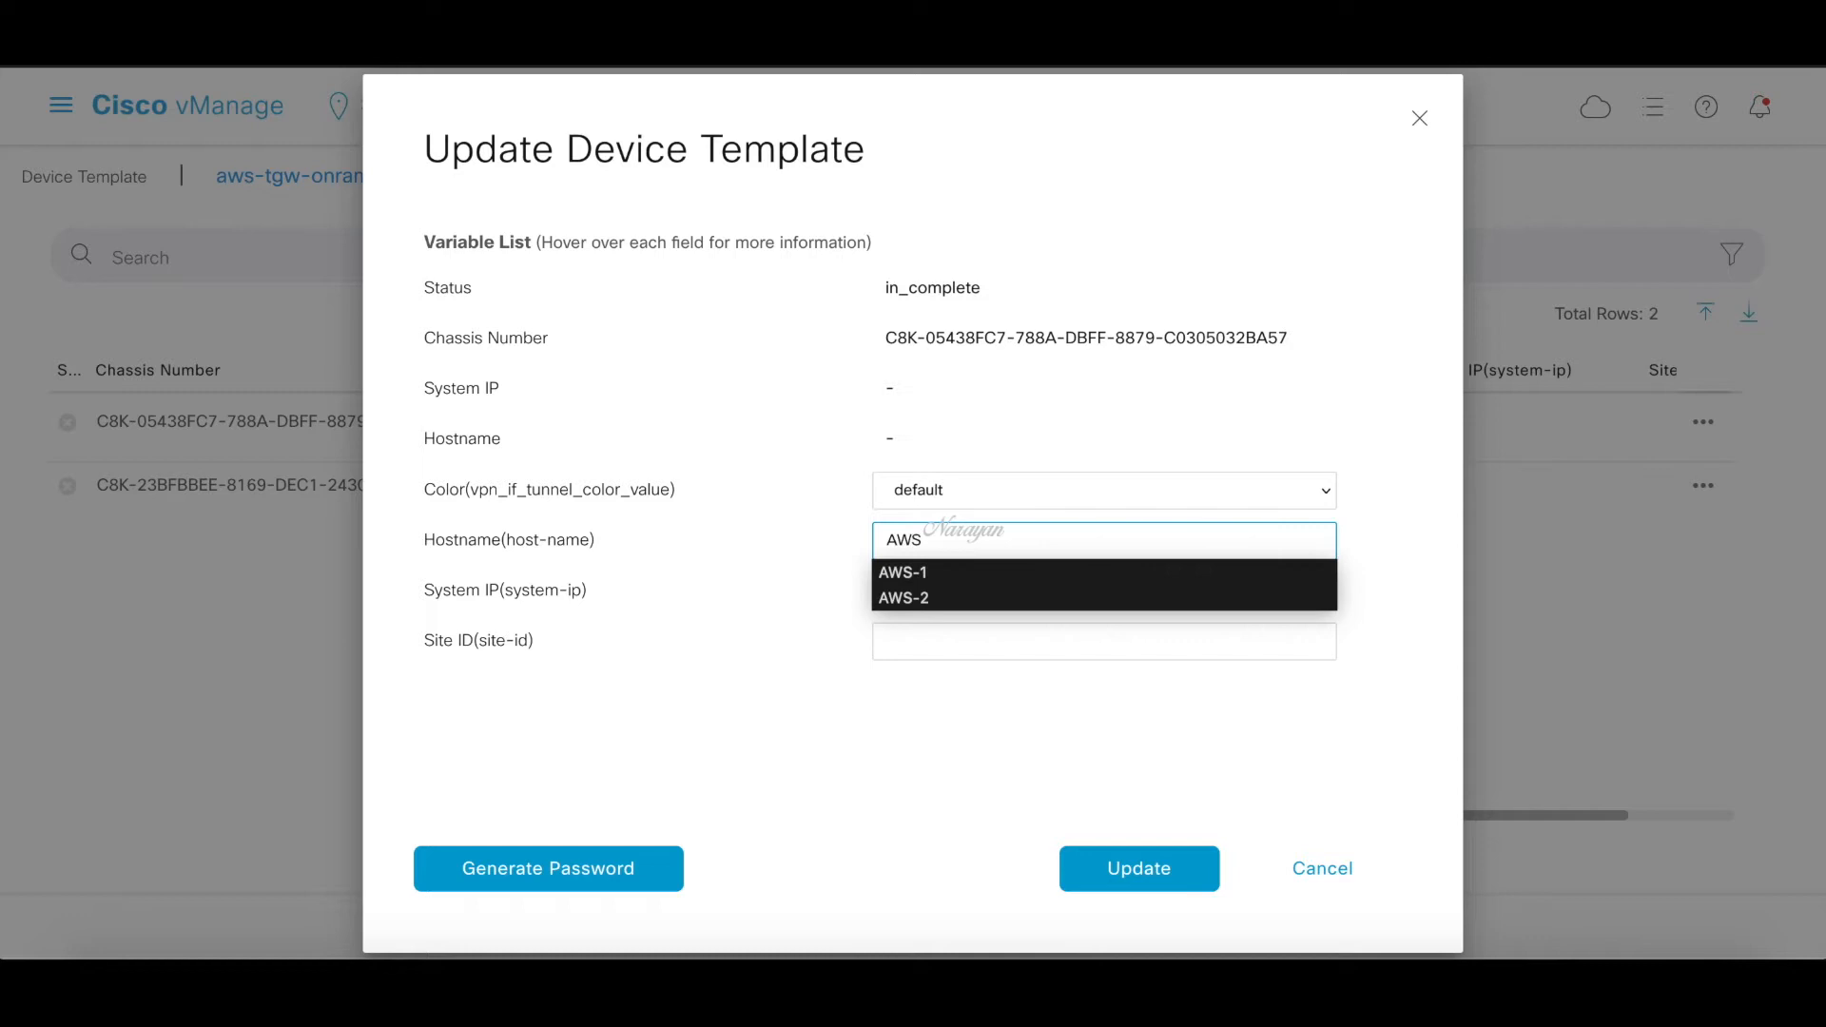
pyautogui.moveTo(943, 573)
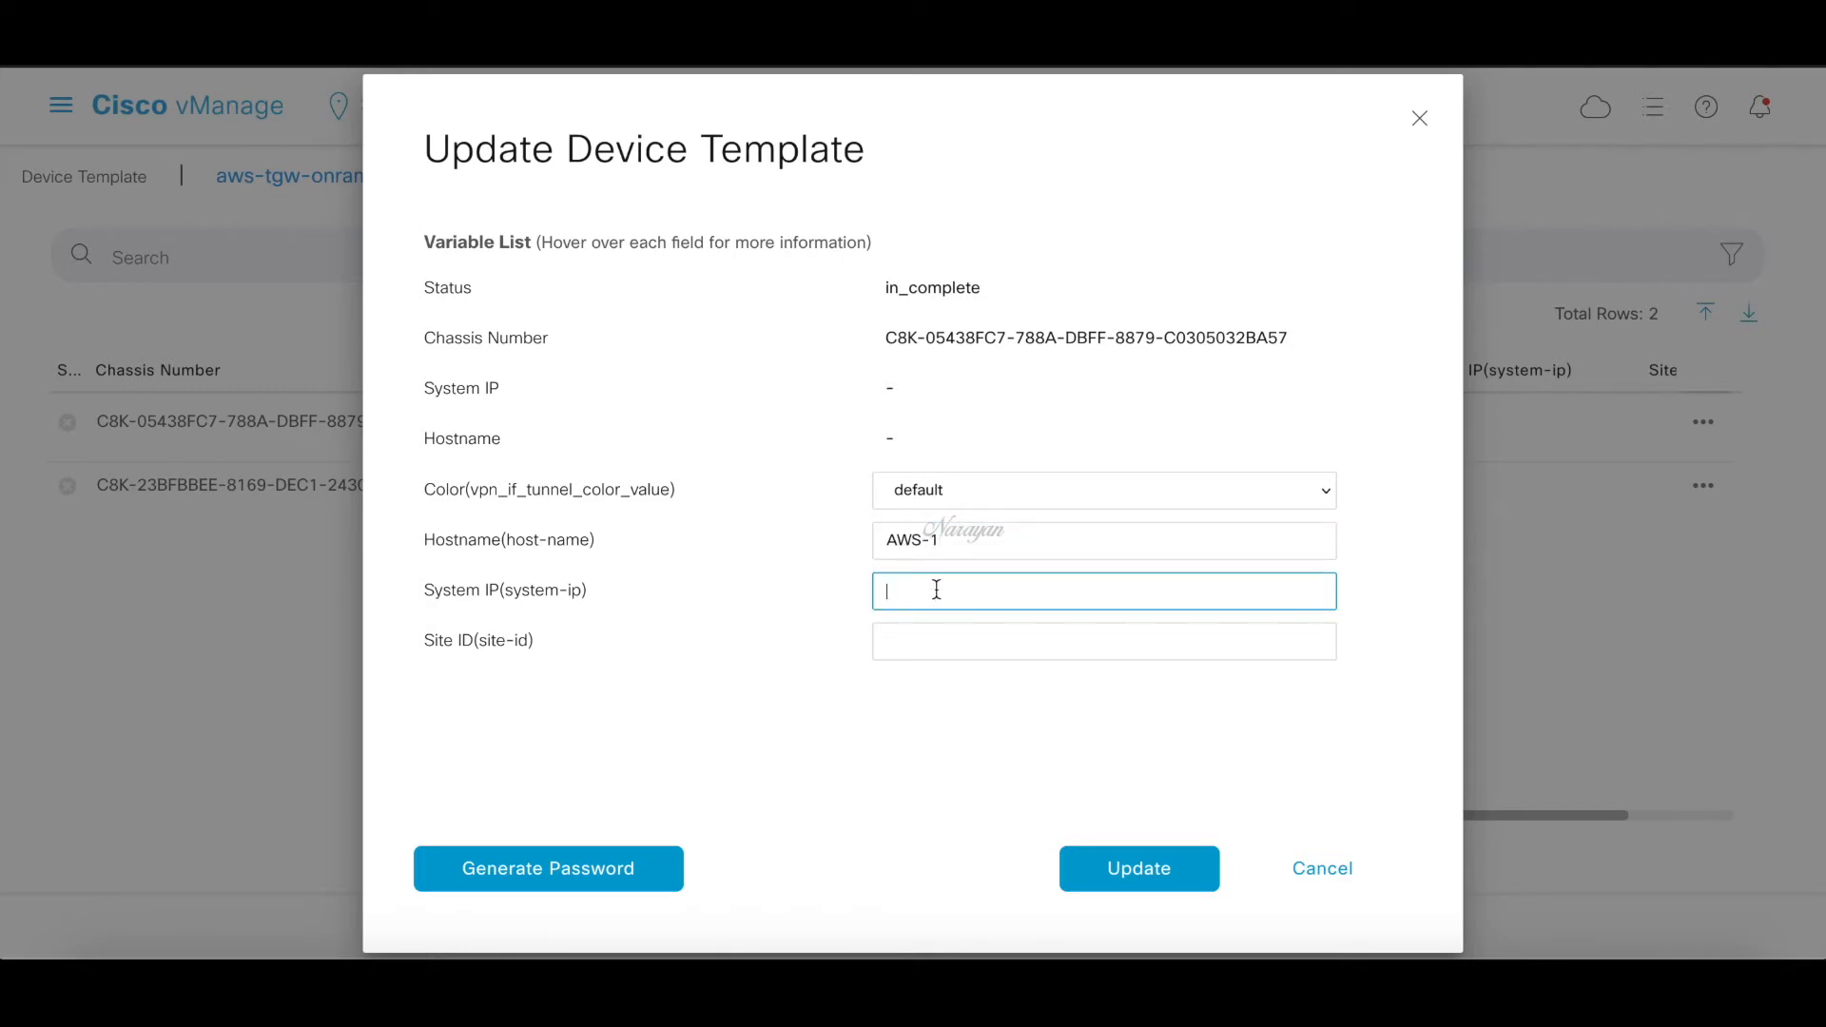
pyautogui.write('6.6.6.')
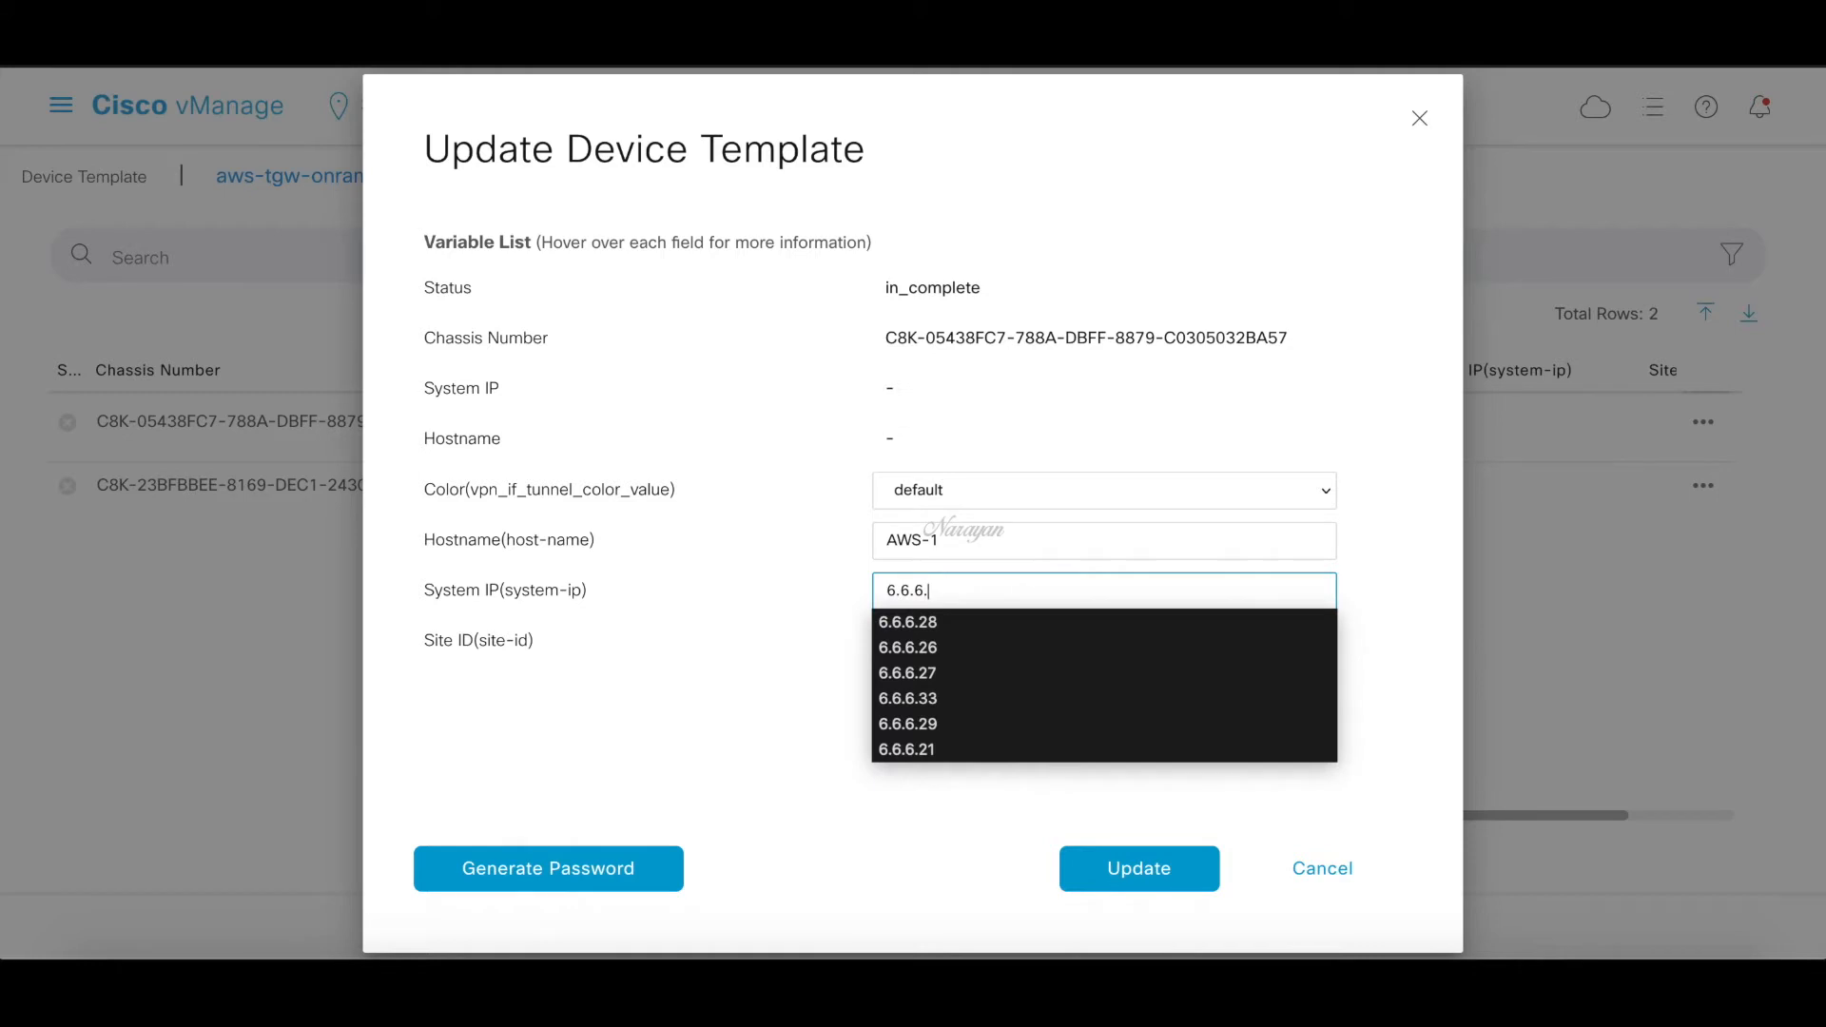
pyautogui.write('71')
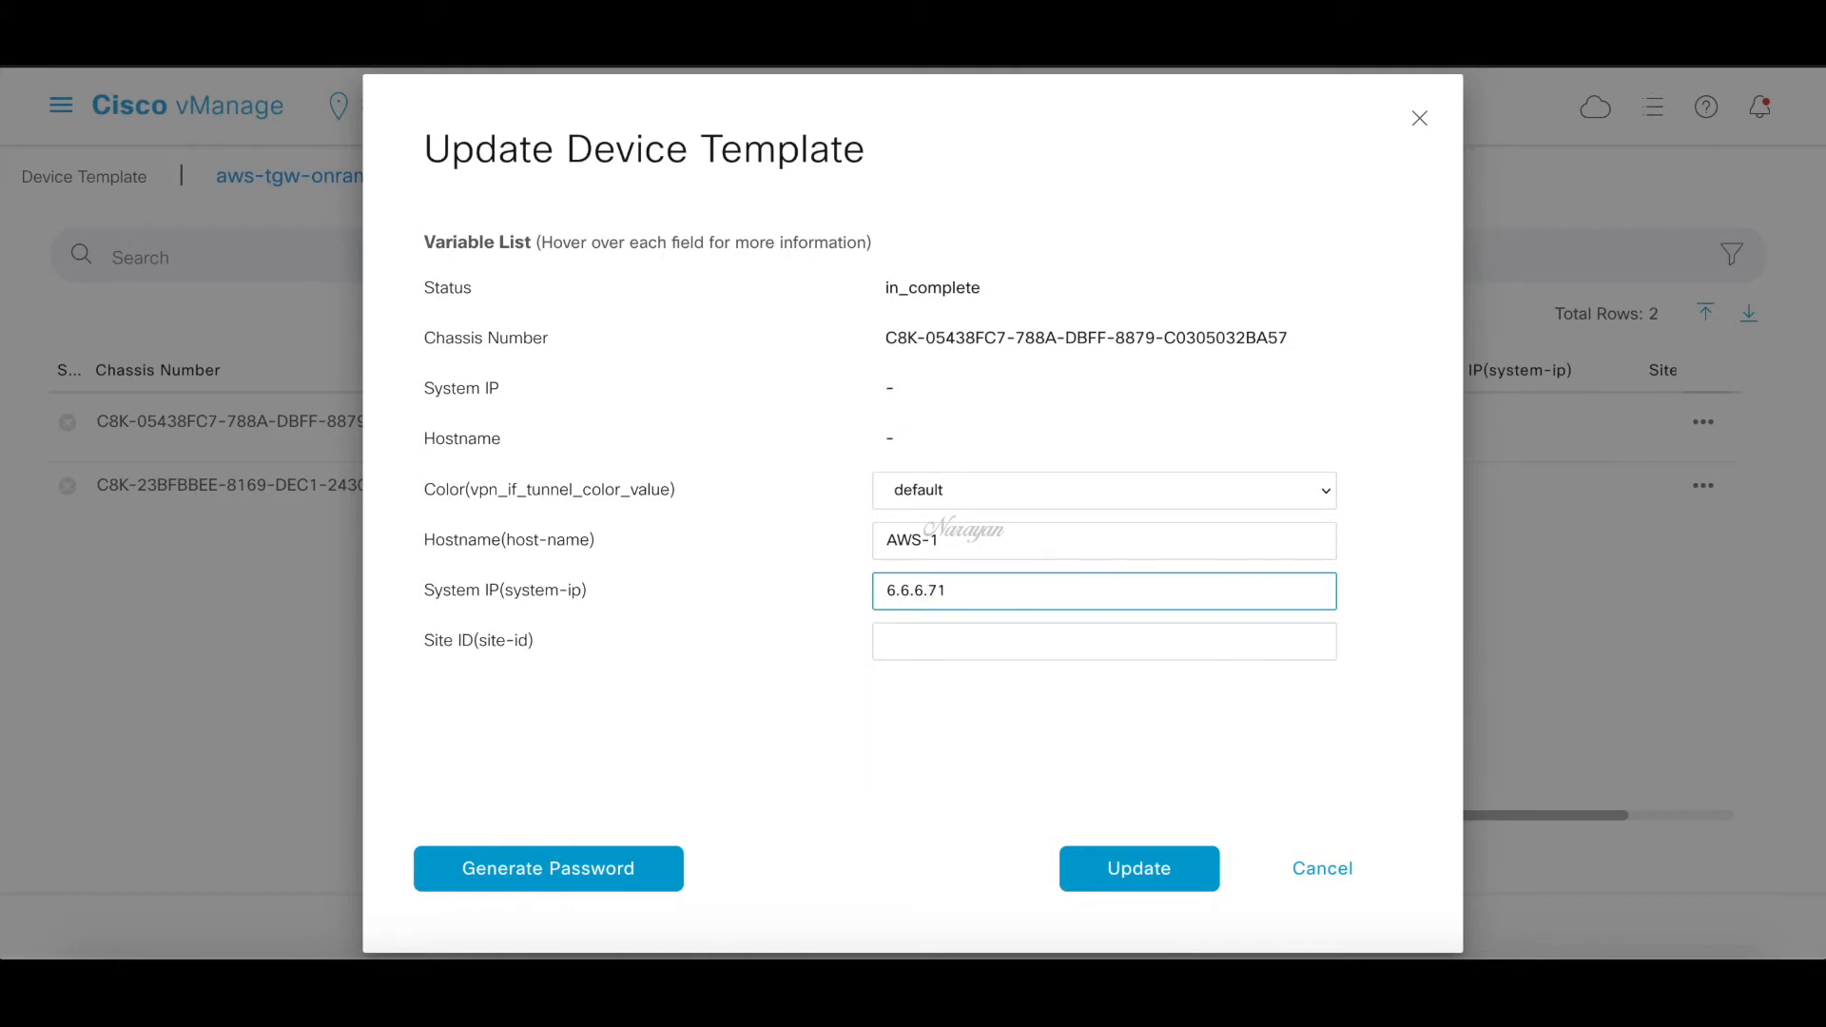
pyautogui.click(1104, 640)
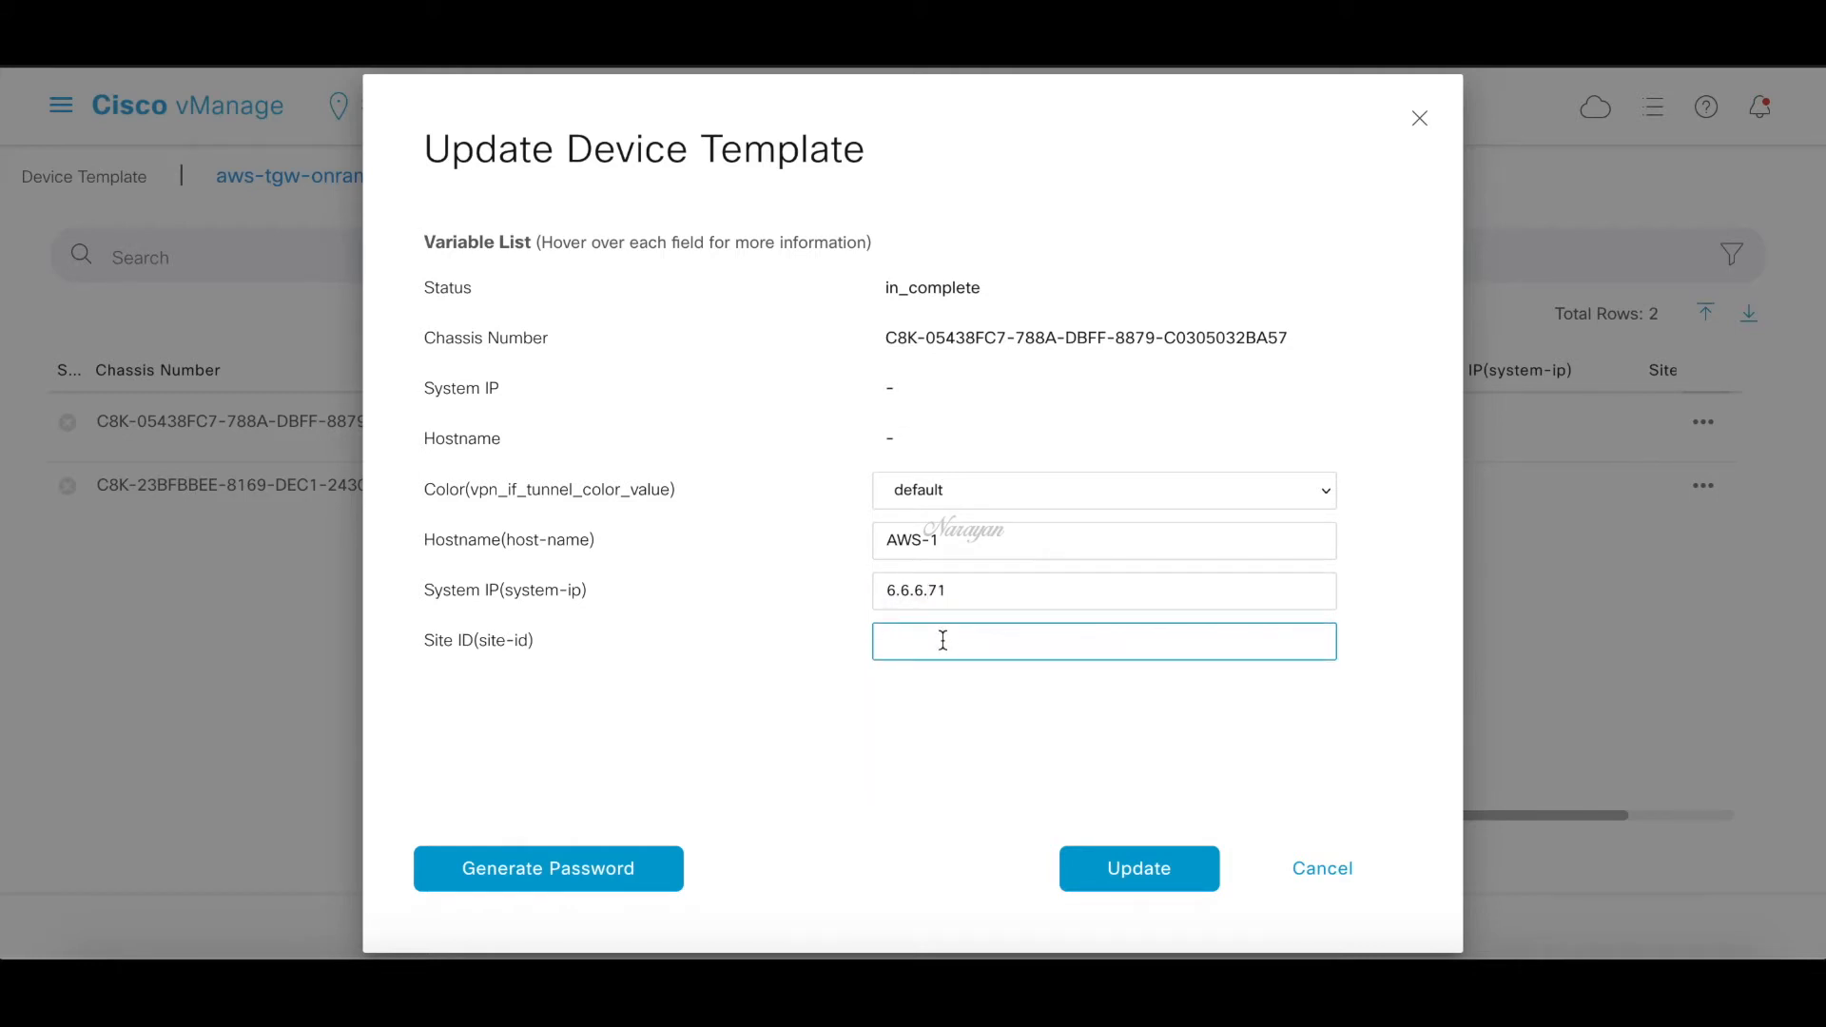
pyautogui.write('600600')
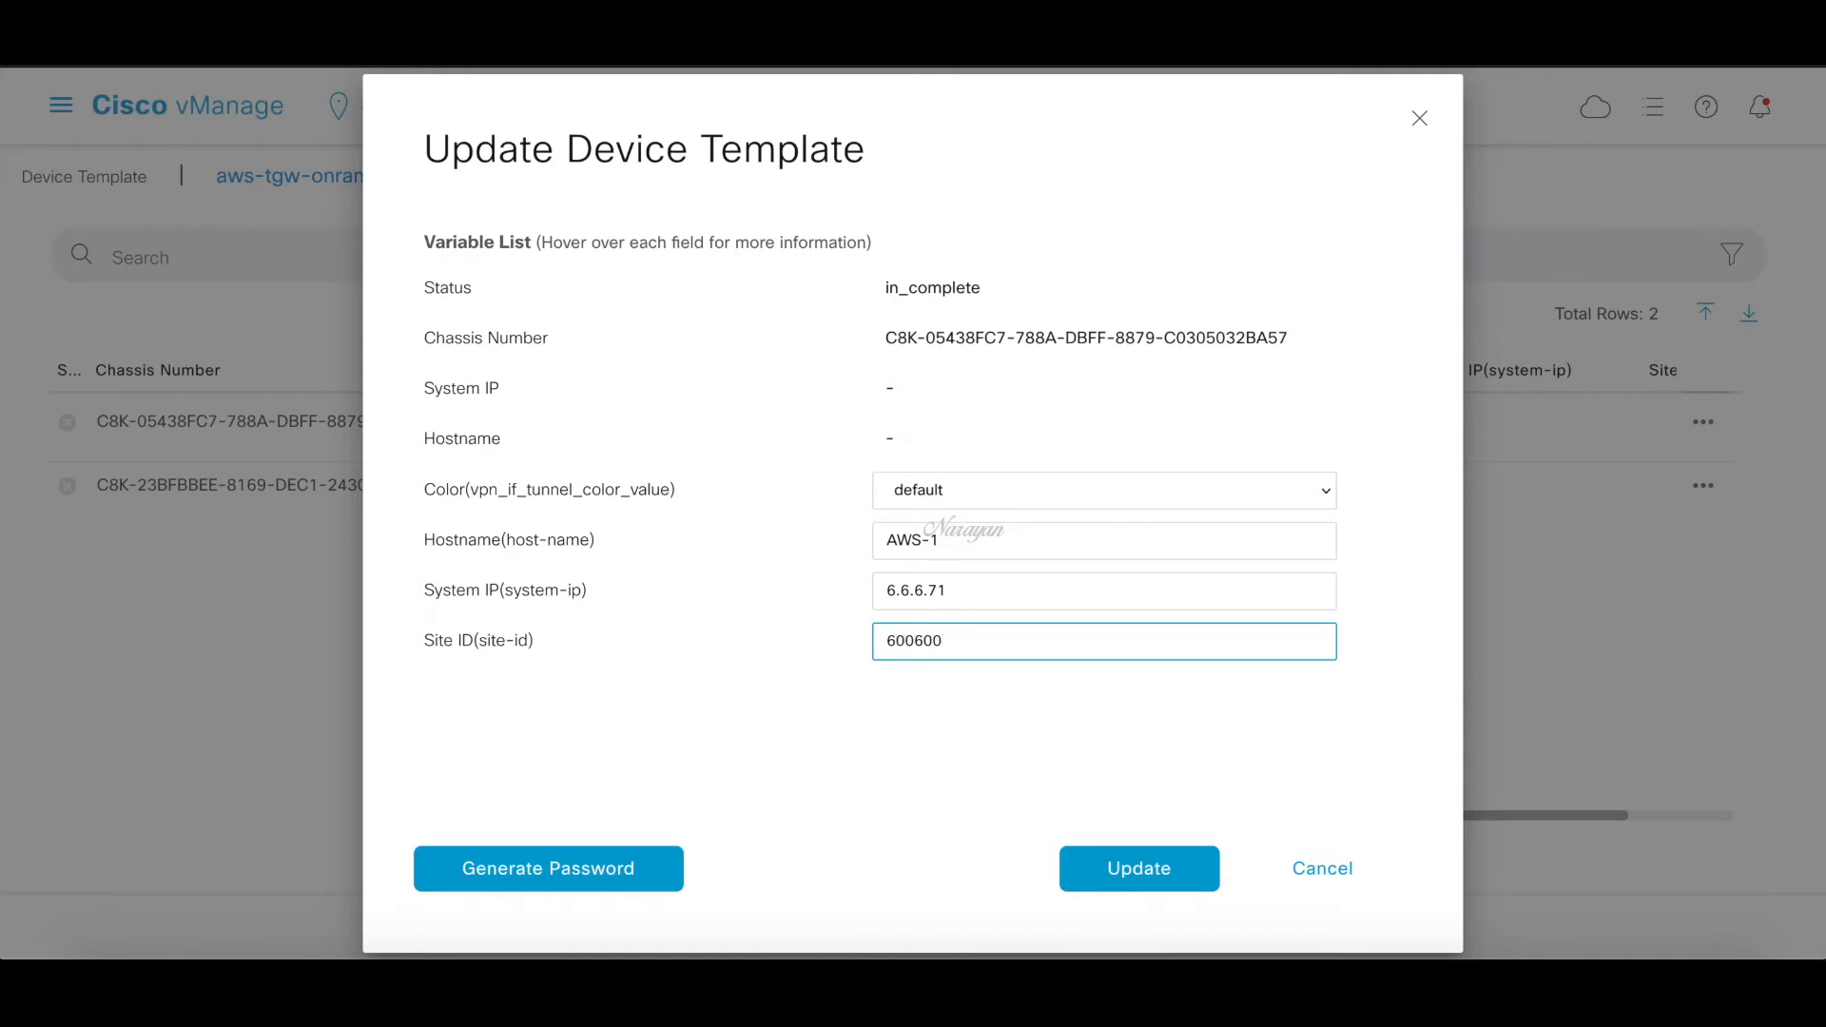
pyautogui.moveTo(998, 695)
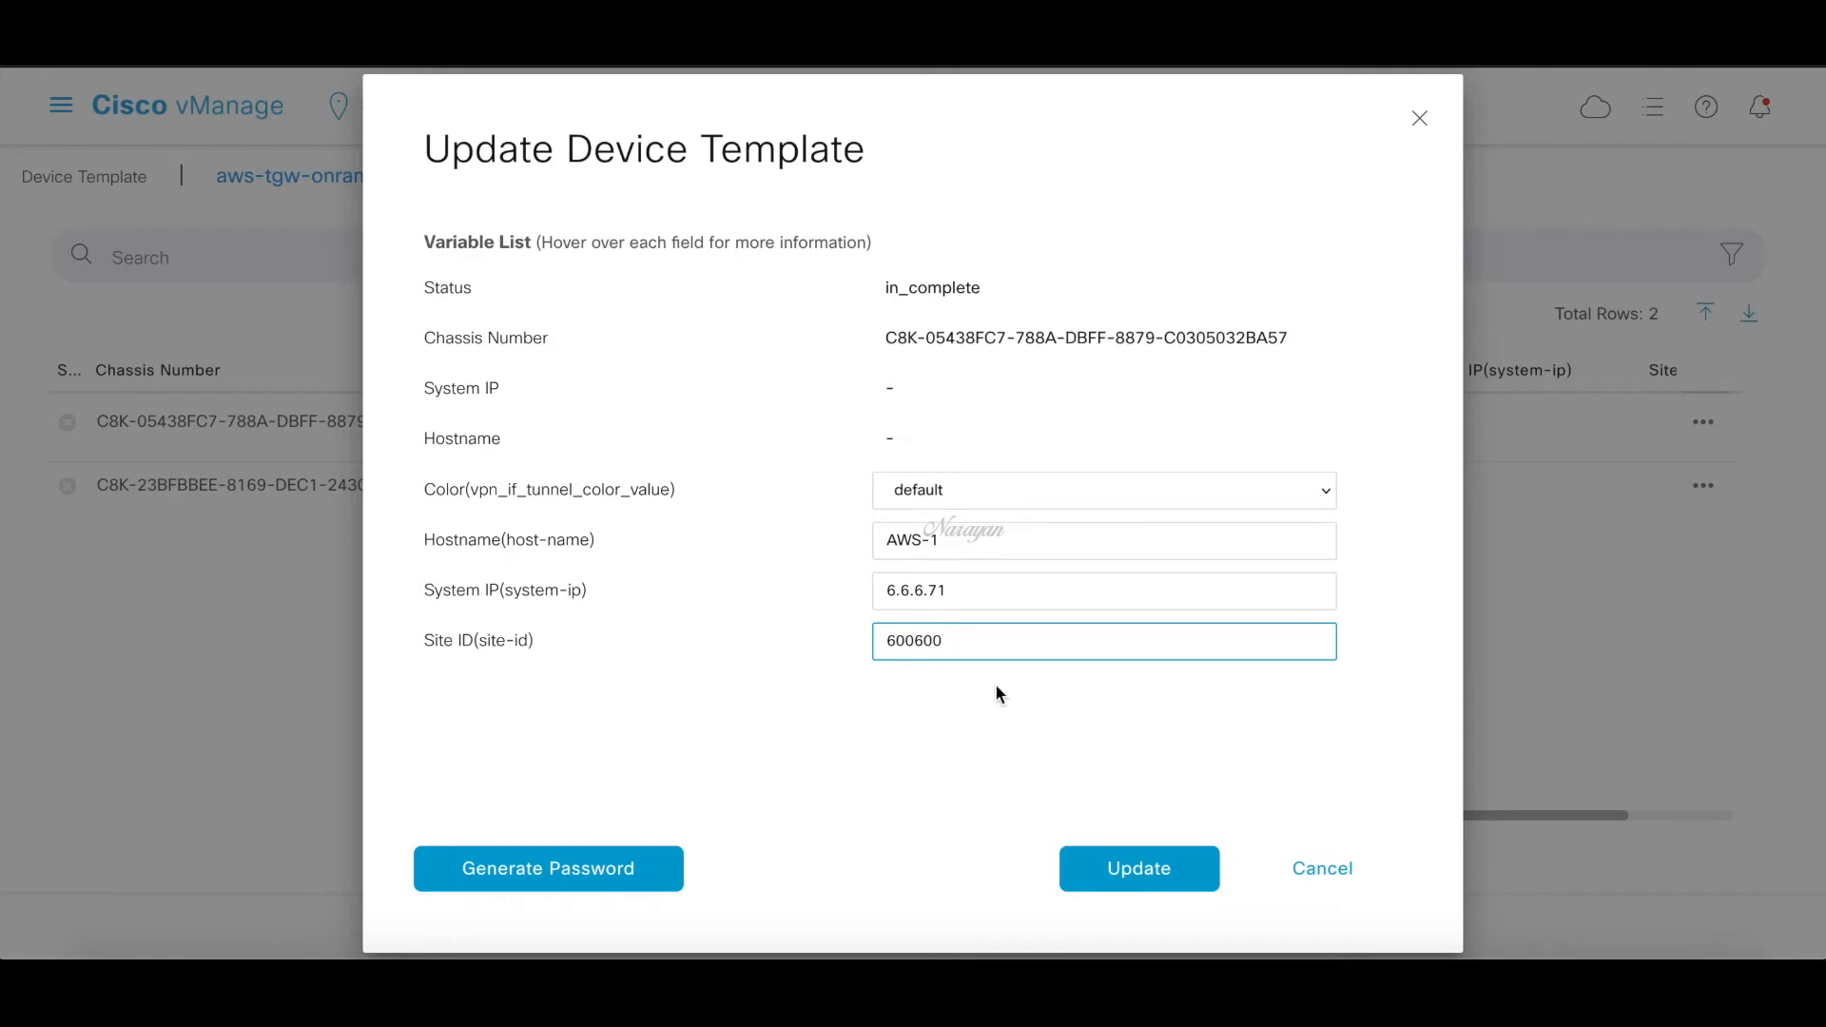
pyautogui.click(1138, 868)
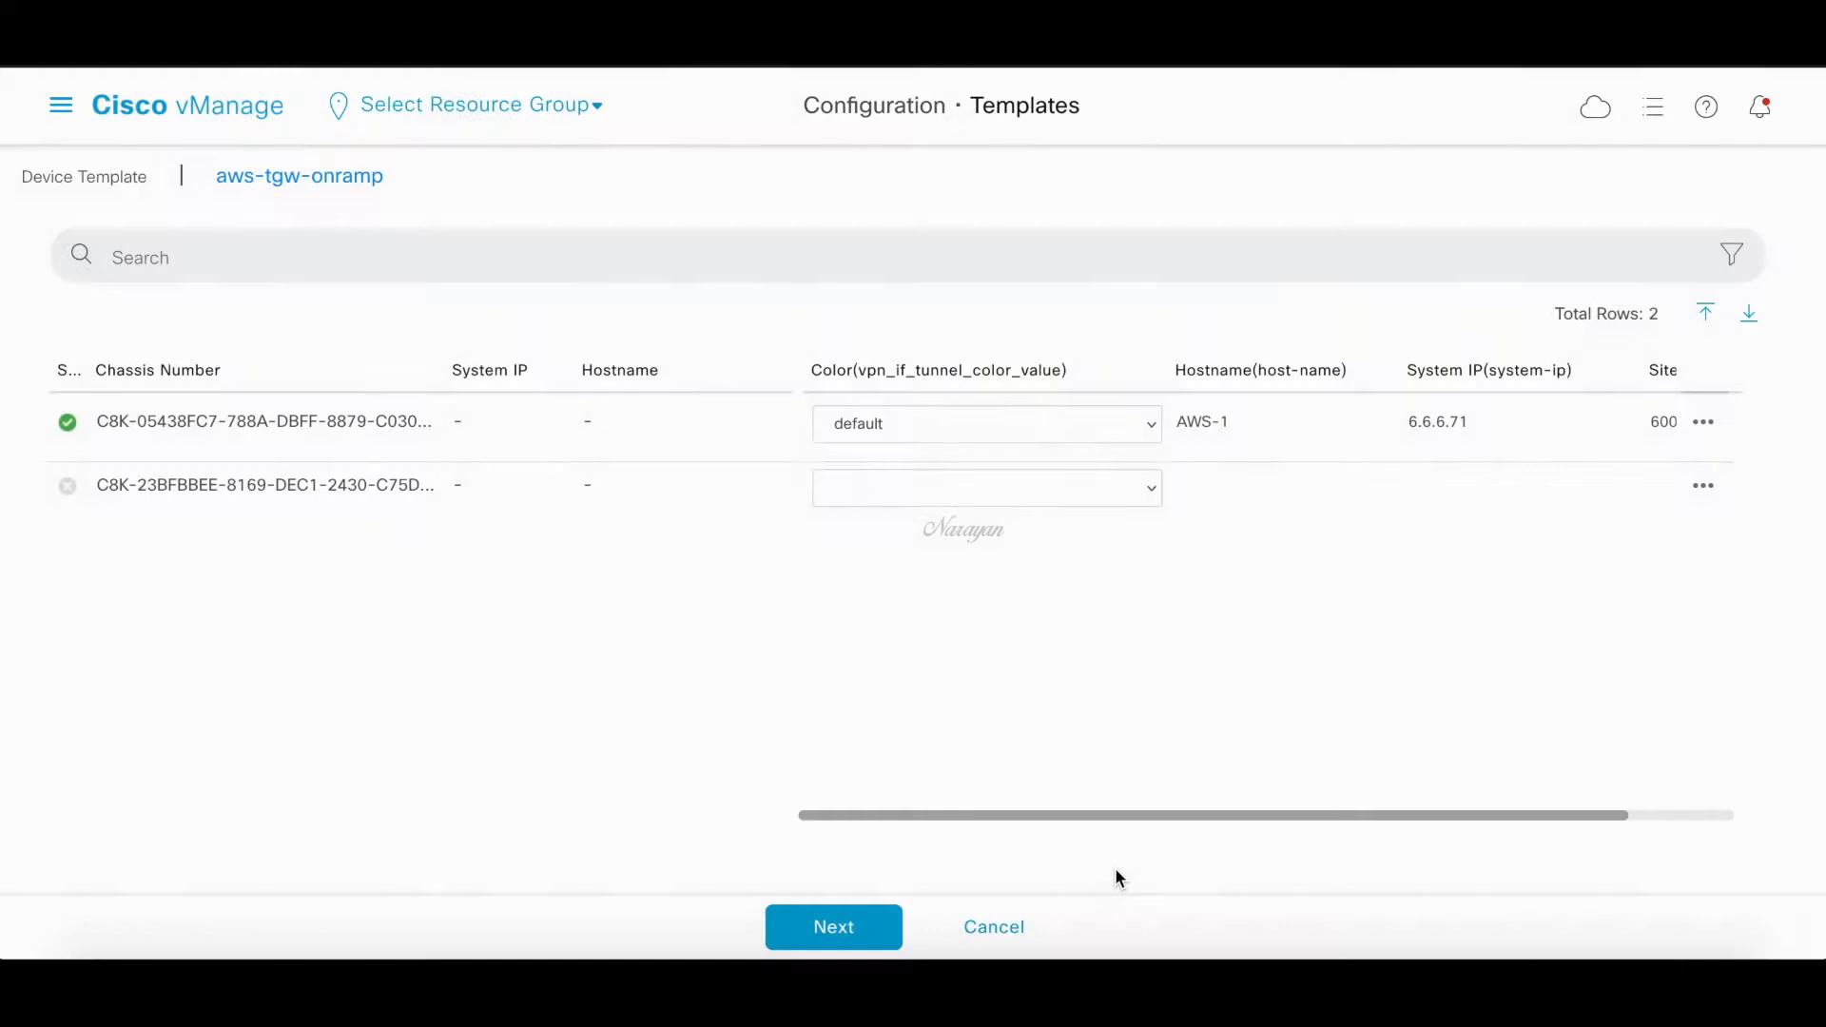
# Update the second device with default colour, hostname AWS-2 and system IP 6.6.6.72
pyautogui.click(1701, 486)
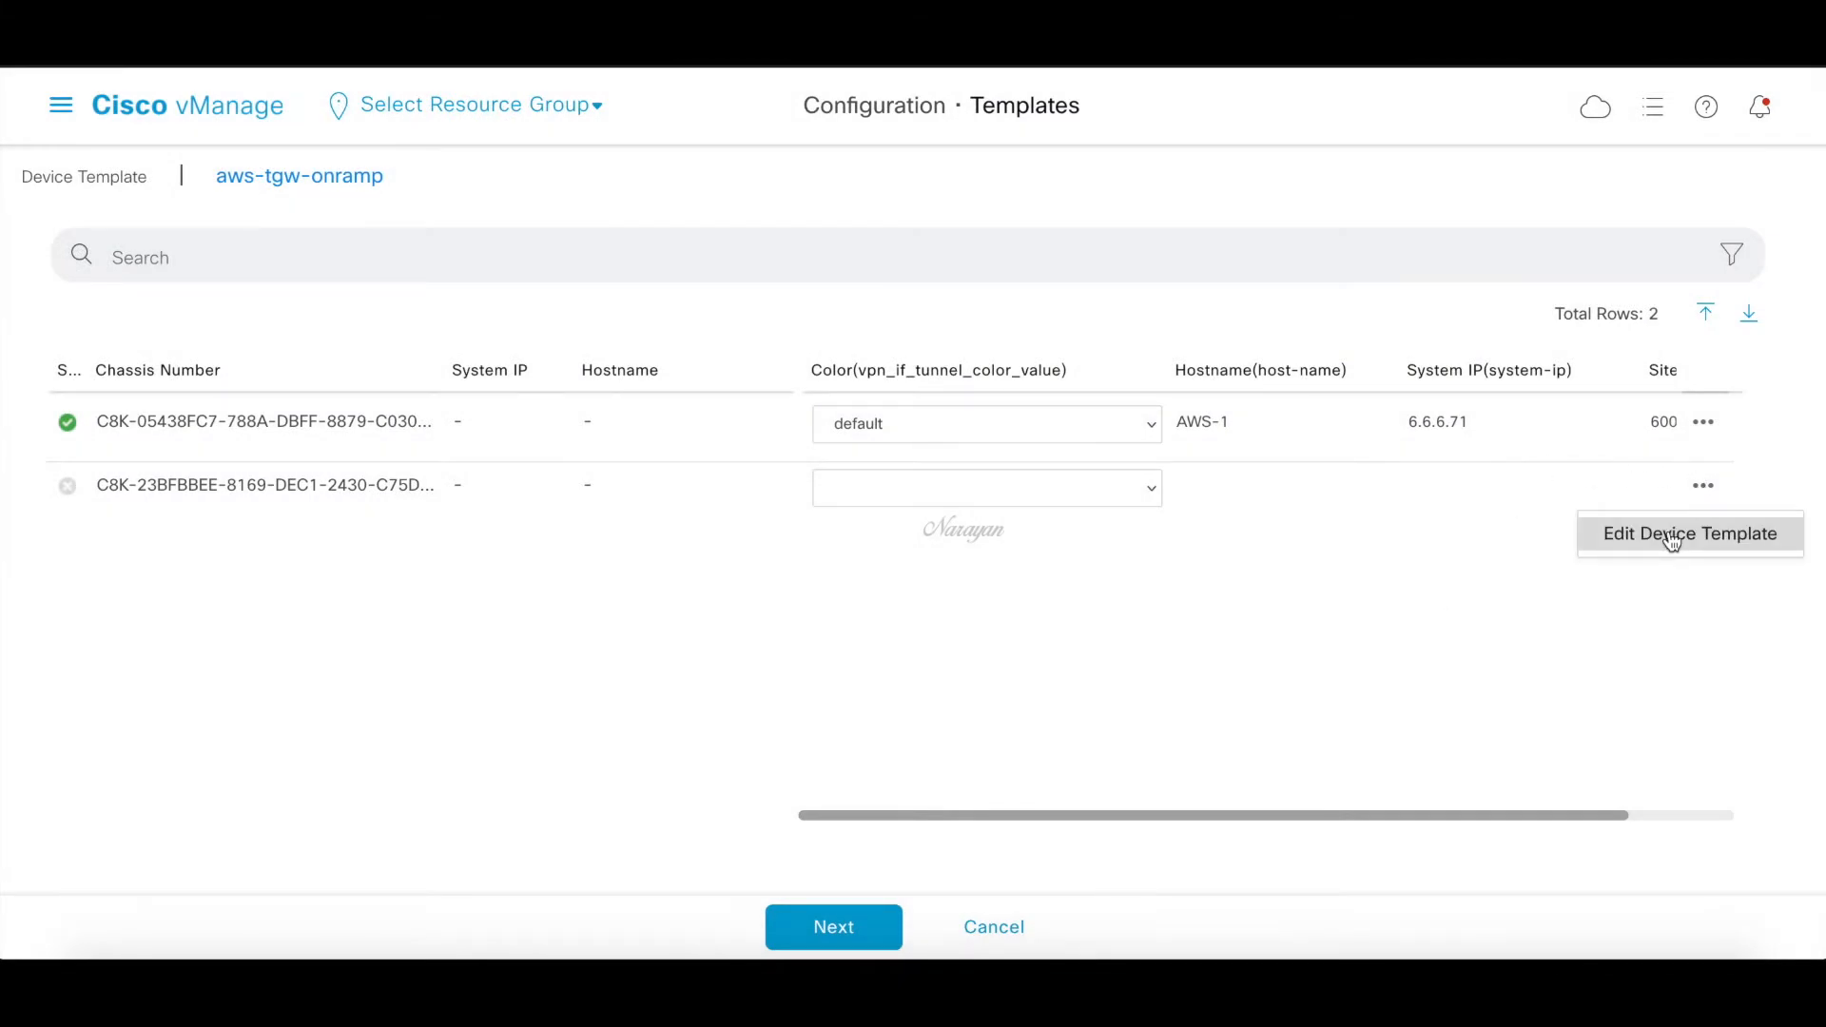
pyautogui.click(1689, 534)
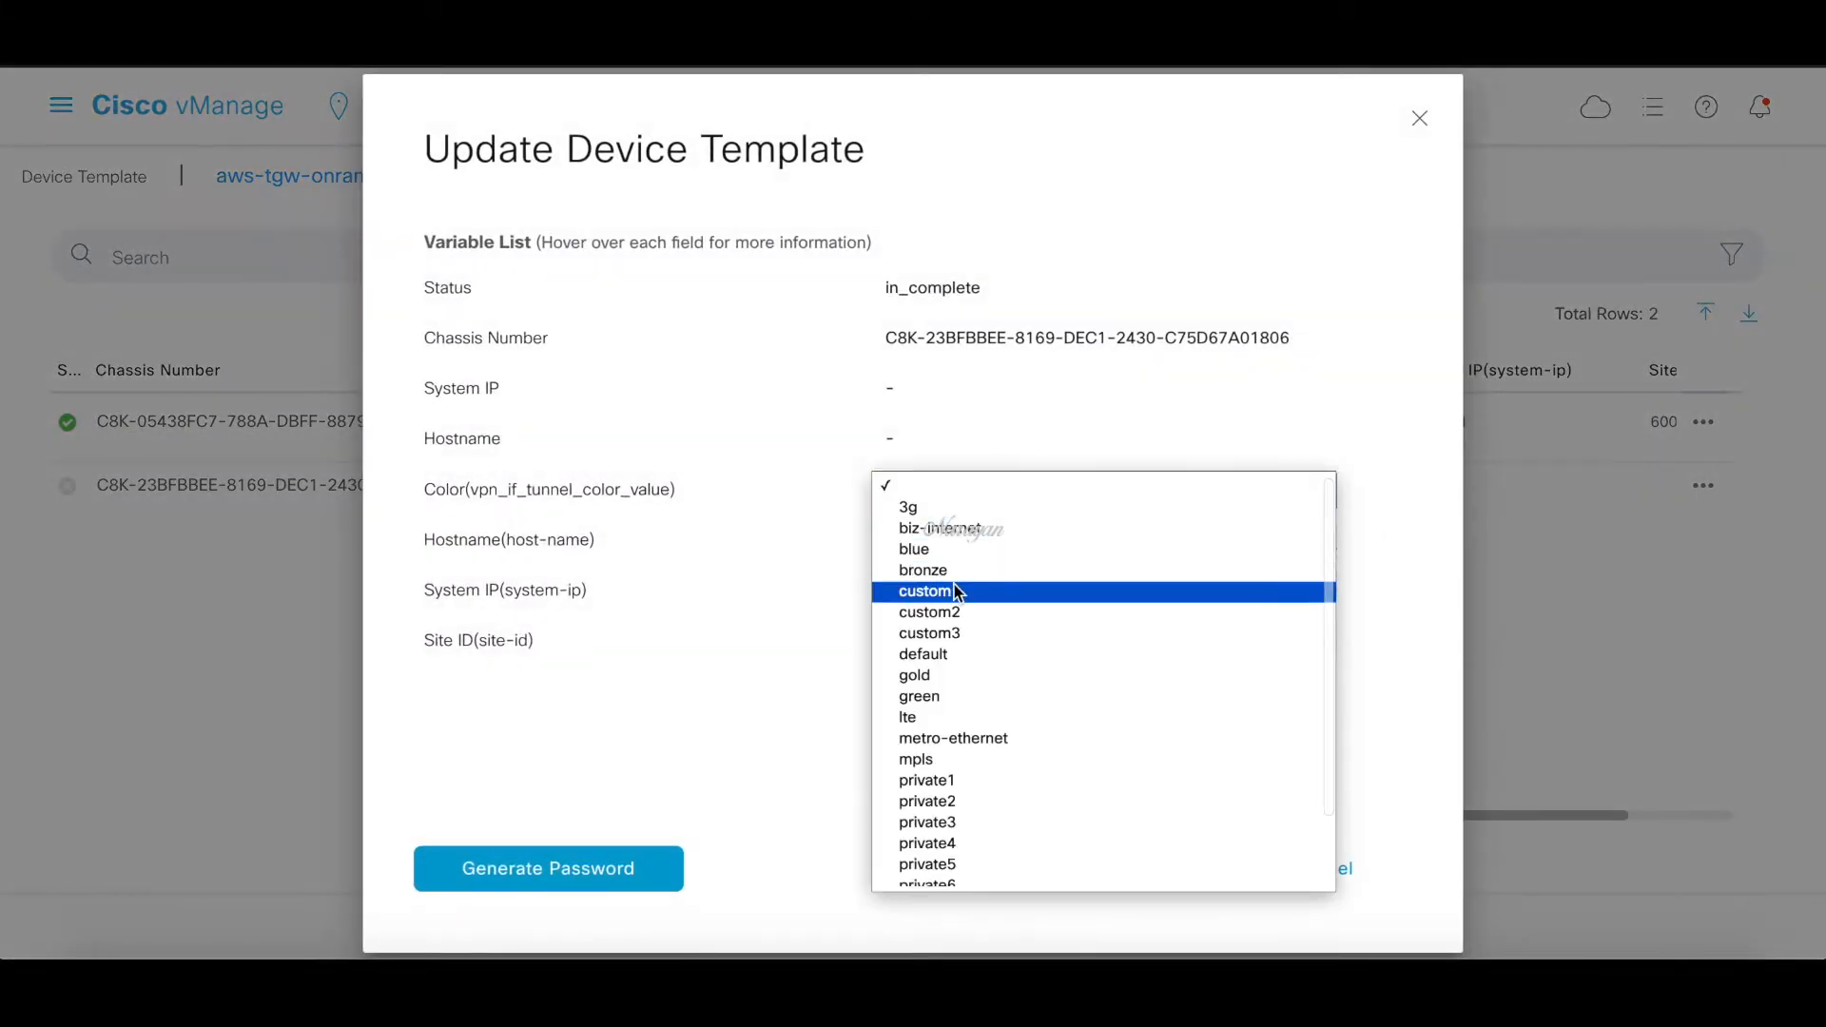
pyautogui.click(923, 654)
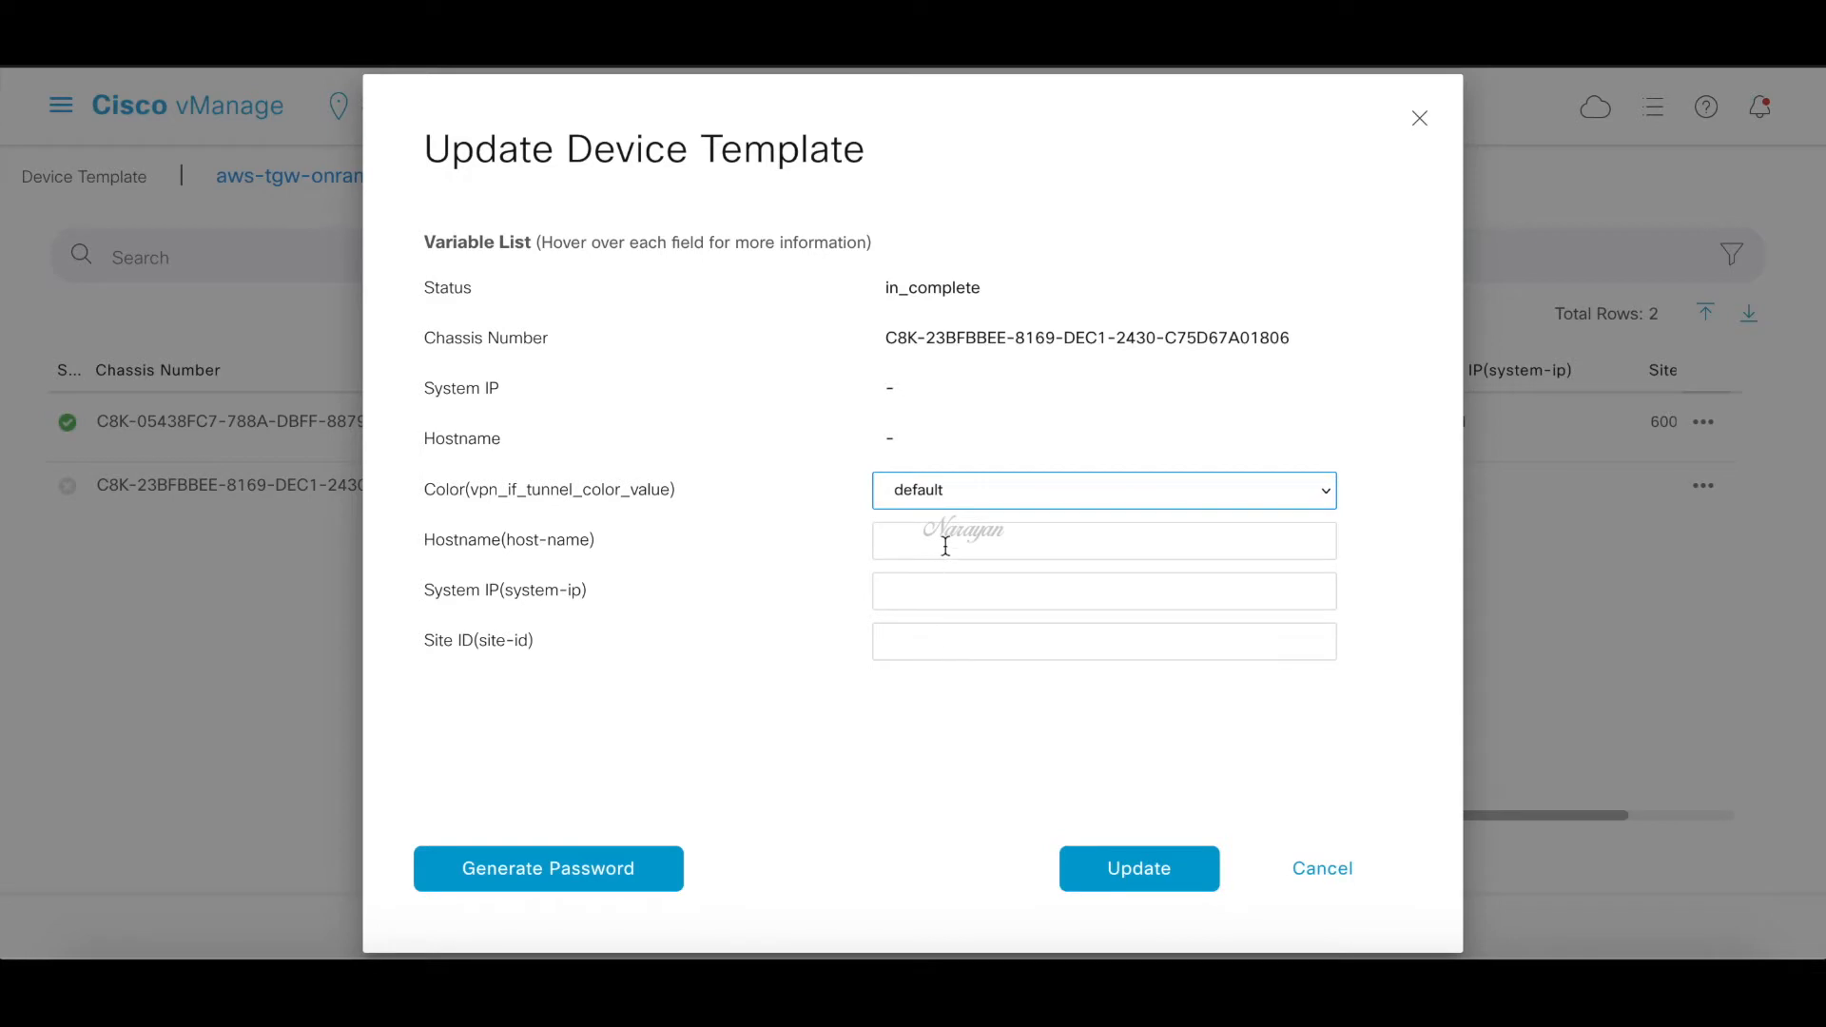
pyautogui.write('AWS-2')
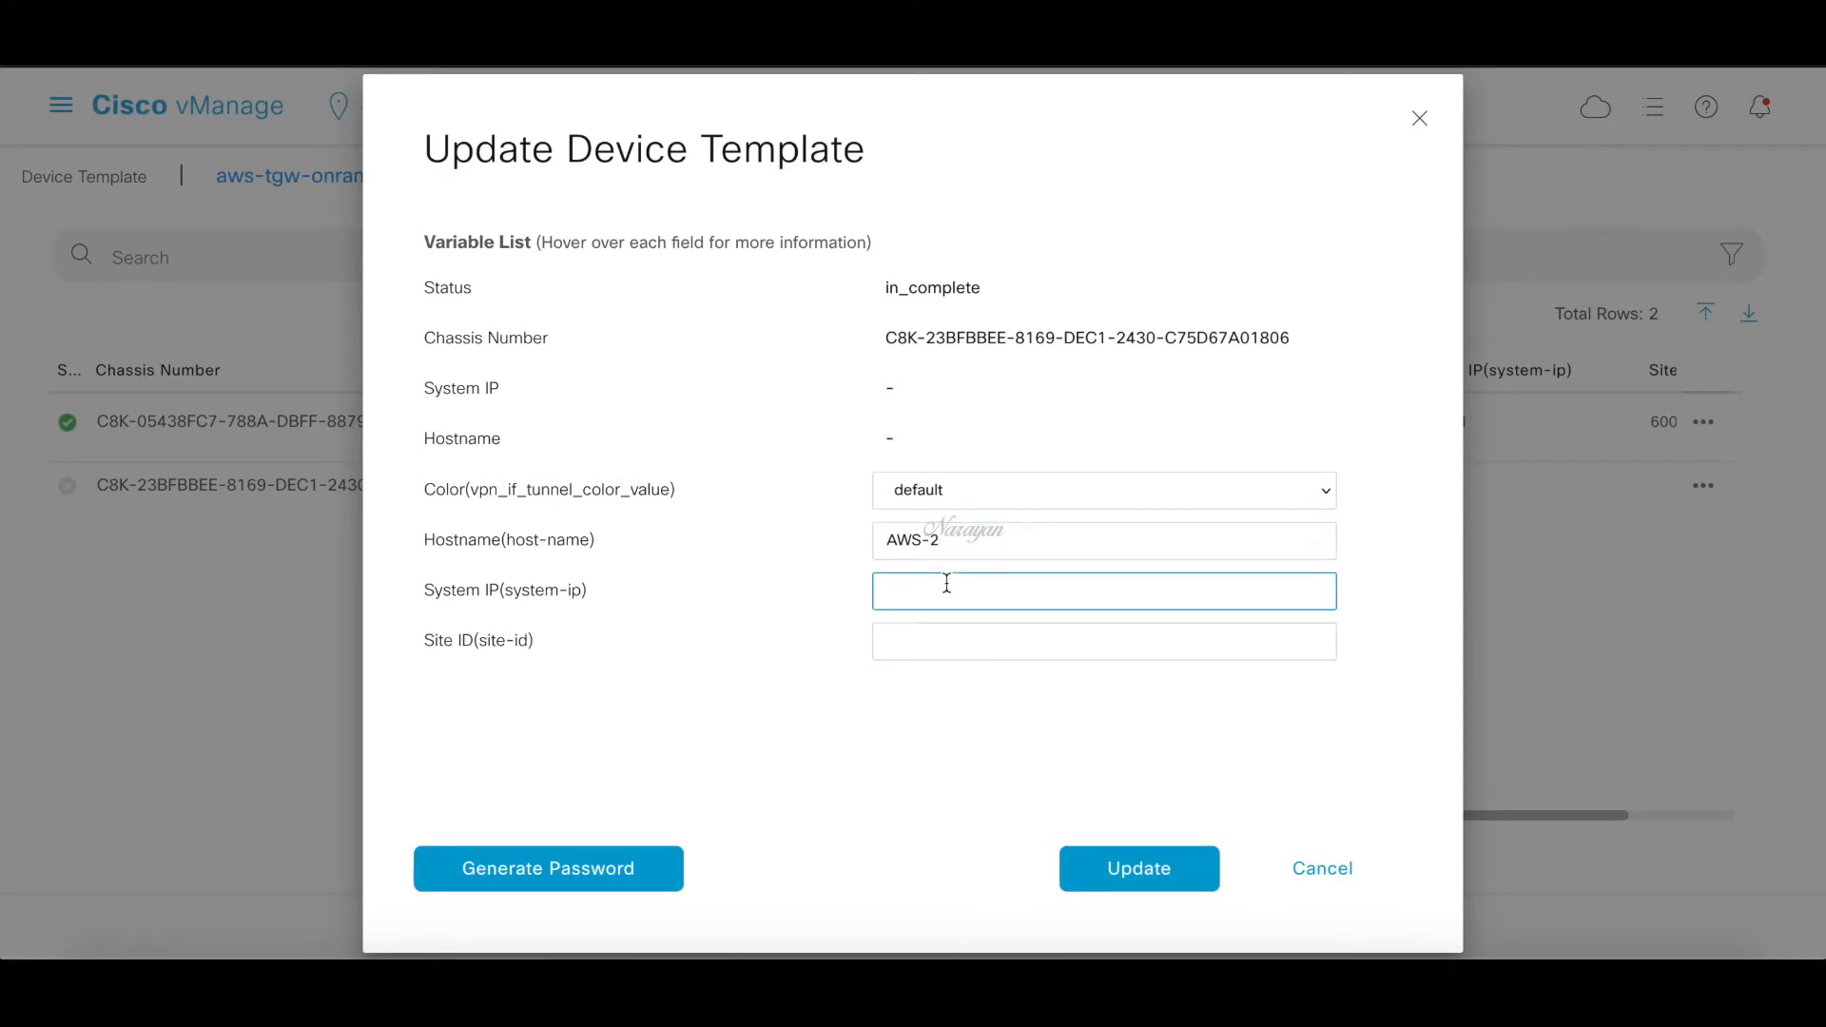
pyautogui.write('6.6.6.72')
pyautogui.click(1104, 641)
pyautogui.write('600')
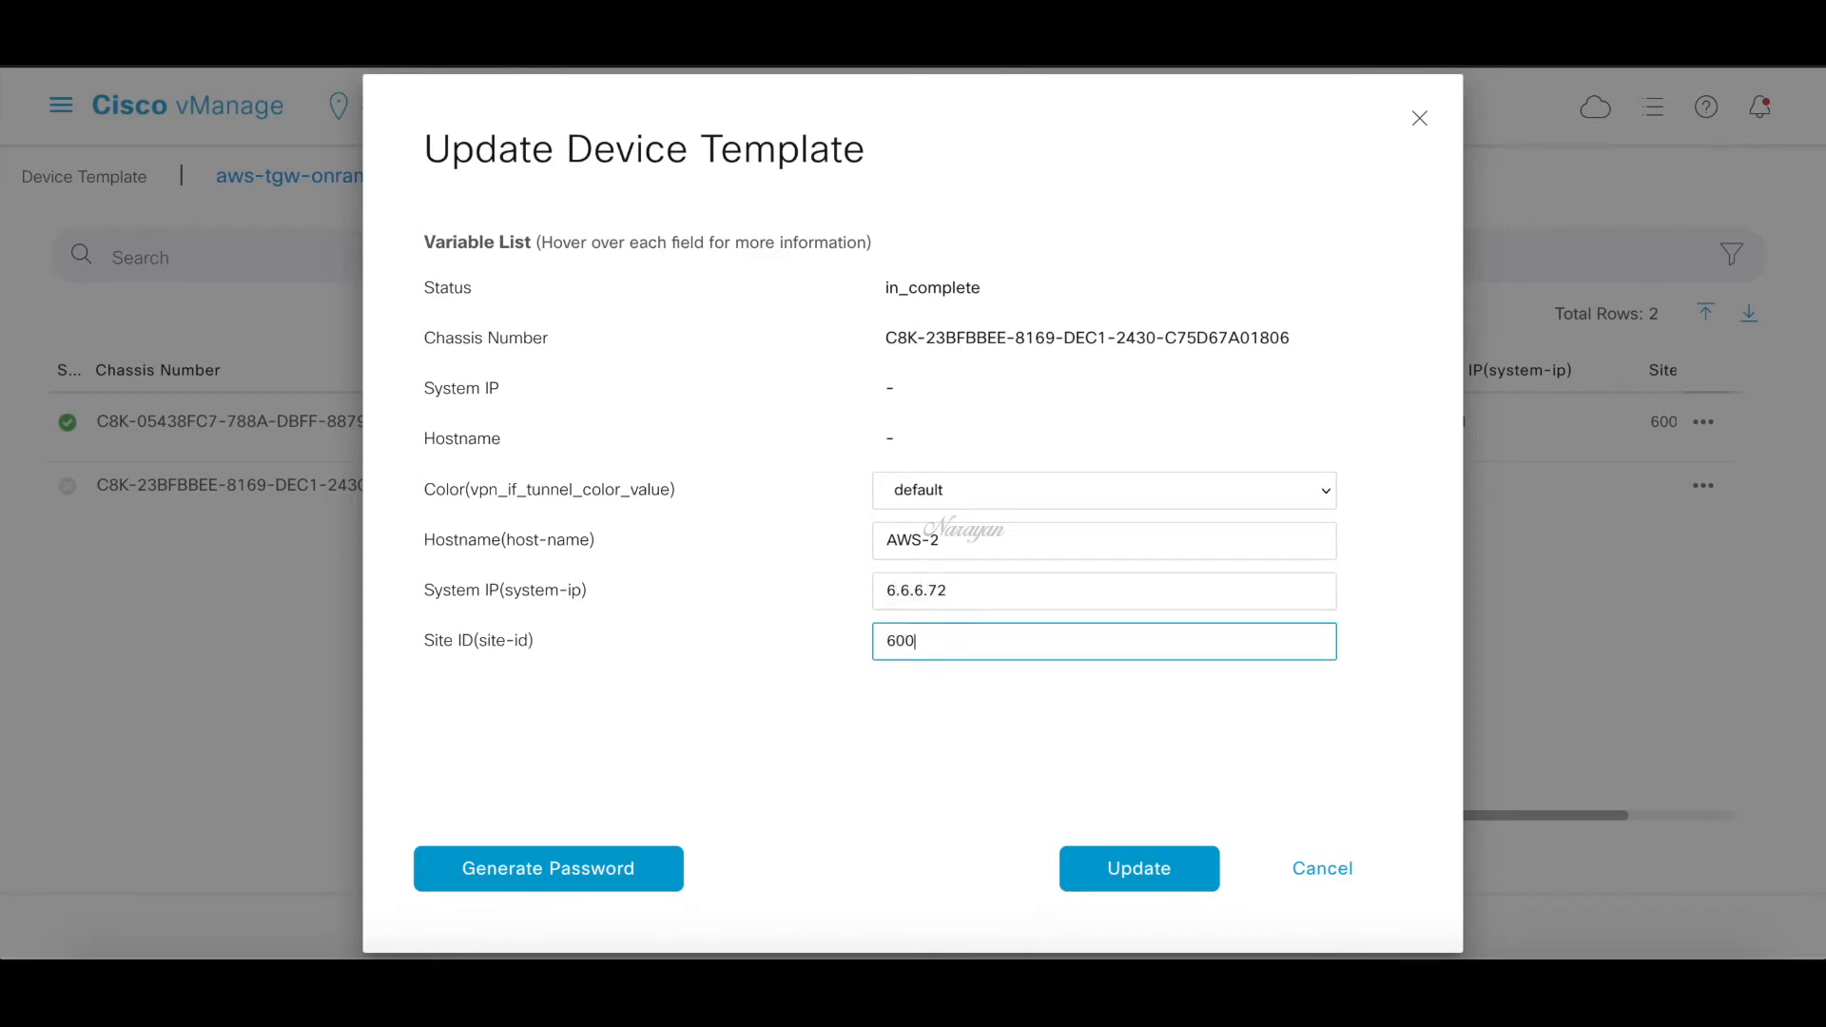
pyautogui.click(1137, 868)
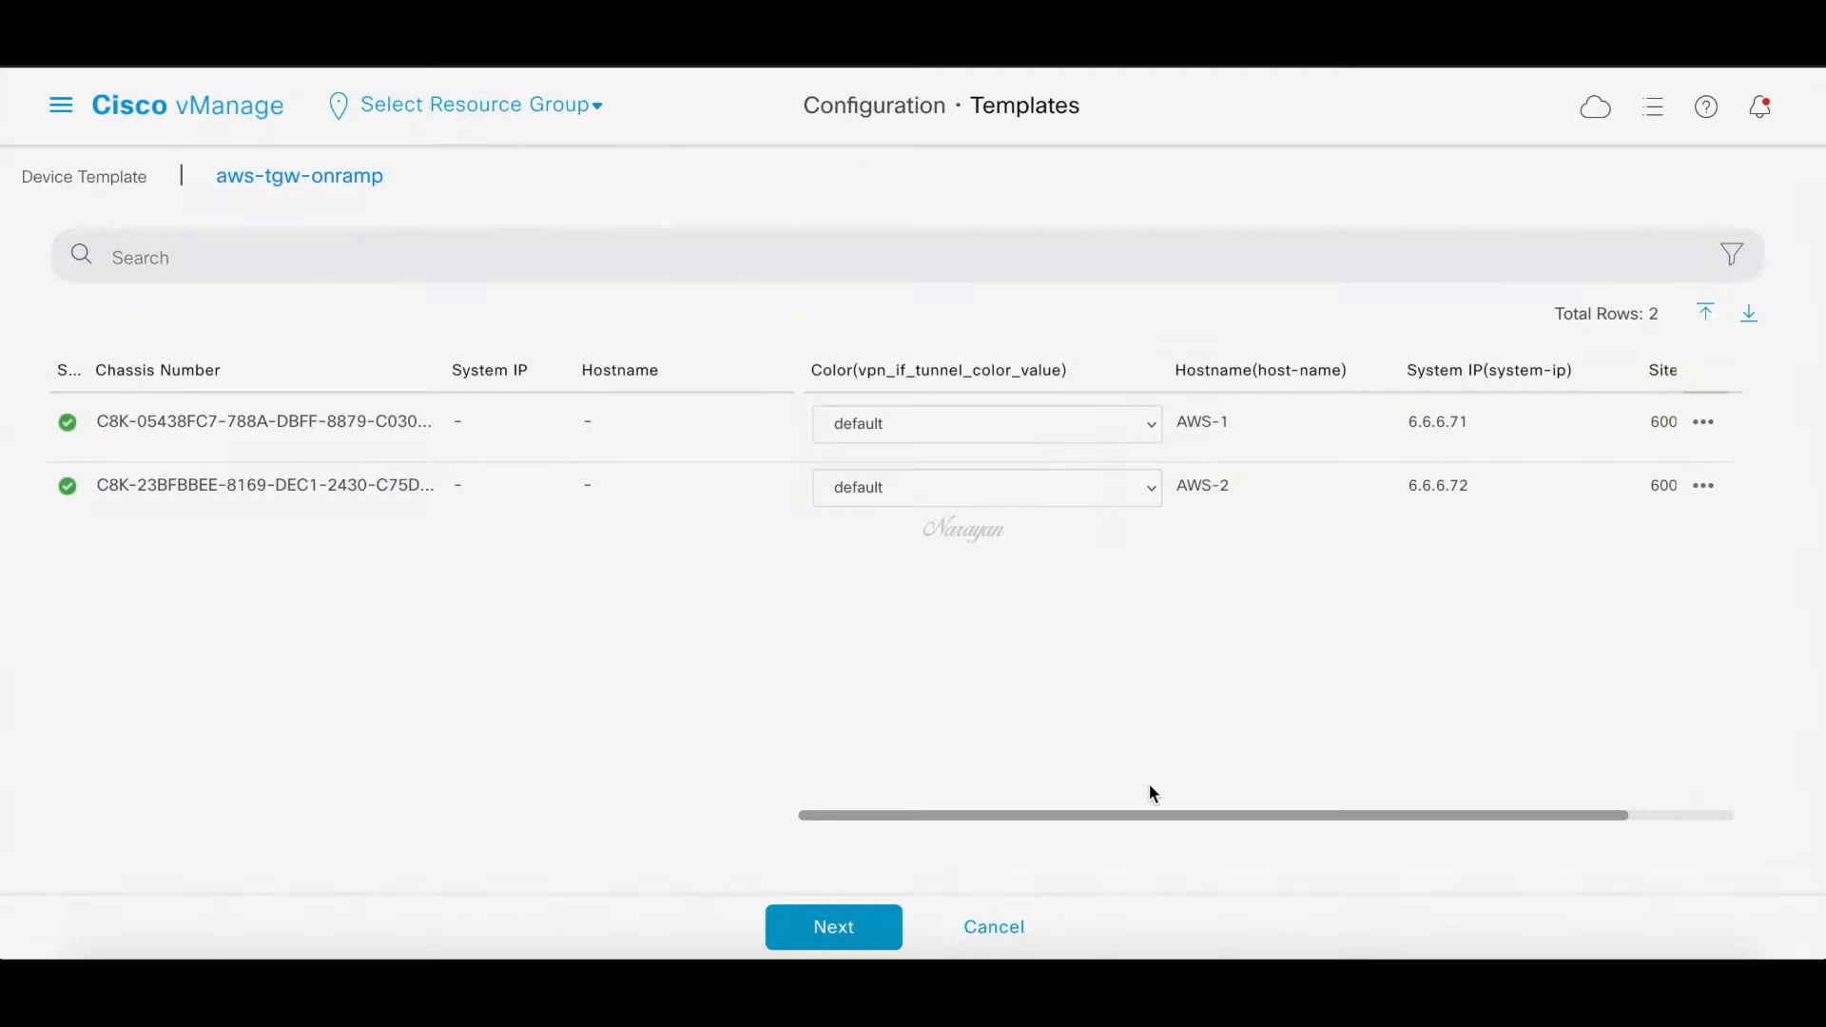
pyautogui.moveTo(1125, 795)
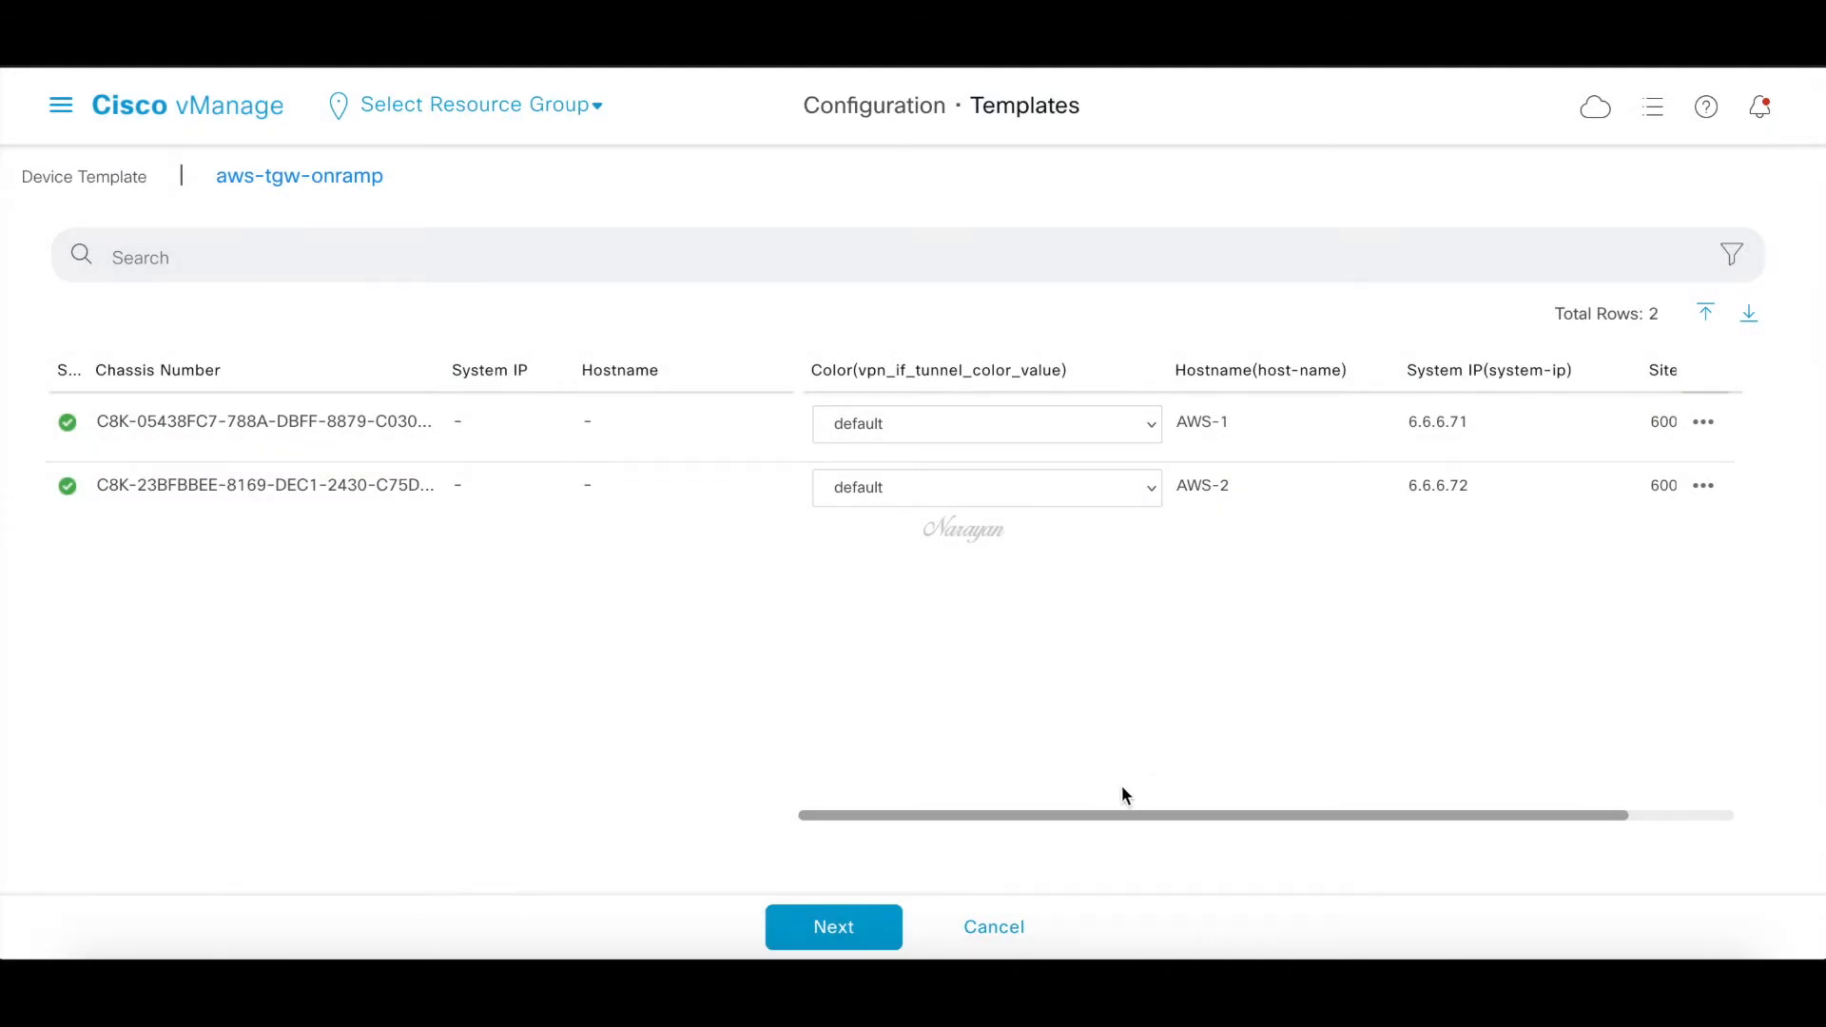
# Review and confirm pushing the aws-tgw-onramp configuration to both C8000v devices
pyautogui.click(833, 926)
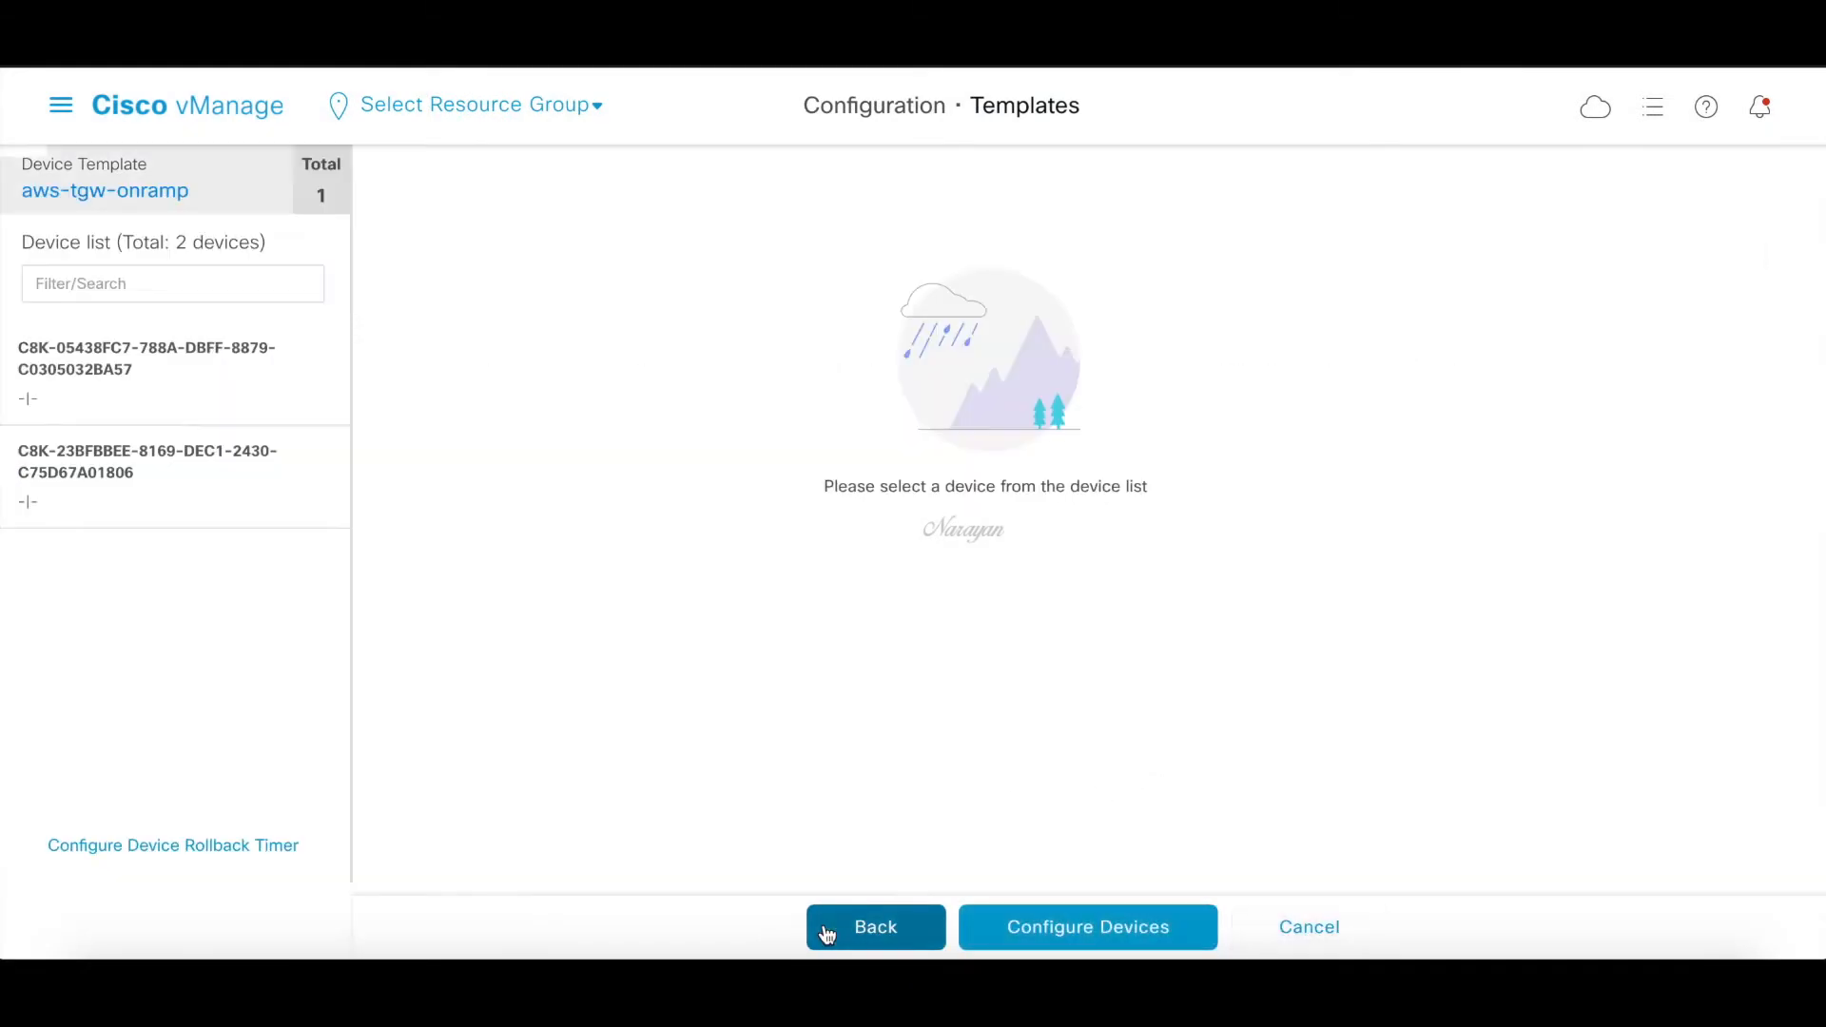
pyautogui.moveTo(1034, 927)
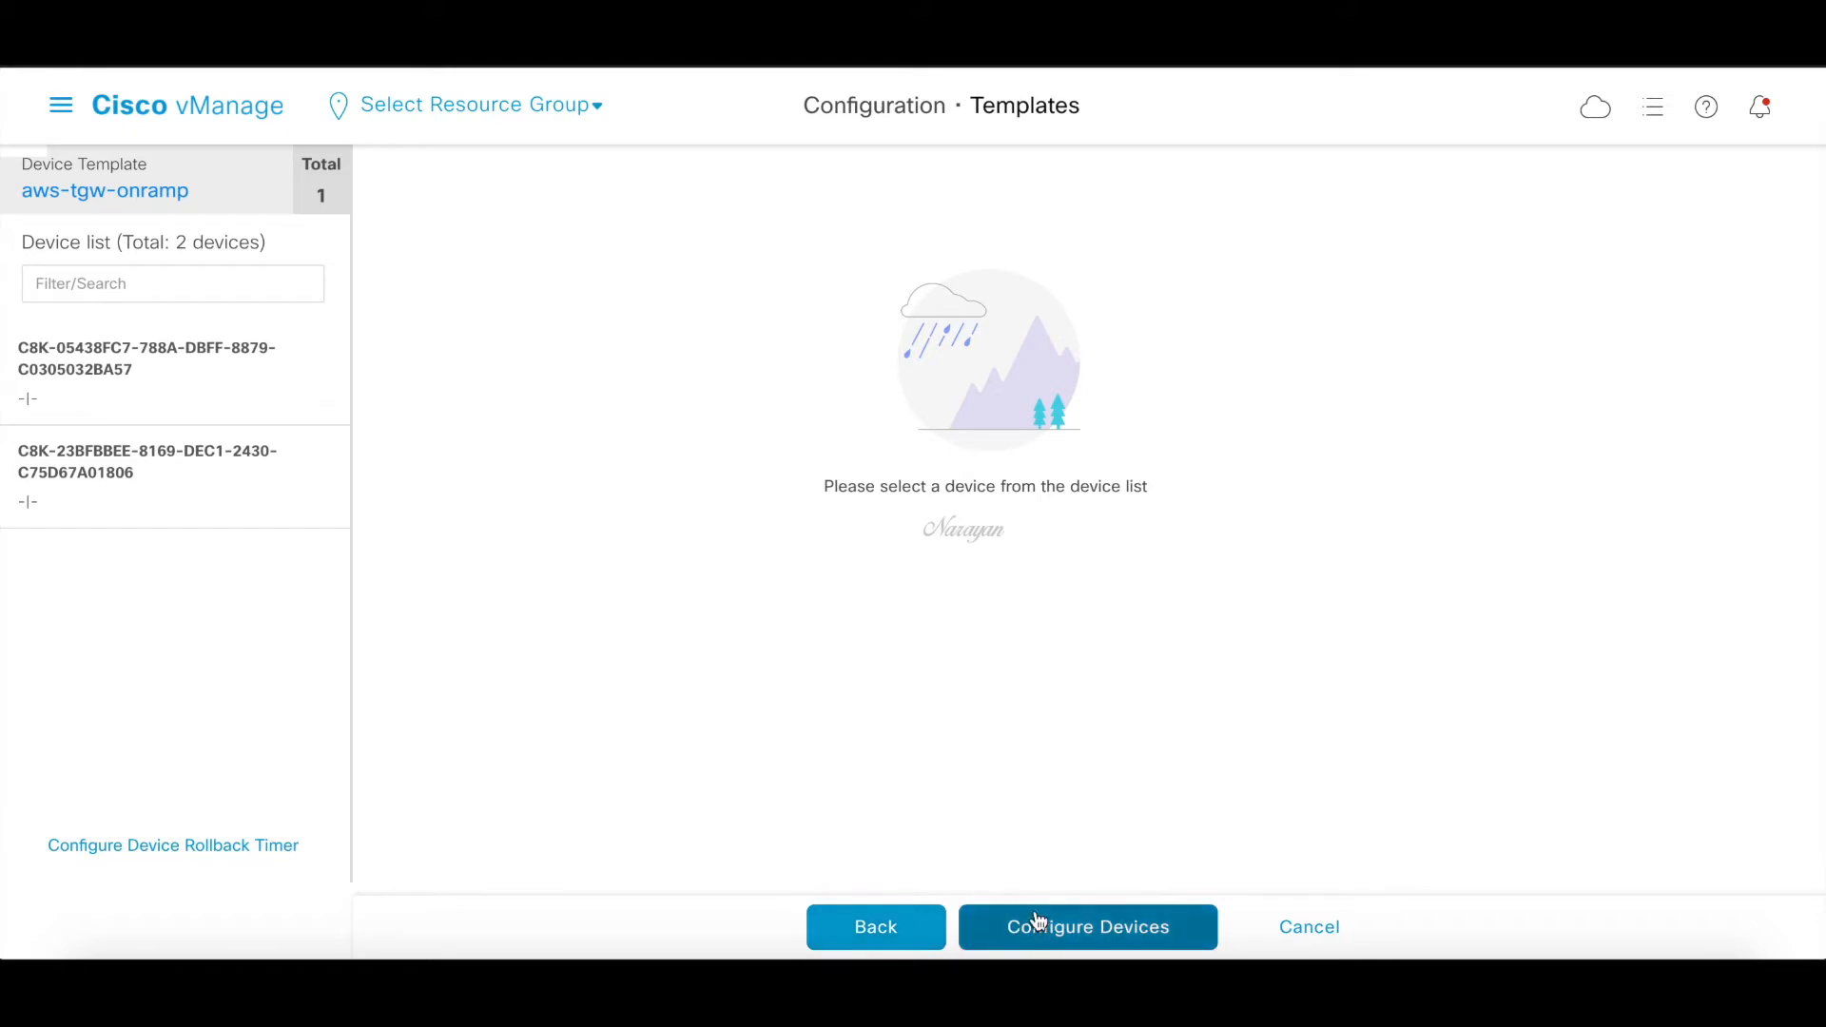
pyautogui.click(1087, 925)
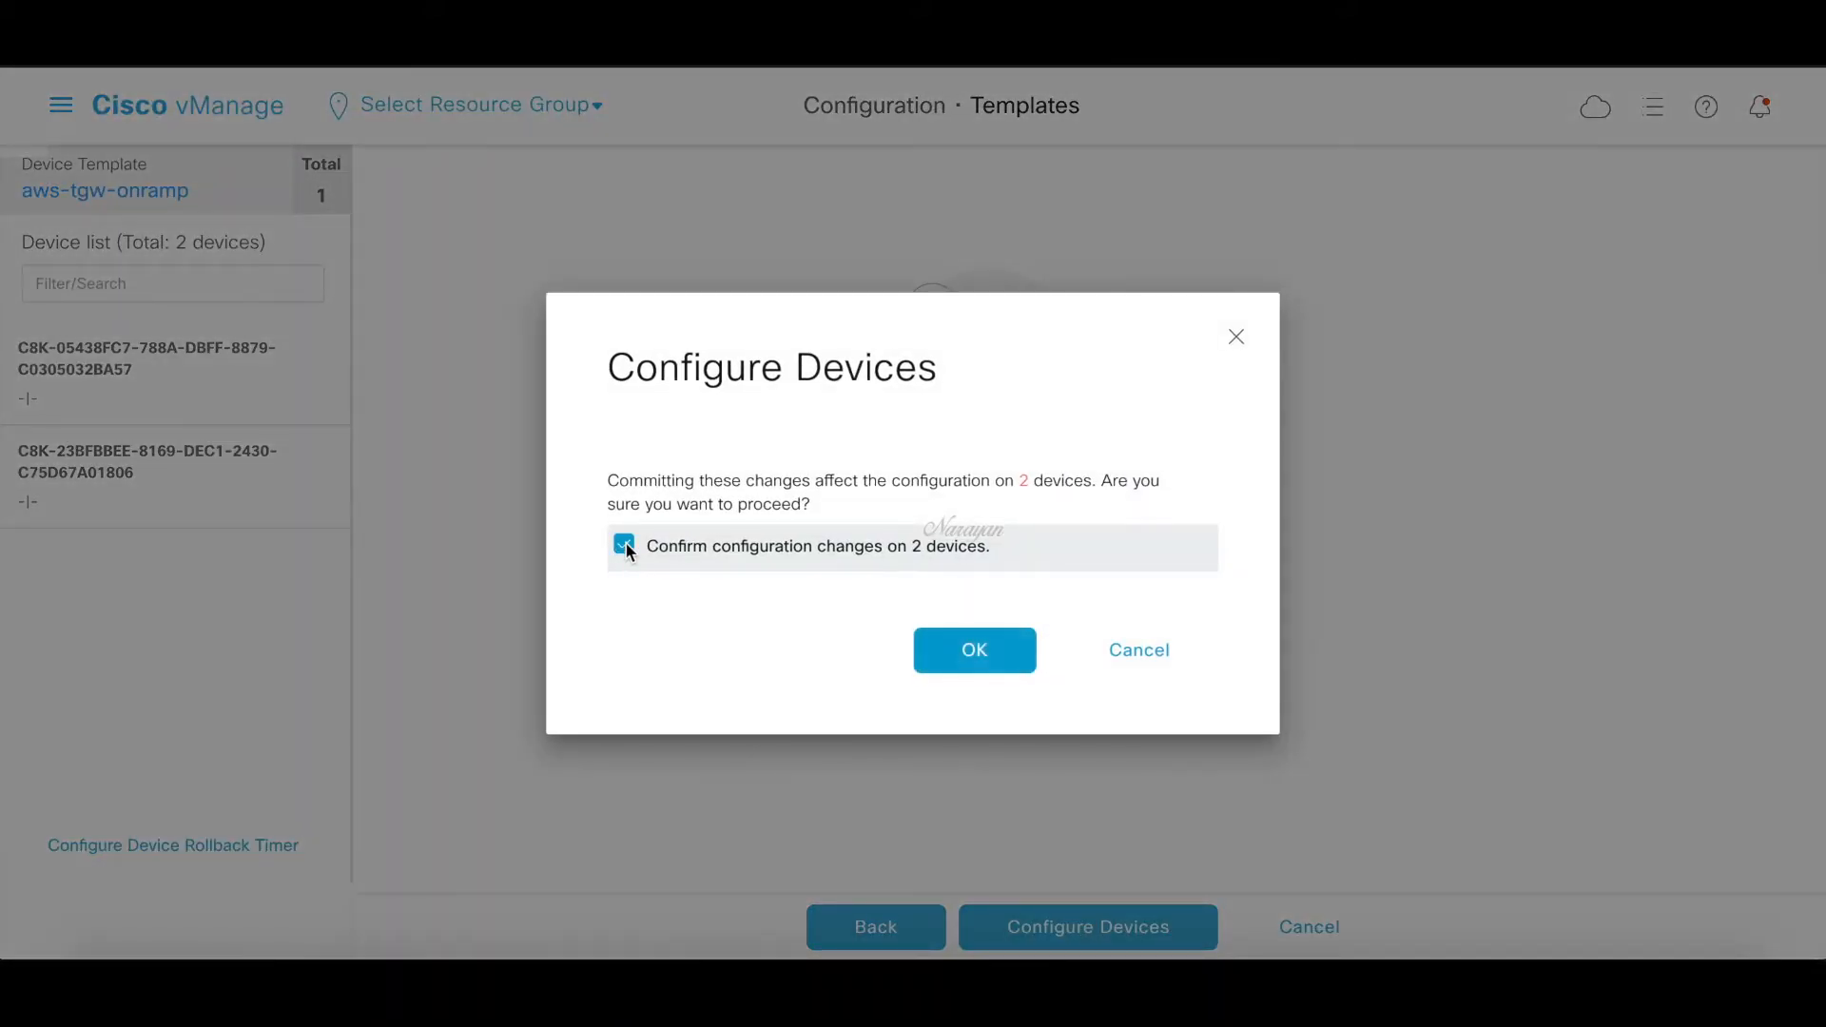
pyautogui.click(974, 650)
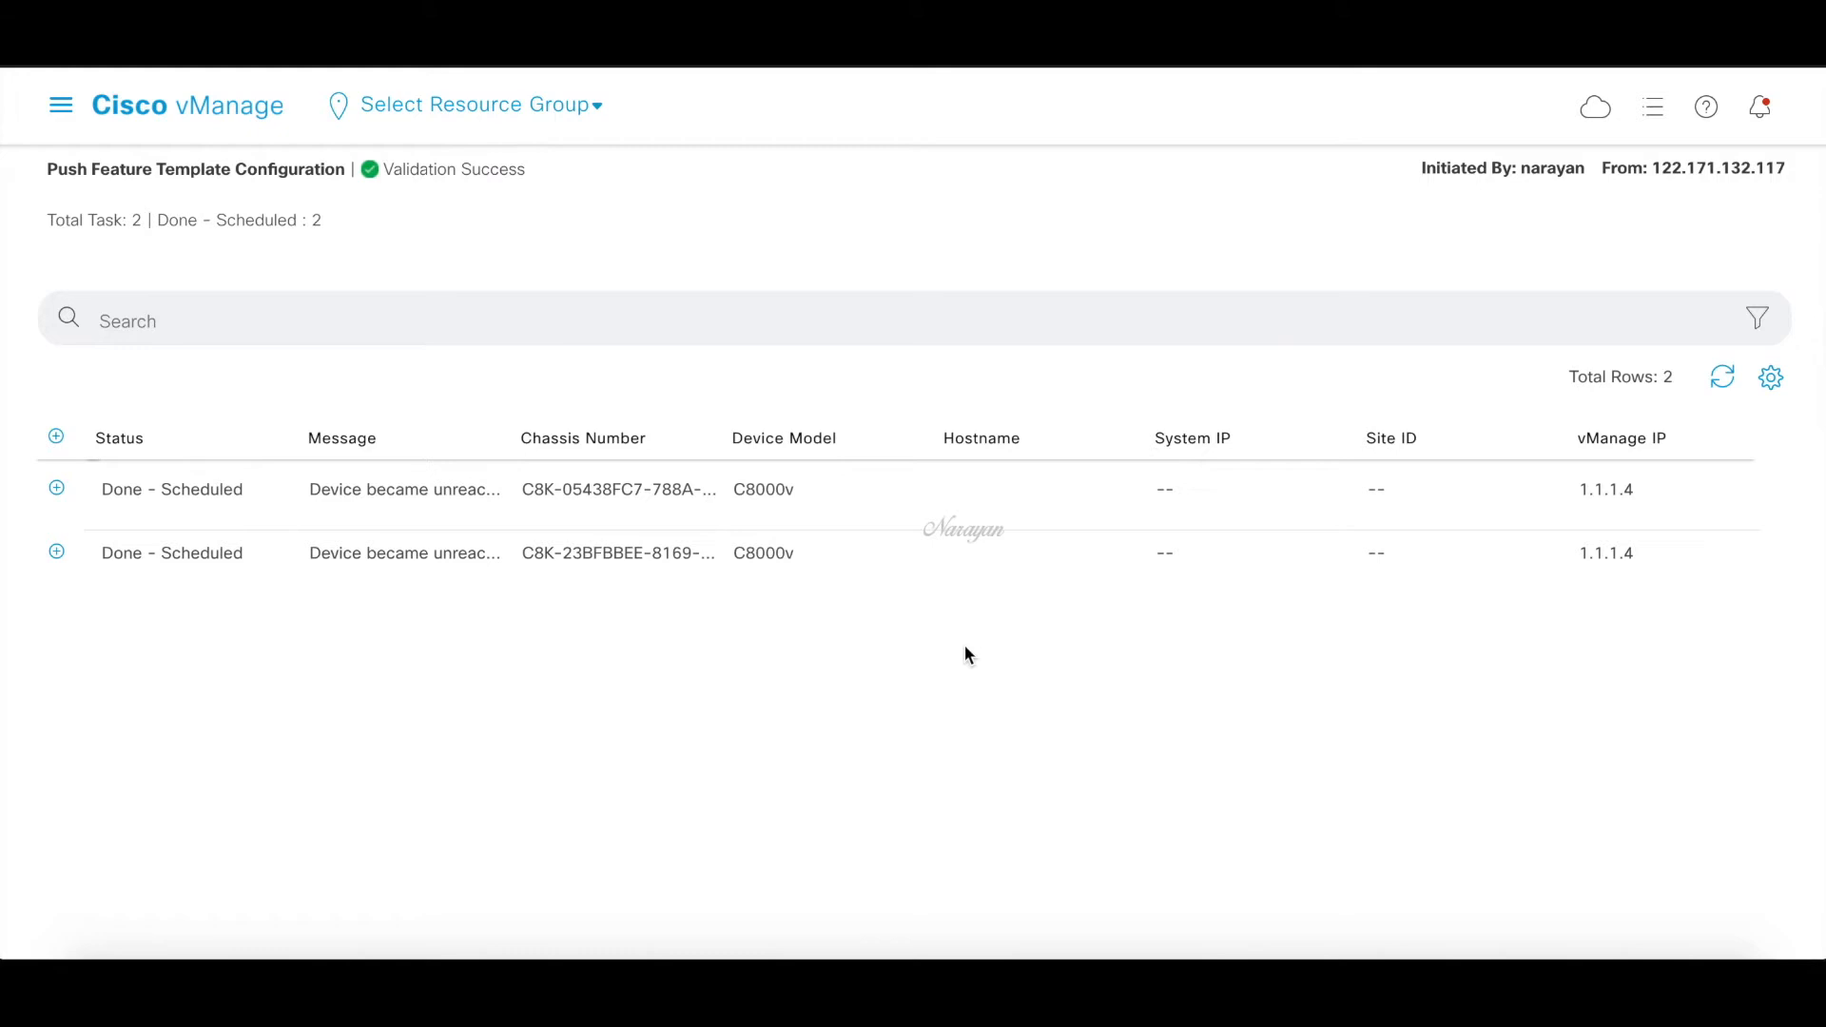
# Go to the Main Dashboard and choose Cloud OnRamp for Multicloud from the cloud icon
pyautogui.click(61, 104)
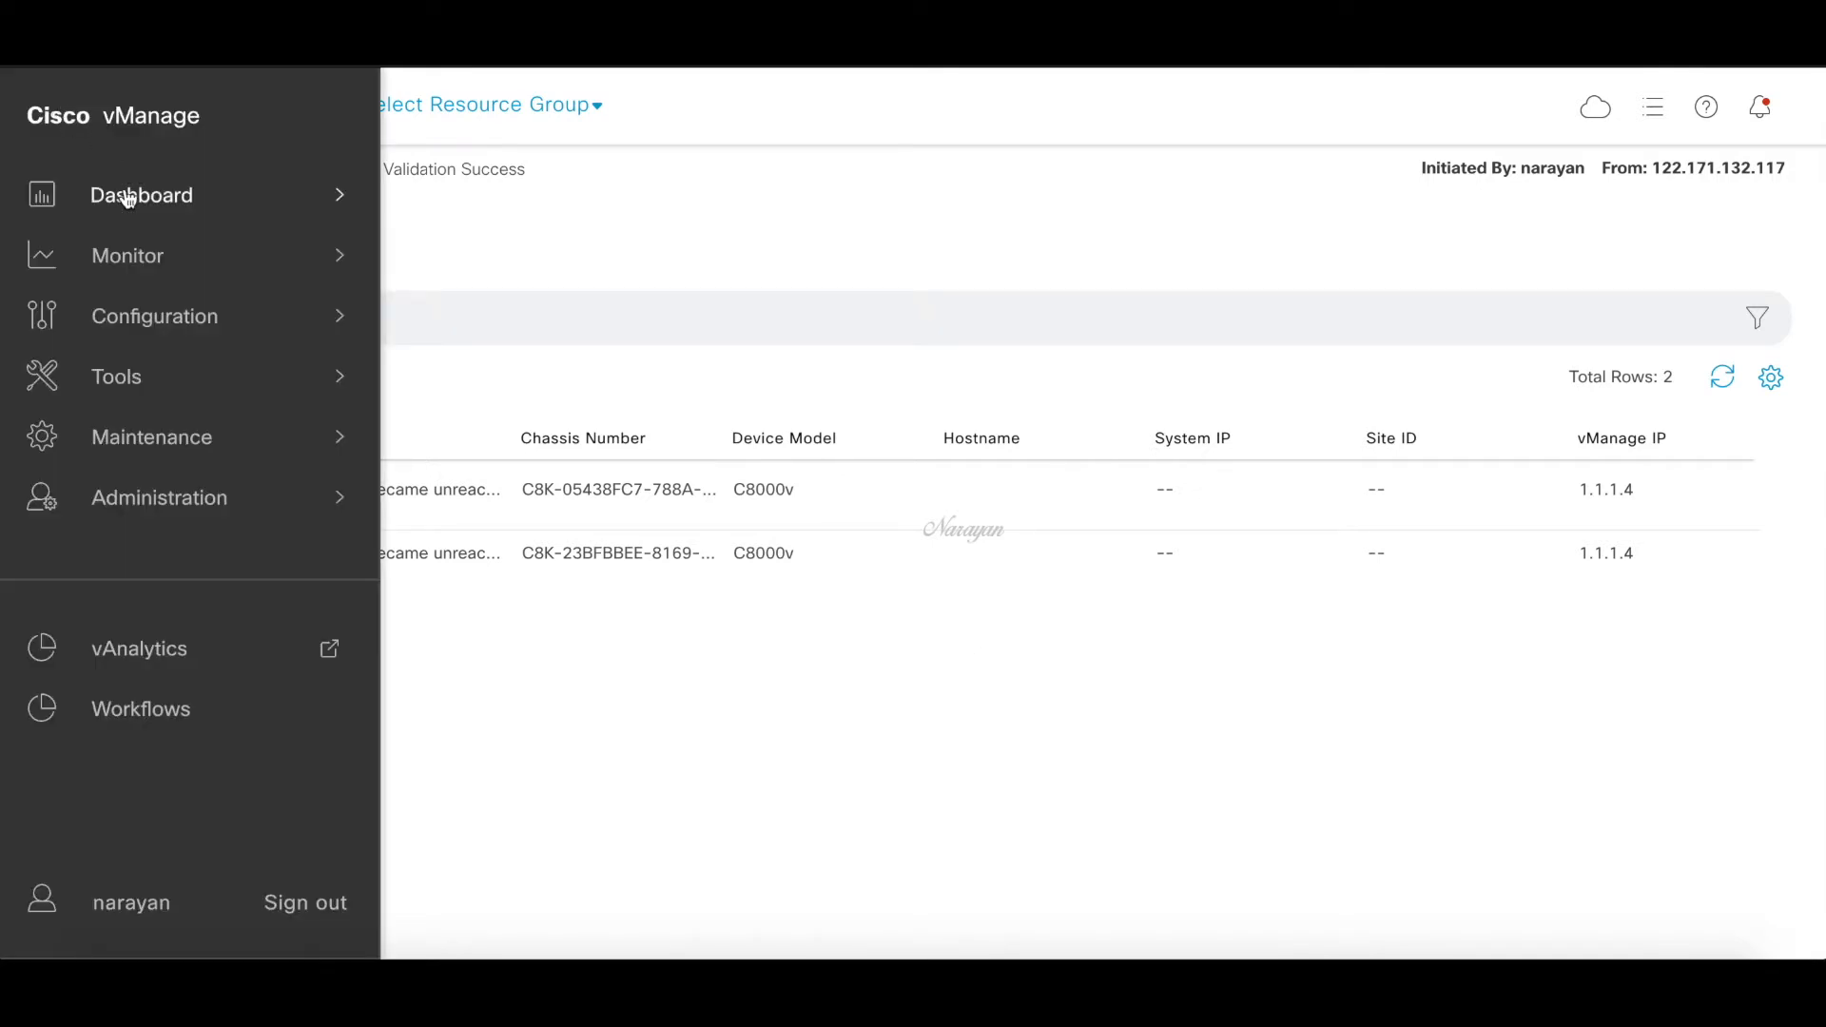
pyautogui.click(141, 194)
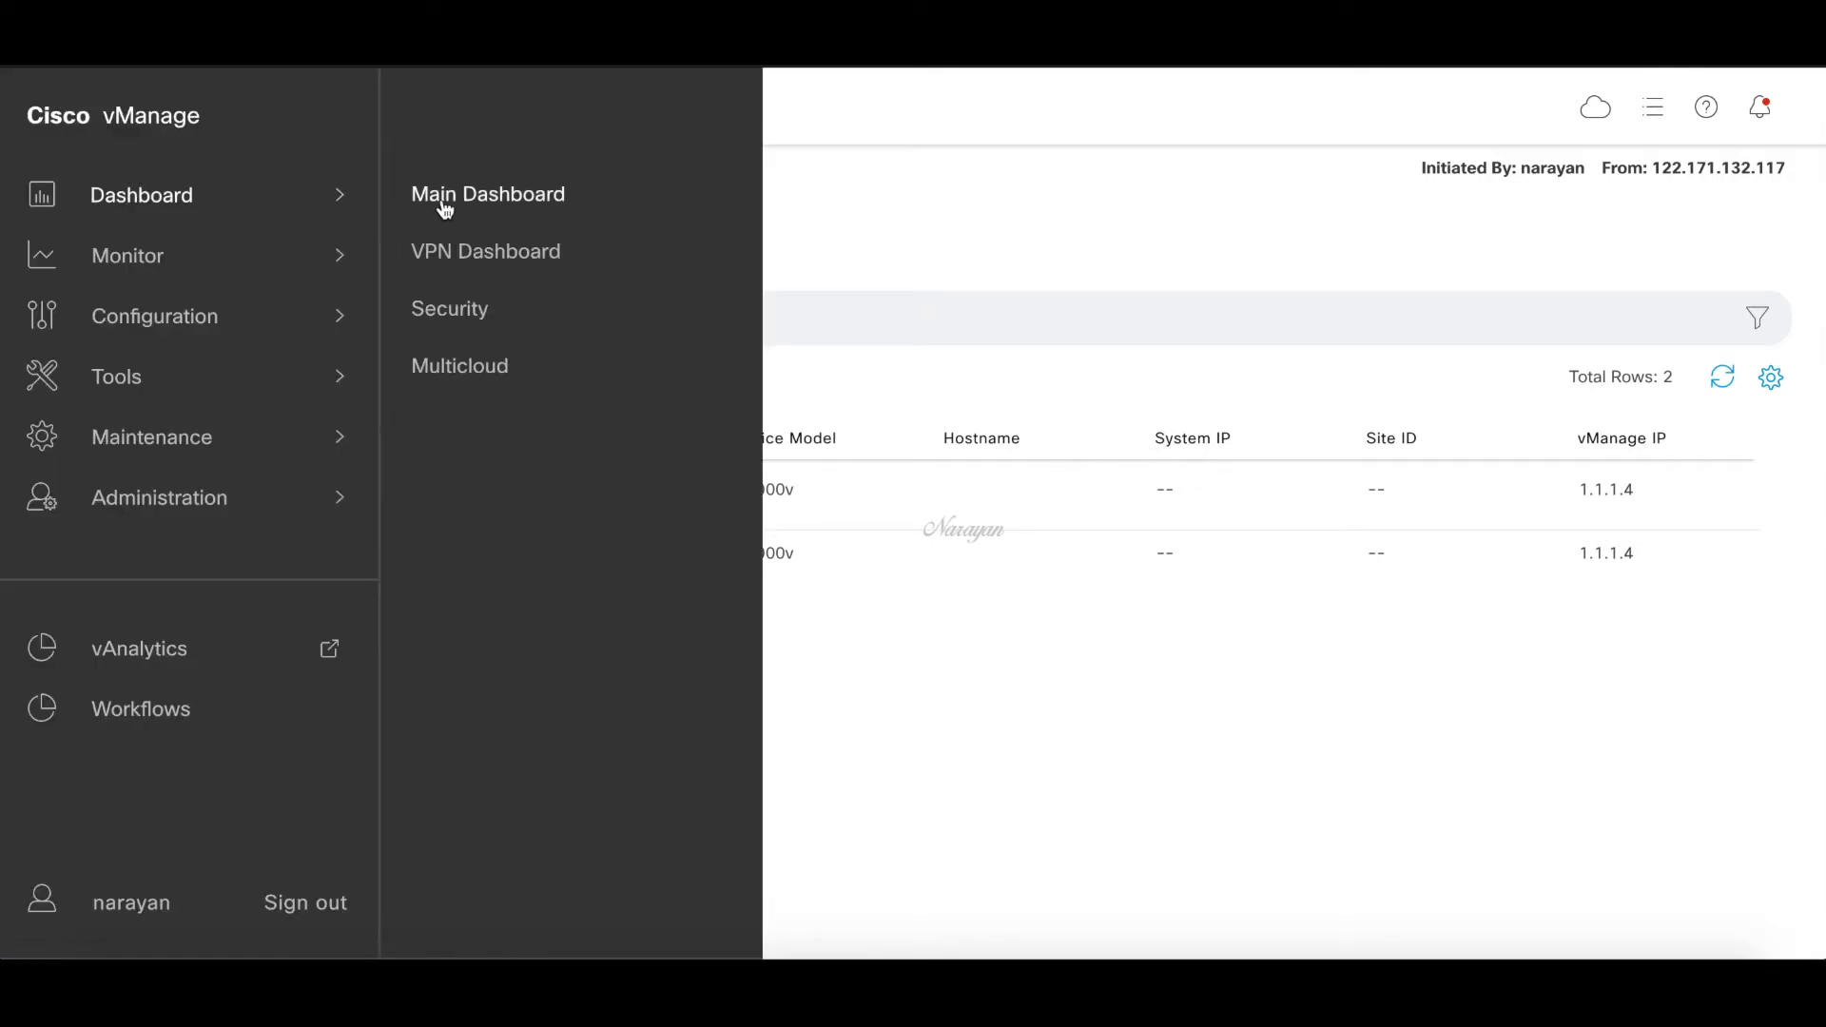
pyautogui.click(488, 193)
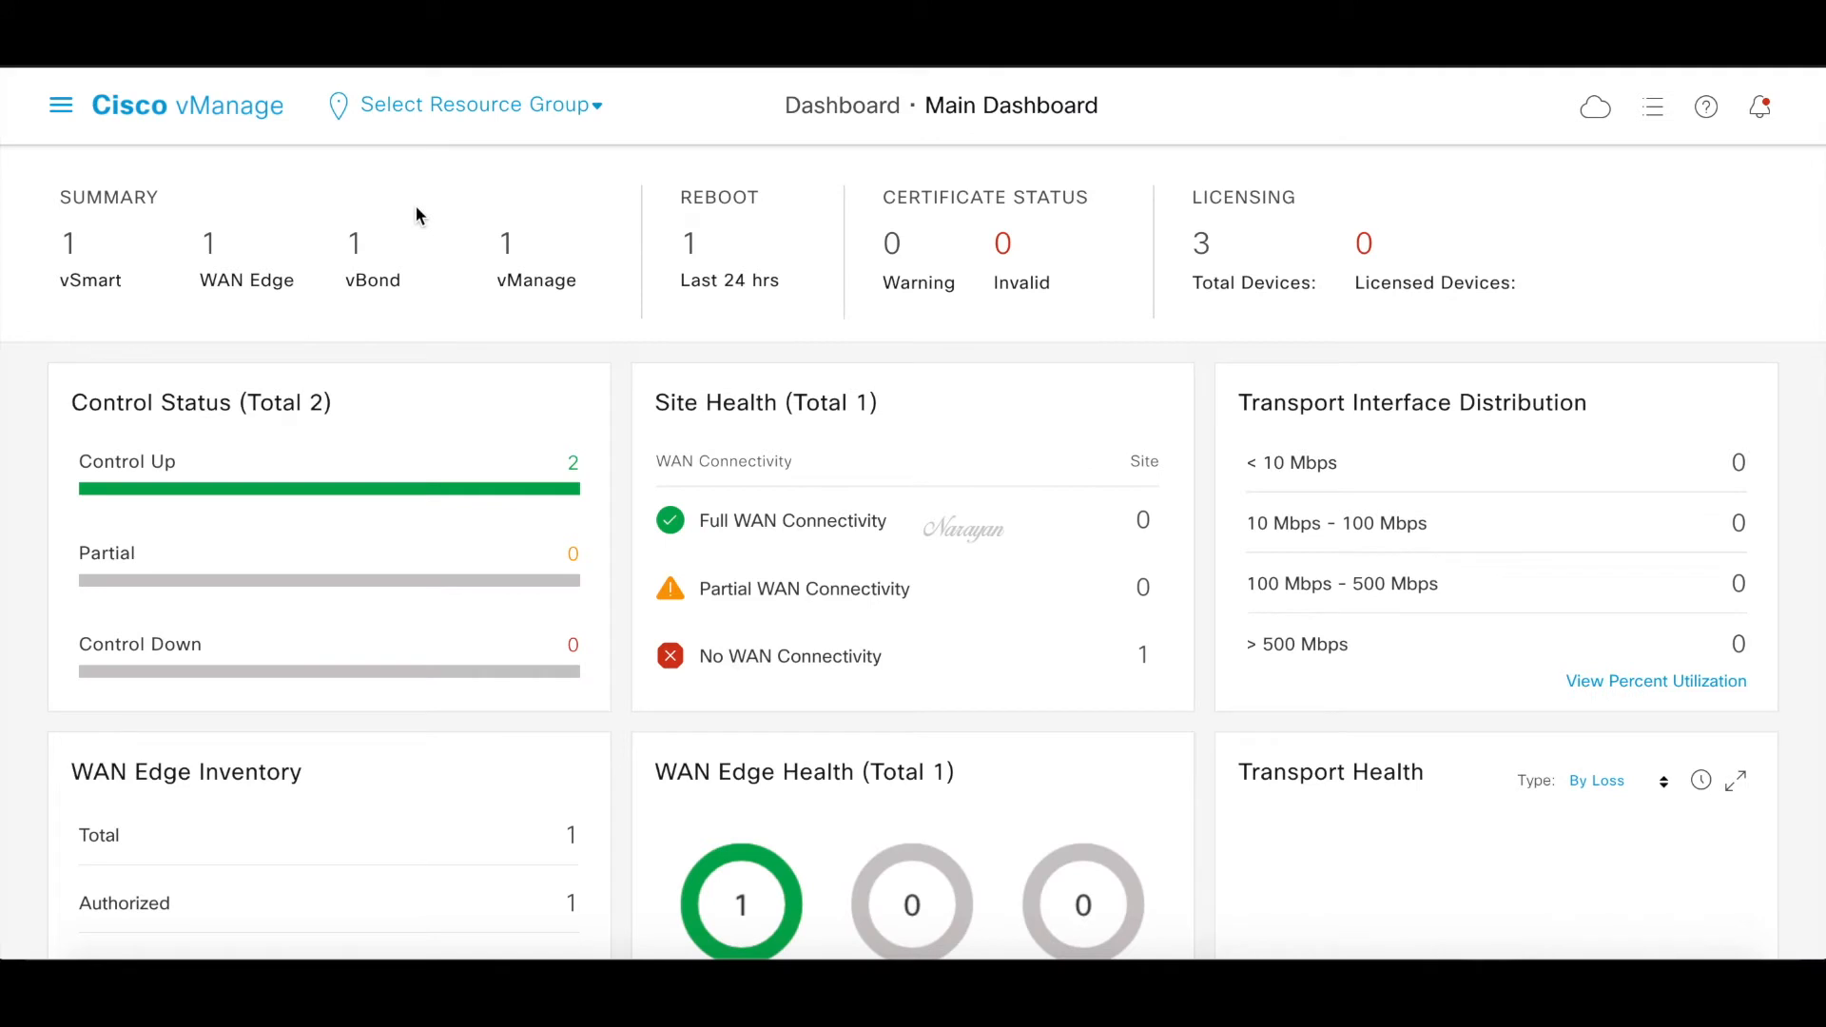
pyautogui.moveTo(1595, 108)
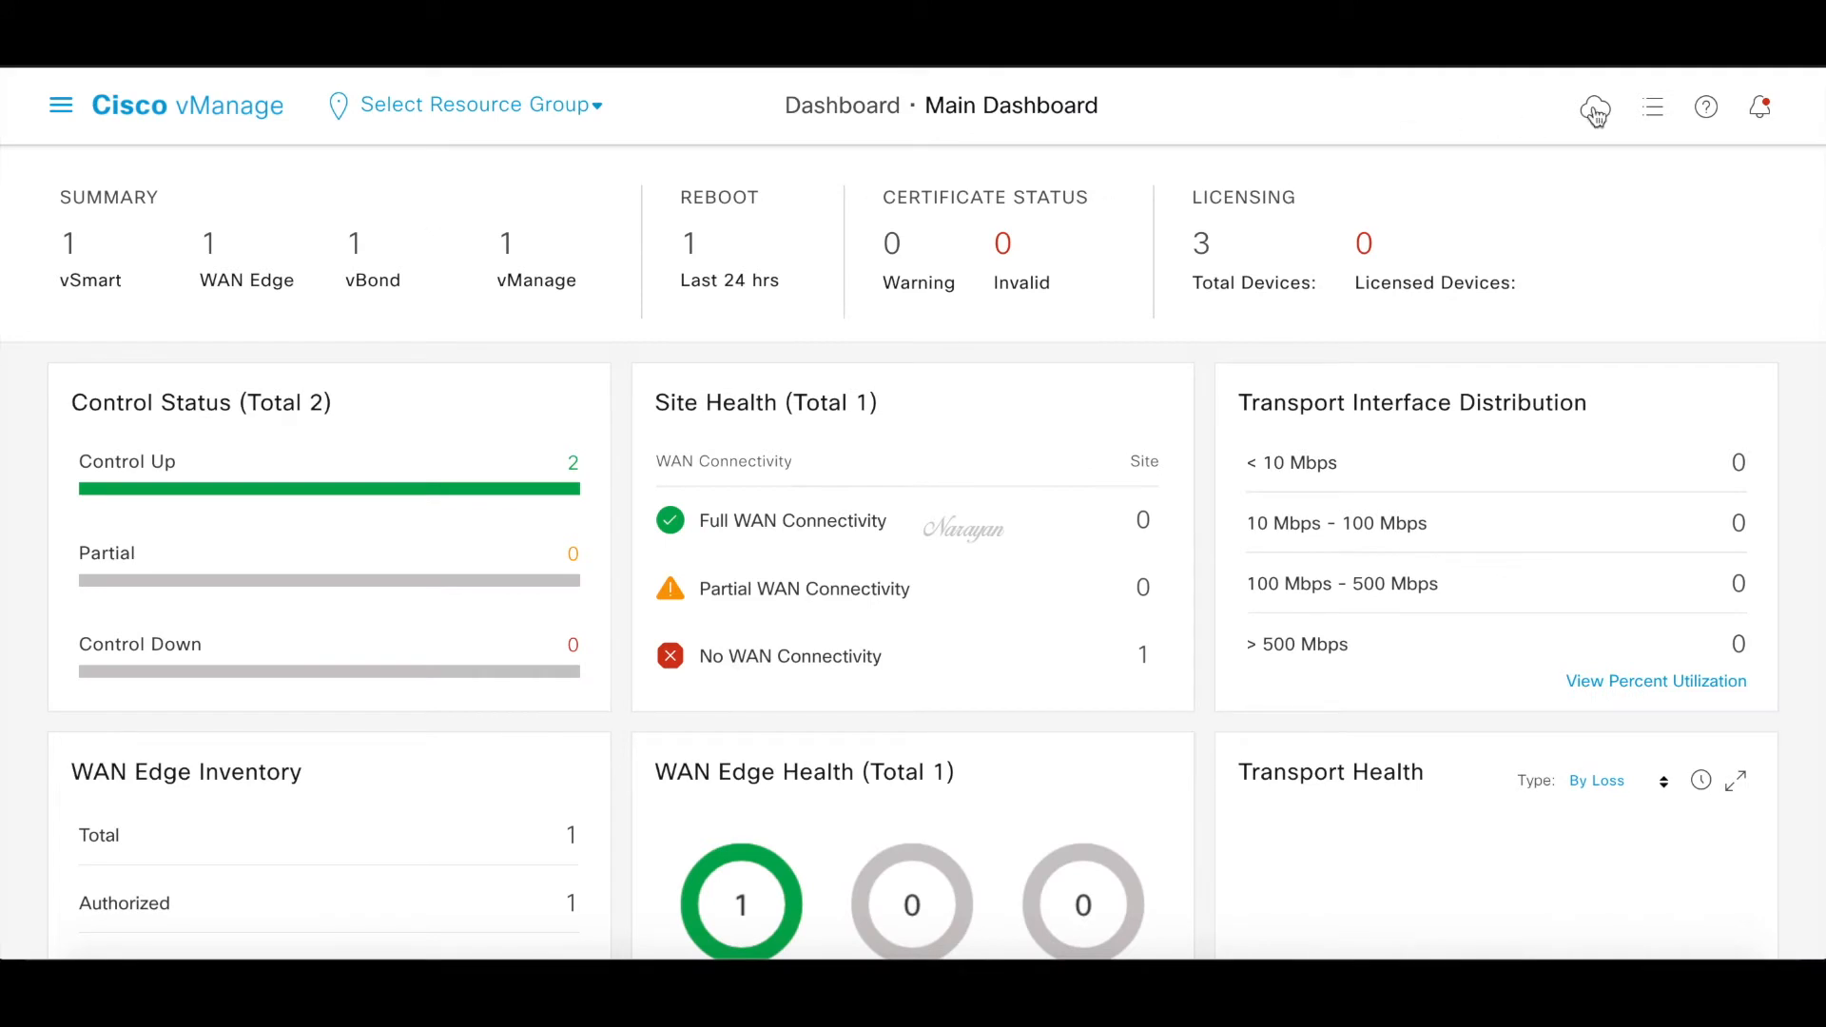
pyautogui.click(1594, 106)
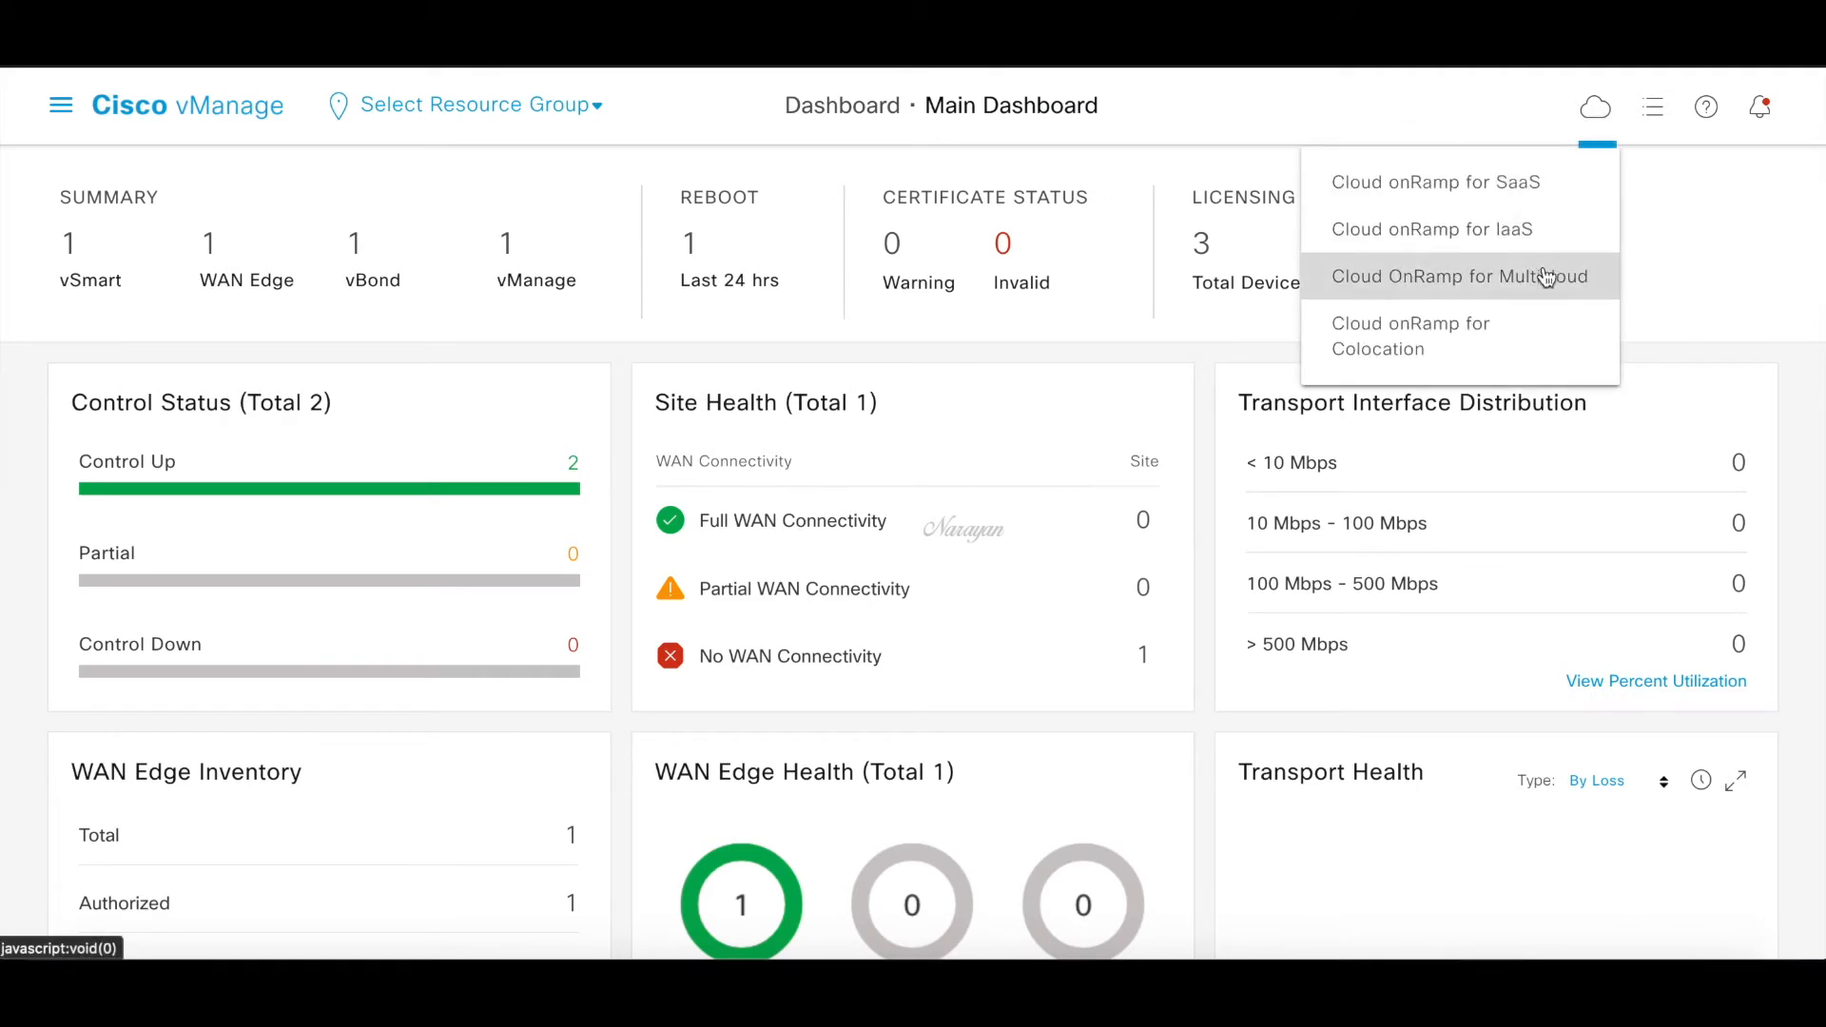
pyautogui.click(1461, 276)
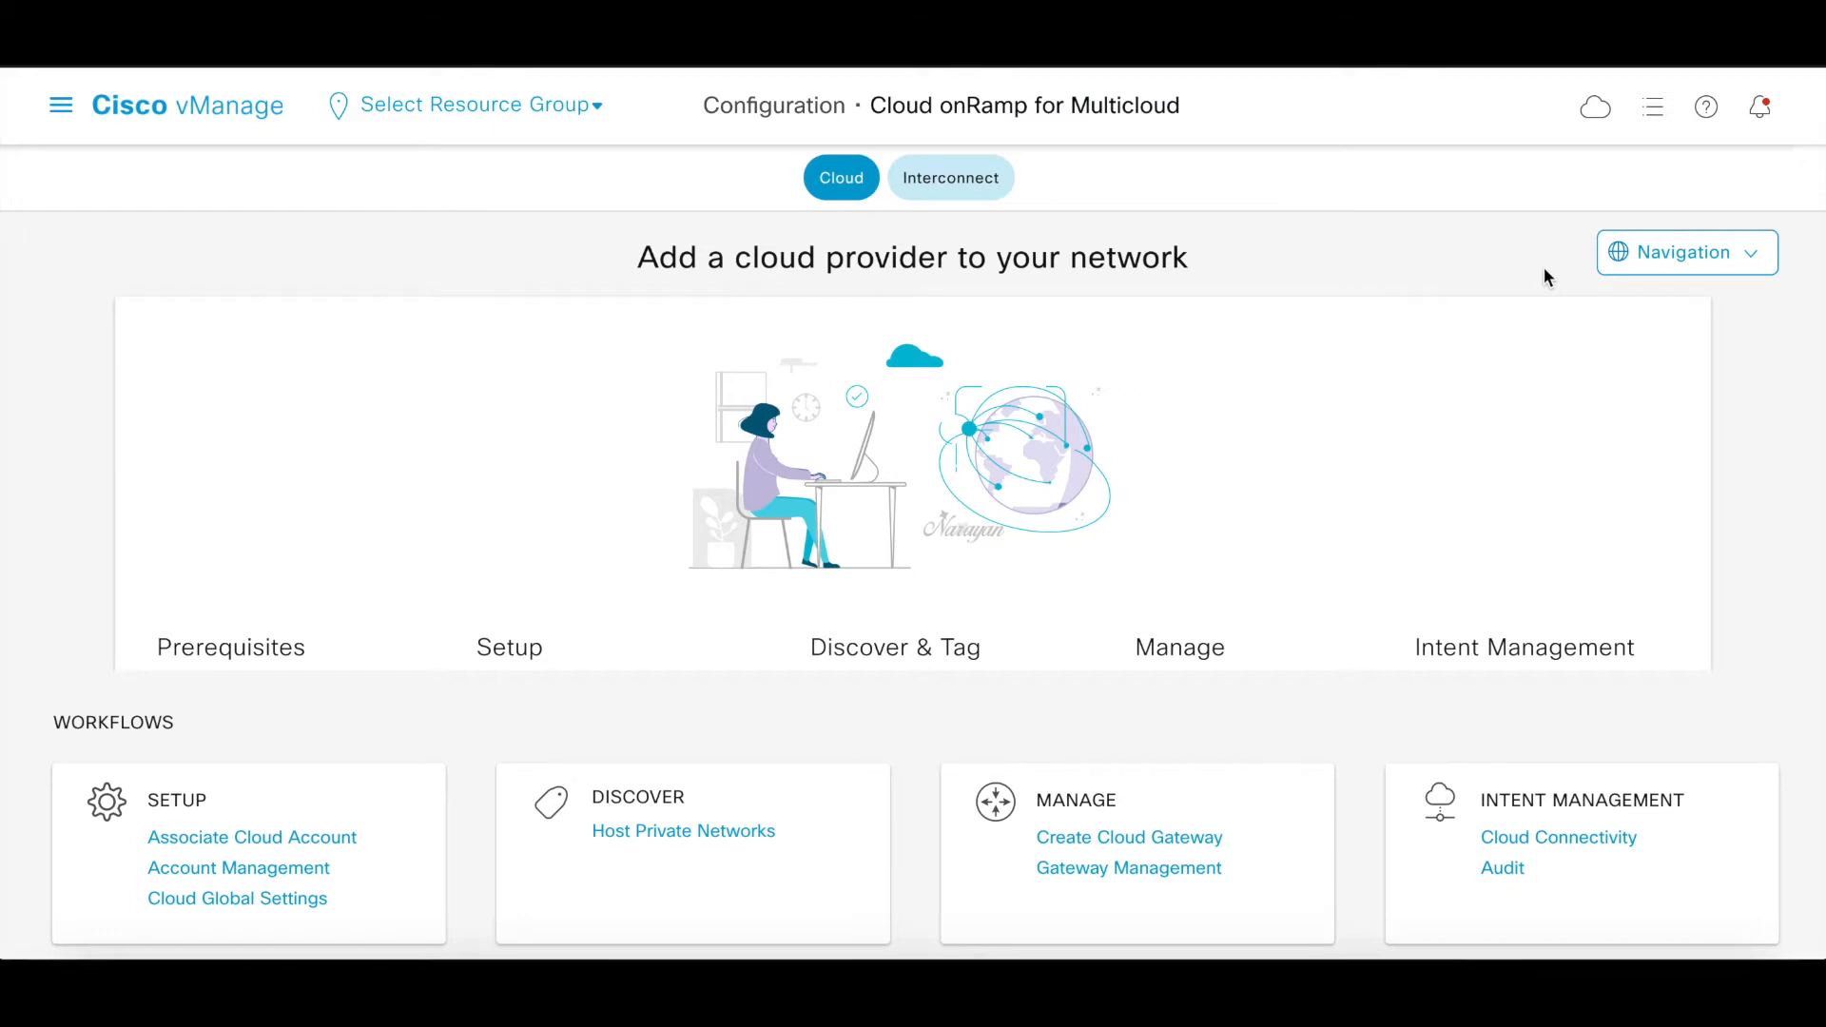
pyautogui.moveTo(316, 838)
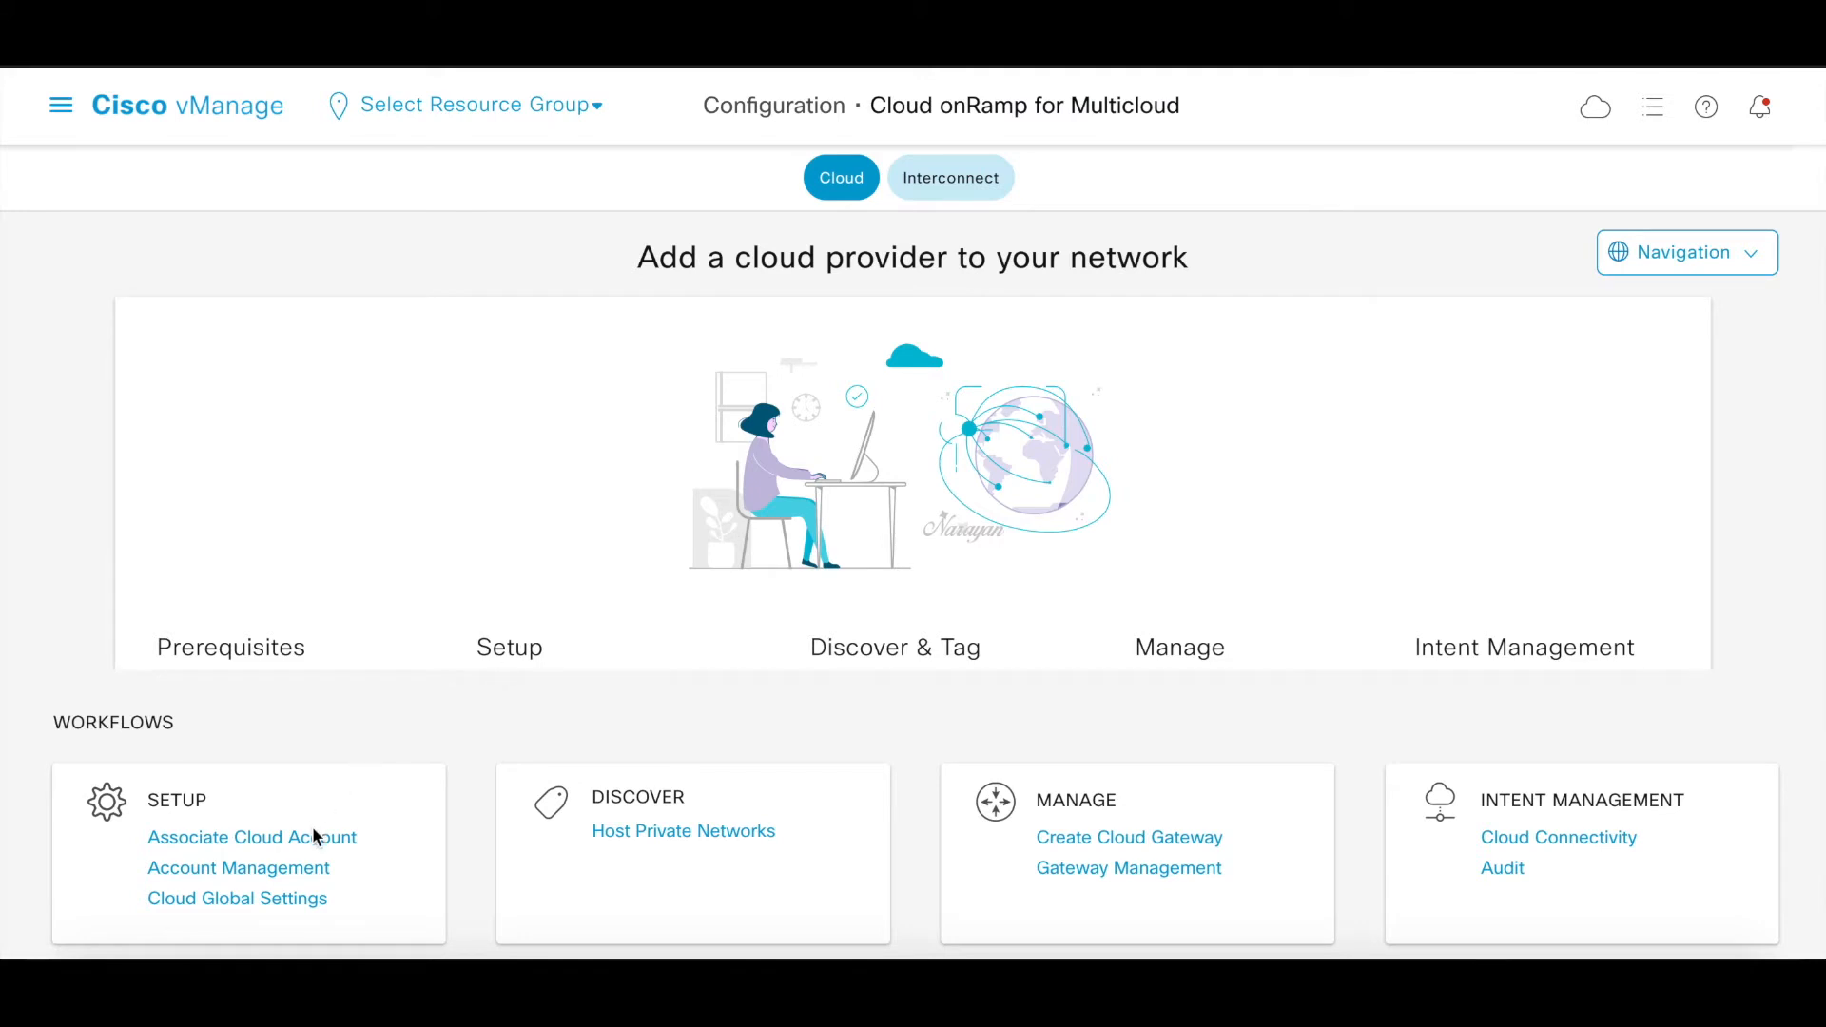
# Add AWS account narayan-demo with access keys and cloud gateway enabled
pyautogui.click(250, 836)
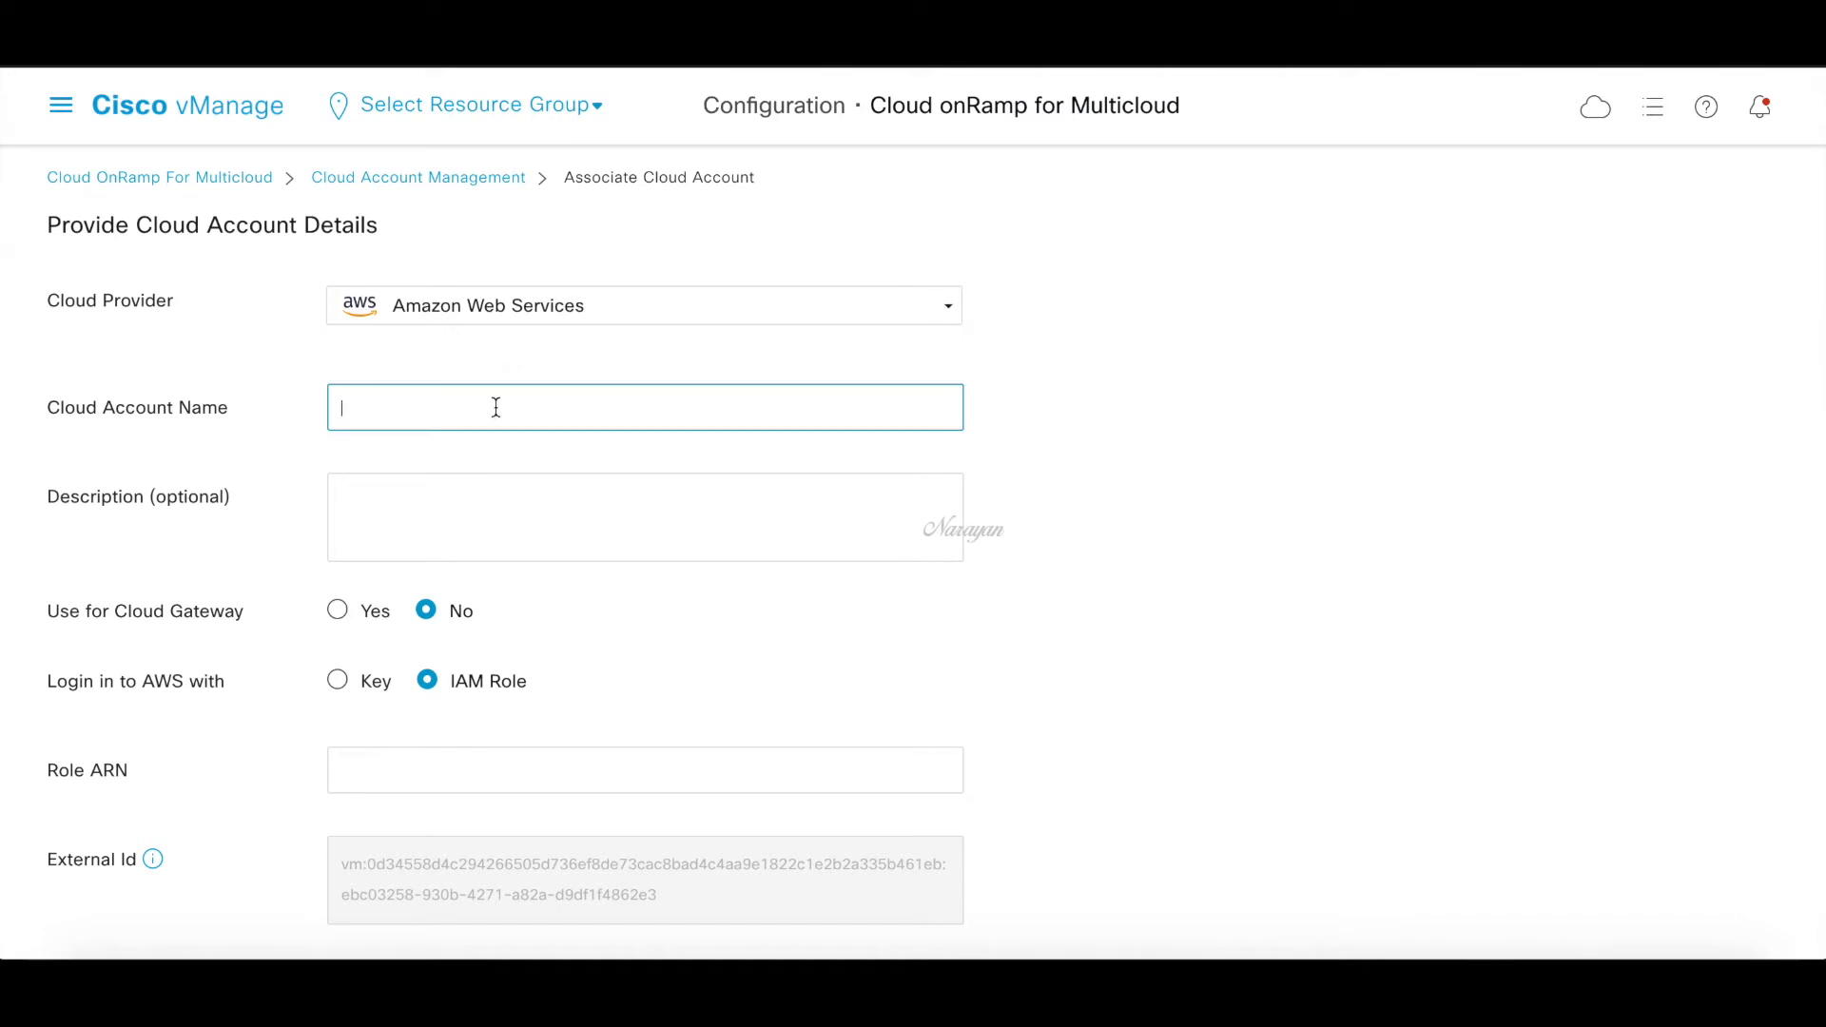
pyautogui.write('narayan-demo')
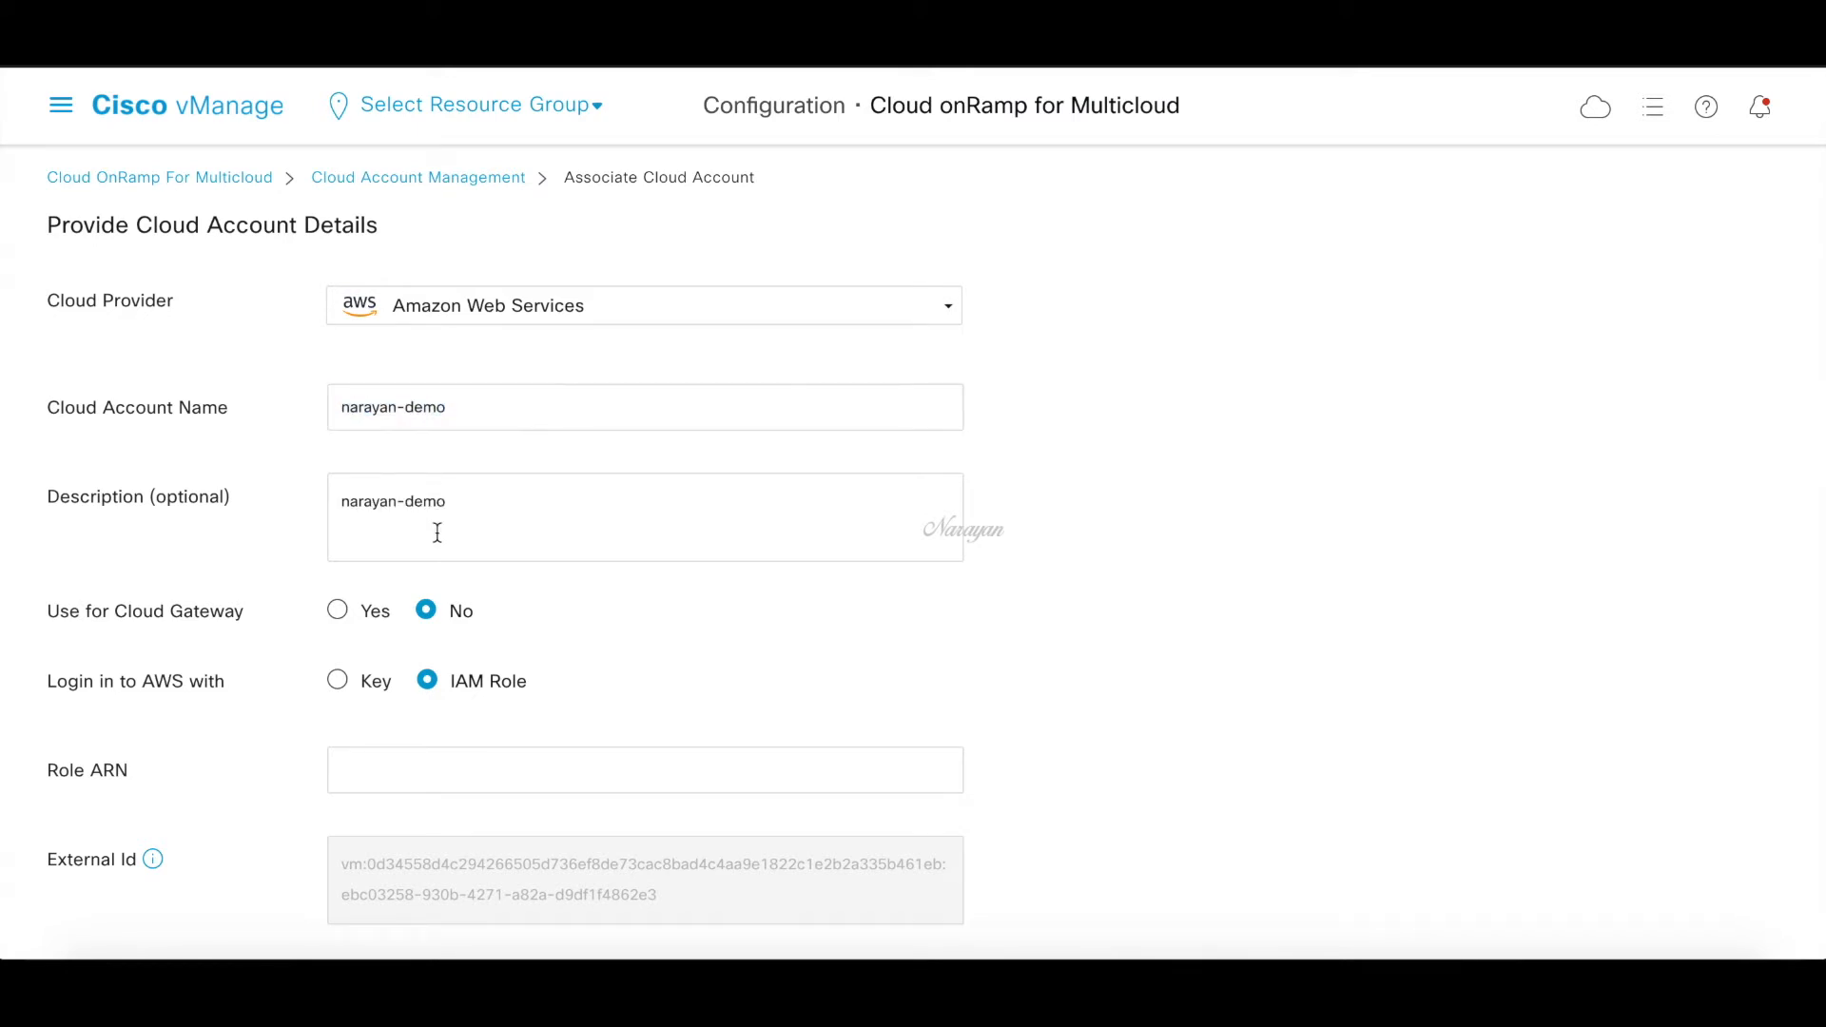
pyautogui.click(337, 609)
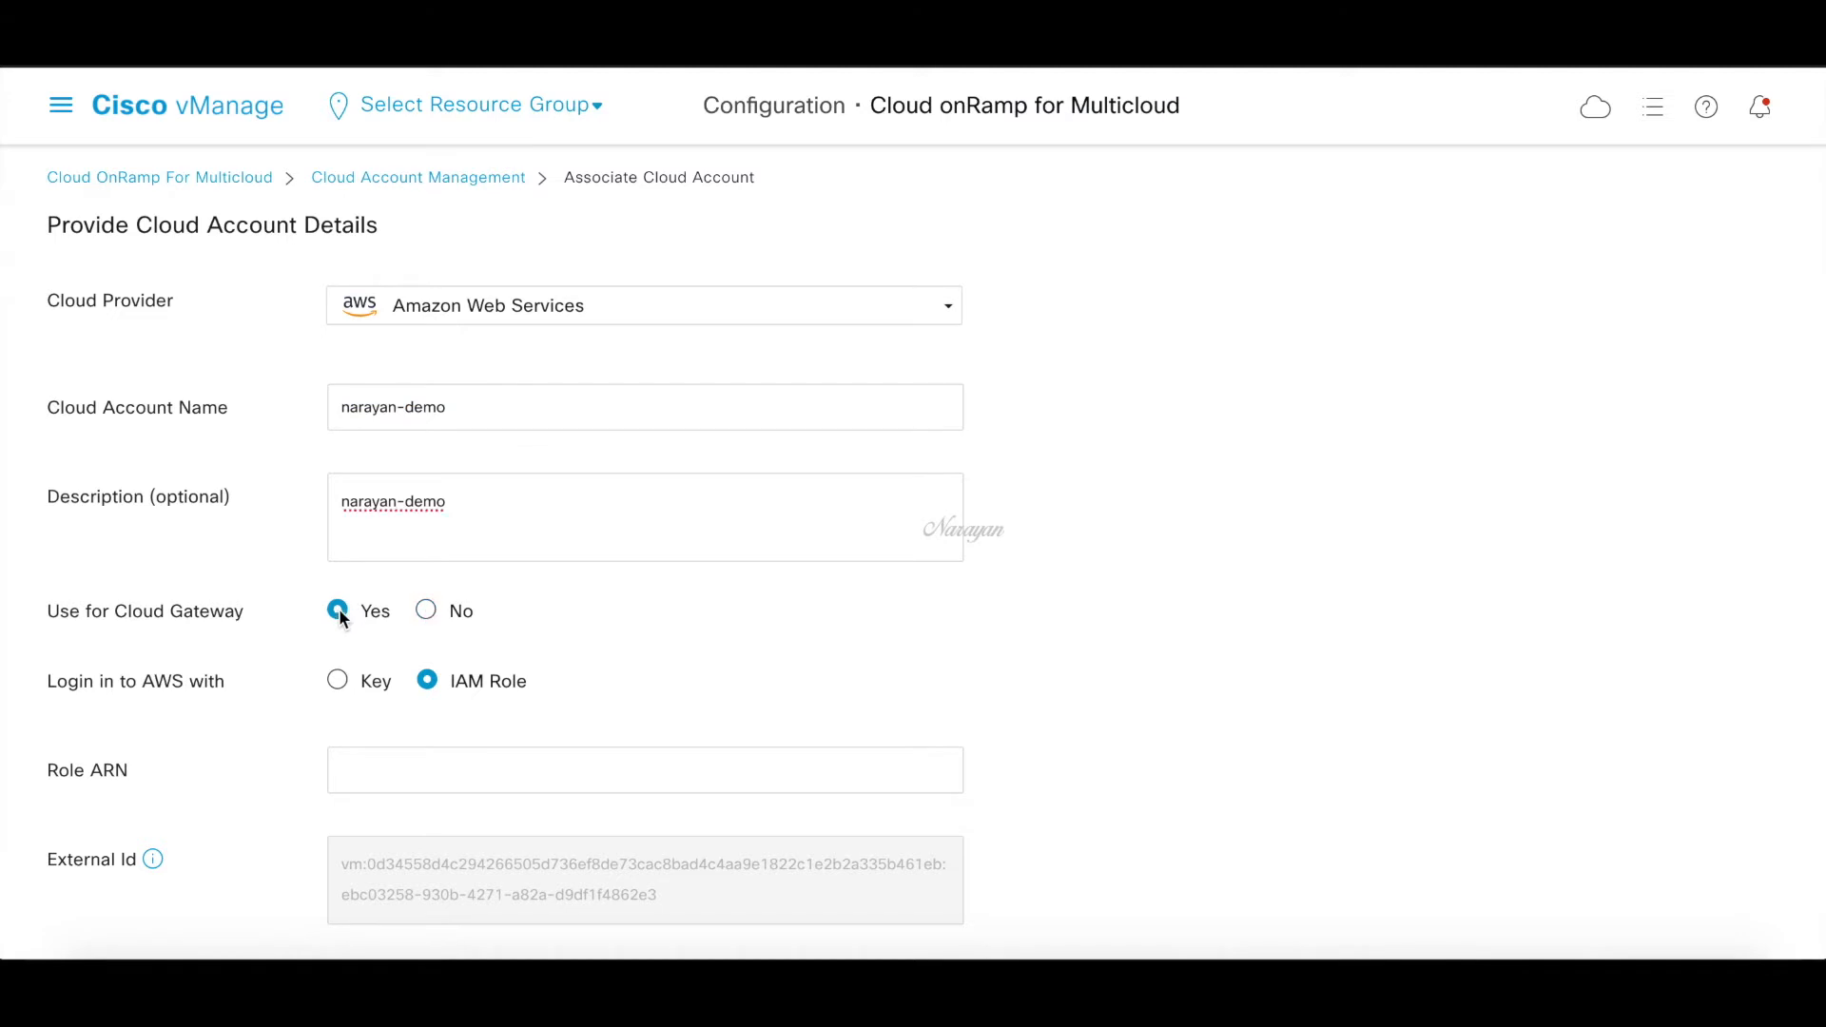
pyautogui.click(338, 680)
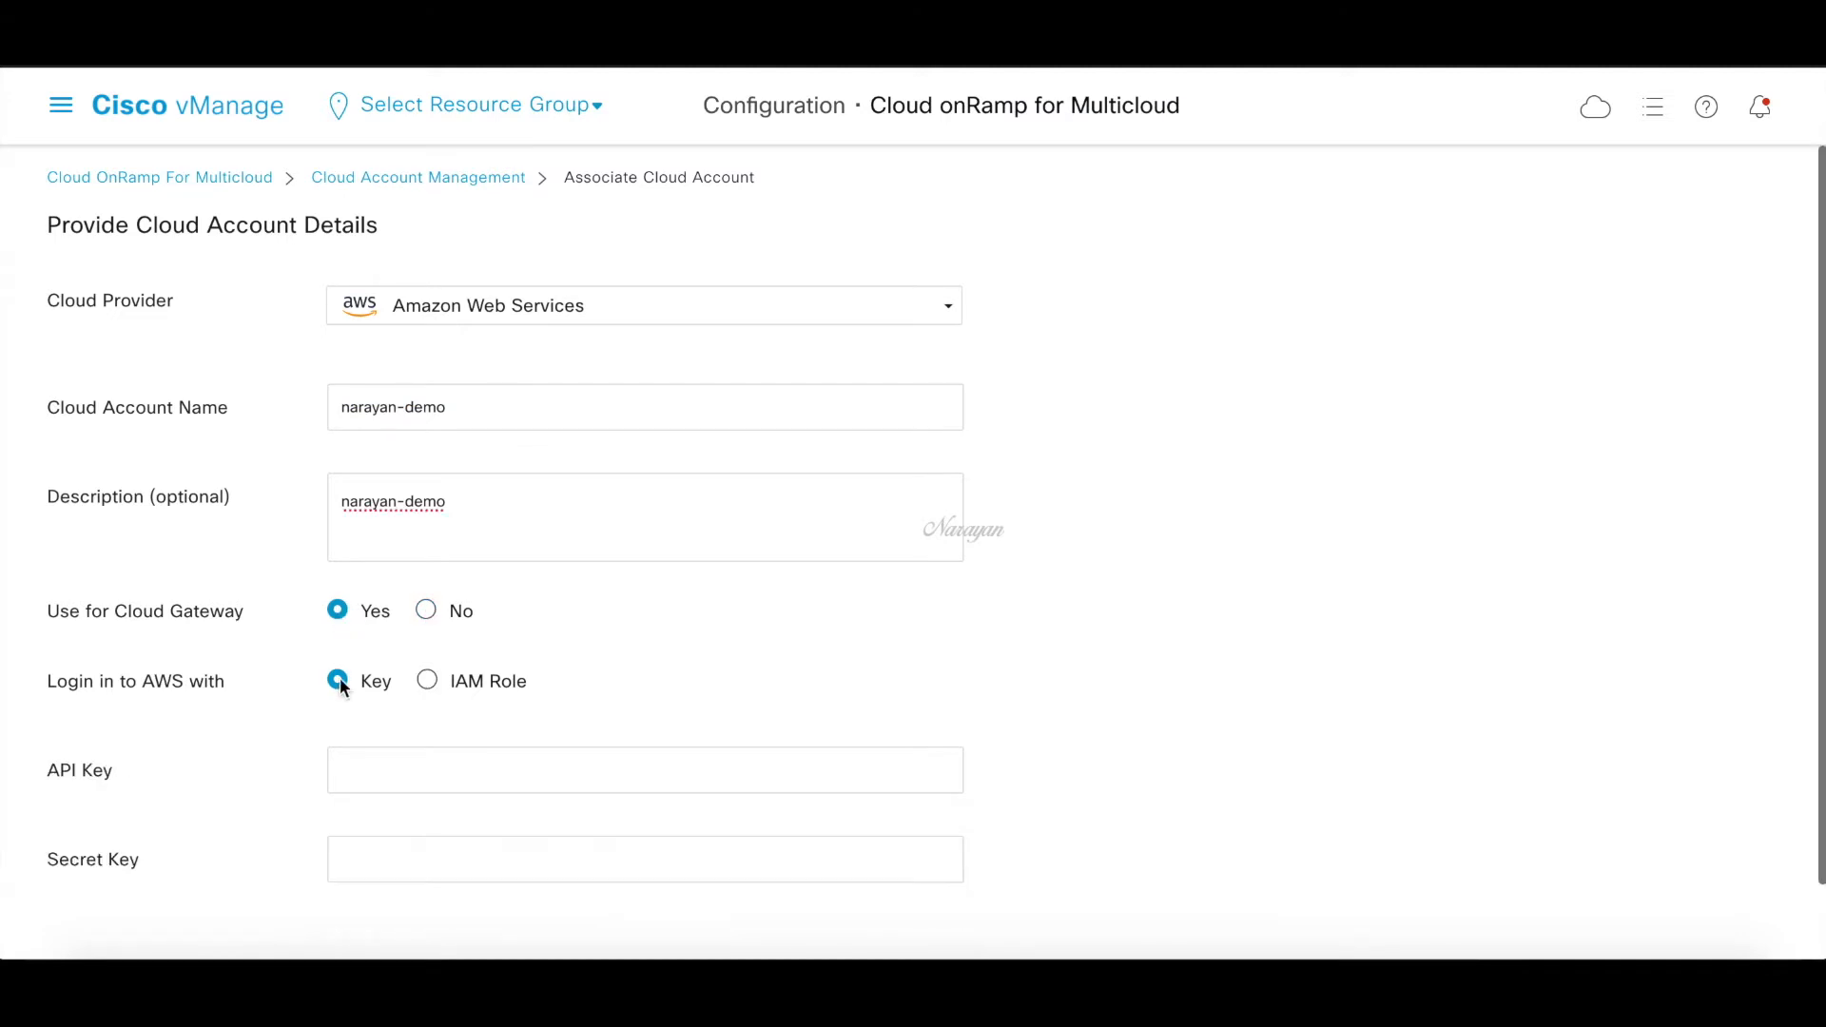
pyautogui.scroll(-3)
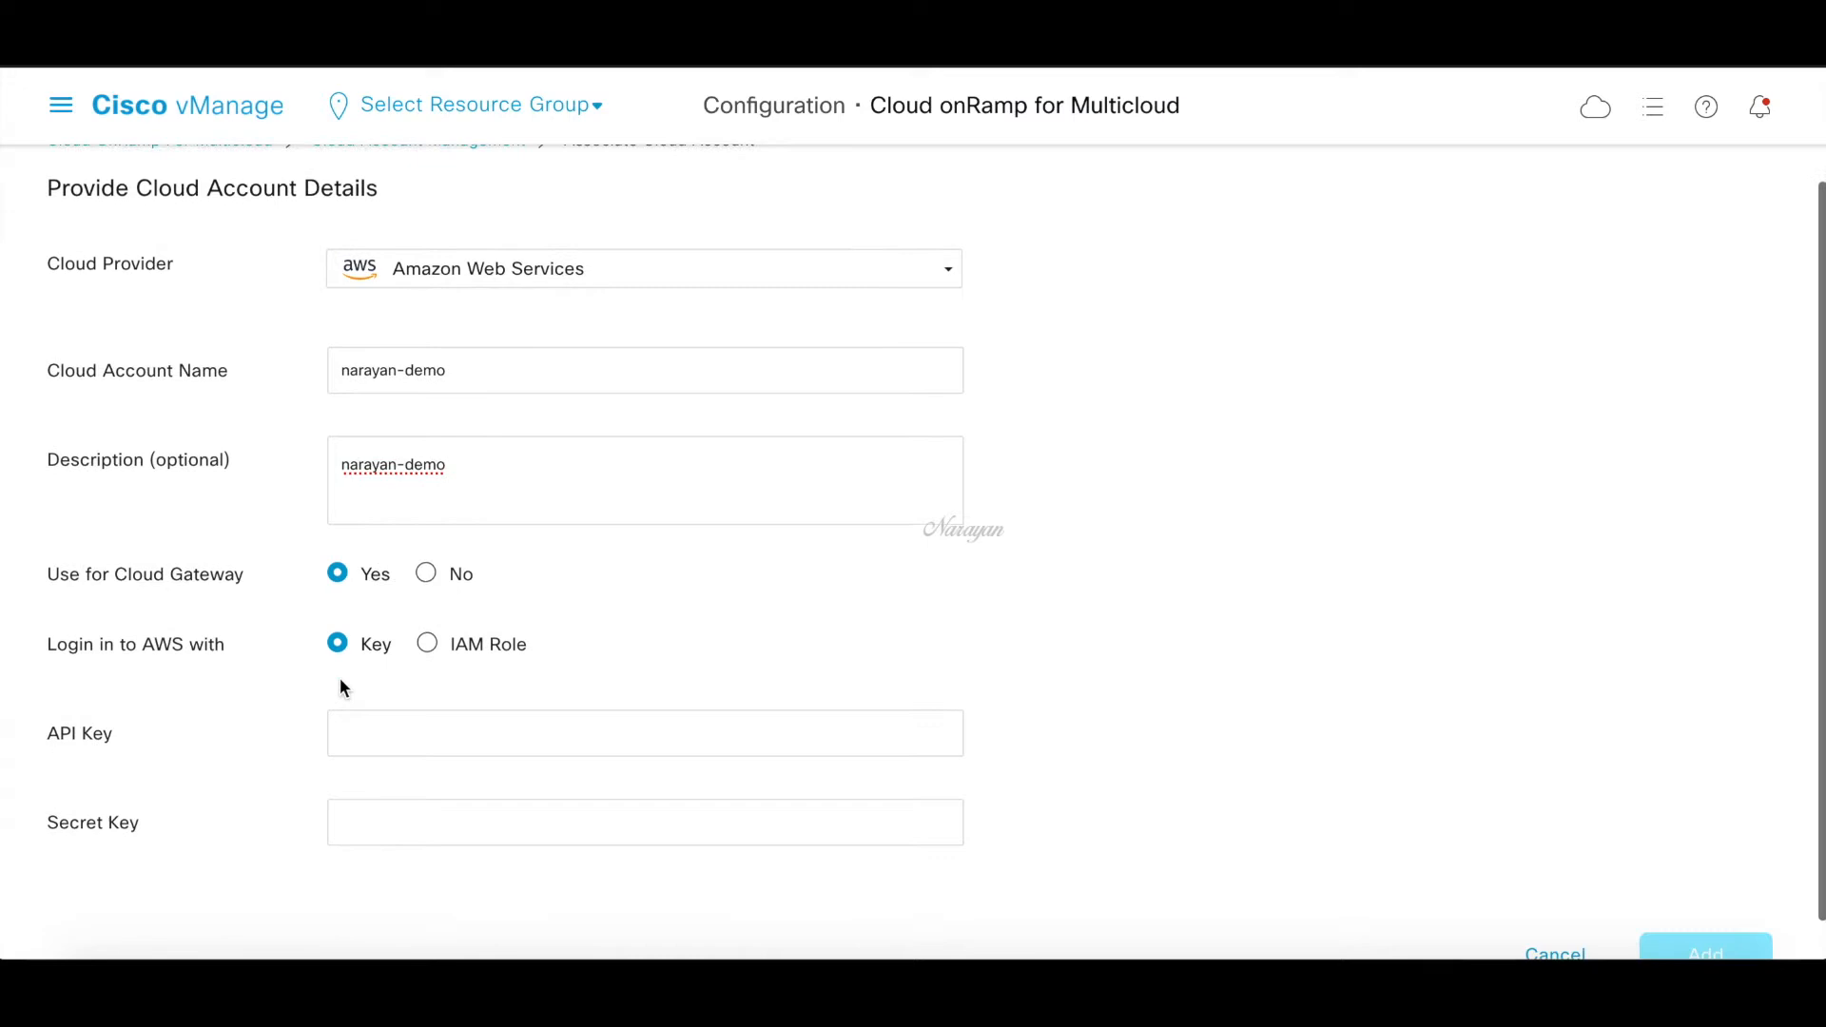
pyautogui.scroll(-3)
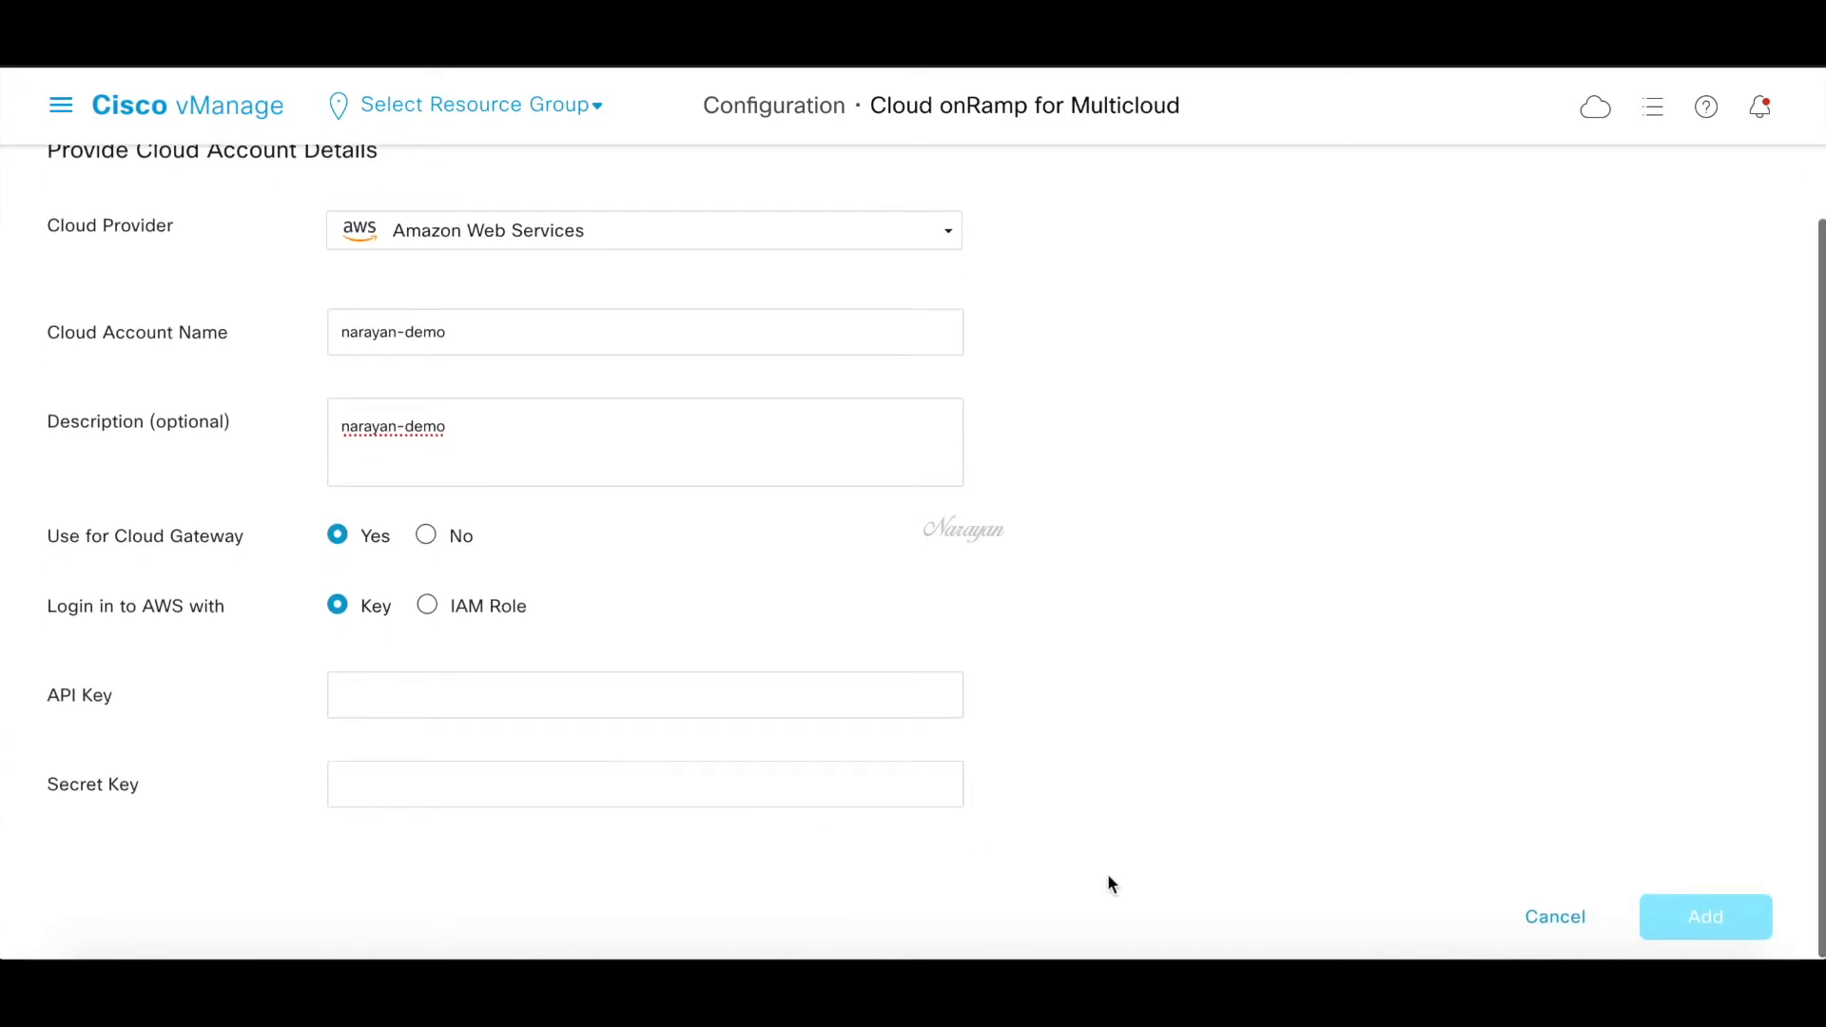
pyautogui.moveTo(1199, 923)
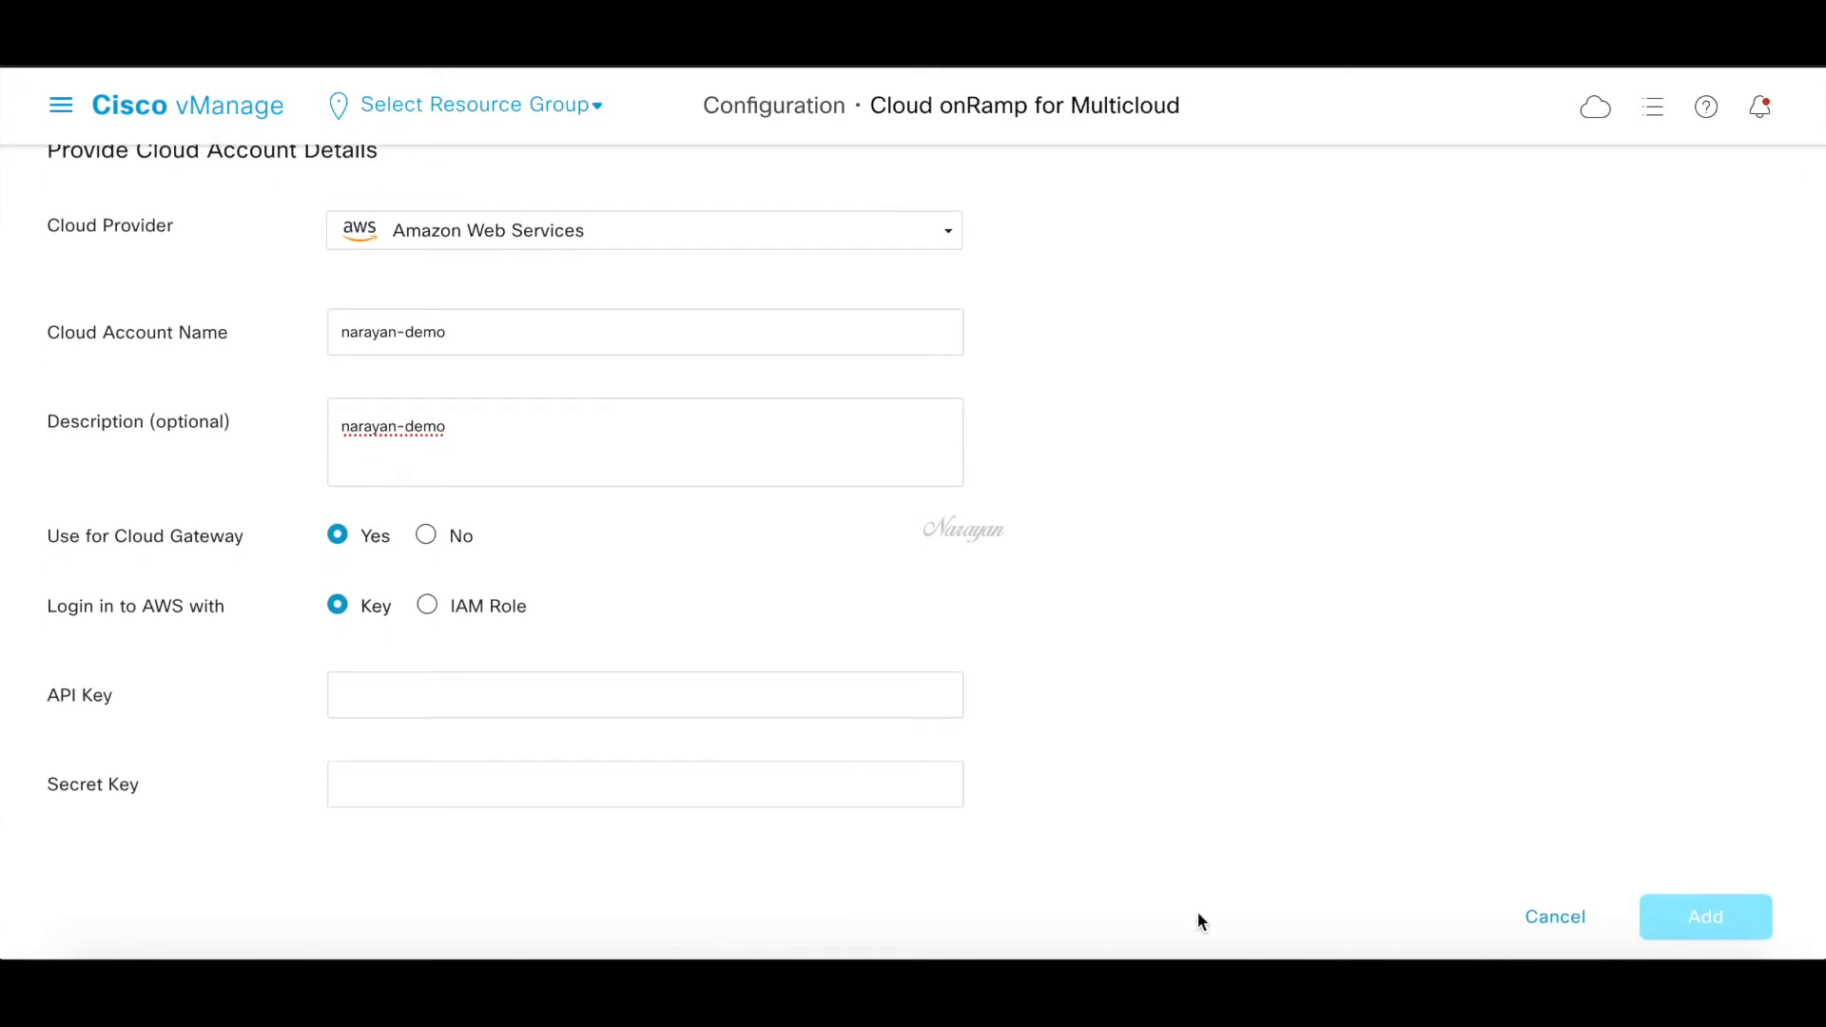
pyautogui.click(1706, 917)
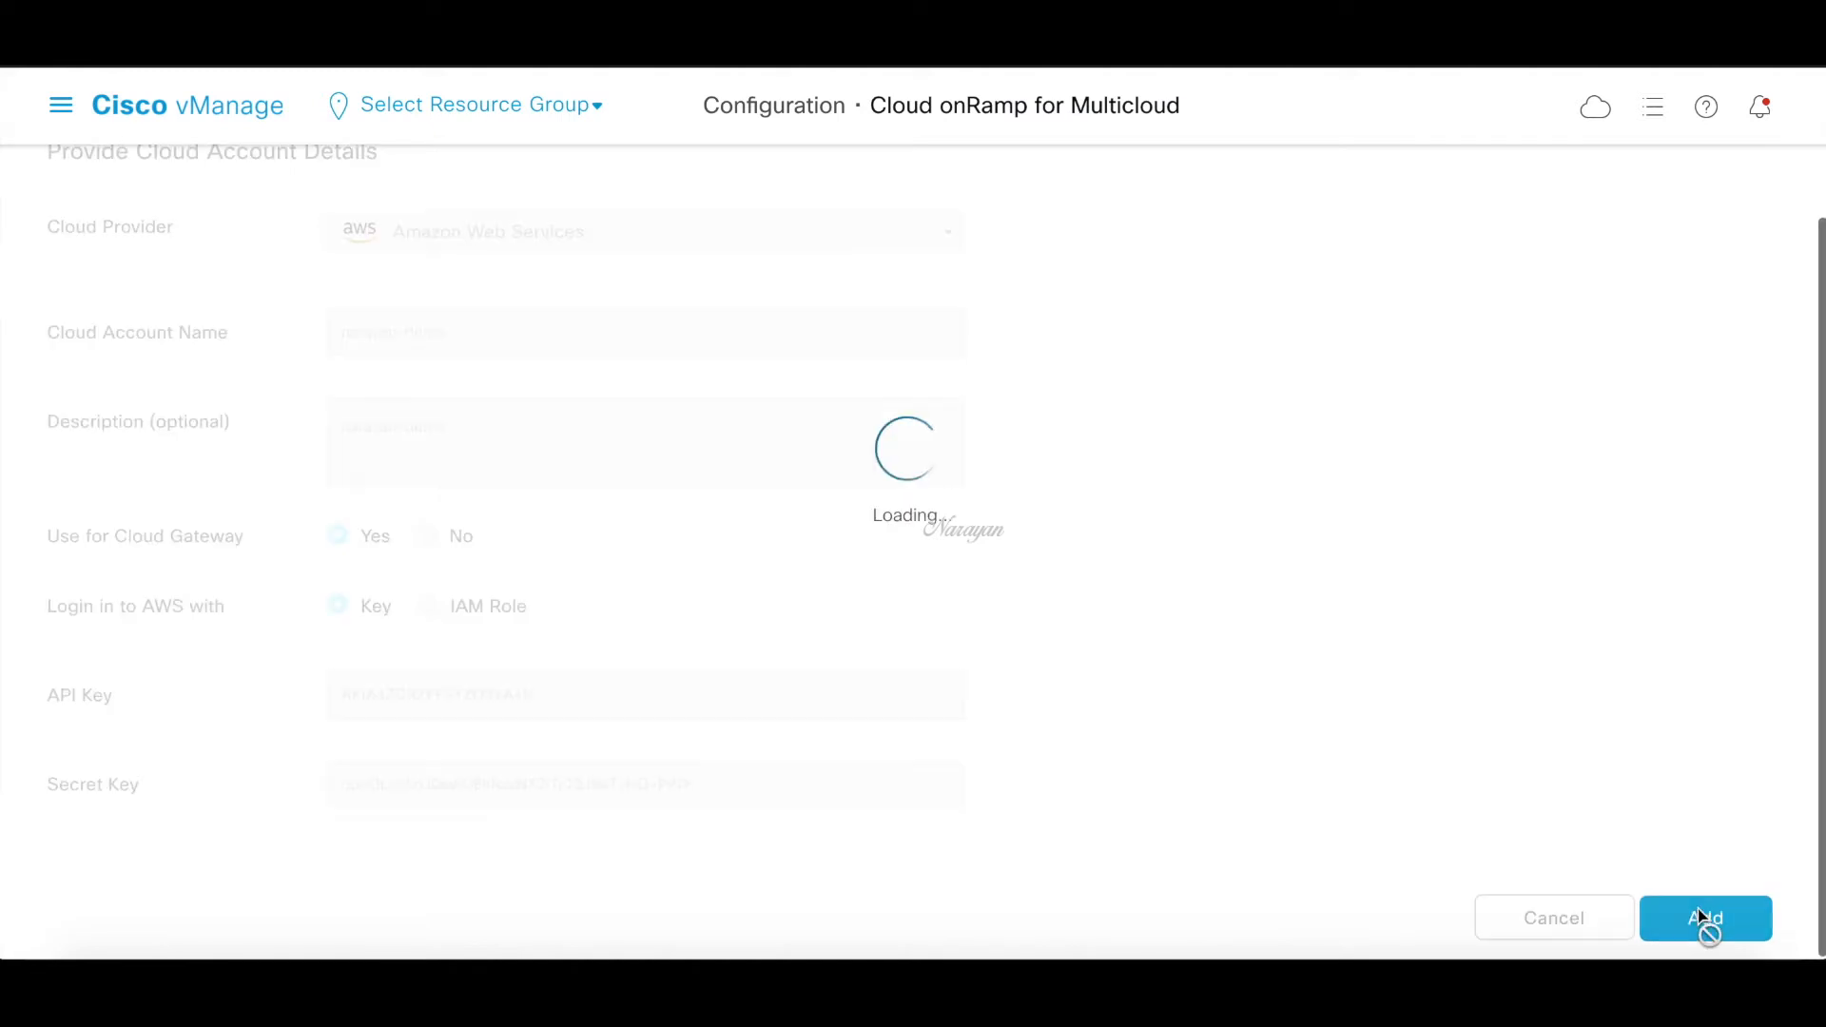
pyautogui.click(1705, 918)
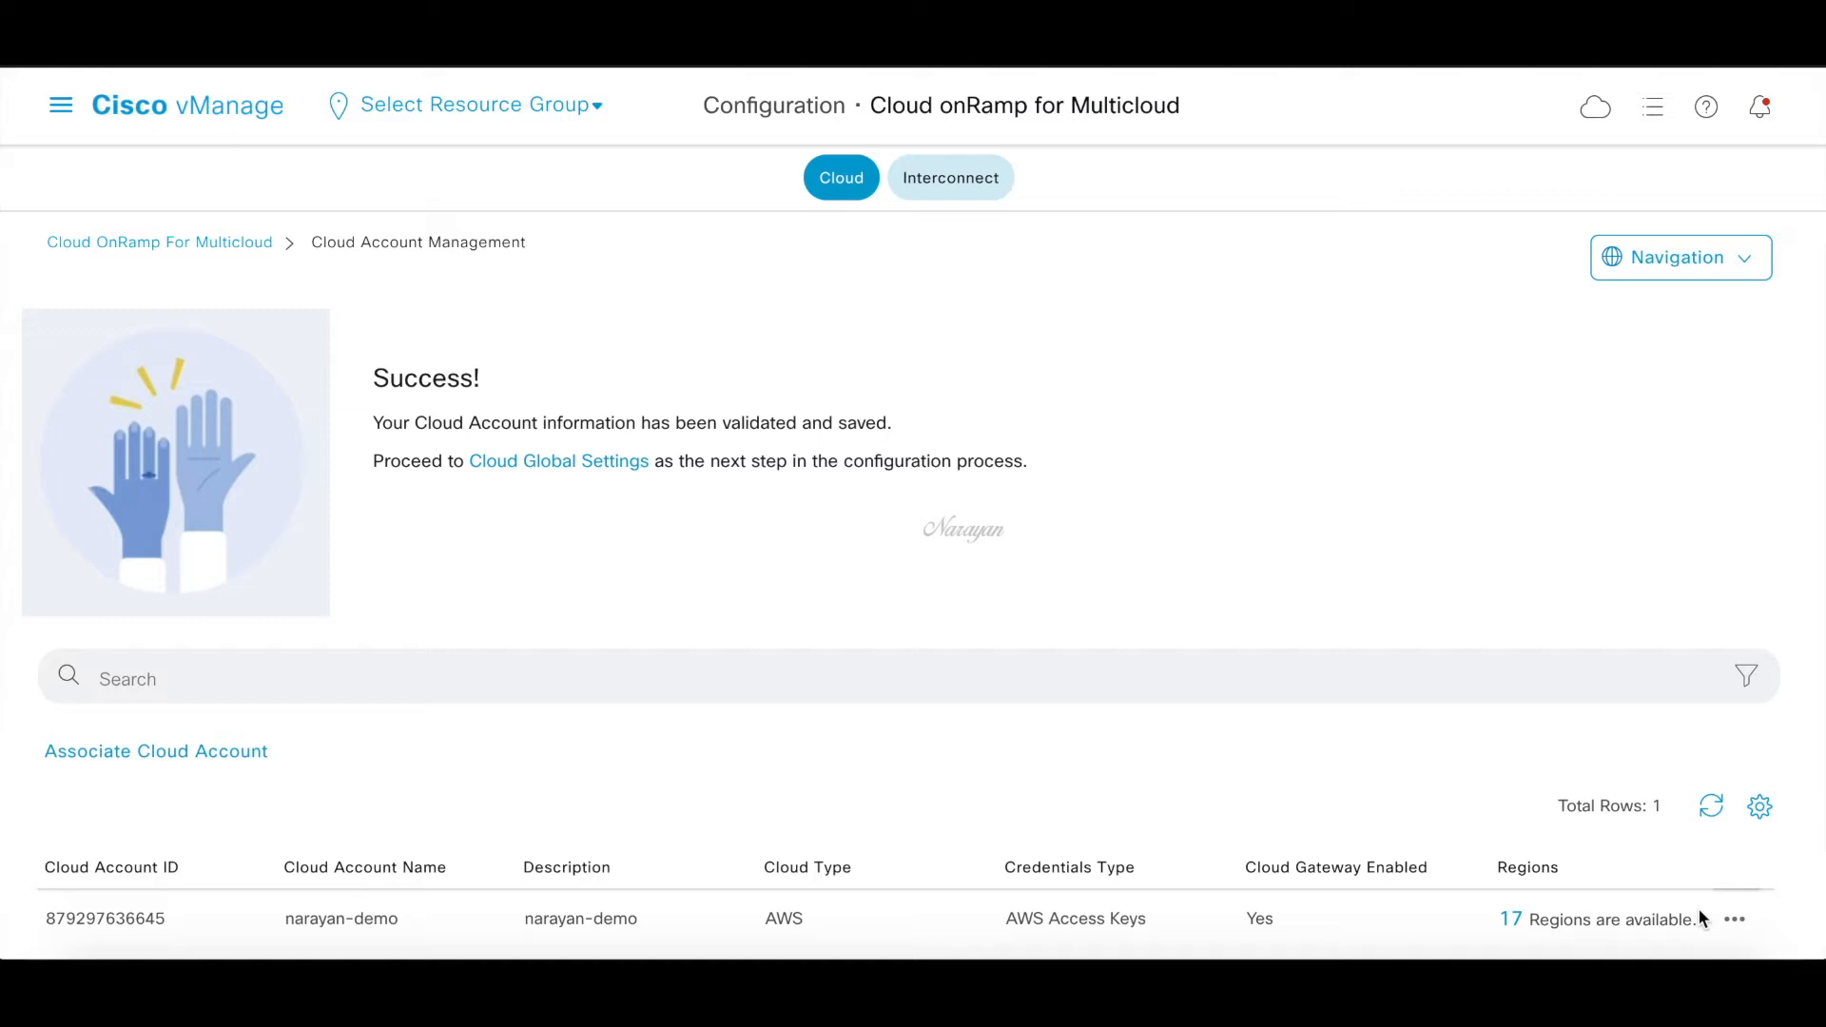
# Create AWS global settings using VPN-based Transit Gateway and the C8000v 17.06.02 image
pyautogui.click(558, 460)
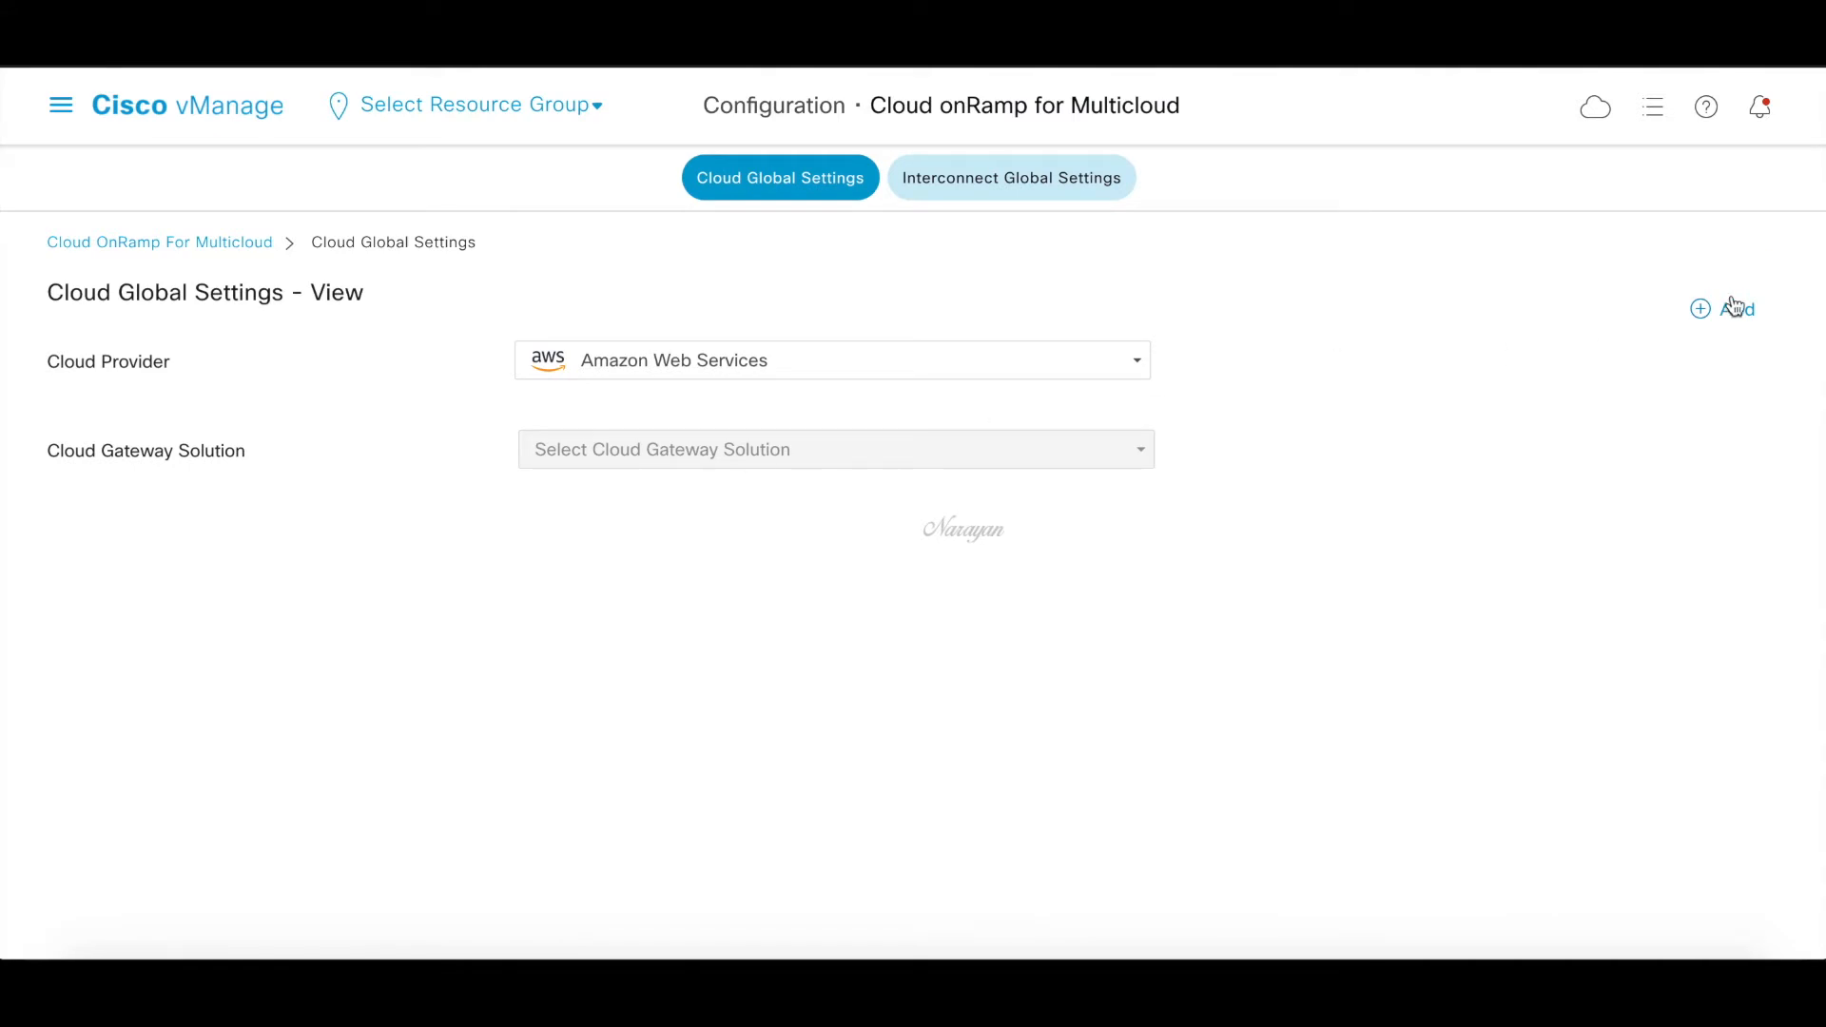
pyautogui.click(1722, 307)
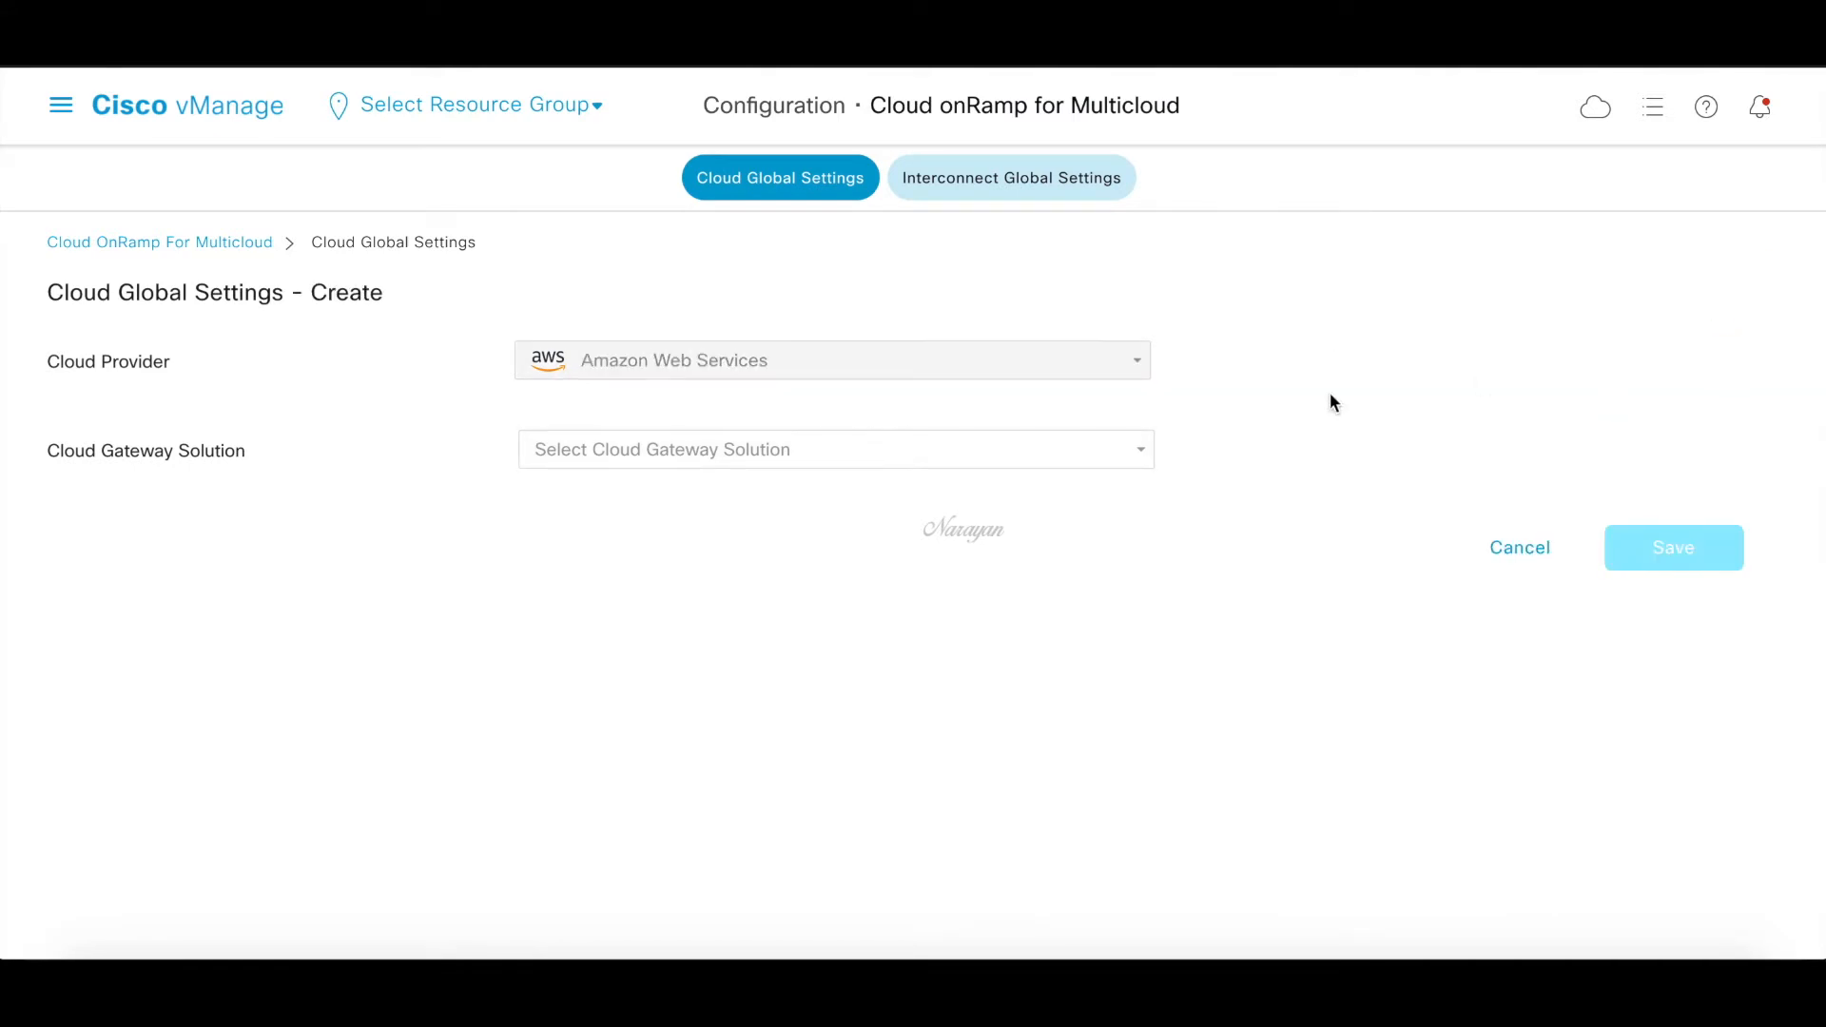
pyautogui.click(835, 450)
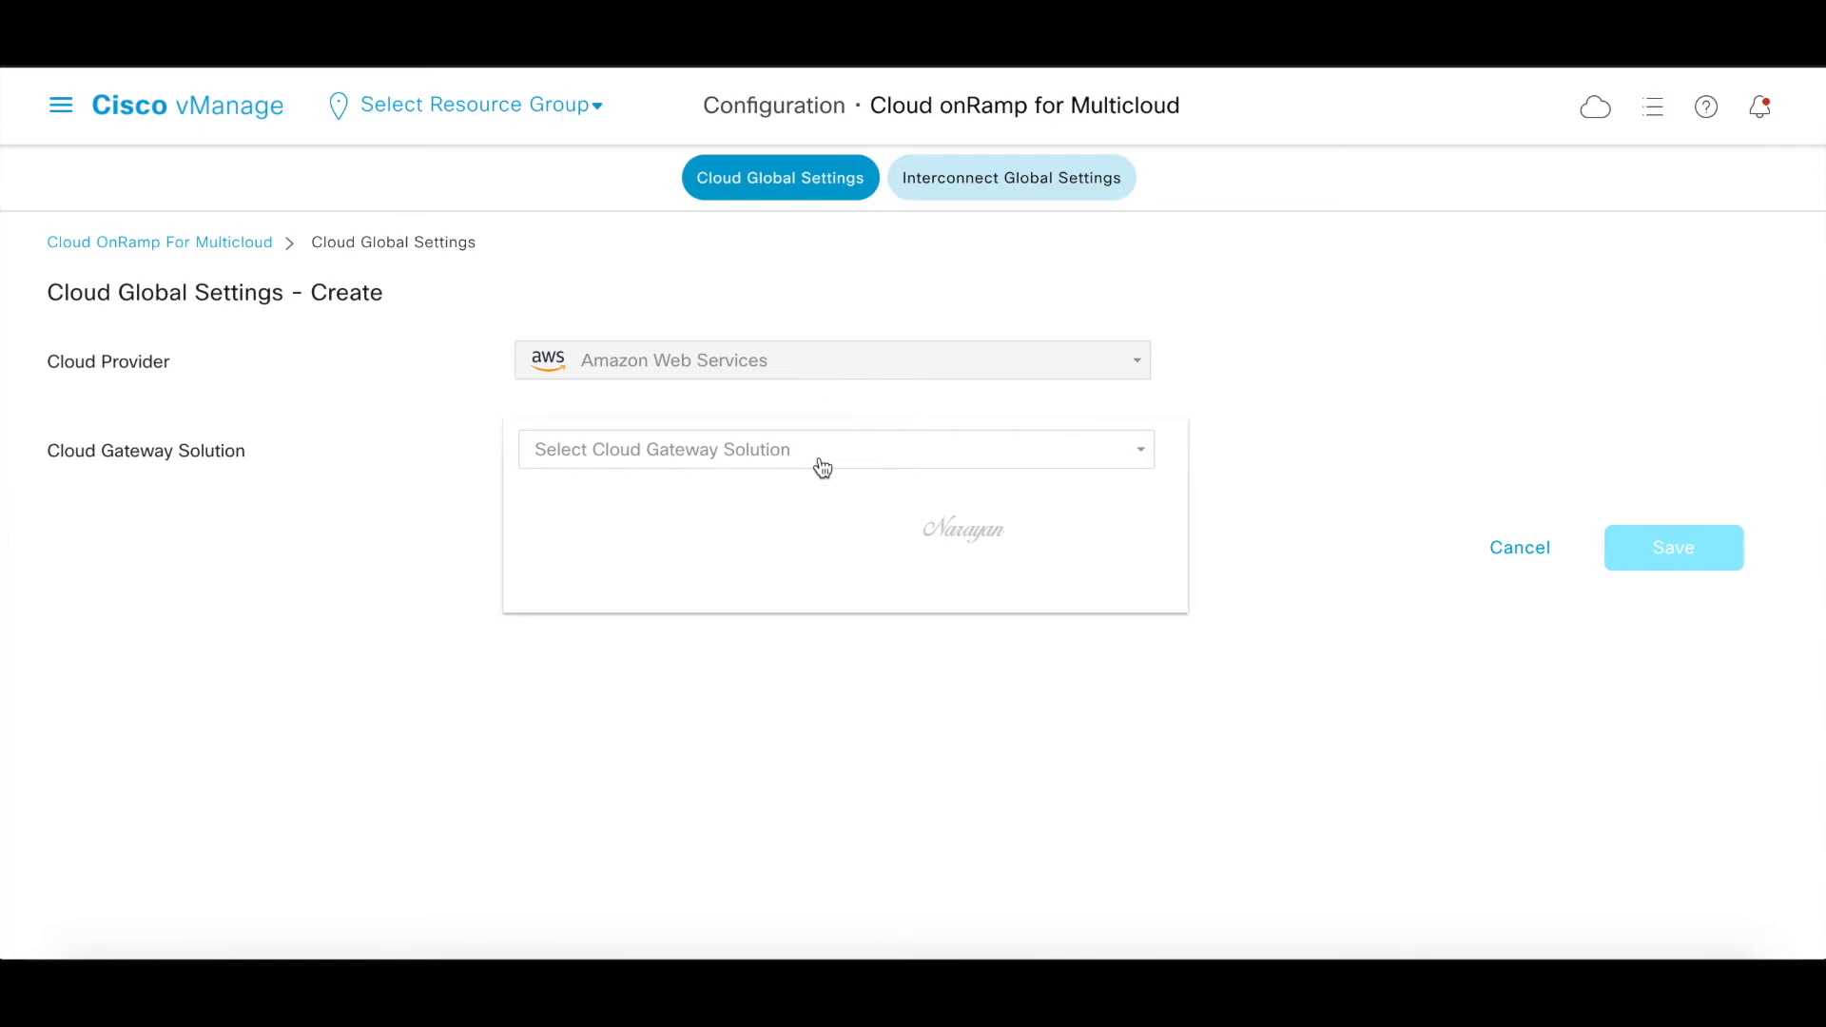
pyautogui.click(834, 450)
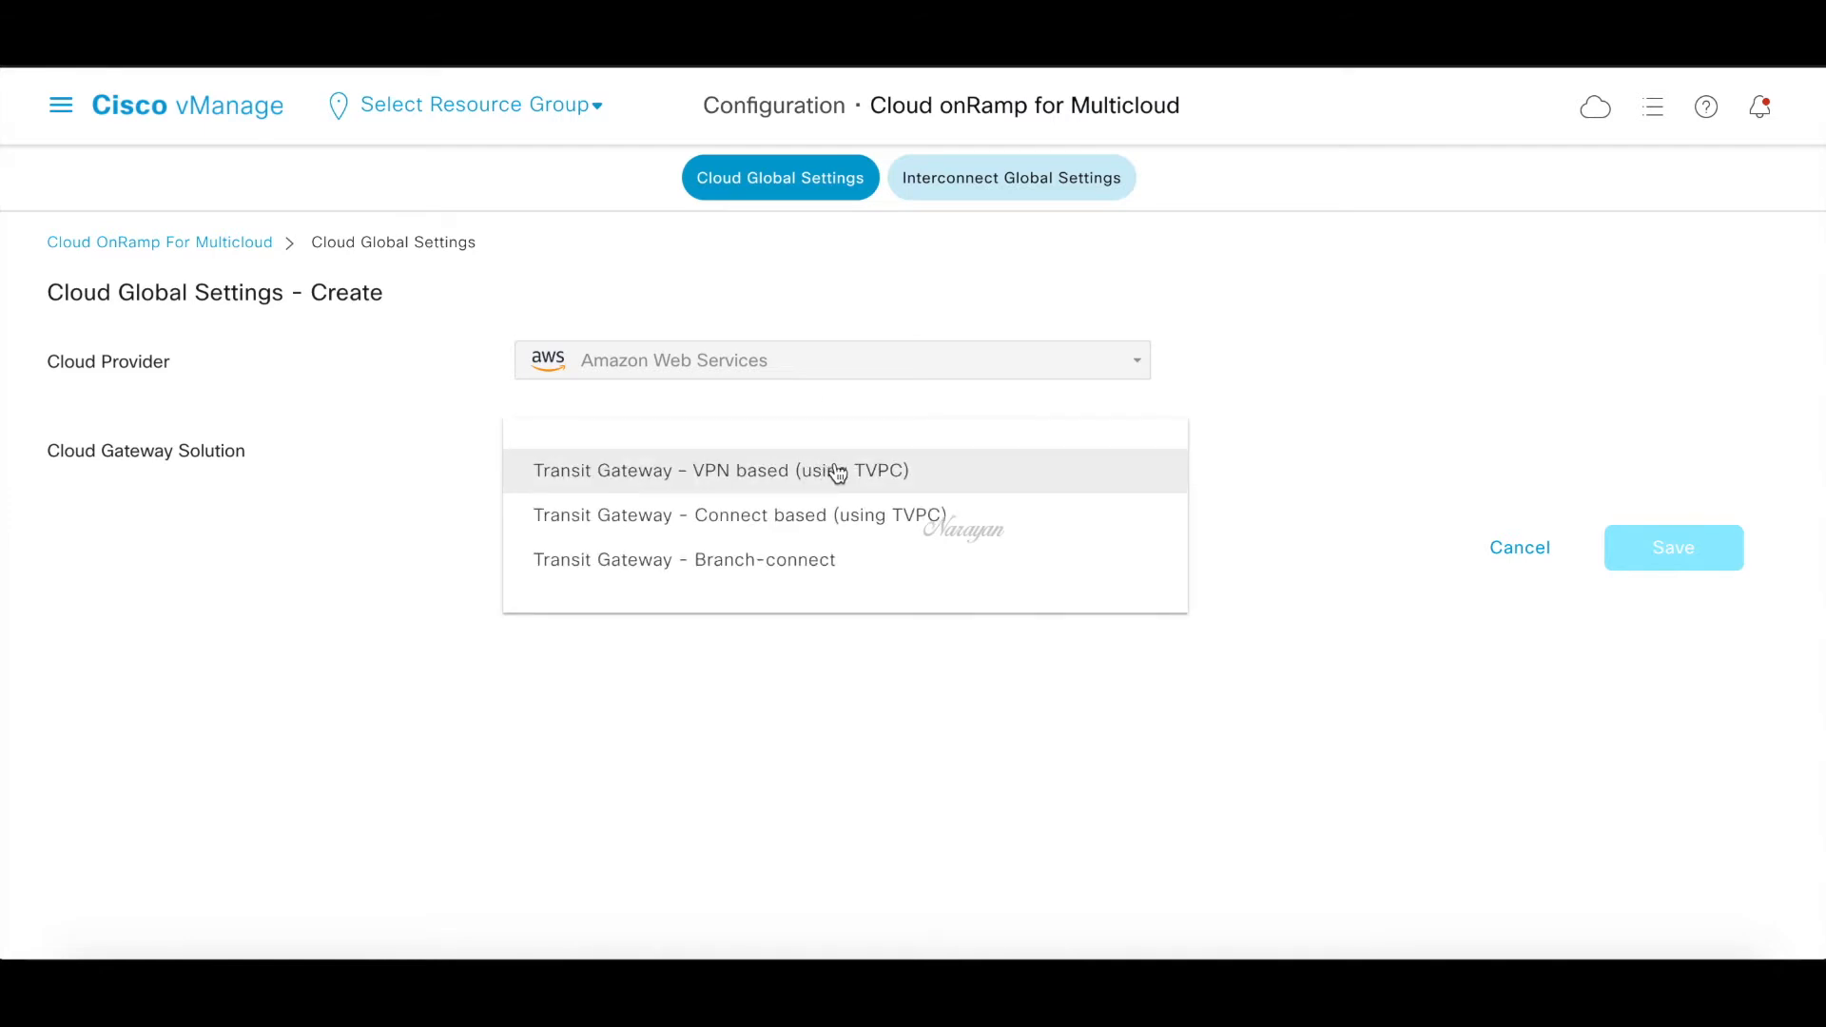
pyautogui.click(717, 471)
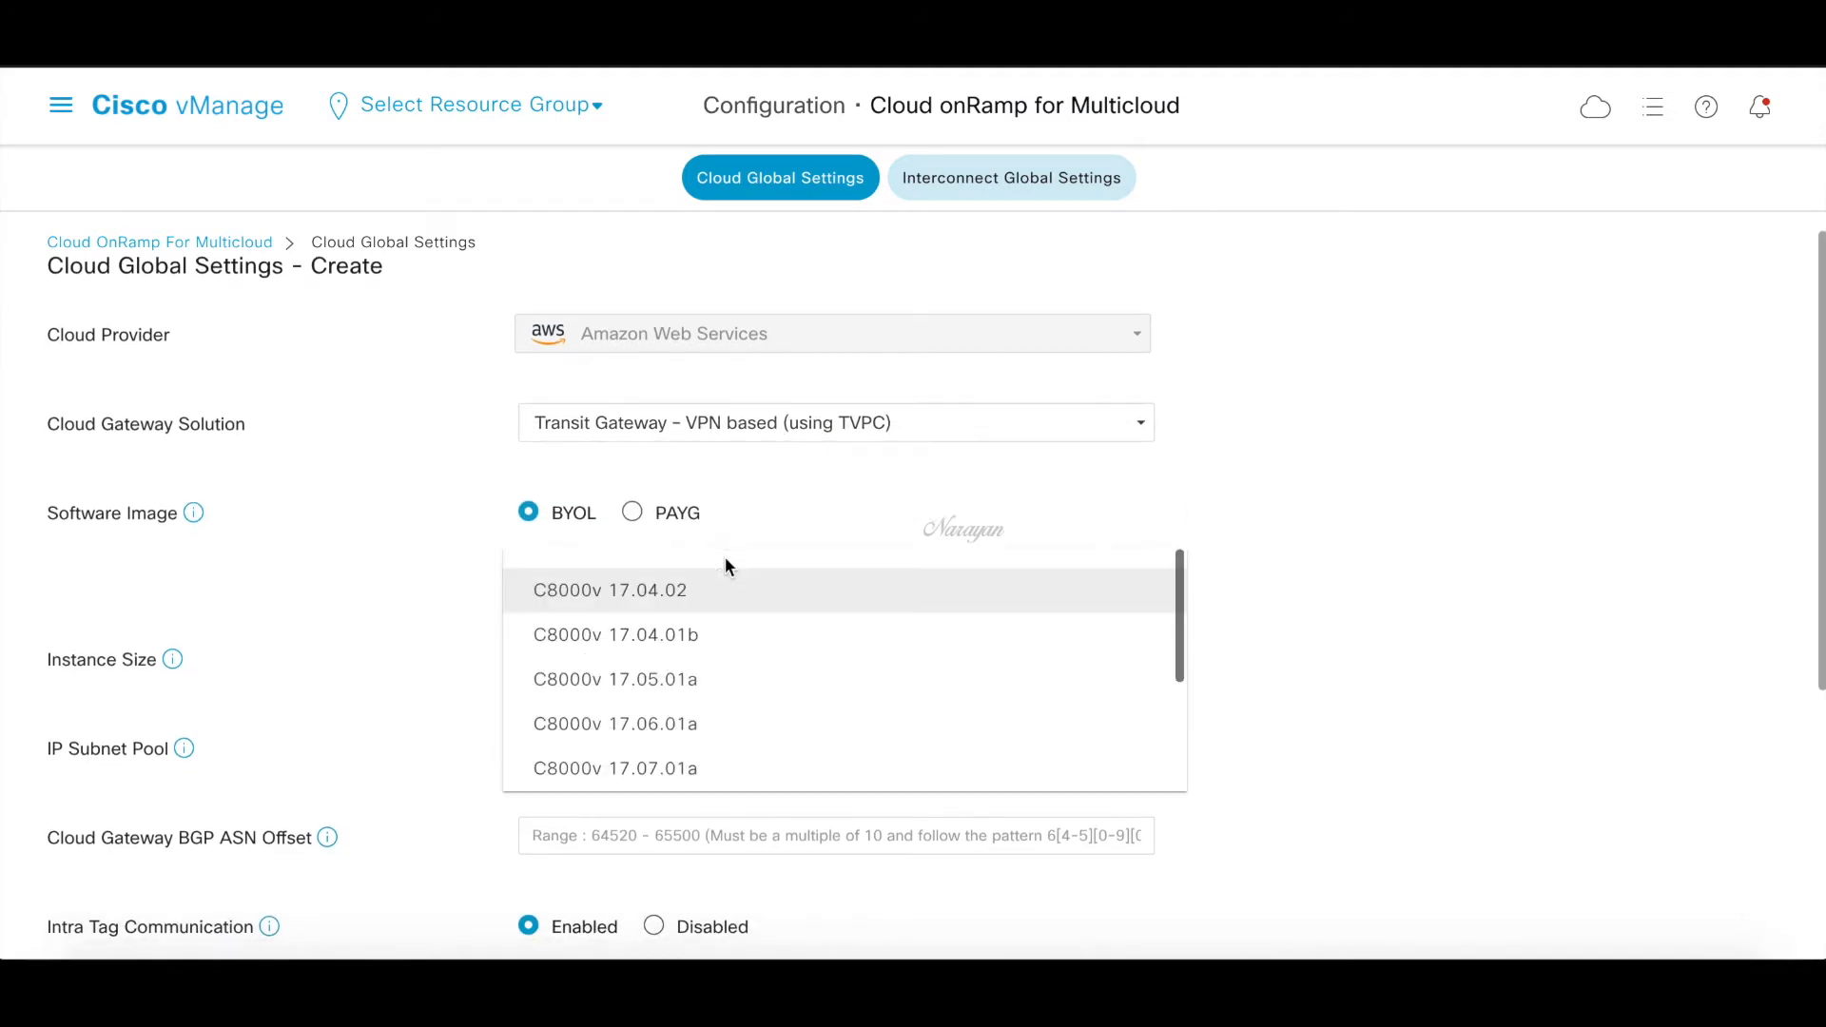
pyautogui.scroll(-3)
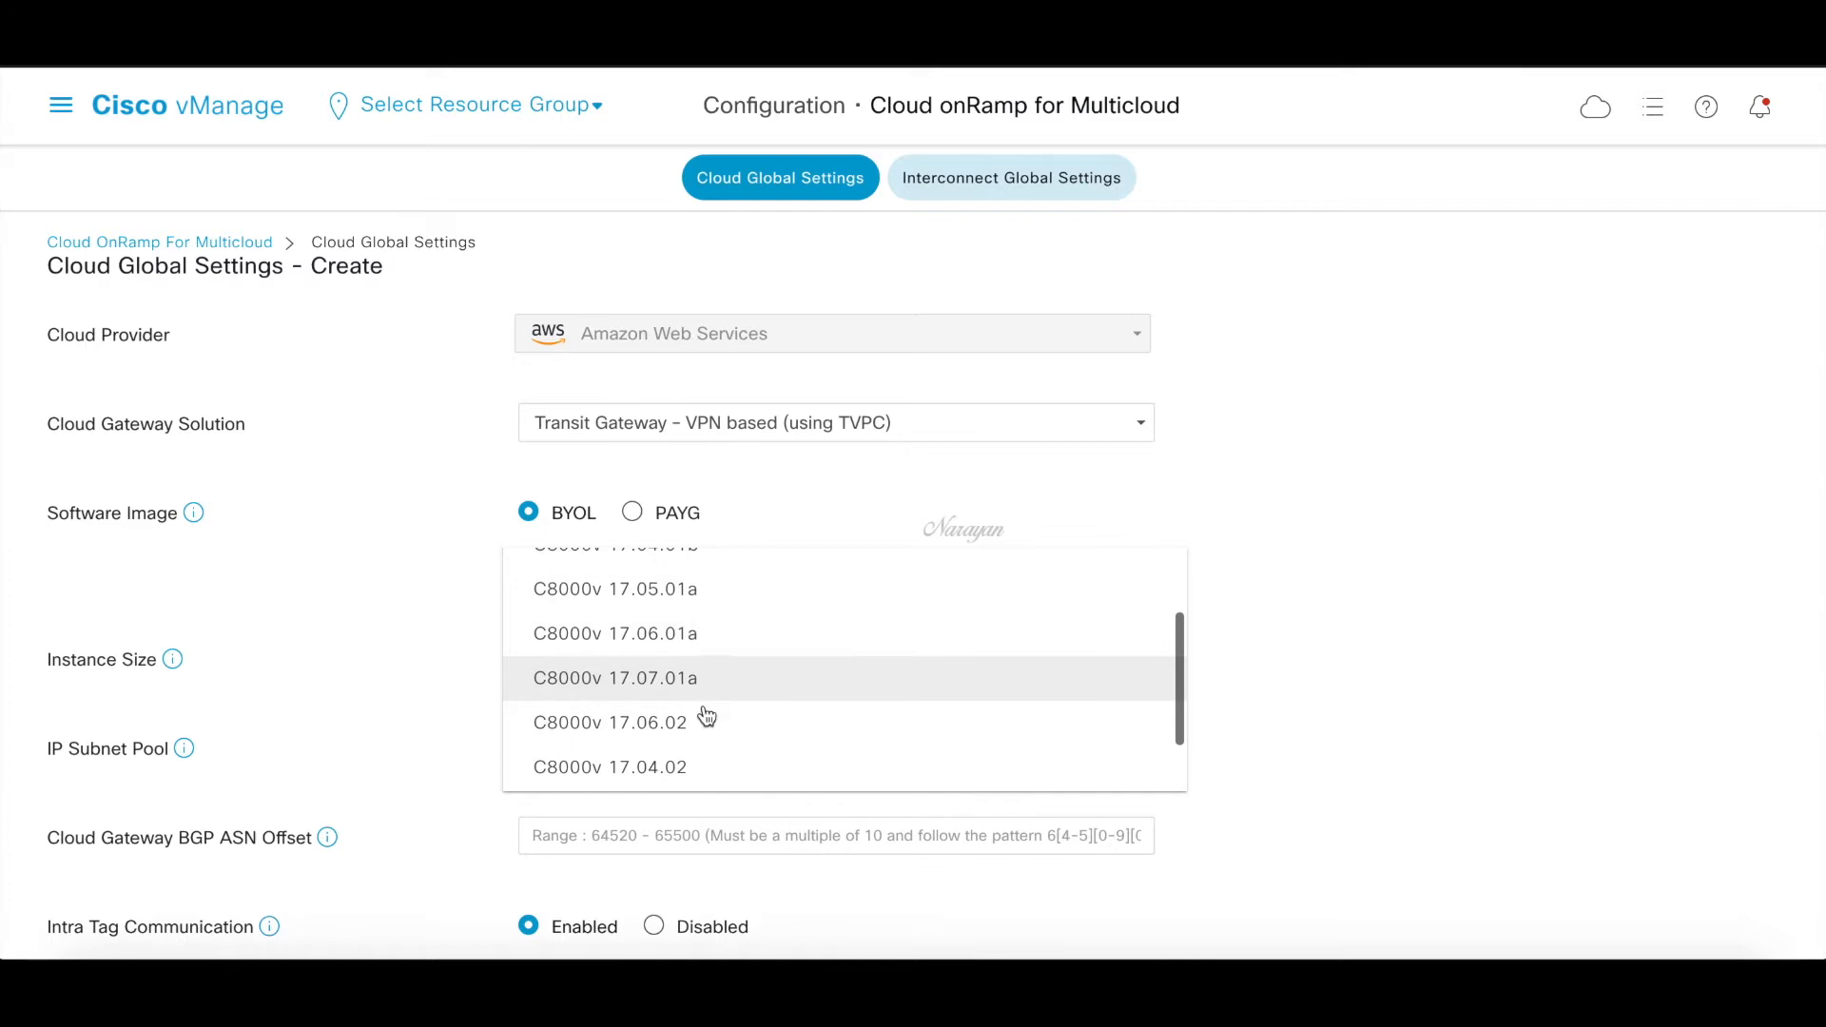
pyautogui.click(611, 722)
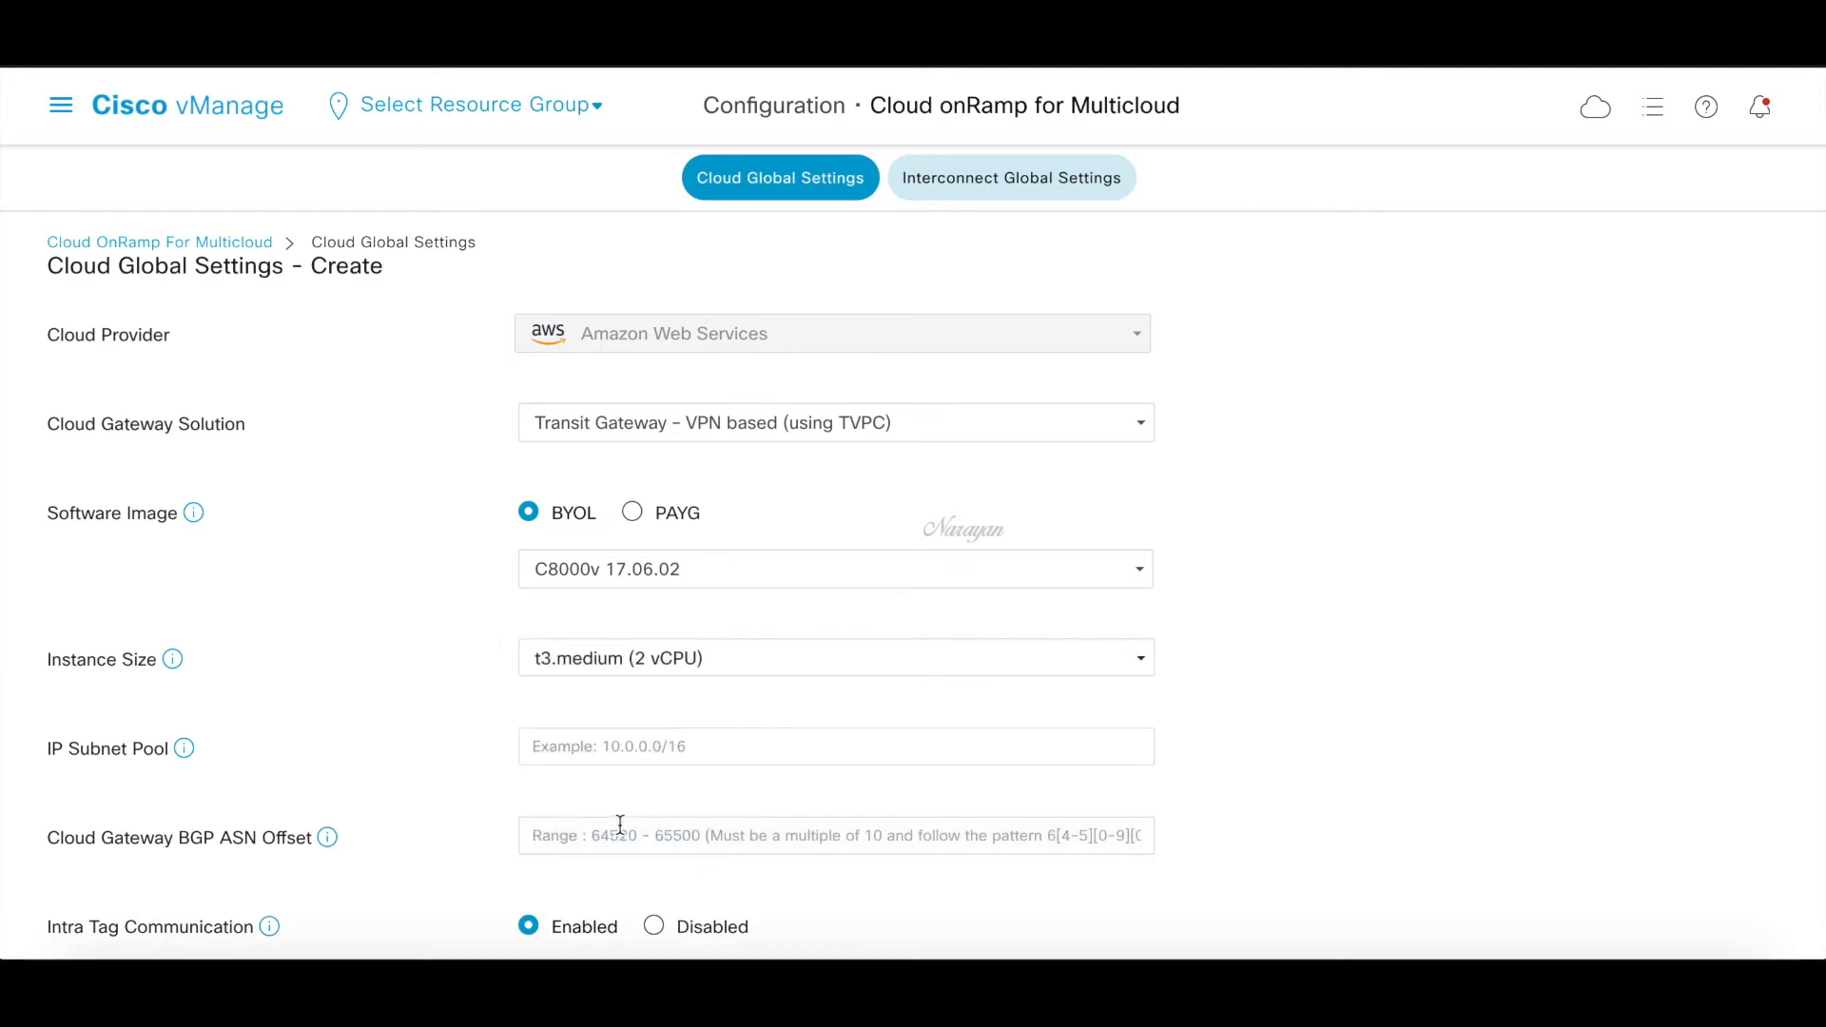
# Enter address pool 10.10.13.0/24, ASN offset 64520, and disable VPC default routes
pyautogui.scroll(-3)
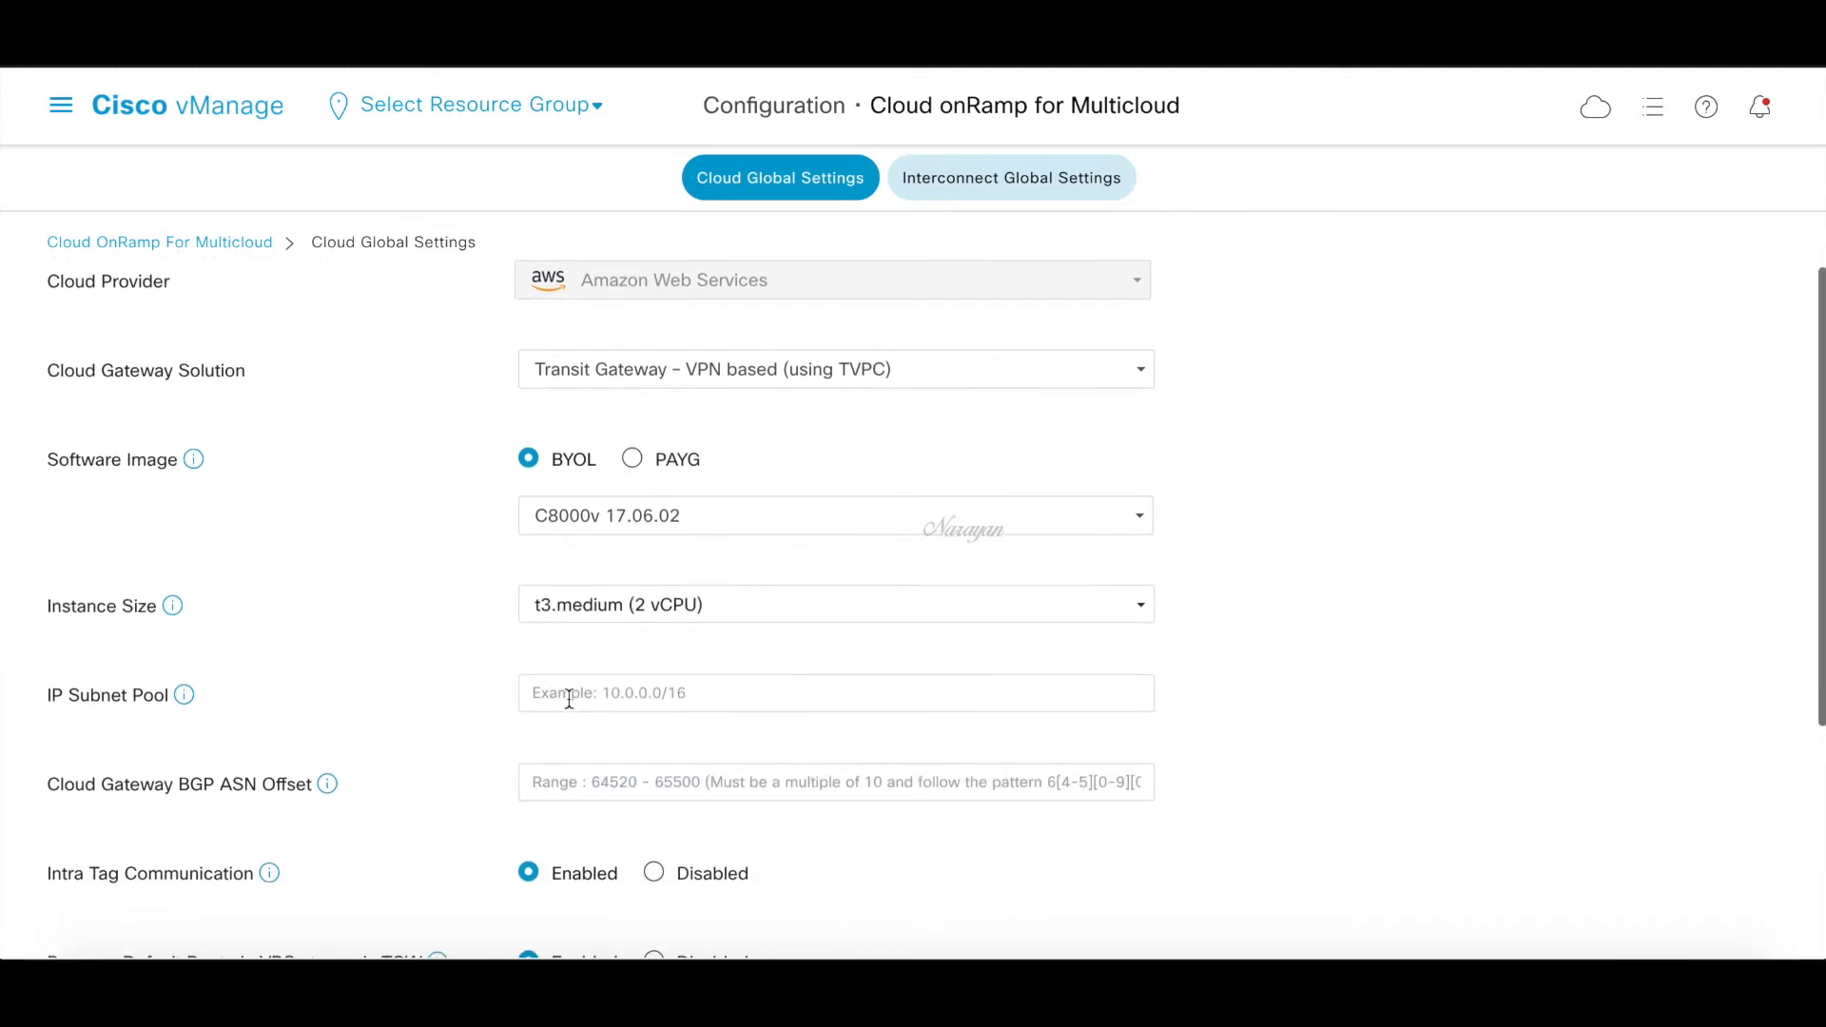
pyautogui.write('10.10.13.0/')
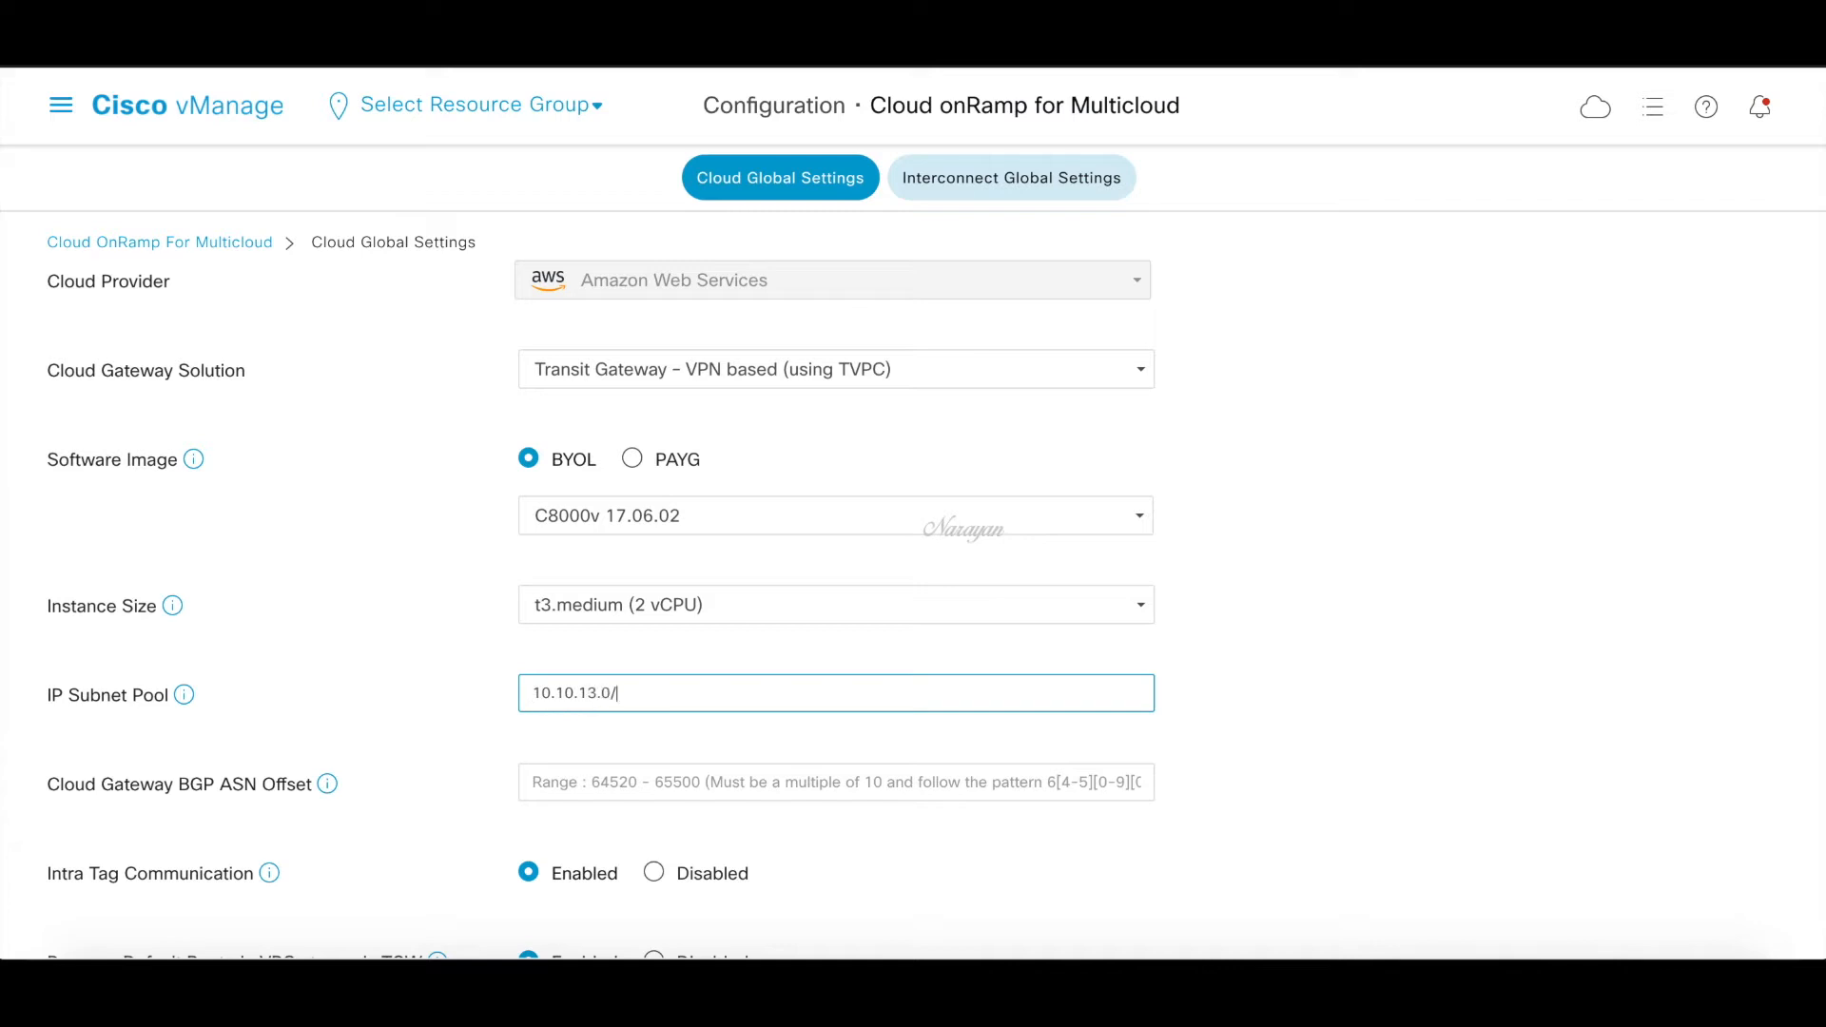
pyautogui.write('24')
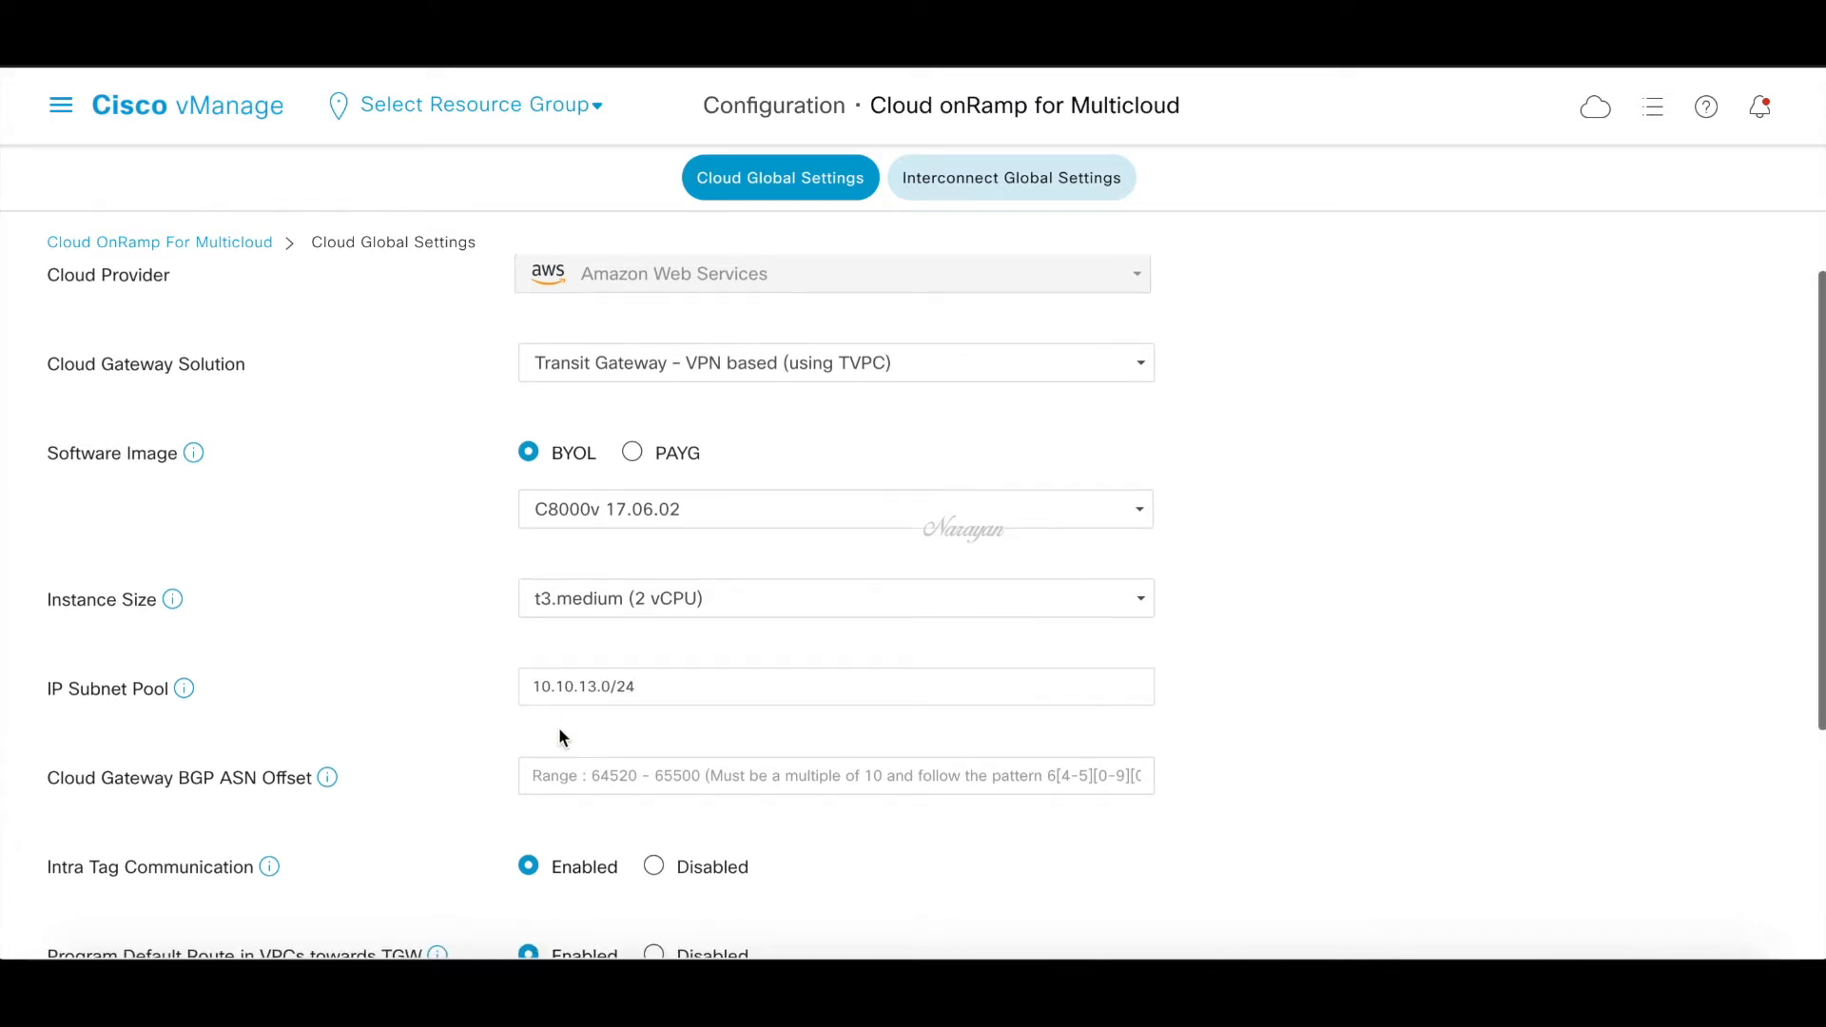
pyautogui.scroll(-3)
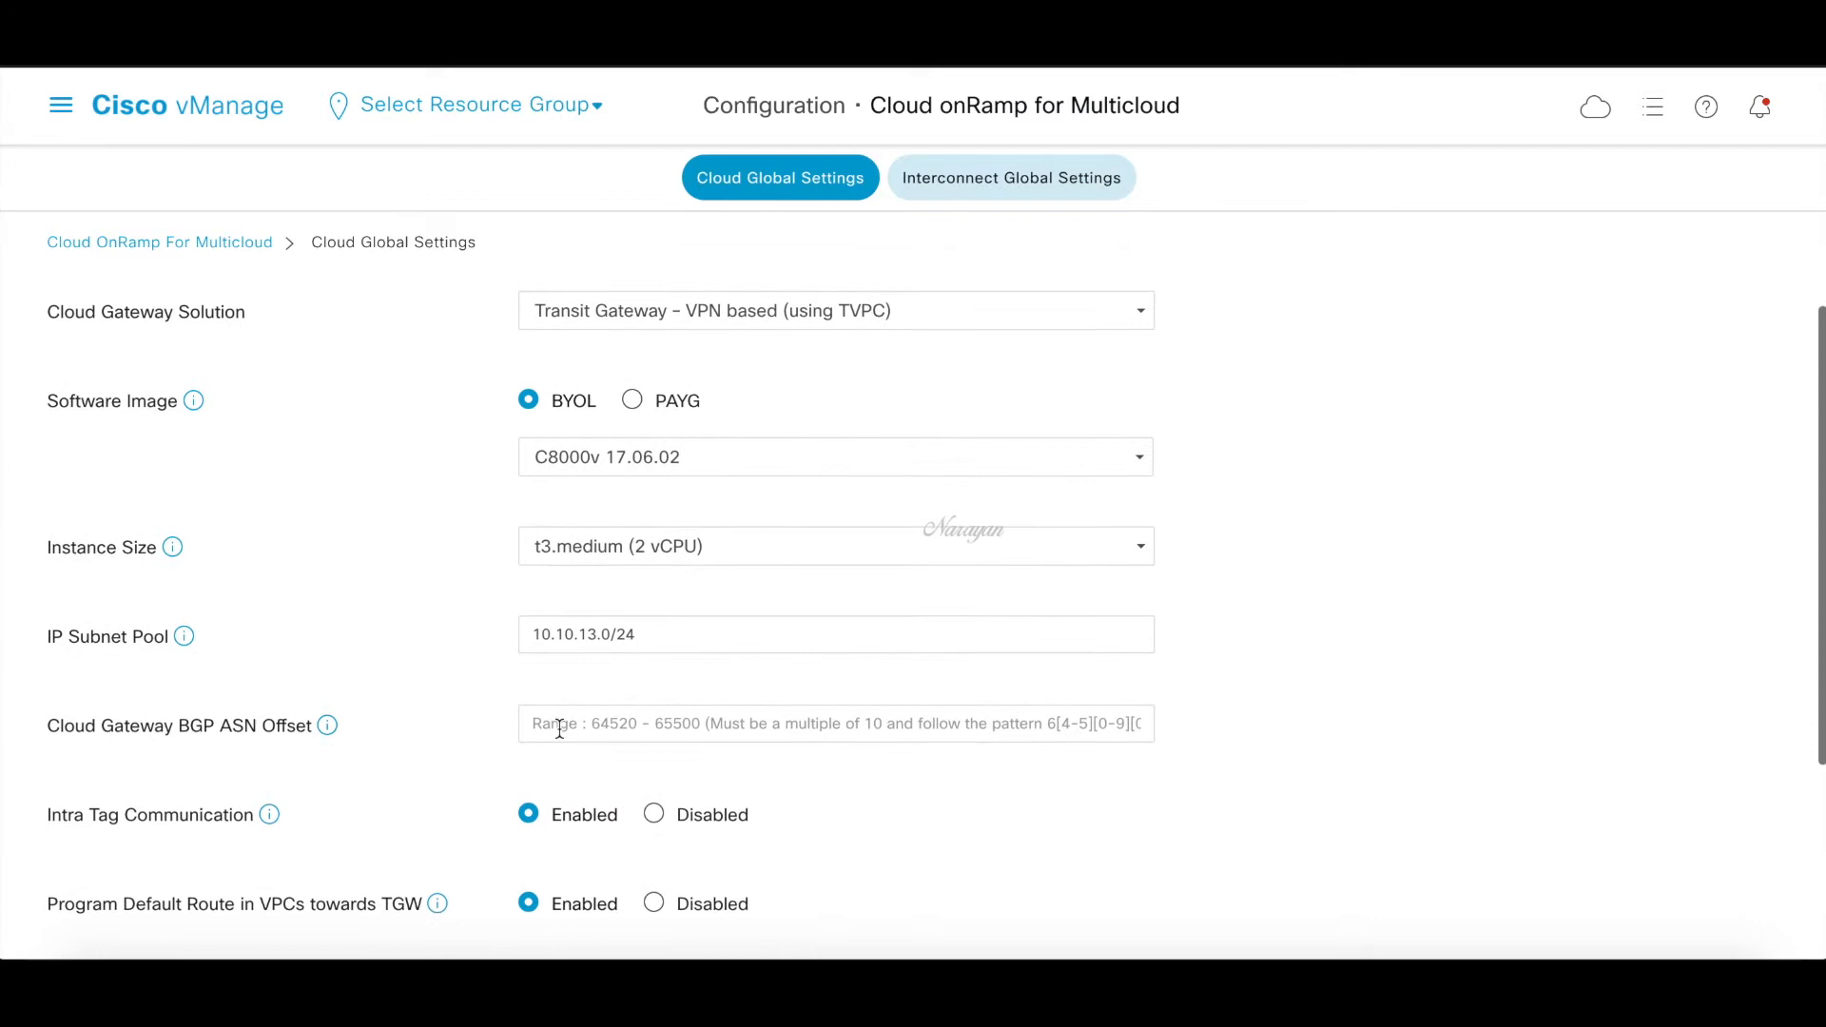
pyautogui.scroll(-3)
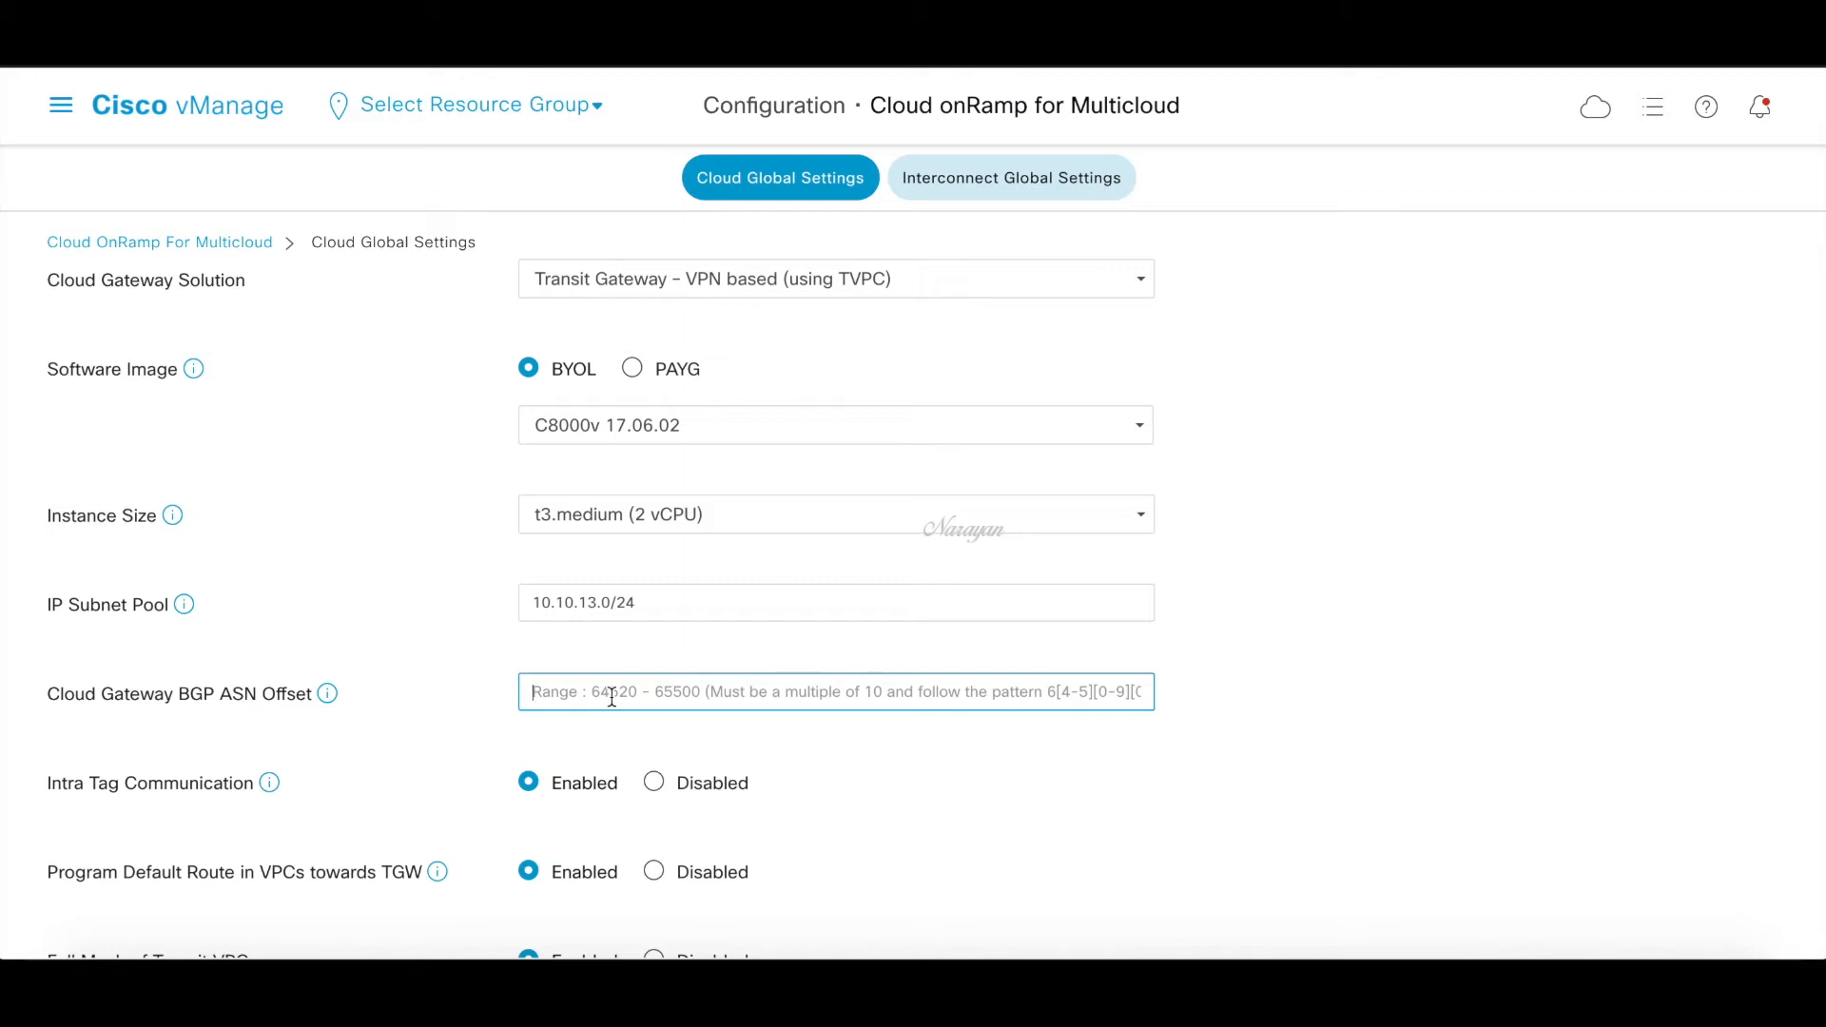
pyautogui.write('64520')
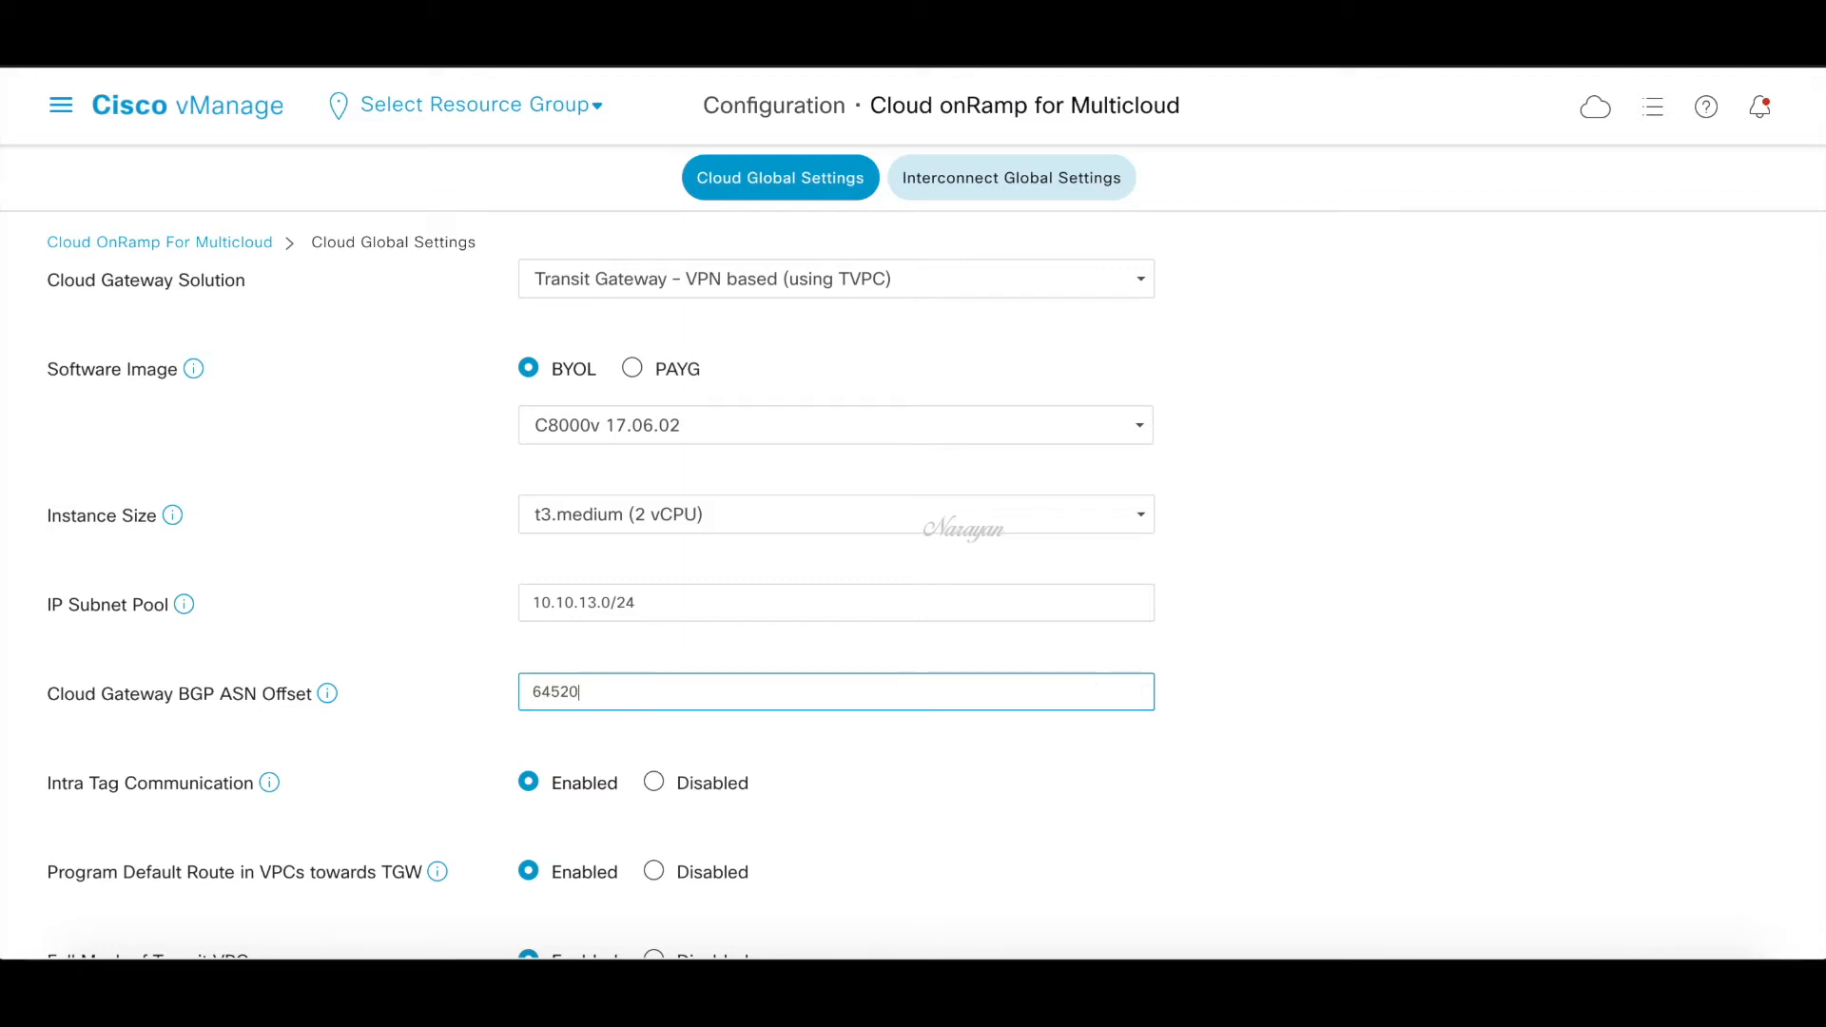
pyautogui.scroll(-3)
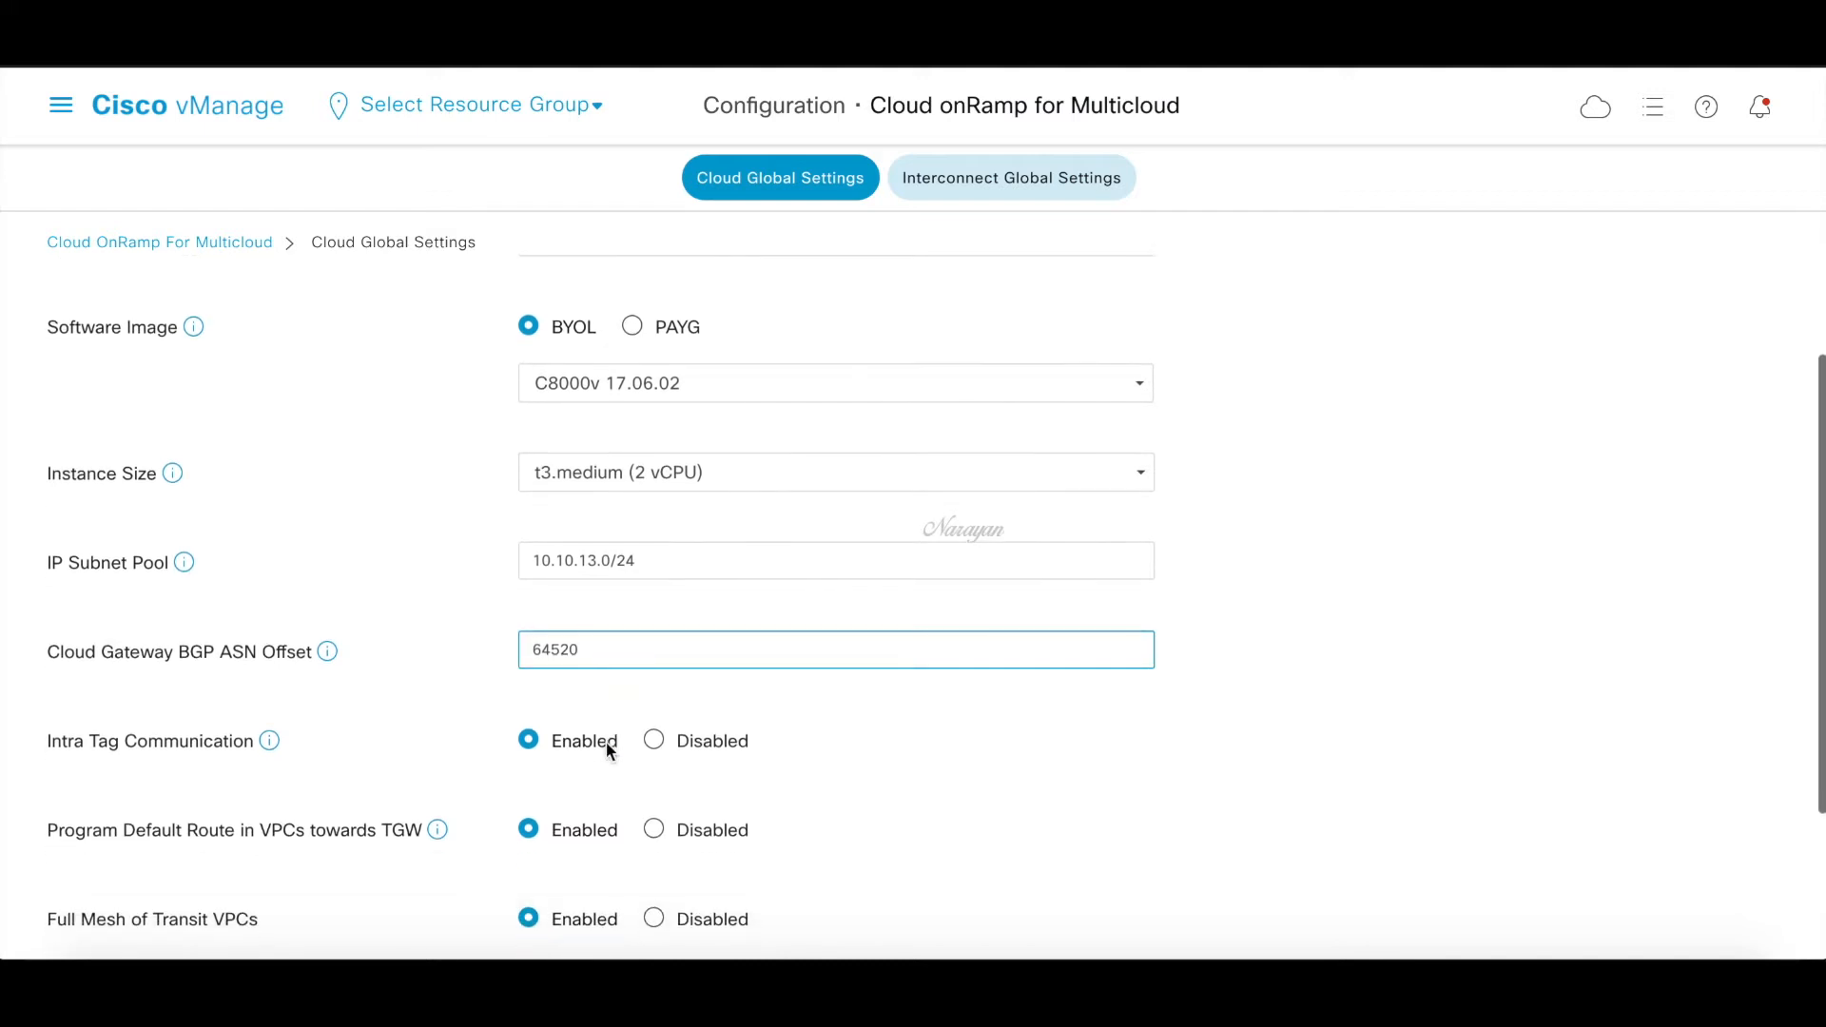
pyautogui.scroll(-3)
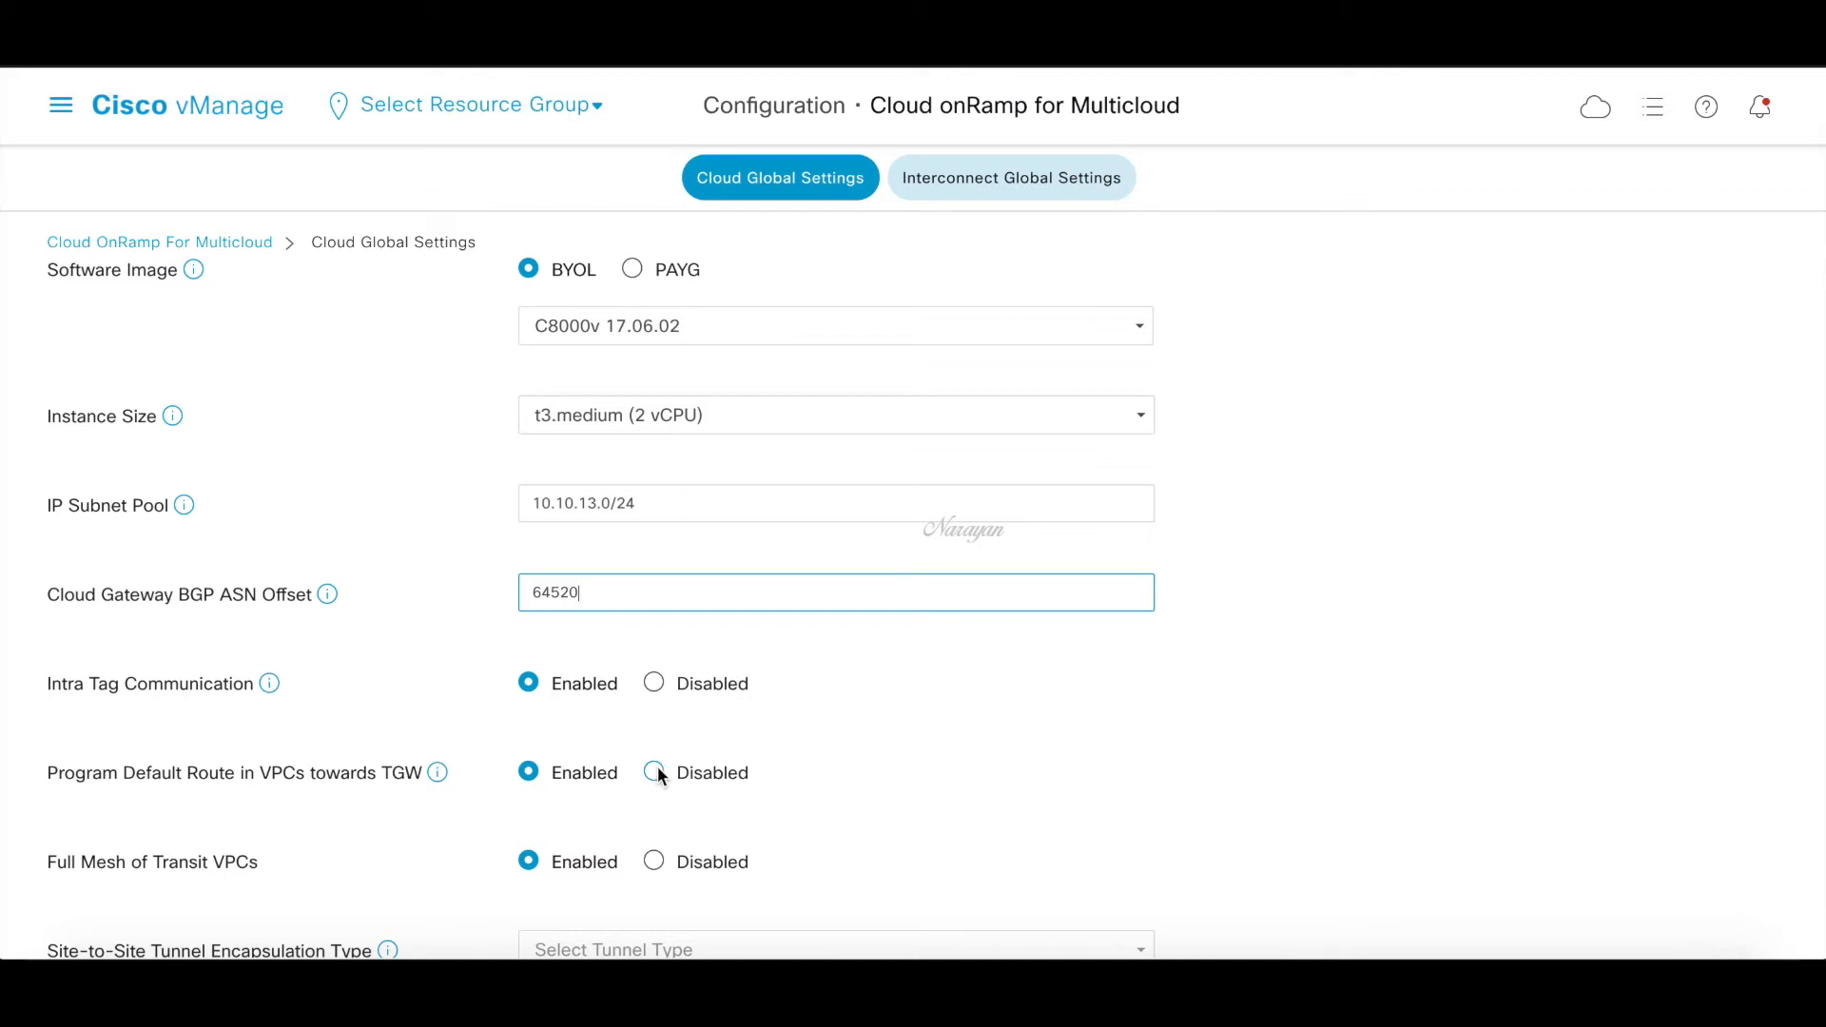
pyautogui.click(653, 772)
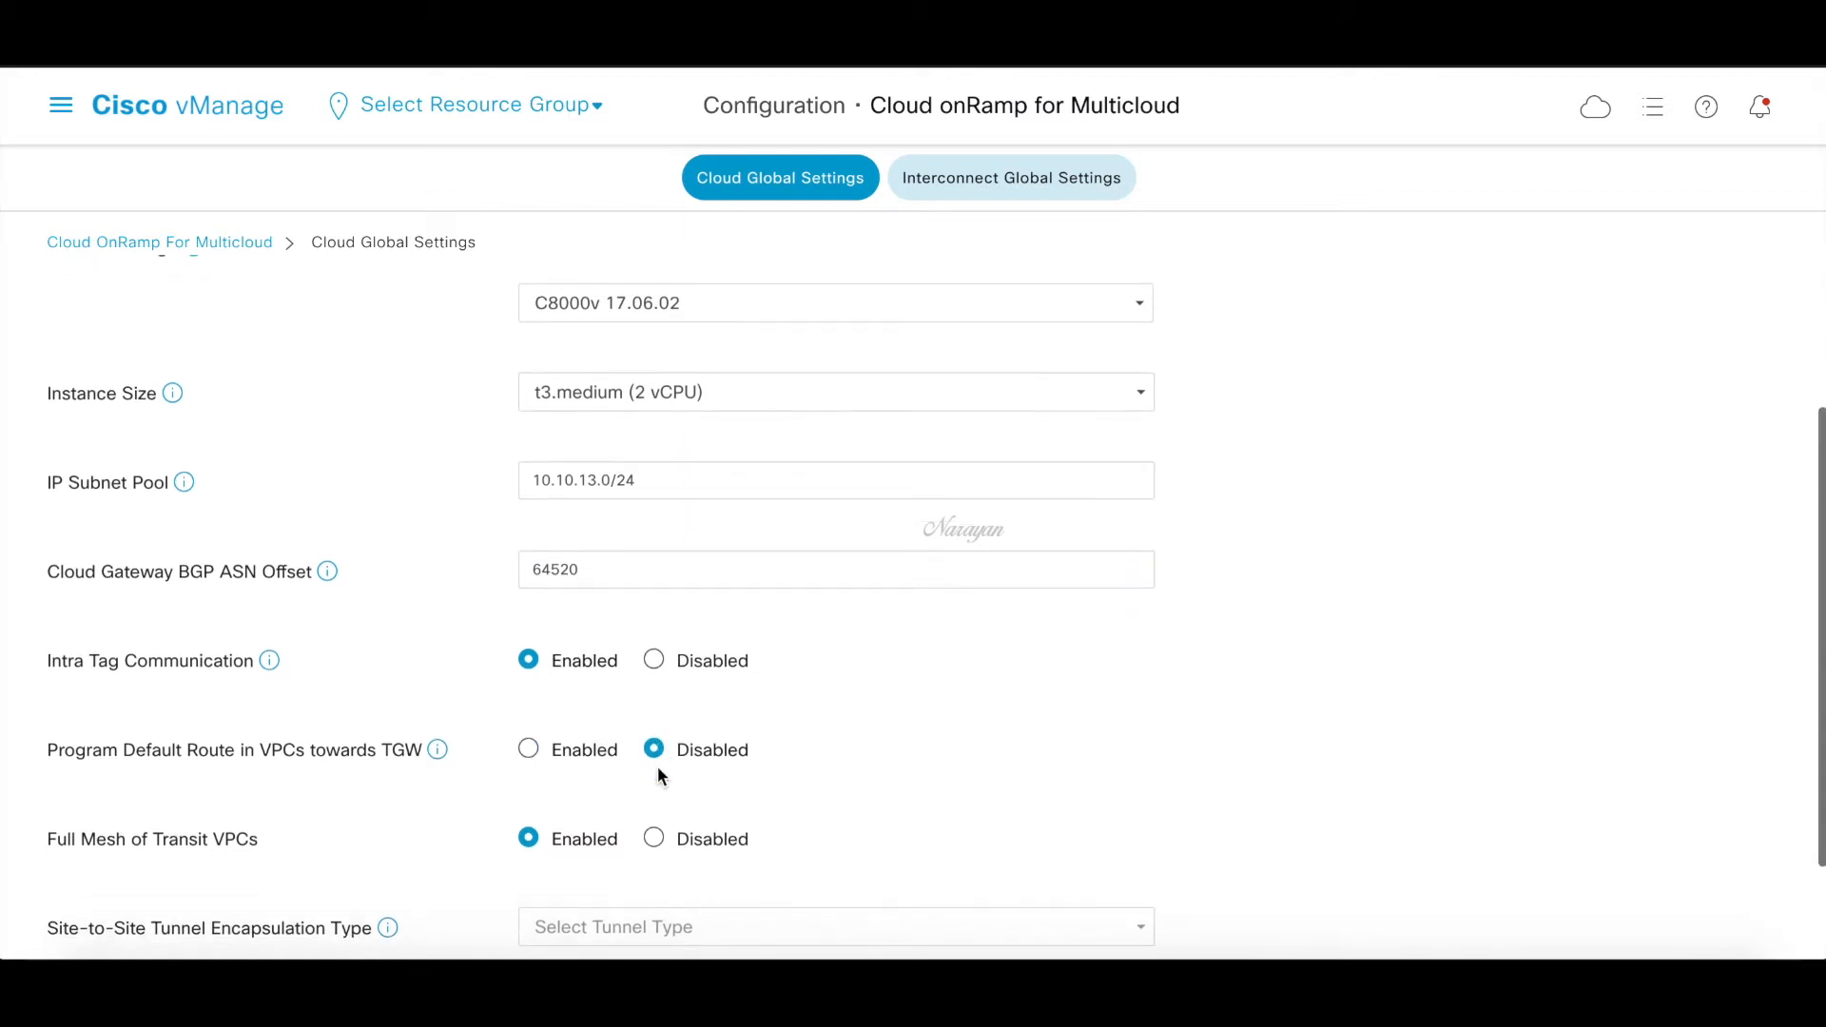
# Choose IPSEC encapsulation, save the settings, and open host private network discovery
pyautogui.scroll(3)
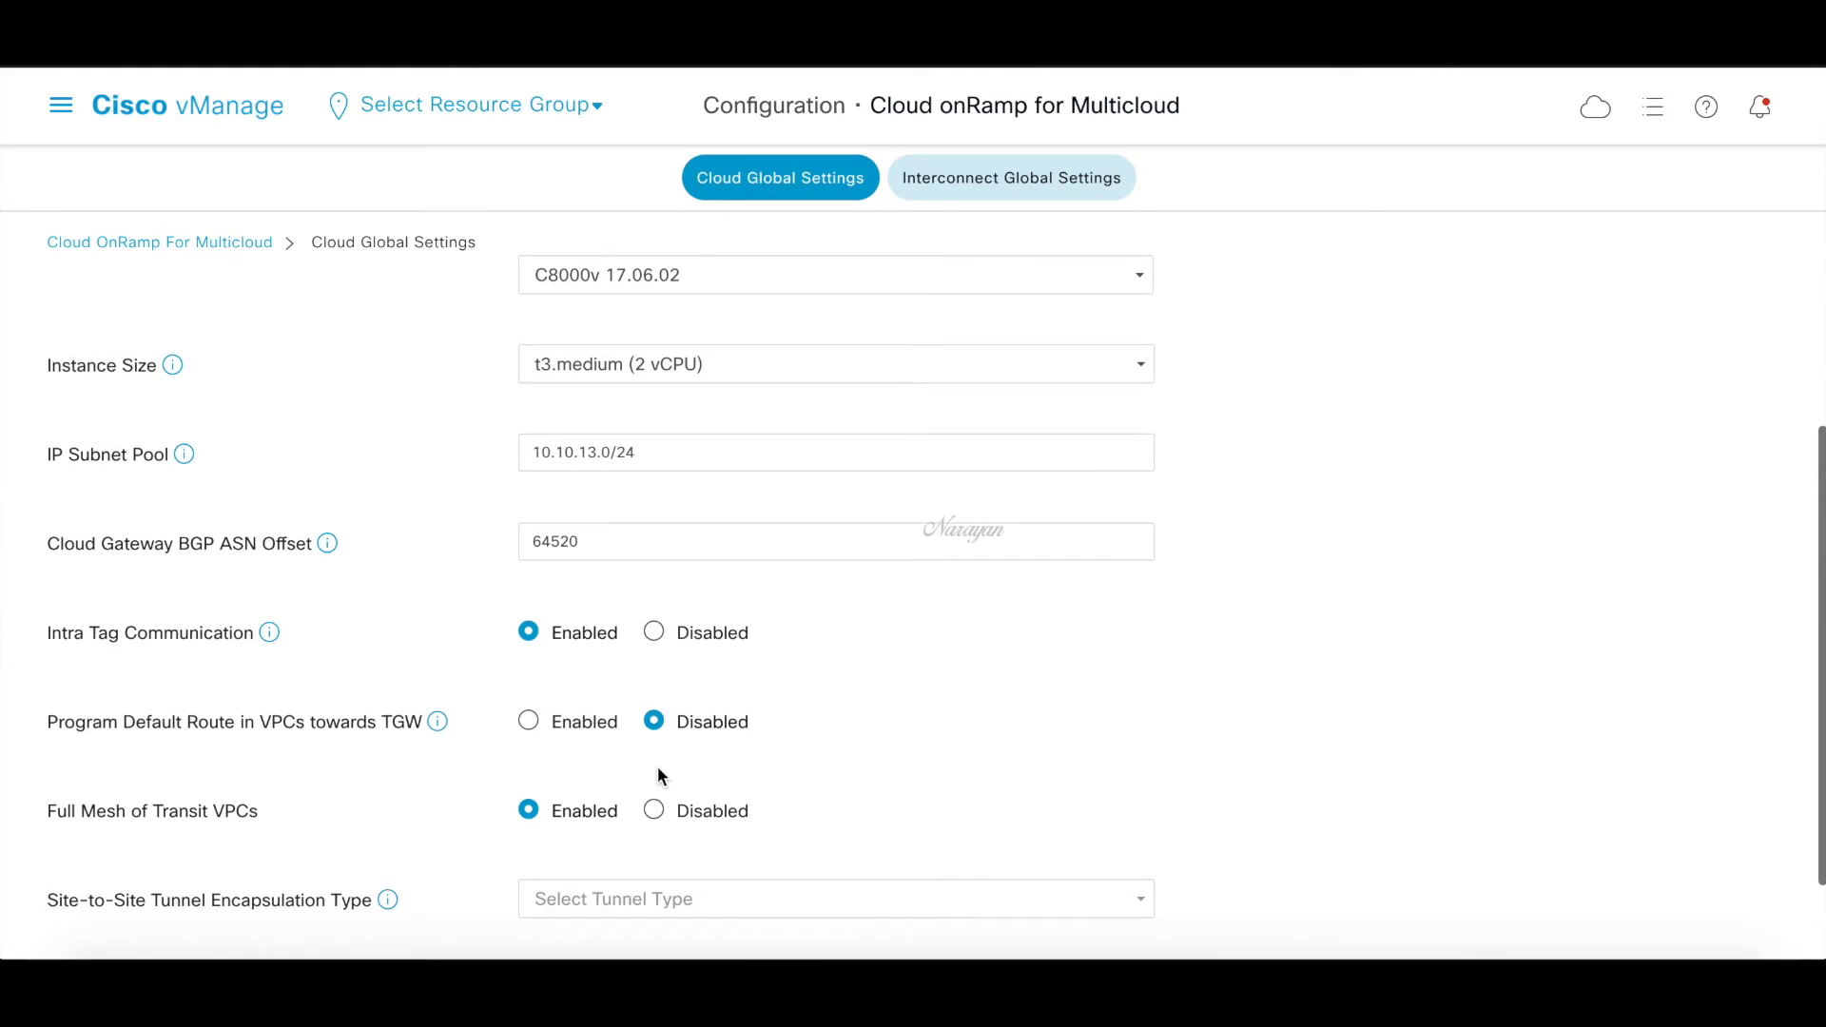
pyautogui.scroll(-3)
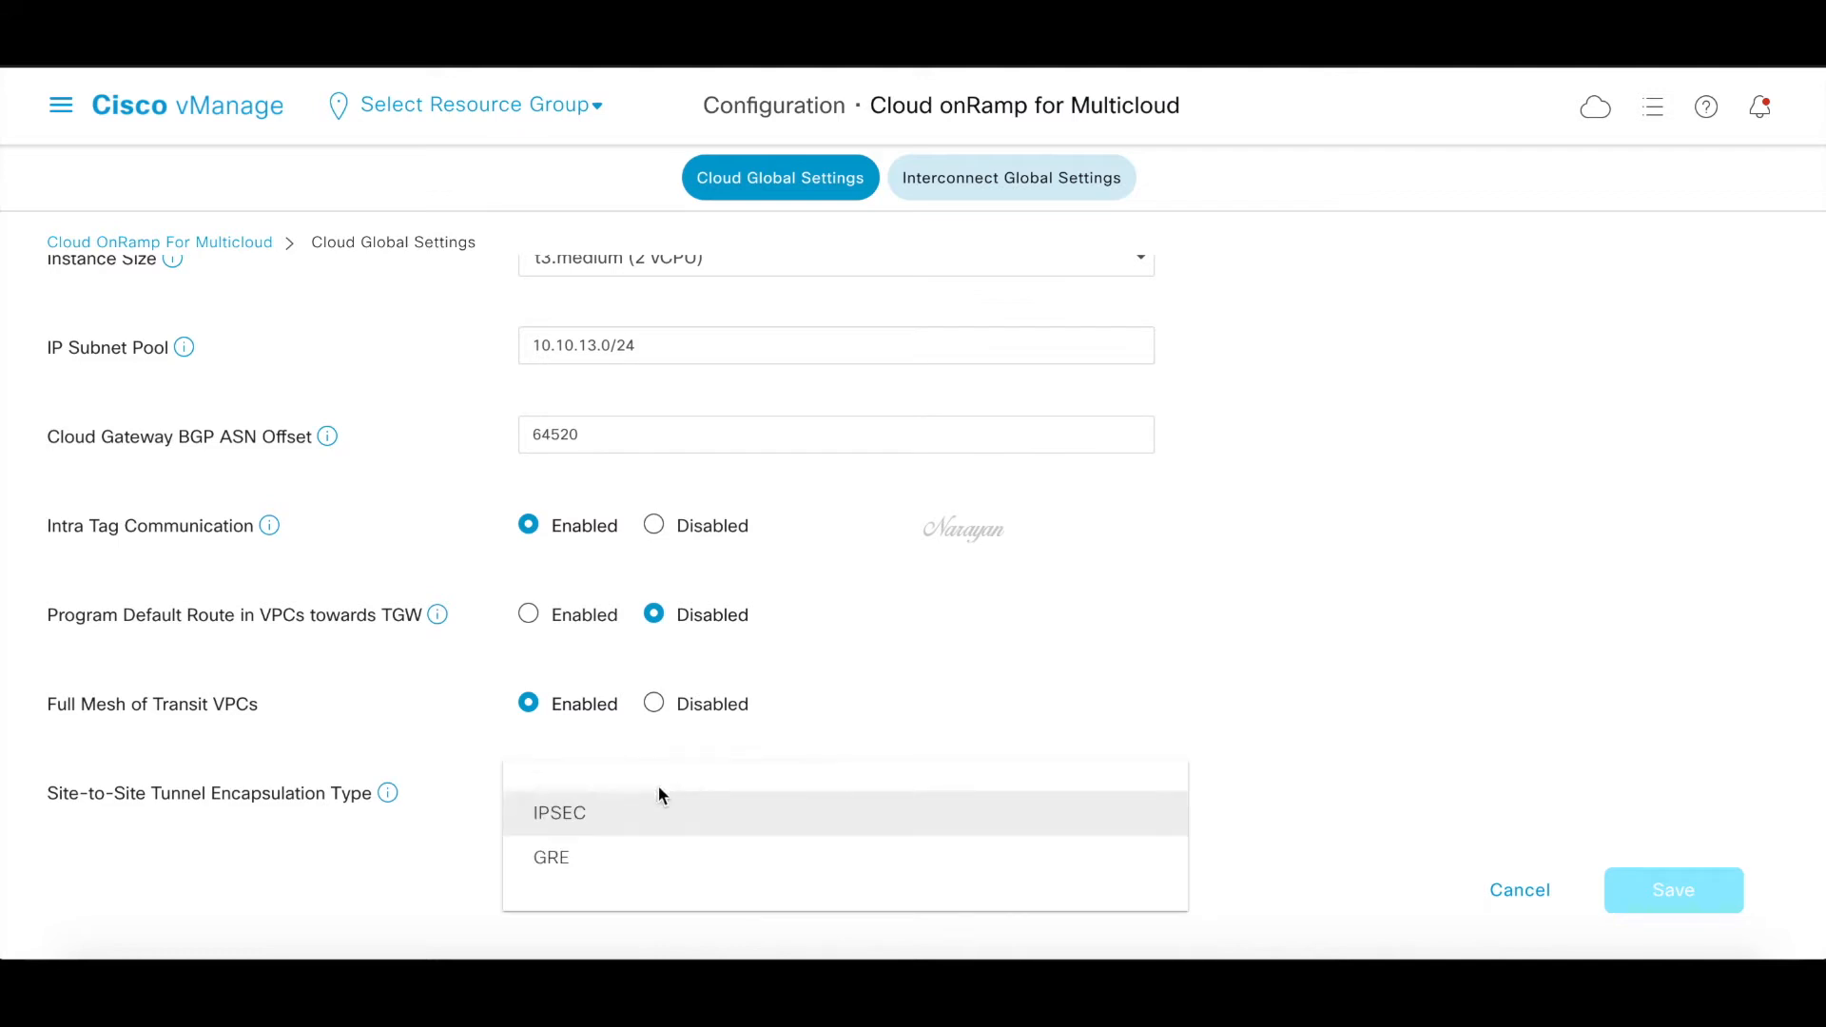
pyautogui.click(560, 813)
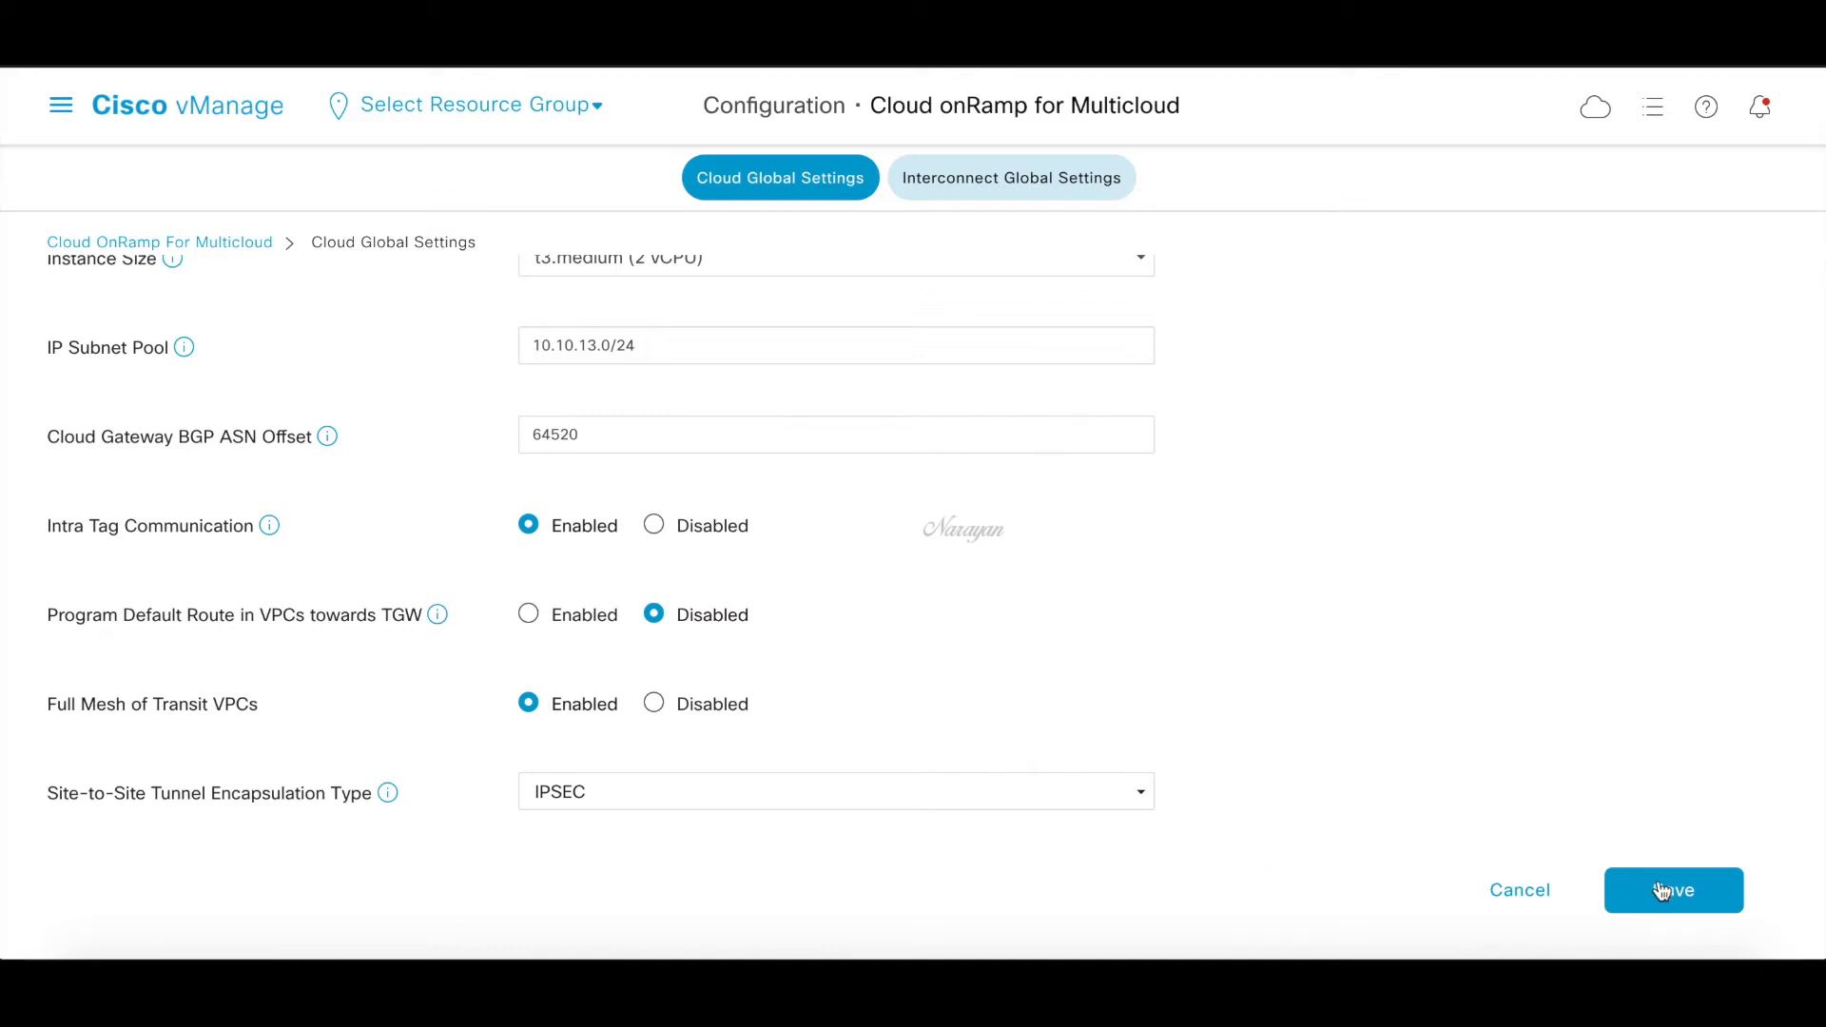
pyautogui.click(1672, 891)
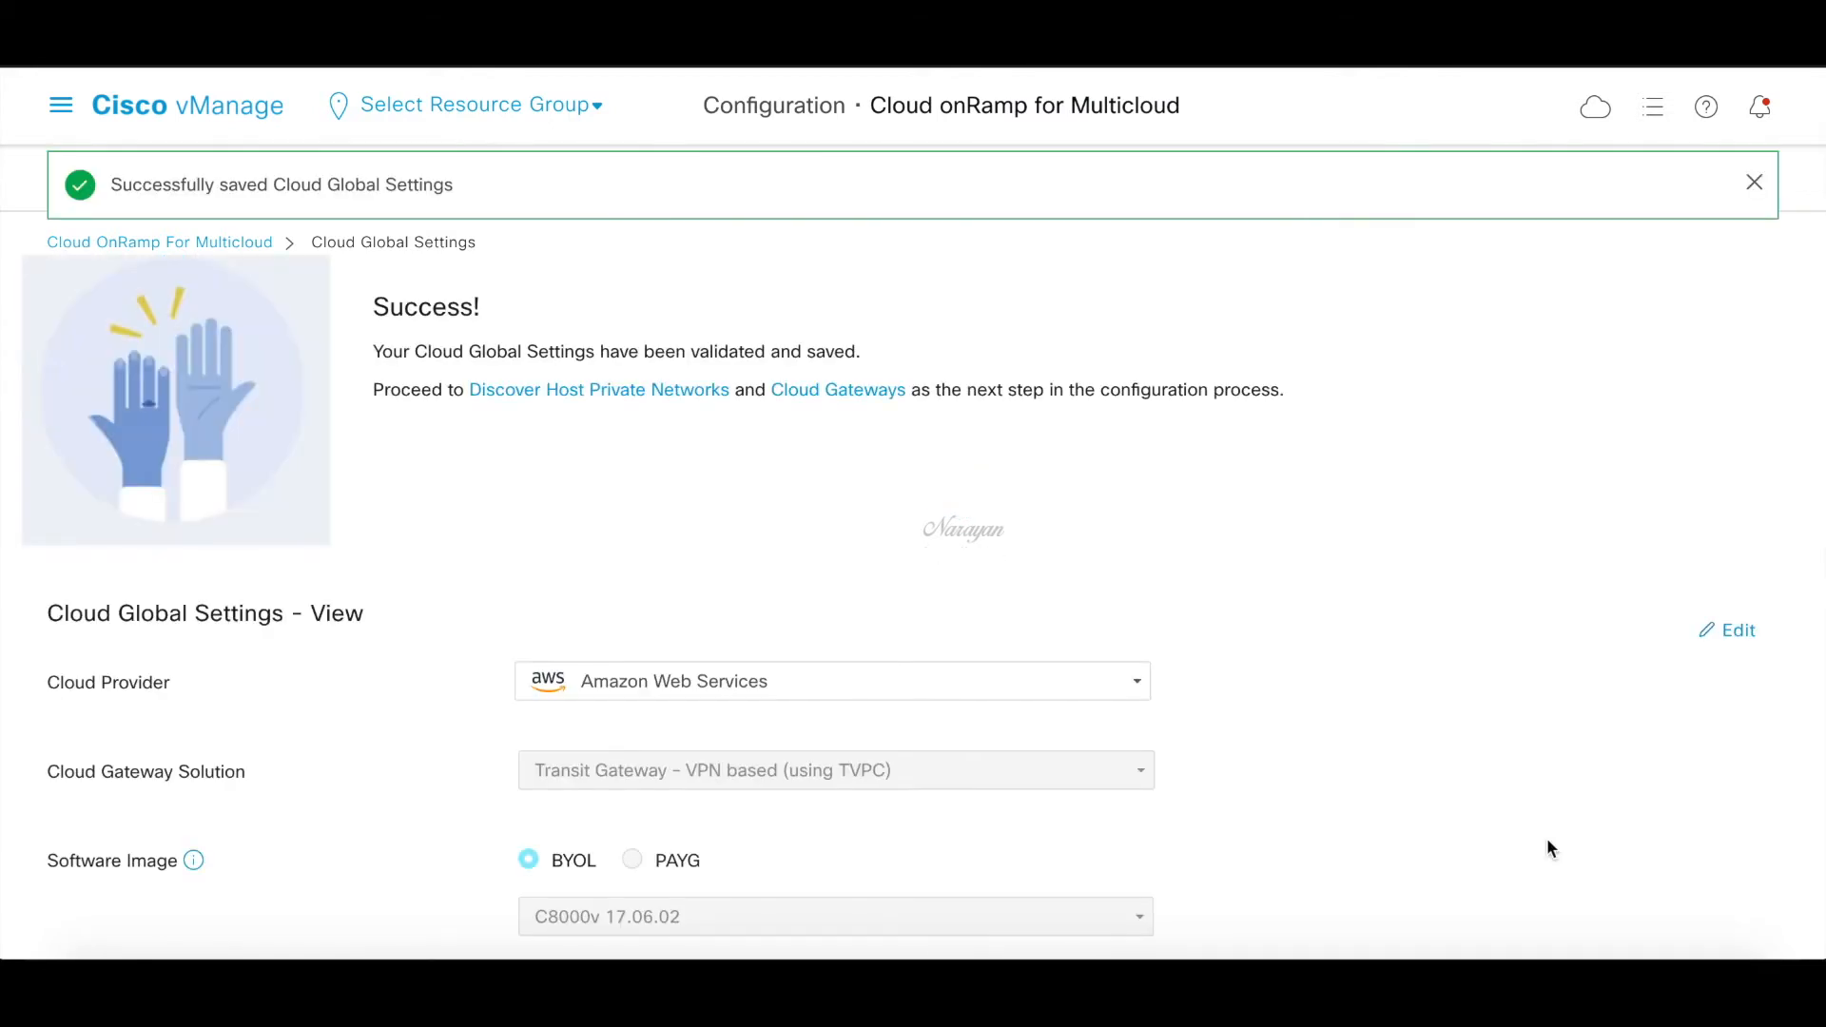
pyautogui.click(1754, 182)
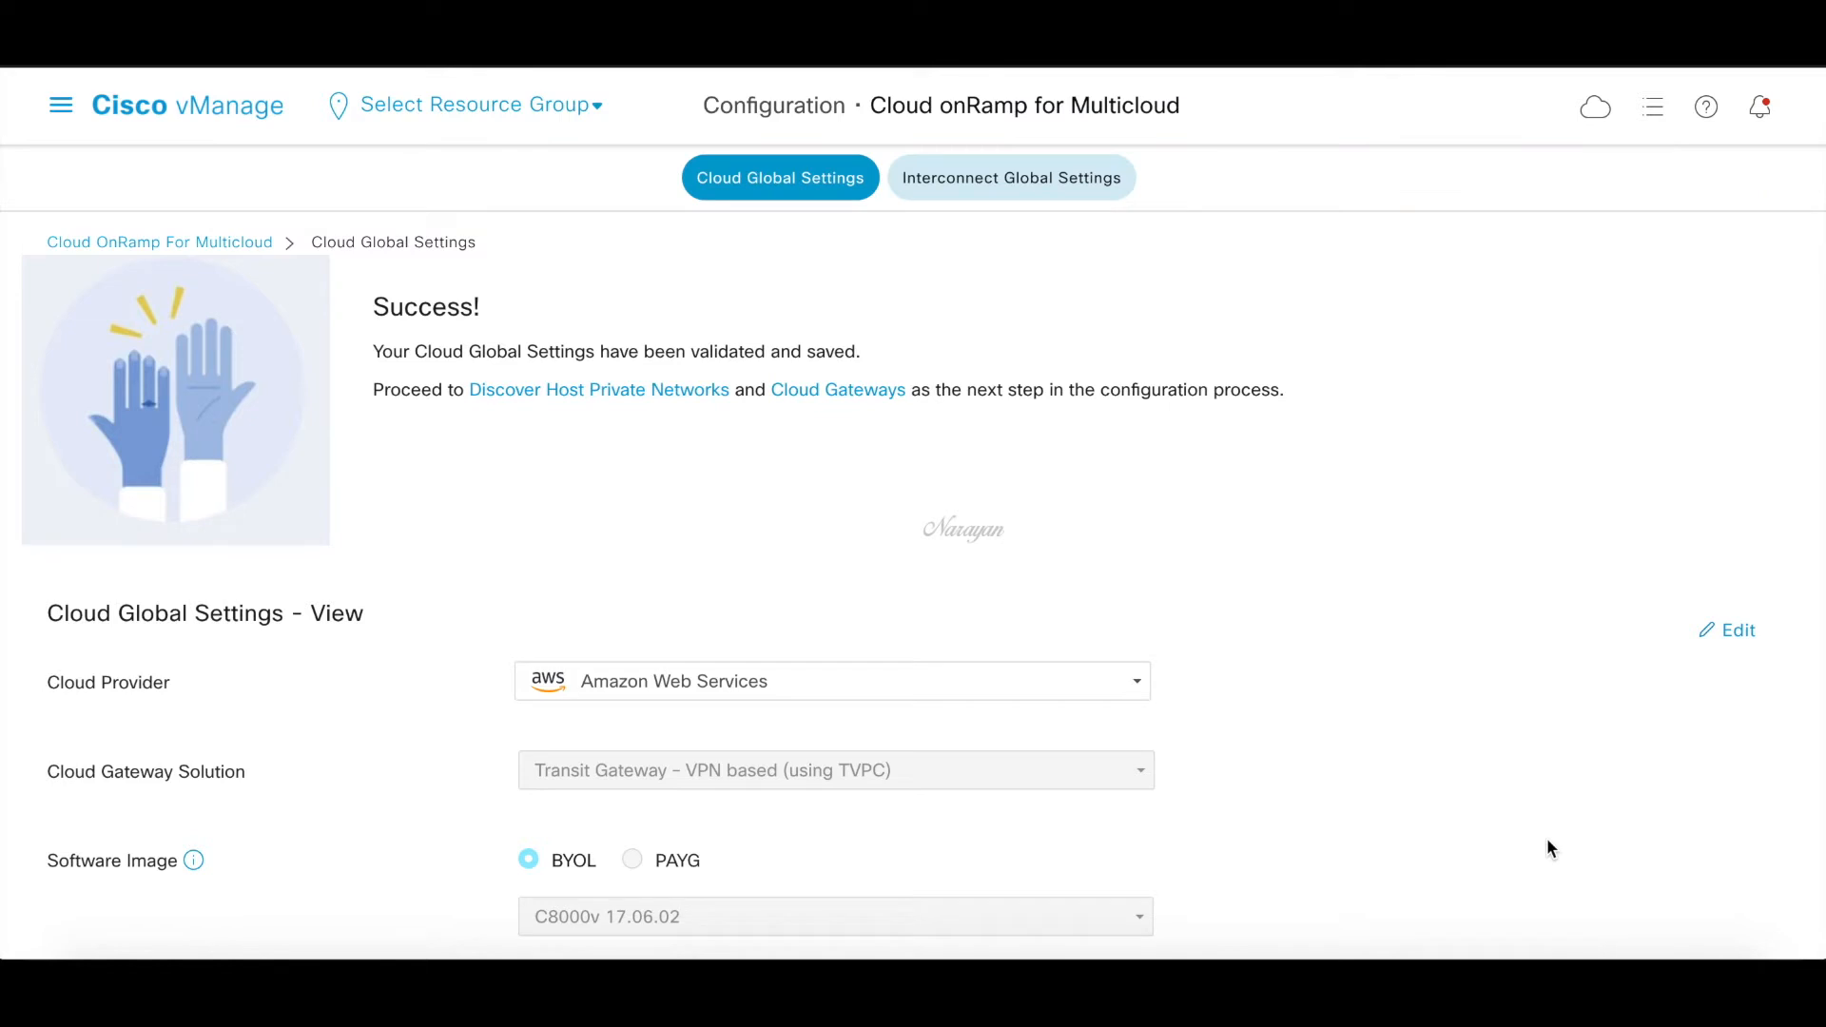
pyautogui.moveTo(605, 379)
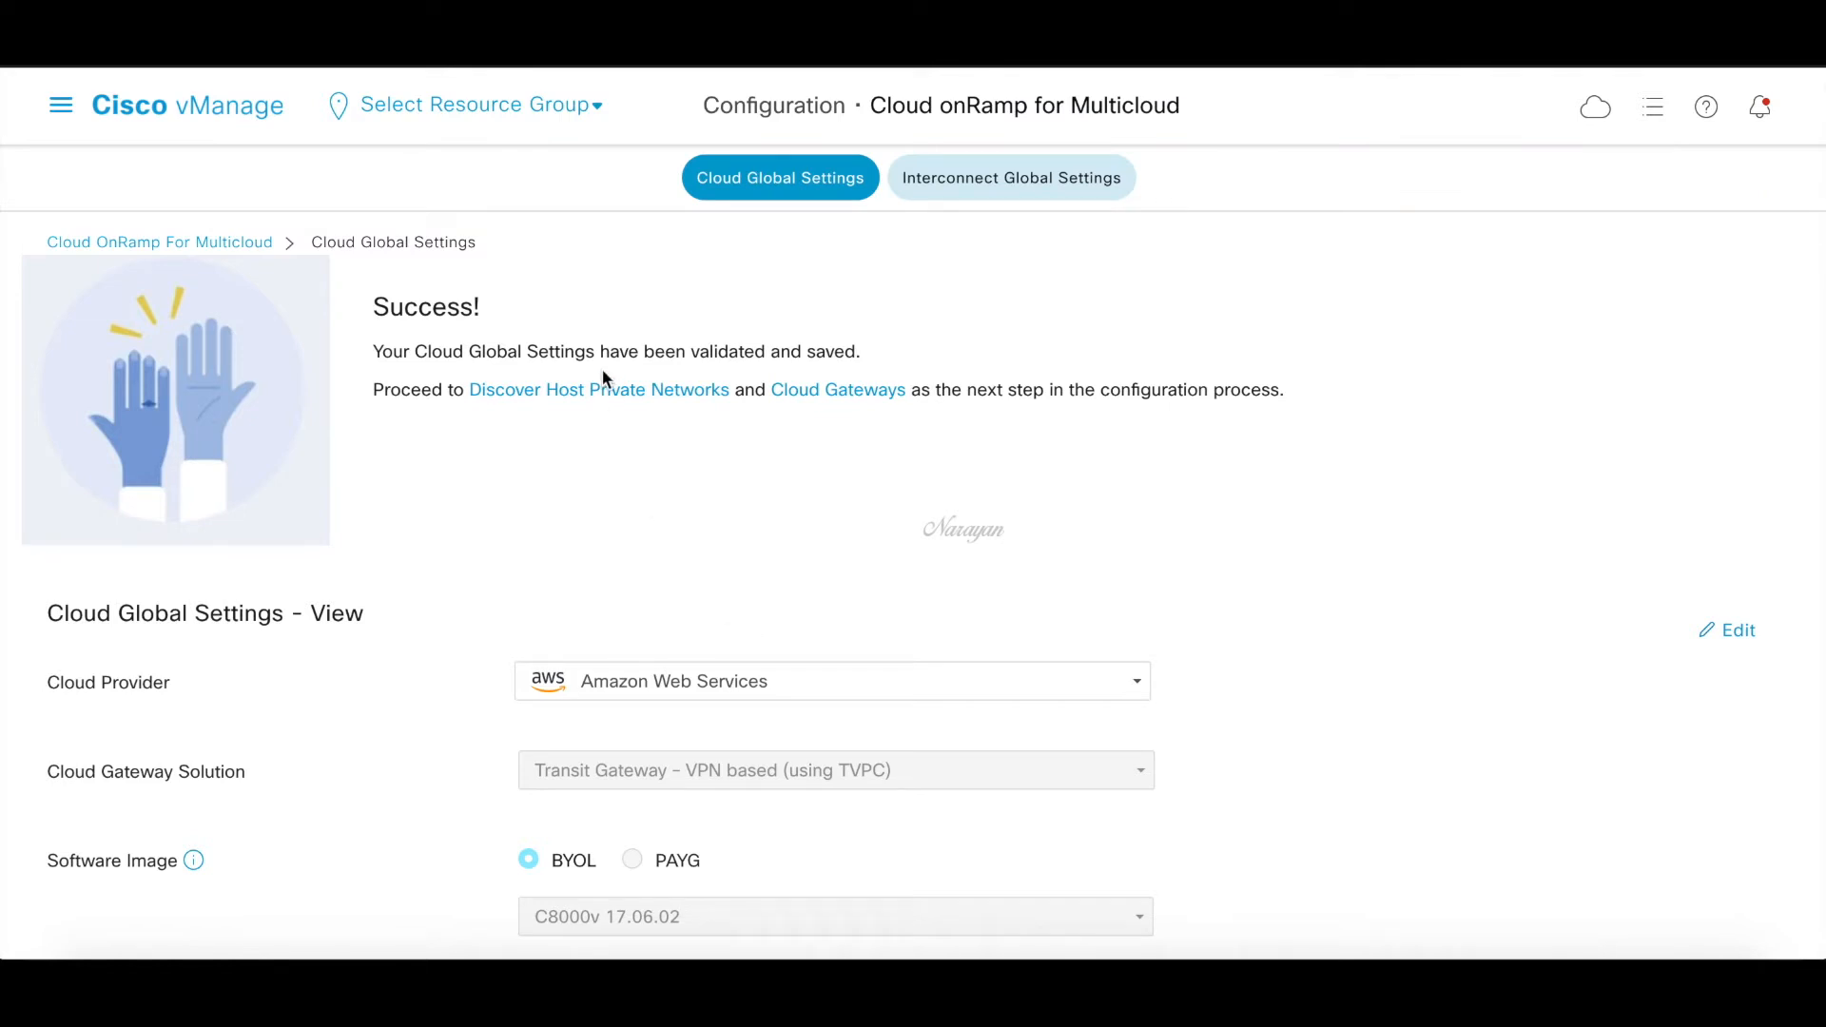
pyautogui.moveTo(604, 399)
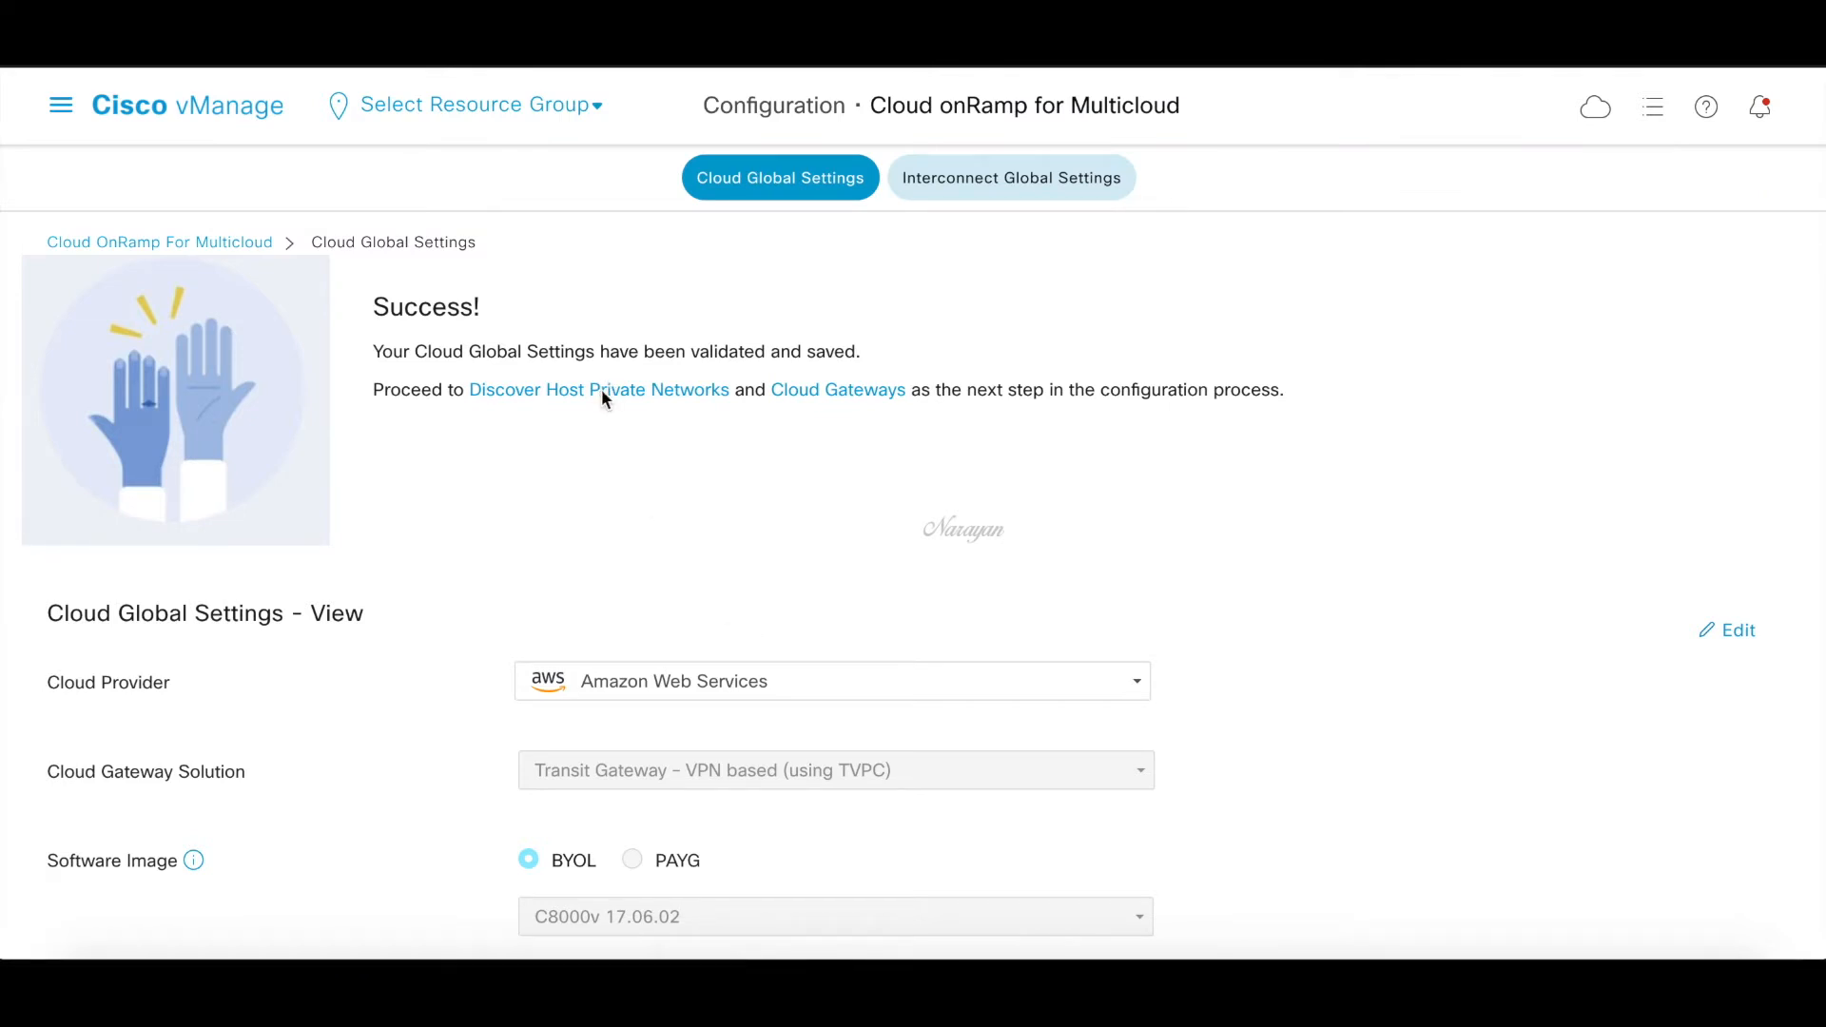
pyautogui.click(597, 389)
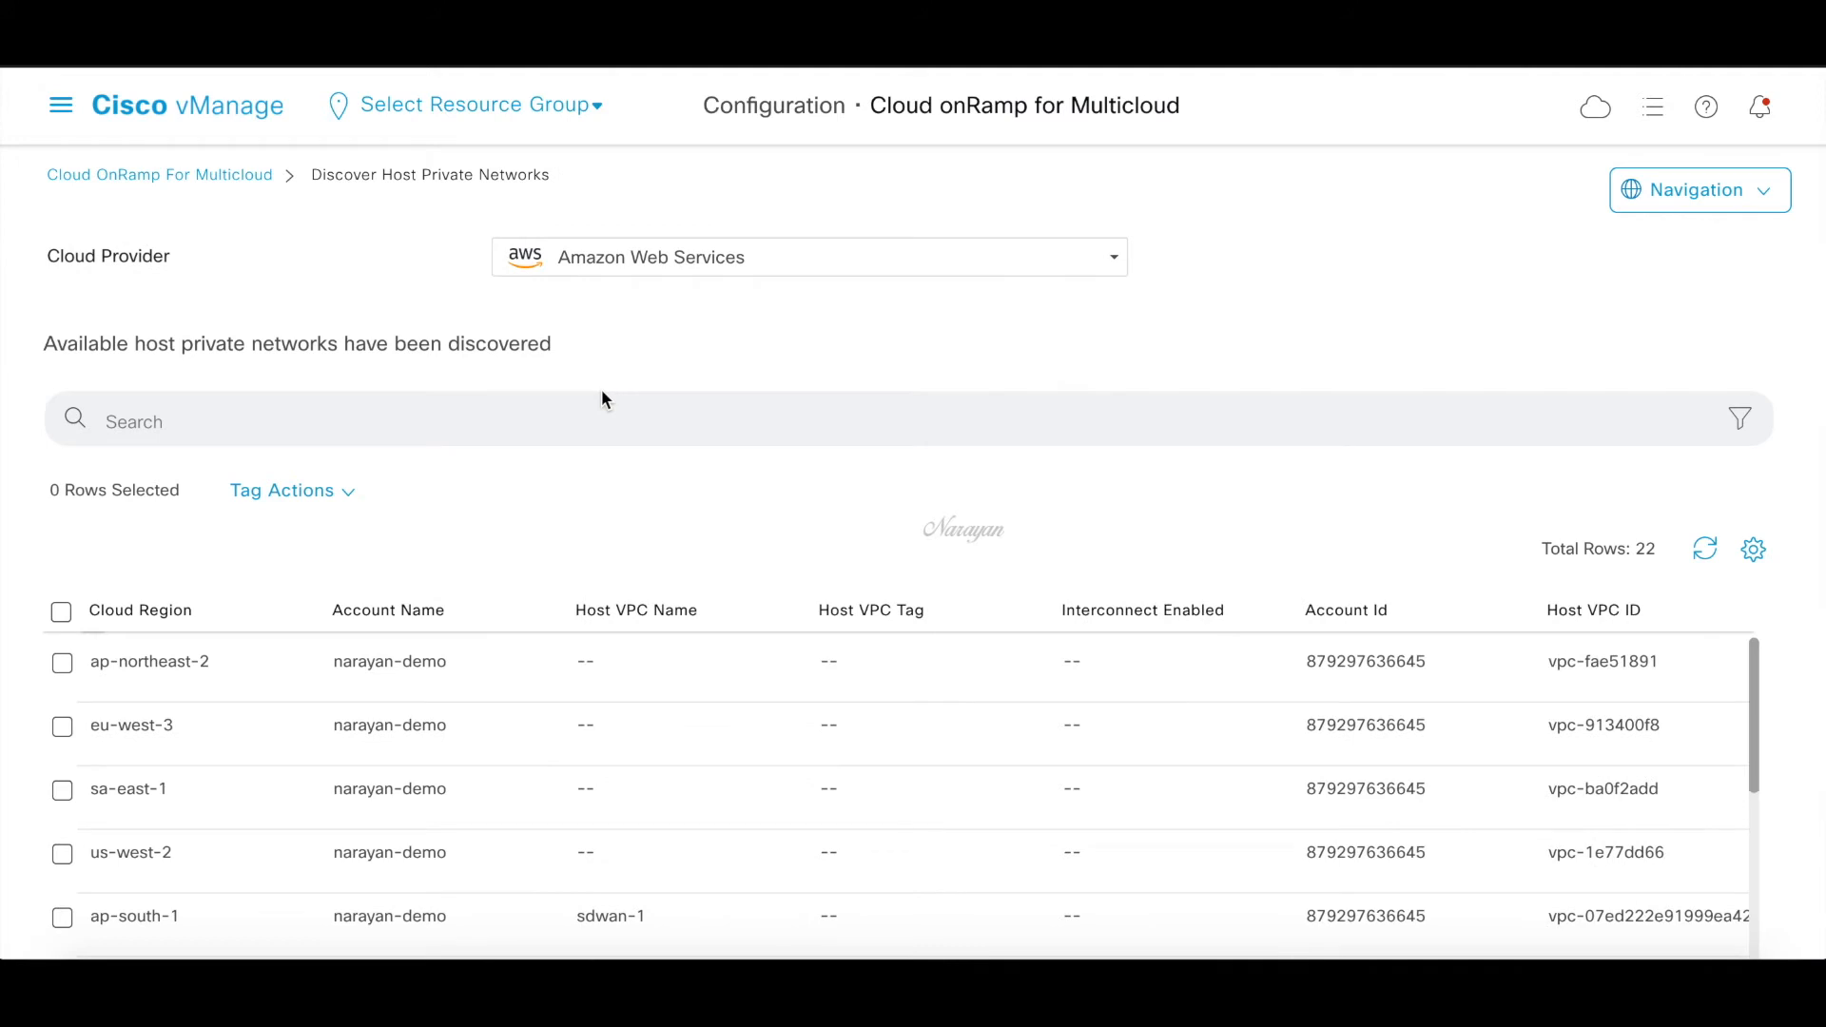
pyautogui.moveTo(593, 429)
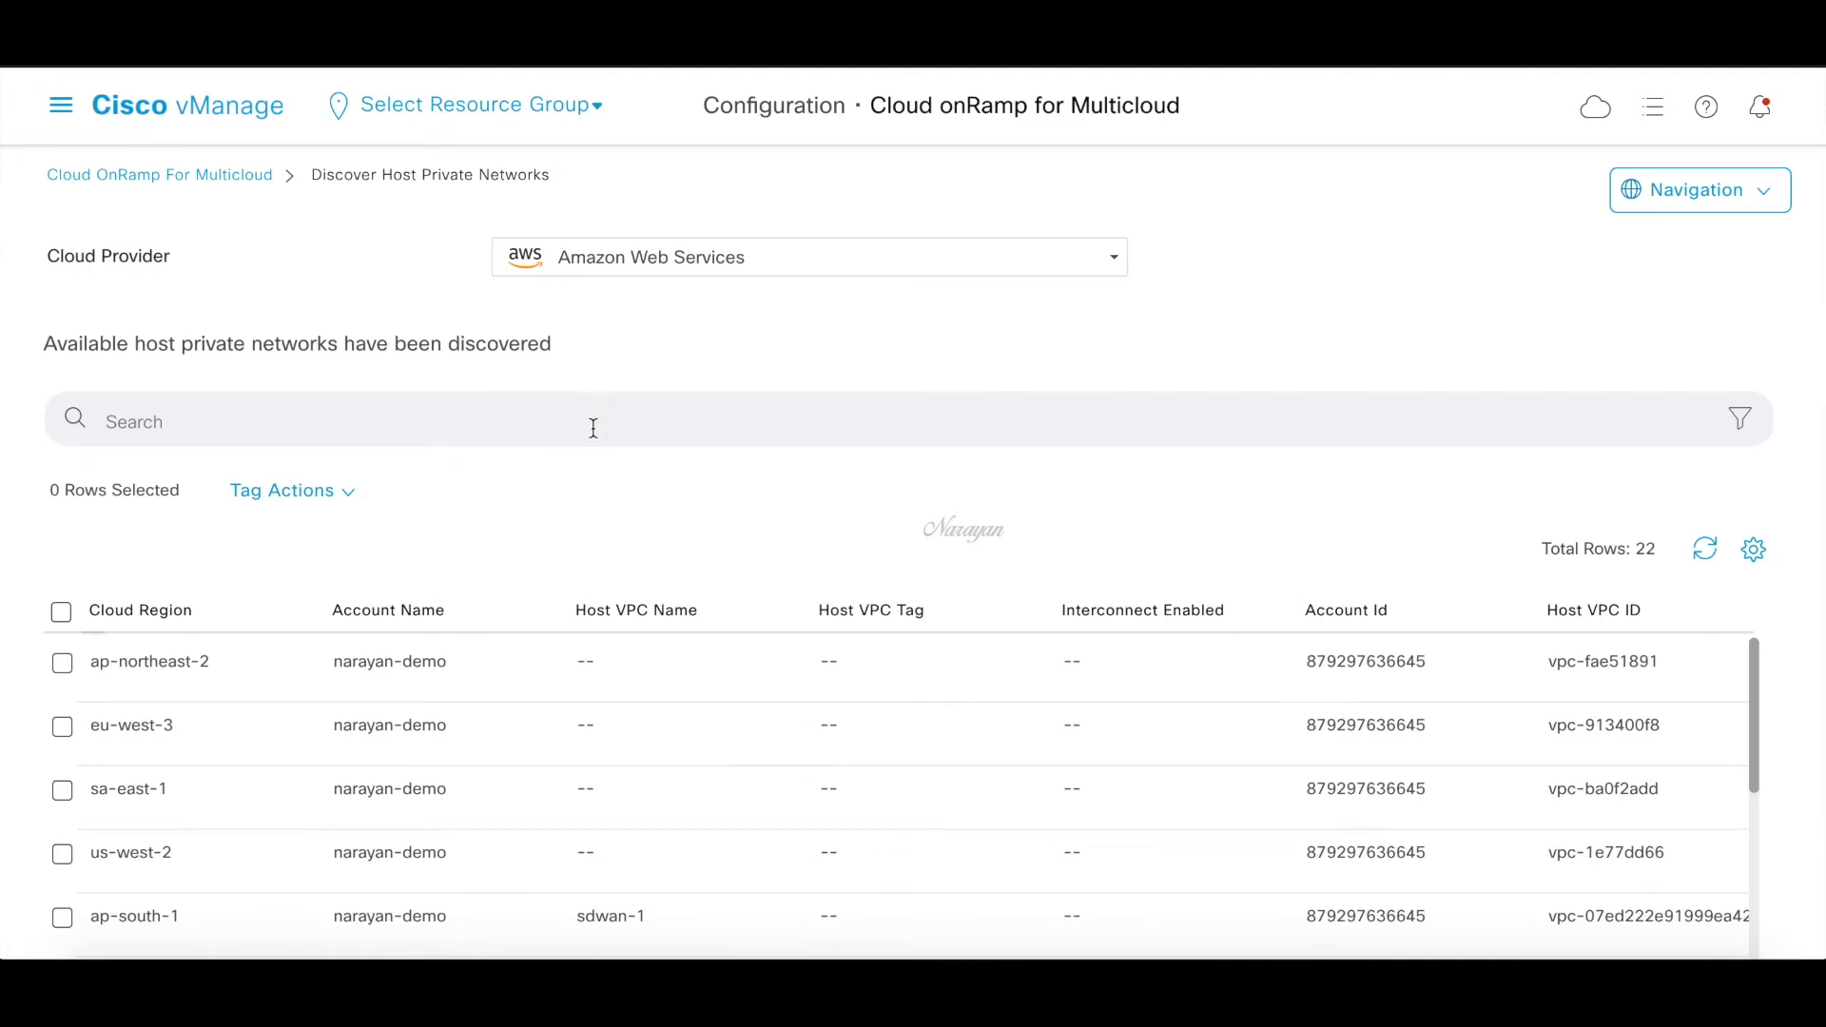
# Scroll the discovered networks and tick the eu-west-2 rows vpc-2 and vpc-1
pyautogui.scroll(-3)
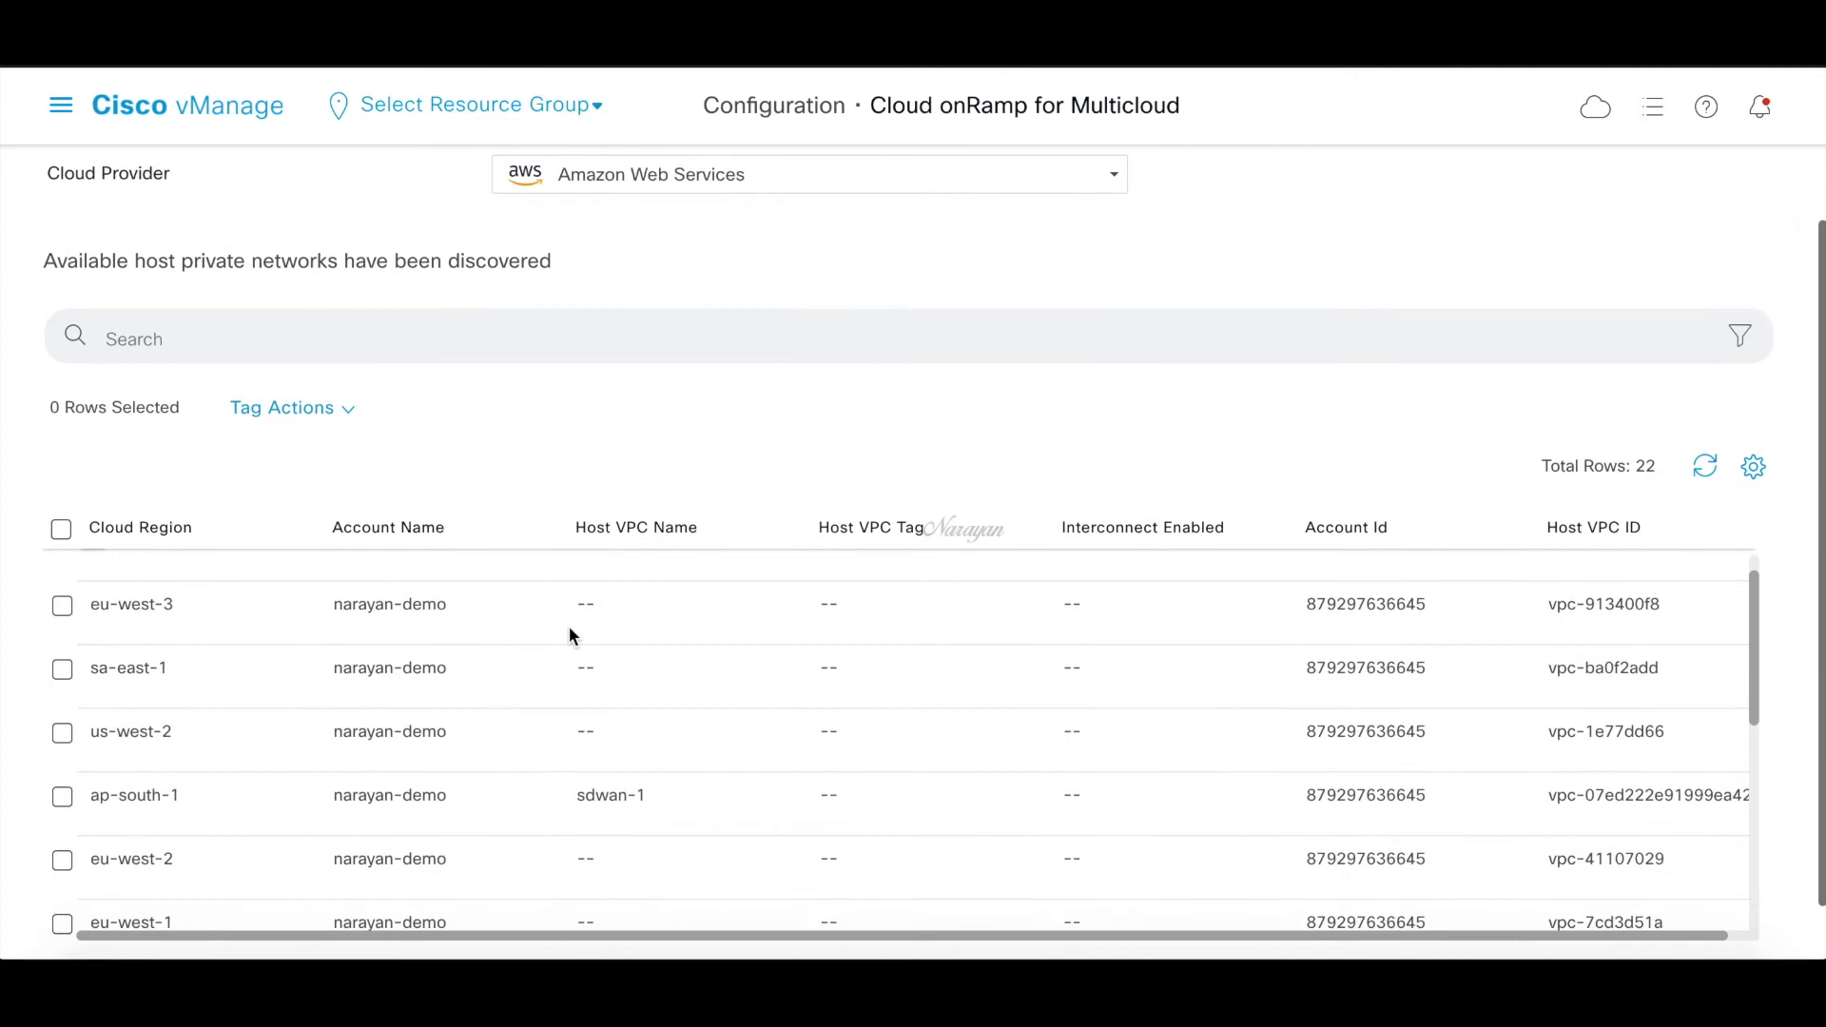
pyautogui.scroll(-3)
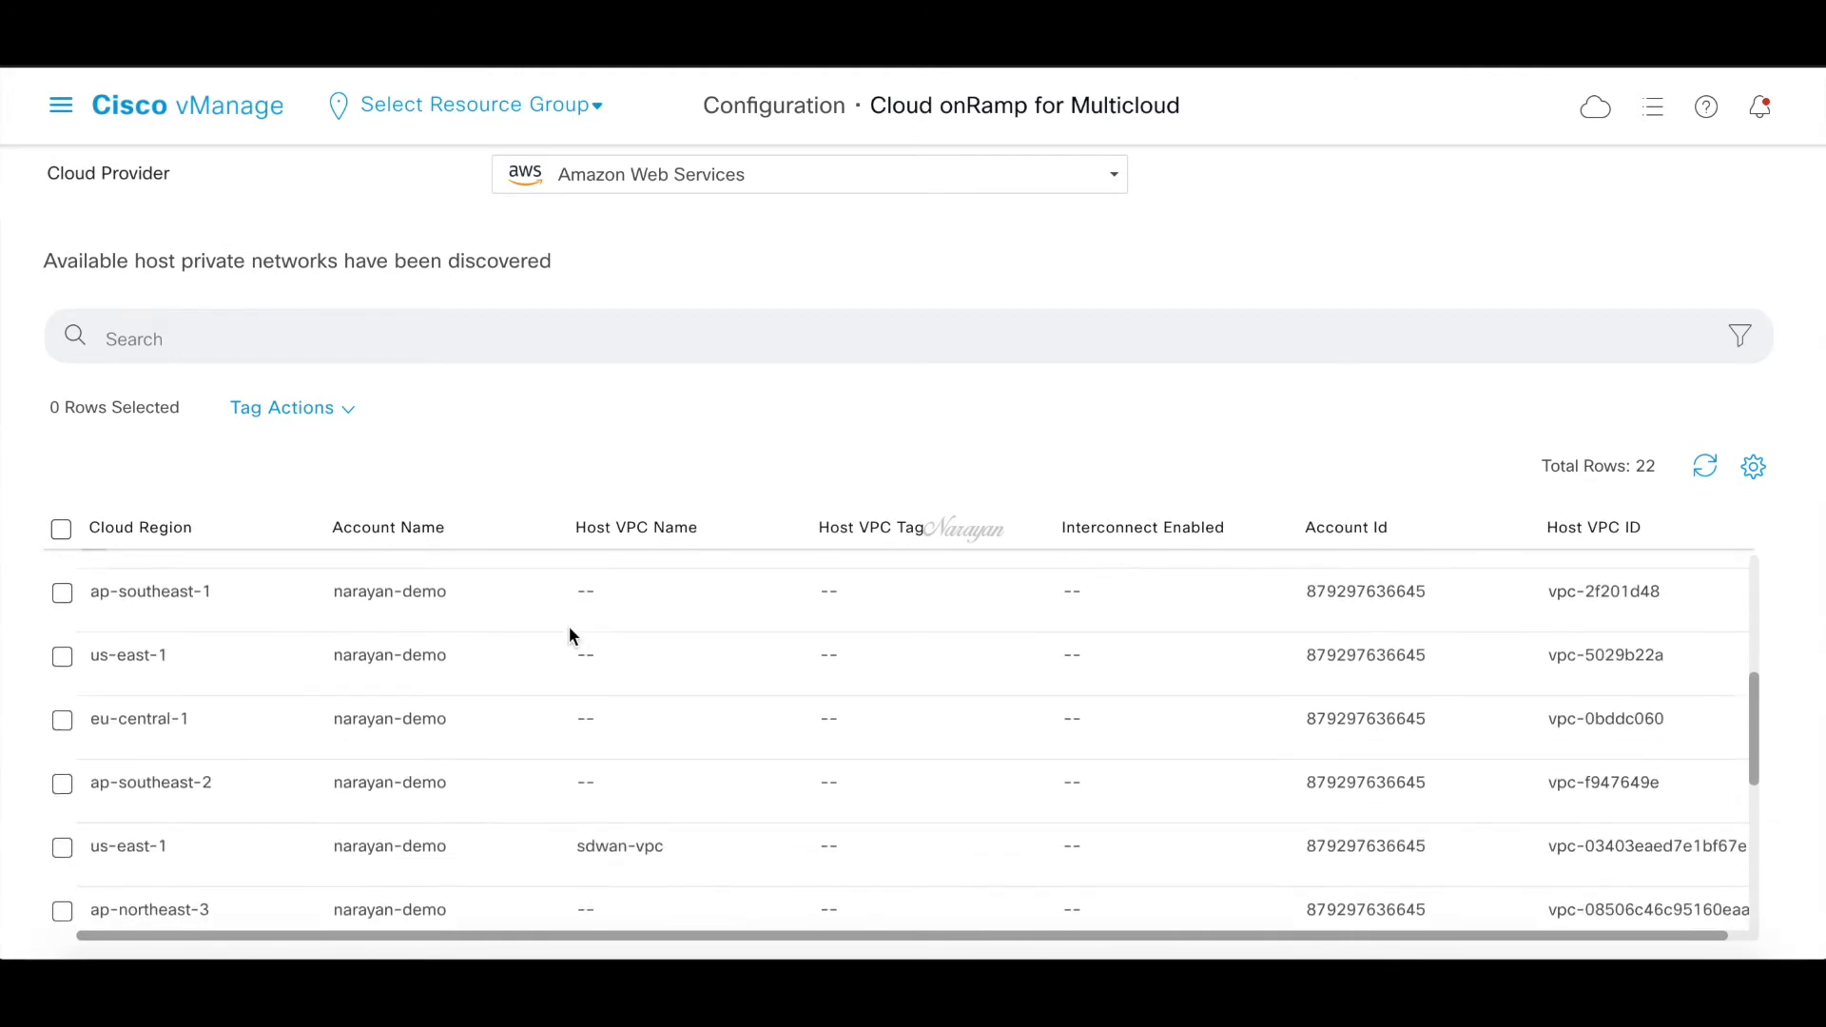
pyautogui.scroll(-3)
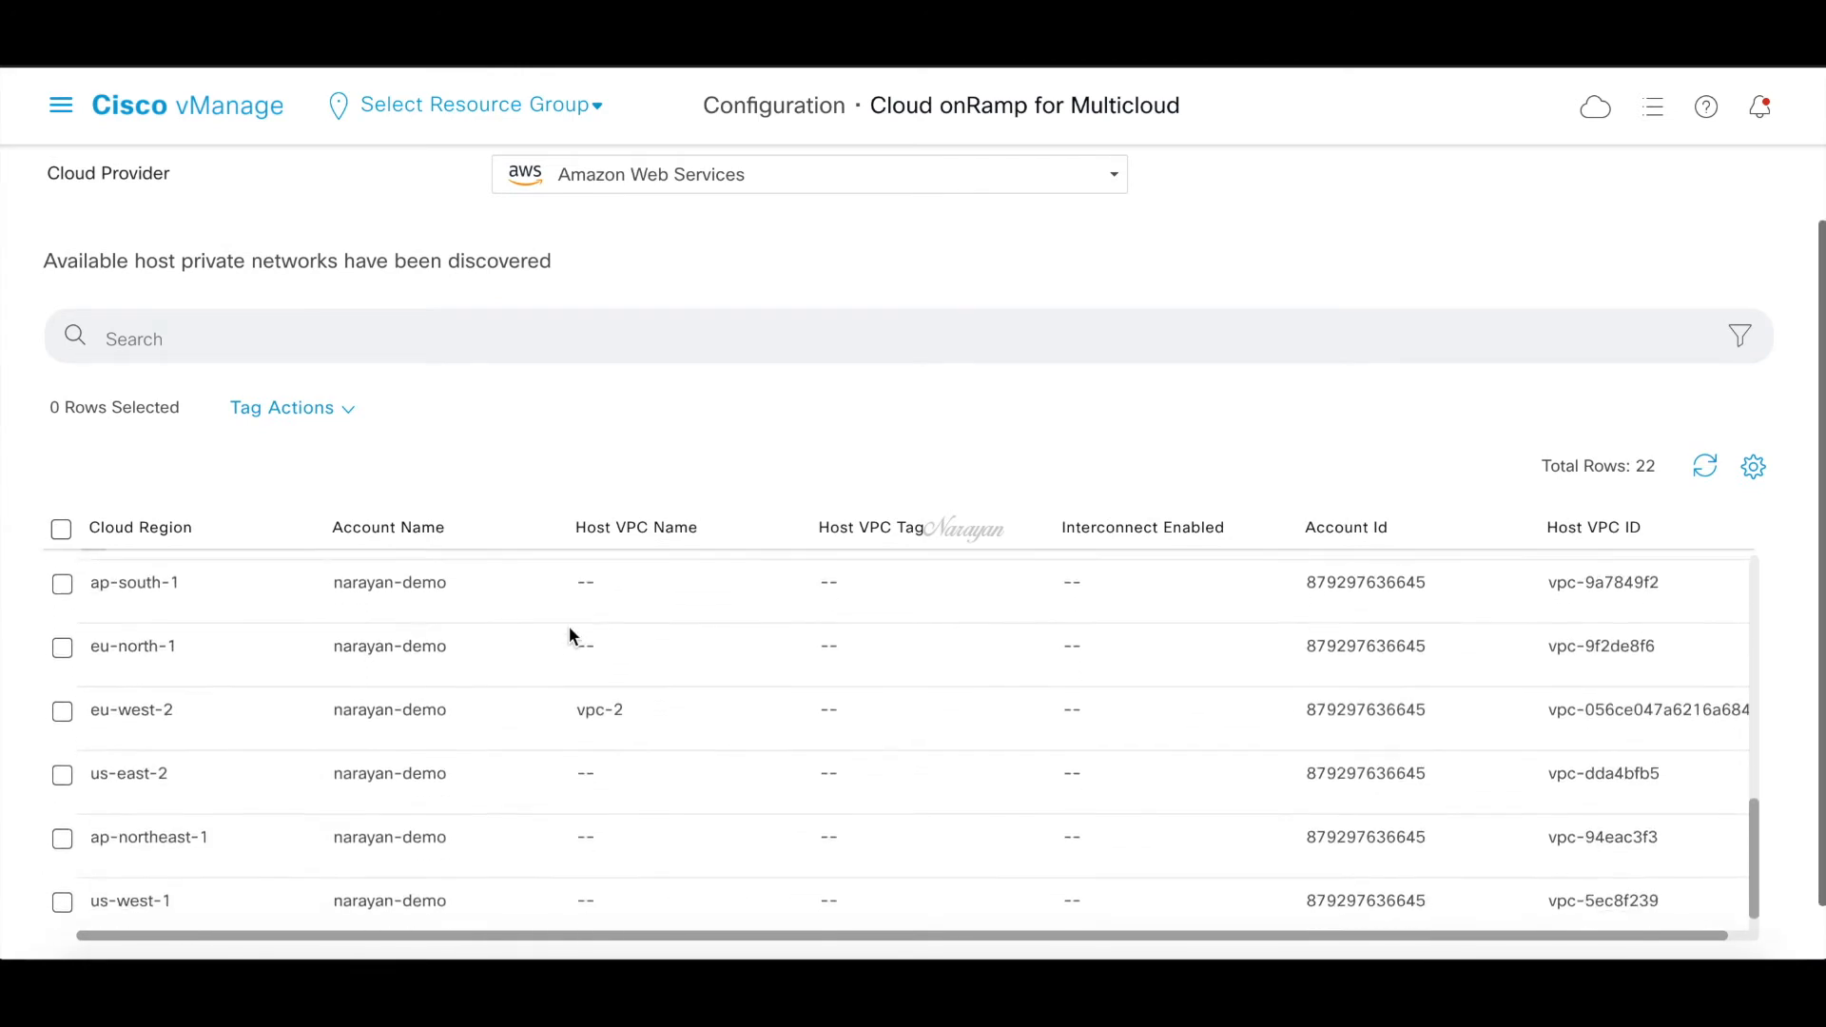
pyautogui.scroll(-3)
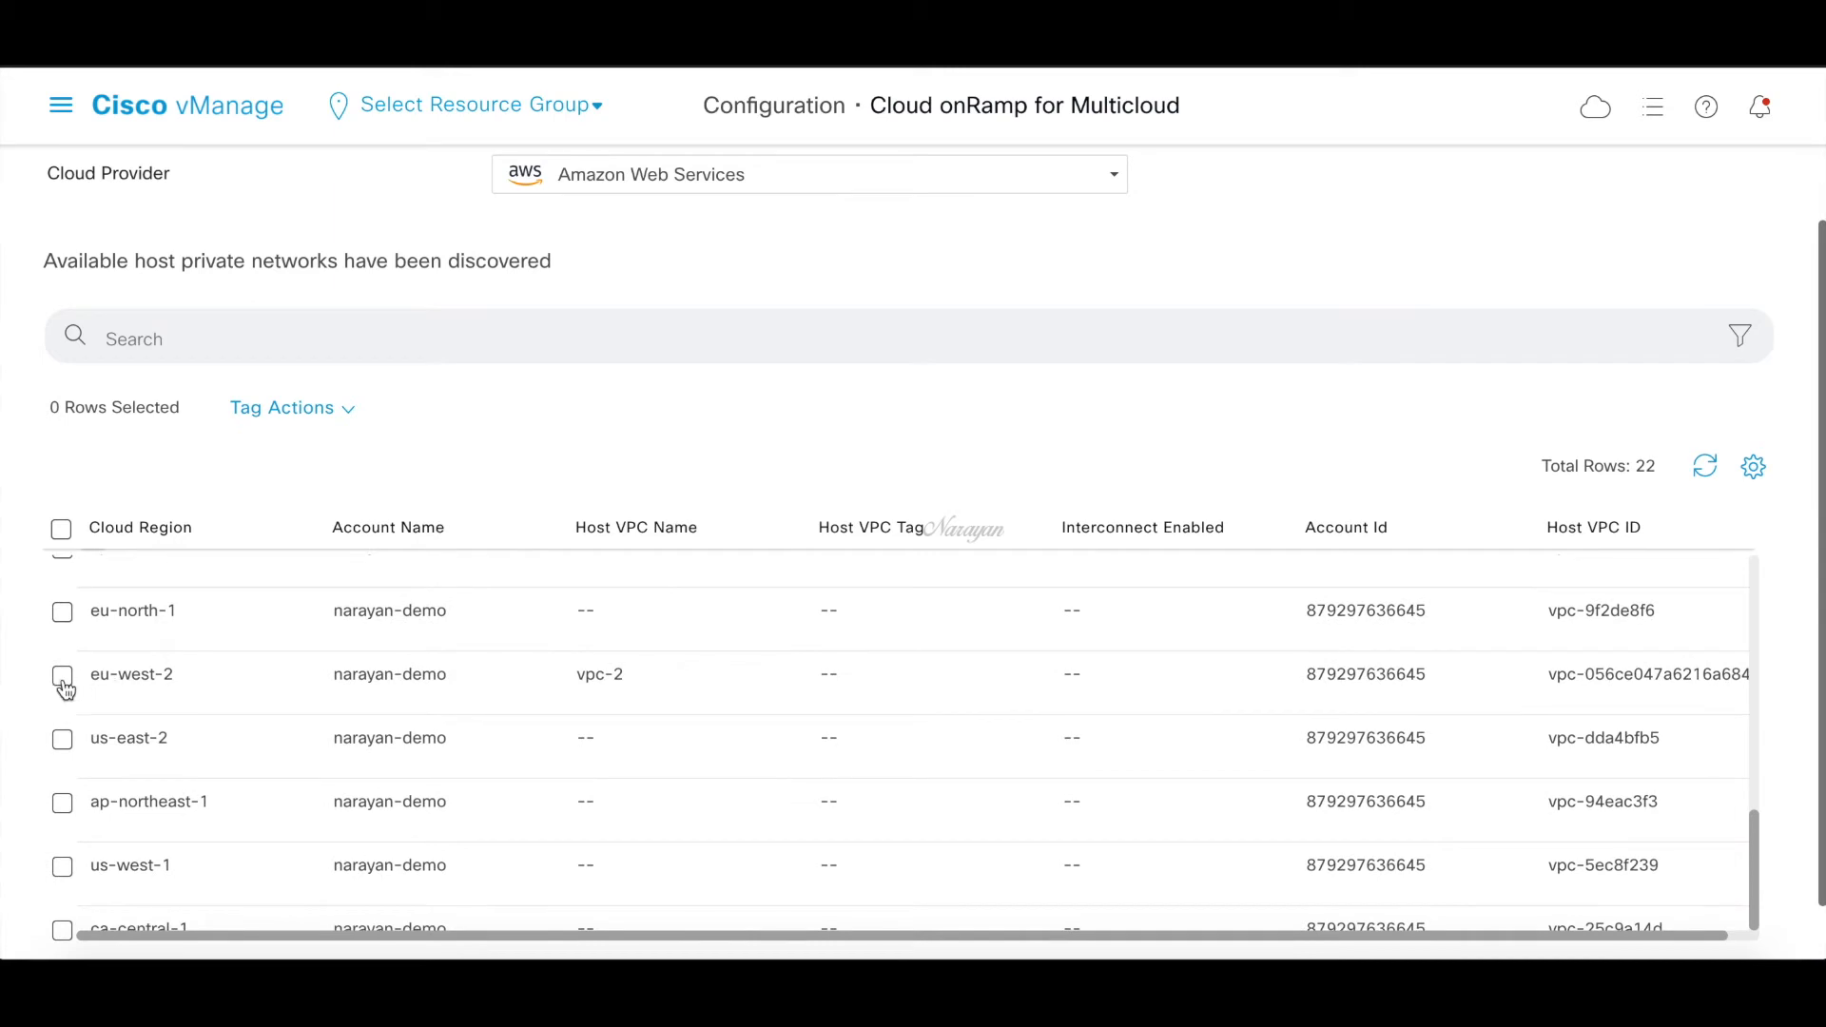
pyautogui.click(62, 674)
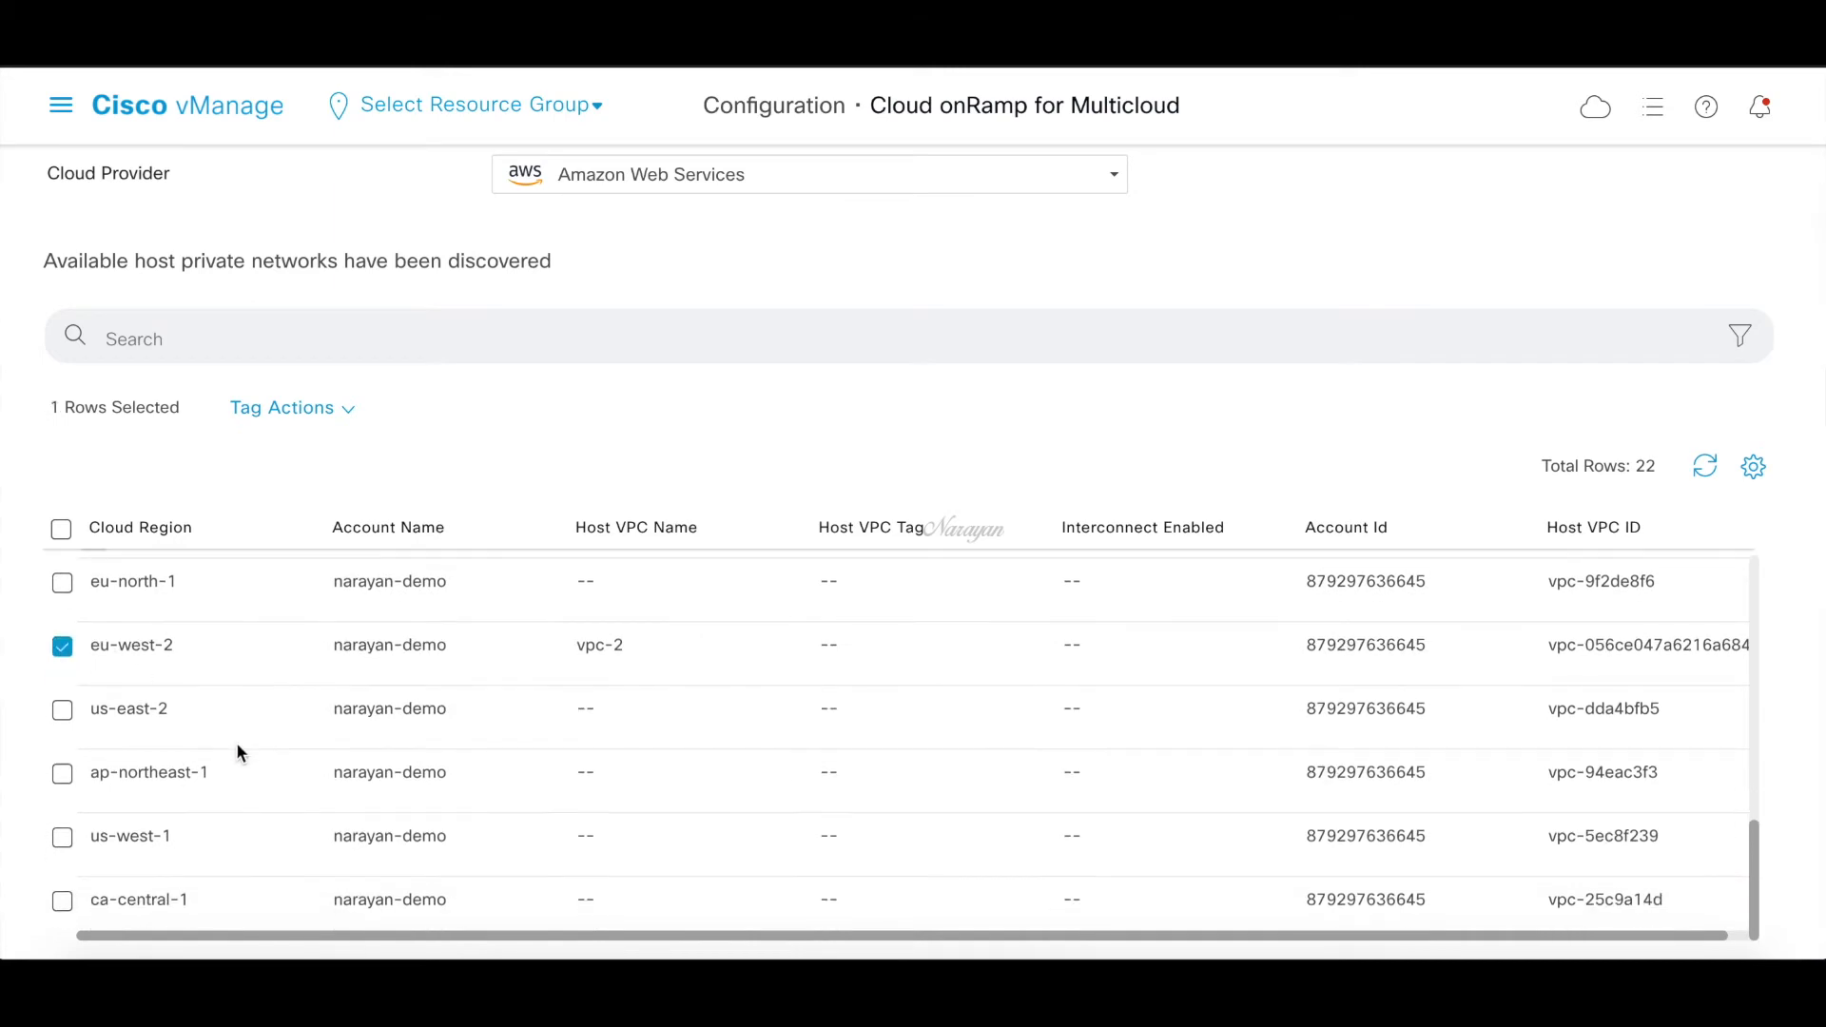
pyautogui.scroll(-3)
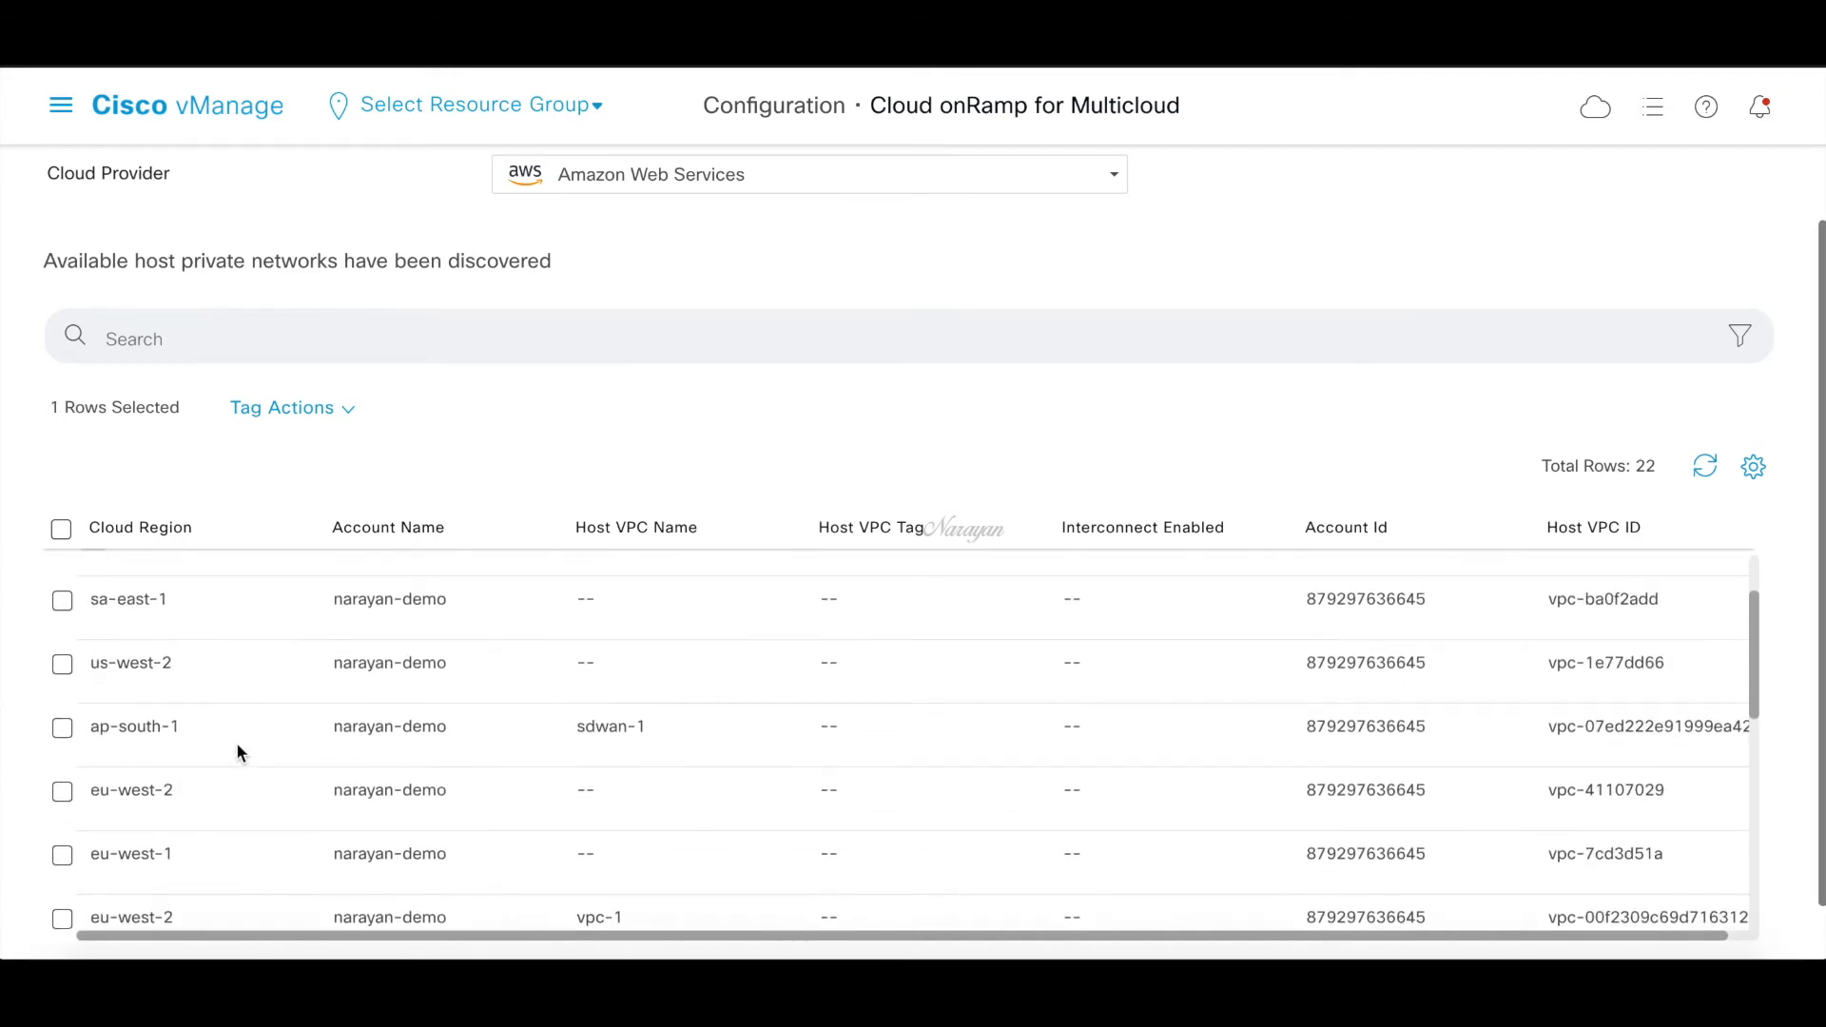
pyautogui.click(62, 876)
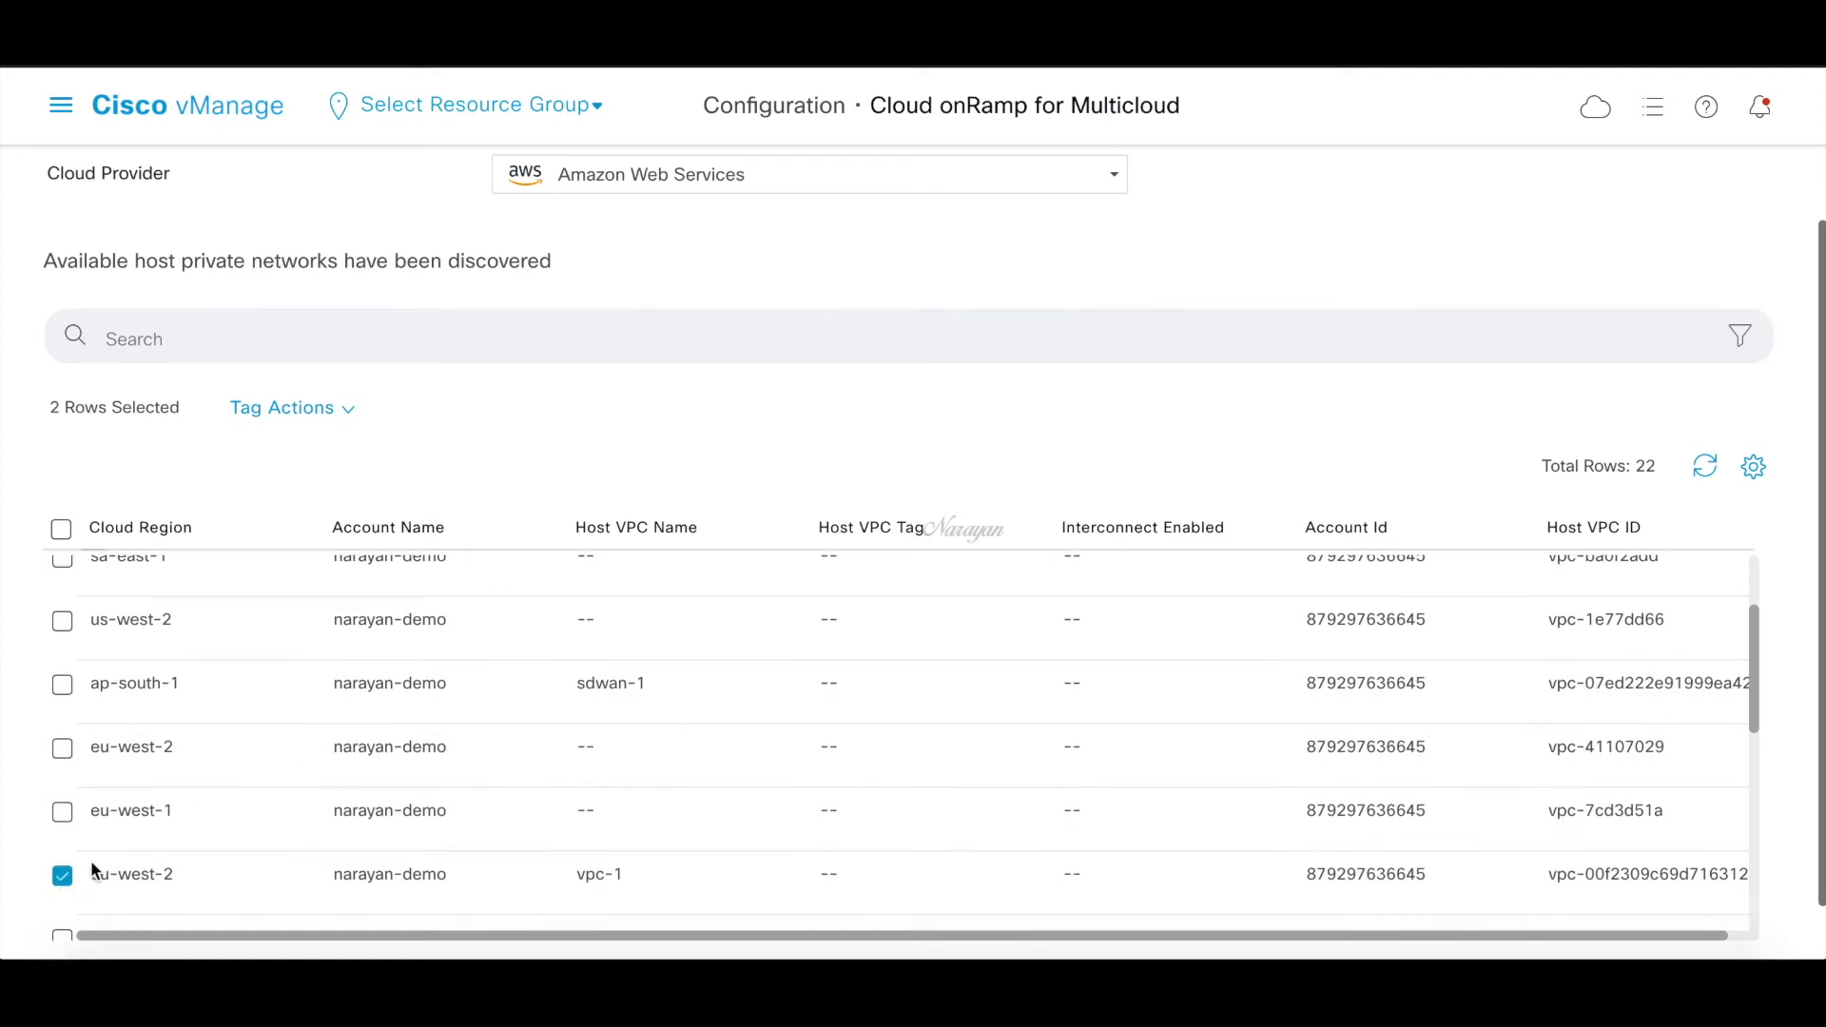
# Add the new tag 'aws-cor' to both selected eu-west-2 VPCs
pyautogui.click(283, 408)
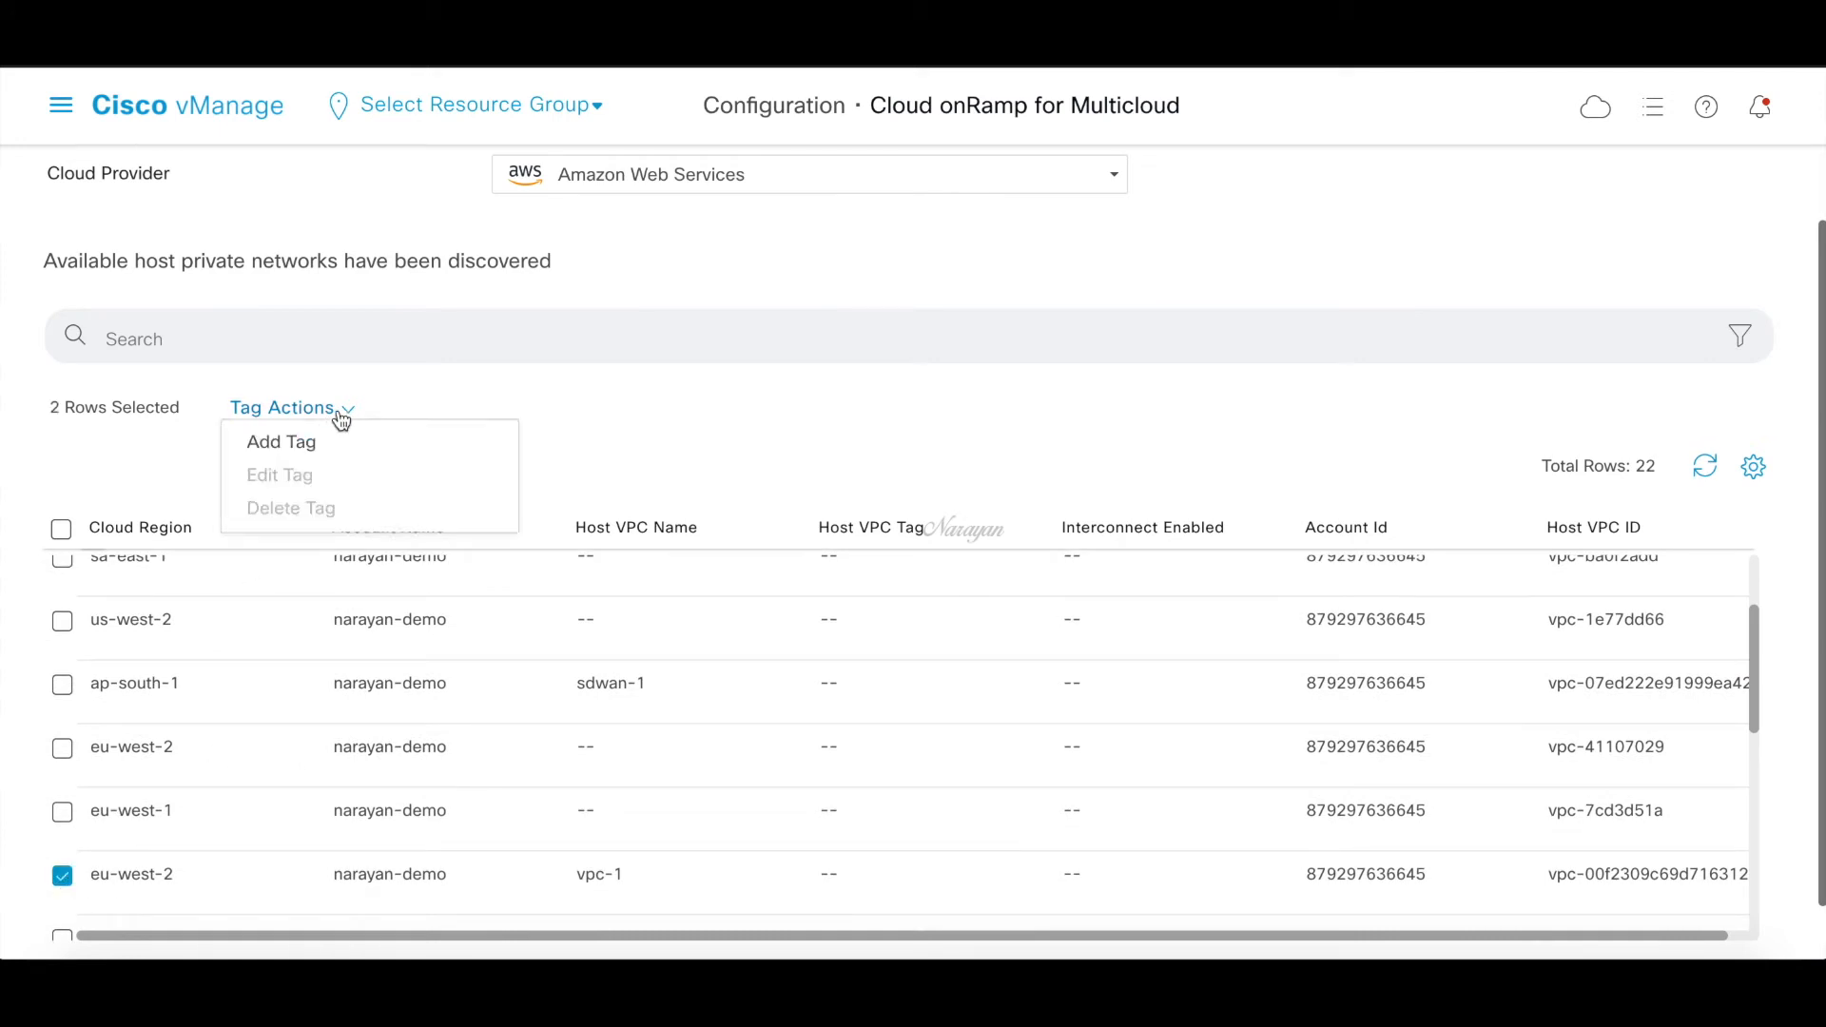
pyautogui.moveTo(287, 442)
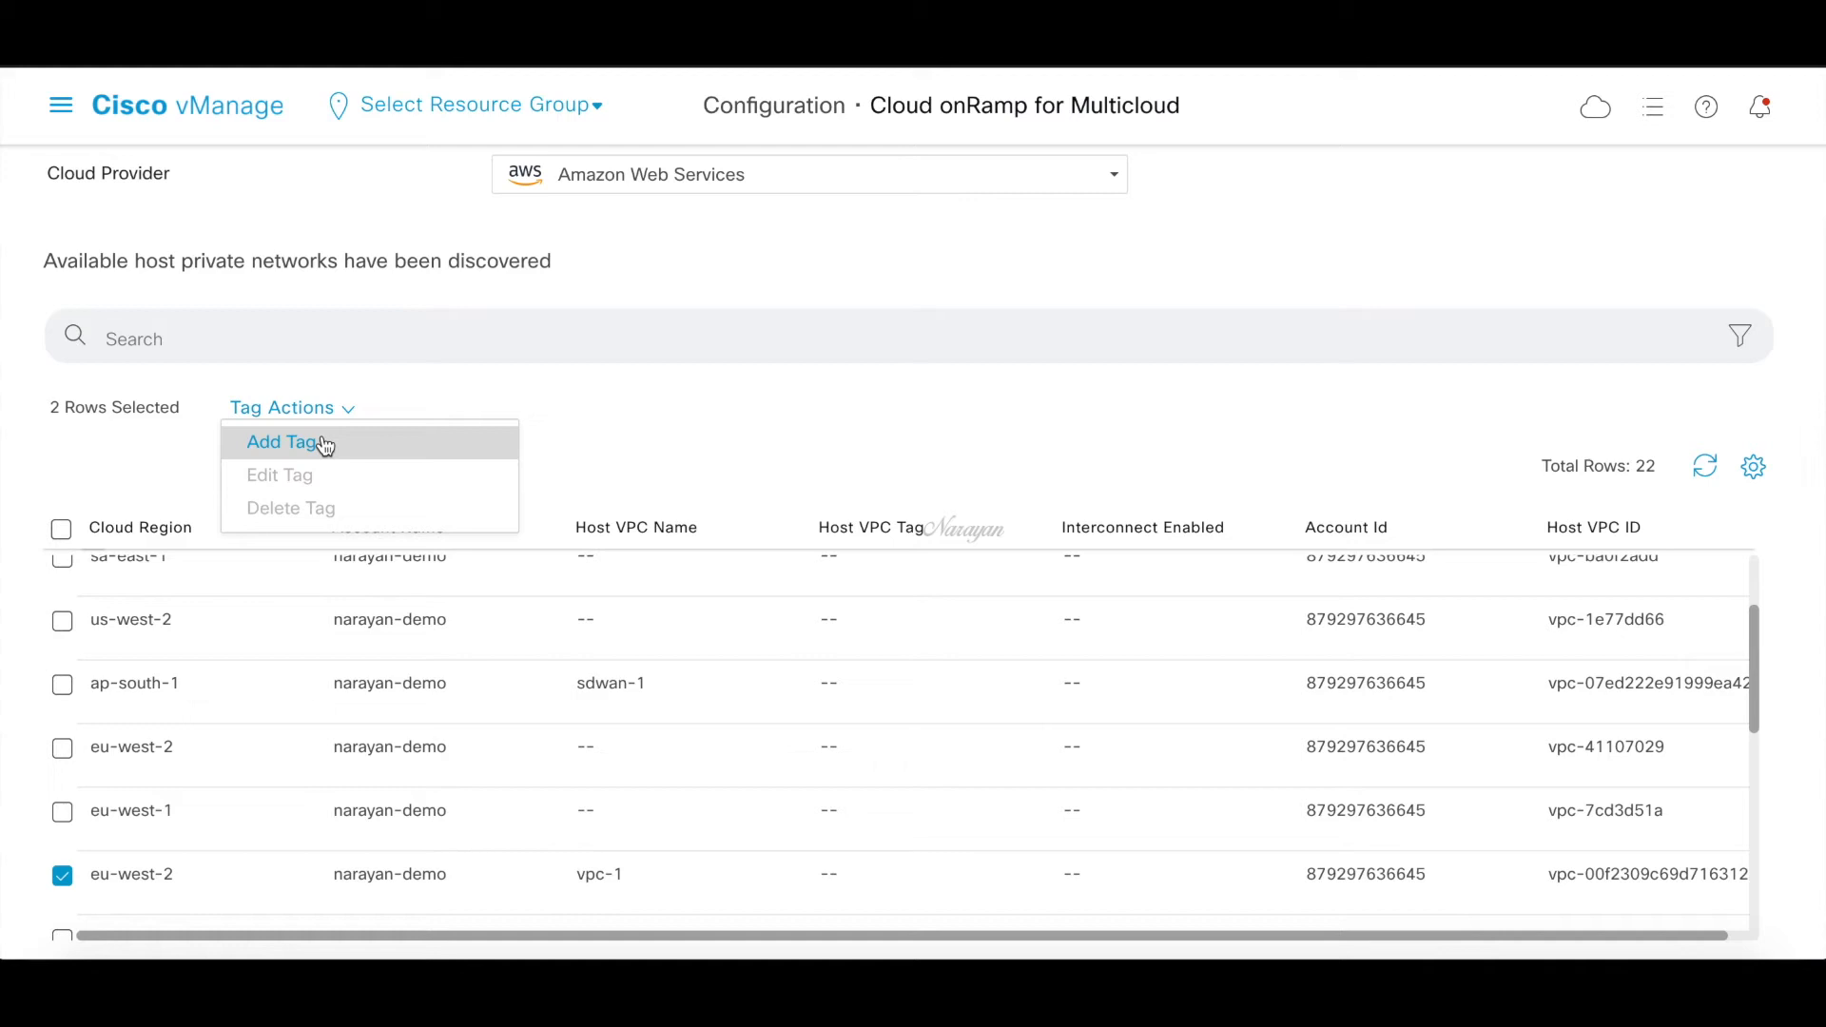
pyautogui.click(283, 442)
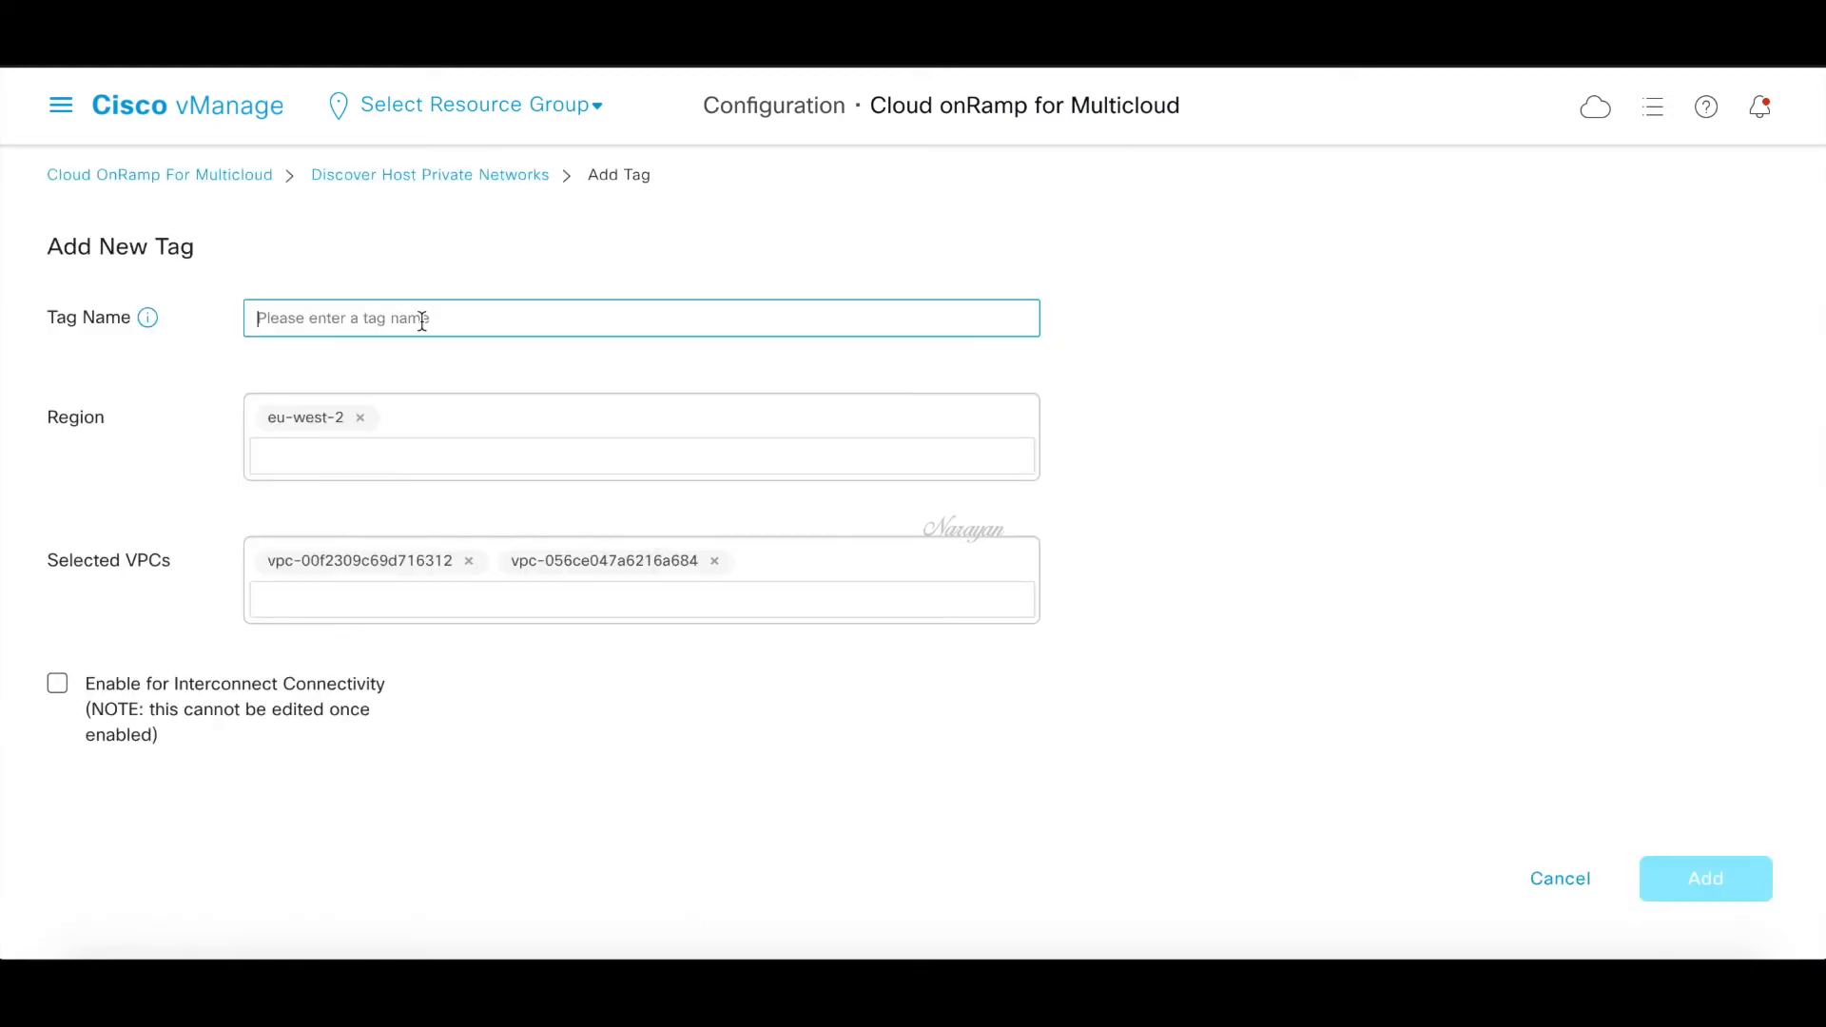
pyautogui.write('aws')
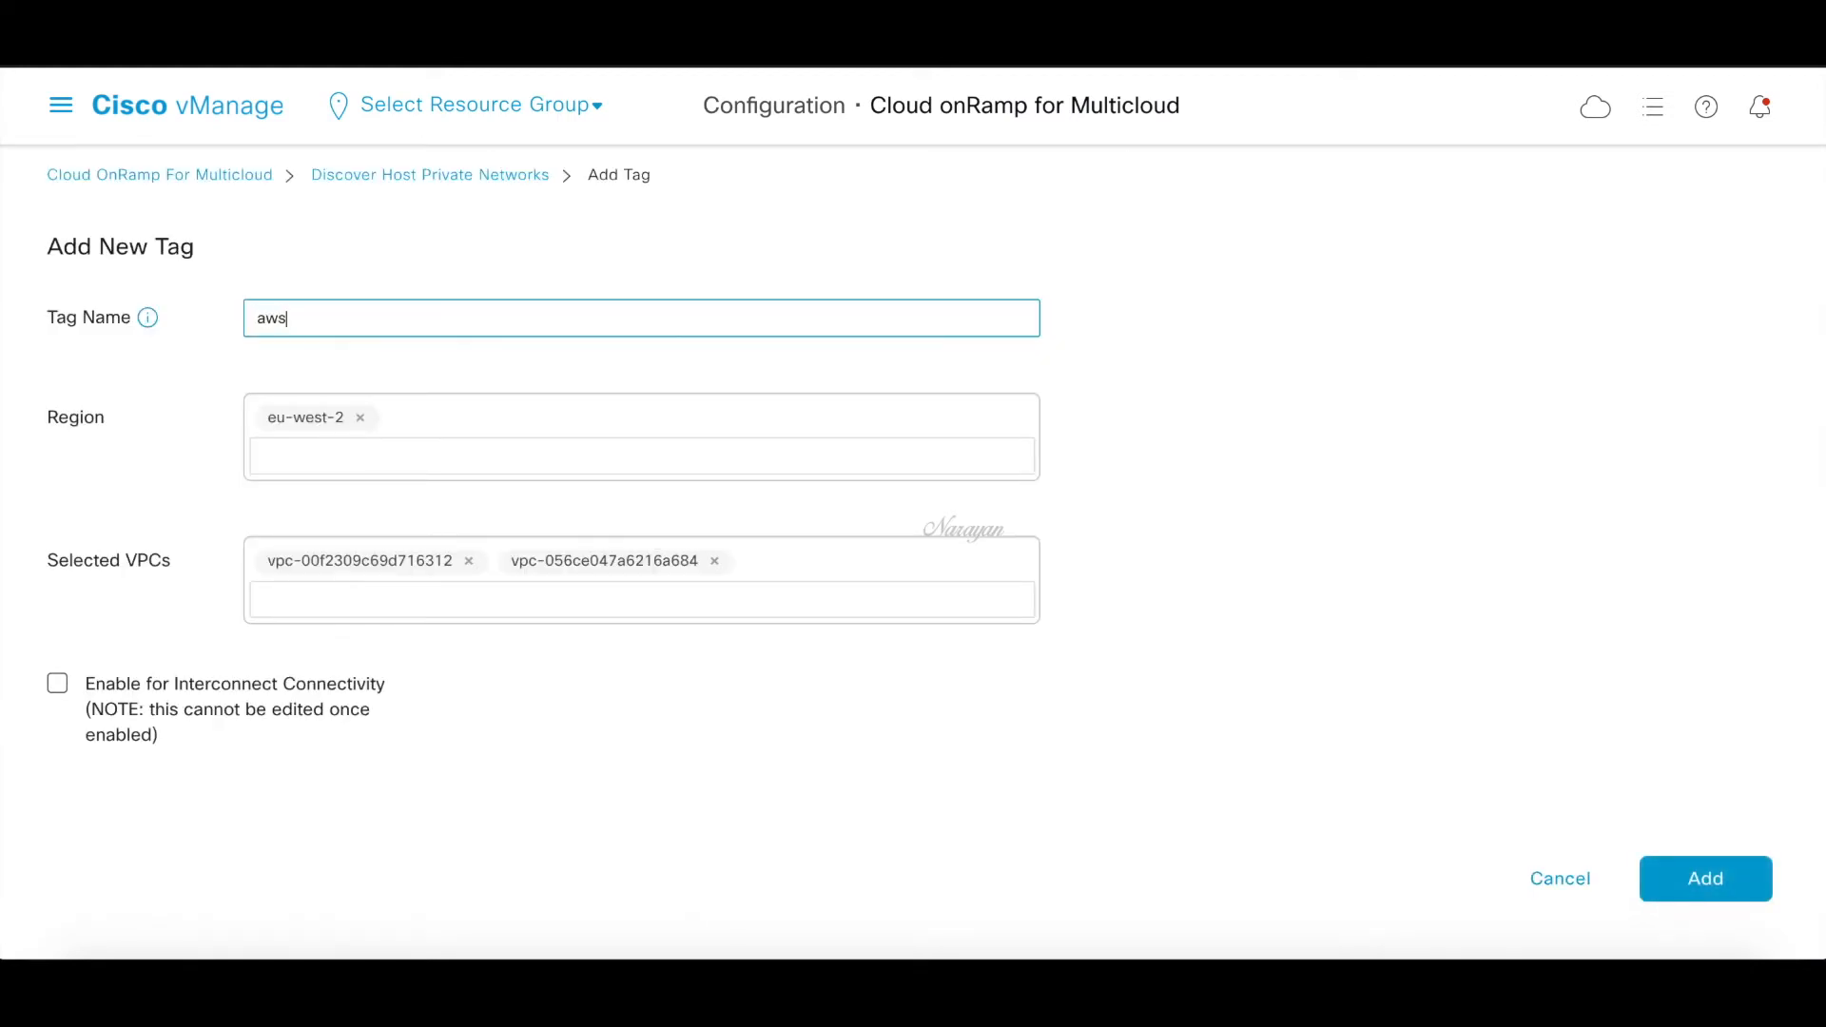
pyautogui.write('-co')
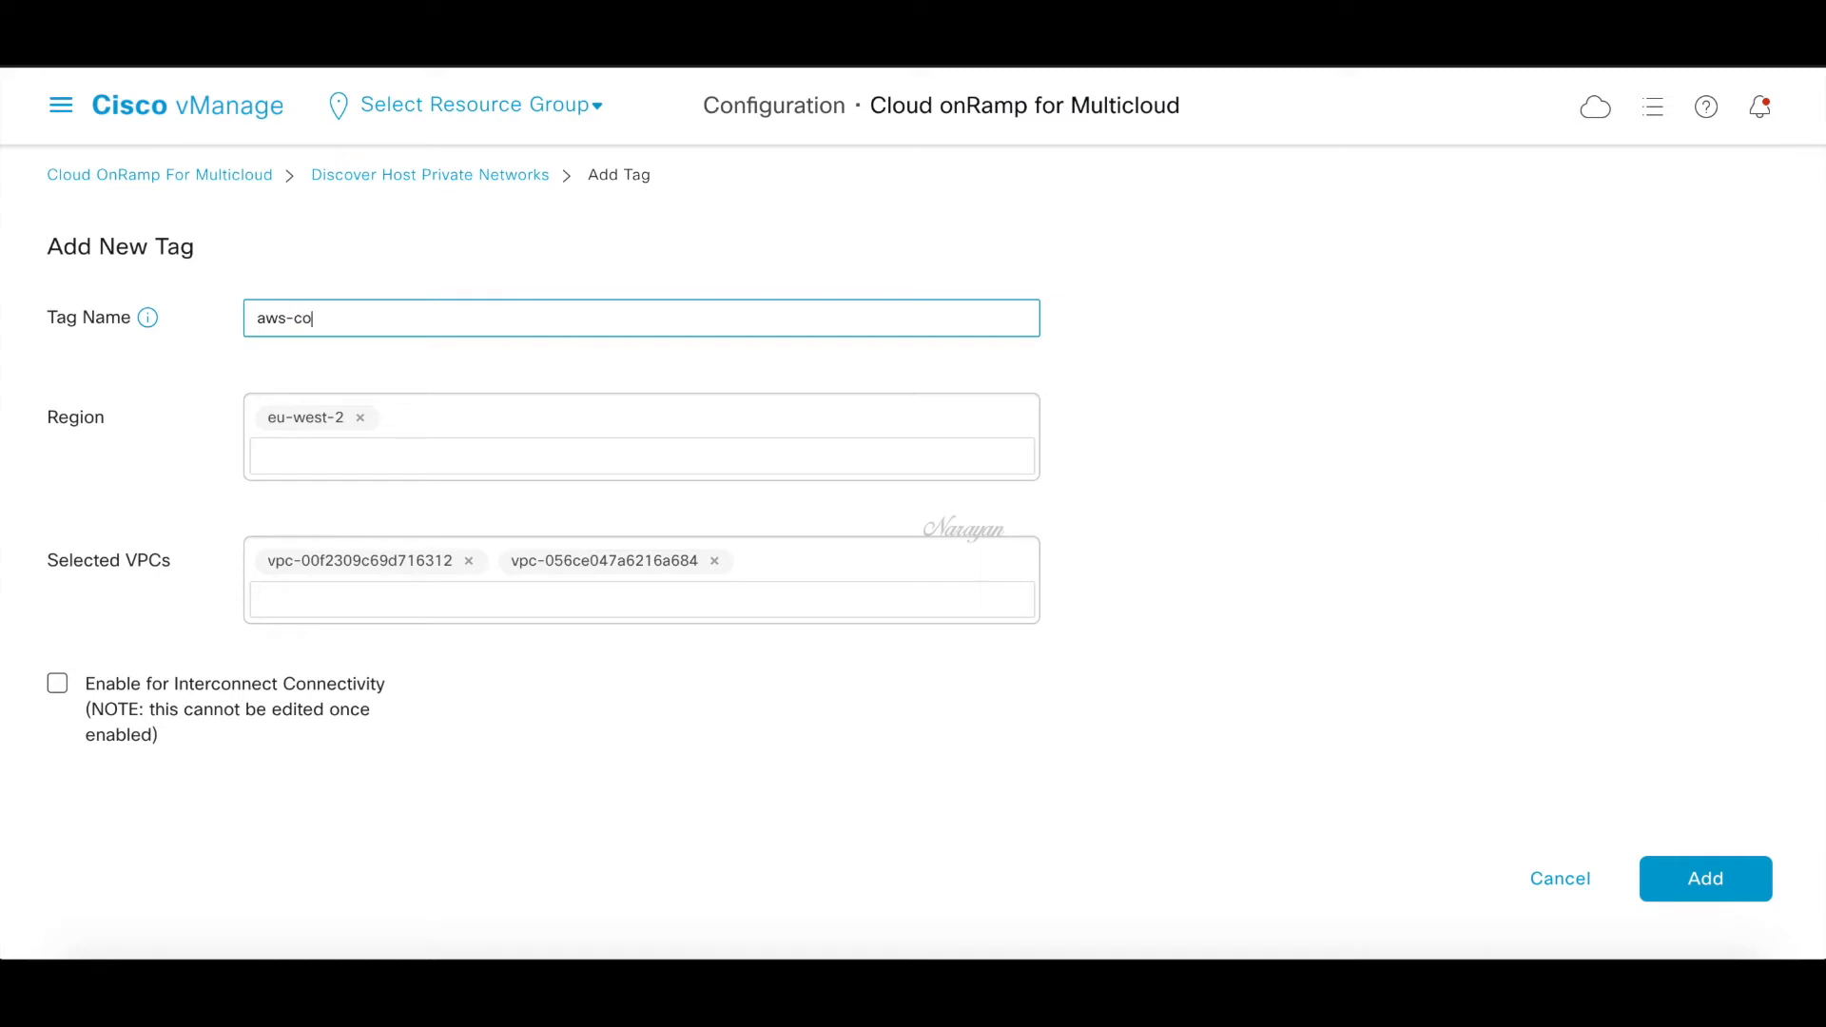
pyautogui.write('r')
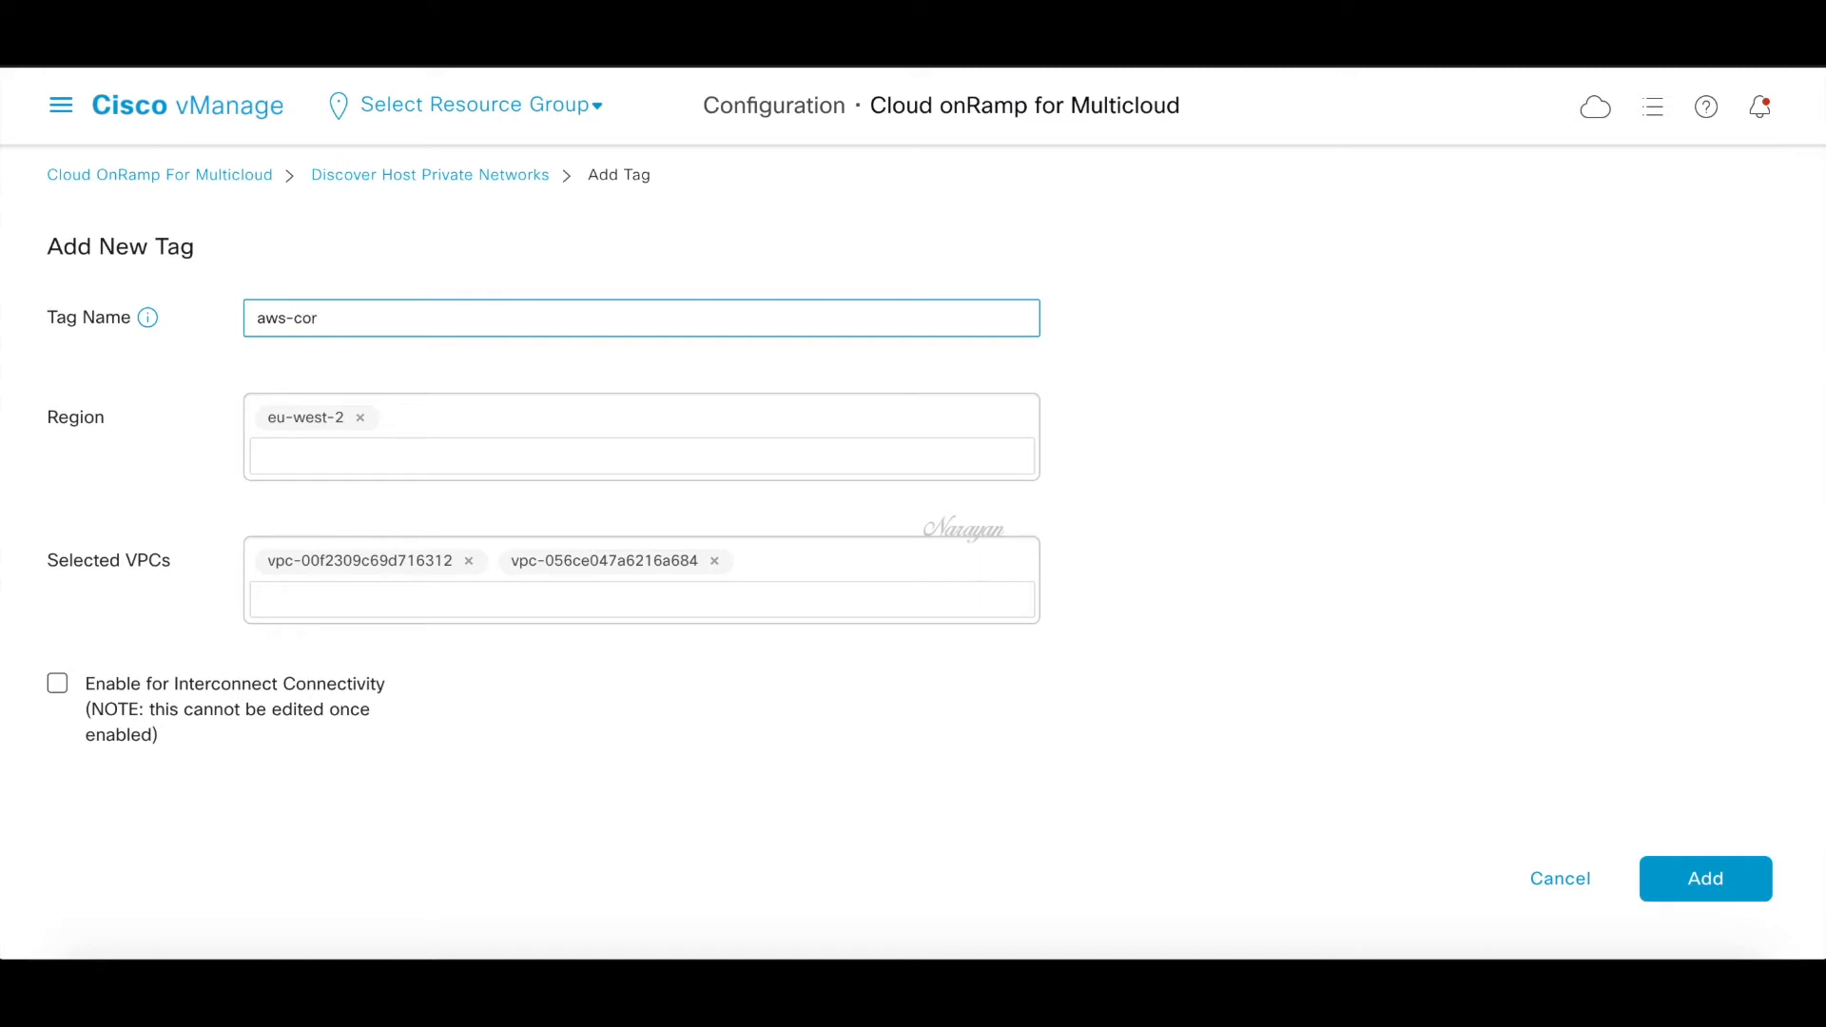
pyautogui.moveTo(471, 335)
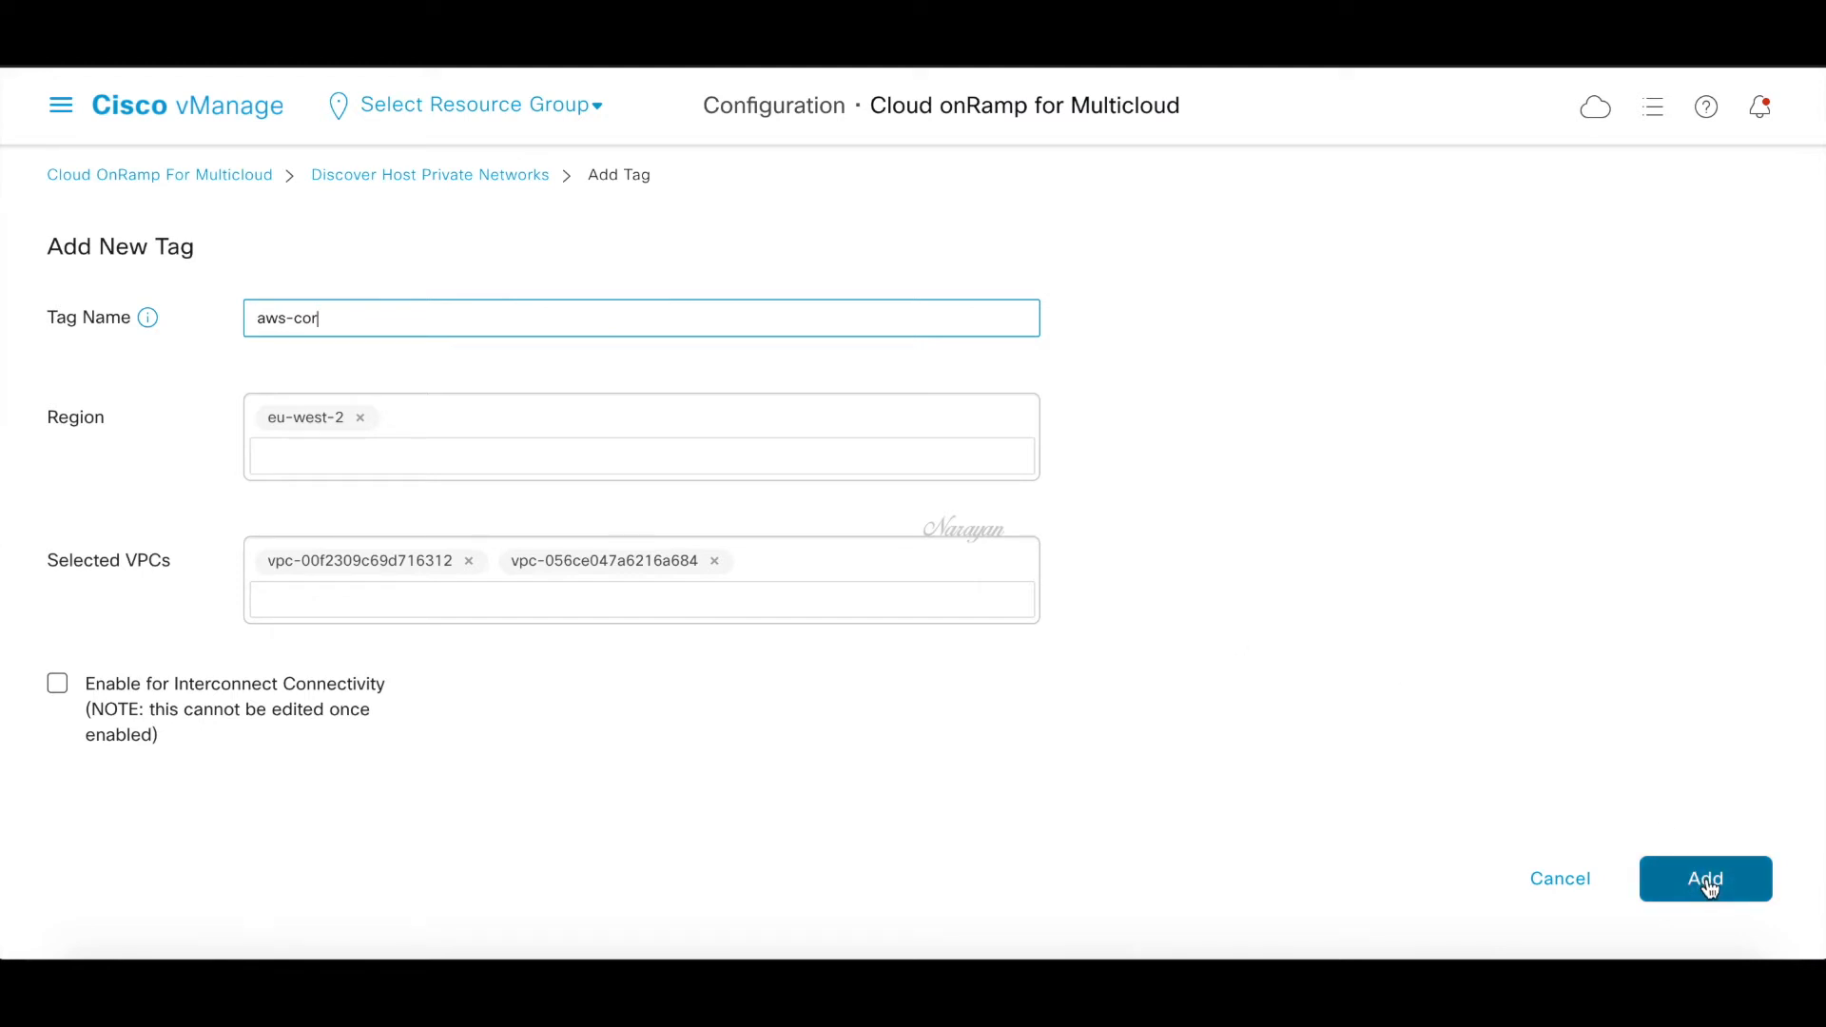
pyautogui.click(1706, 878)
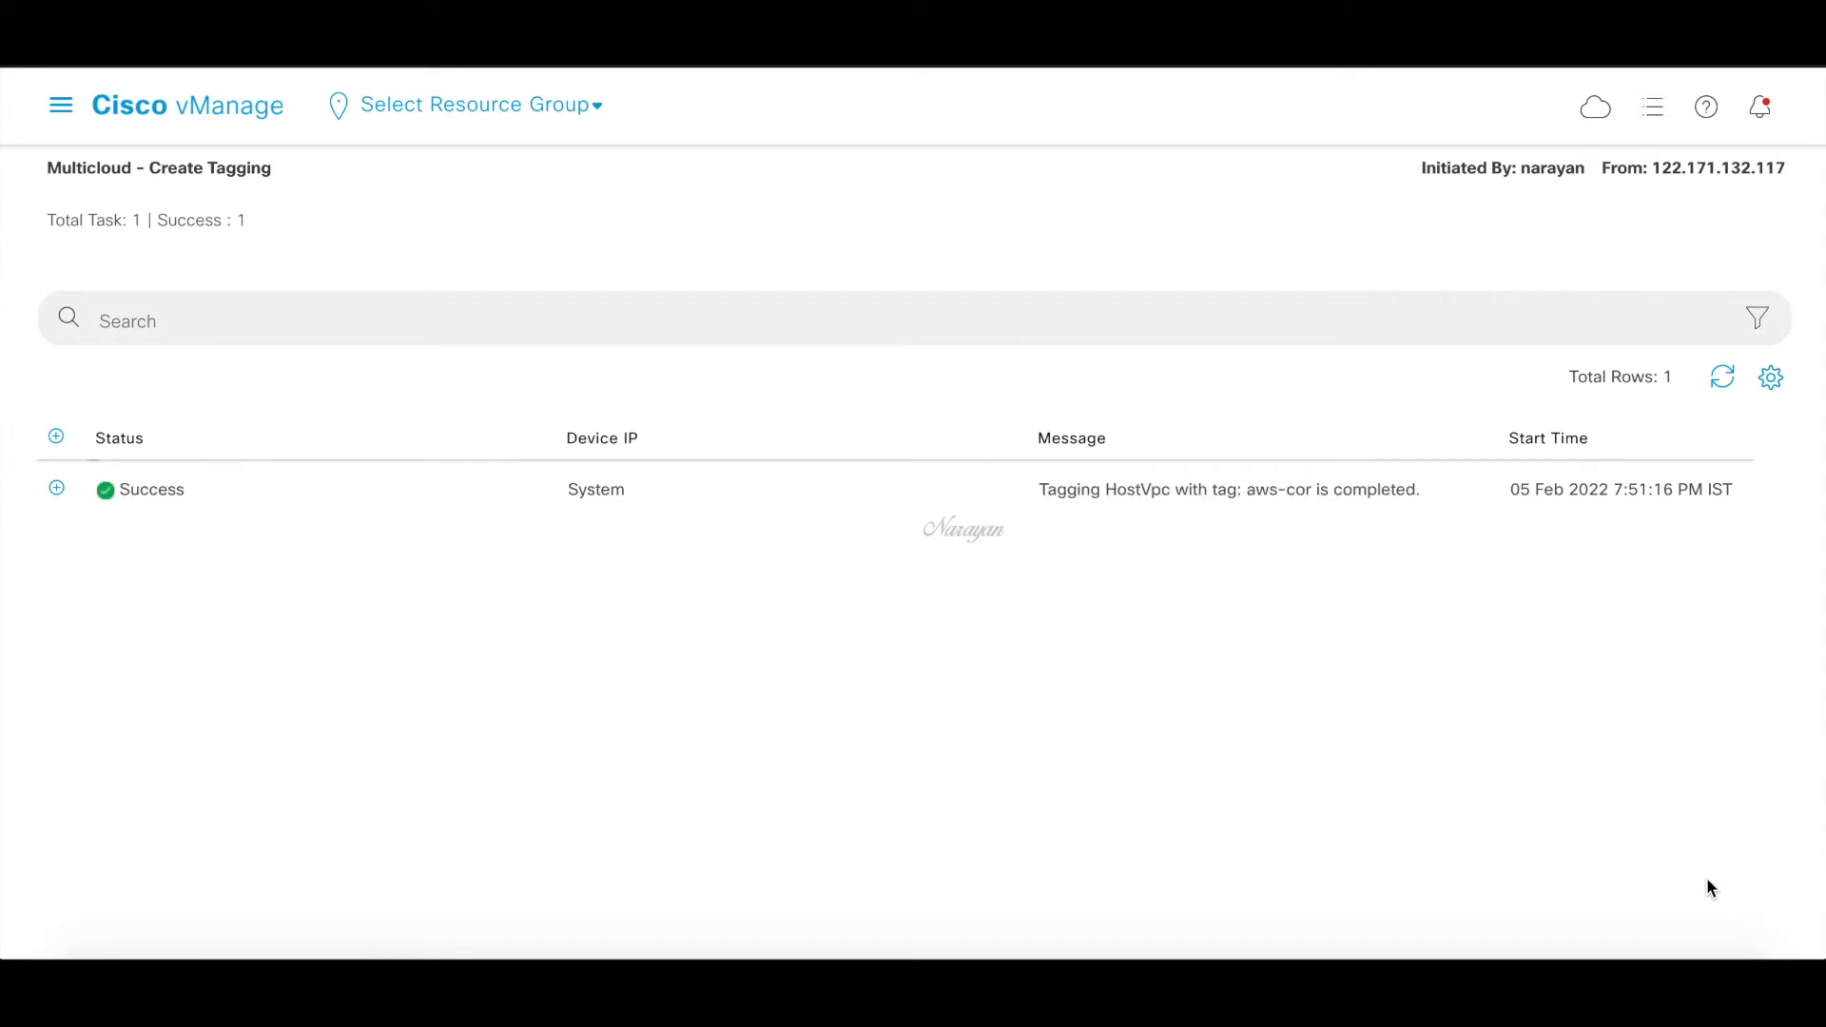
# Start Create Cloud Gateway for AWS from Cloud OnRamp for Multicloud
pyautogui.click(1594, 105)
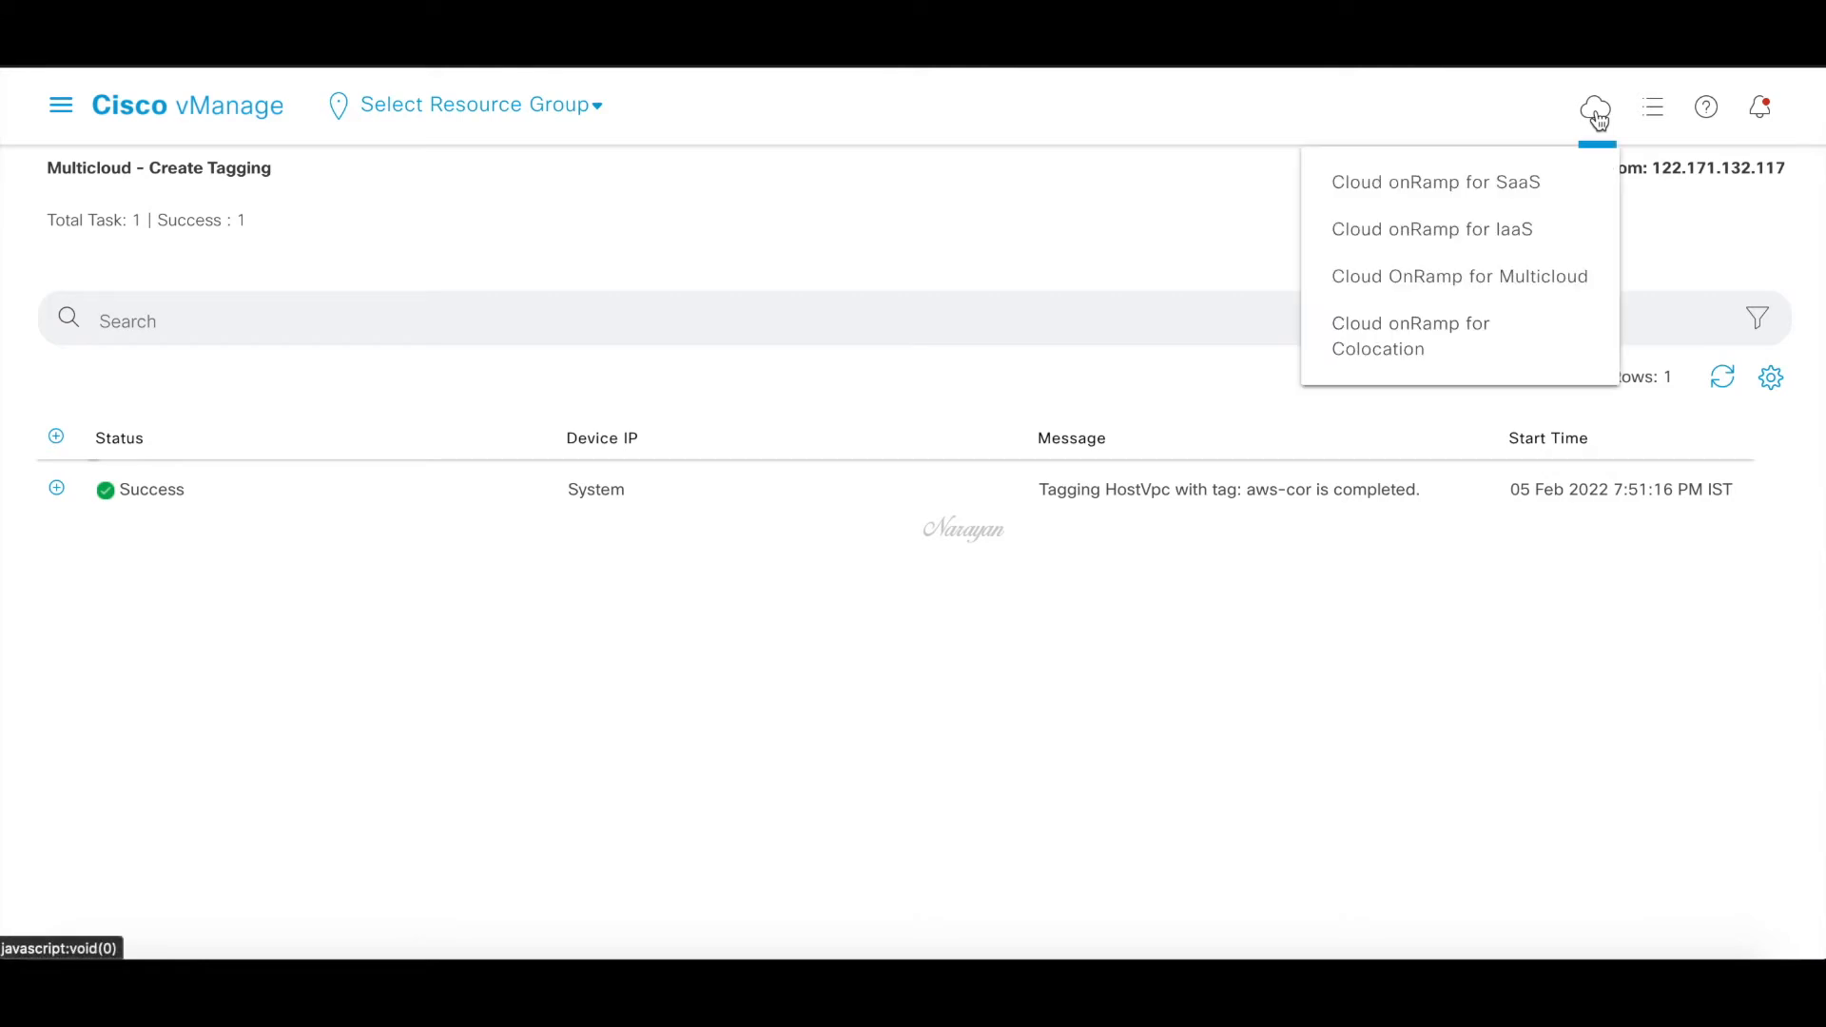
pyautogui.click(1459, 275)
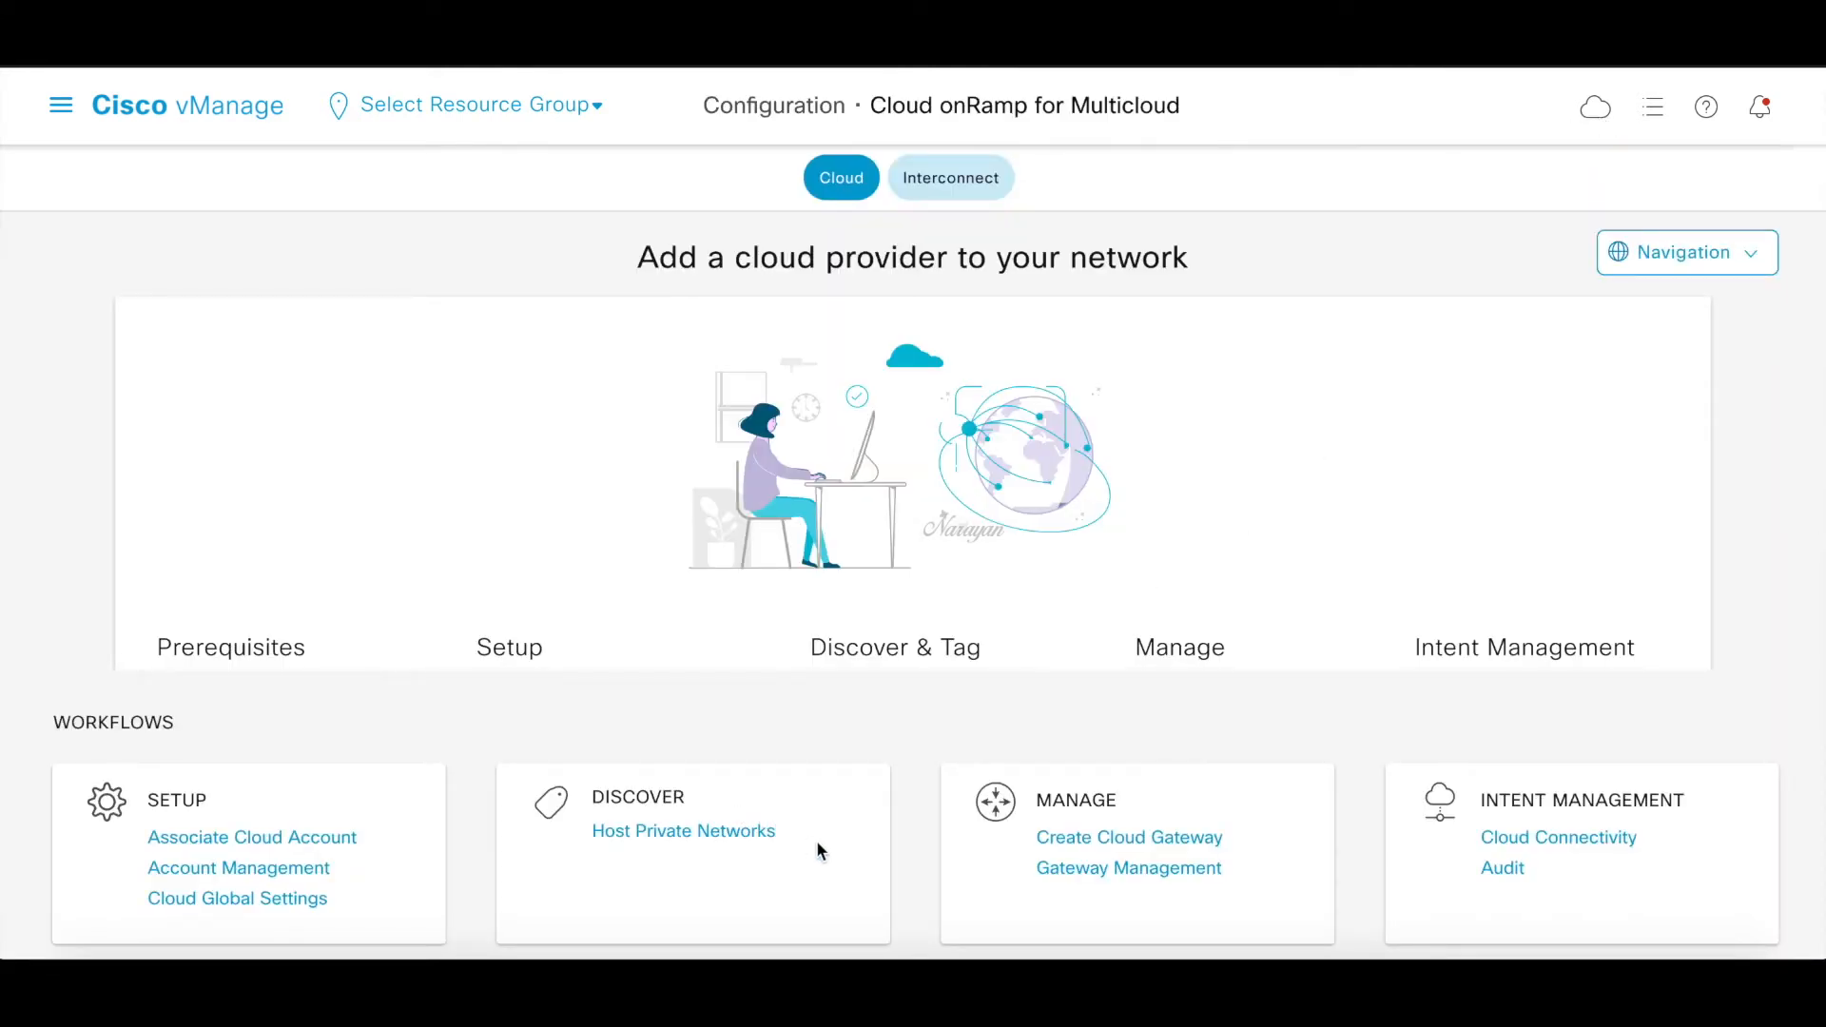
pyautogui.moveTo(1130, 837)
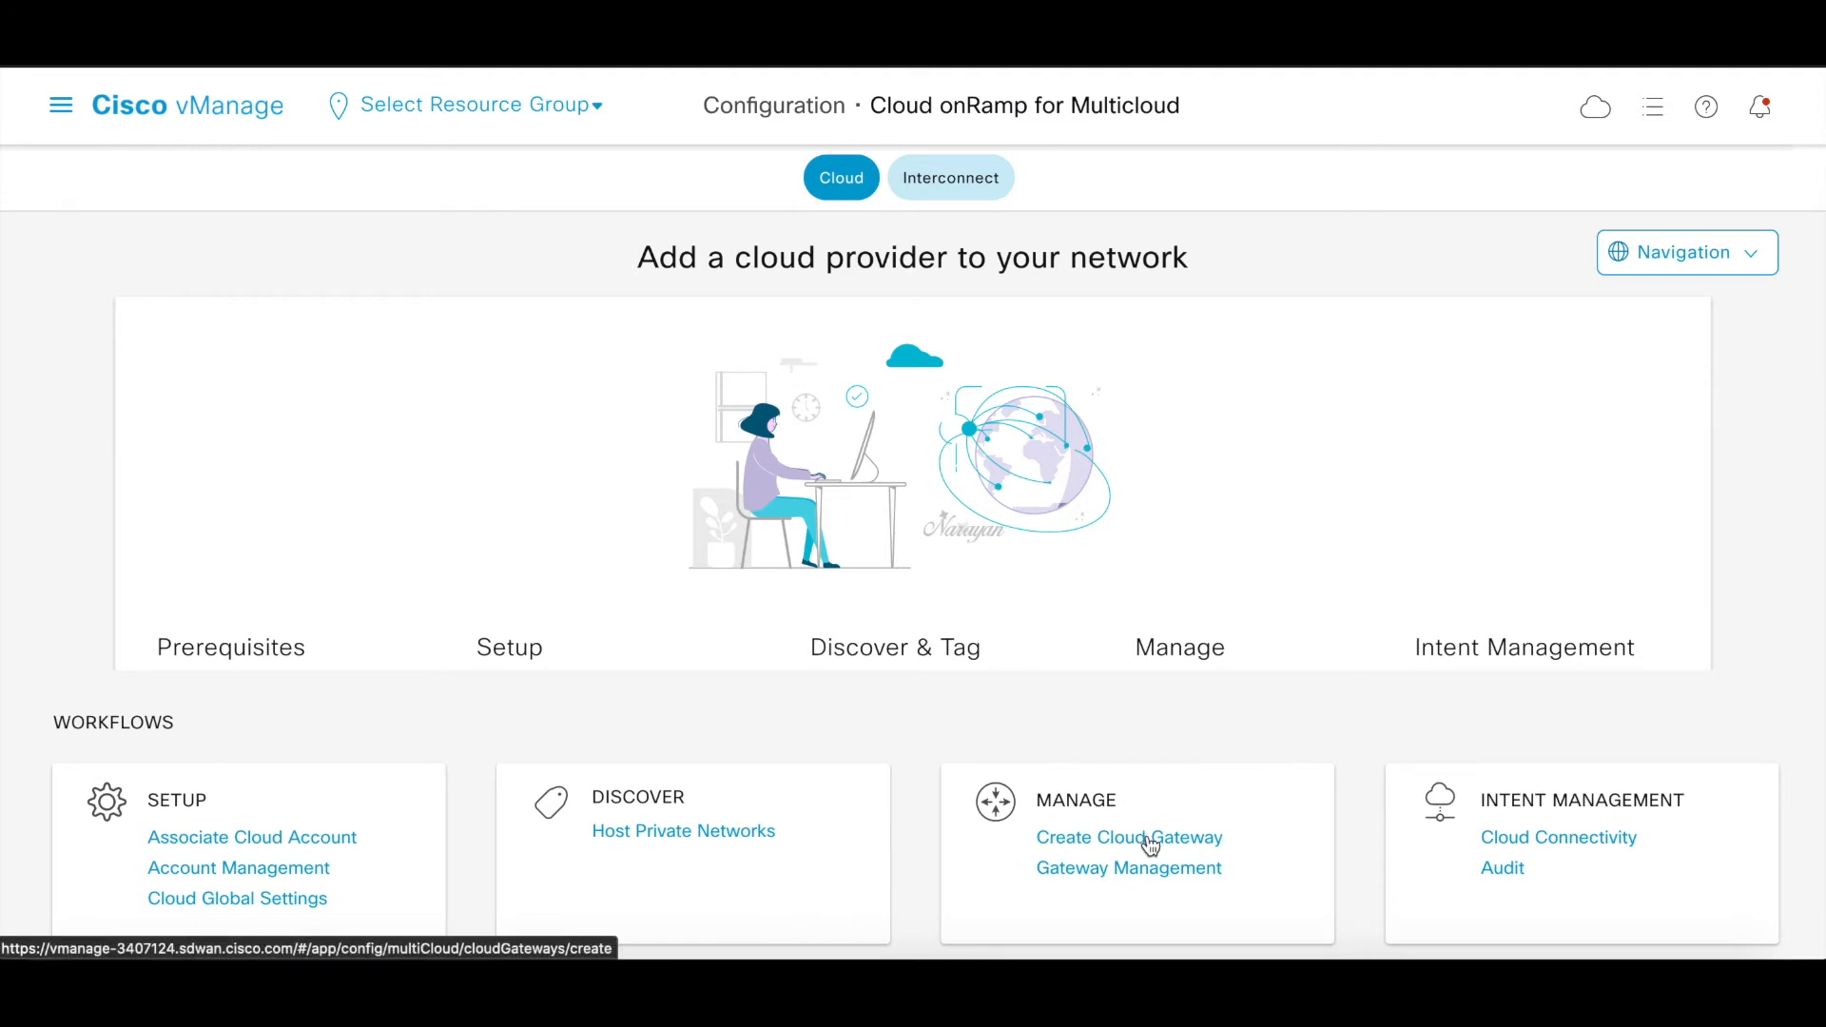
pyautogui.click(1129, 836)
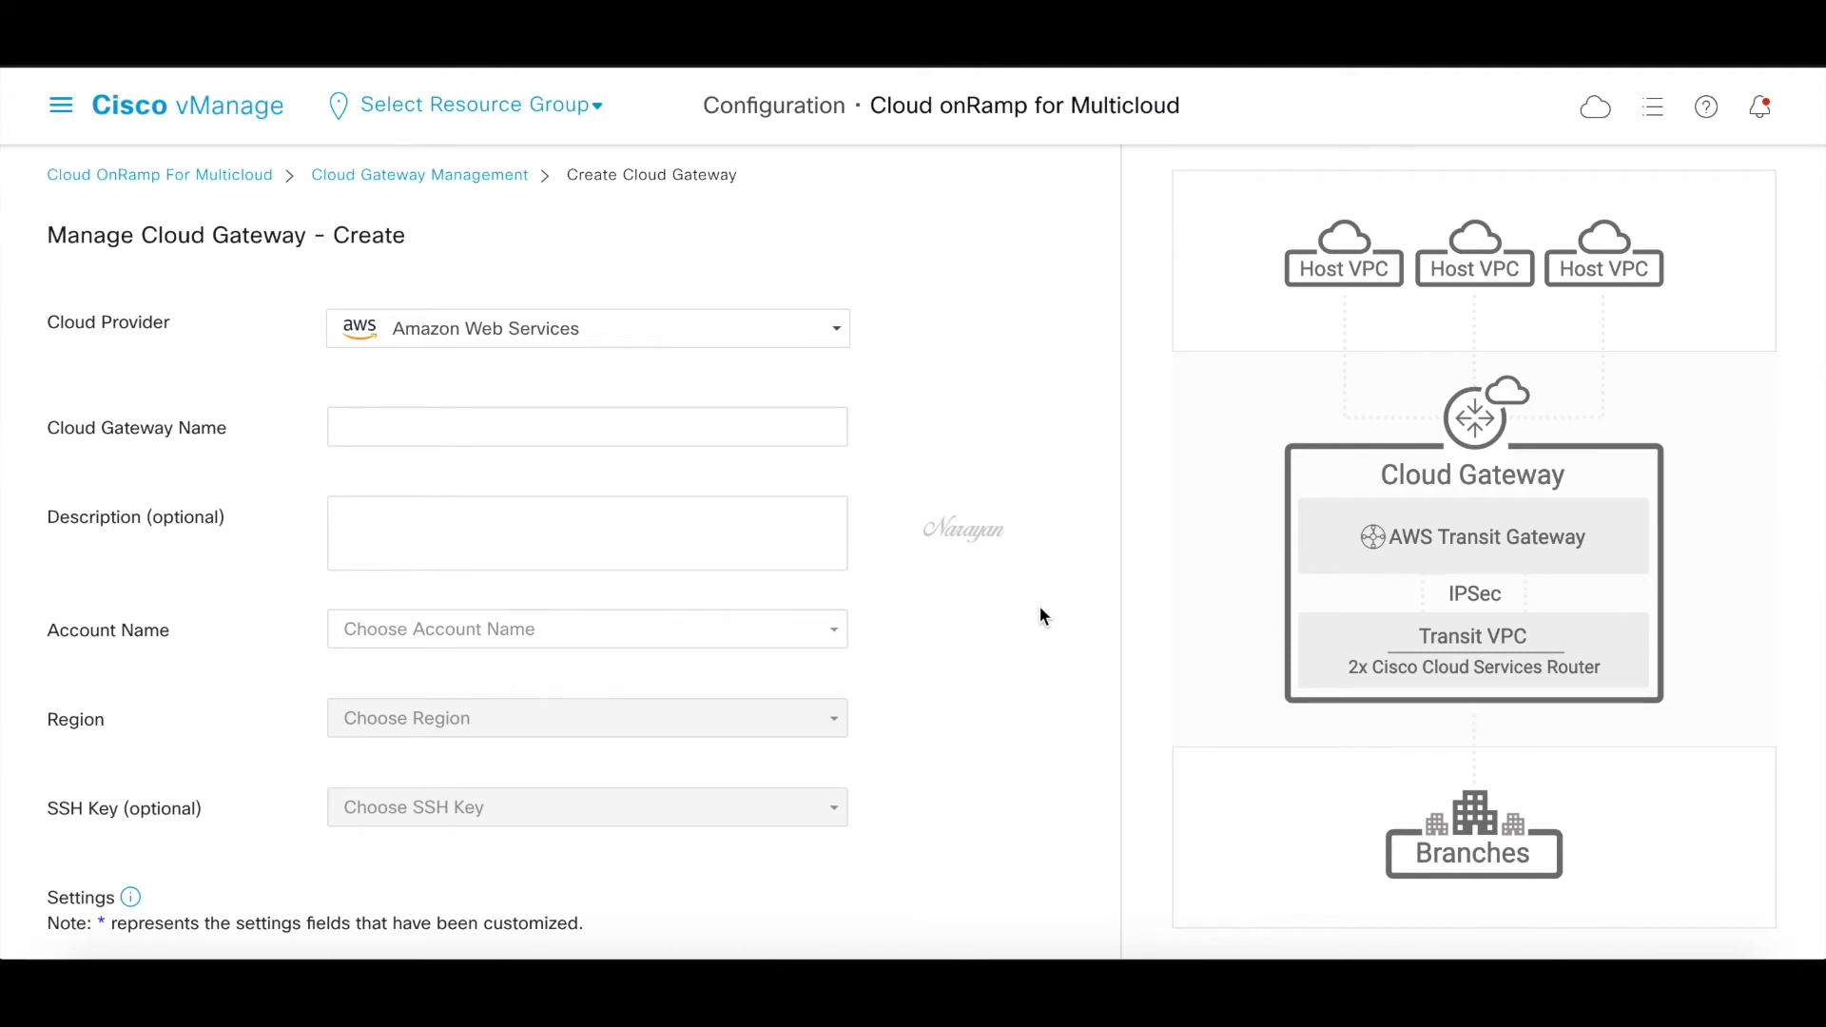
# Enter 'aws-tgw-cor' as the gateway name and description
pyautogui.click(587, 426)
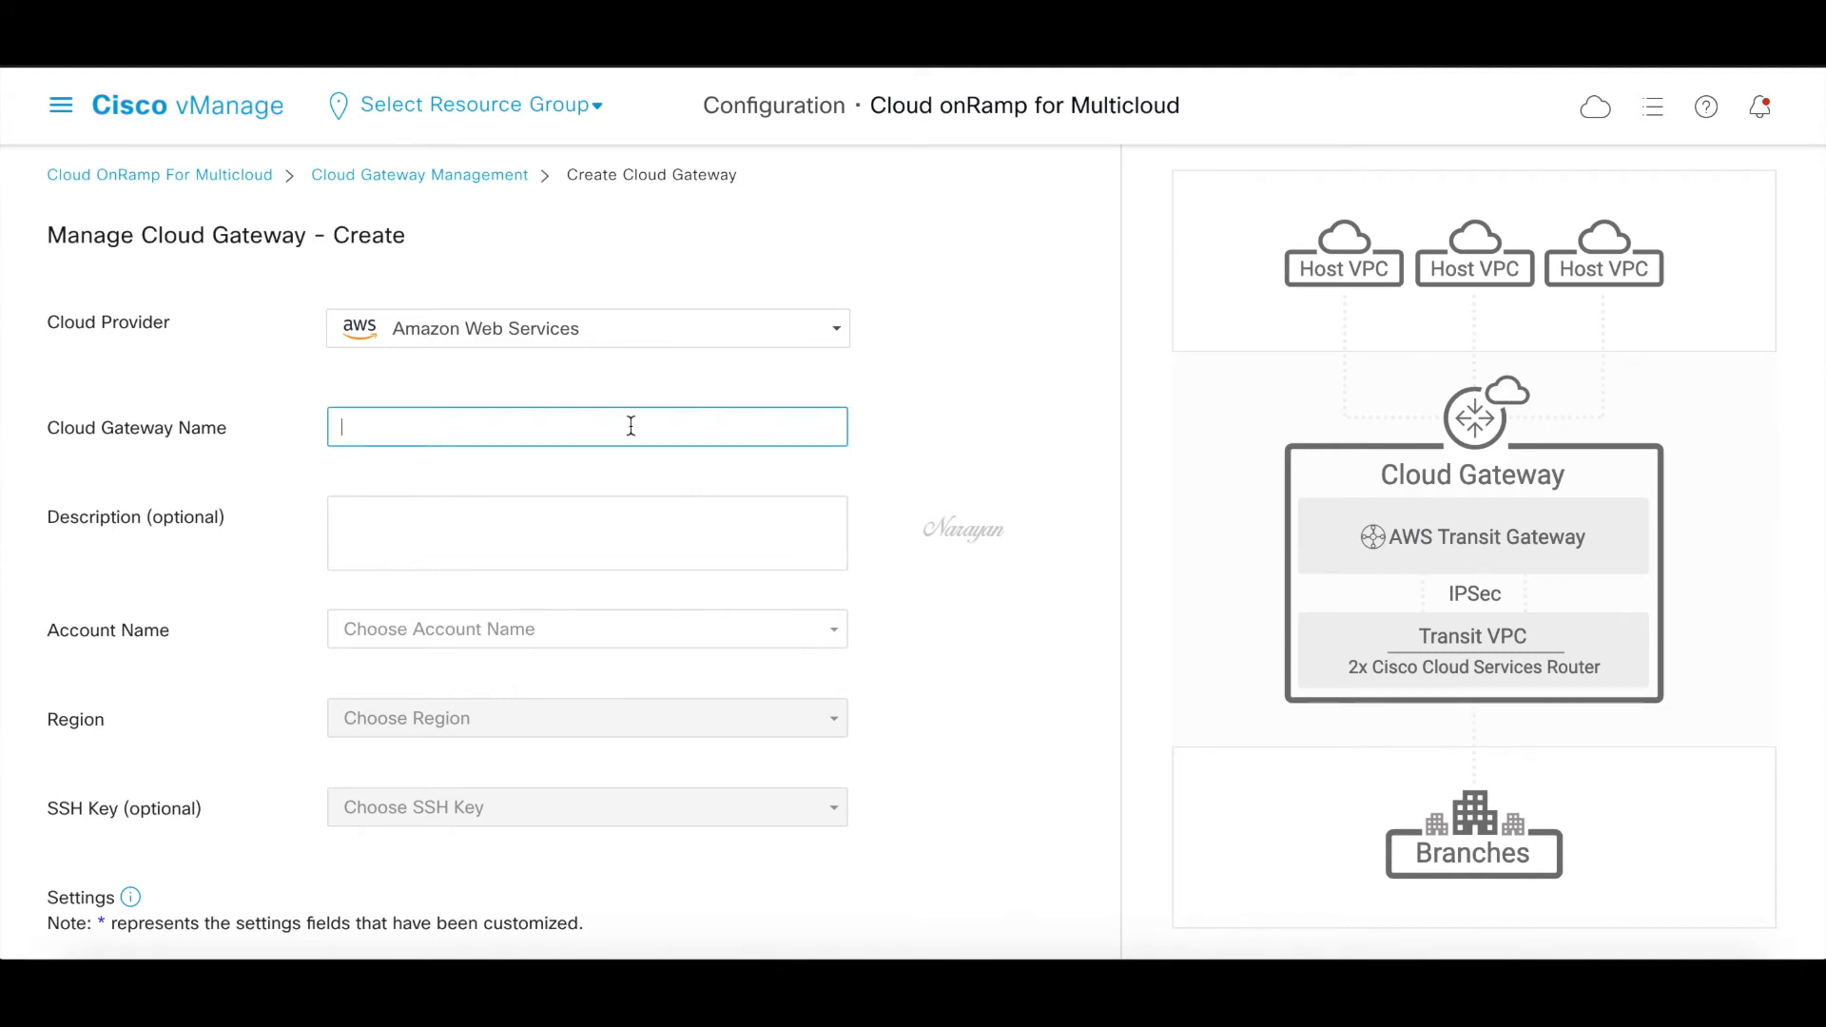
pyautogui.write('aws-tgw')
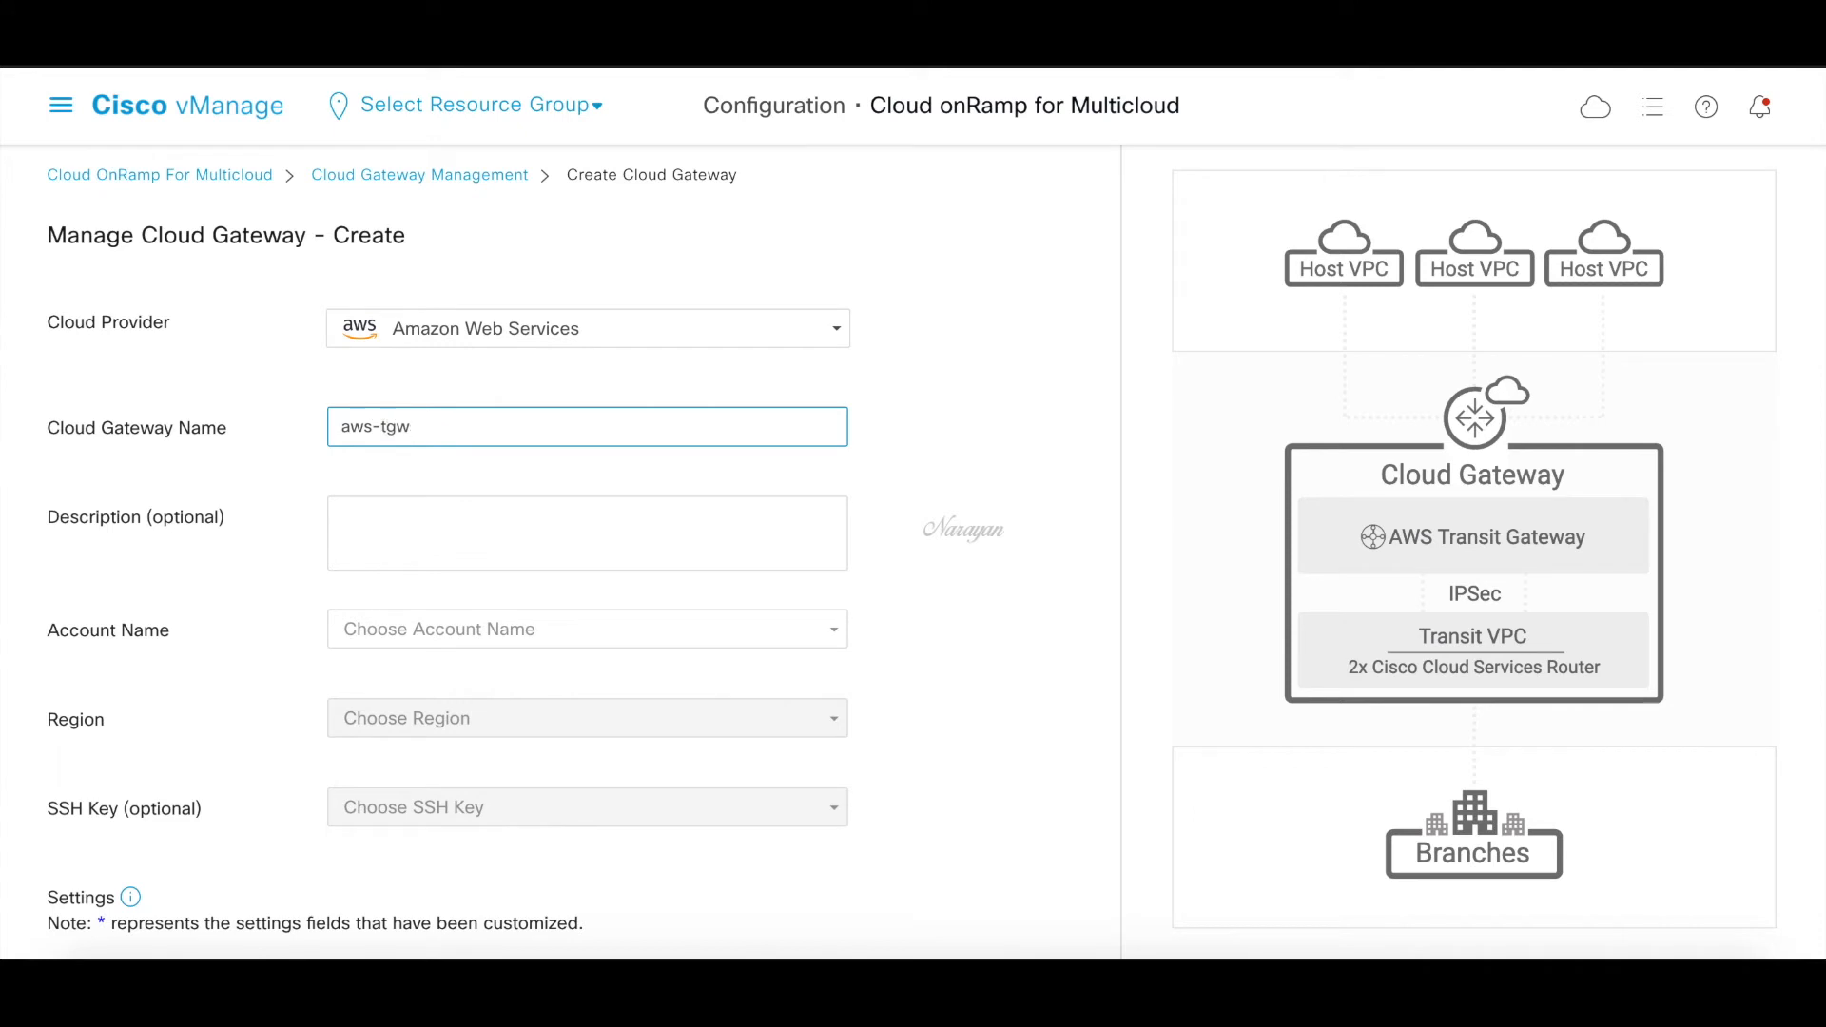
pyautogui.write('-cor')
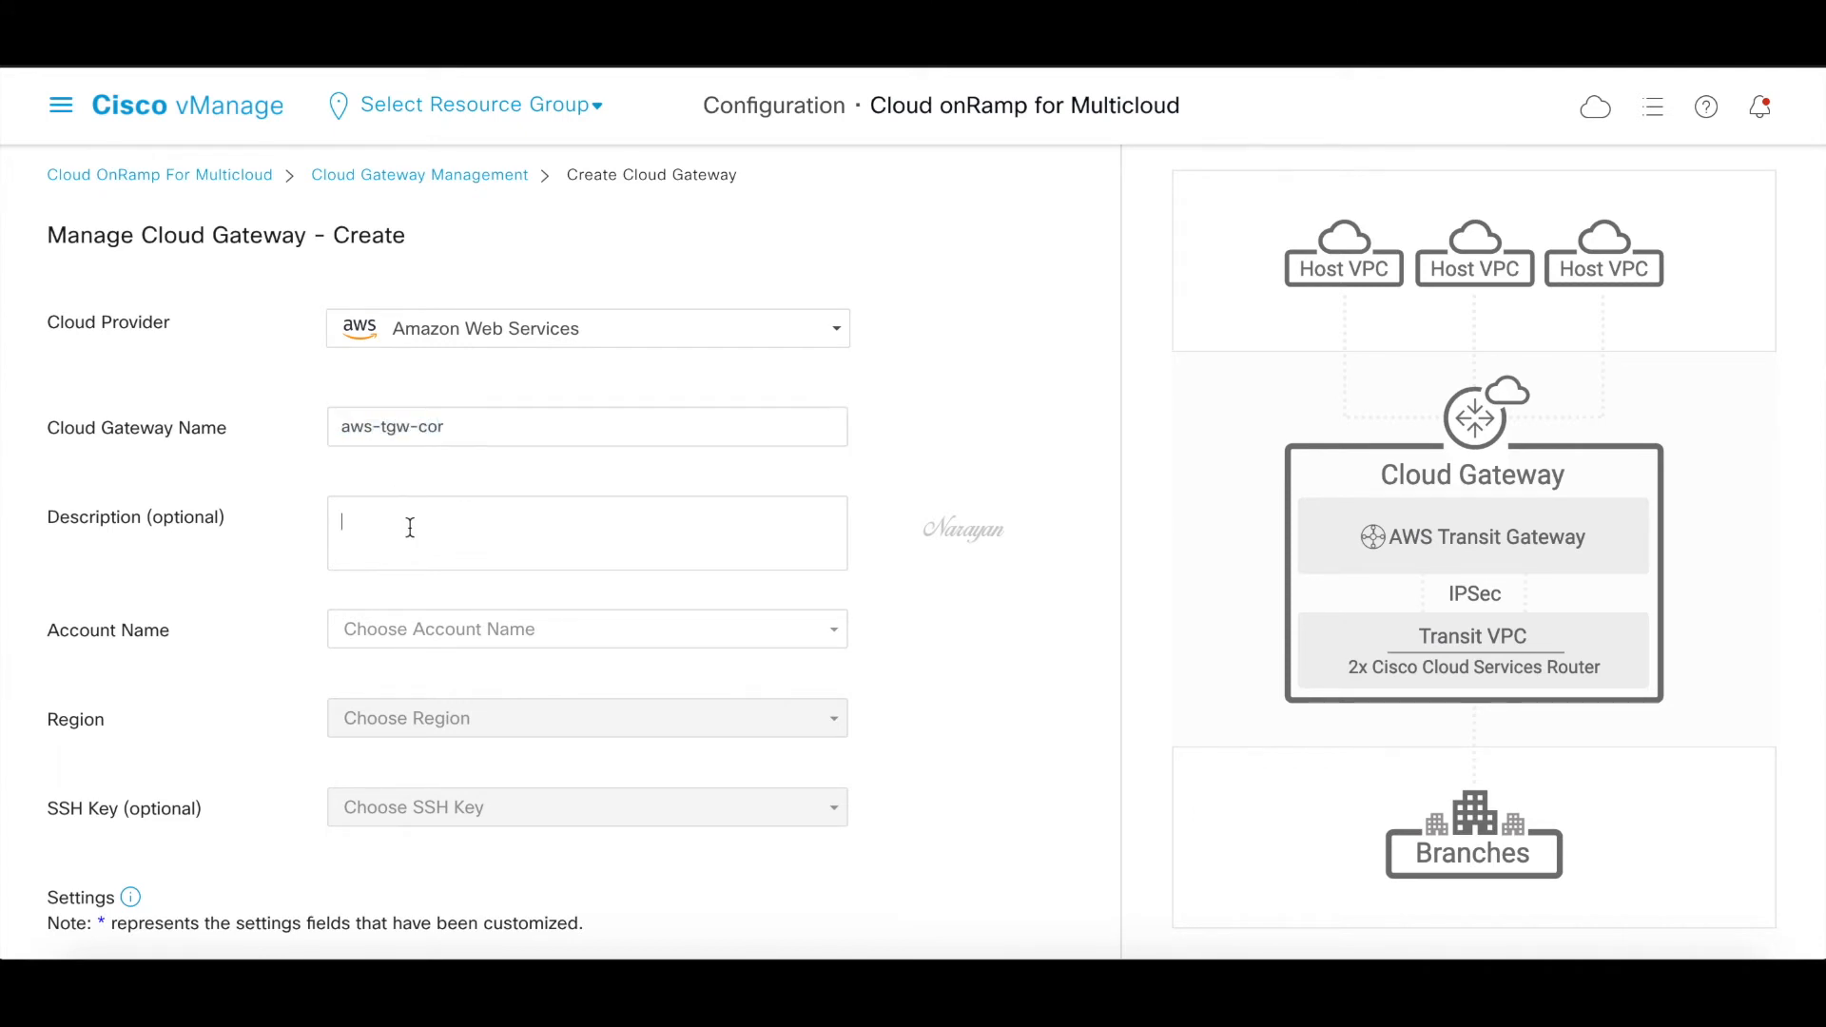
pyautogui.write('aws-tgw-cor')
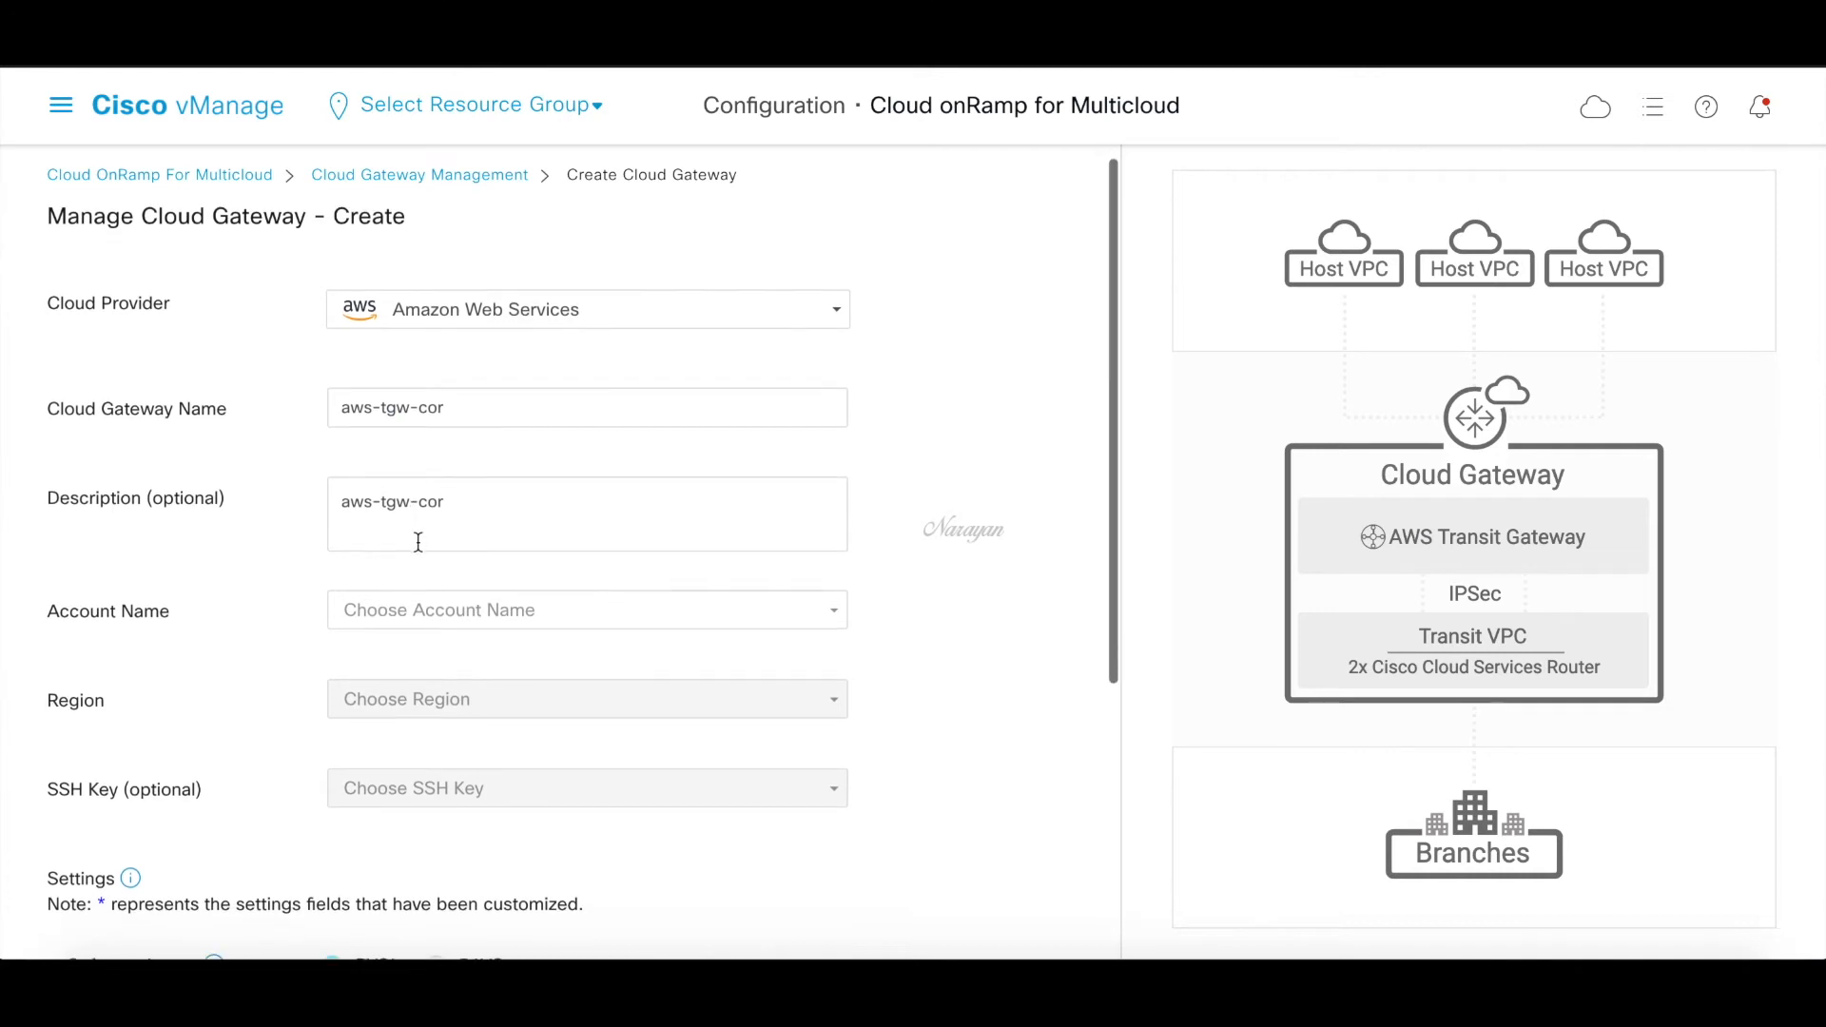
# Choose account narayan-demo and region eu-west-2
pyautogui.click(586, 609)
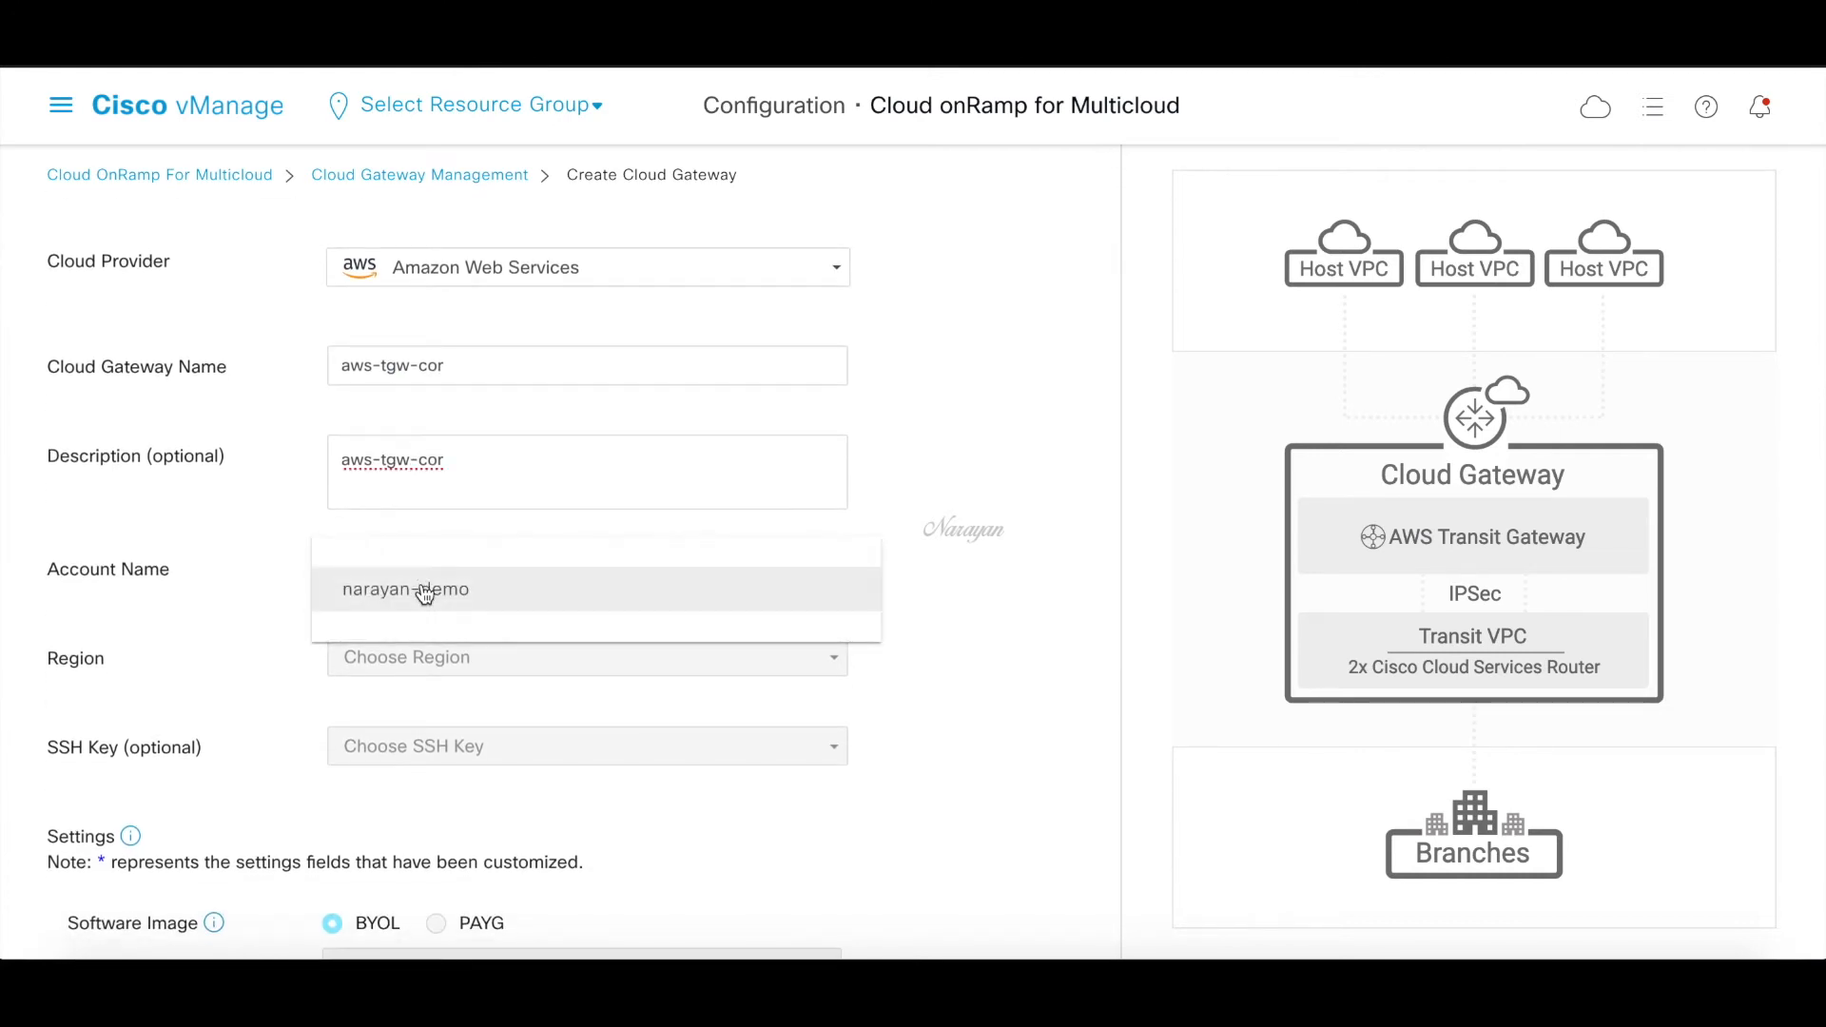
pyautogui.click(405, 590)
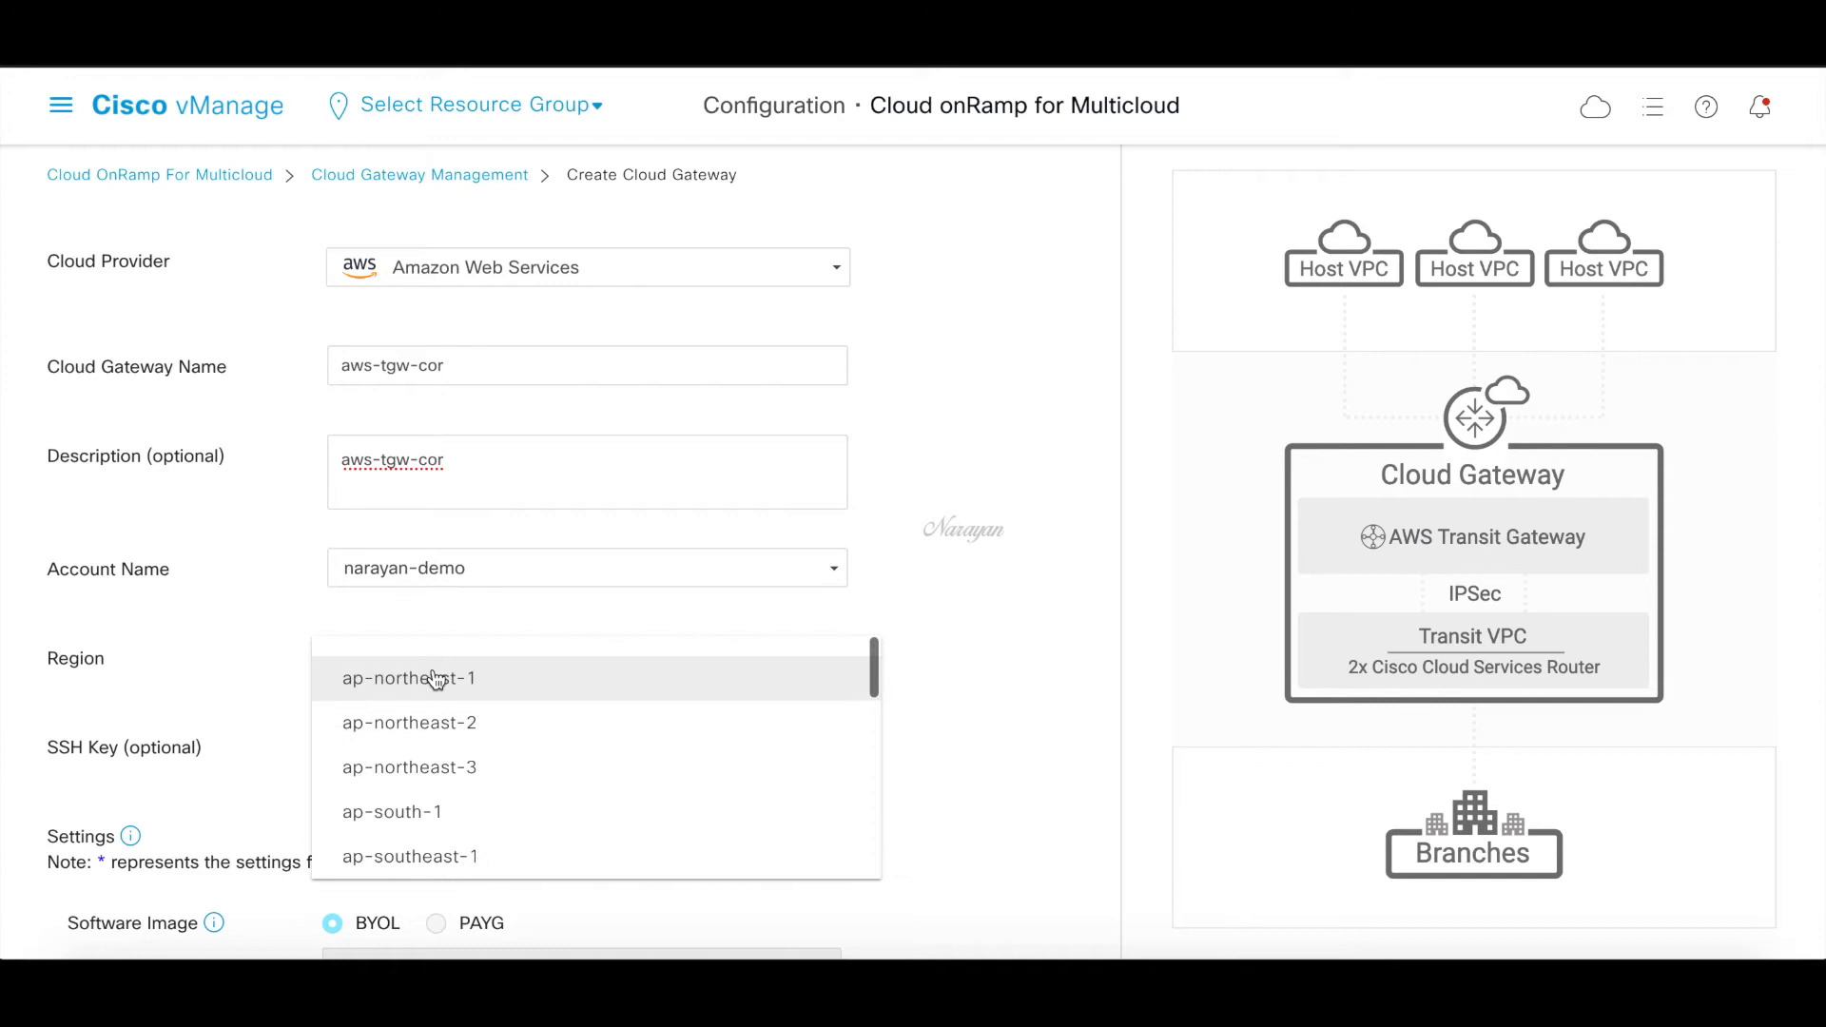
pyautogui.scroll(-3)
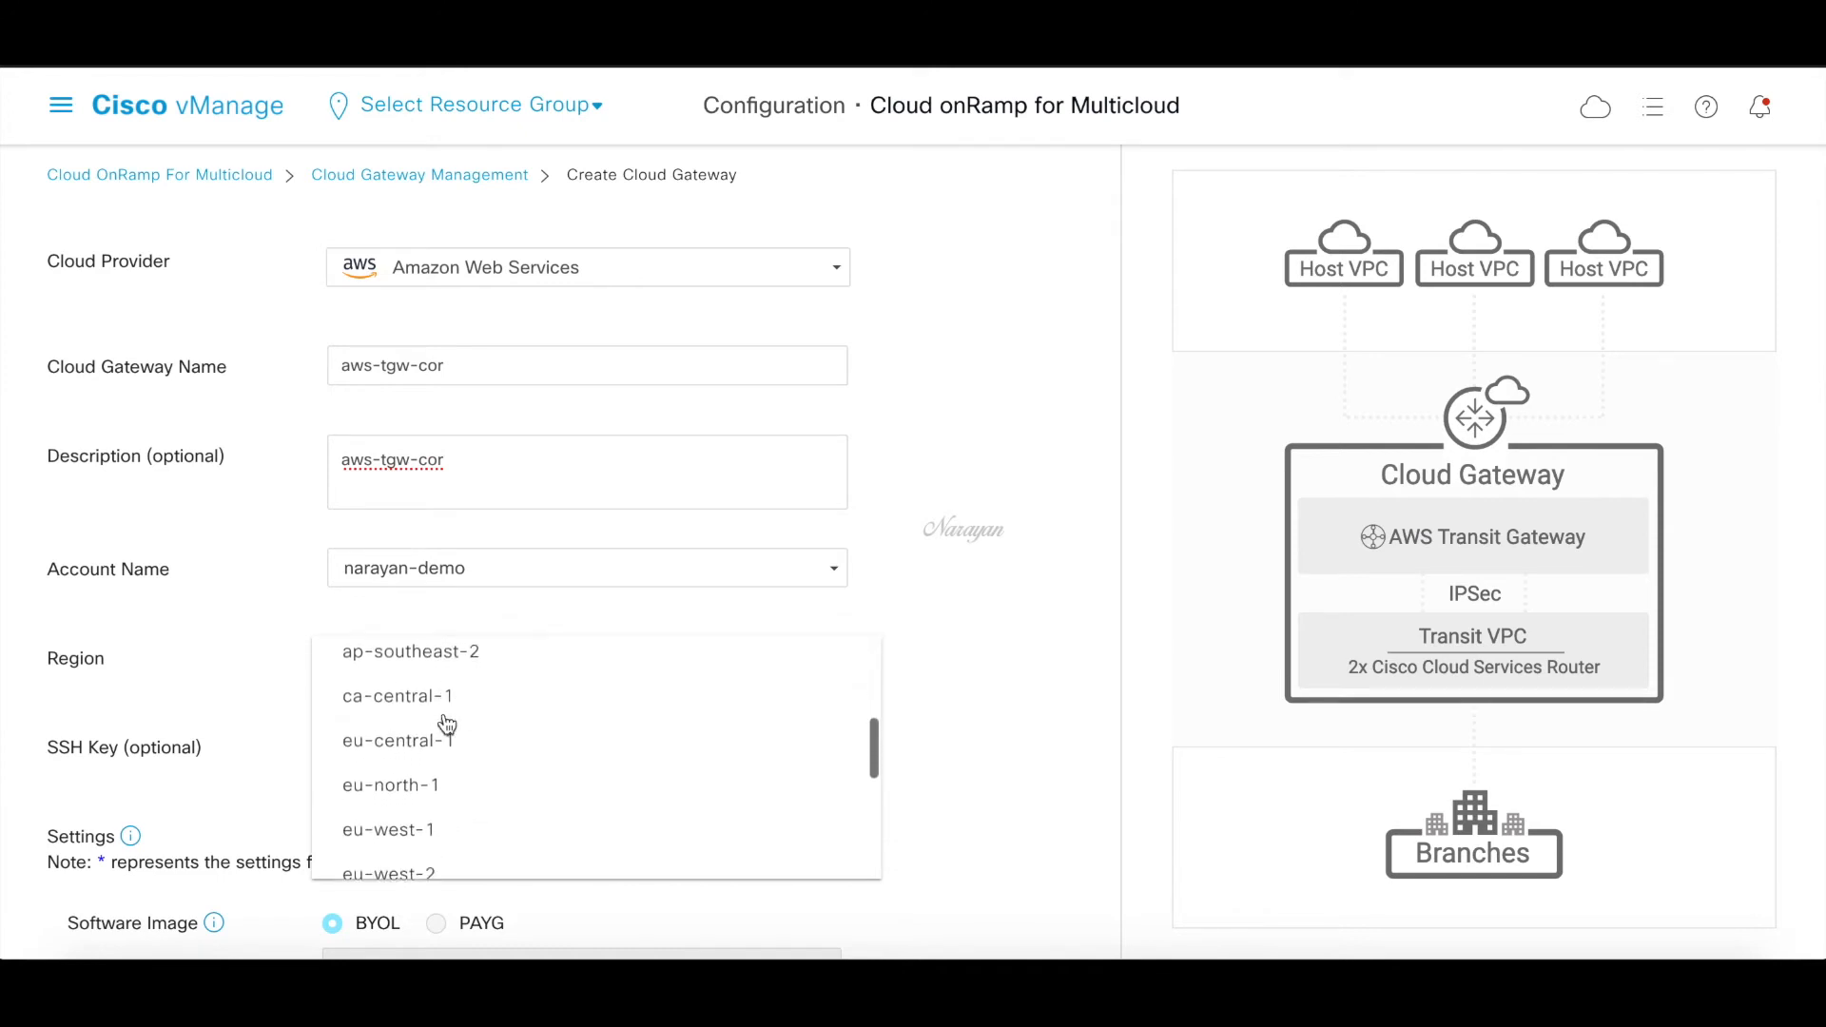
pyautogui.click(389, 875)
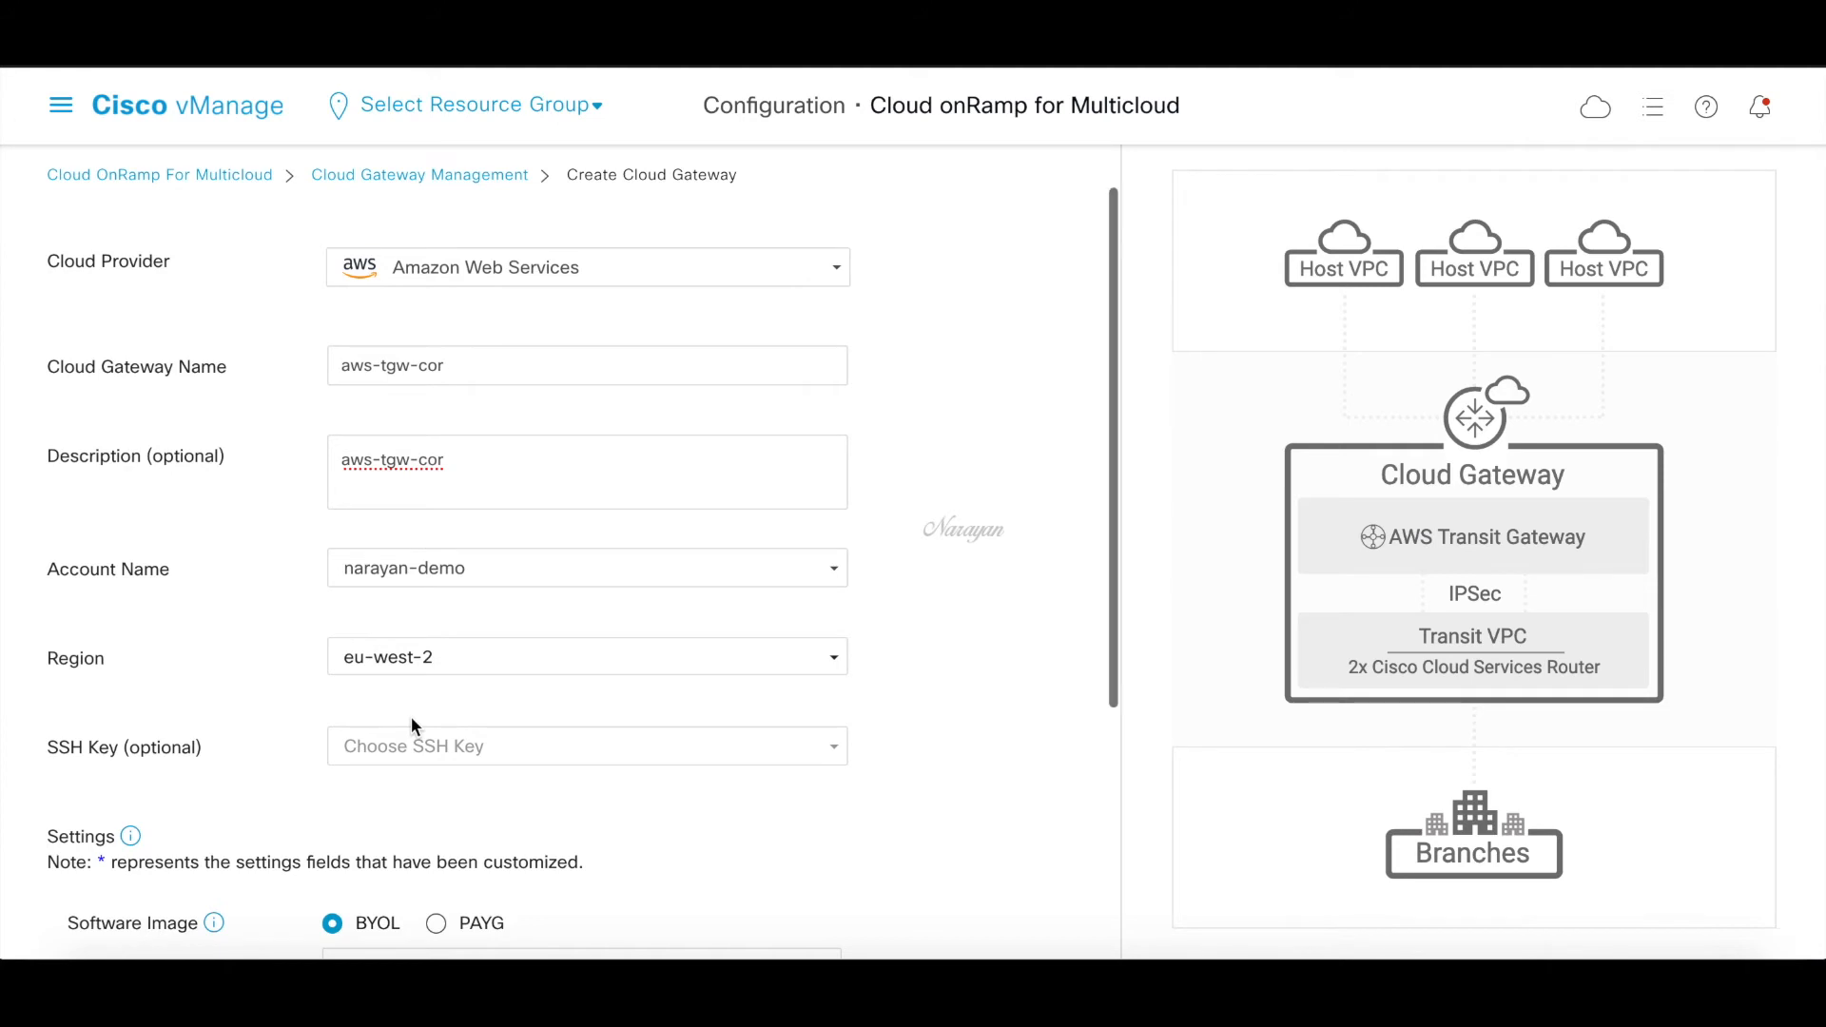
# Assign both C8K UUIDs, including C8K-23BFBBEE-8169-DEC1-2430-C75D67A01806, and submit the gateway
pyautogui.scroll(-3)
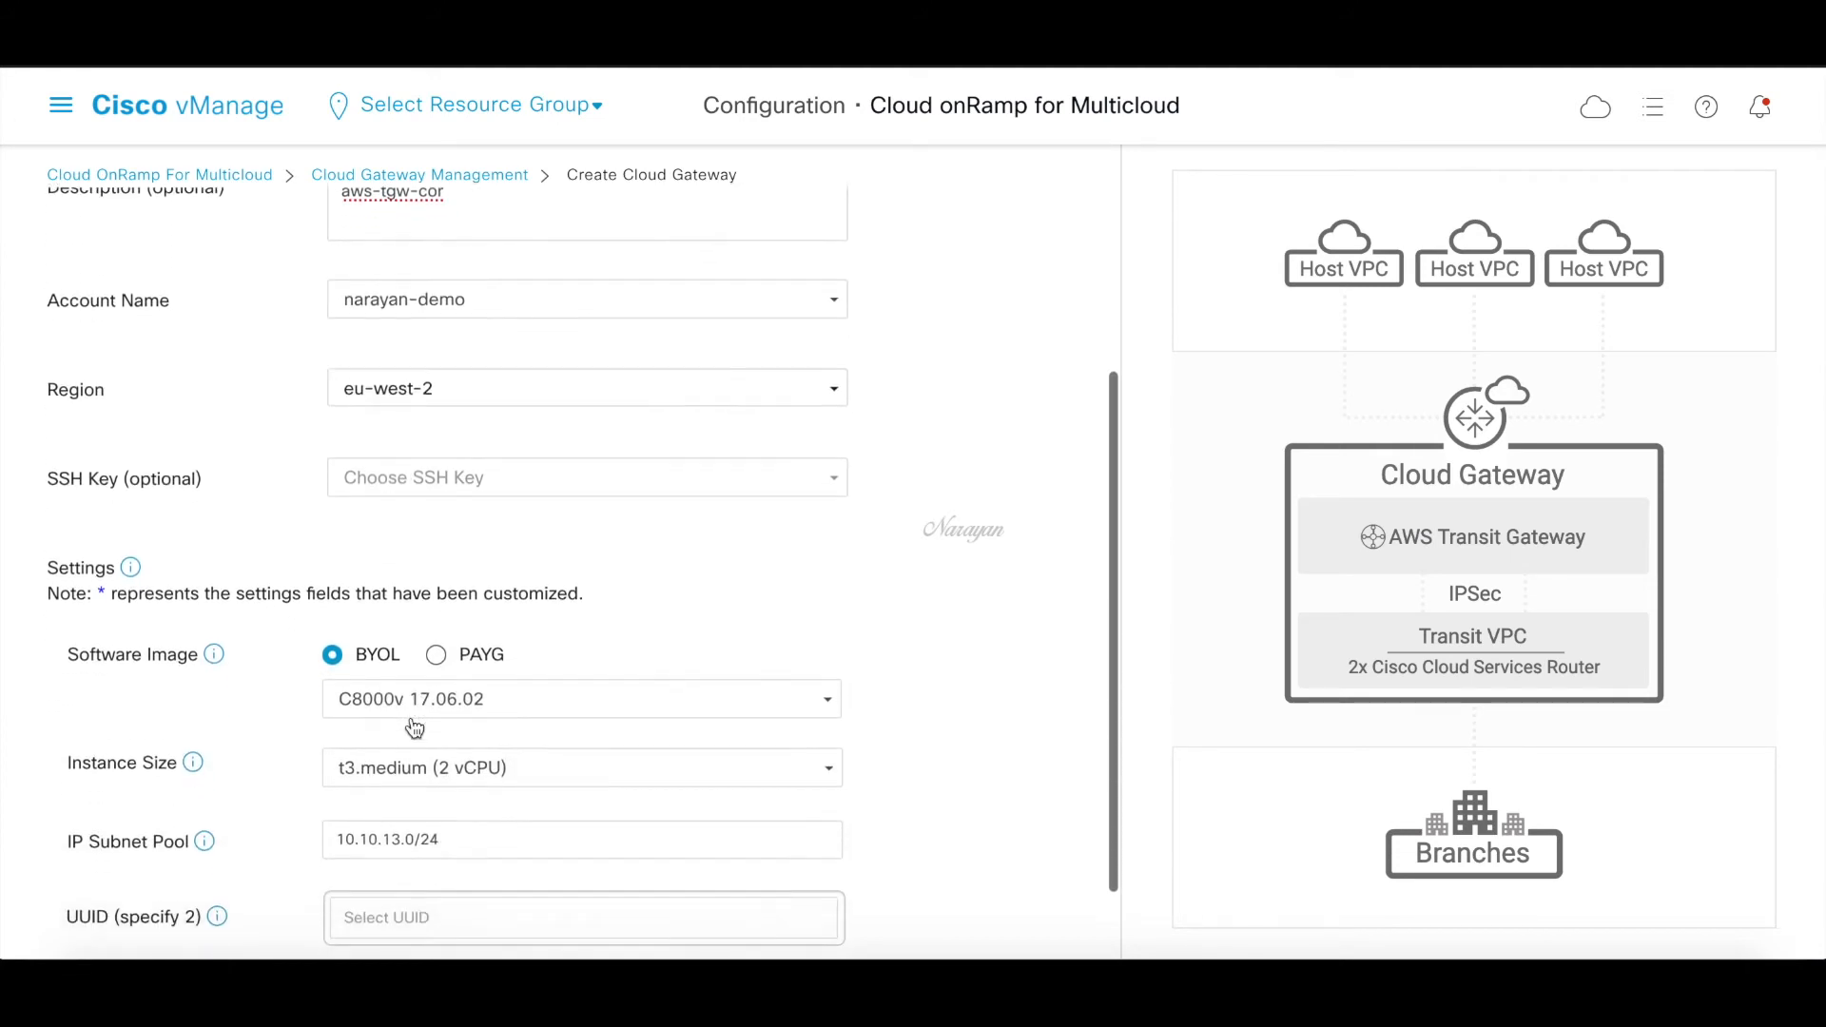
pyautogui.scroll(-3)
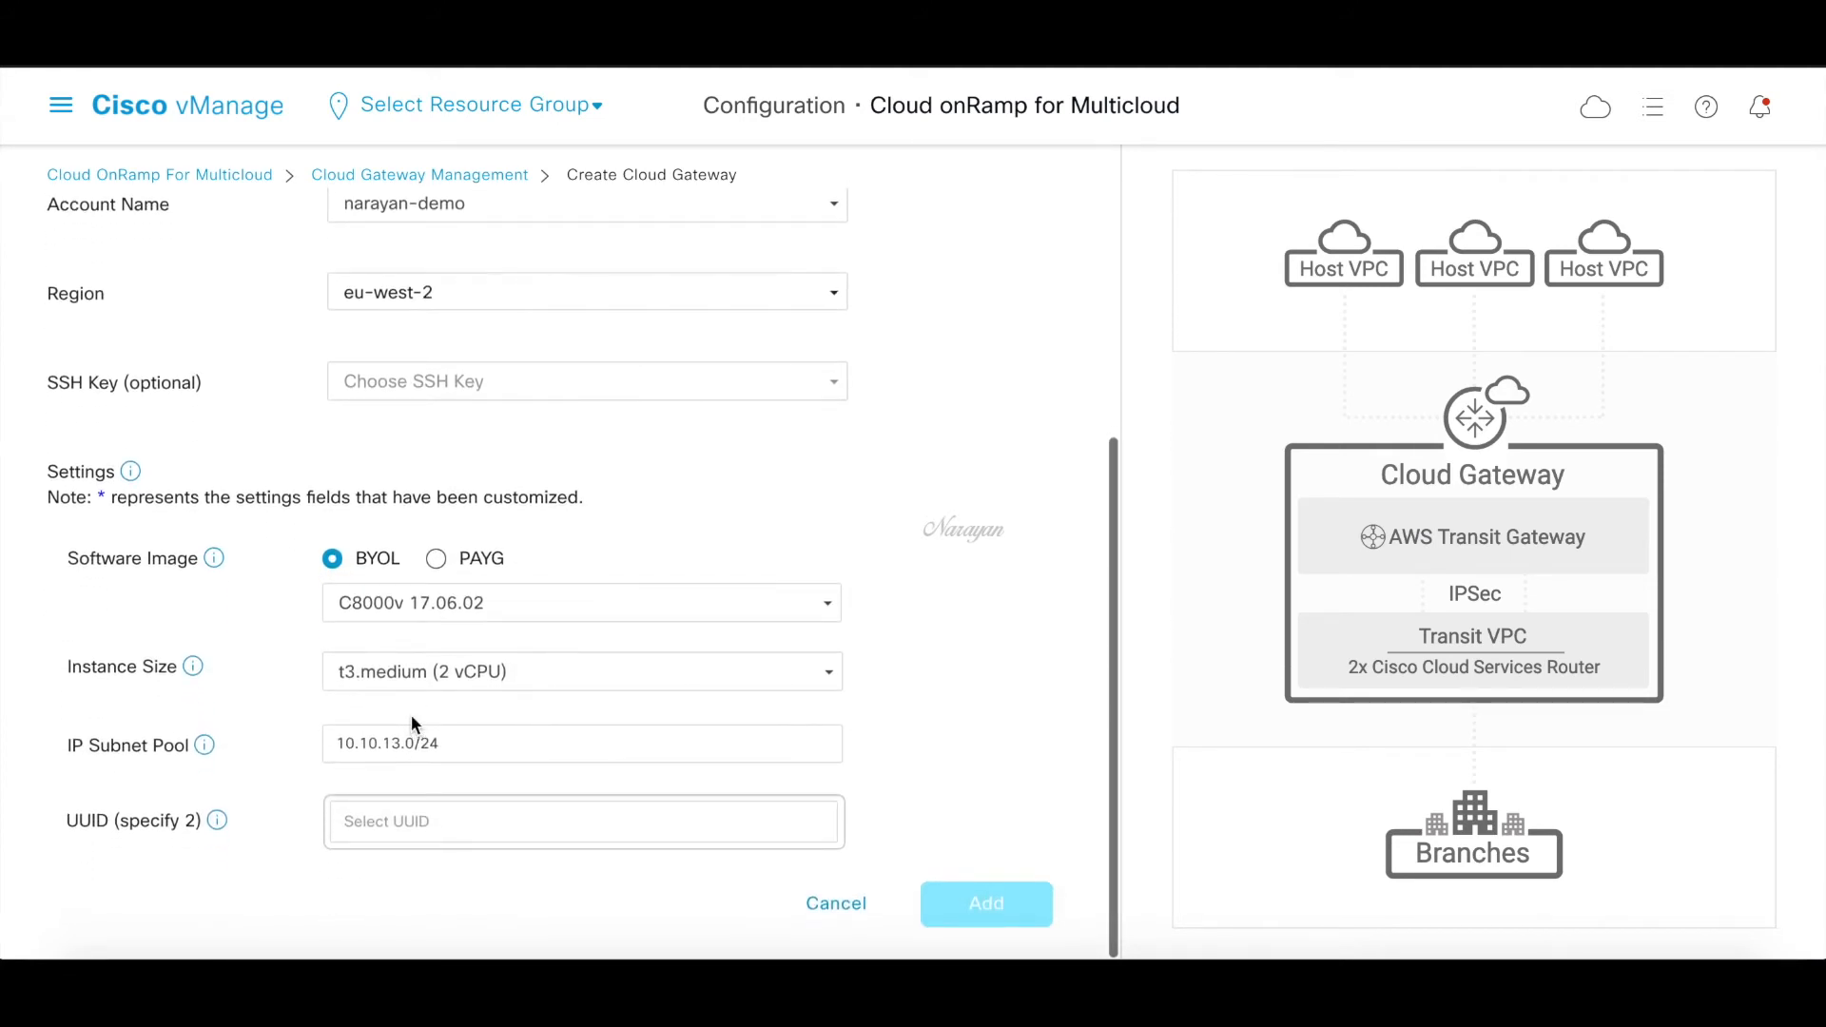
pyautogui.moveTo(592, 722)
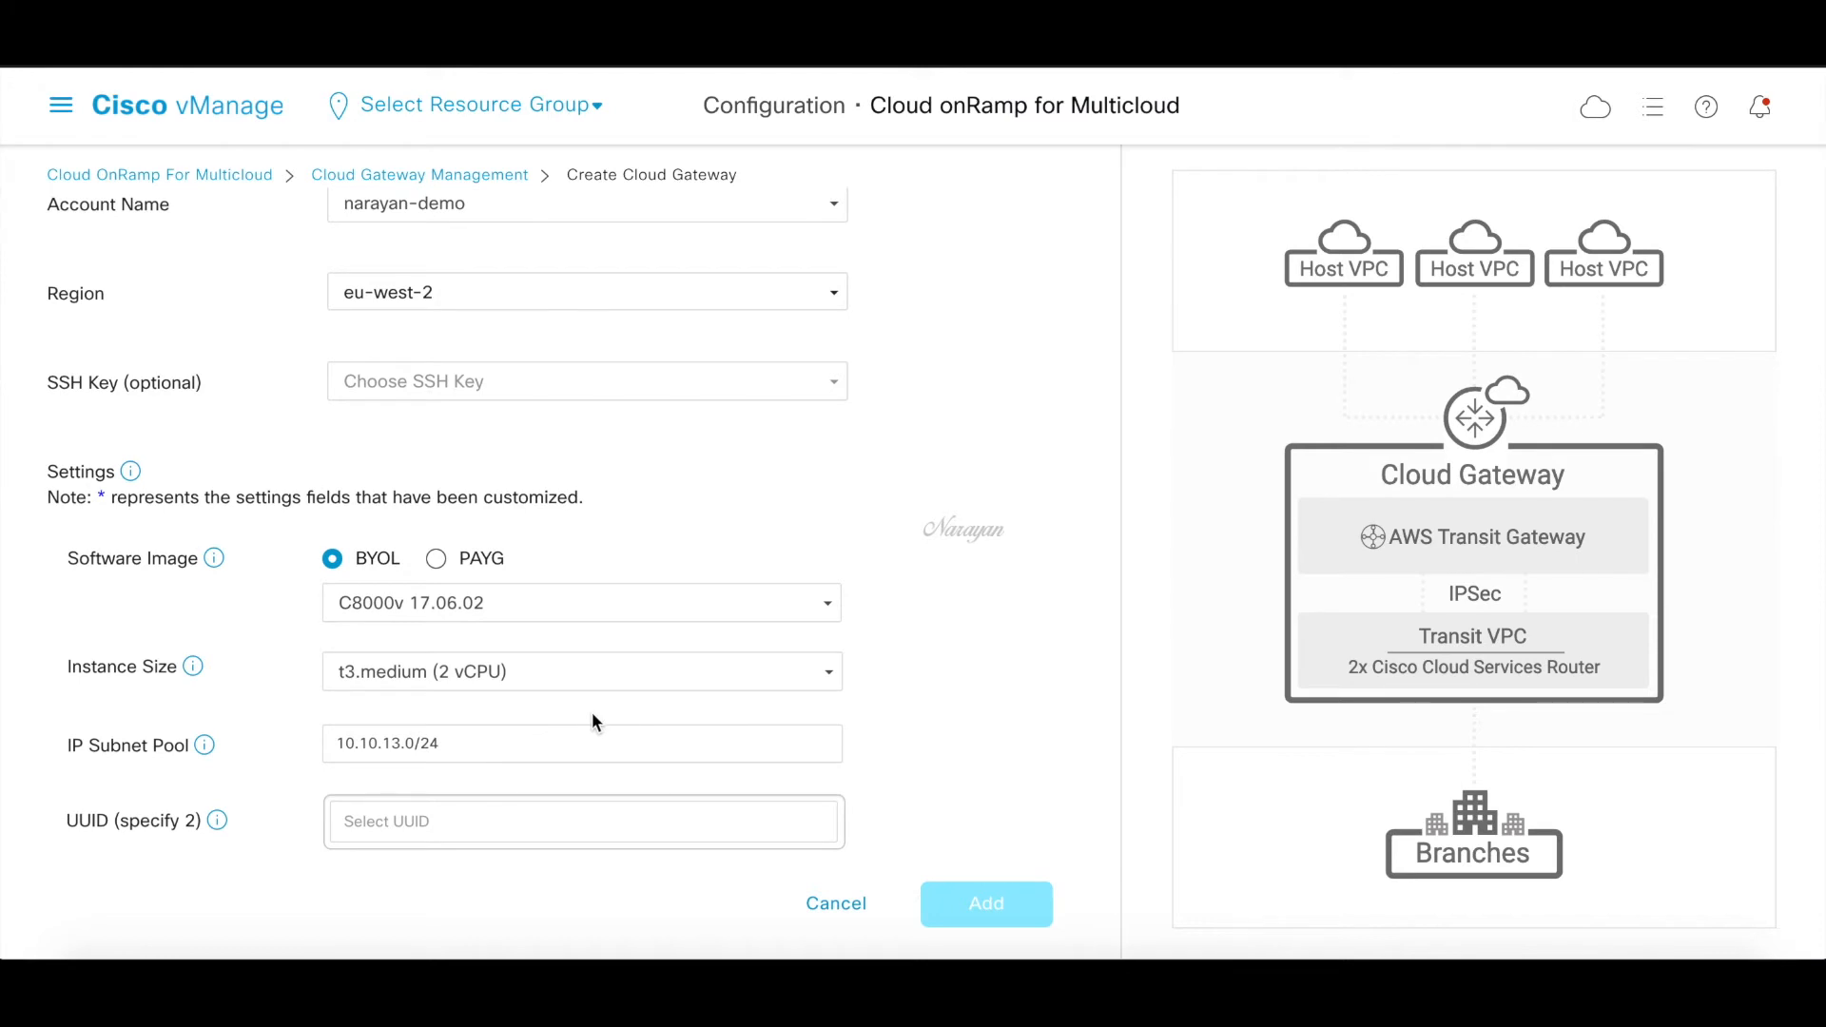
pyautogui.click(582, 821)
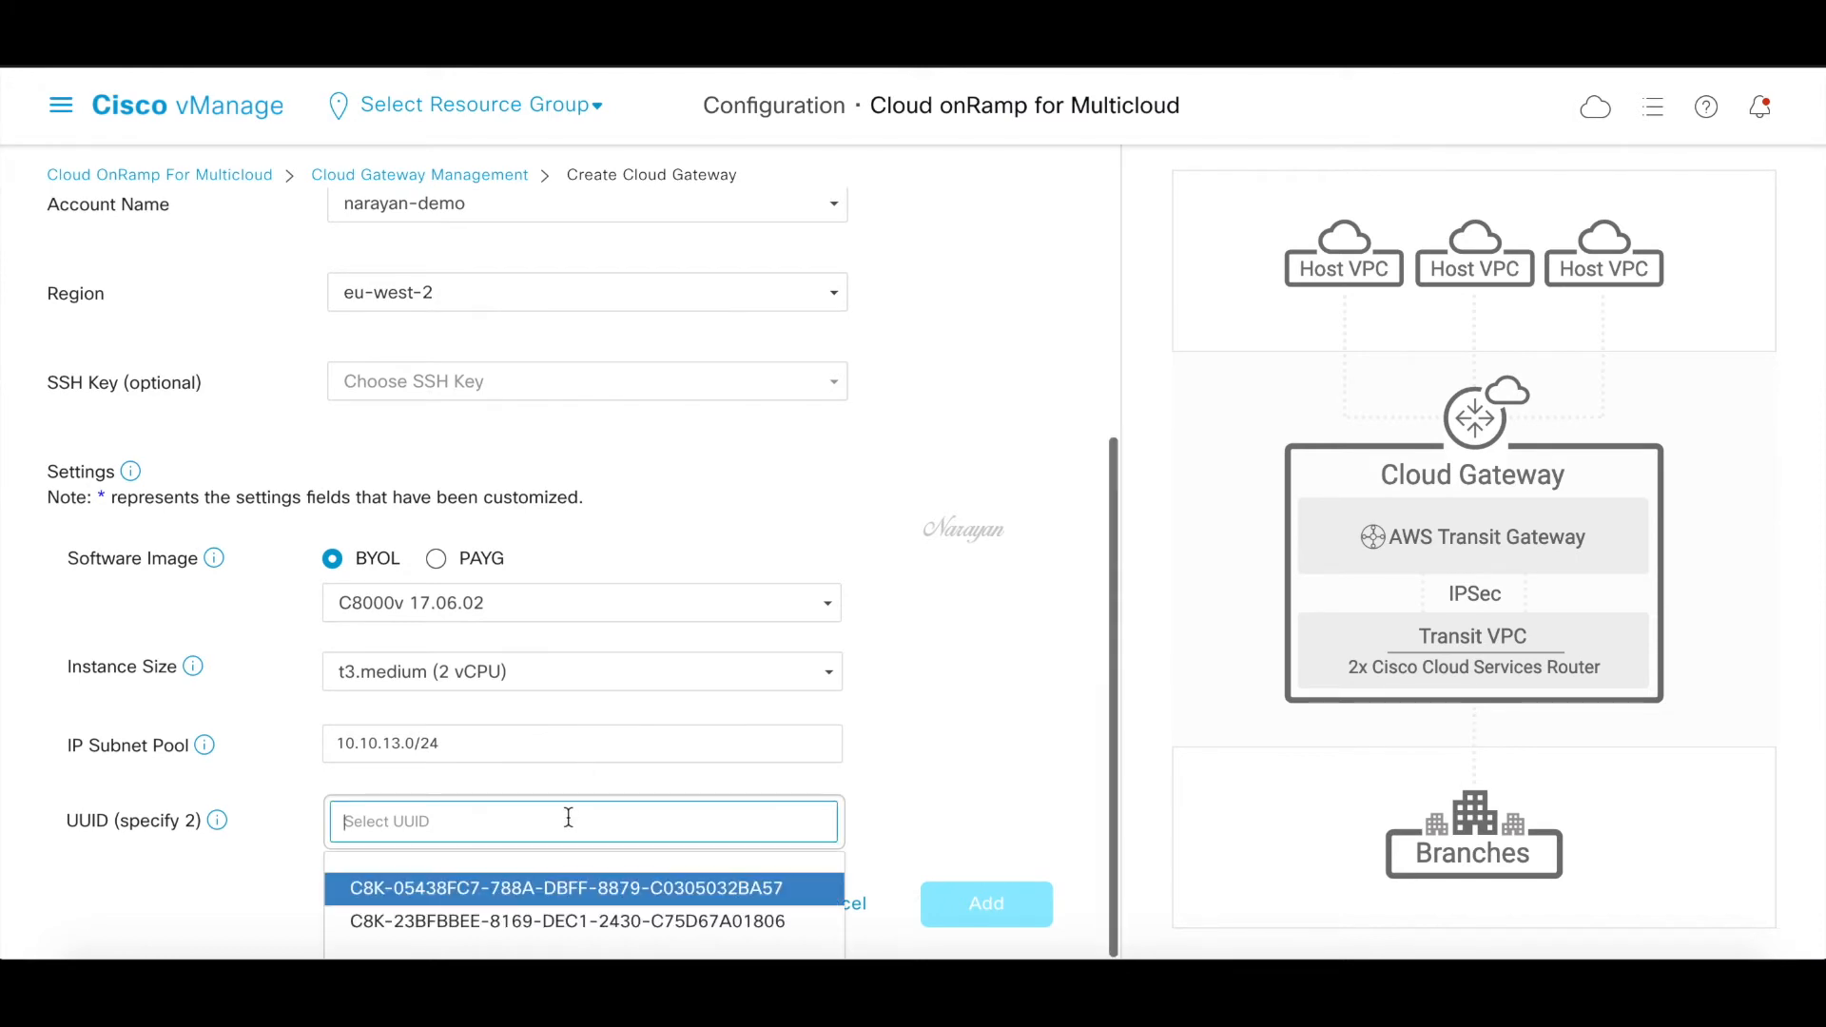
pyautogui.click(565, 888)
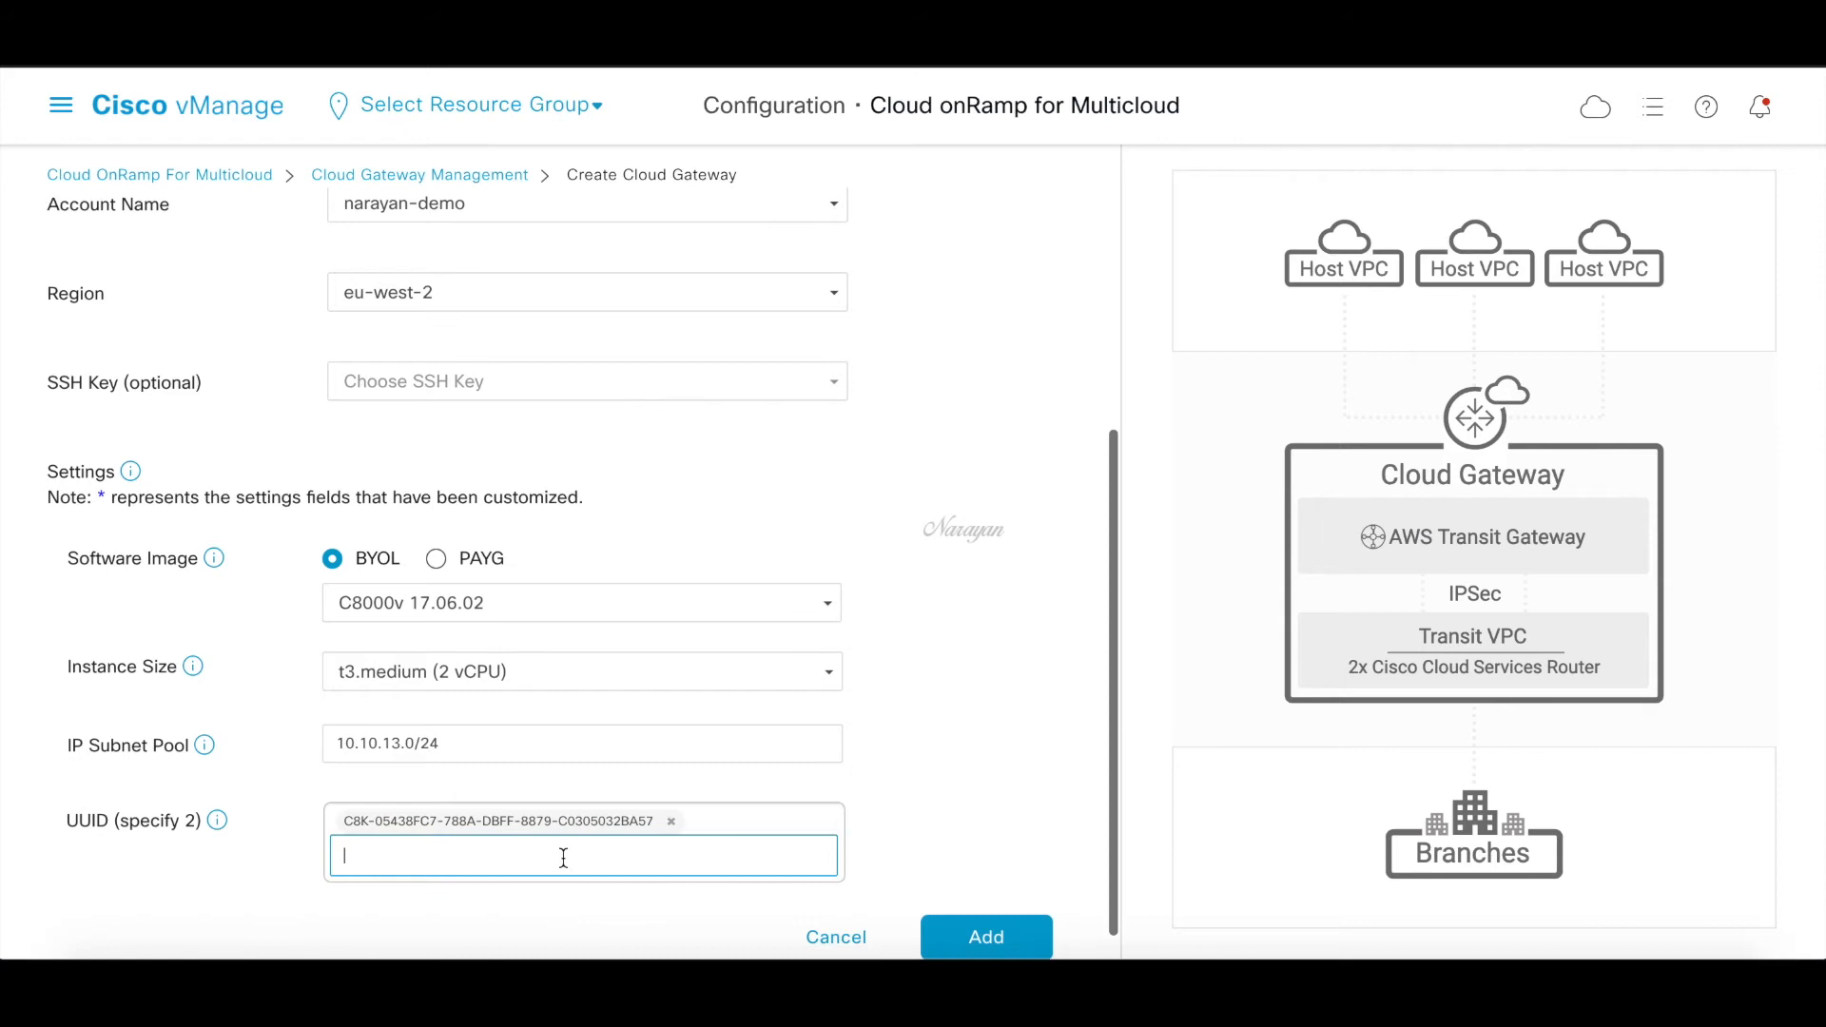
pyautogui.write('C8K-23BFBBEE-8169-DEC1-2430-C75D67A01806')
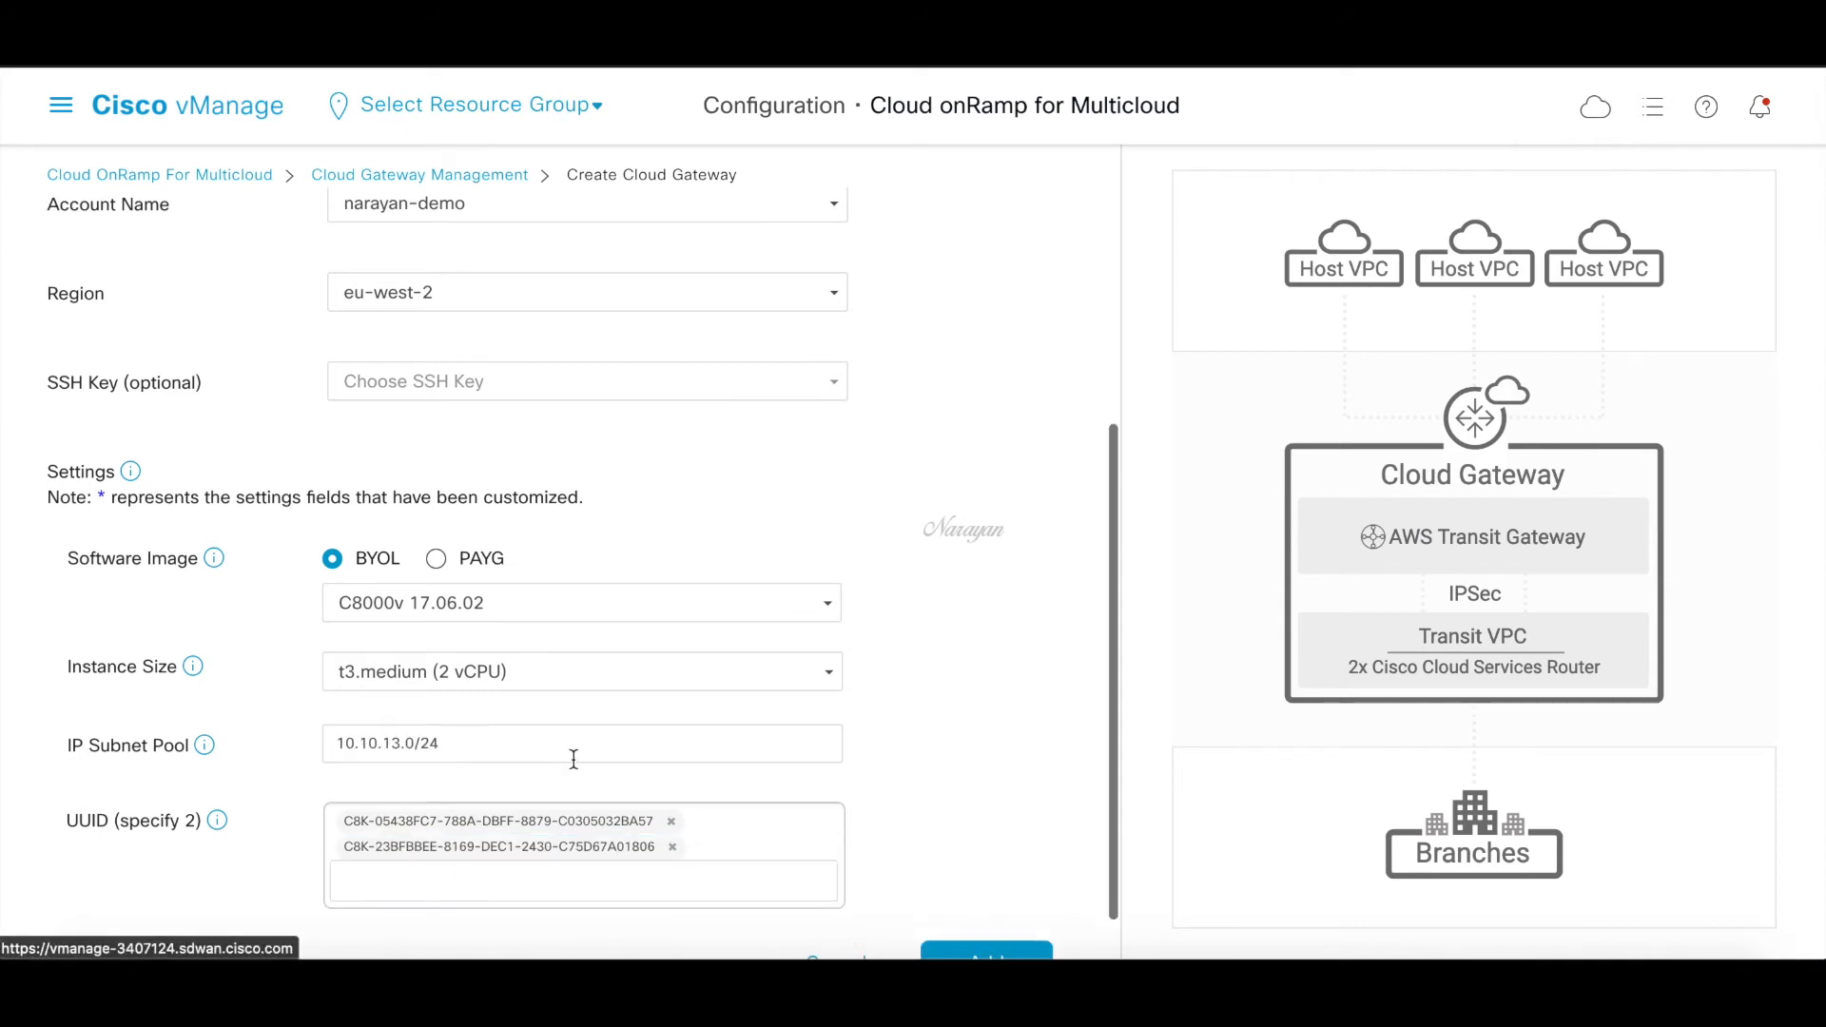
pyautogui.scroll(-3)
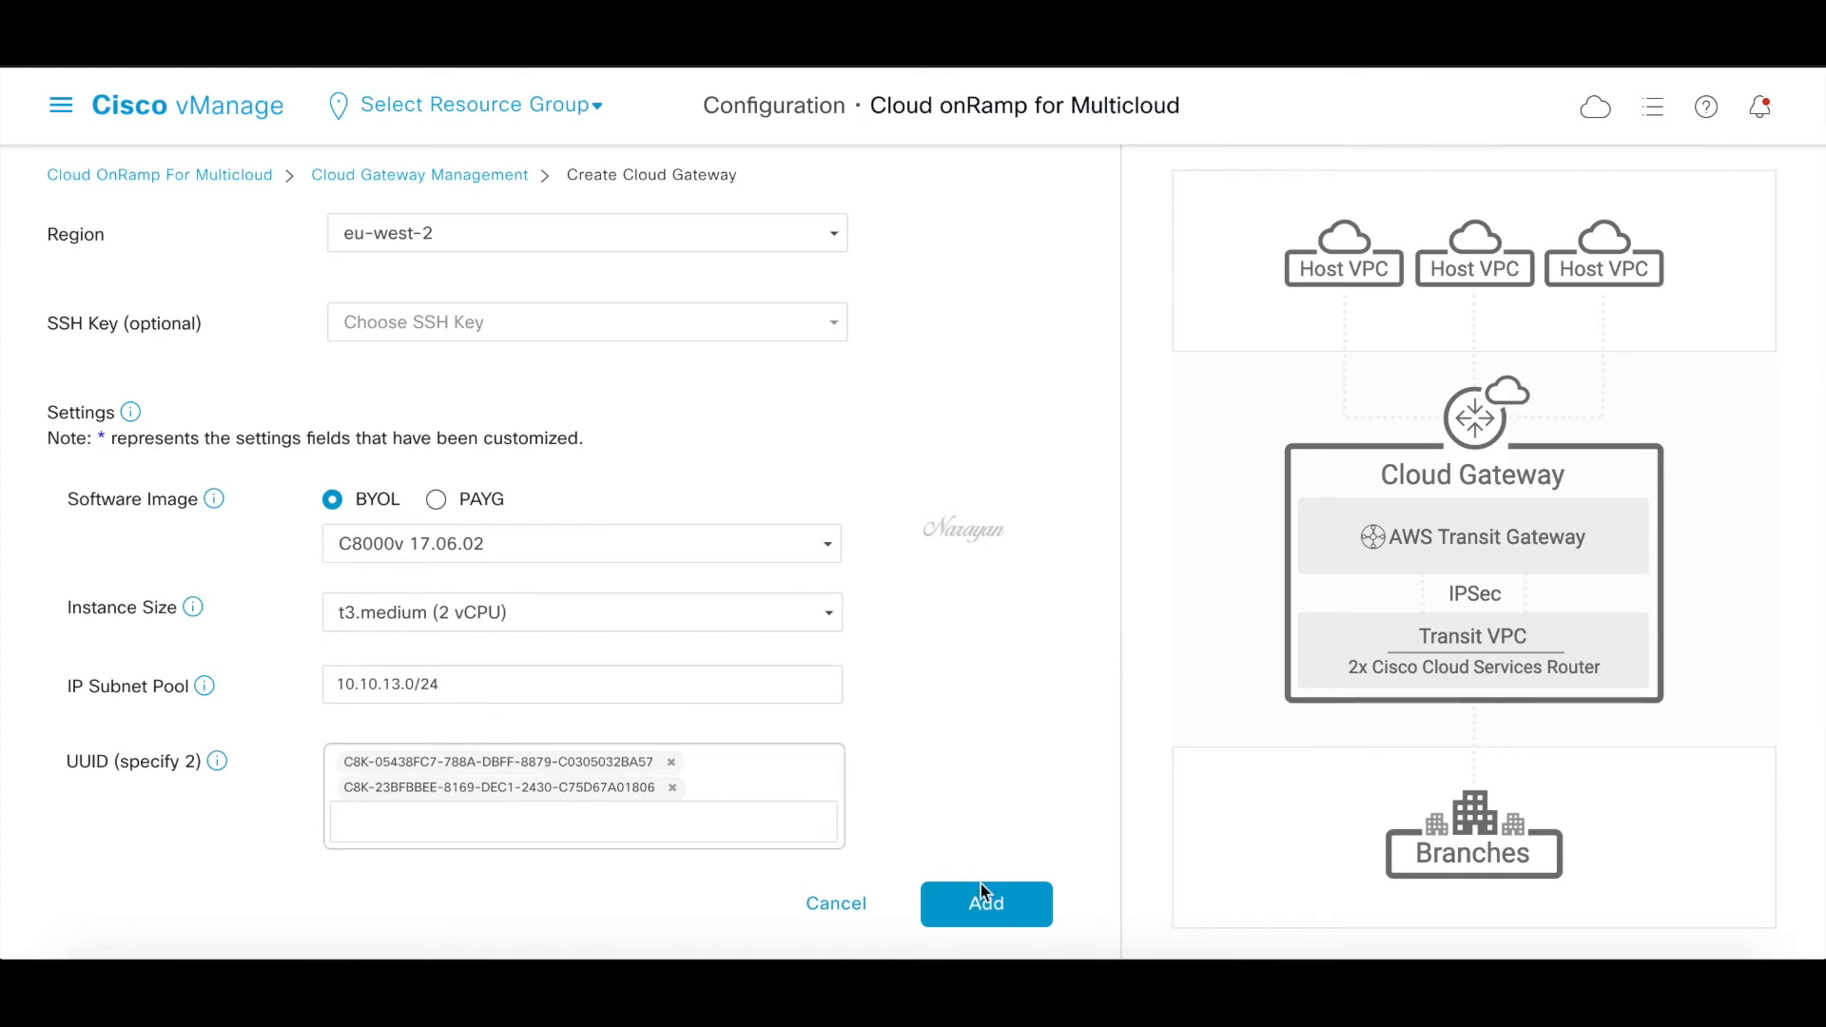
pyautogui.click(985, 904)
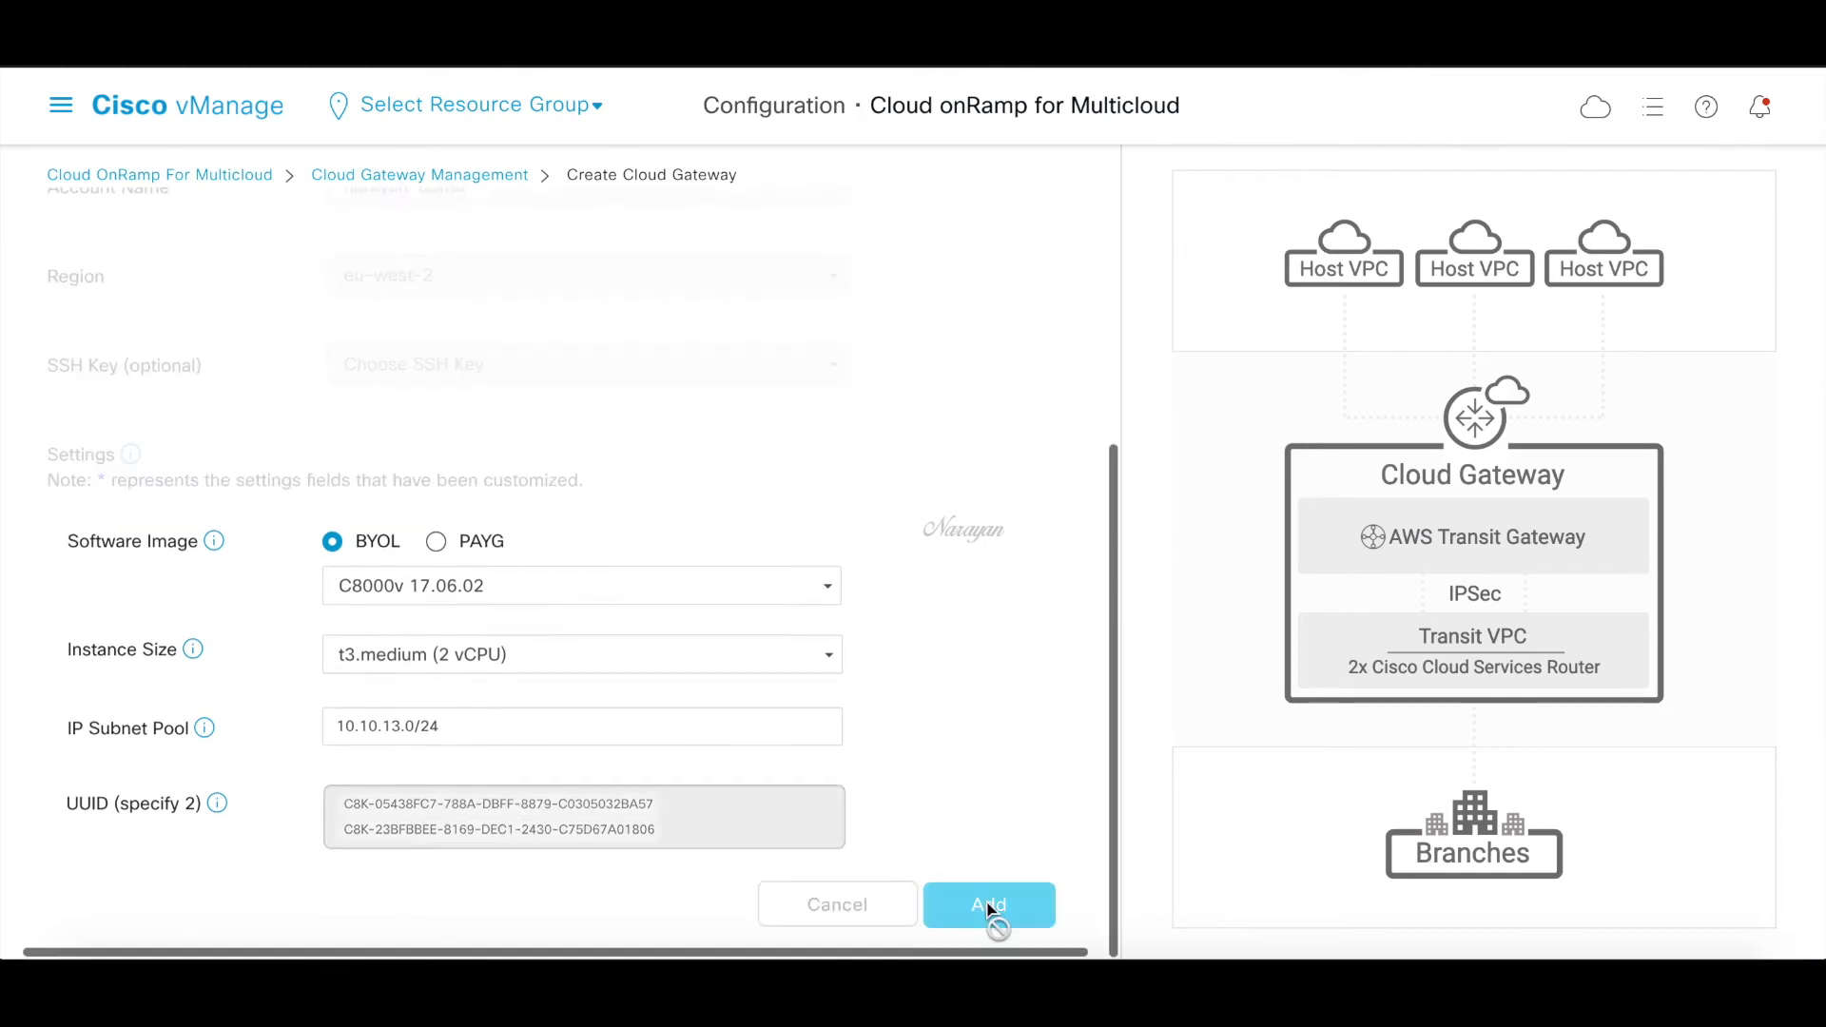
pyautogui.click(987, 905)
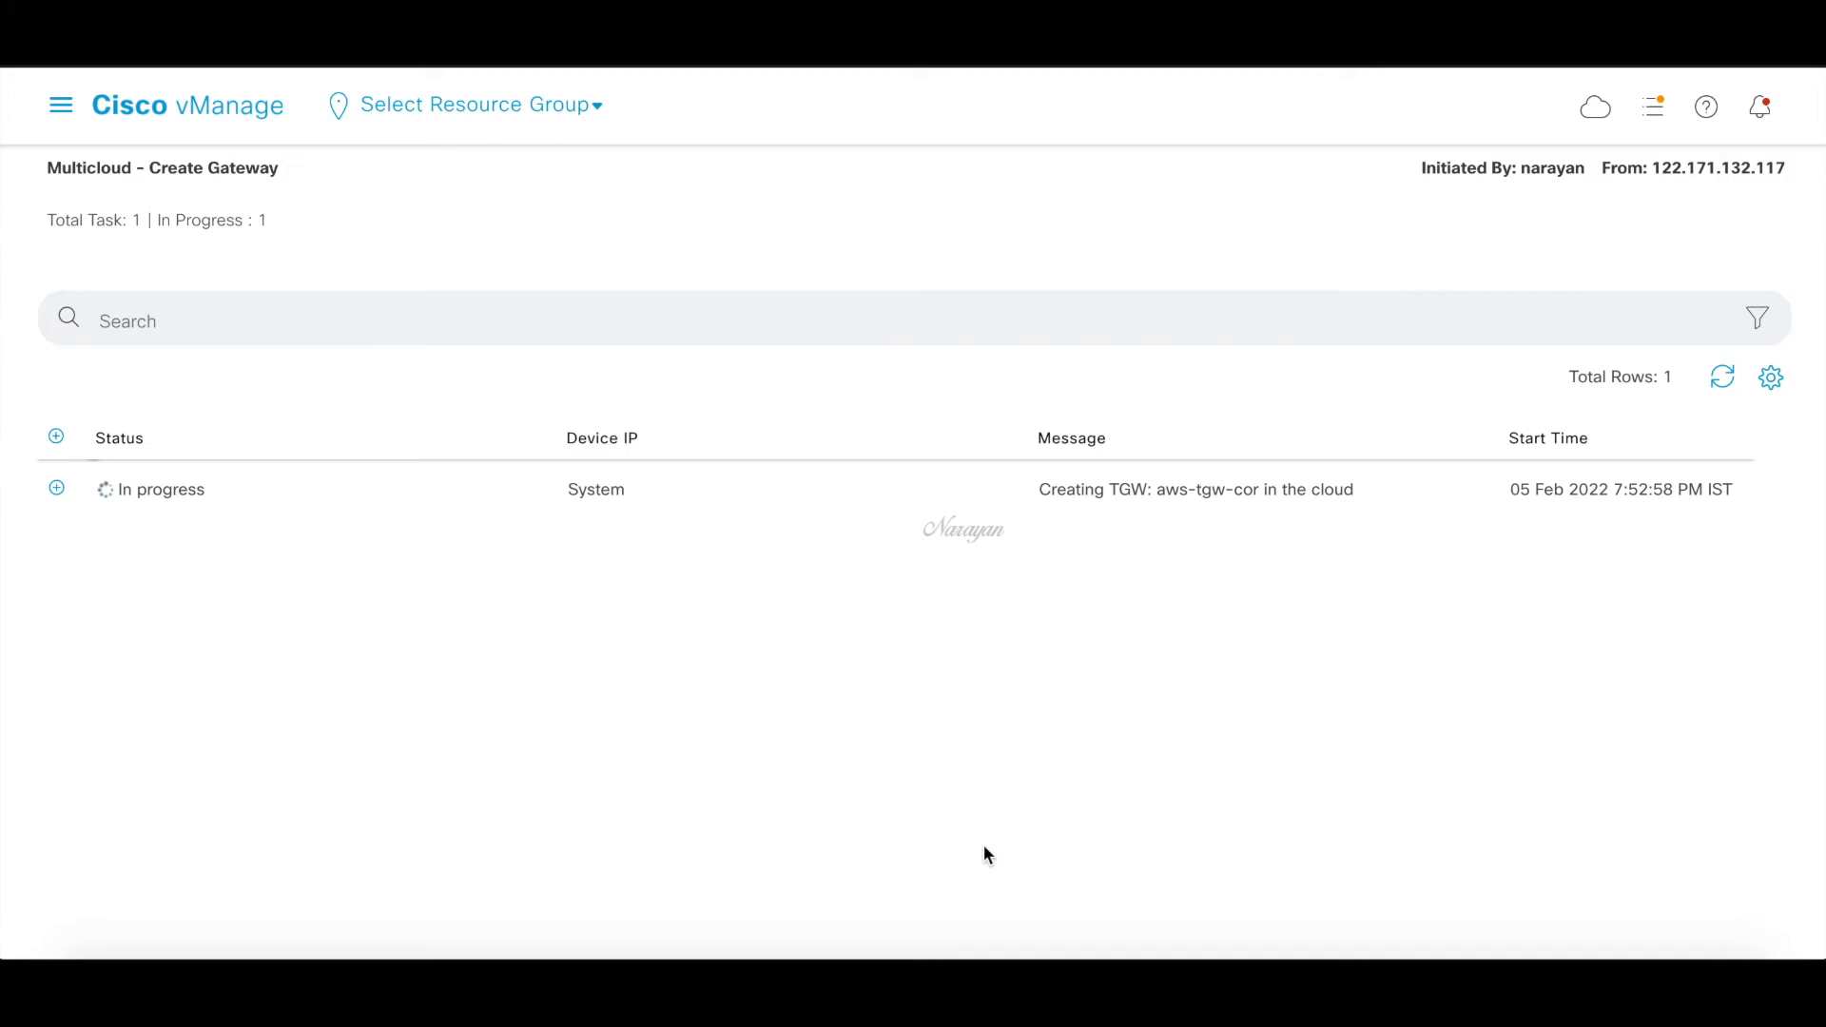
pyautogui.moveTo(1010, 881)
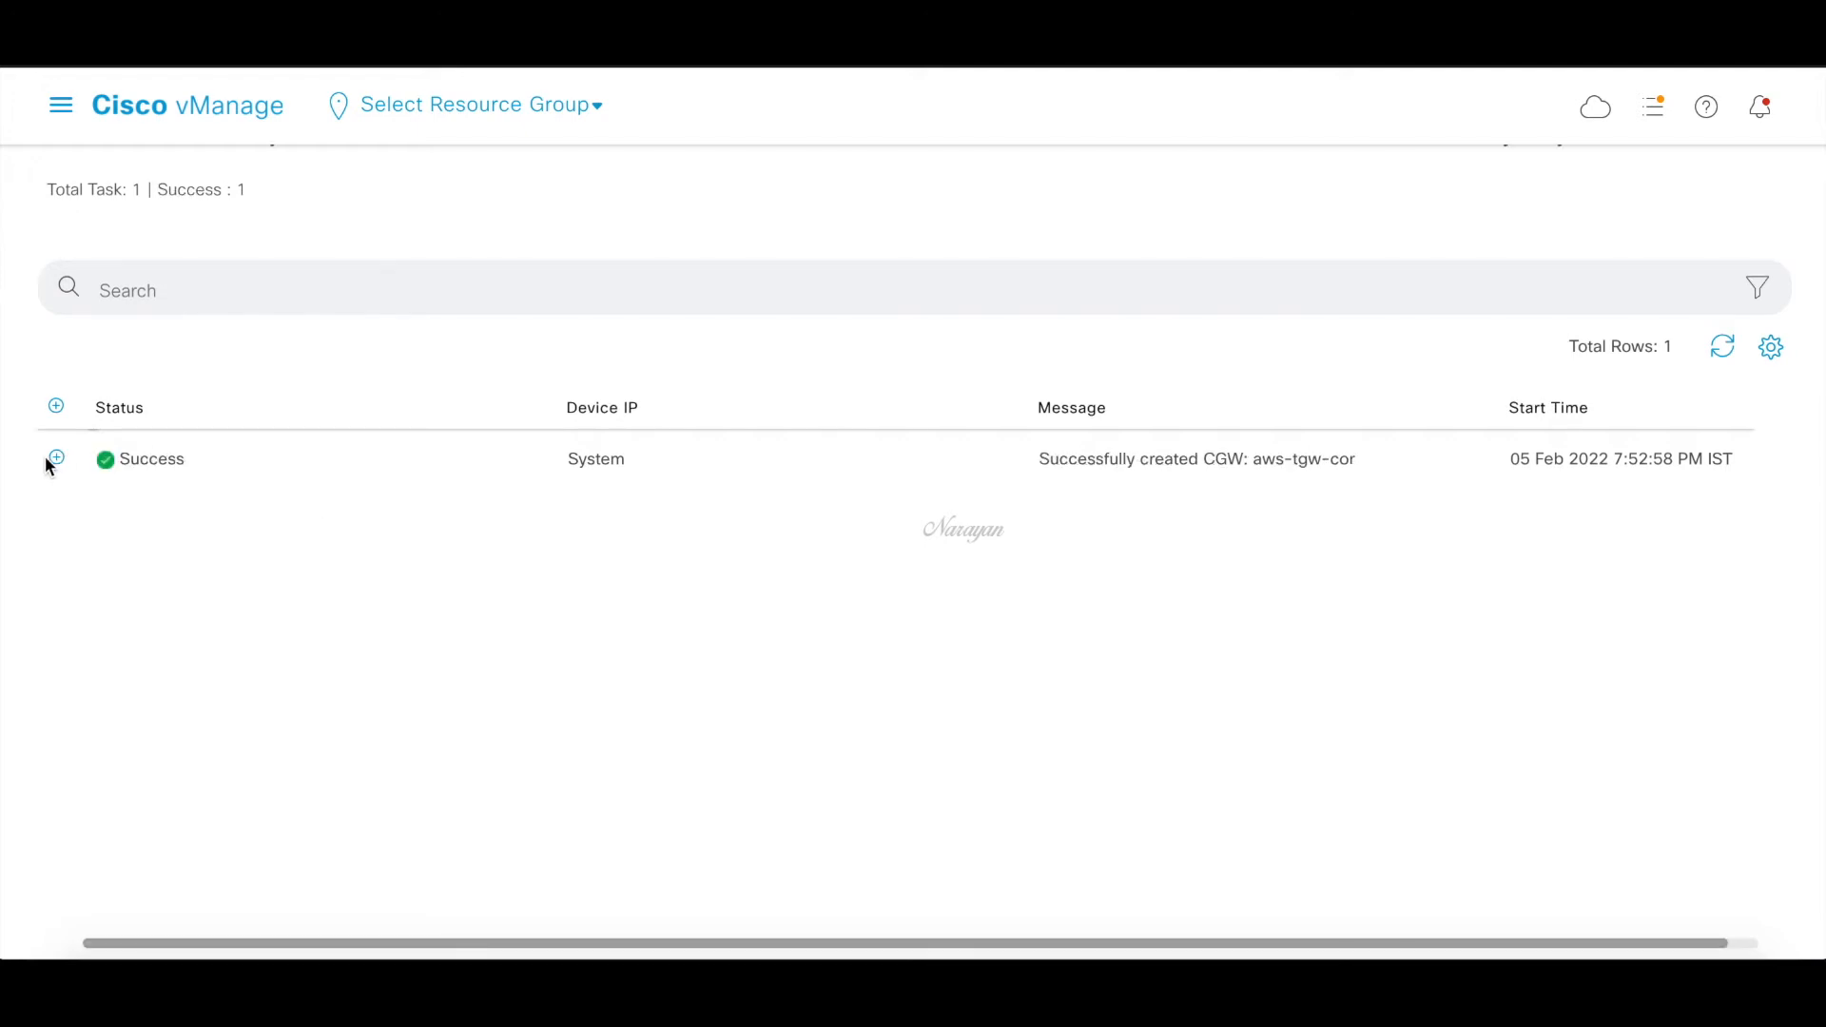
# Expand the successful Create Gateway task and scroll its log through to mapping success
pyautogui.click(55, 458)
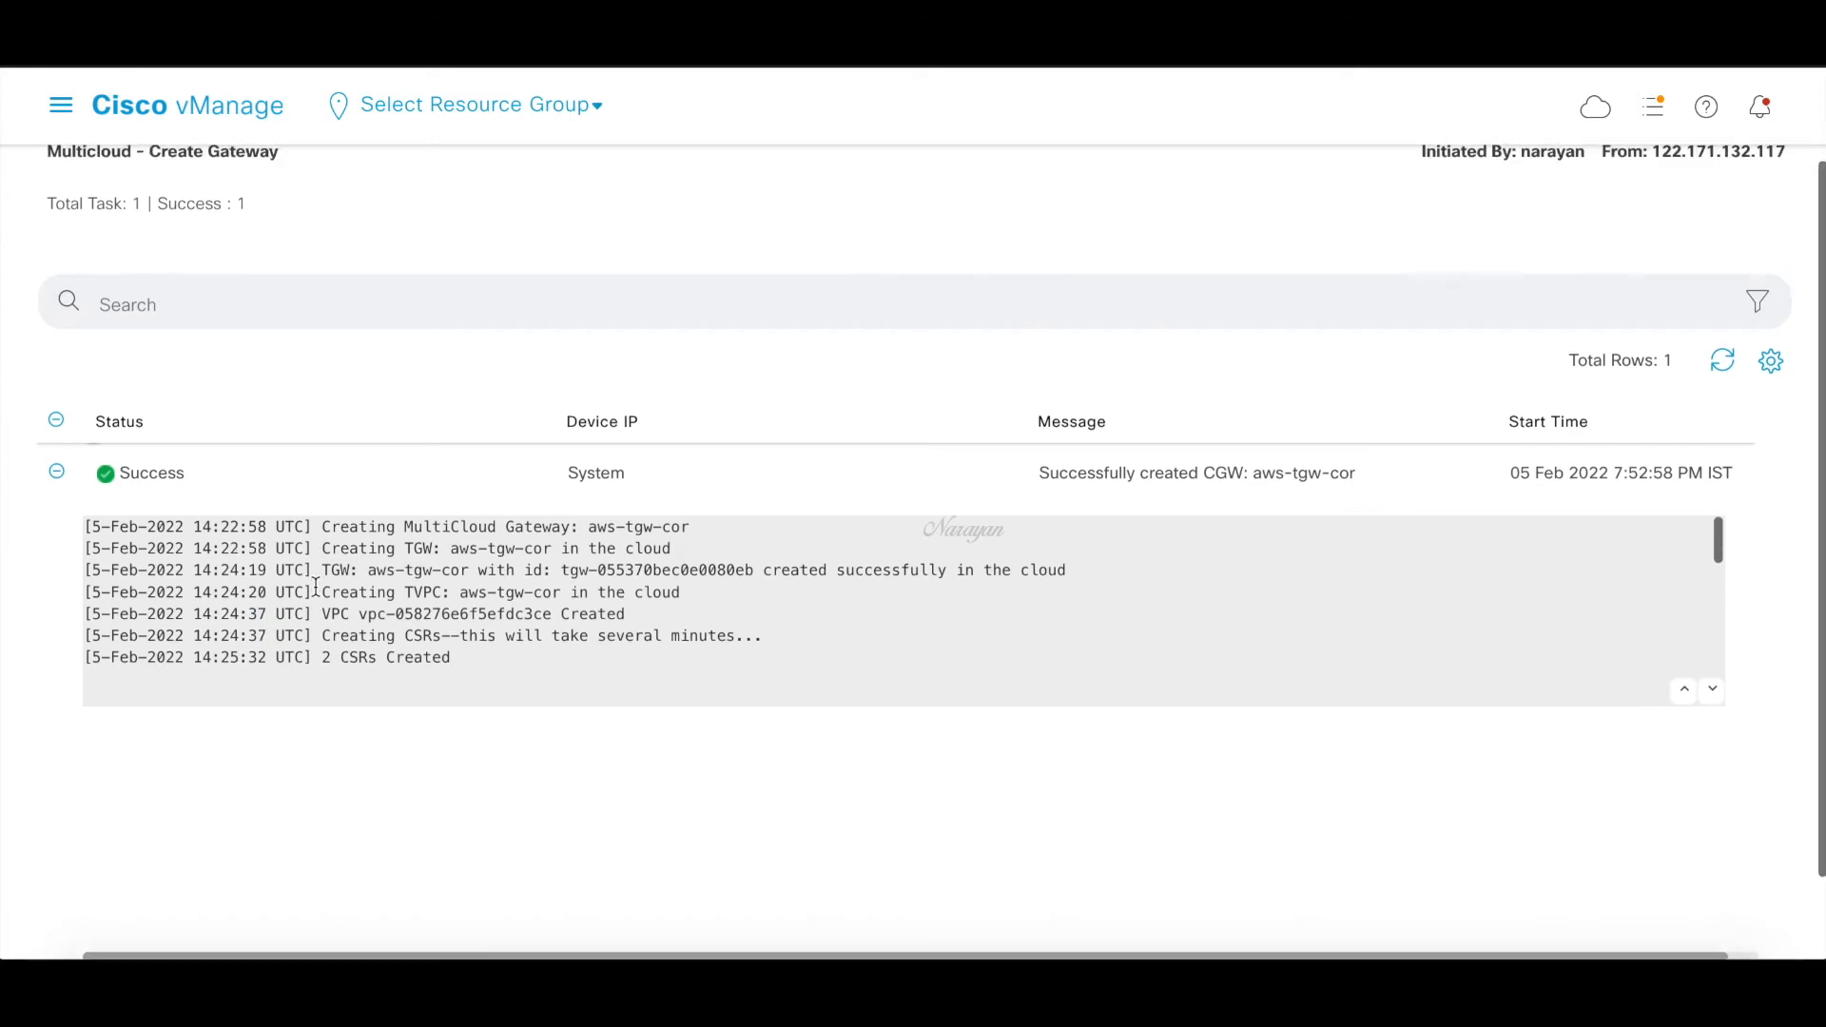
pyautogui.scroll(-3)
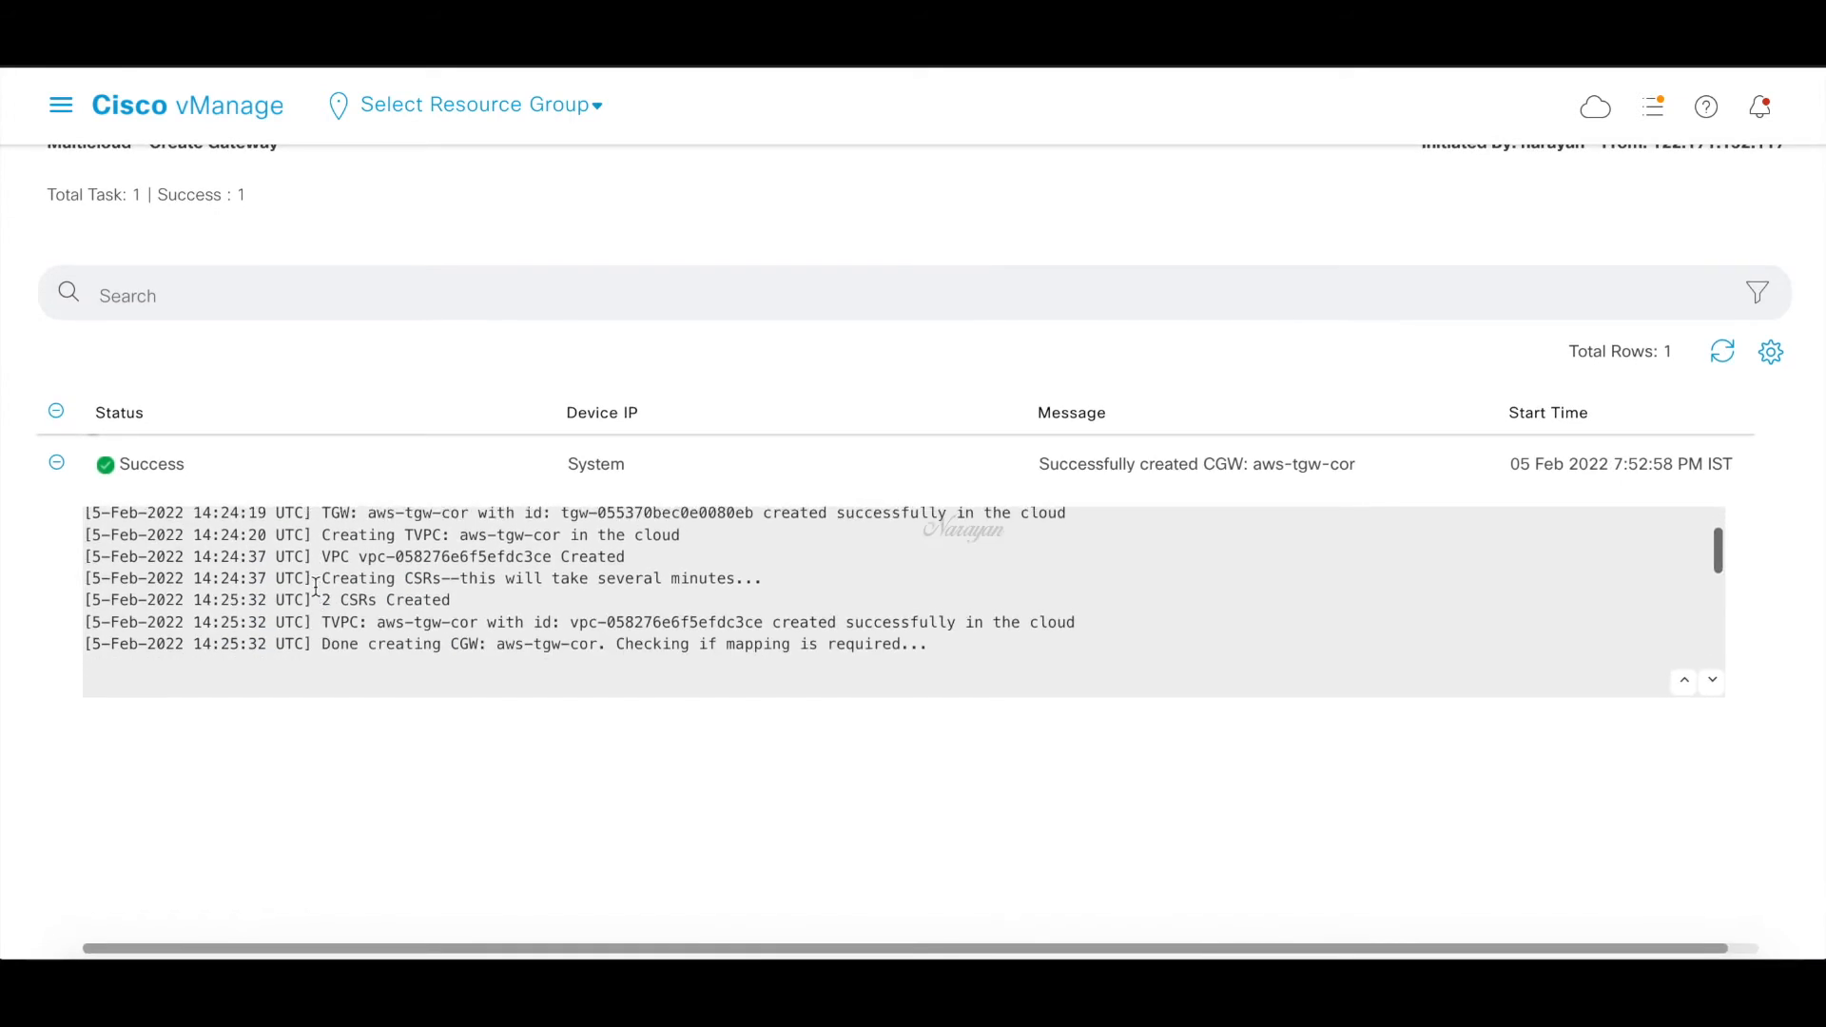
pyautogui.scroll(-3)
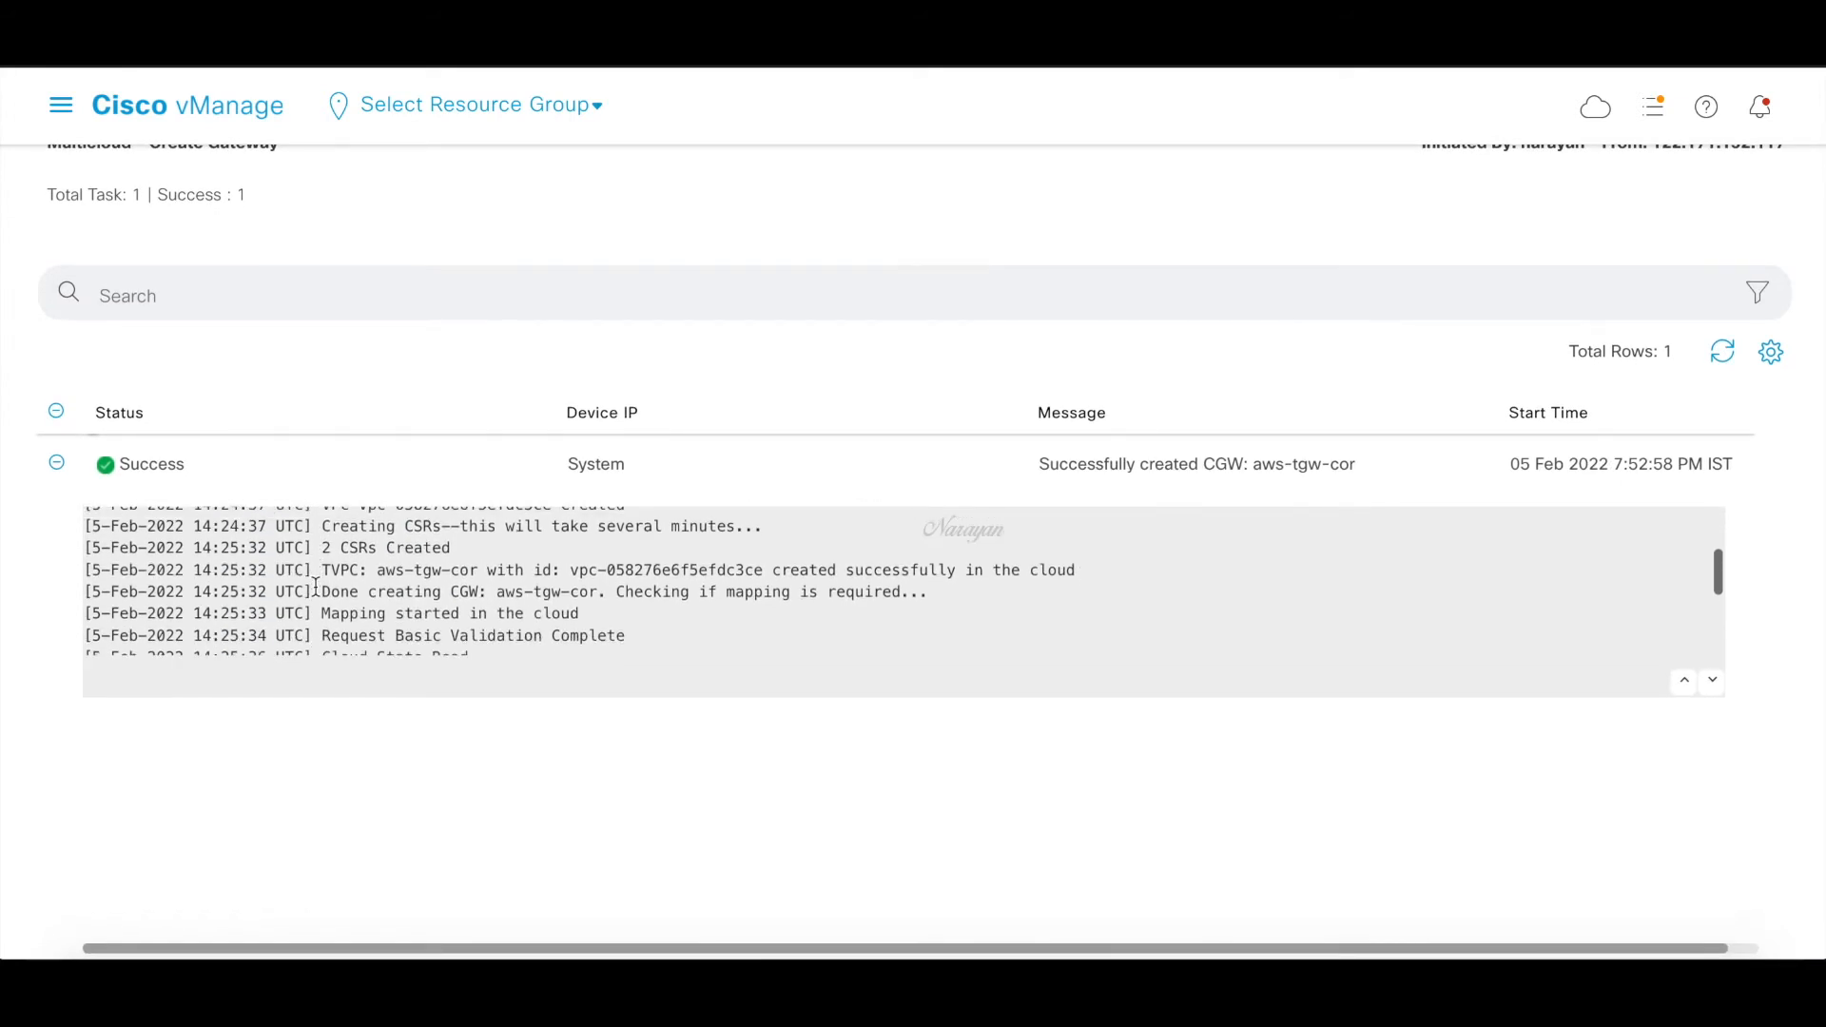
pyautogui.scroll(-3)
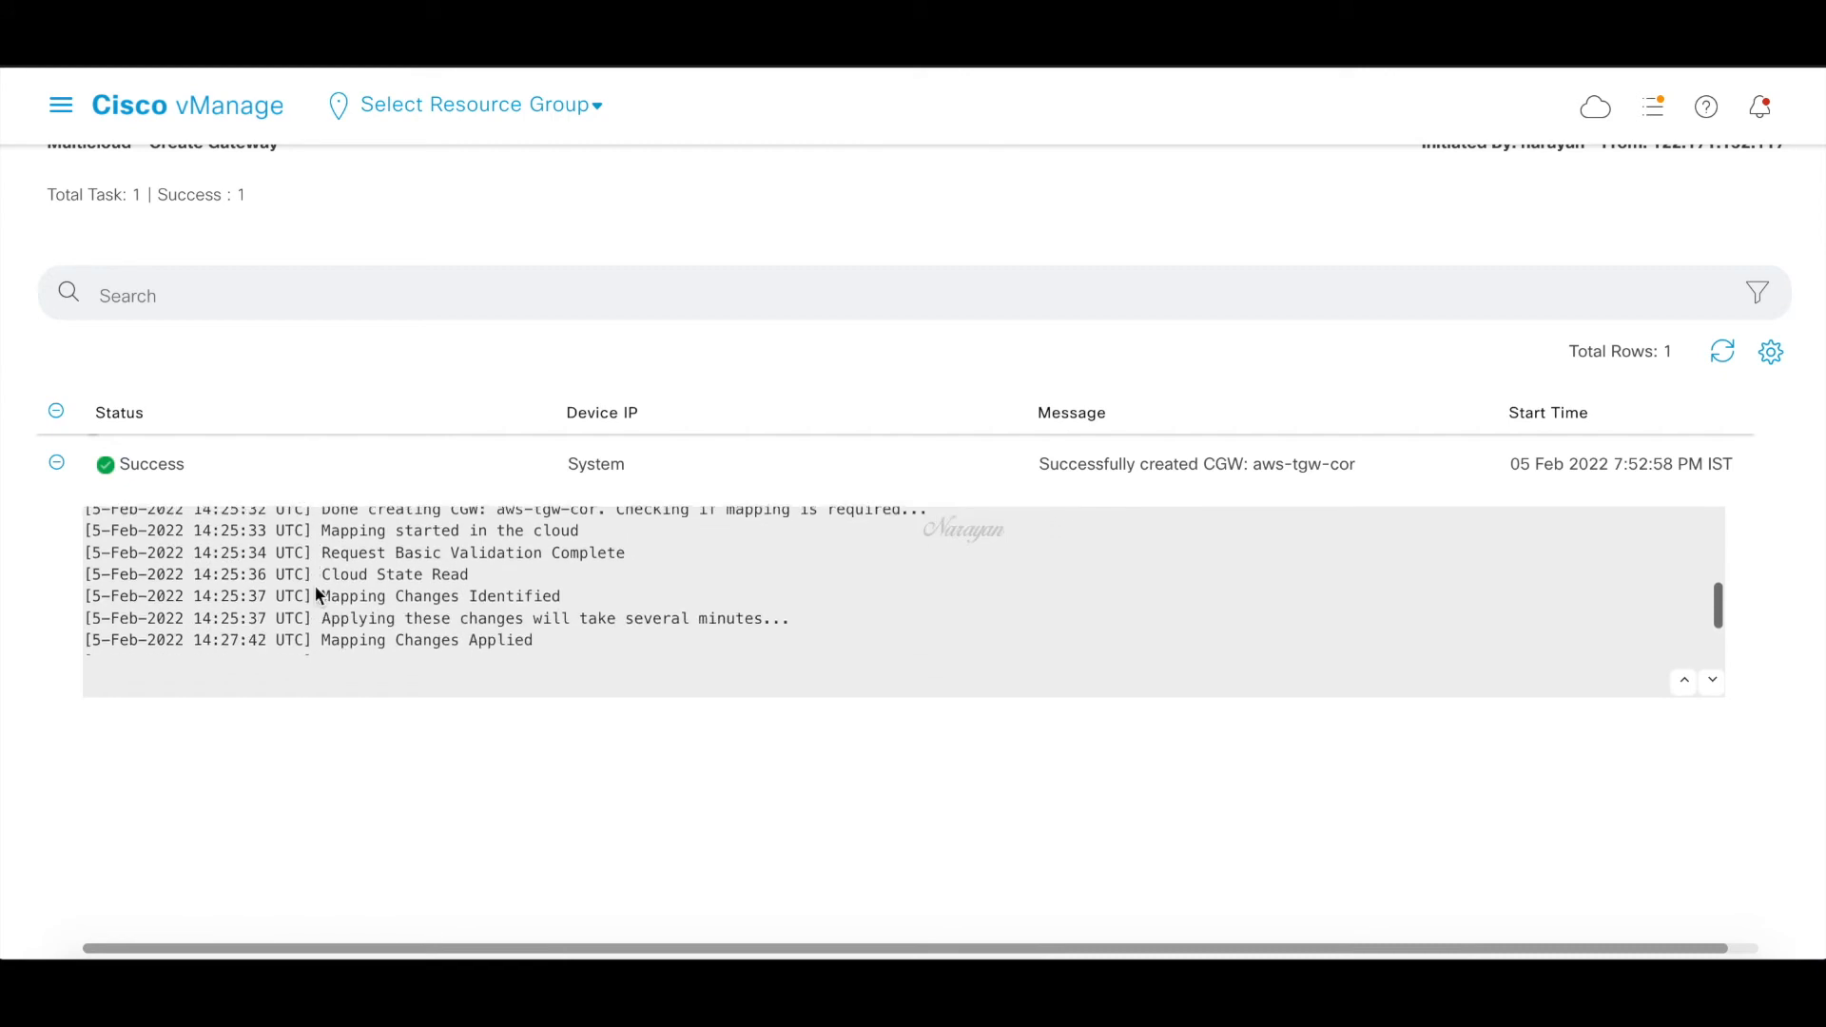
pyautogui.scroll(-3)
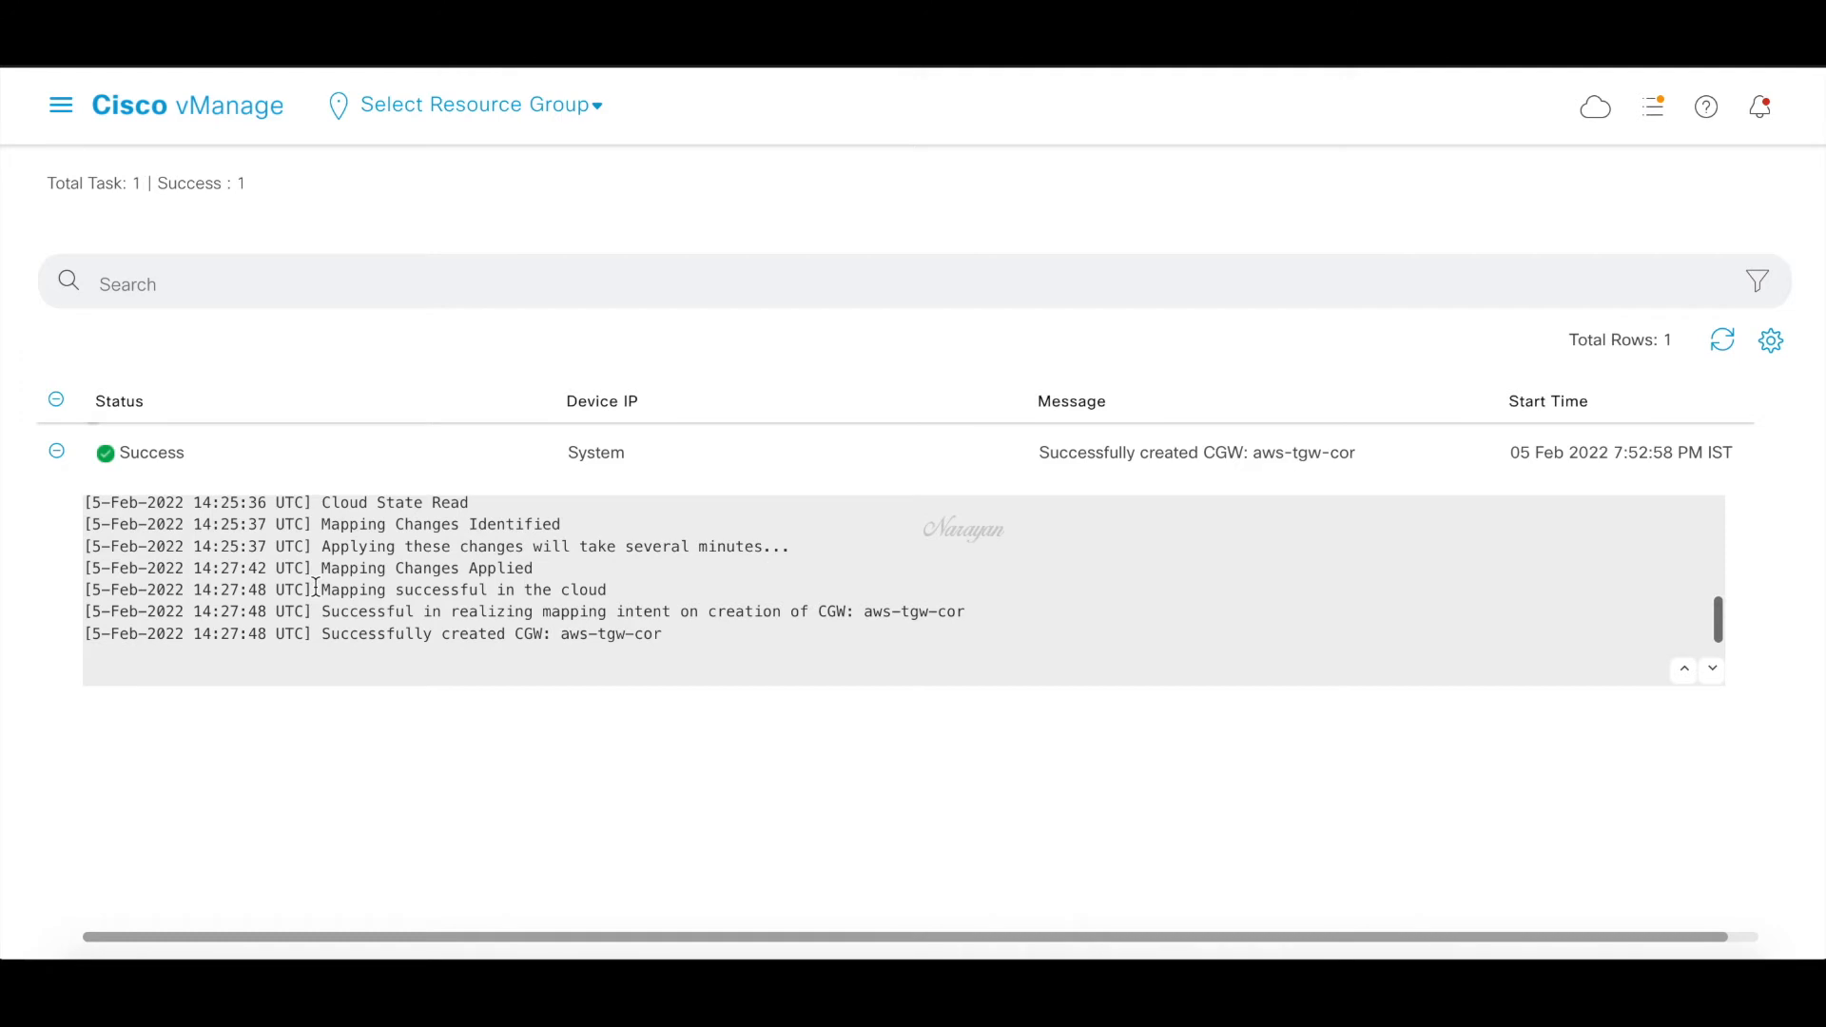
pyautogui.moveTo(332, 721)
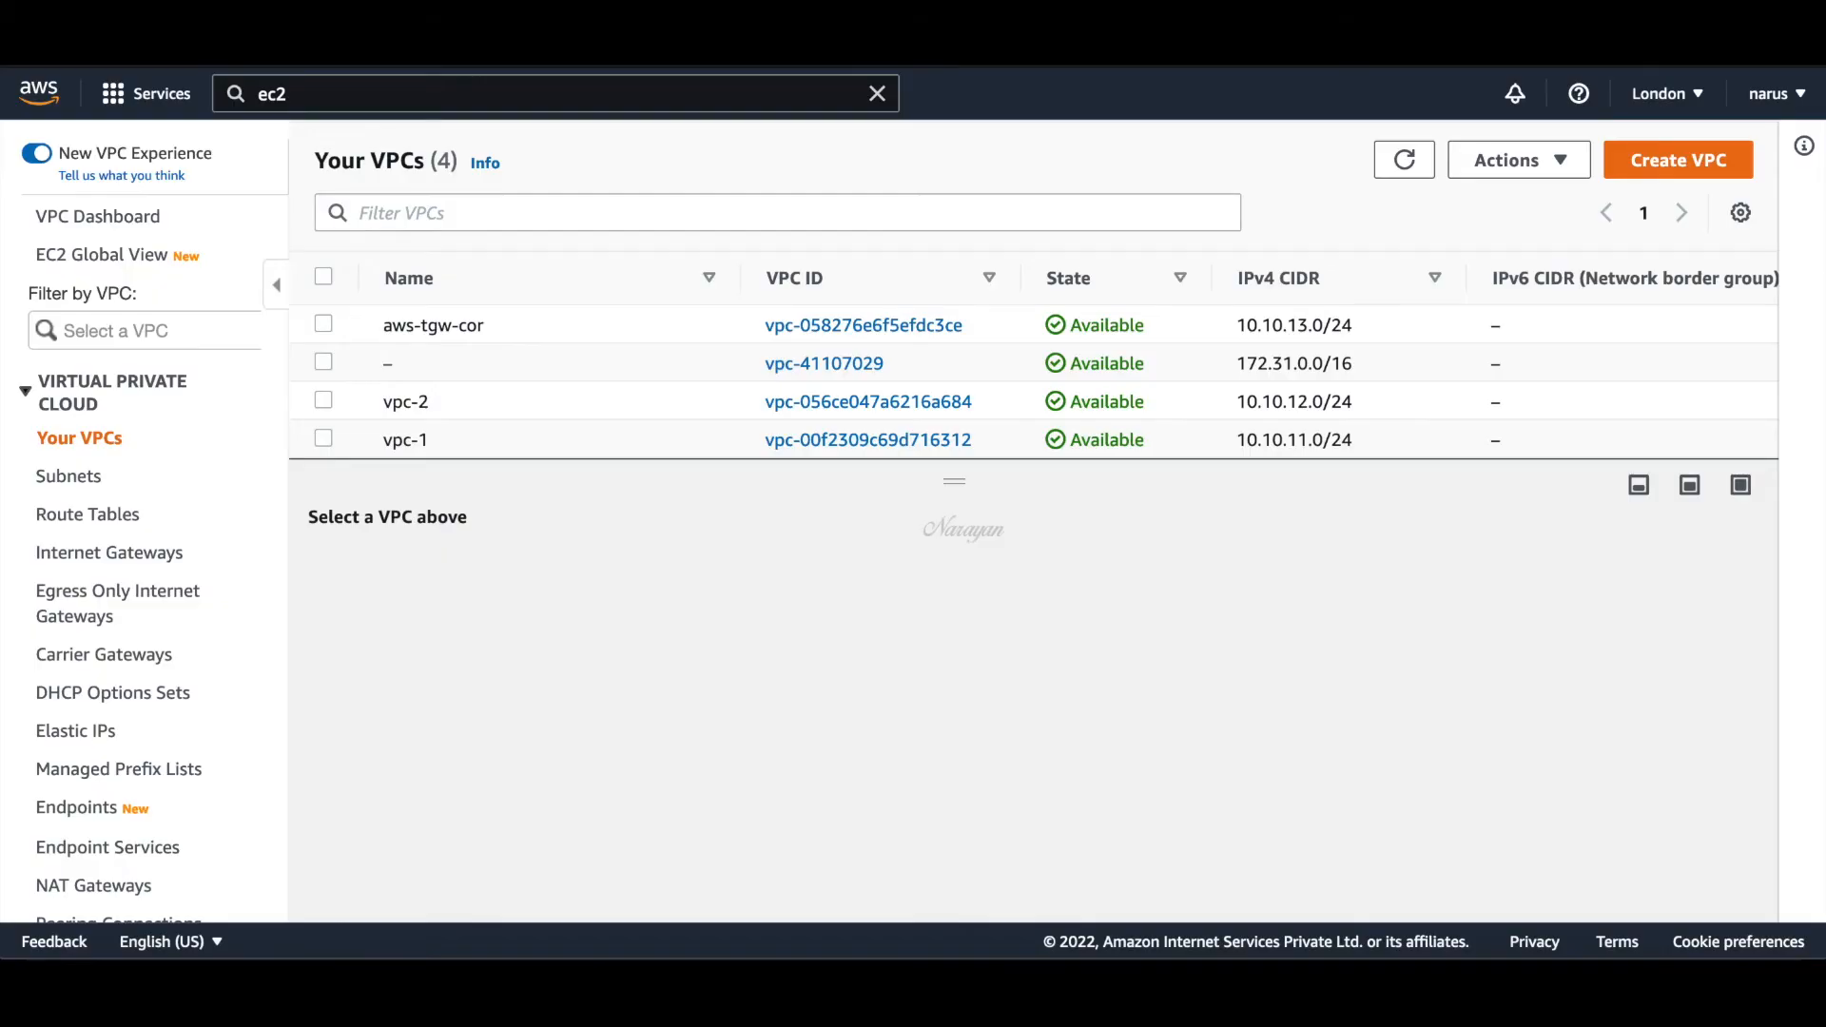
pyautogui.moveTo(993, 656)
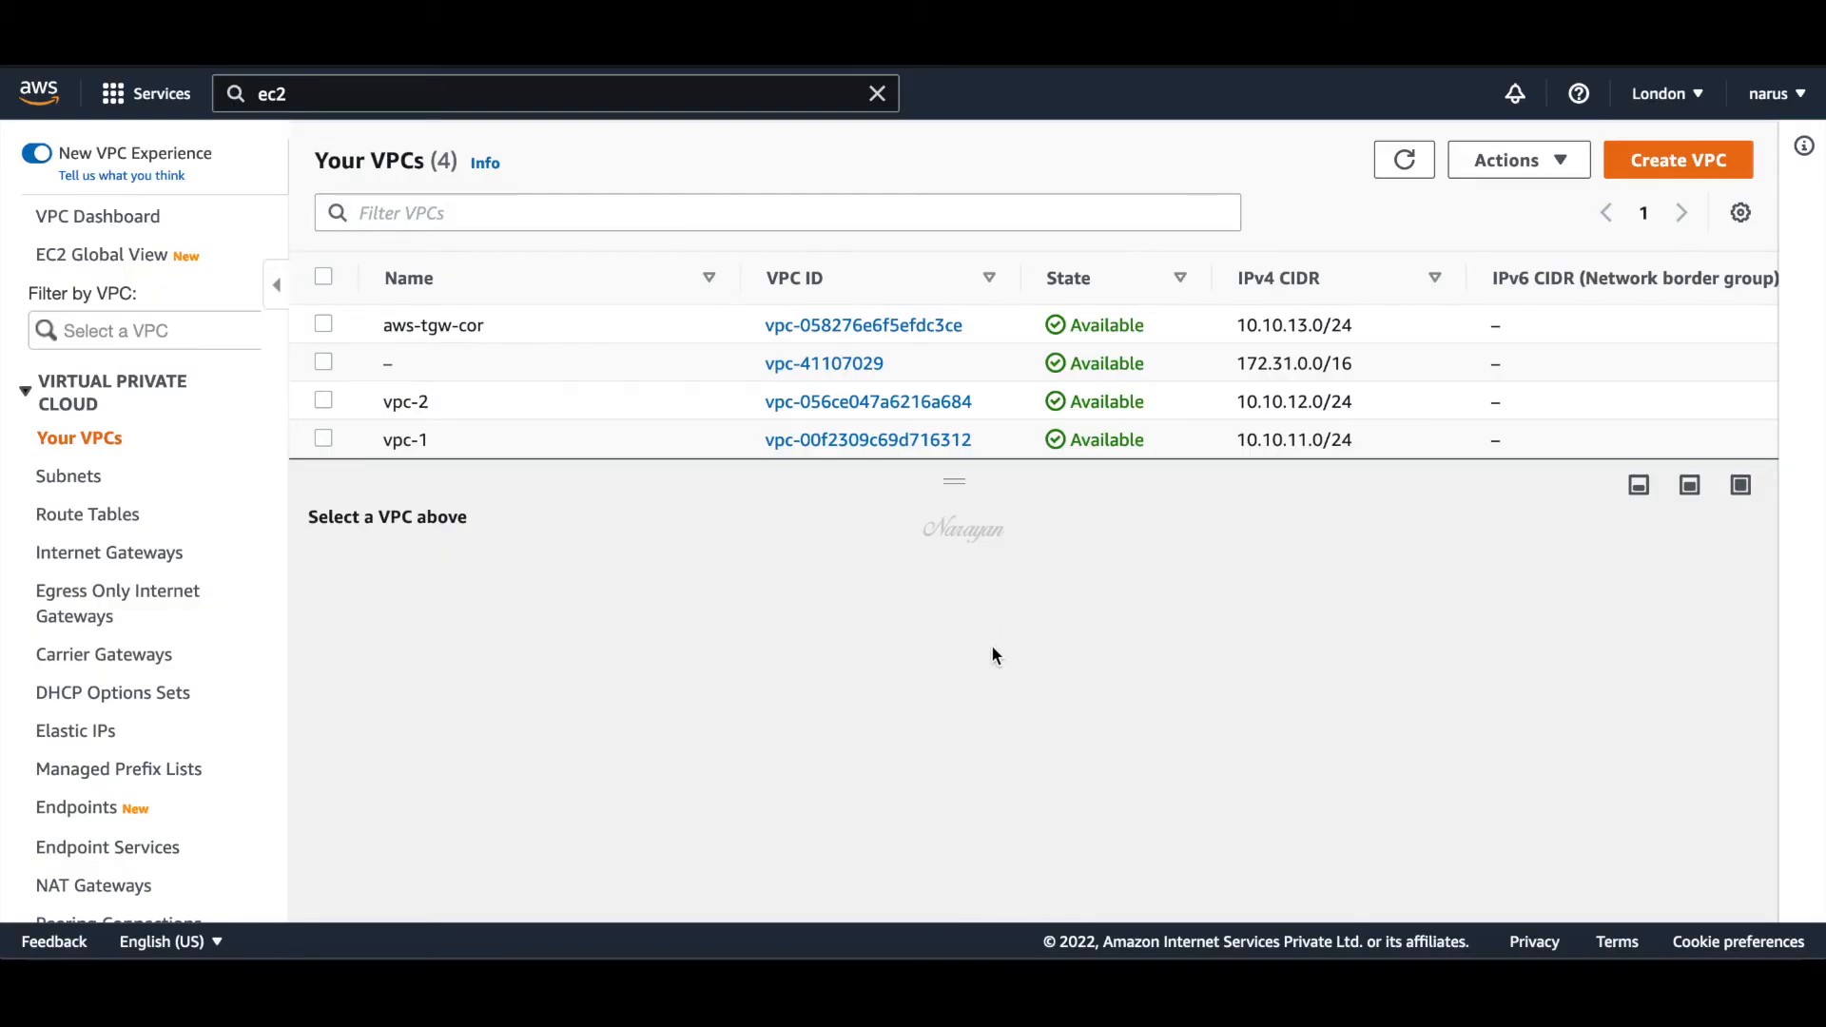
pyautogui.moveTo(958, 656)
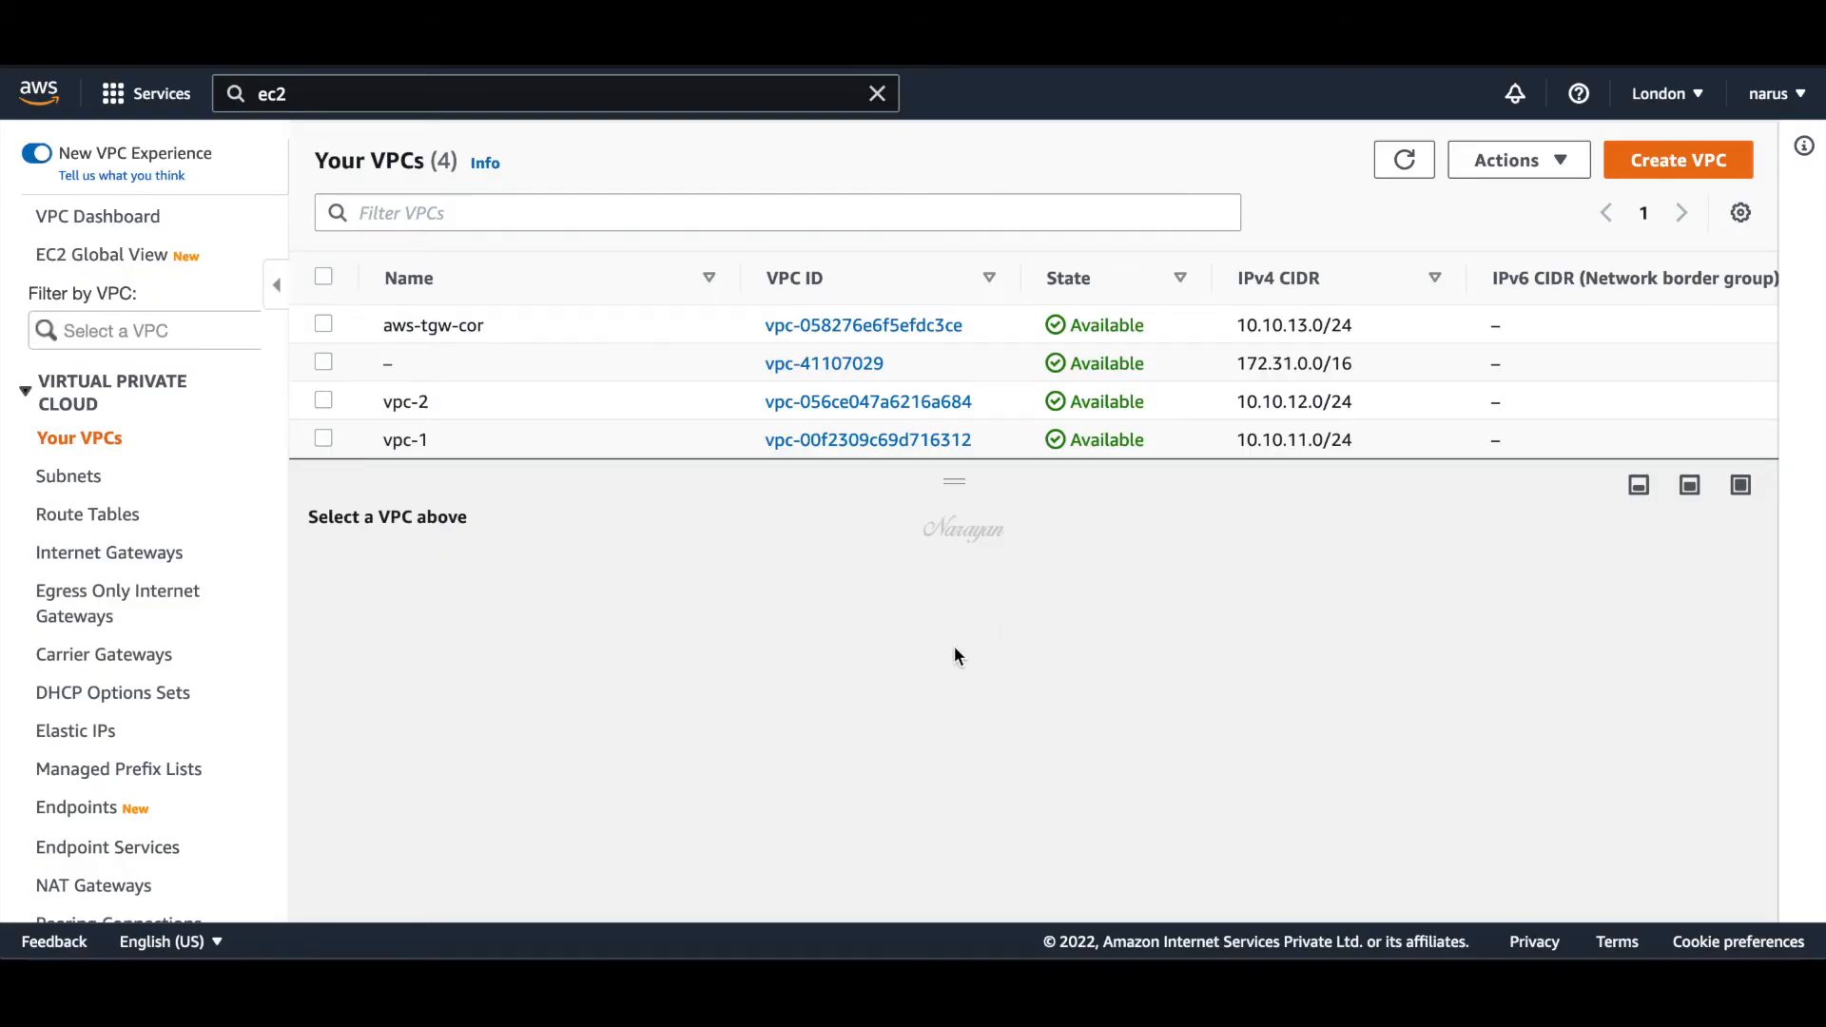
pyautogui.moveTo(573, 336)
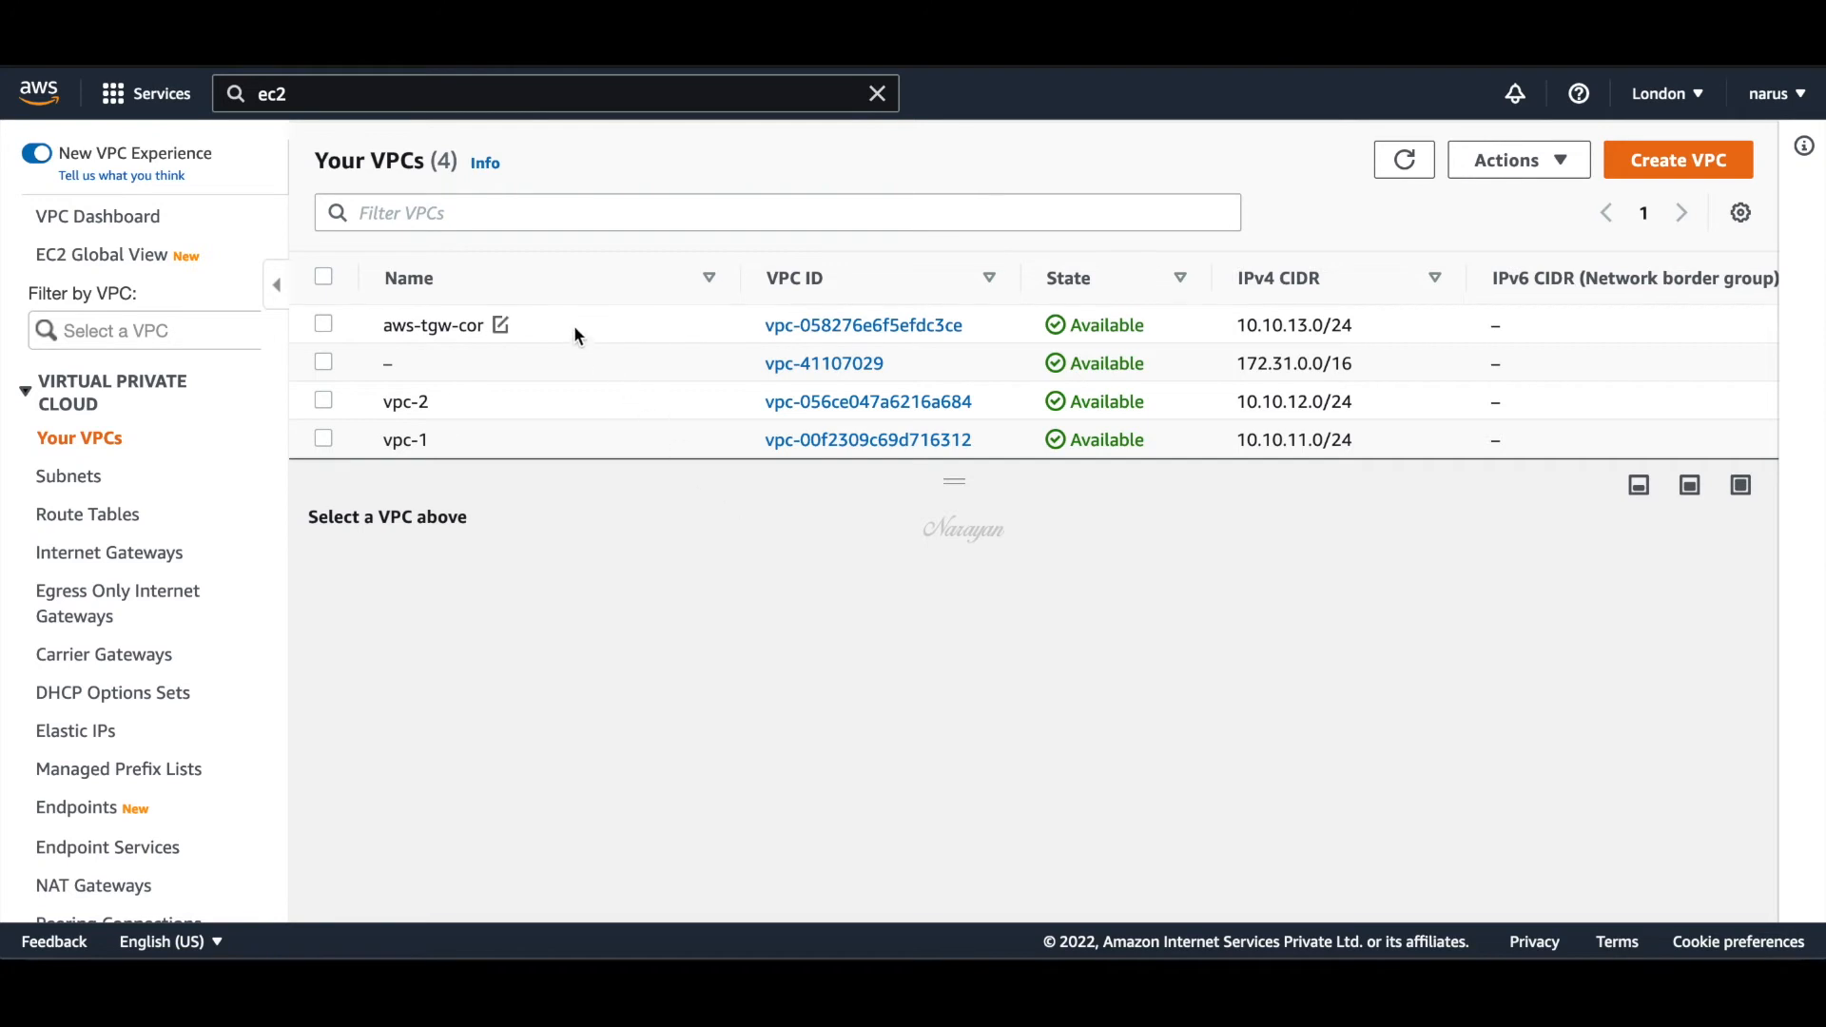
# Select the aws-tgw-cor VPC (10.10.13.0/24), then view the Transit Gateways page
pyautogui.click(322, 324)
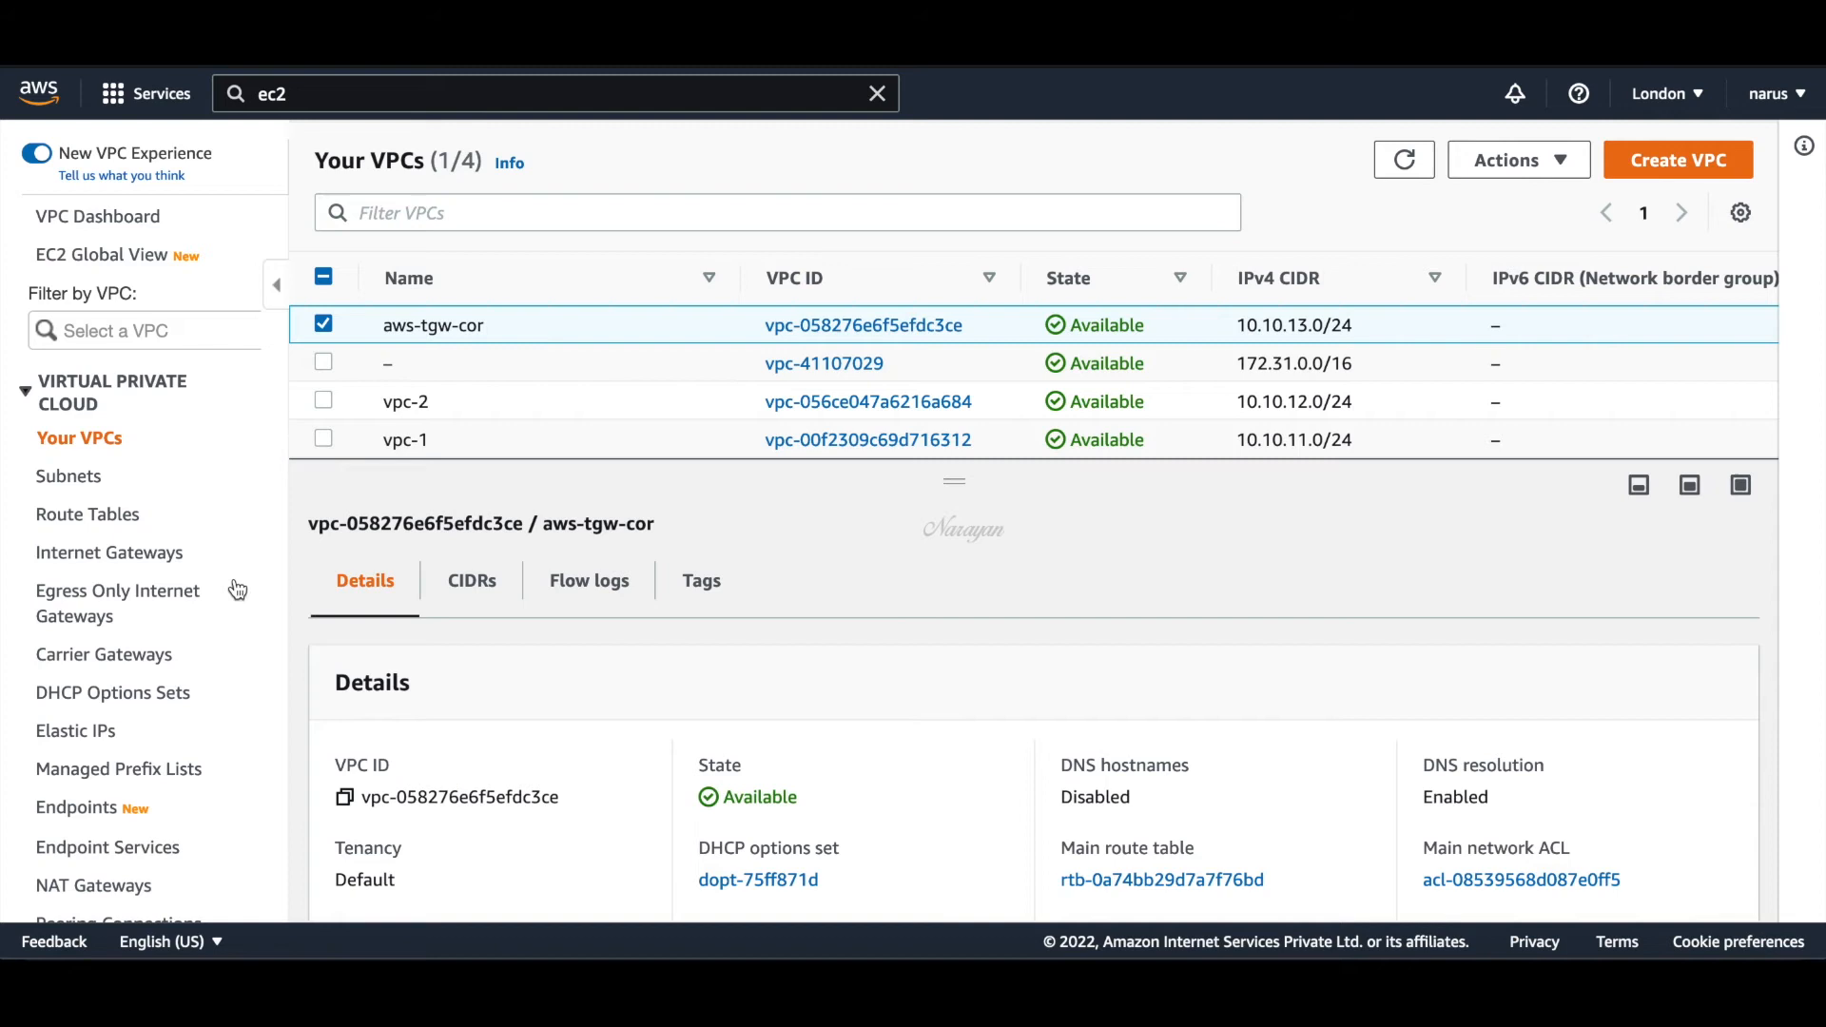
pyautogui.scroll(-3)
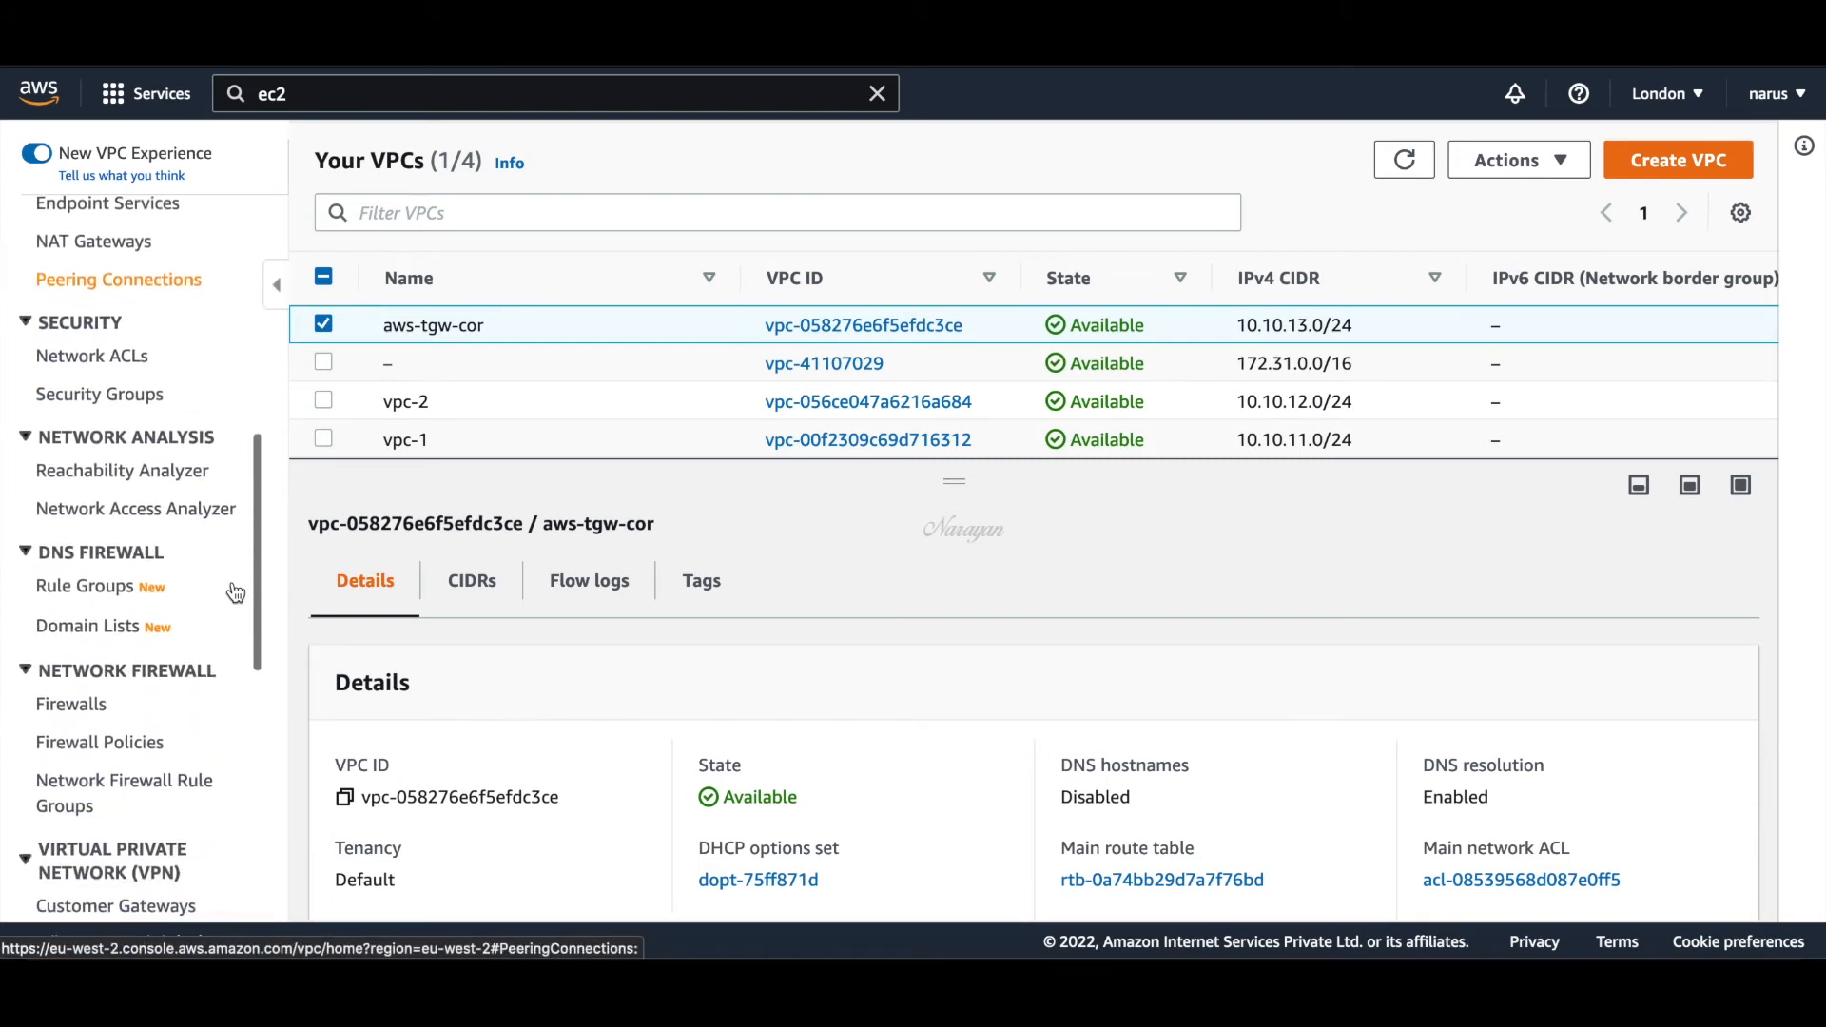
pyautogui.scroll(-3)
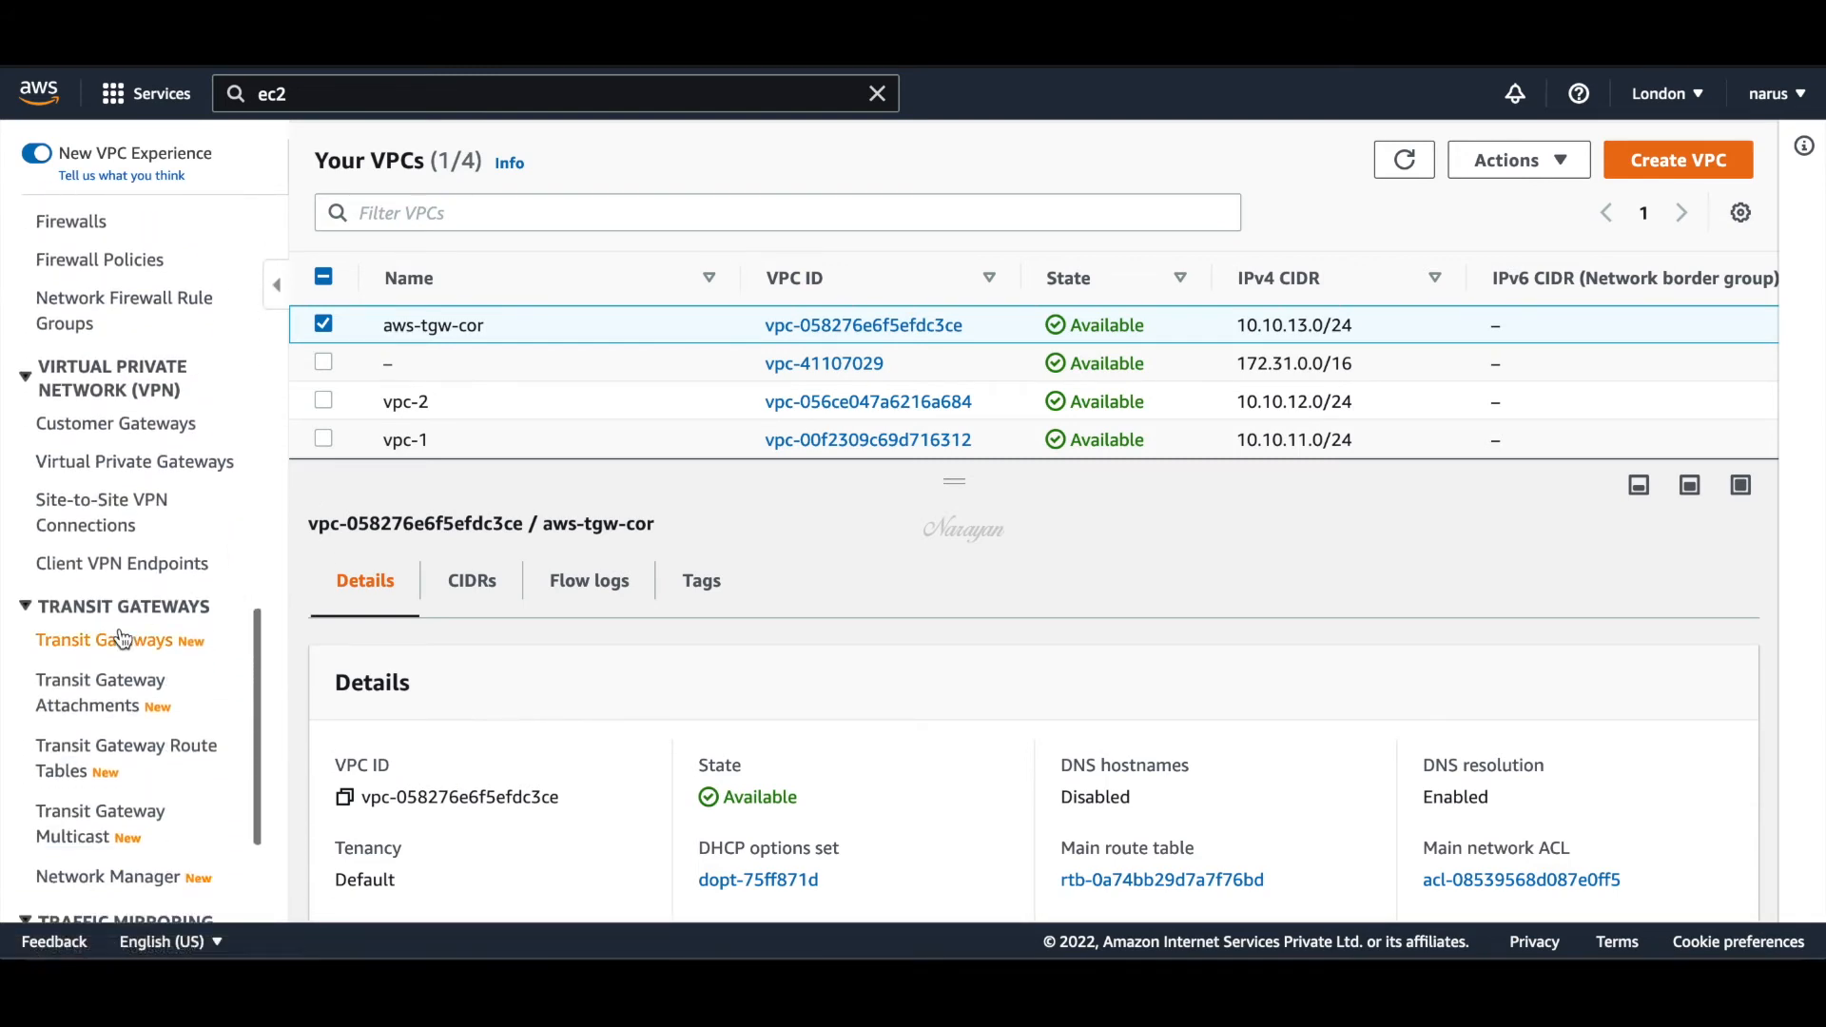
pyautogui.click(107, 639)
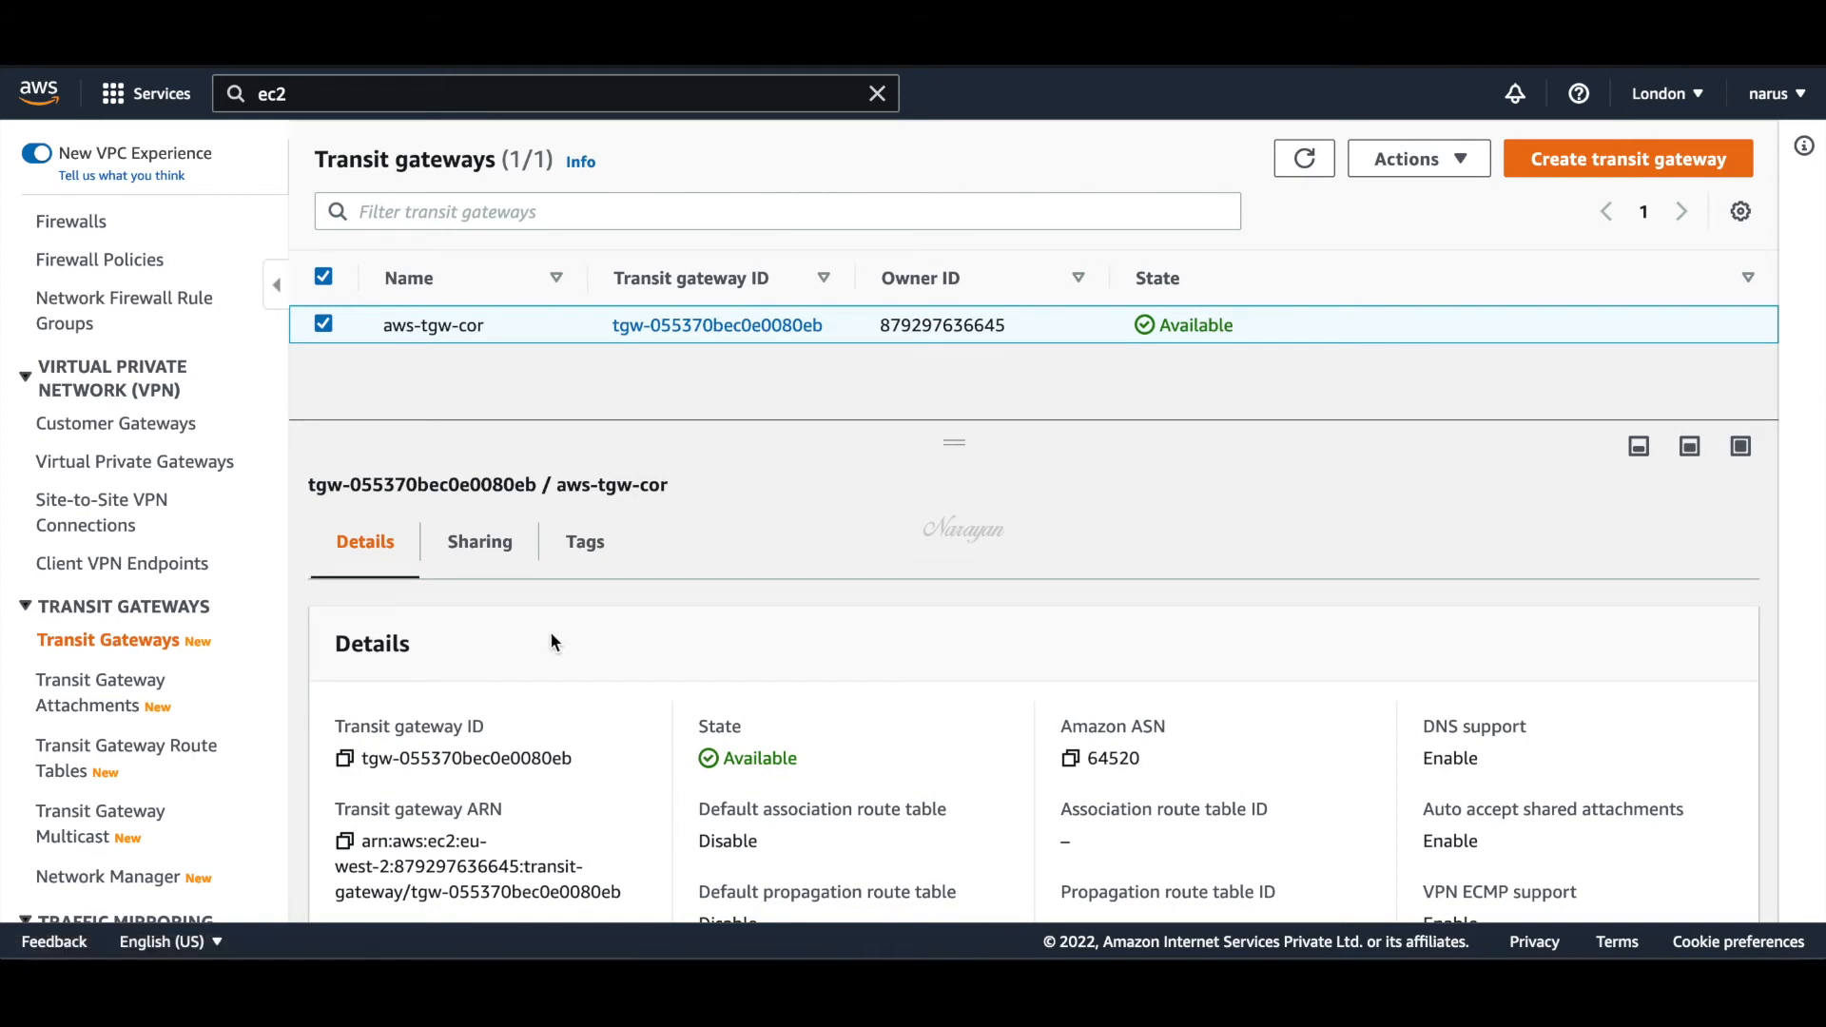
pyautogui.moveTo(406, 674)
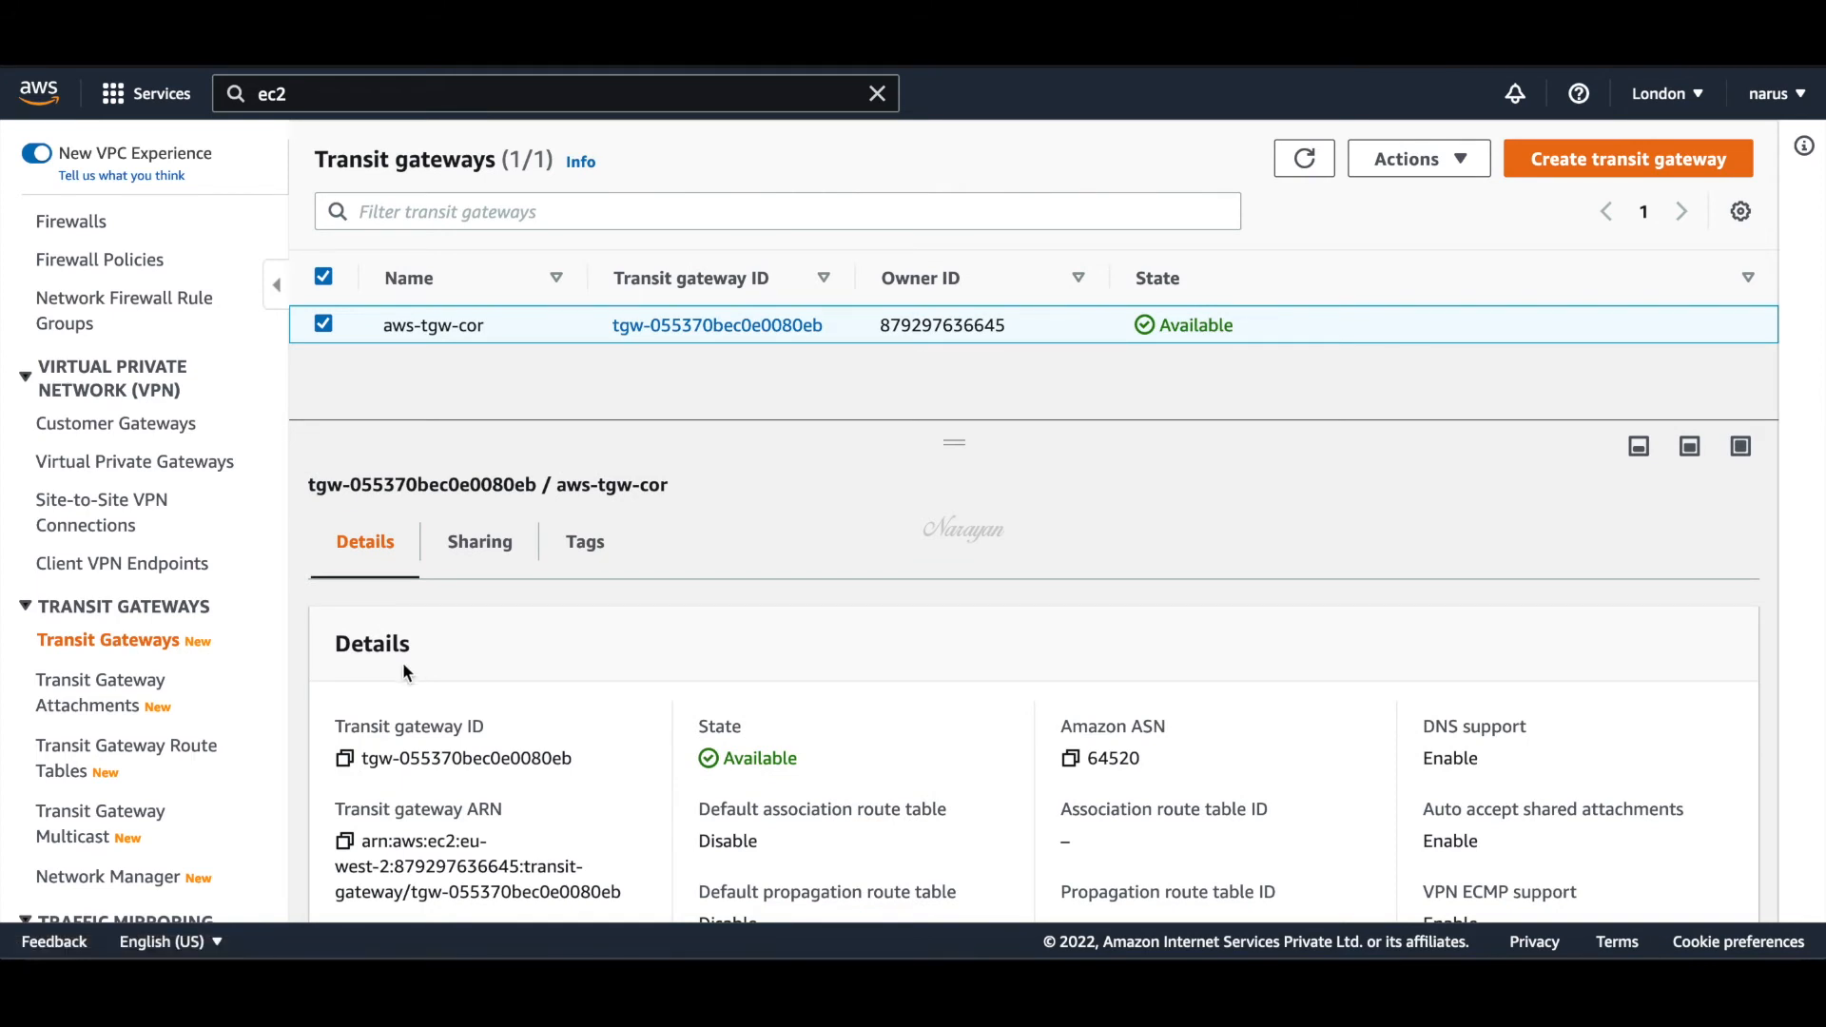
# Review TGW attachments, then the route table's associations, propagations and routes
pyautogui.click(99, 692)
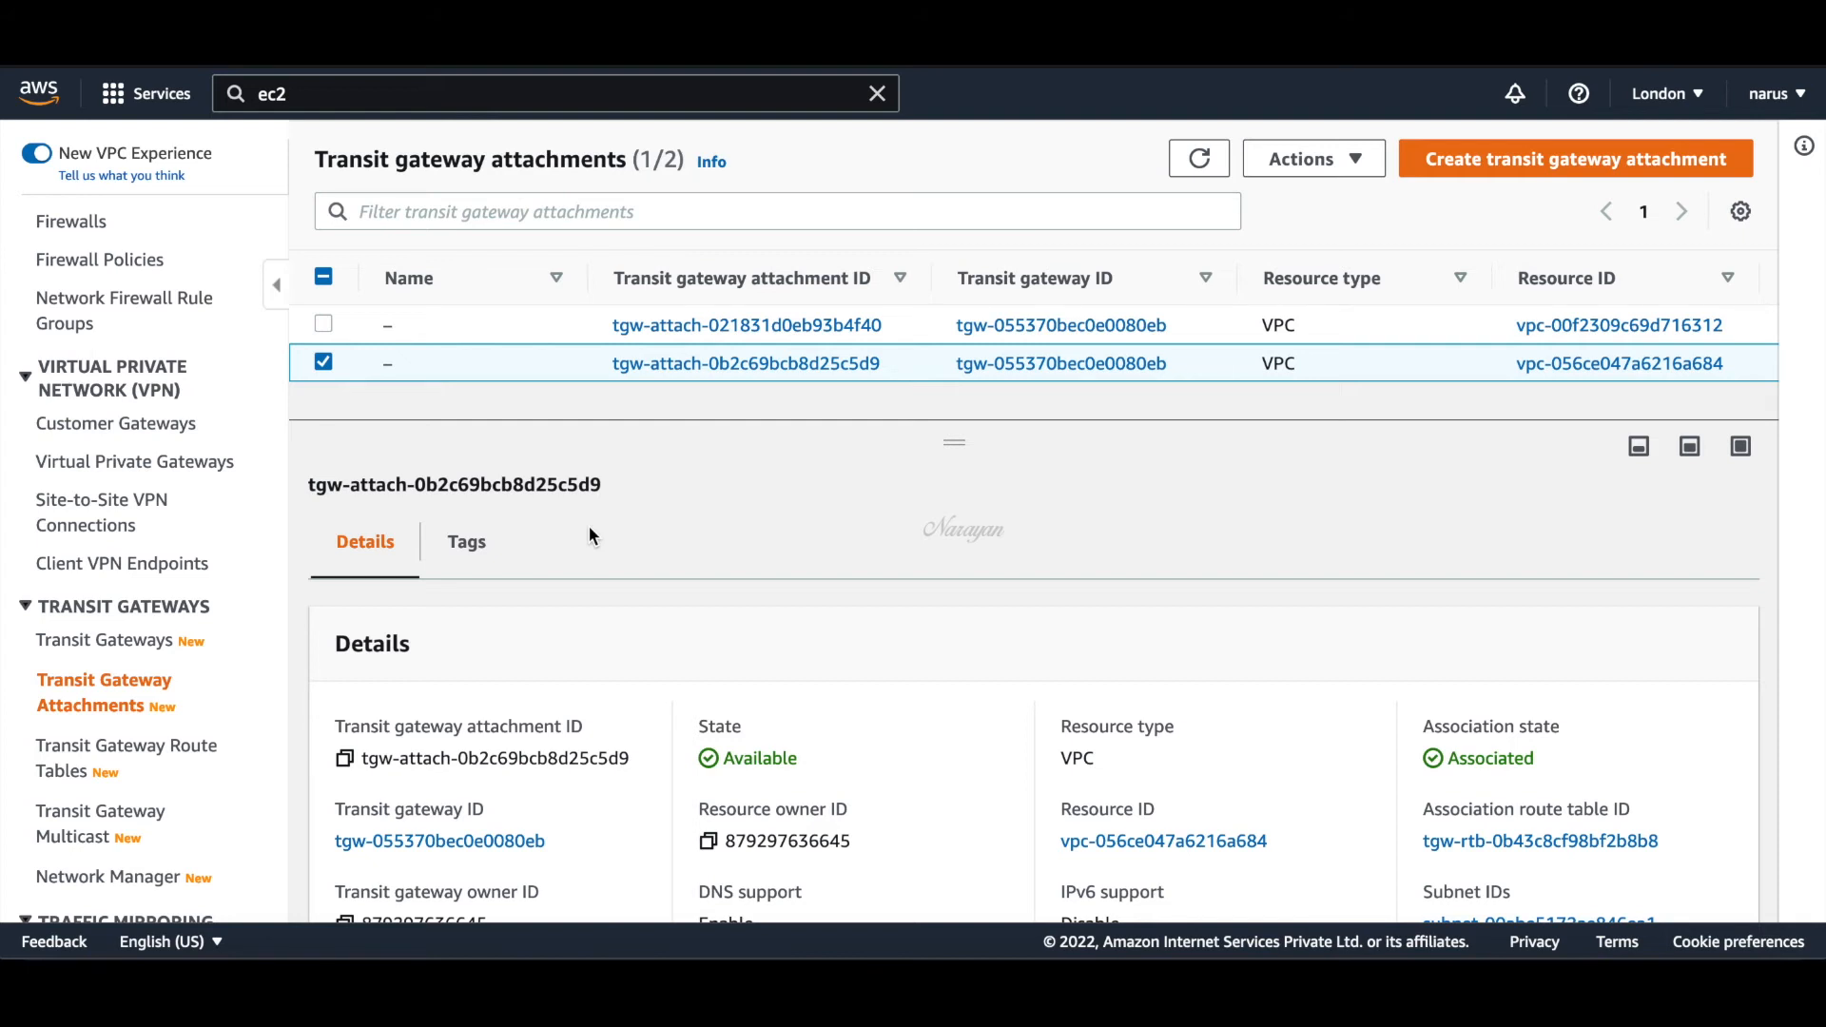
pyautogui.click(130, 758)
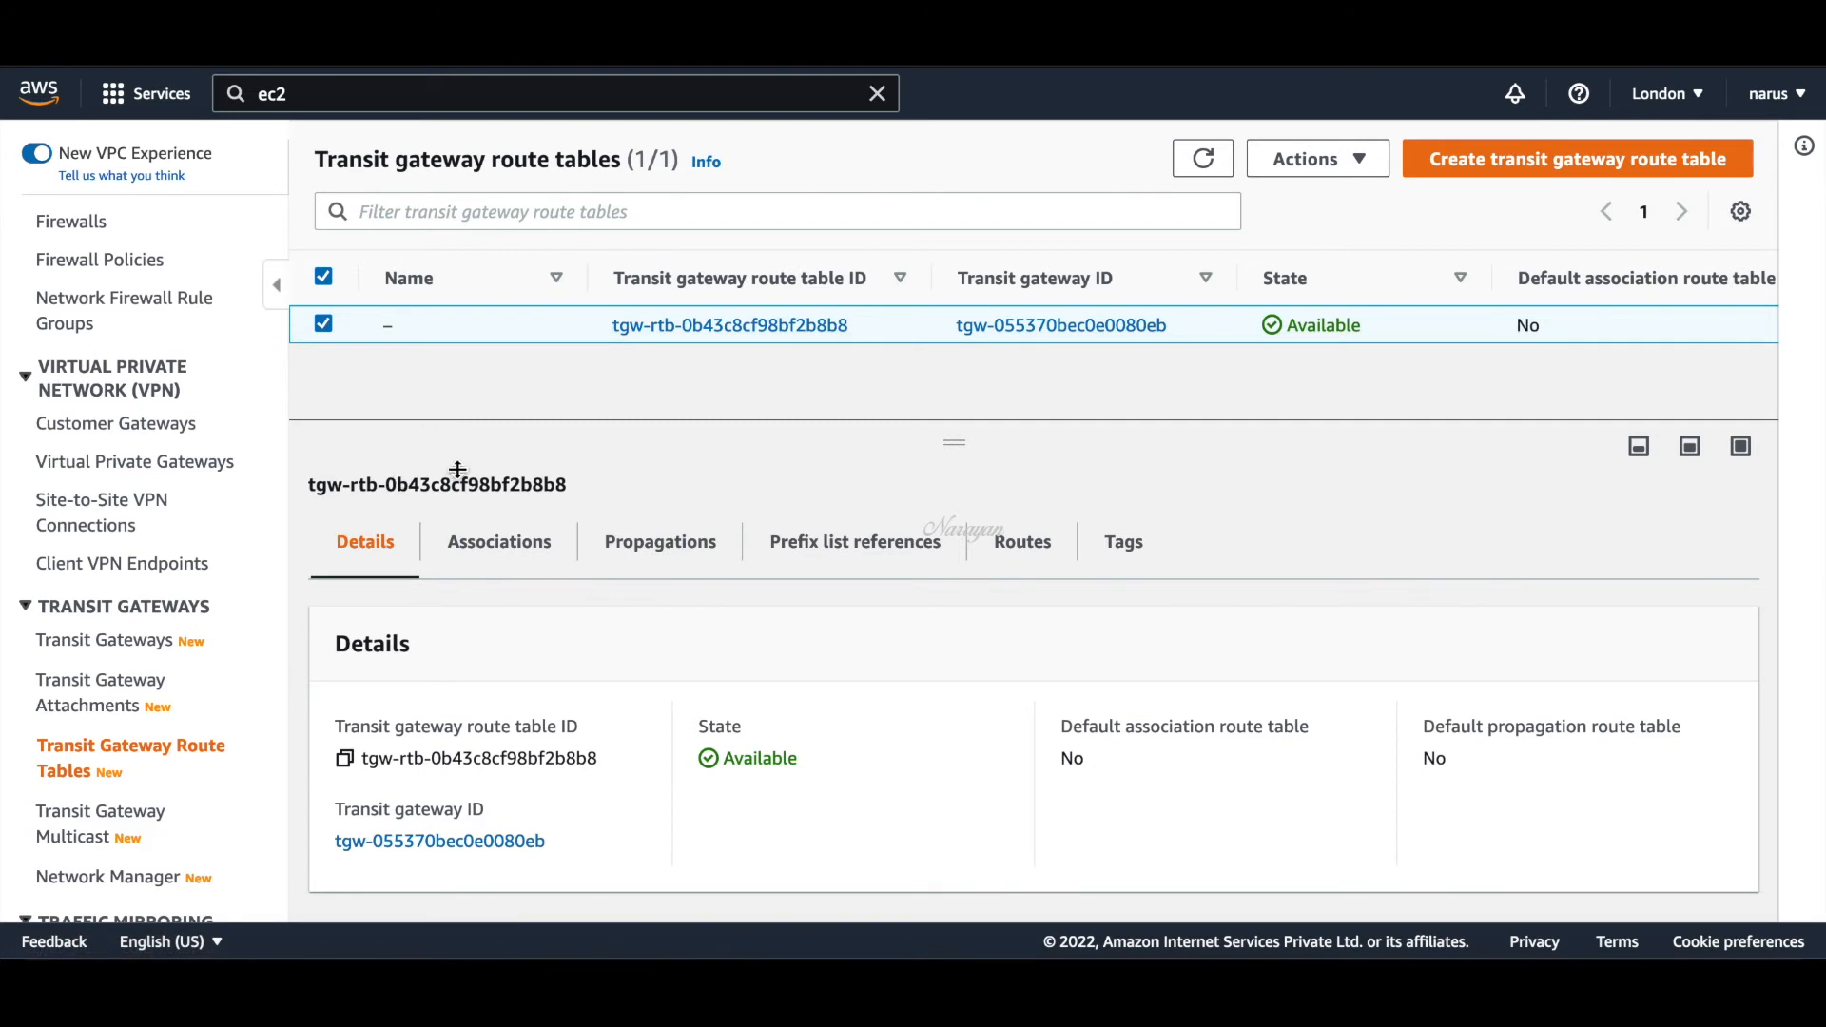
pyautogui.click(499, 541)
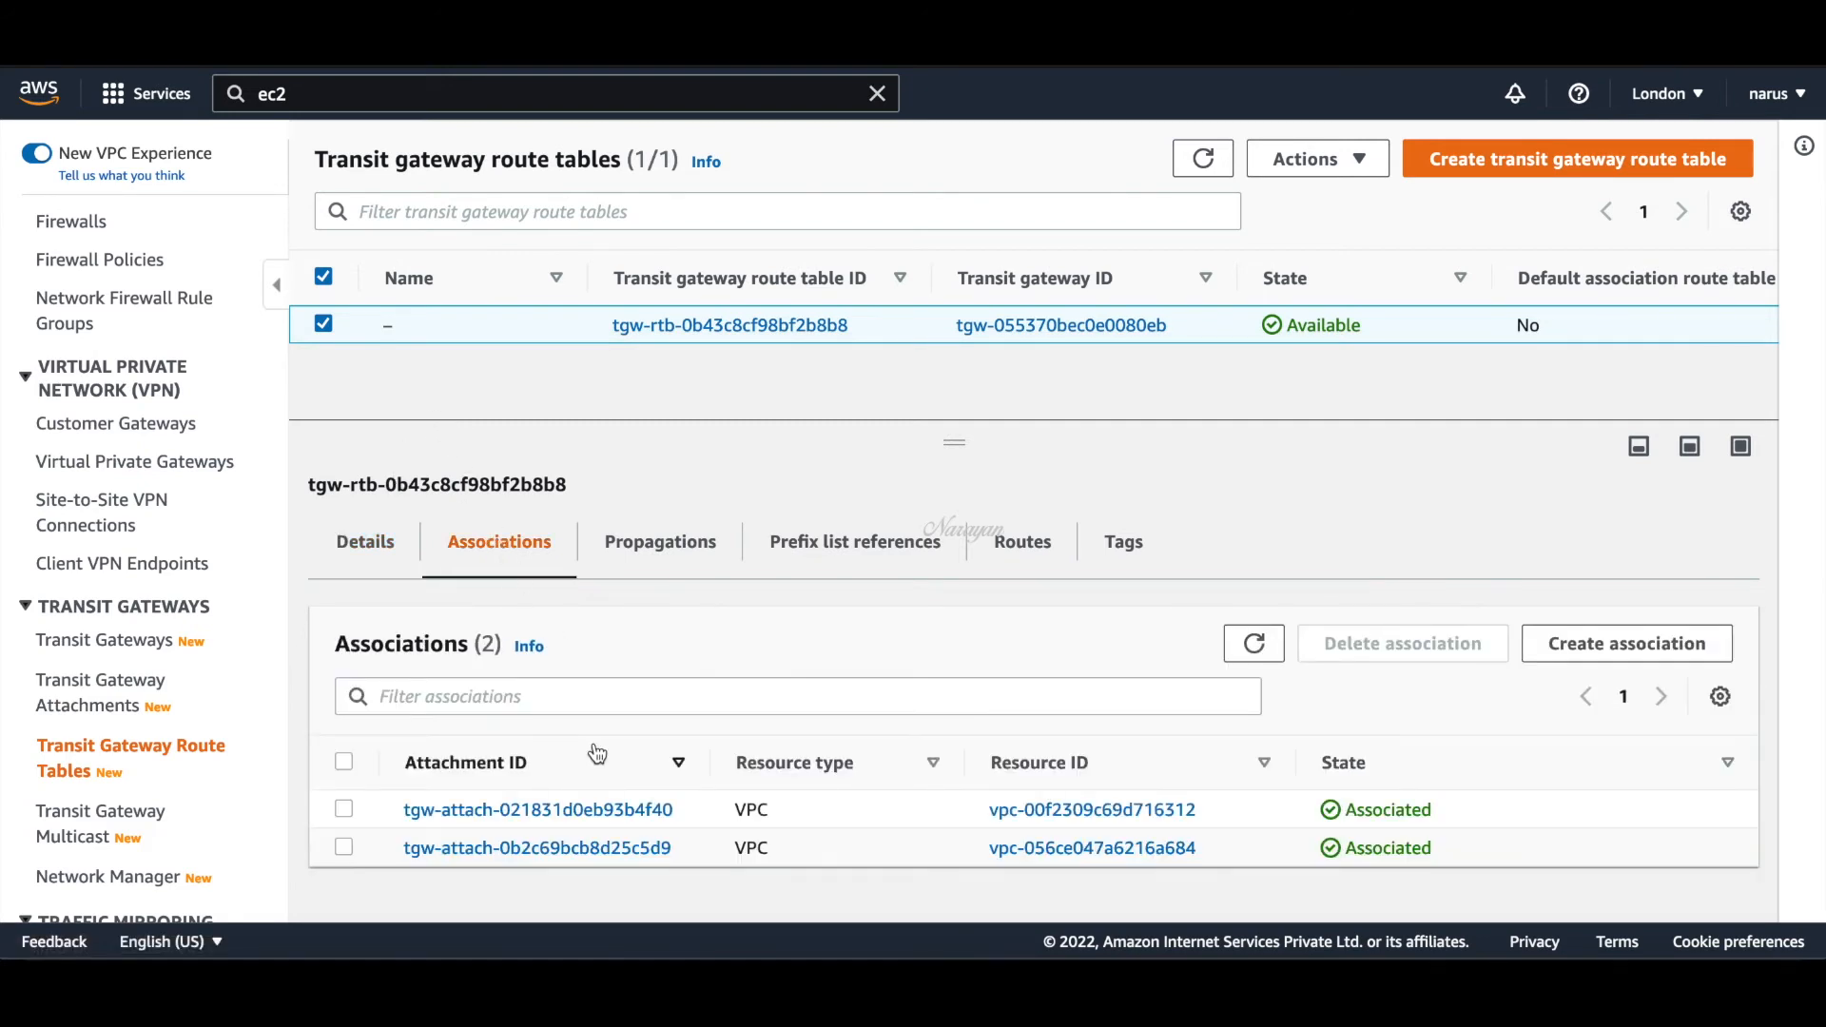
pyautogui.moveTo(659, 541)
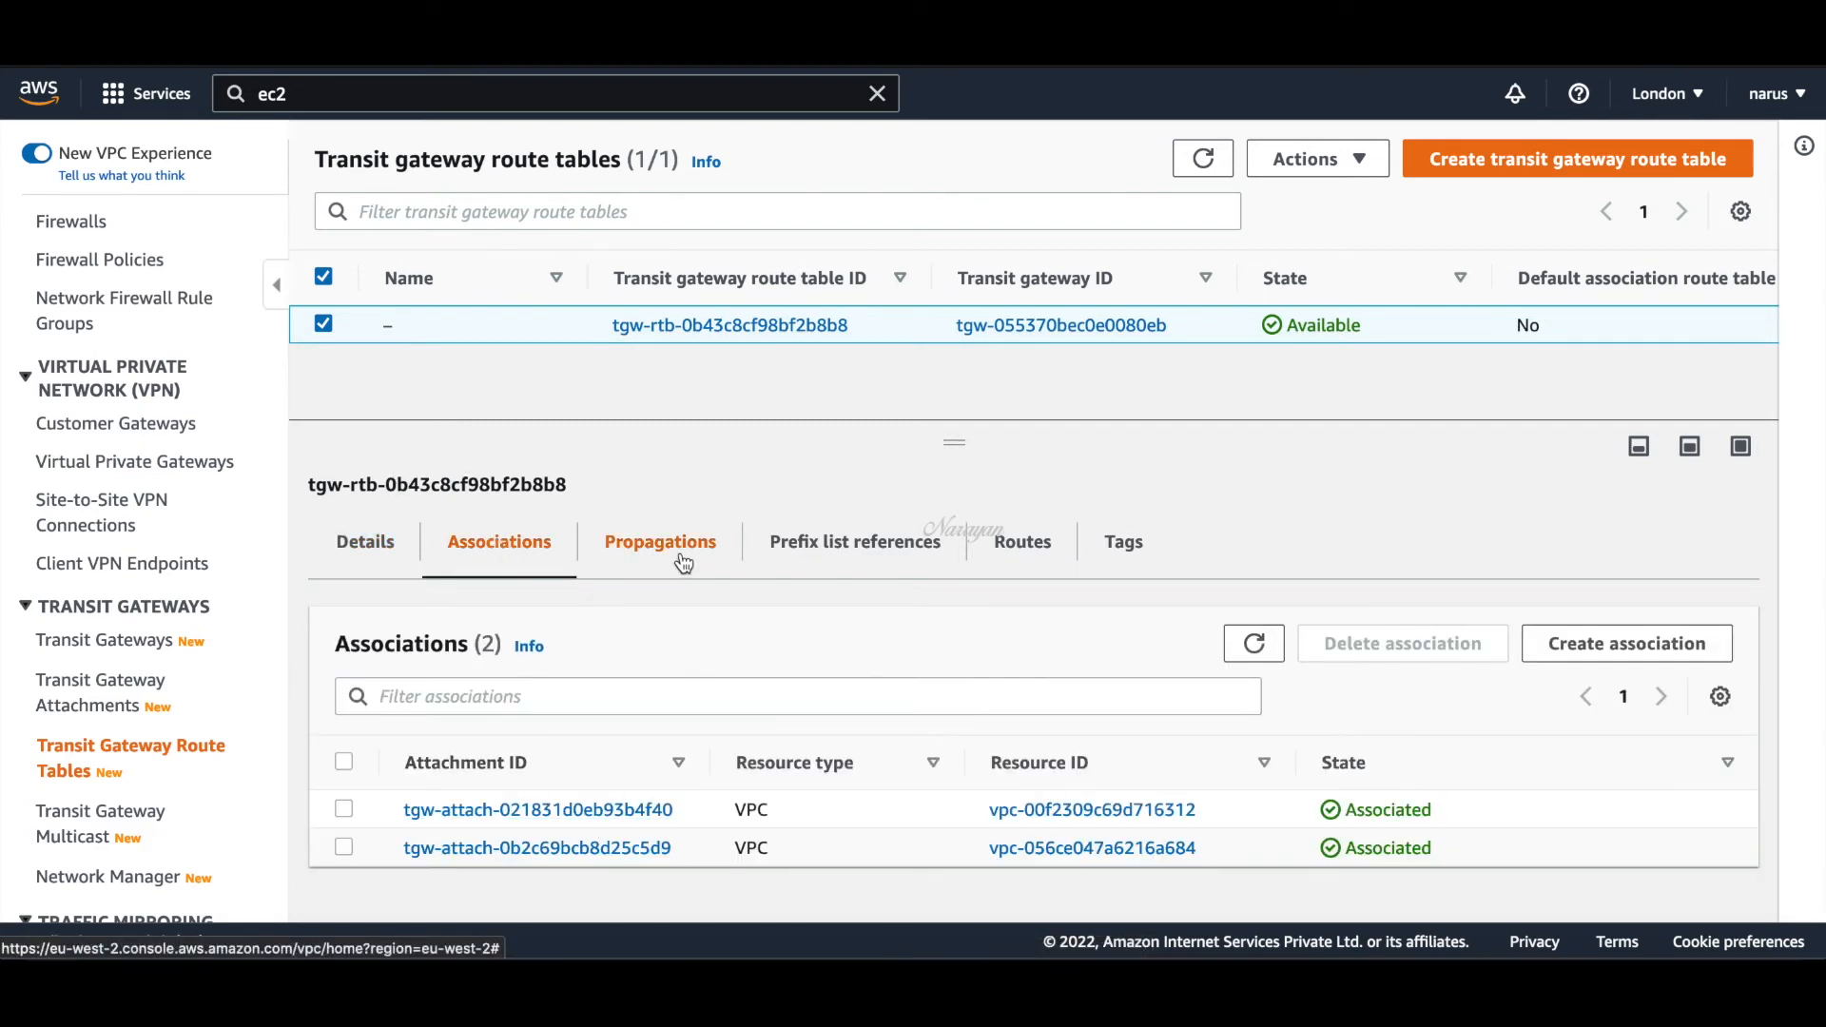
pyautogui.click(659, 542)
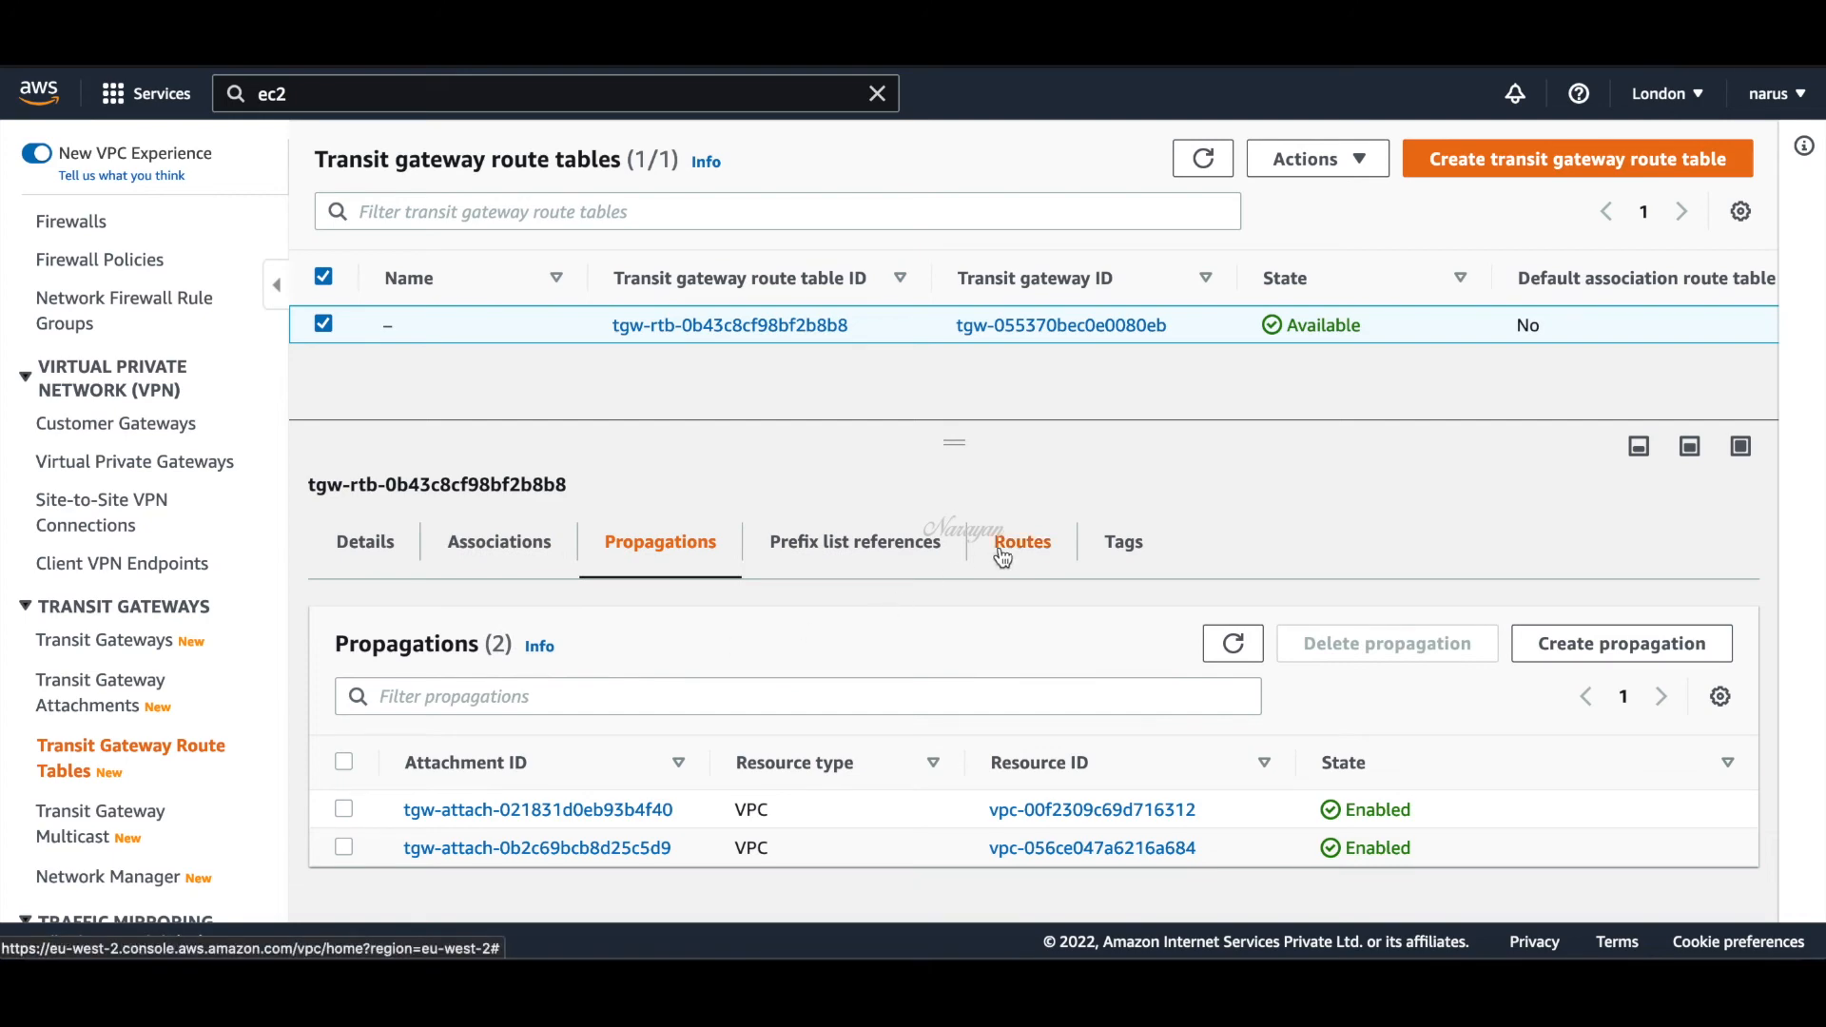
pyautogui.click(1021, 541)
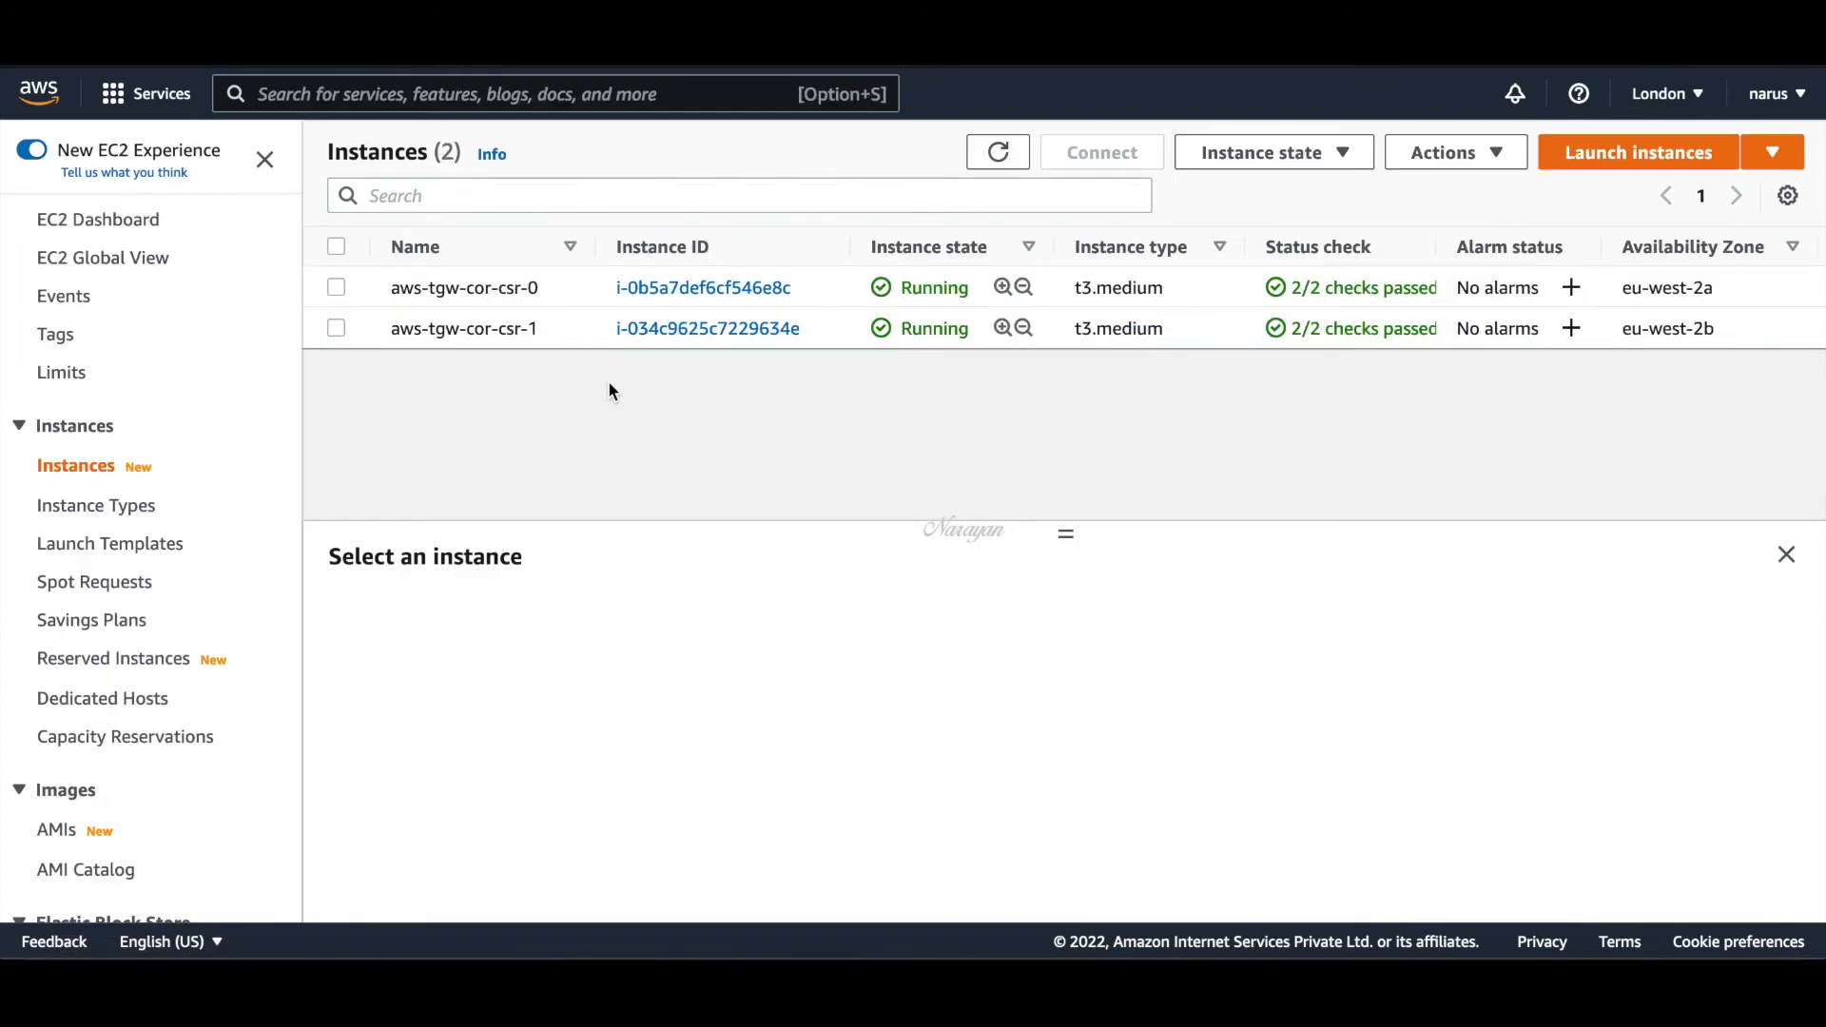
pyautogui.moveTo(923, 466)
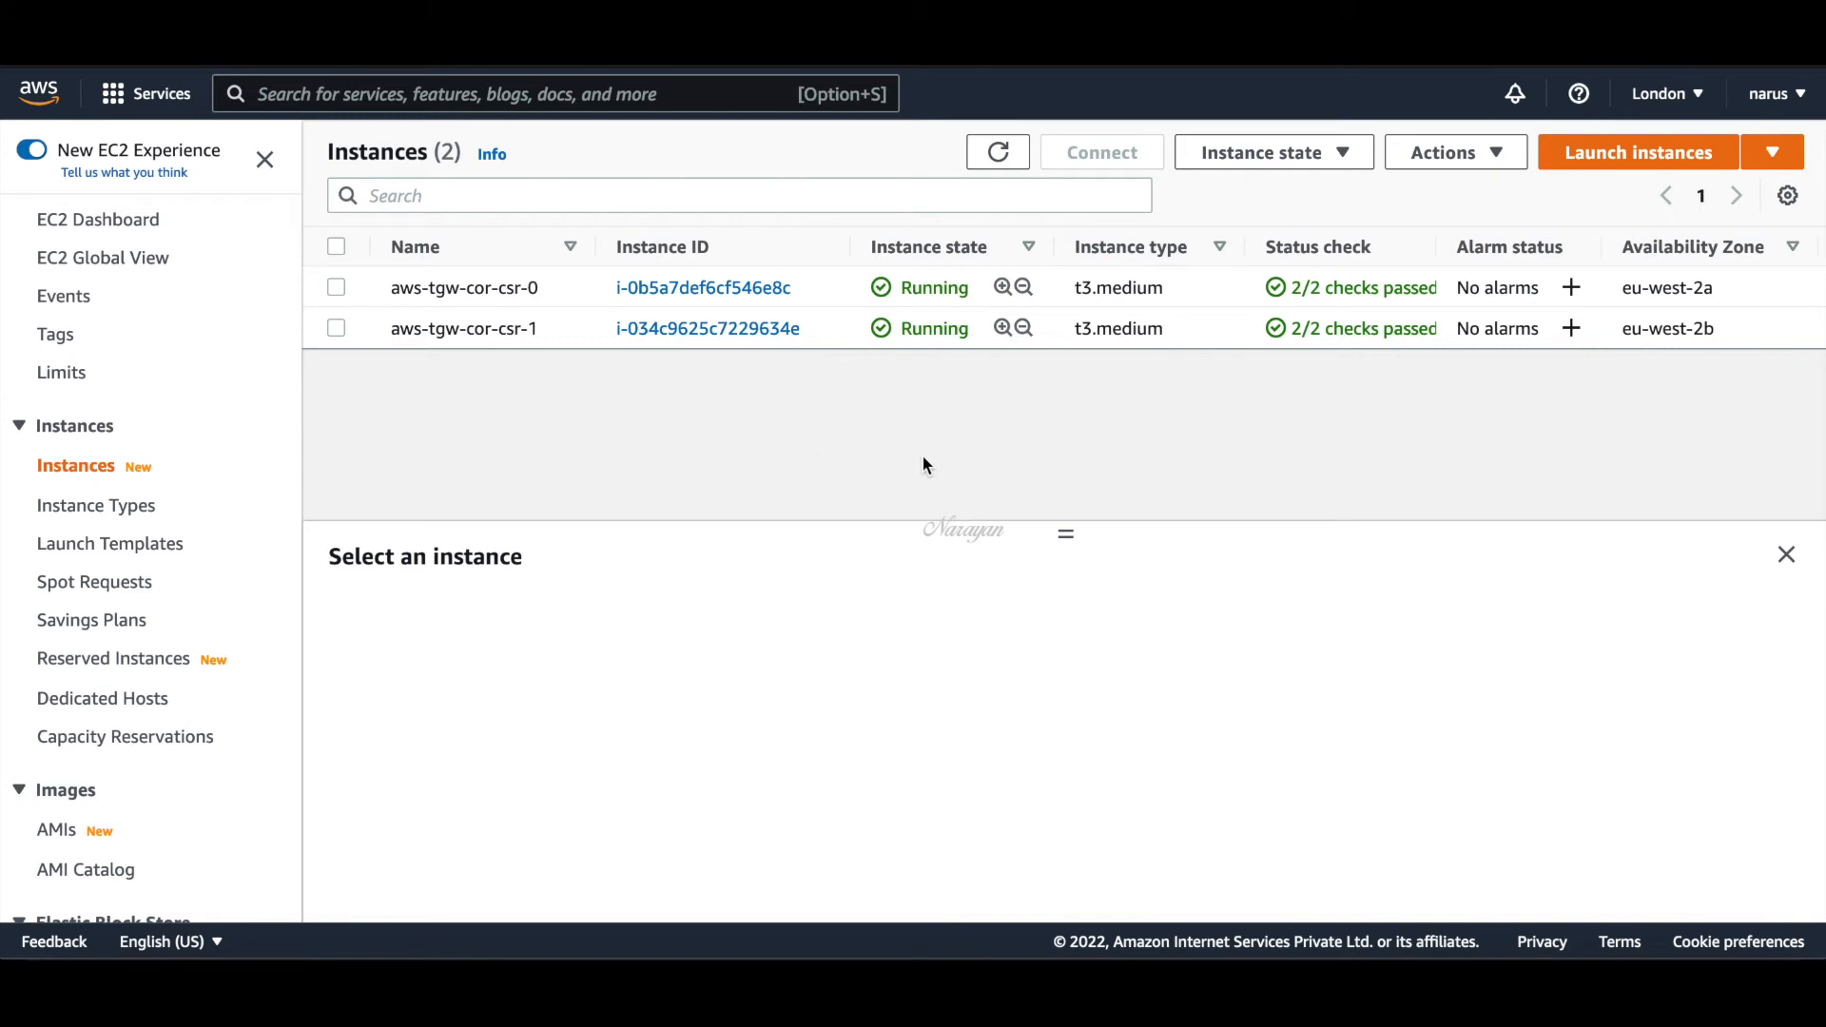
pyautogui.moveTo(715, 317)
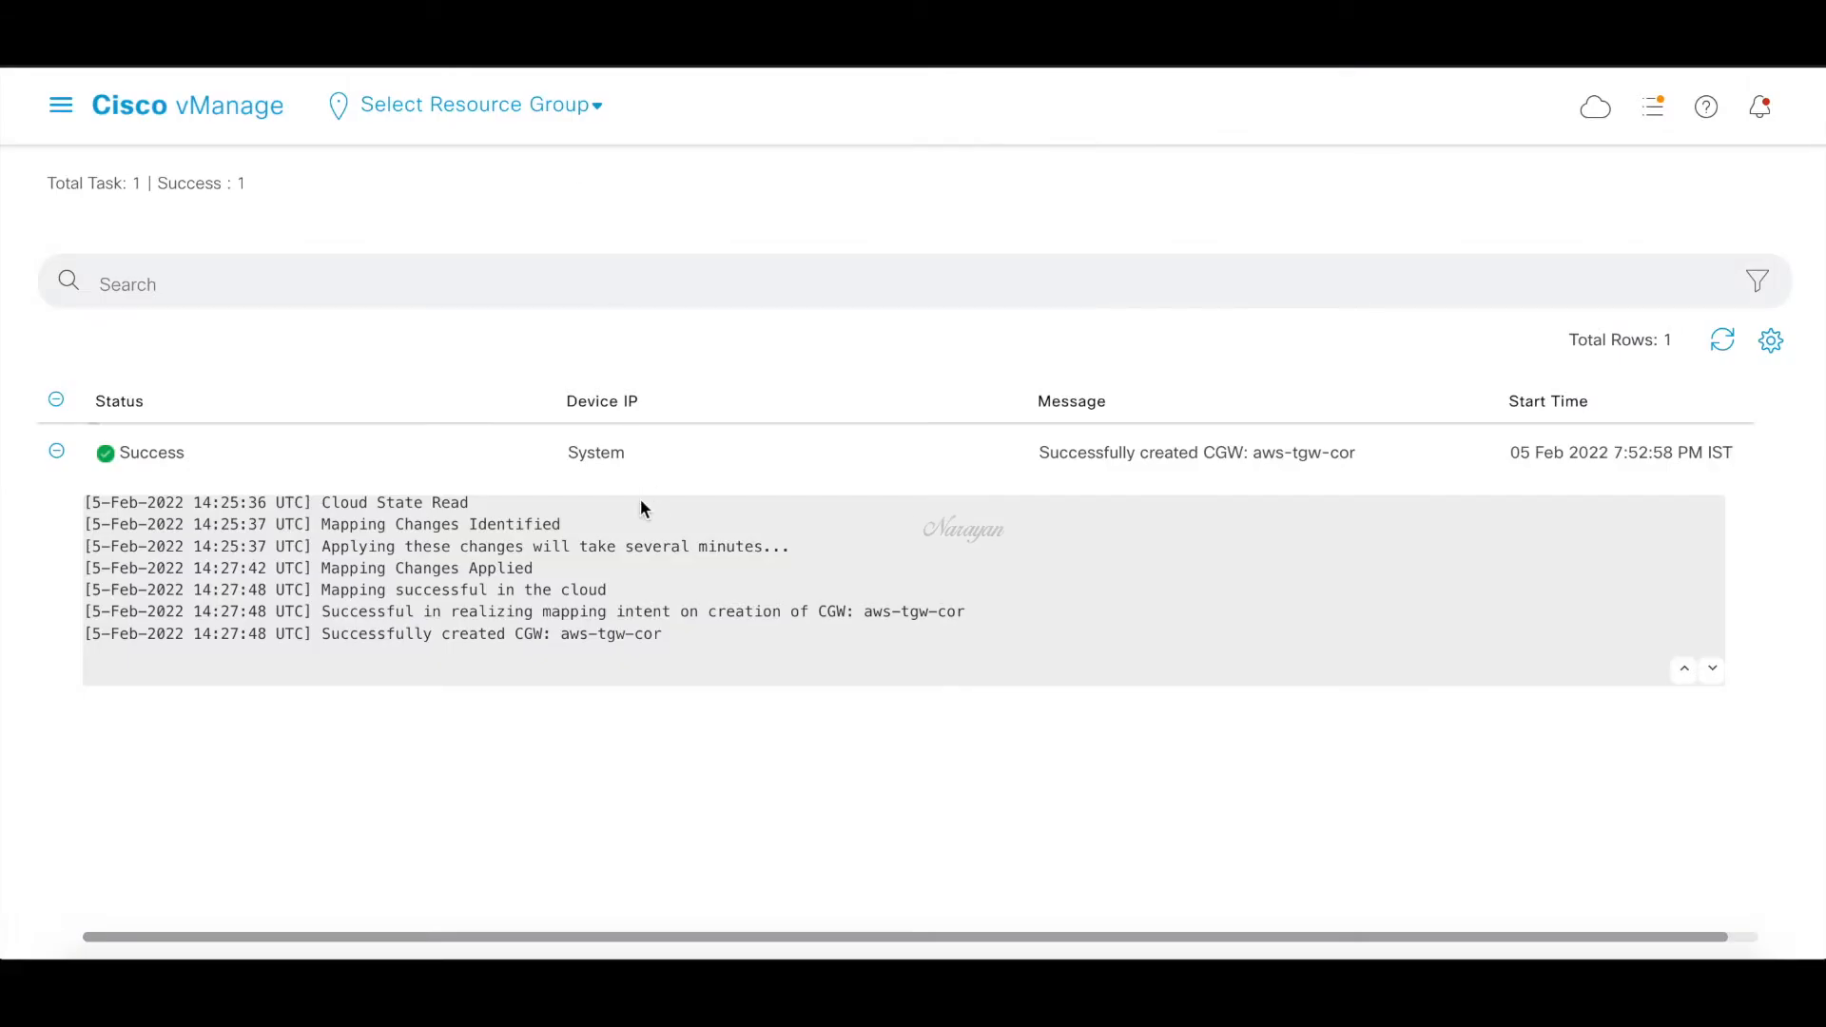
# Check the 2 reachable AWS gateway devices, then go to connectivity Intent Management
pyautogui.click(61, 104)
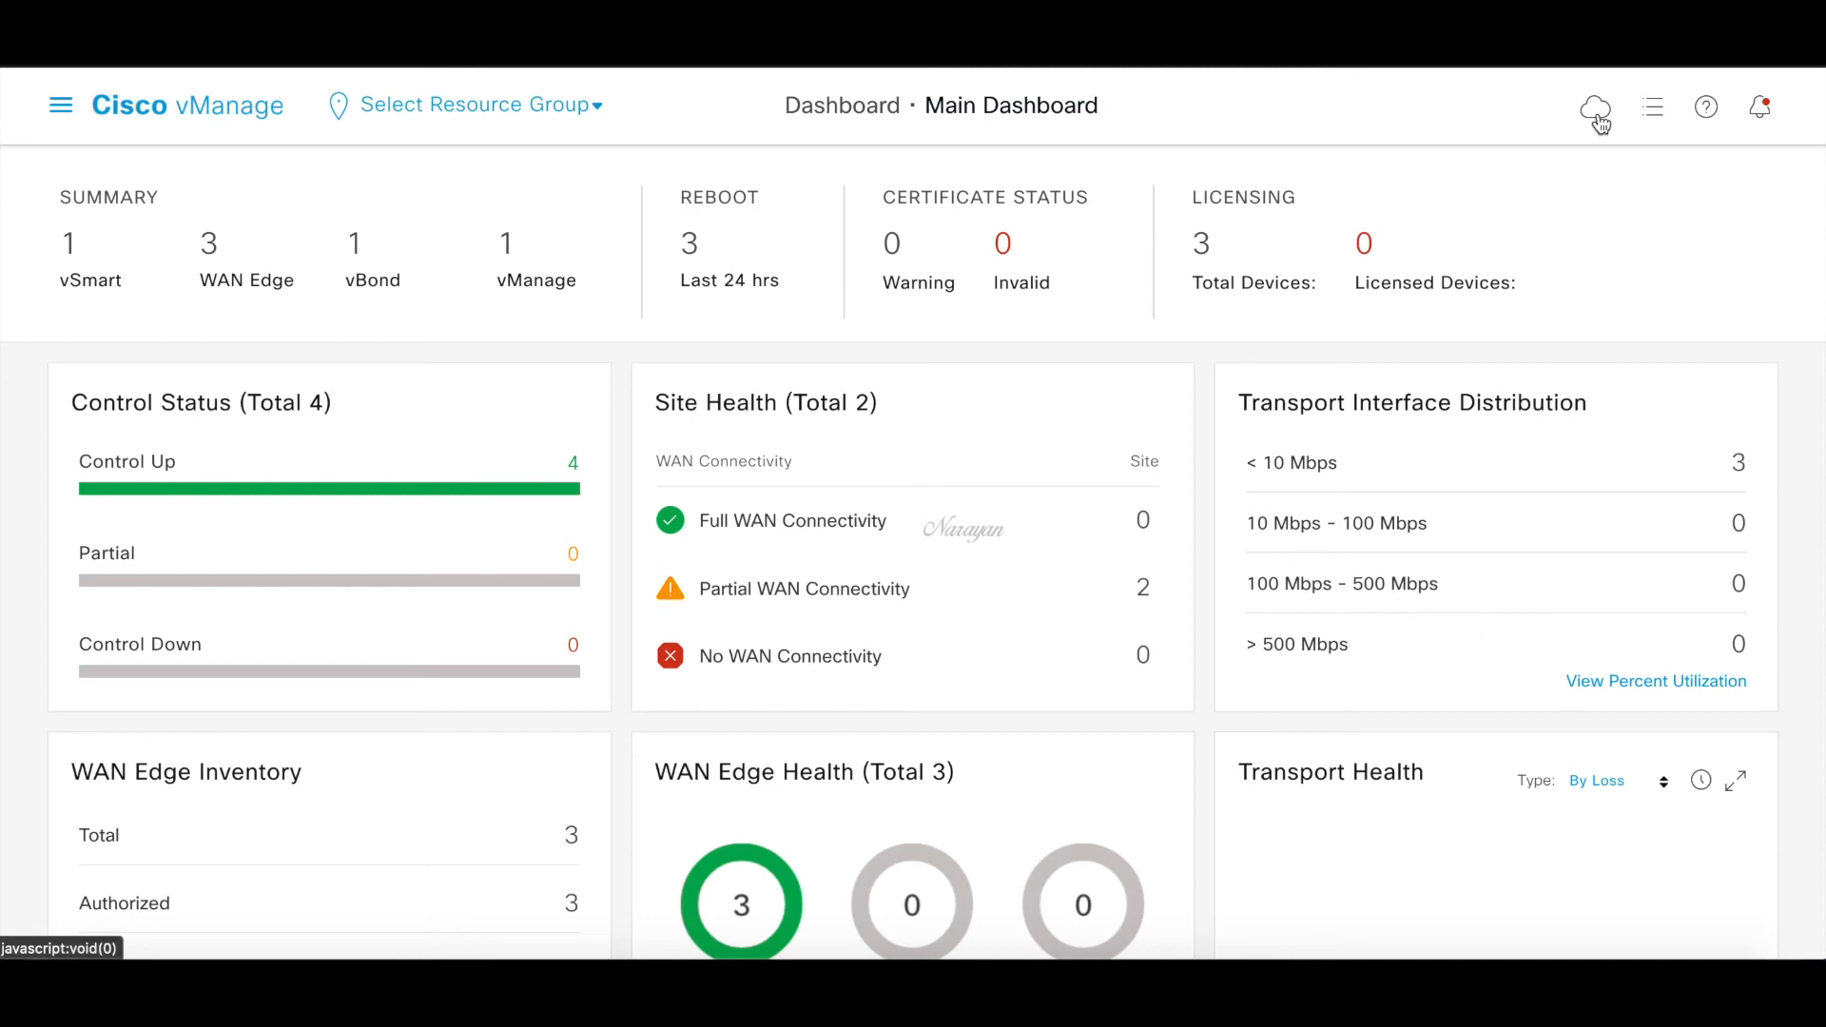
pyautogui.click(1594, 105)
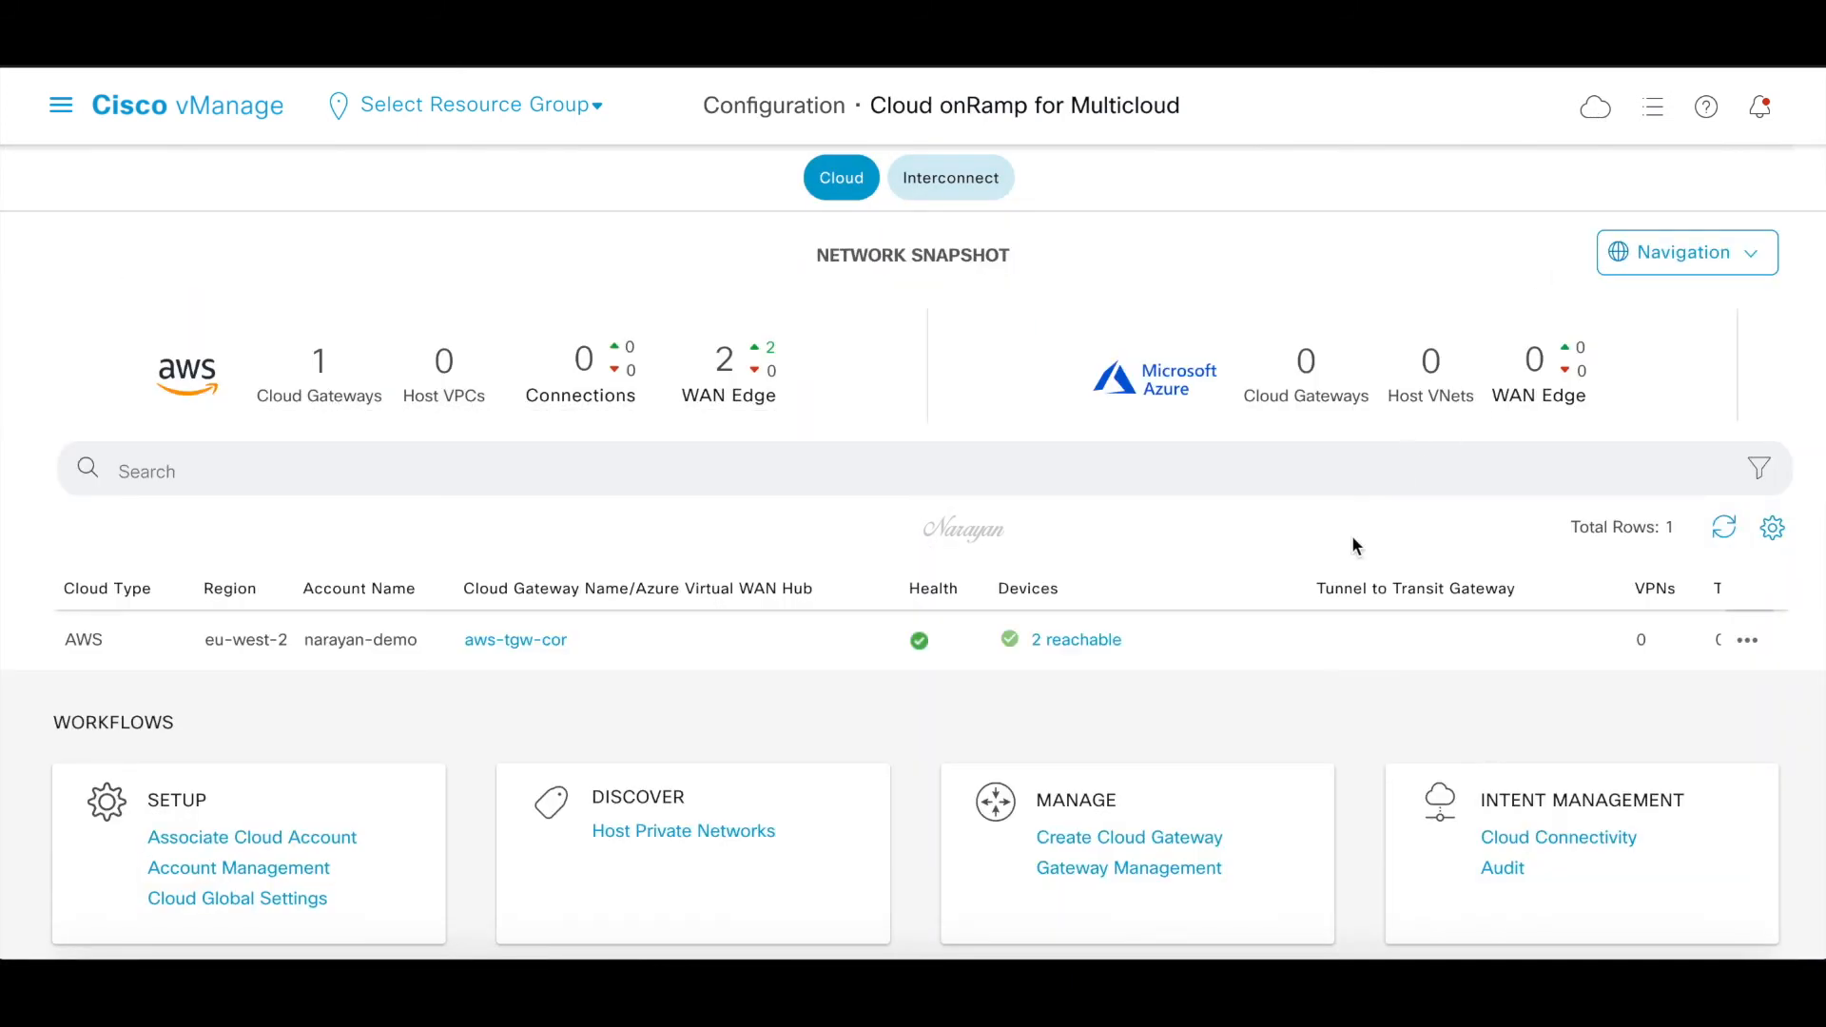
pyautogui.click(1074, 639)
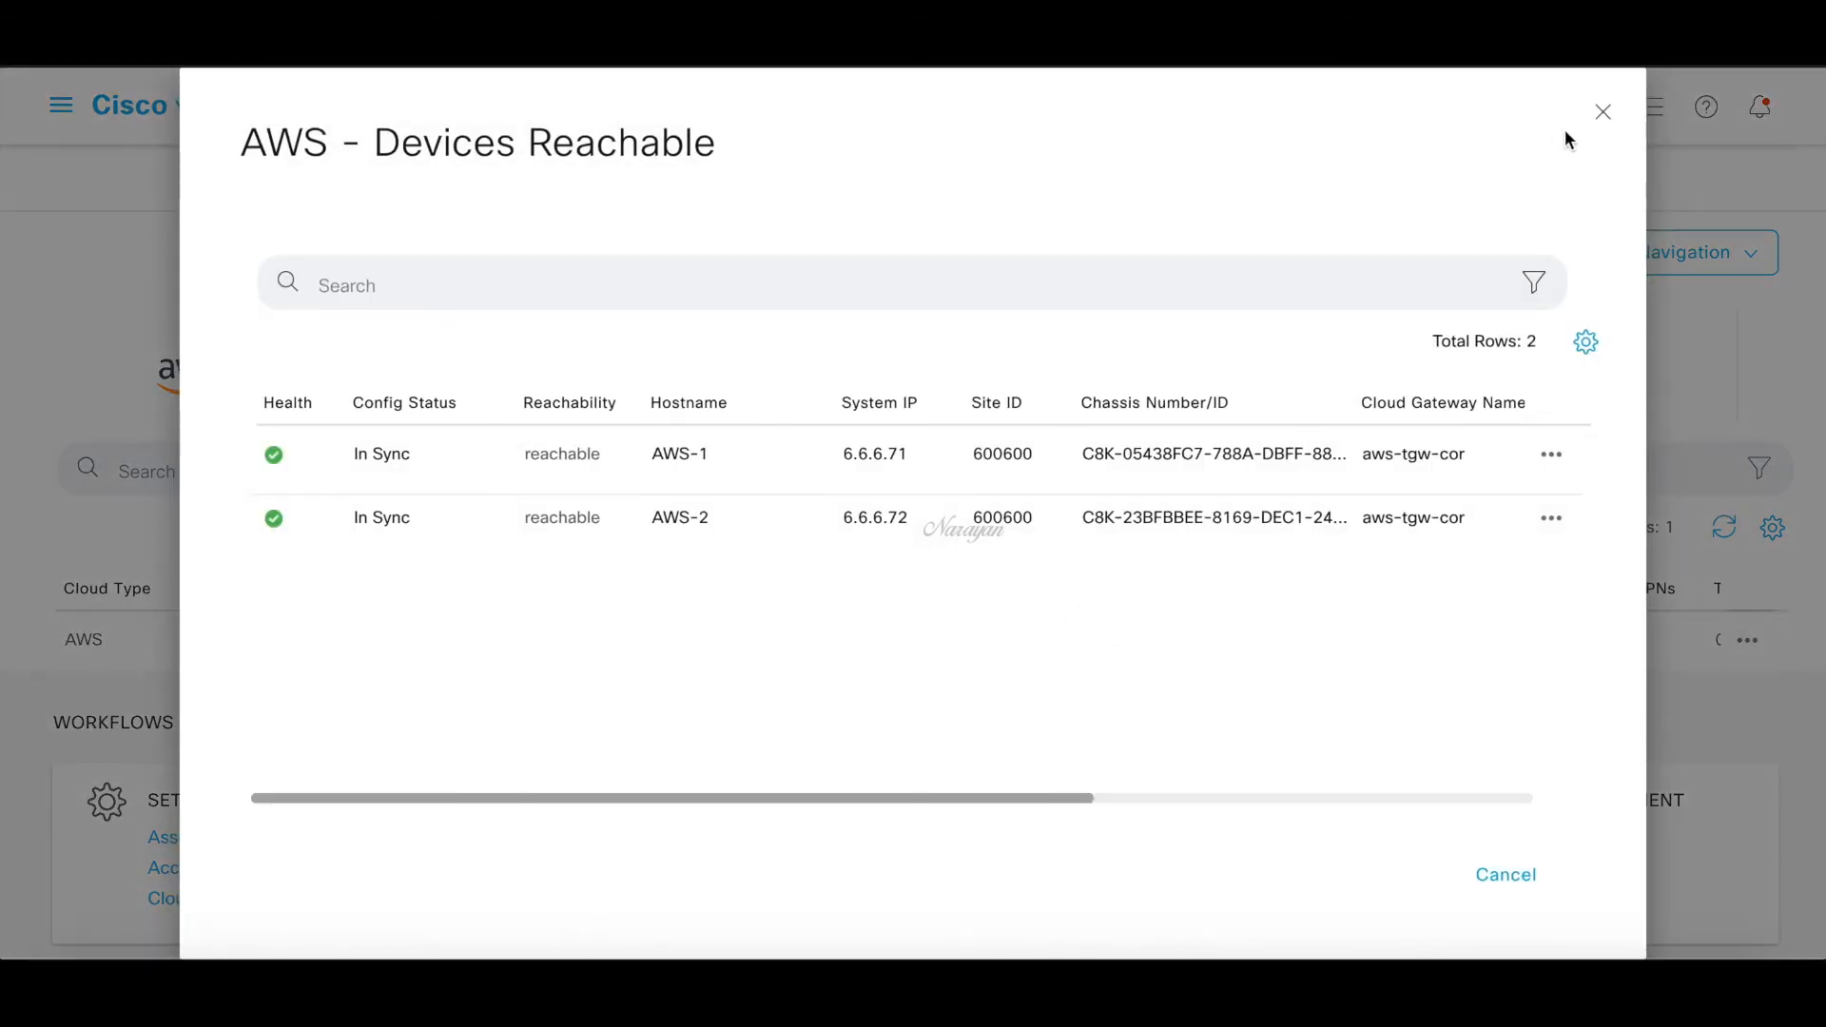
pyautogui.click(1602, 112)
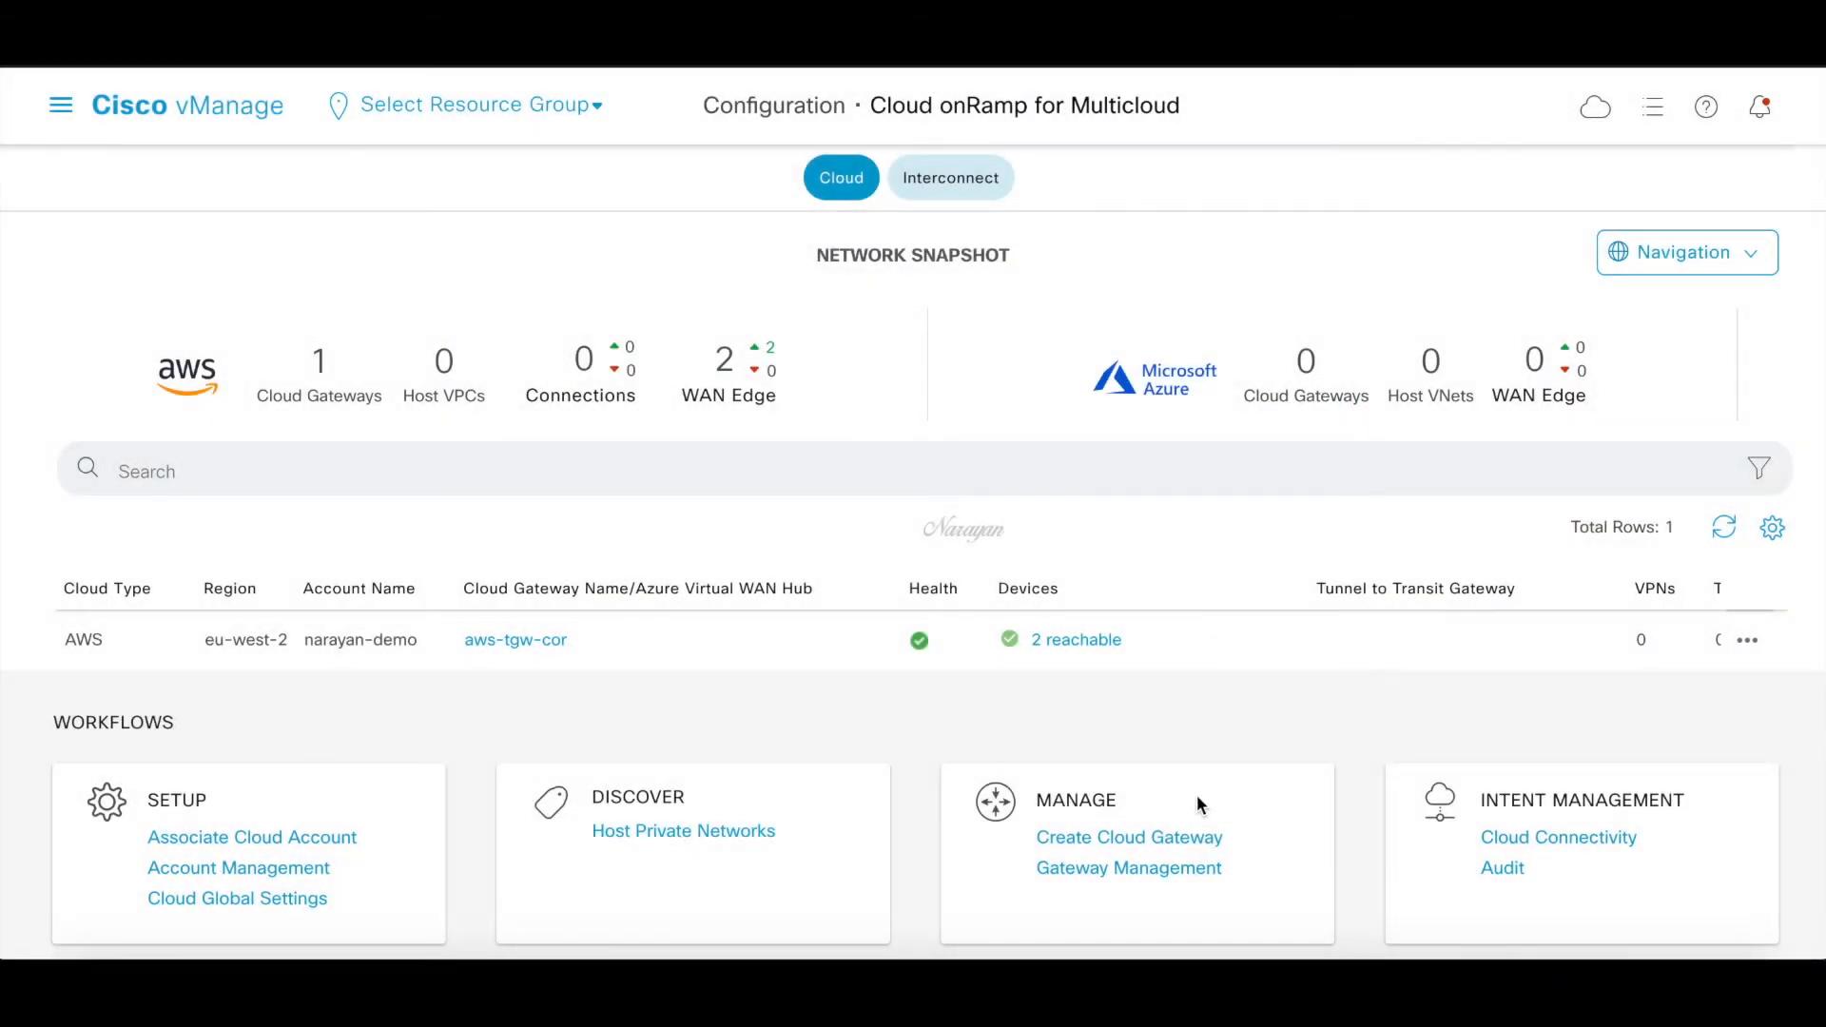
pyautogui.moveTo(1381, 847)
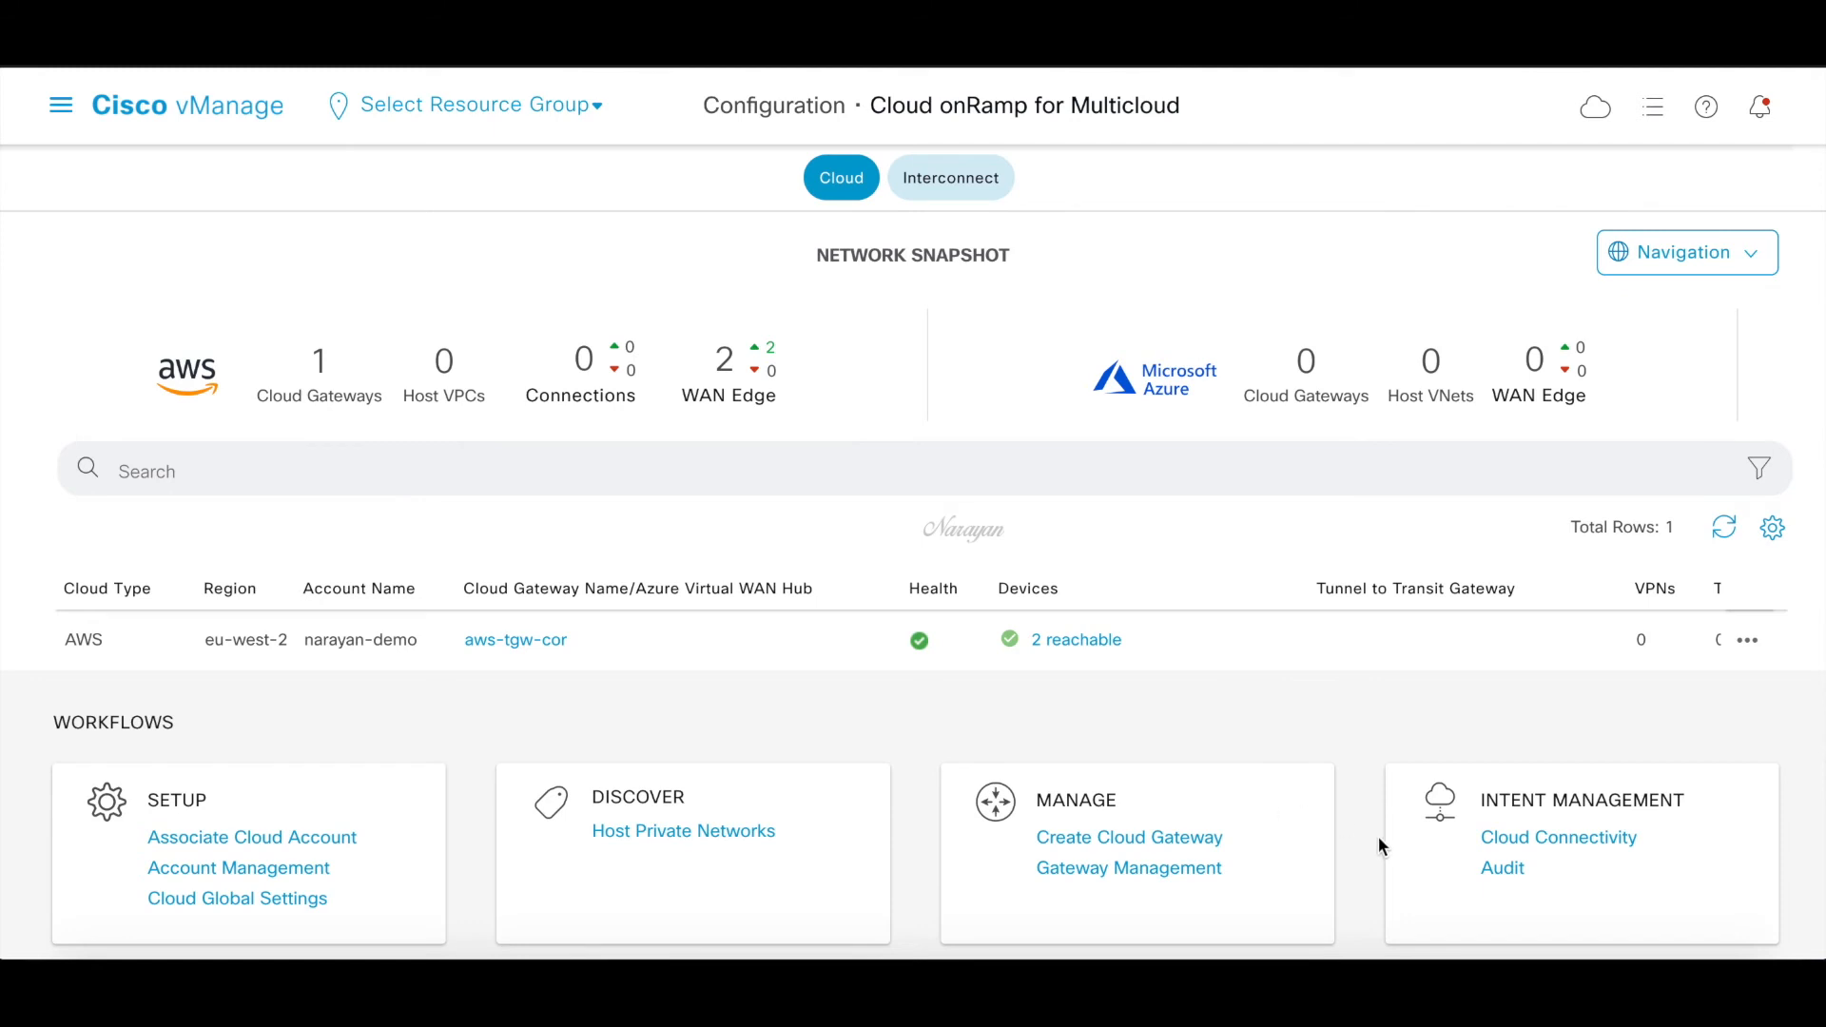
pyautogui.click(1558, 836)
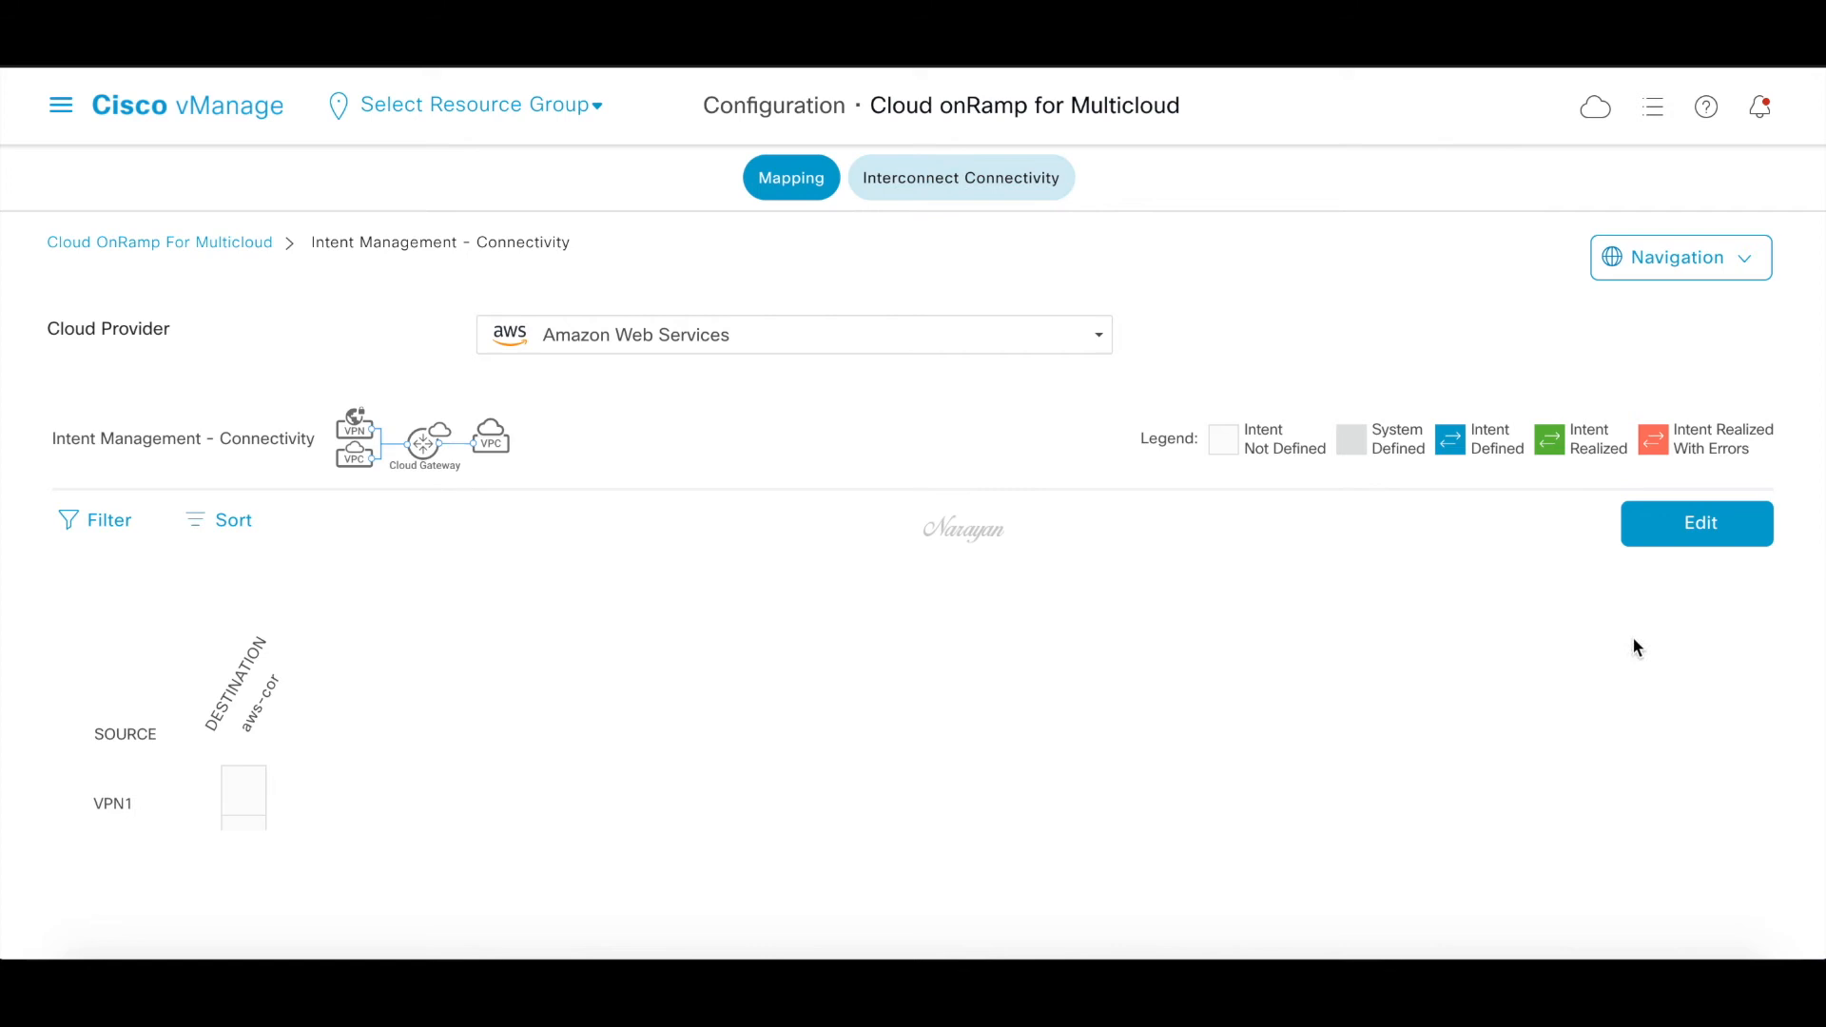
pyautogui.moveTo(1701, 535)
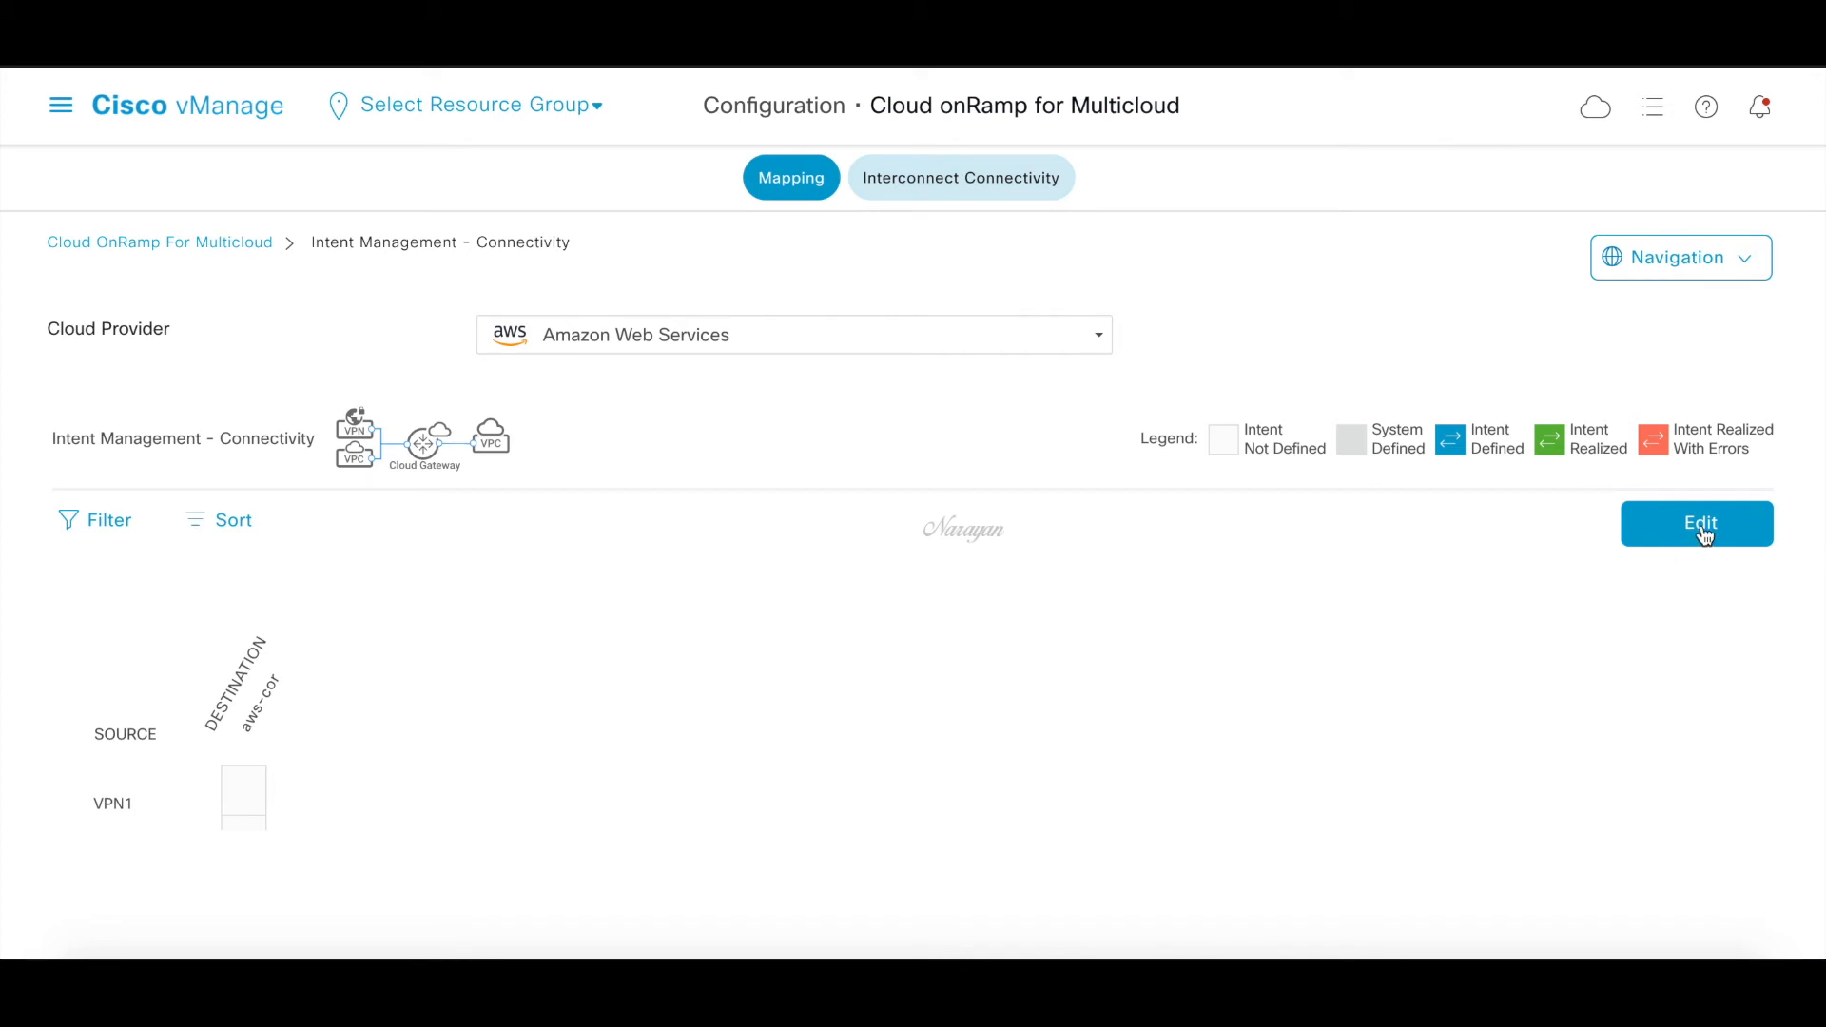
# Map VPN1 to the aws-cor destination and save the intent
pyautogui.click(1697, 523)
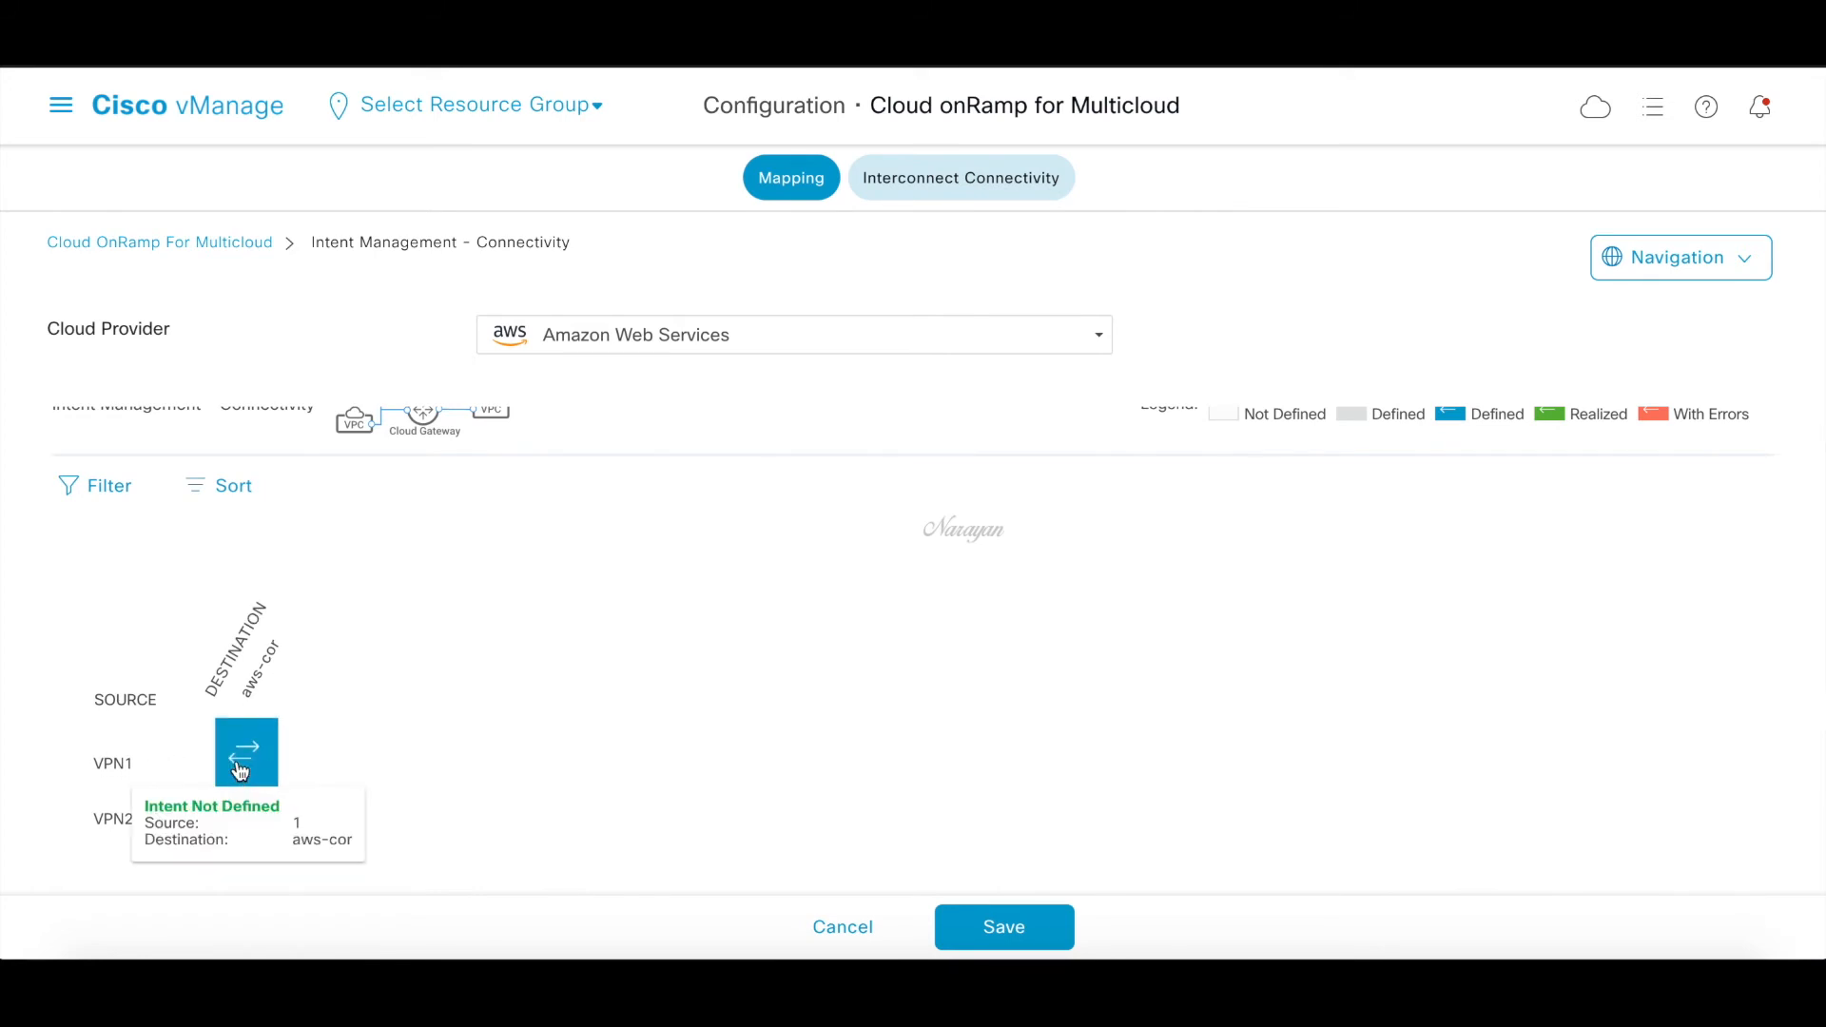
pyautogui.click(1003, 927)
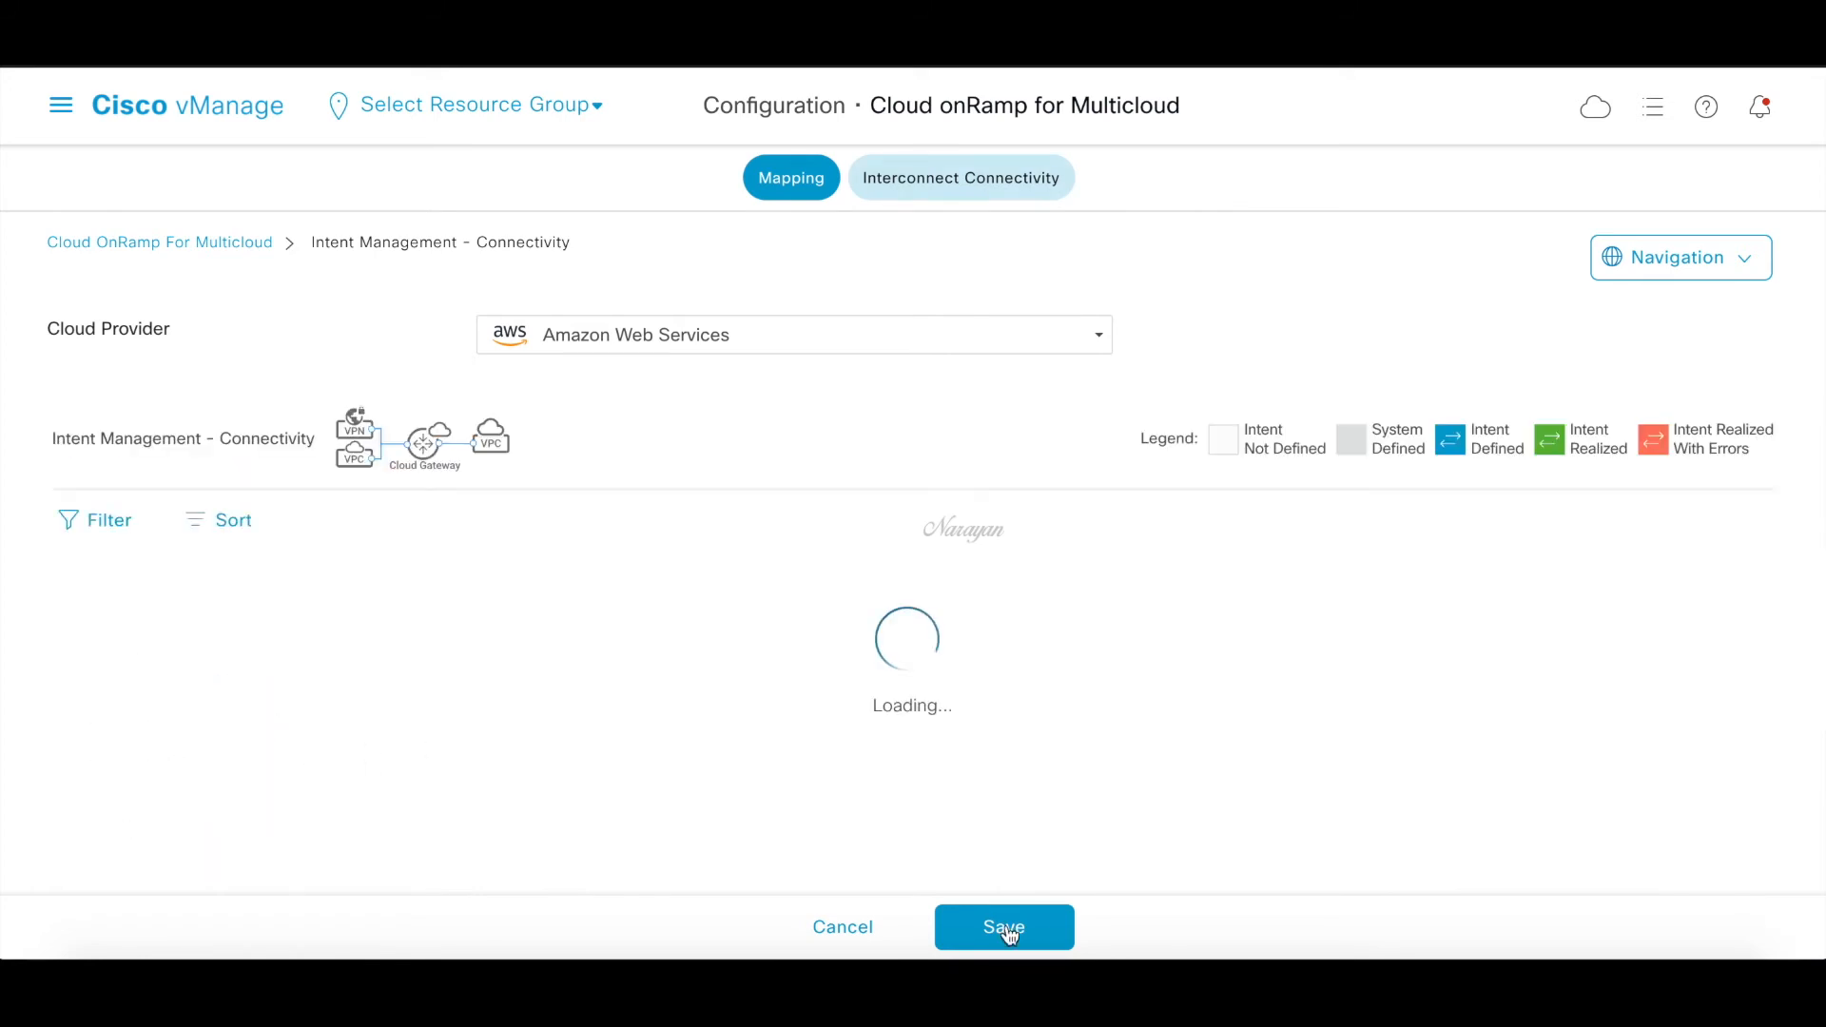
pyautogui.click(1002, 927)
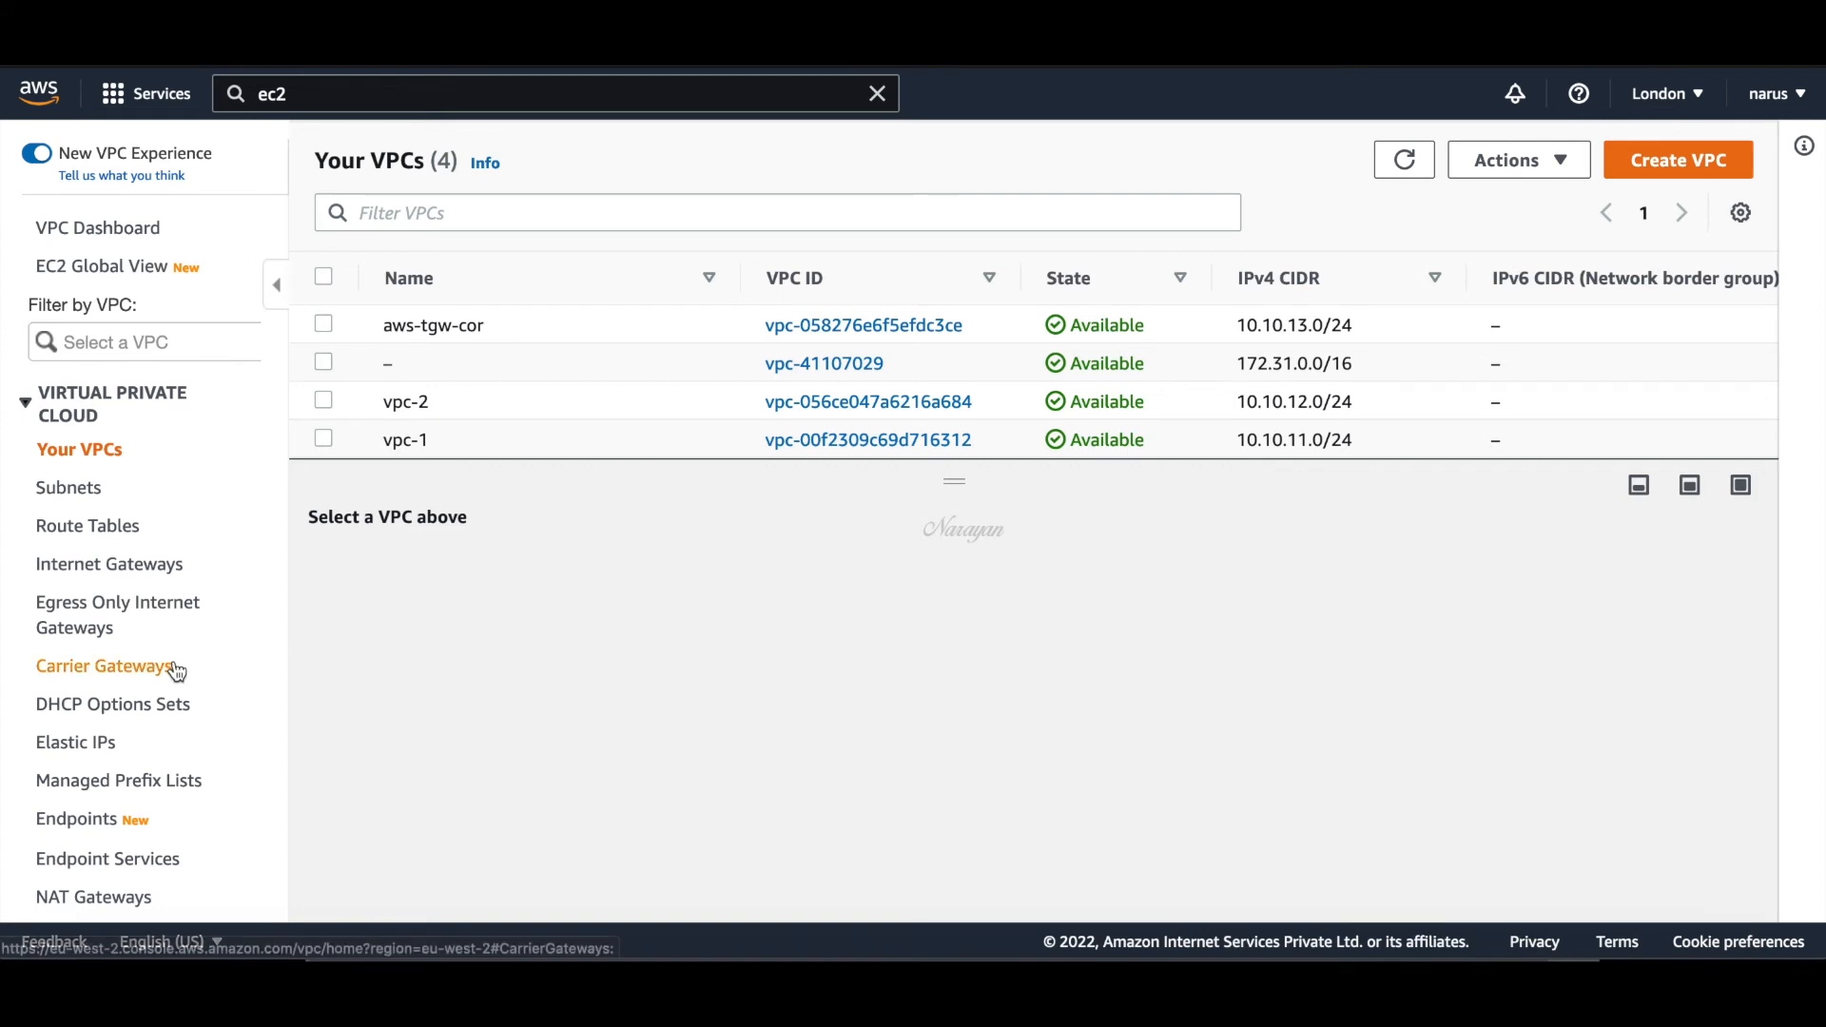
# Check the customer gateways, then confirm both VPN connections show two tunnels UP
pyautogui.scroll(-3)
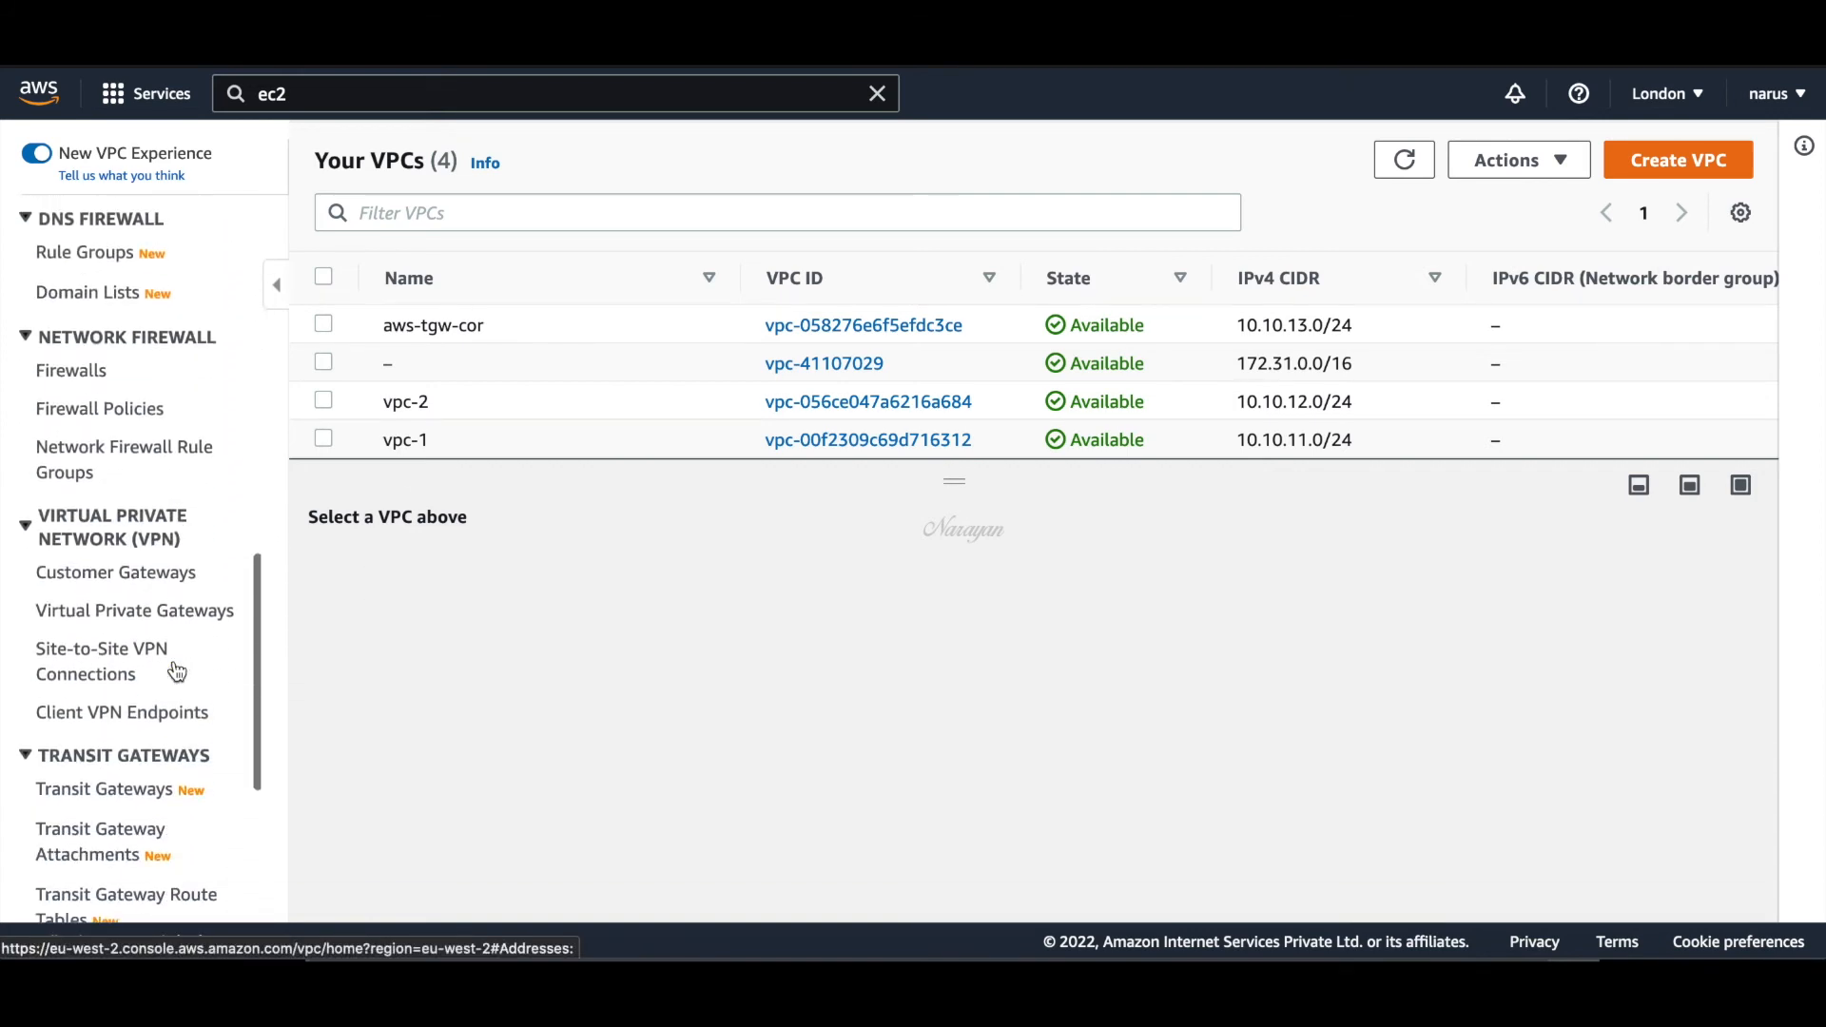
pyautogui.click(119, 572)
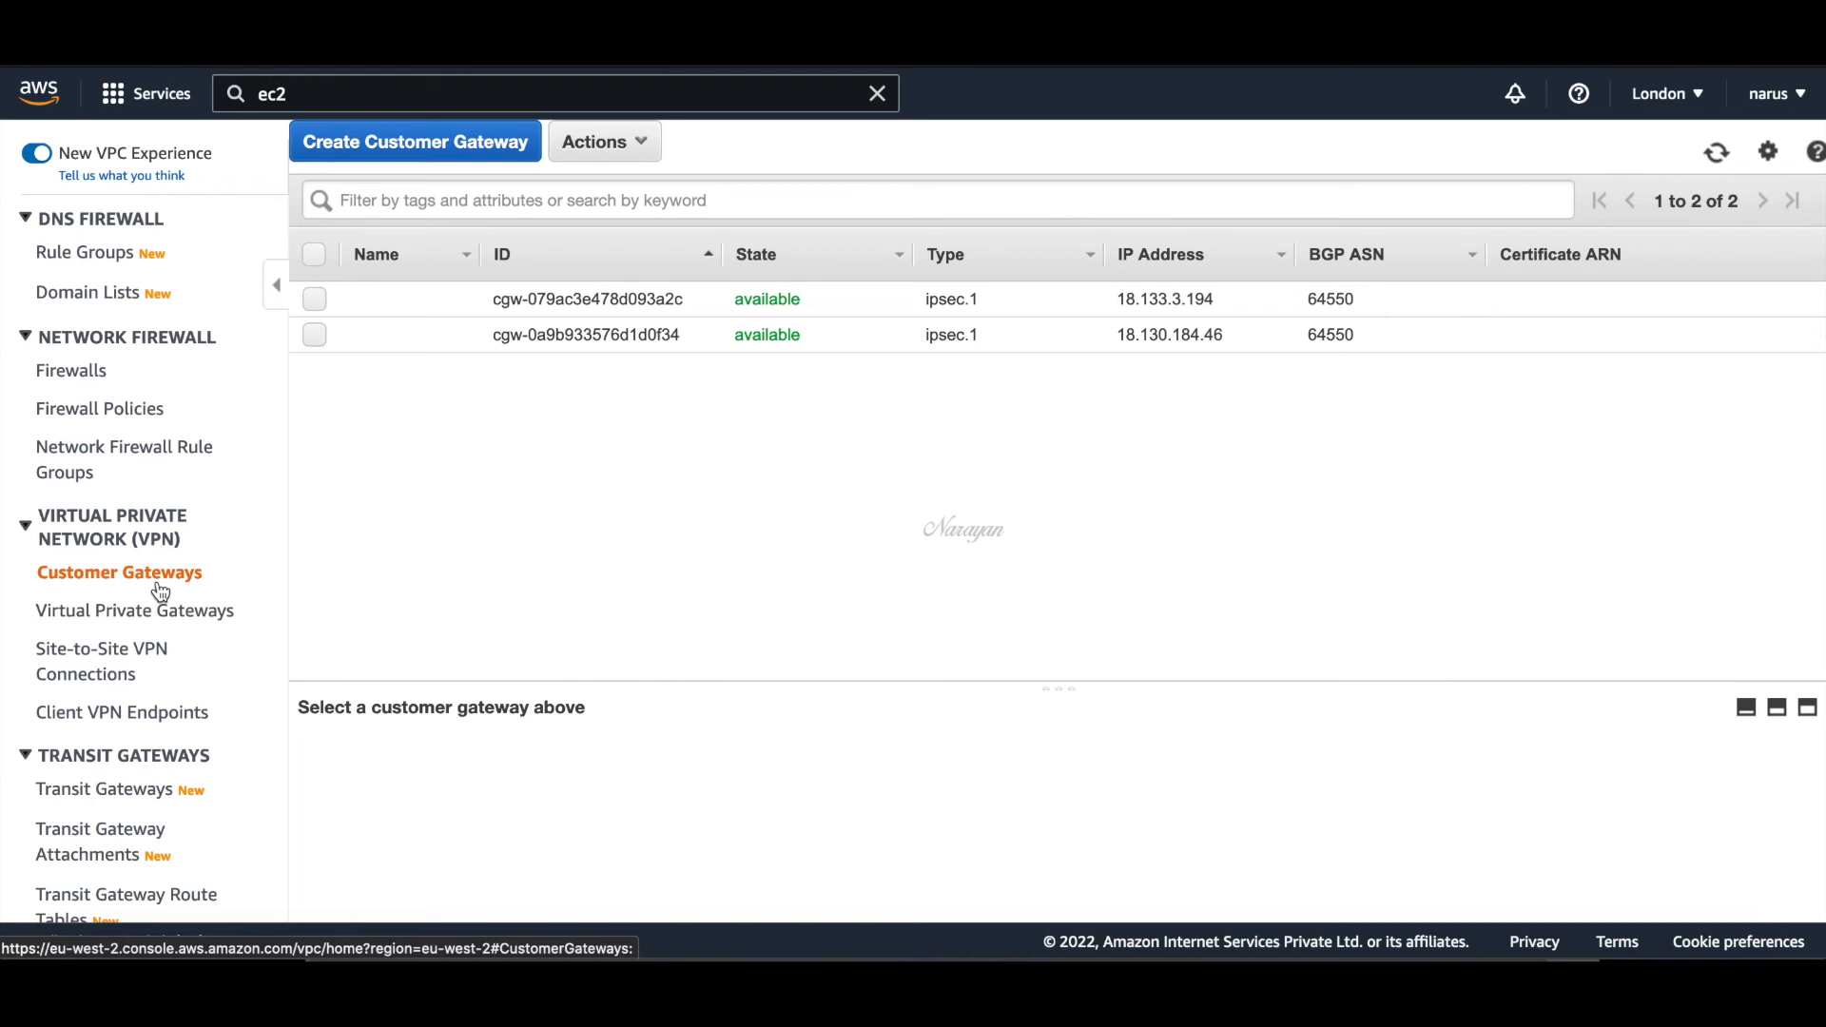
pyautogui.click(105, 660)
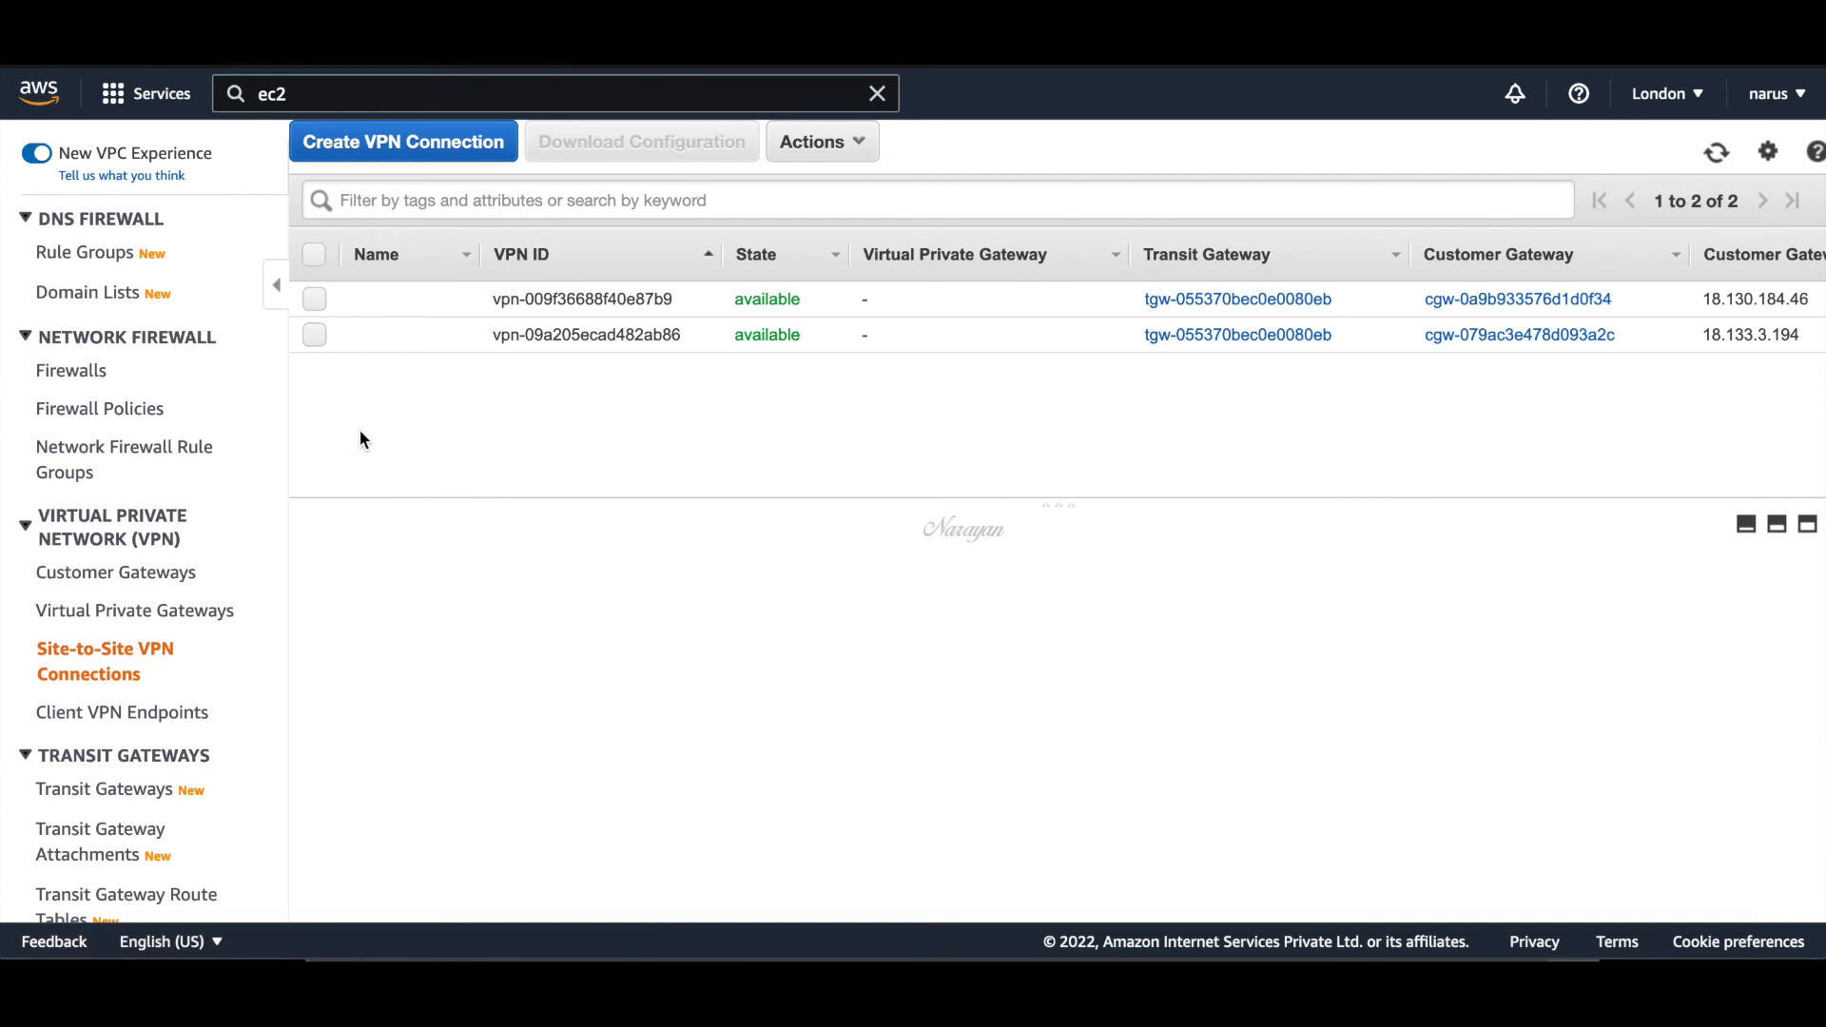
pyautogui.click(313, 297)
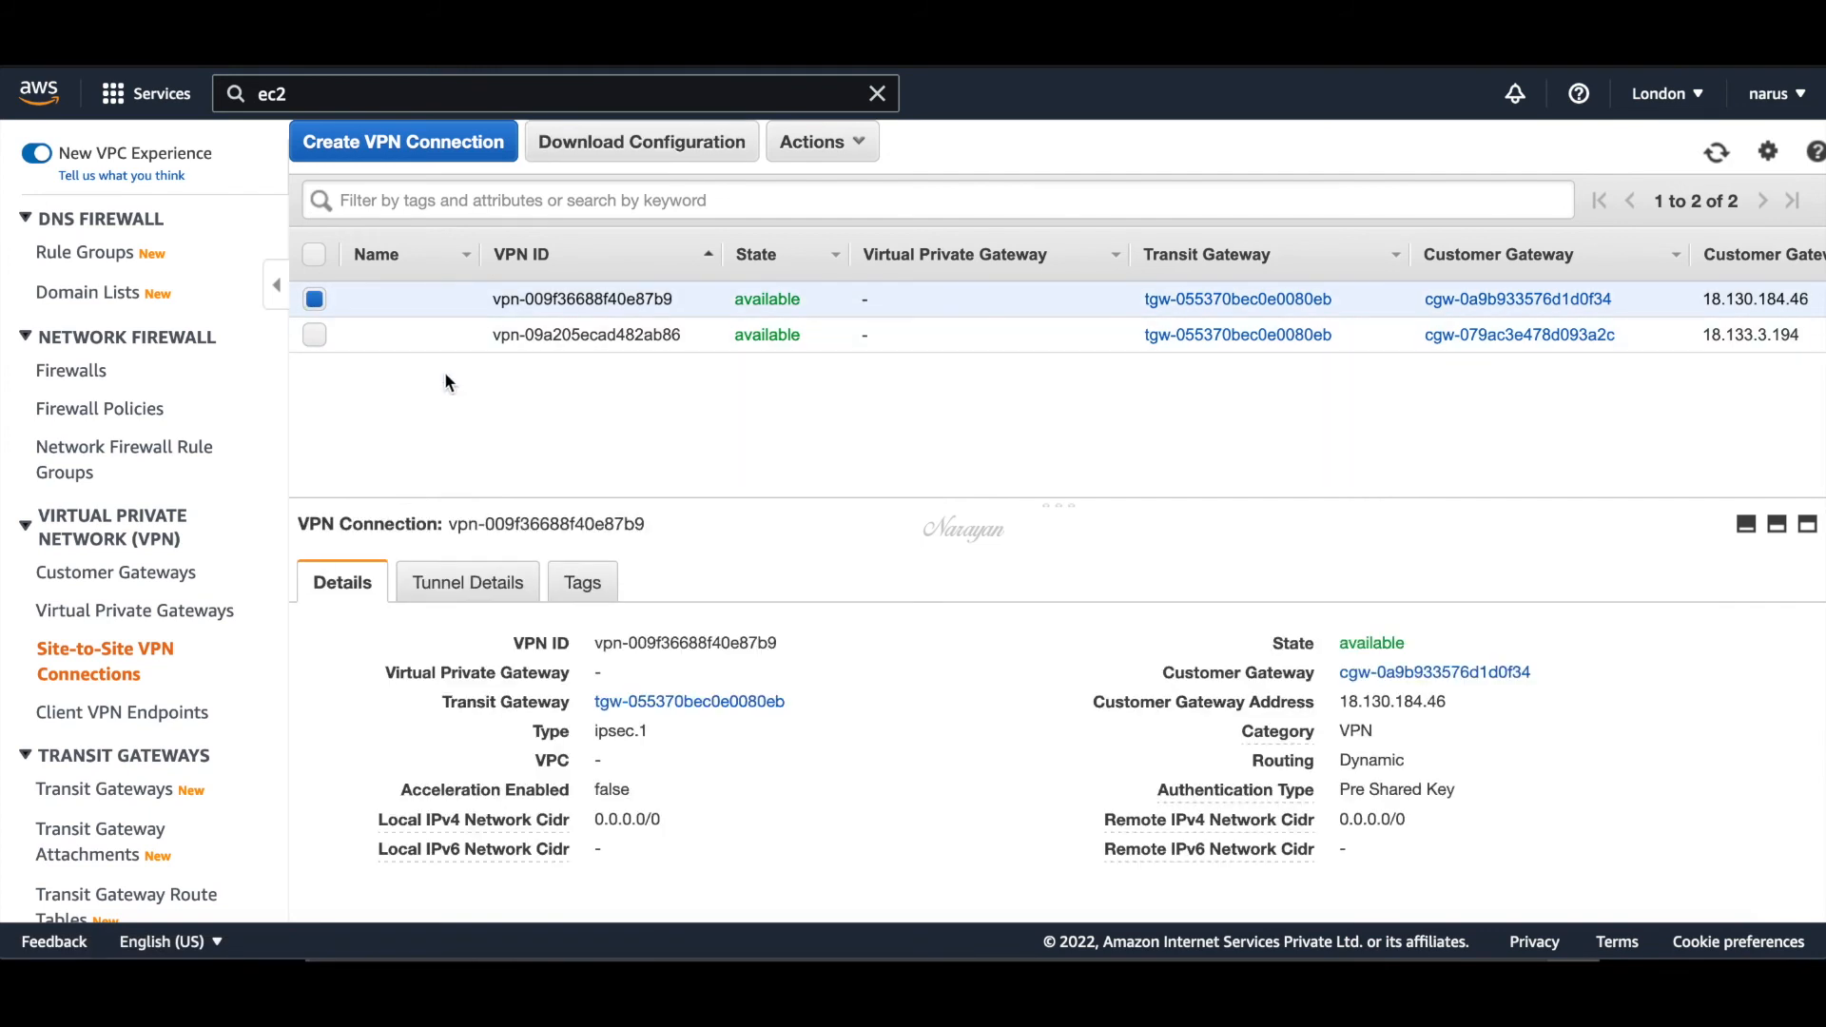
pyautogui.click(467, 581)
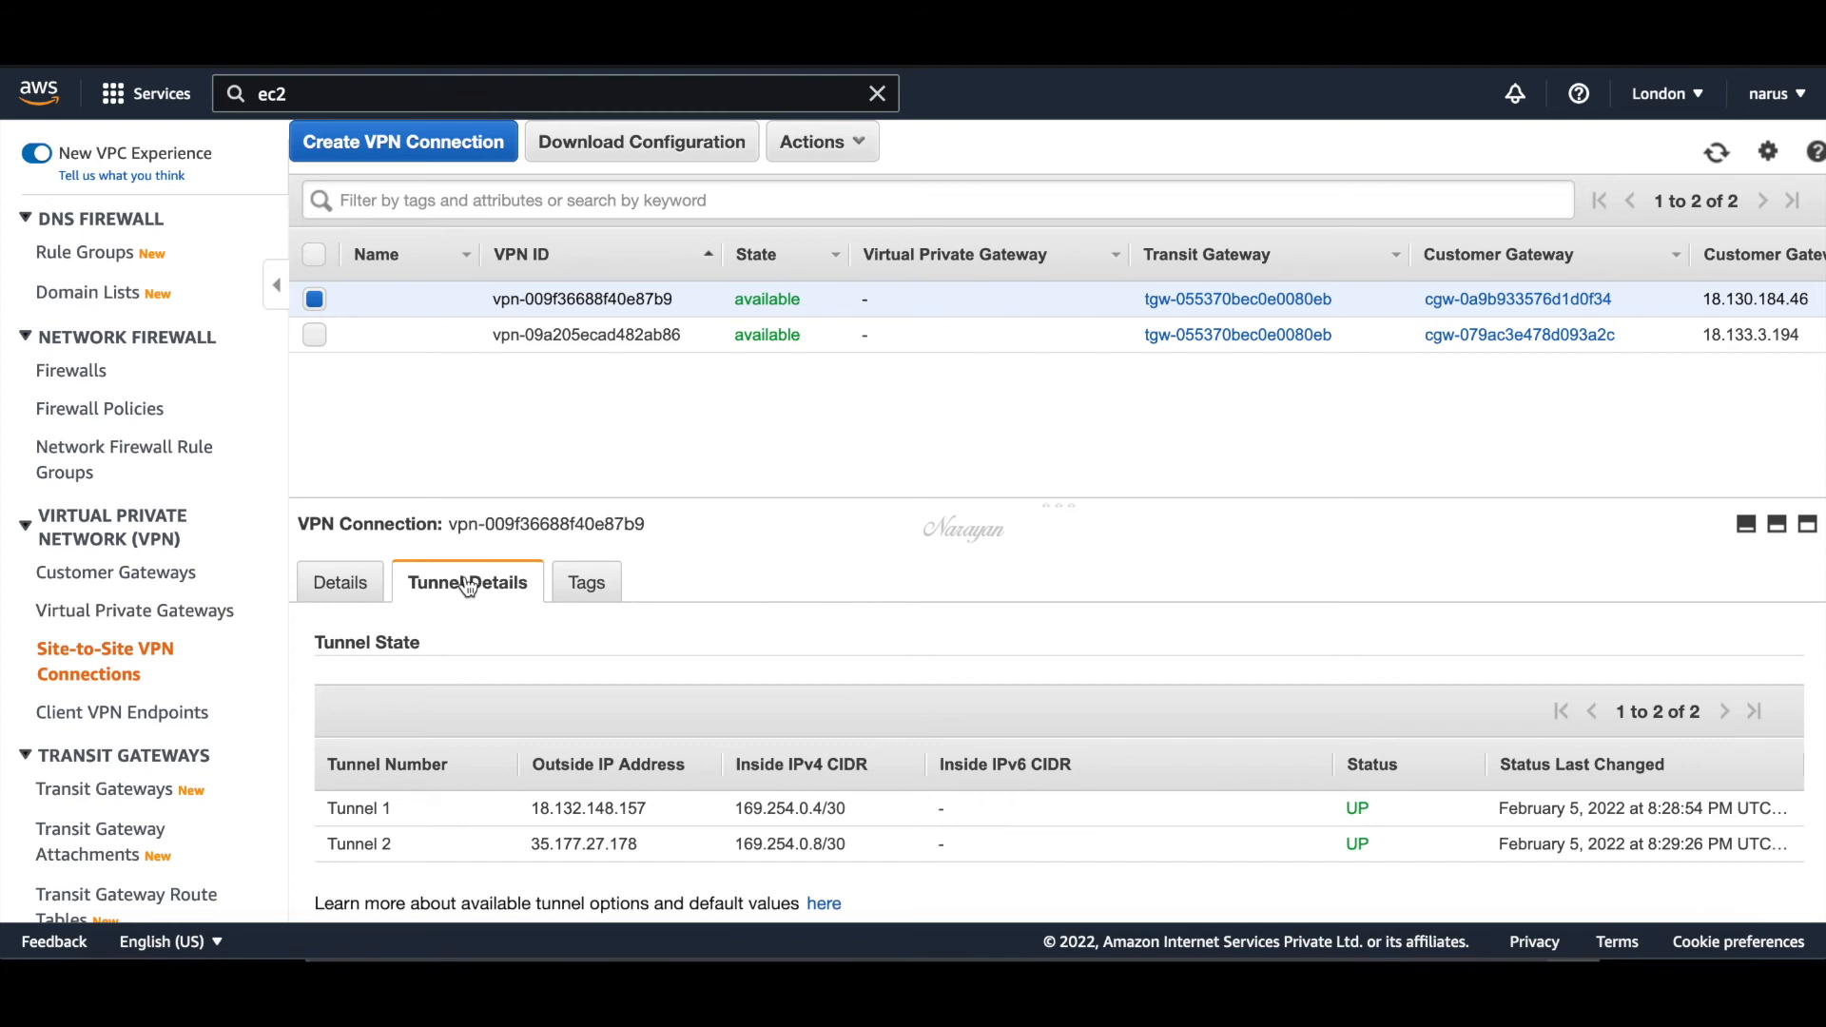
pyautogui.click(313, 334)
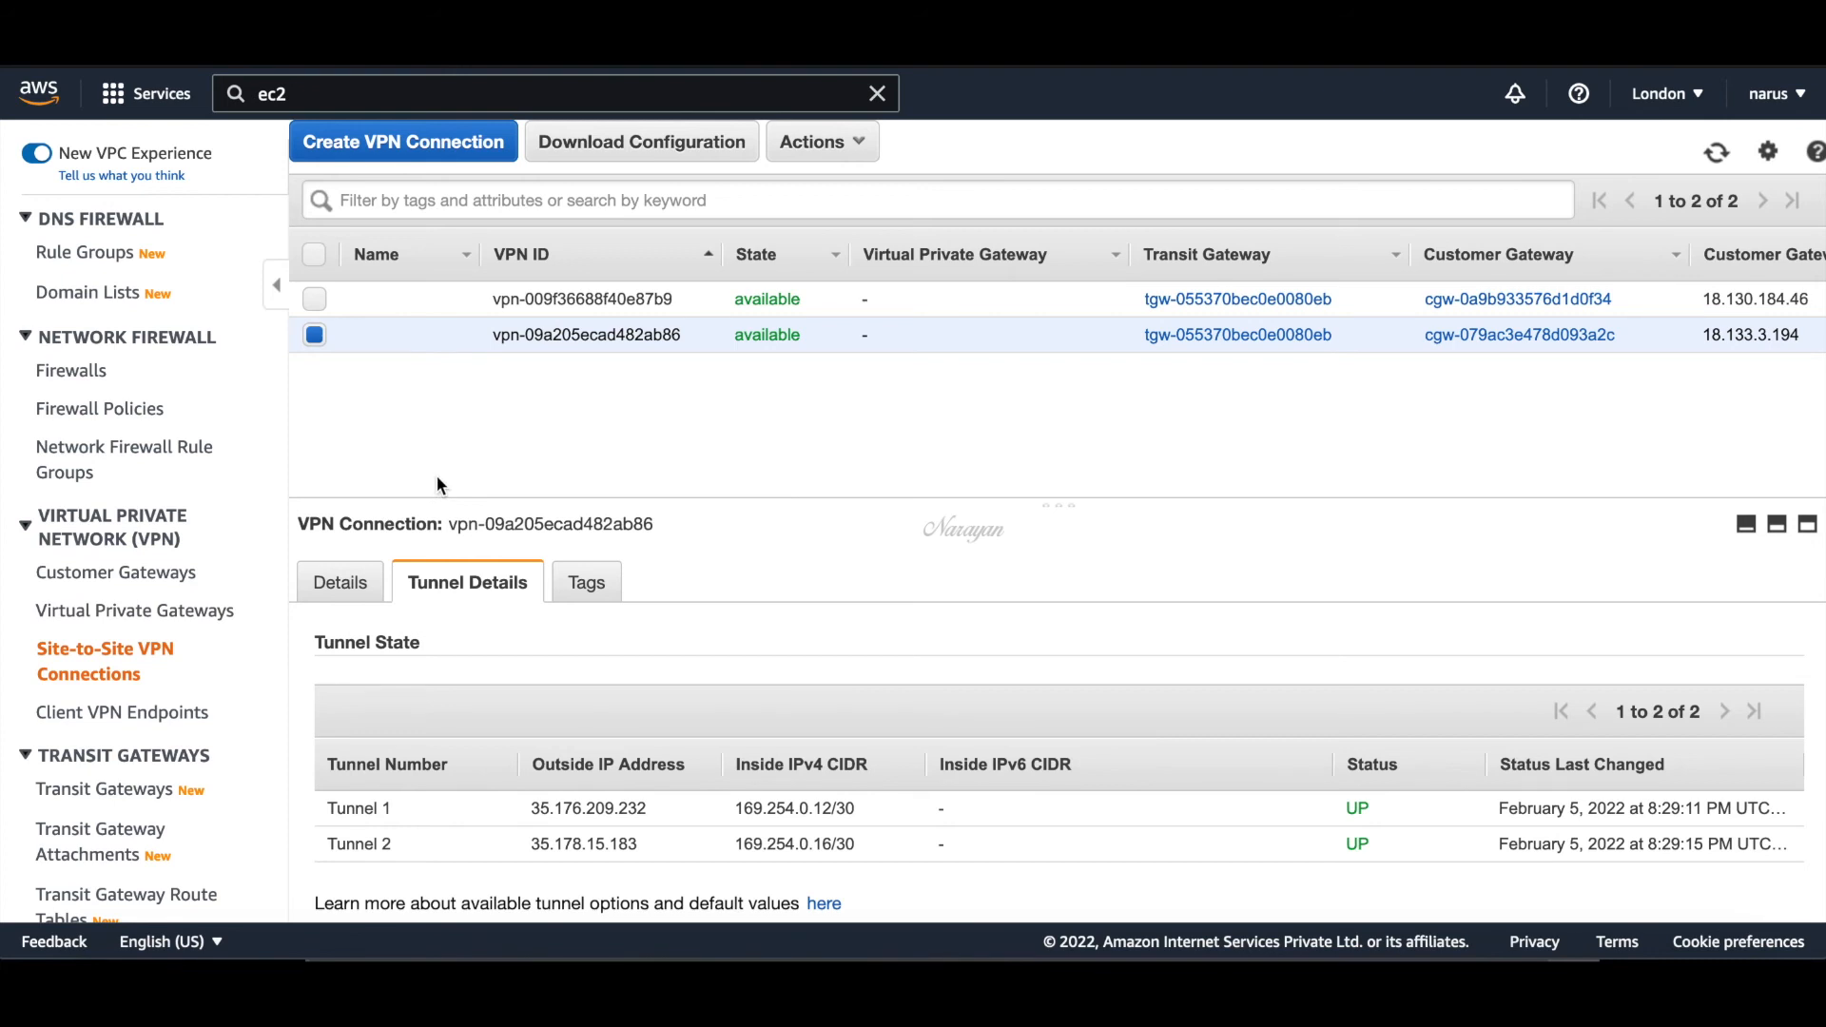
pyautogui.scroll(-3)
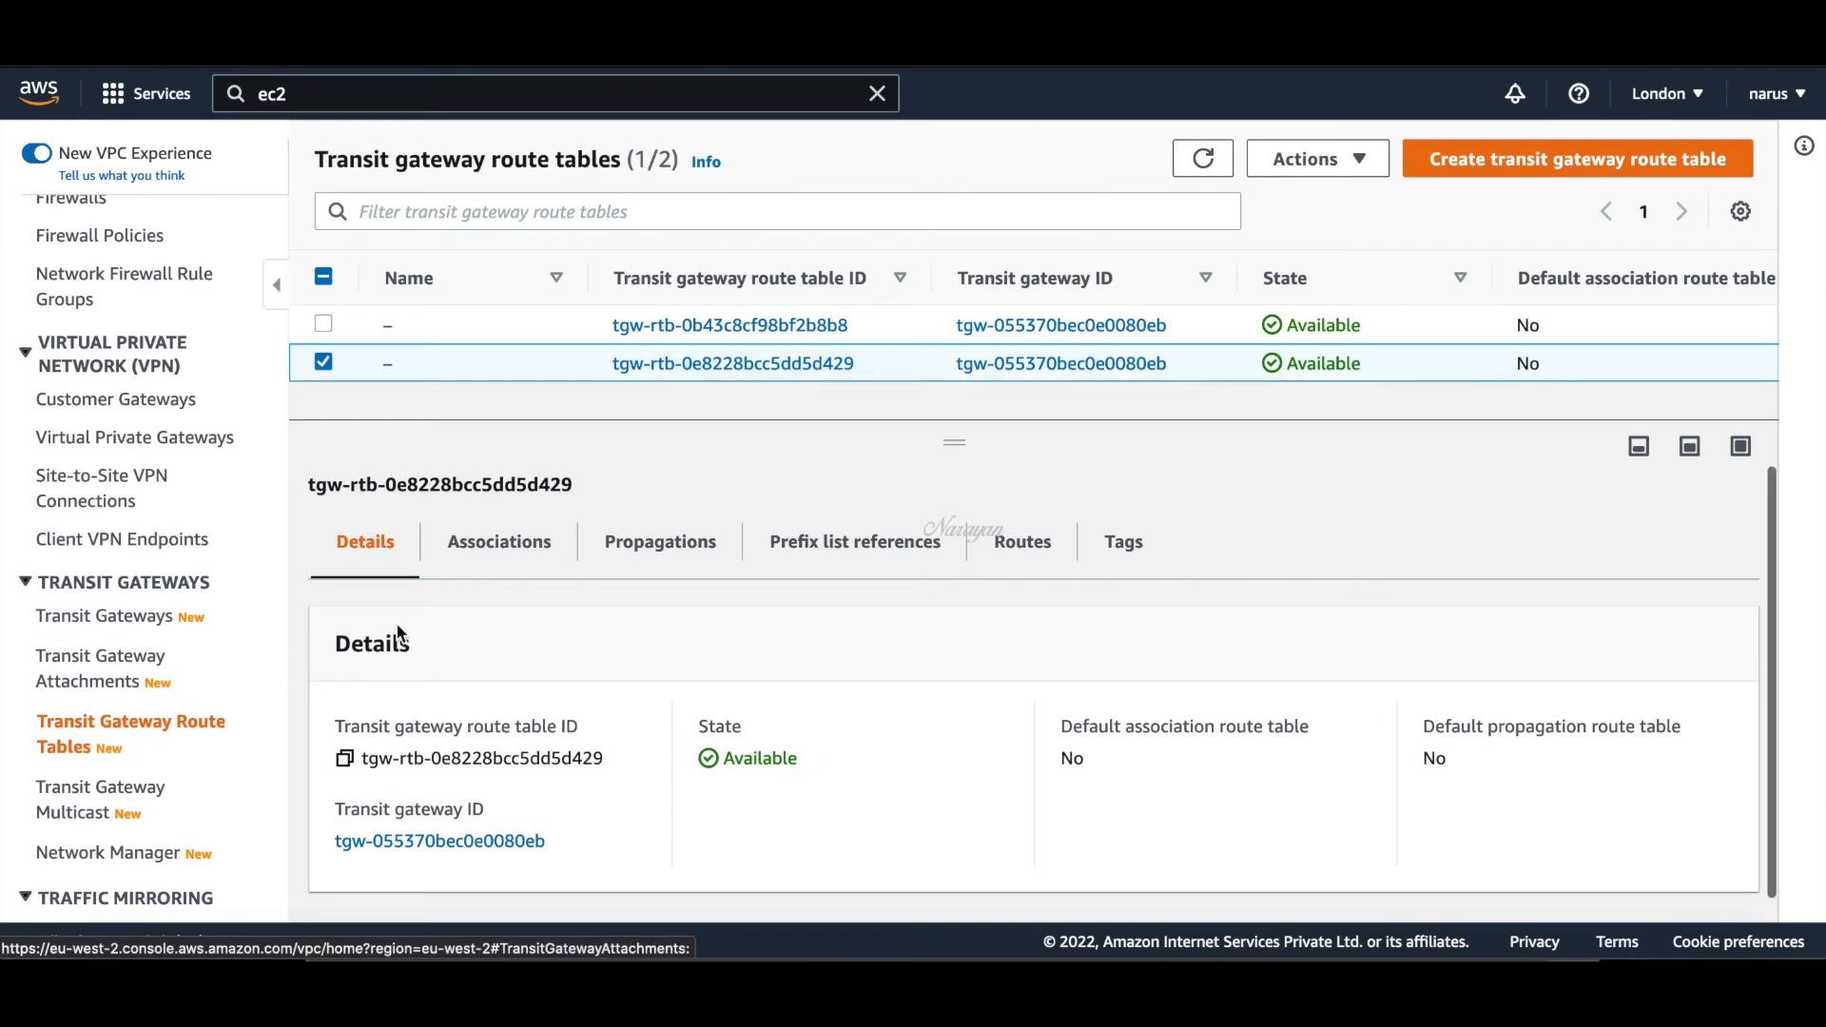
pyautogui.moveTo(498, 541)
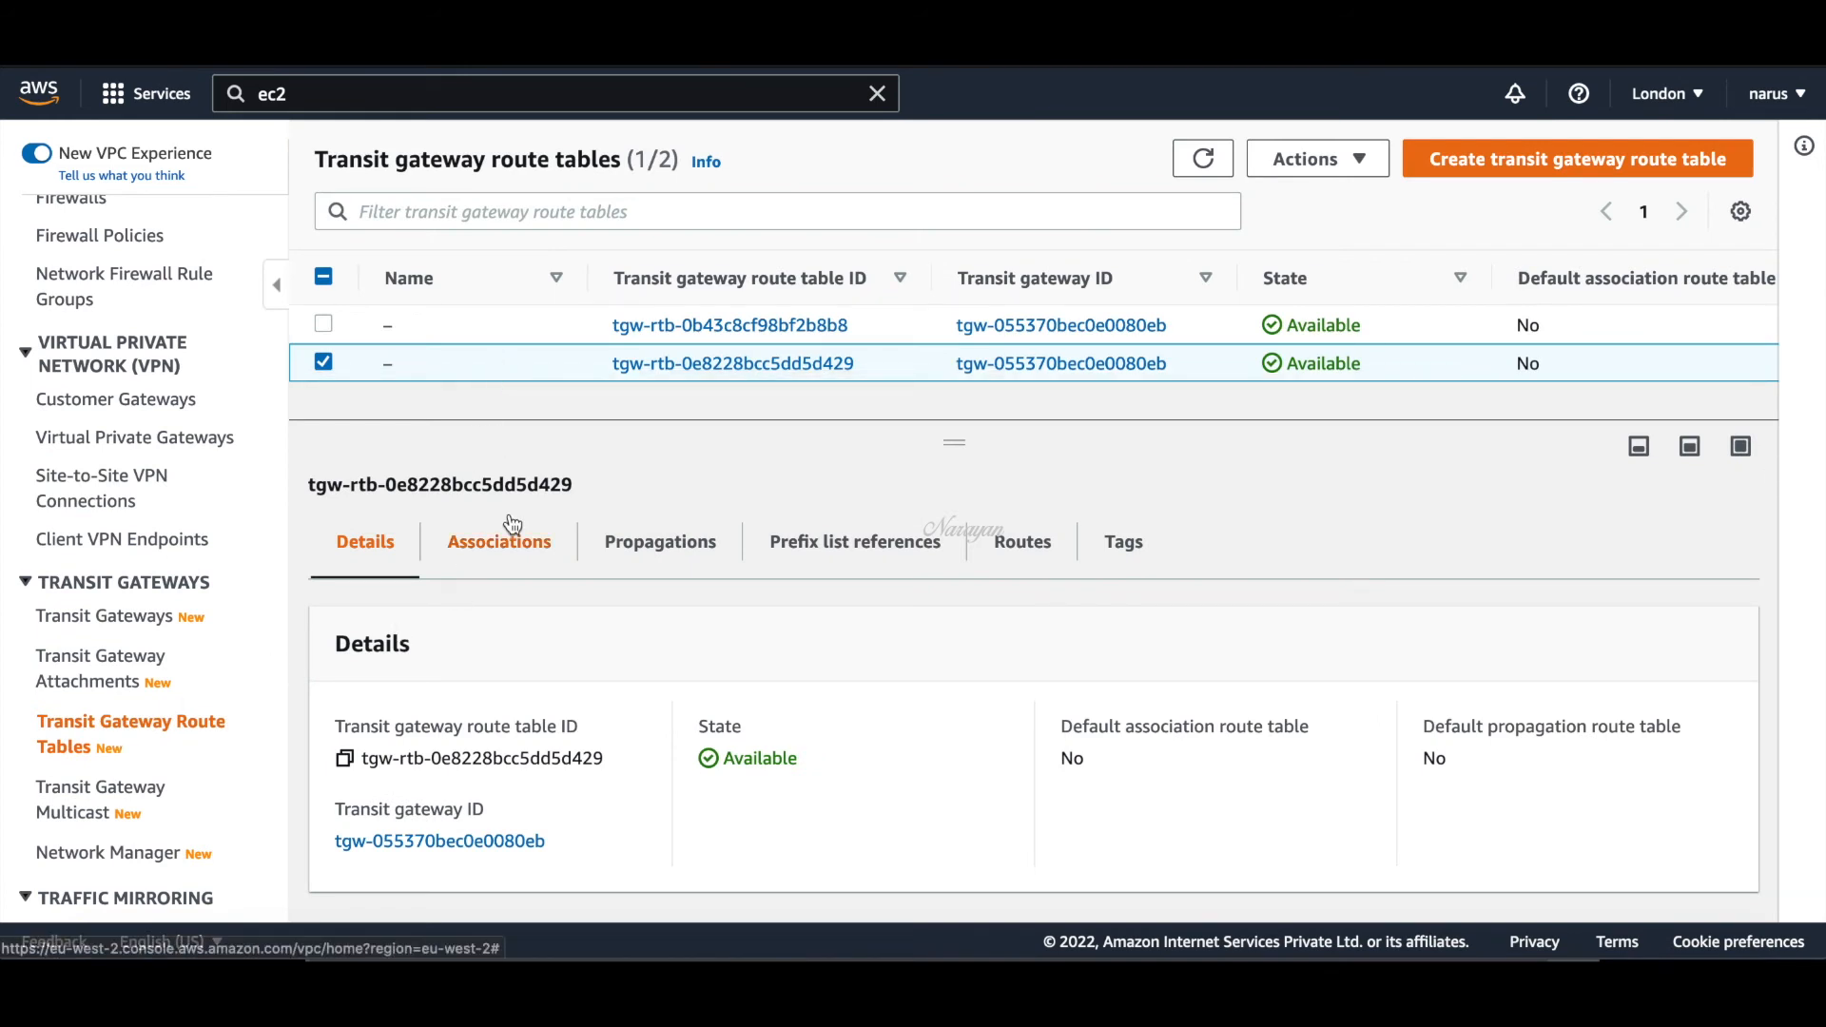
# Inspect one TGW route table's associations and routes, then the other table's VPN and VPC propagations
pyautogui.click(498, 541)
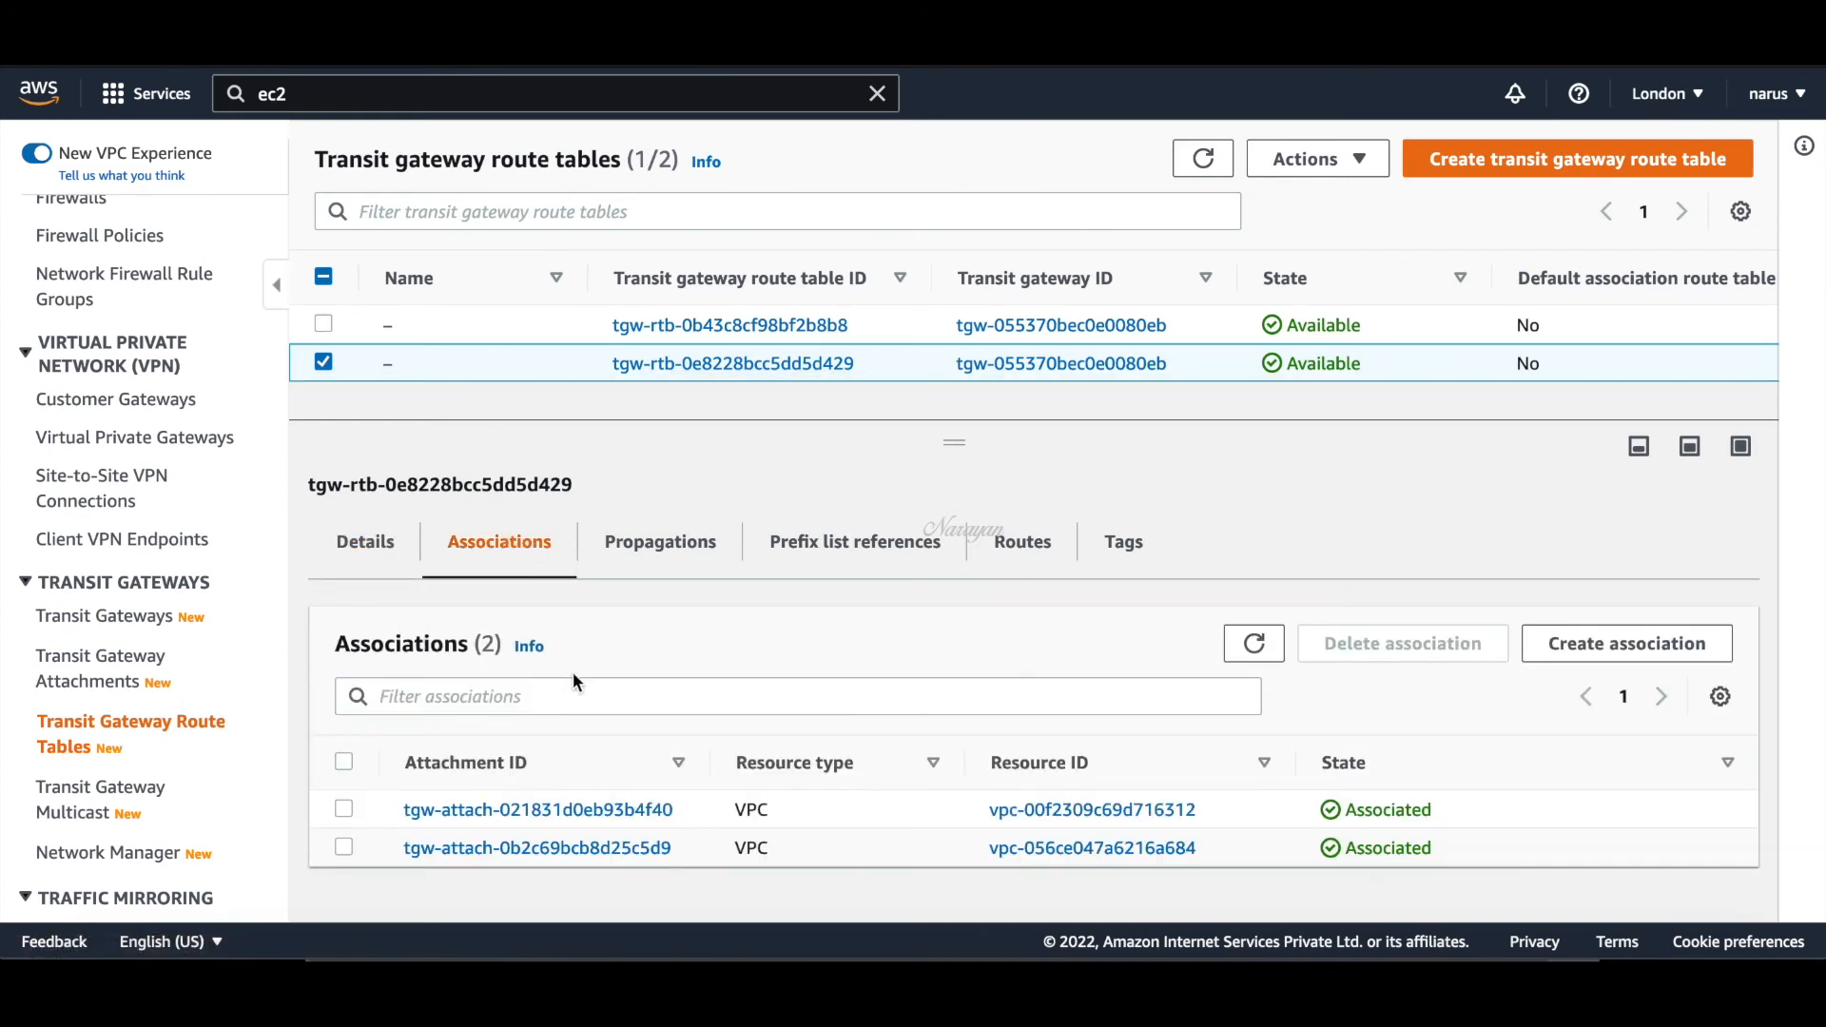
pyautogui.click(659, 541)
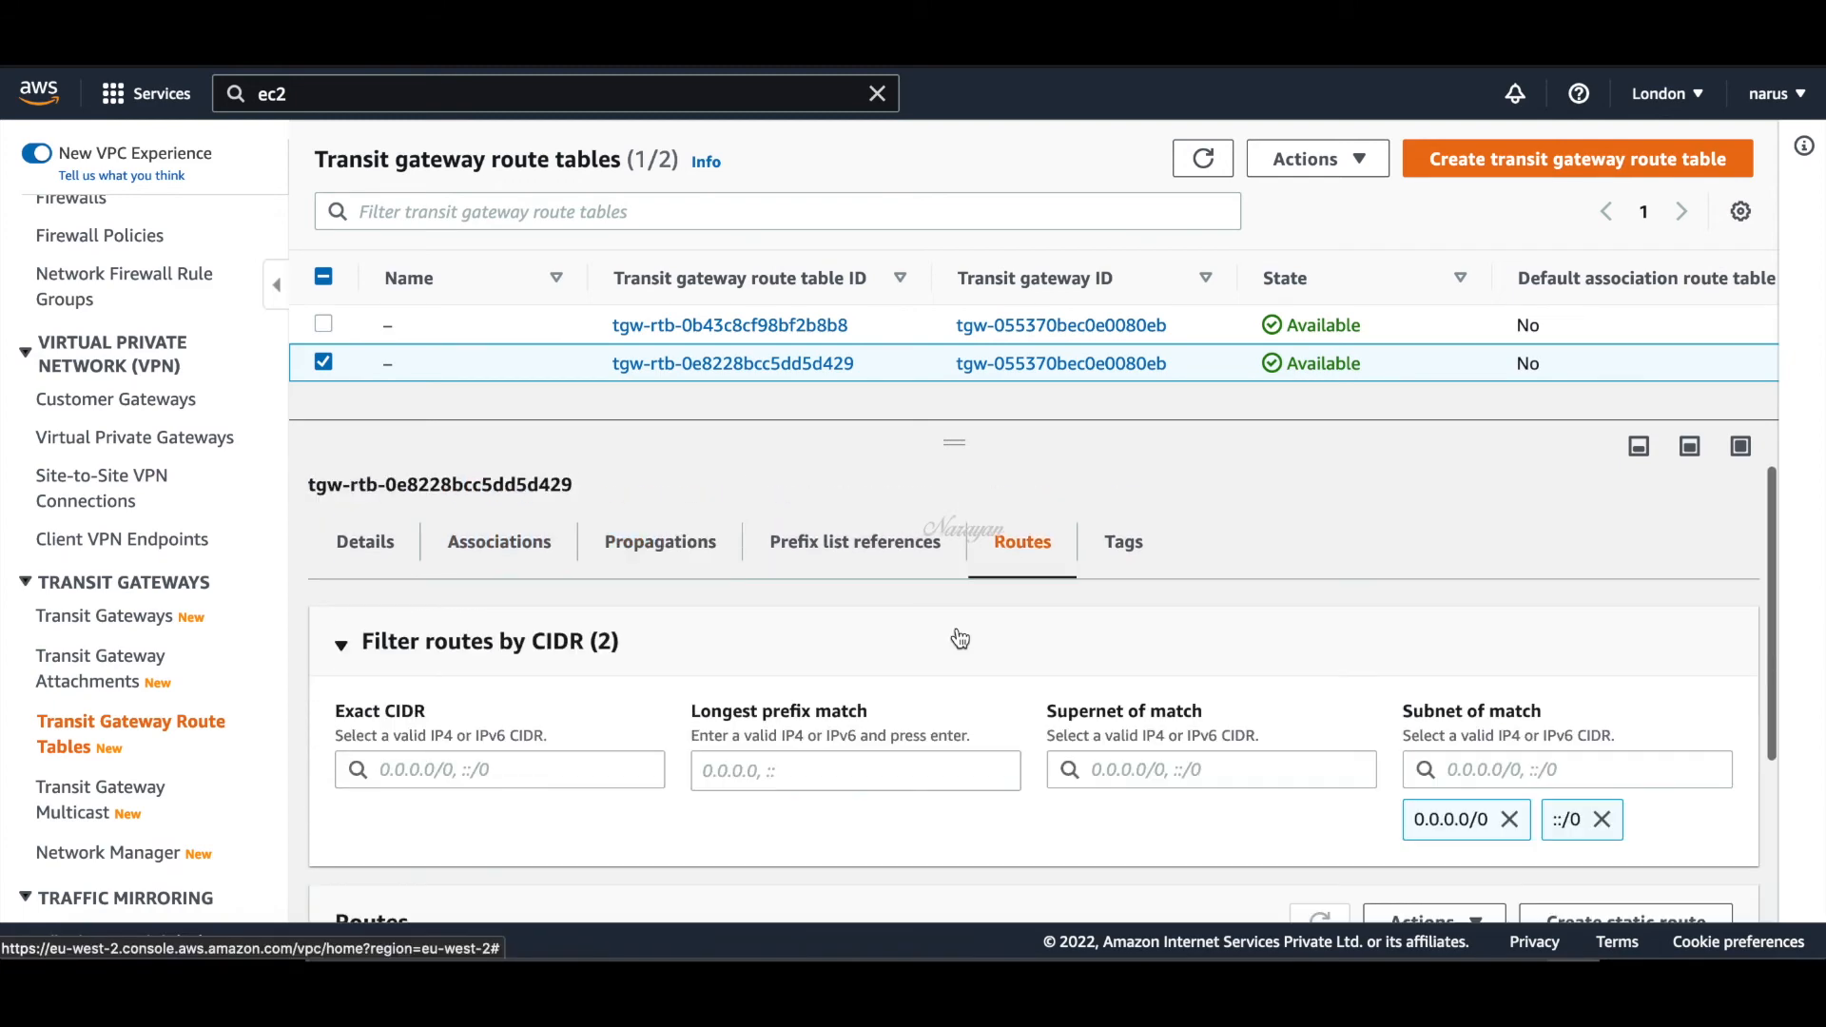
pyautogui.scroll(-3)
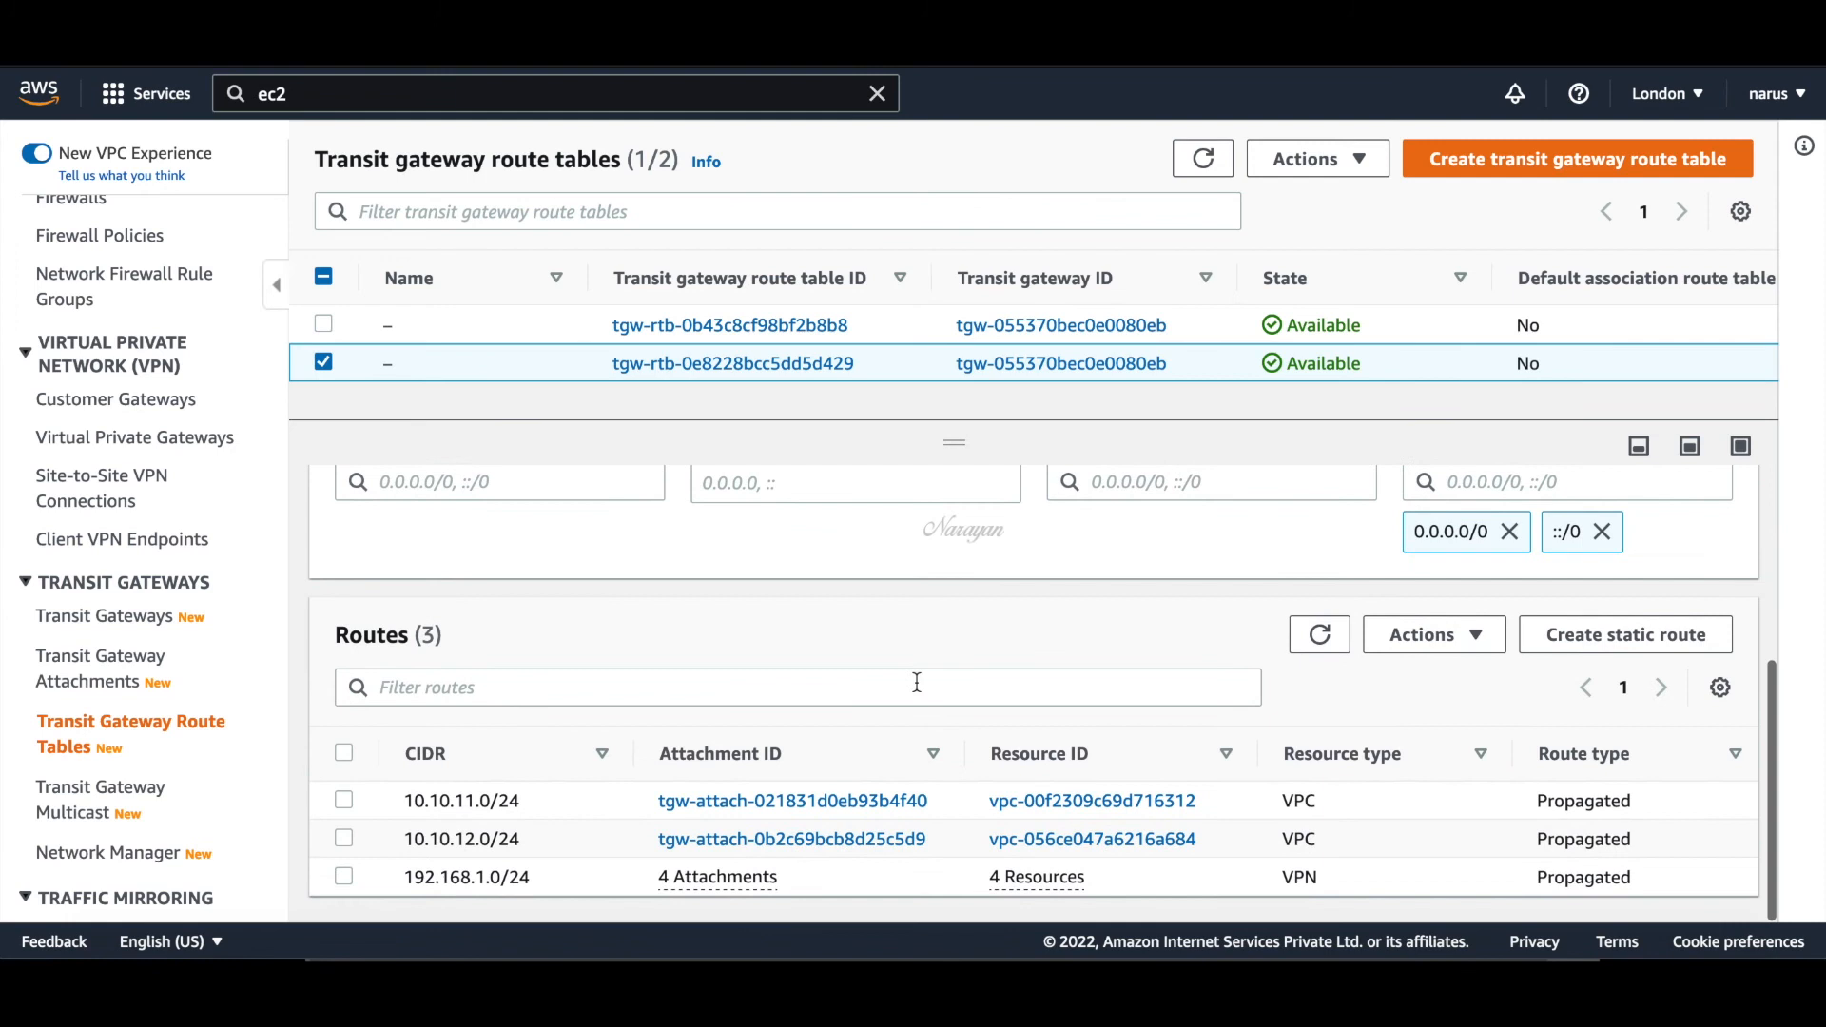
pyautogui.moveTo(825, 879)
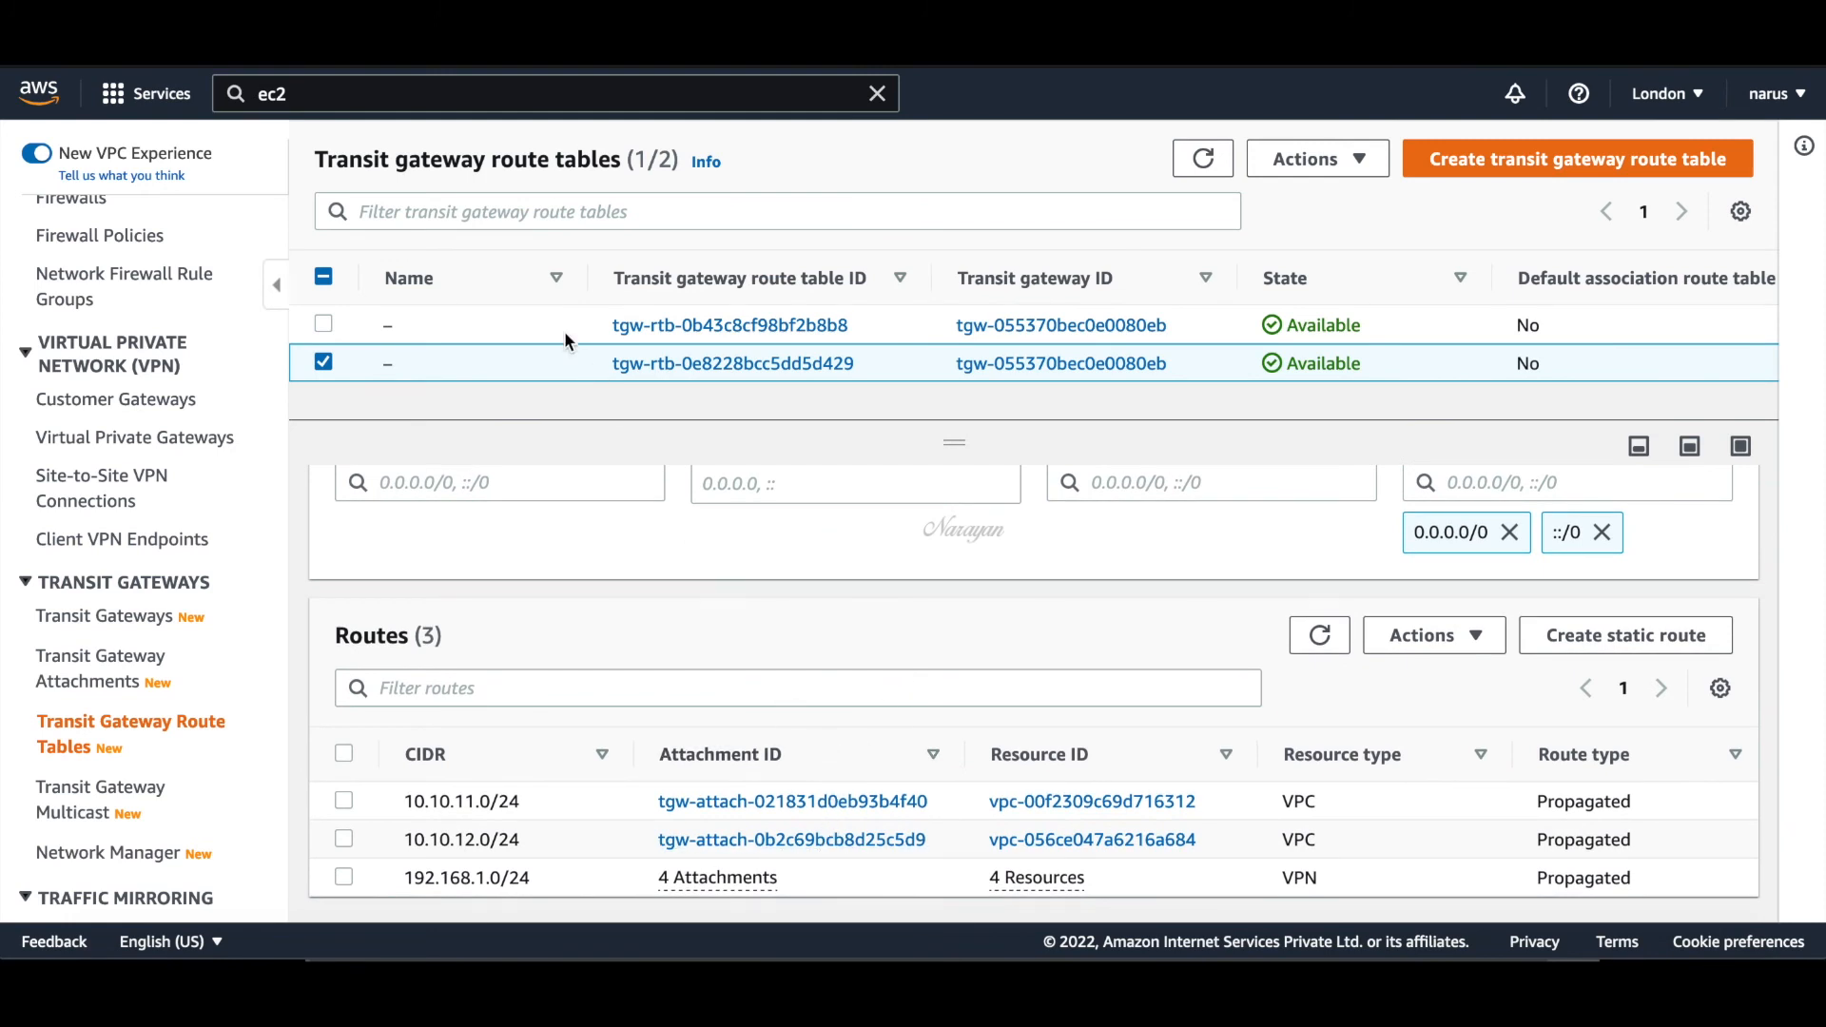
pyautogui.click(322, 325)
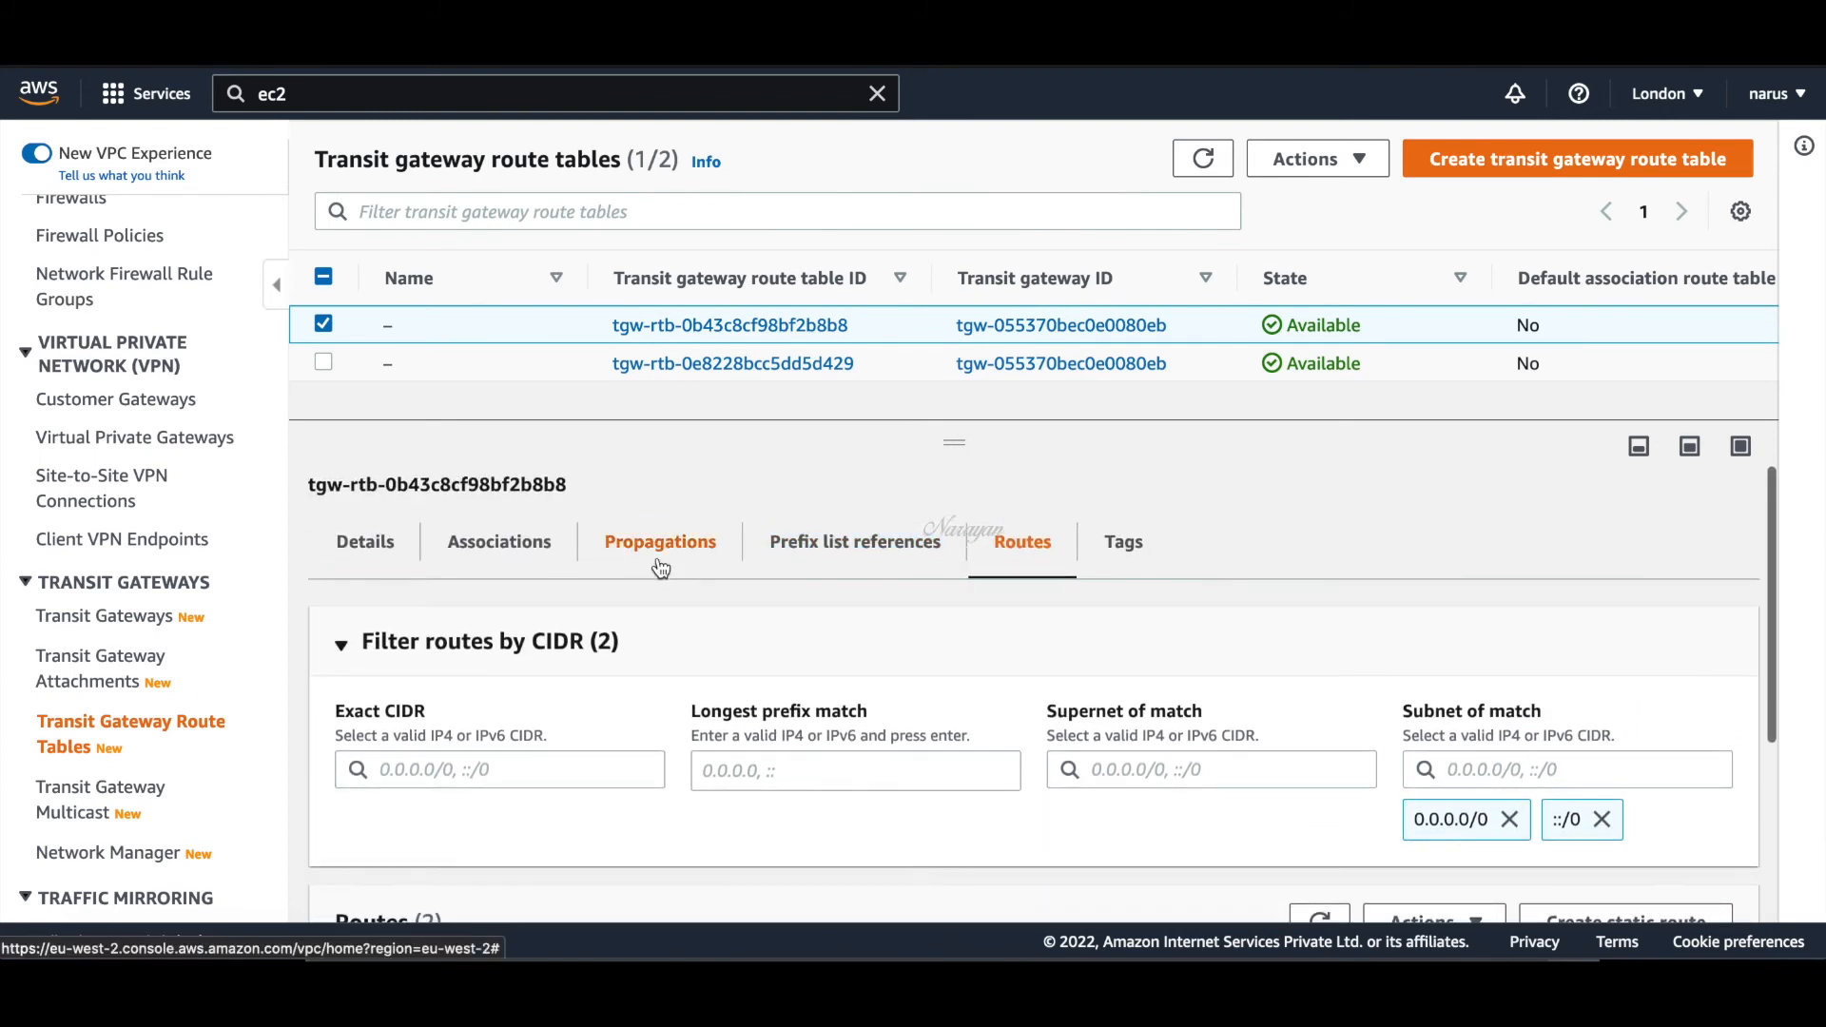
pyautogui.click(659, 542)
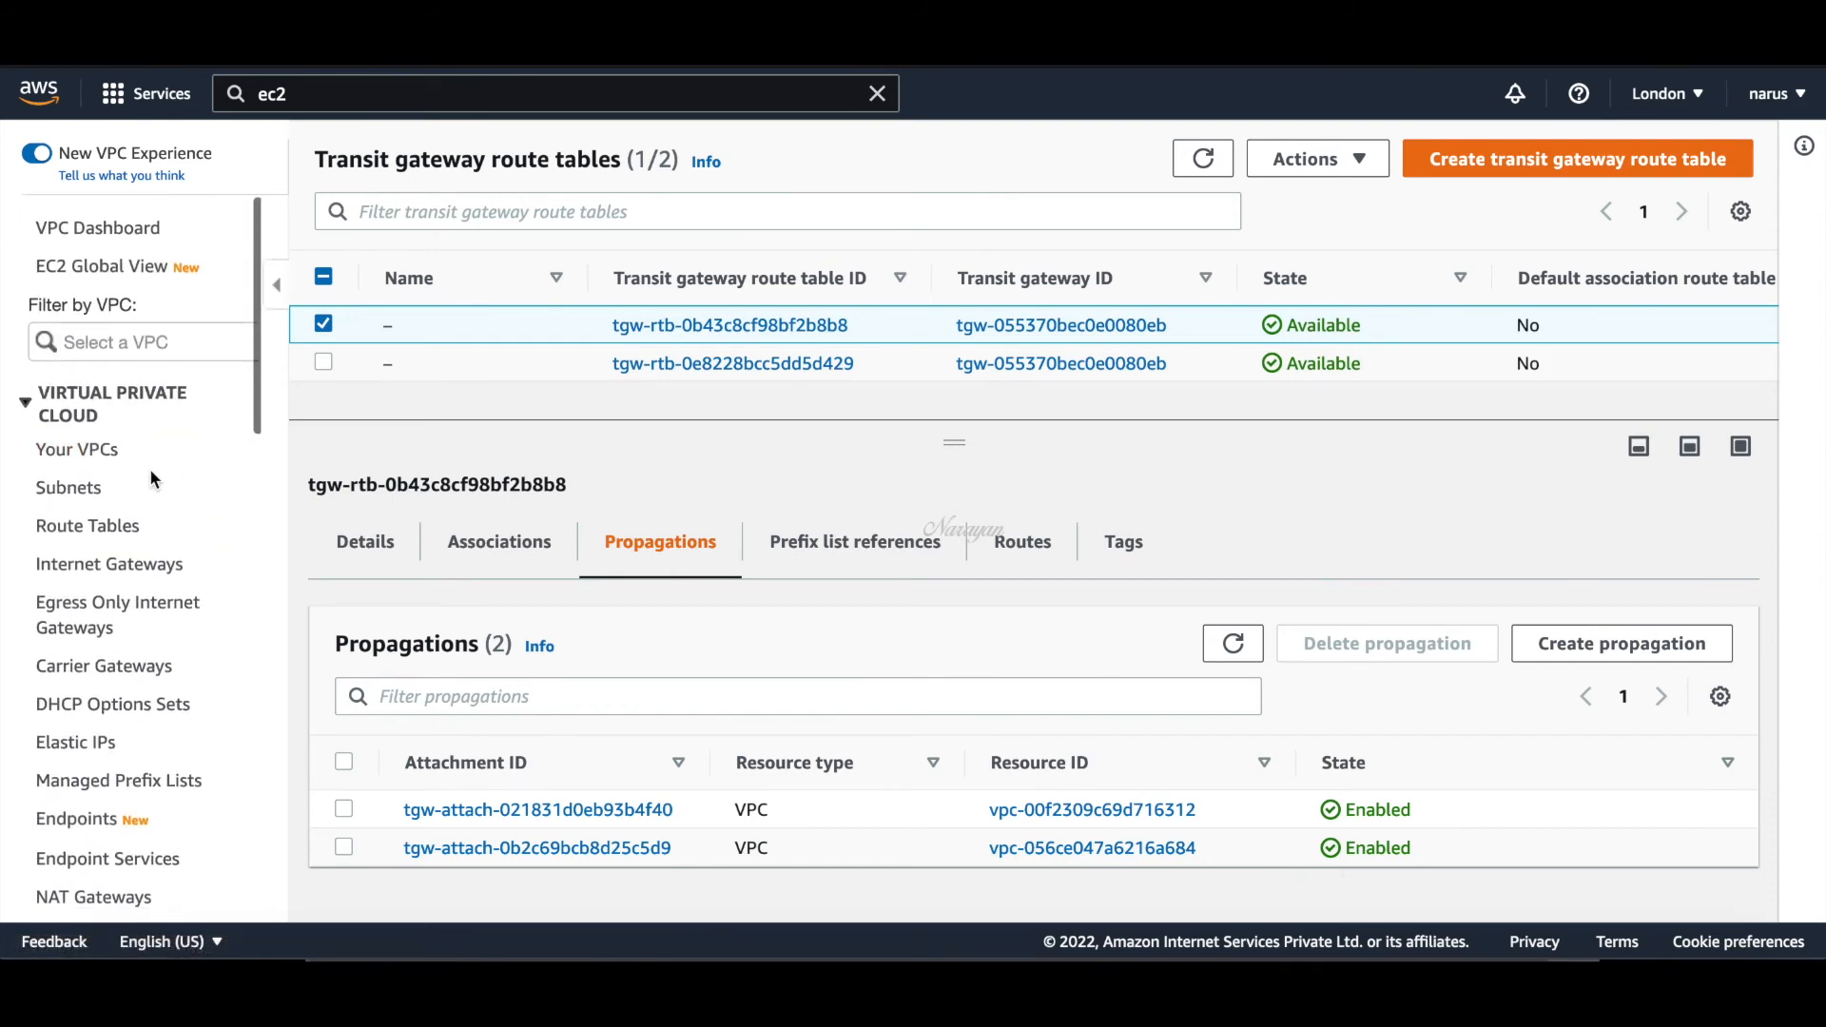
pyautogui.moveTo(87, 525)
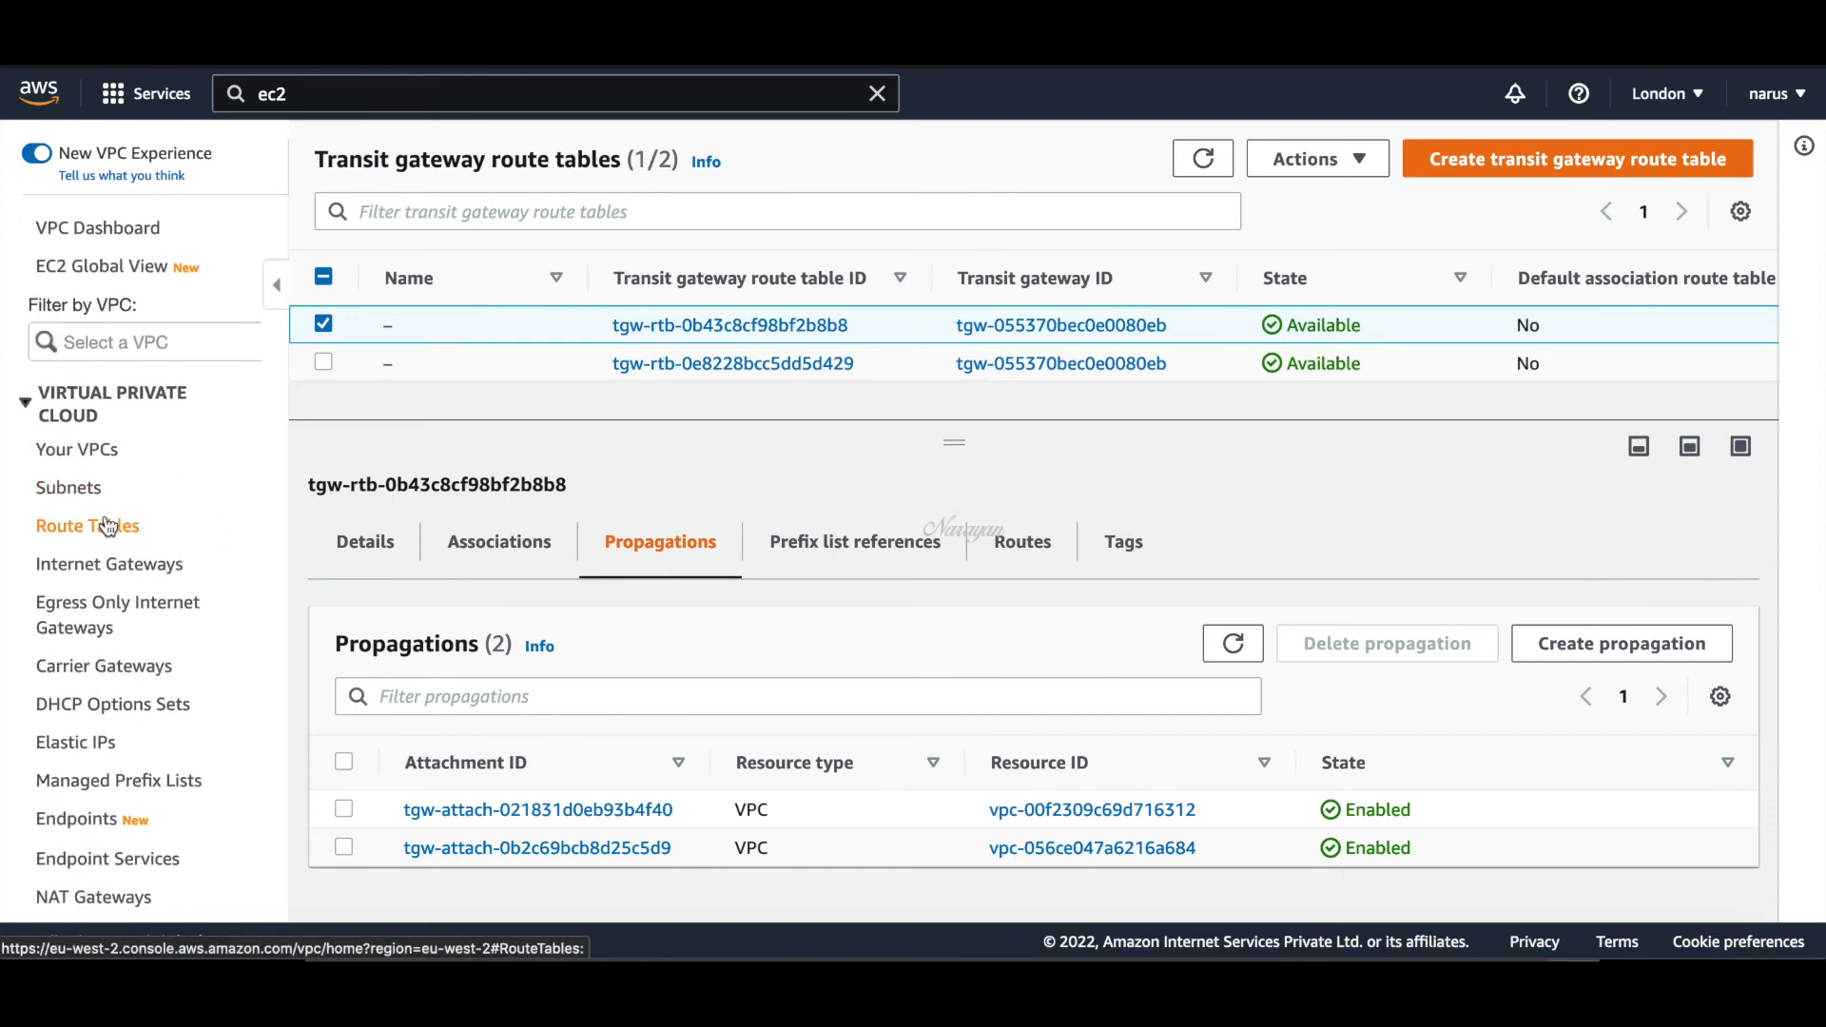
# Add route 0.0.0.0/0 to vpc1-rt with the transit gateway as target and save
pyautogui.click(88, 525)
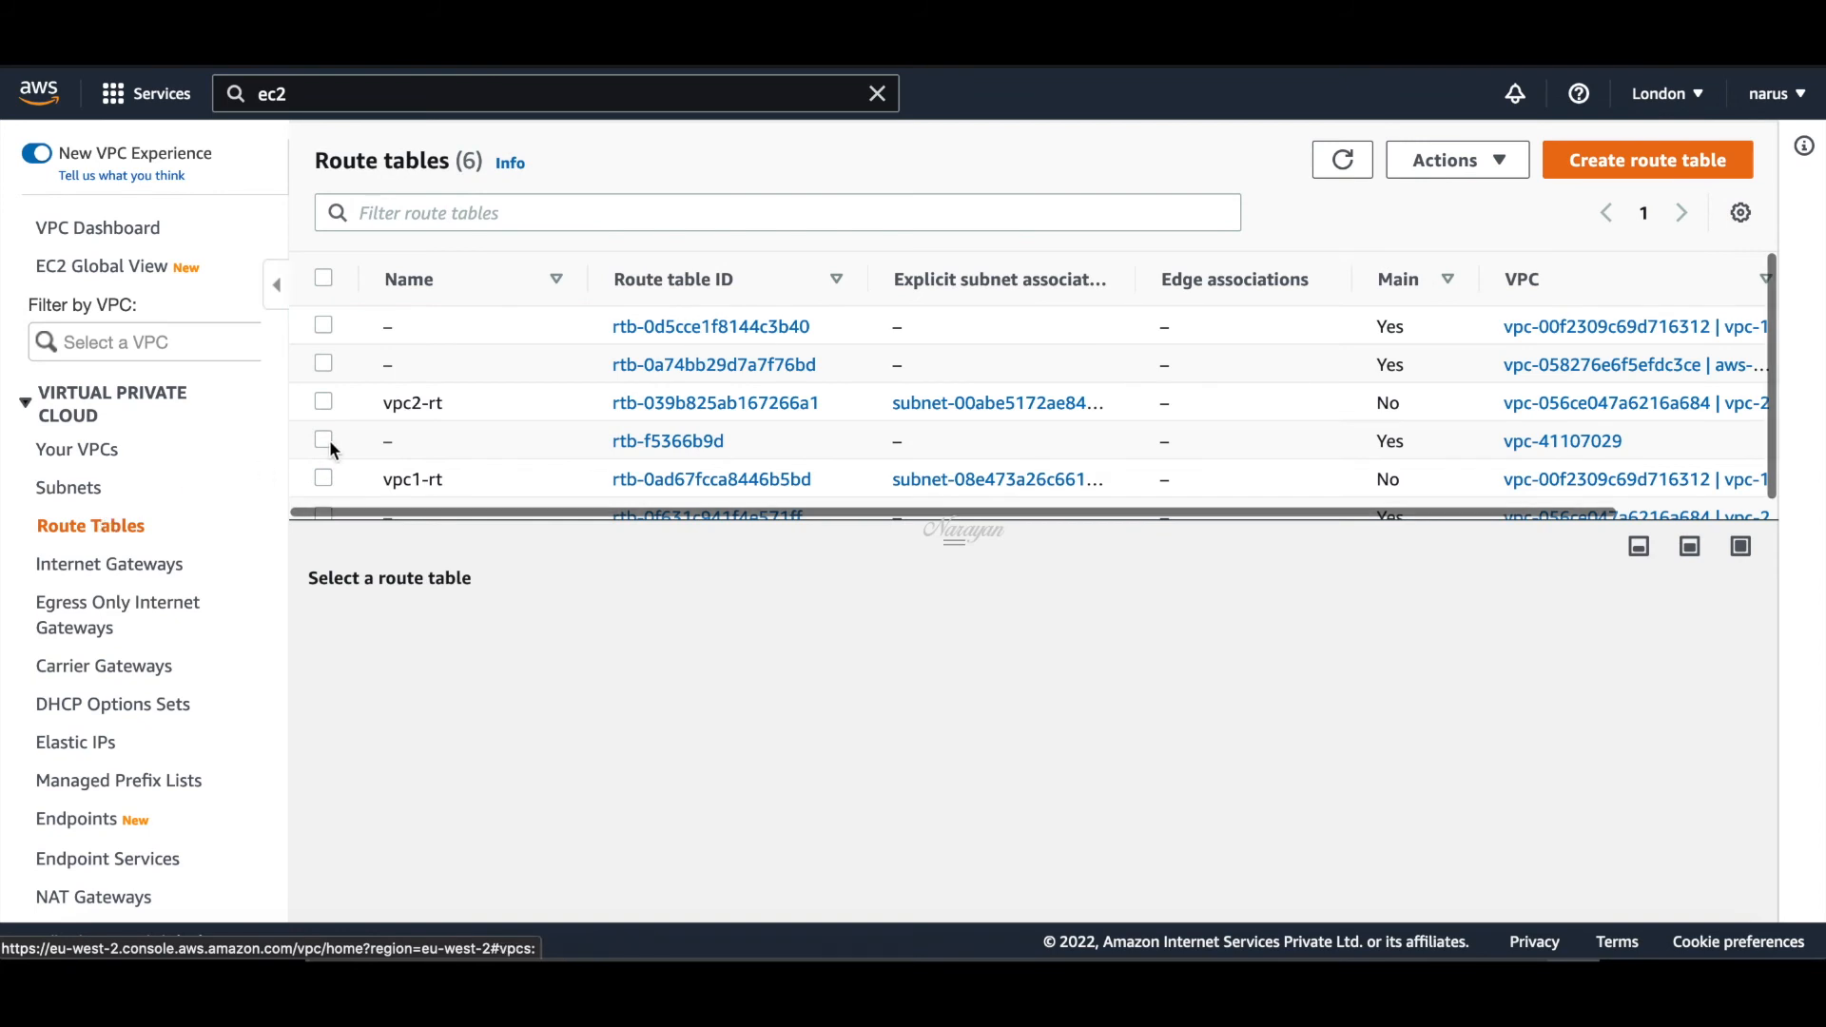
pyautogui.click(323, 479)
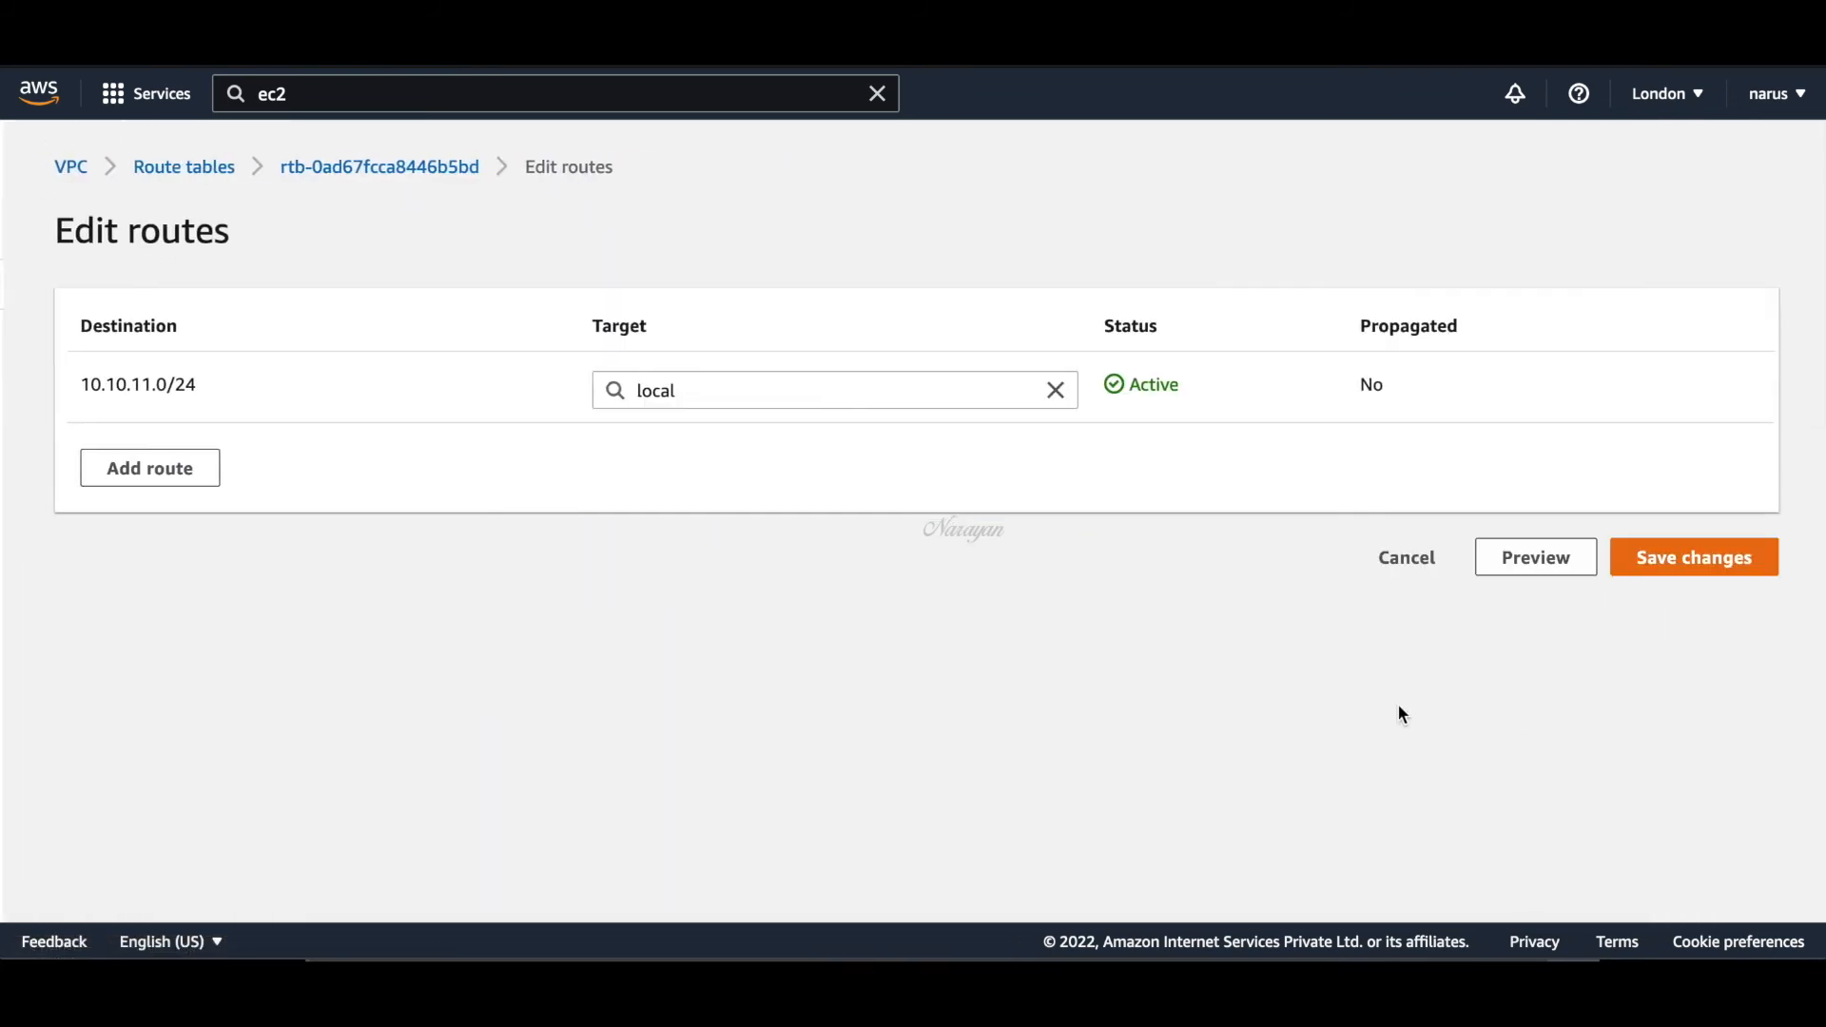
pyautogui.click(149, 467)
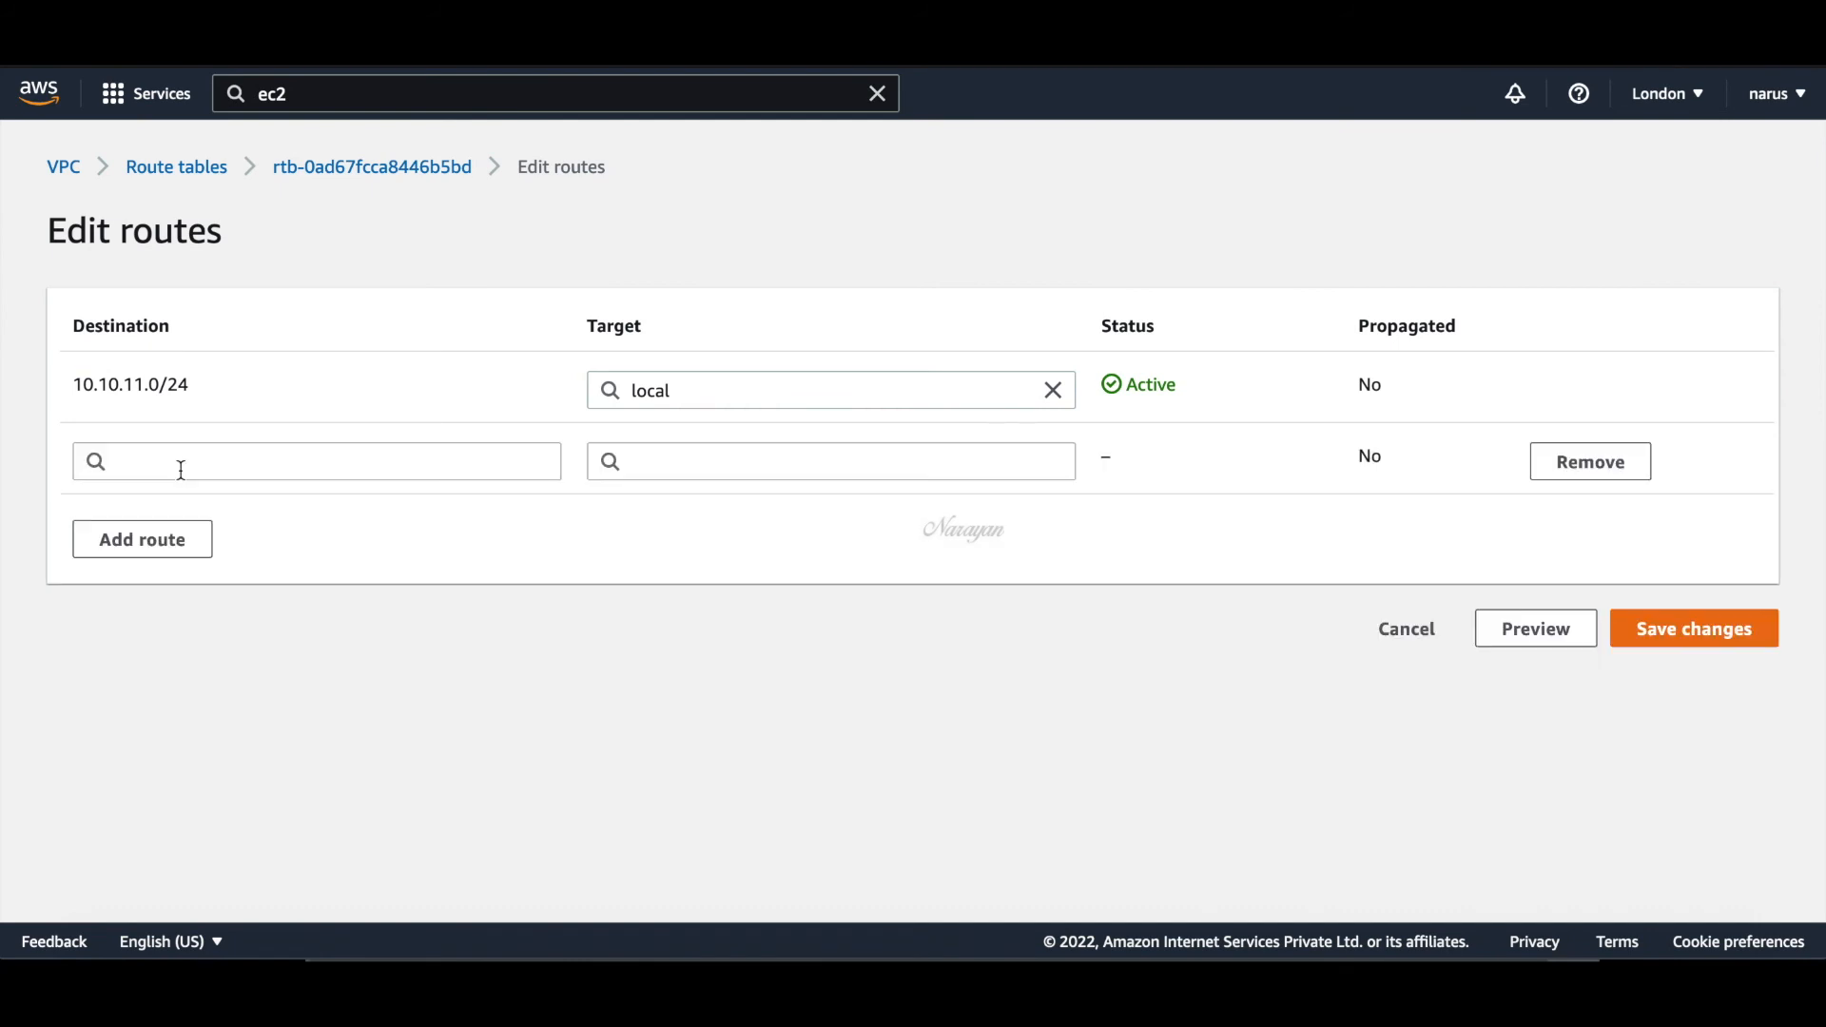
pyautogui.write('0.0.0.0/0')
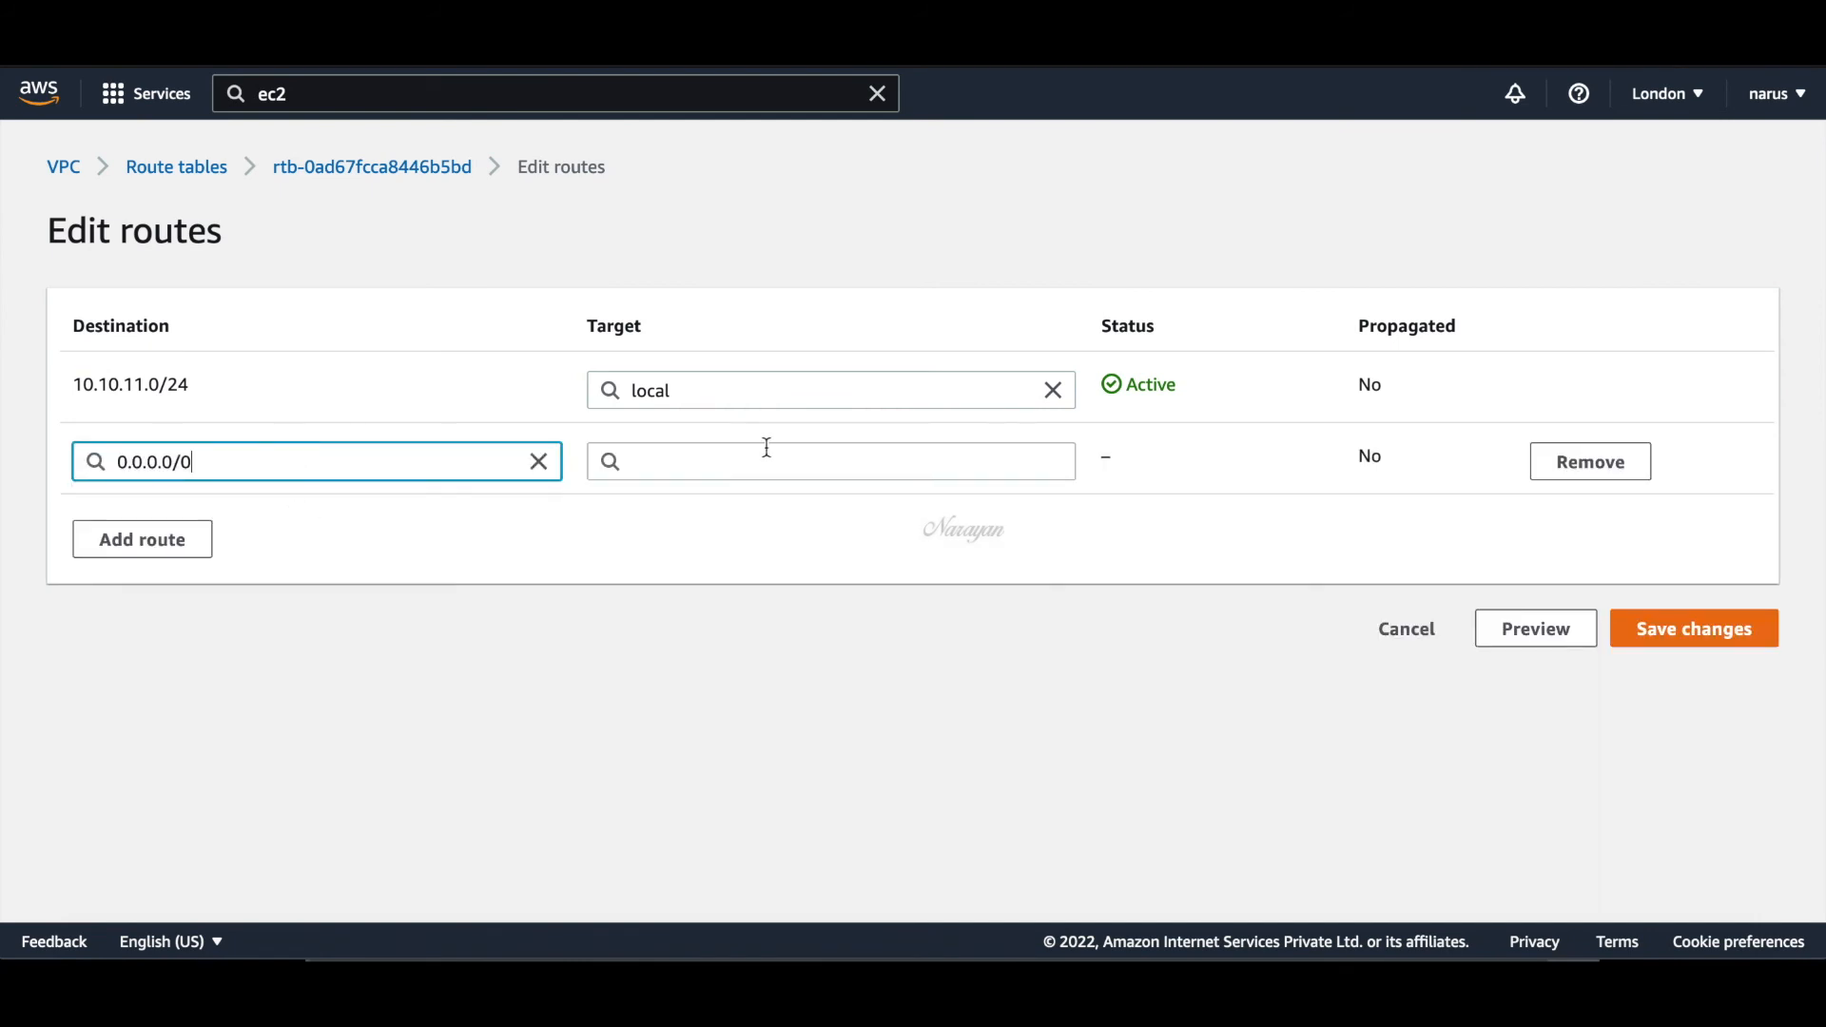
pyautogui.click(830, 460)
pyautogui.write('tgw-')
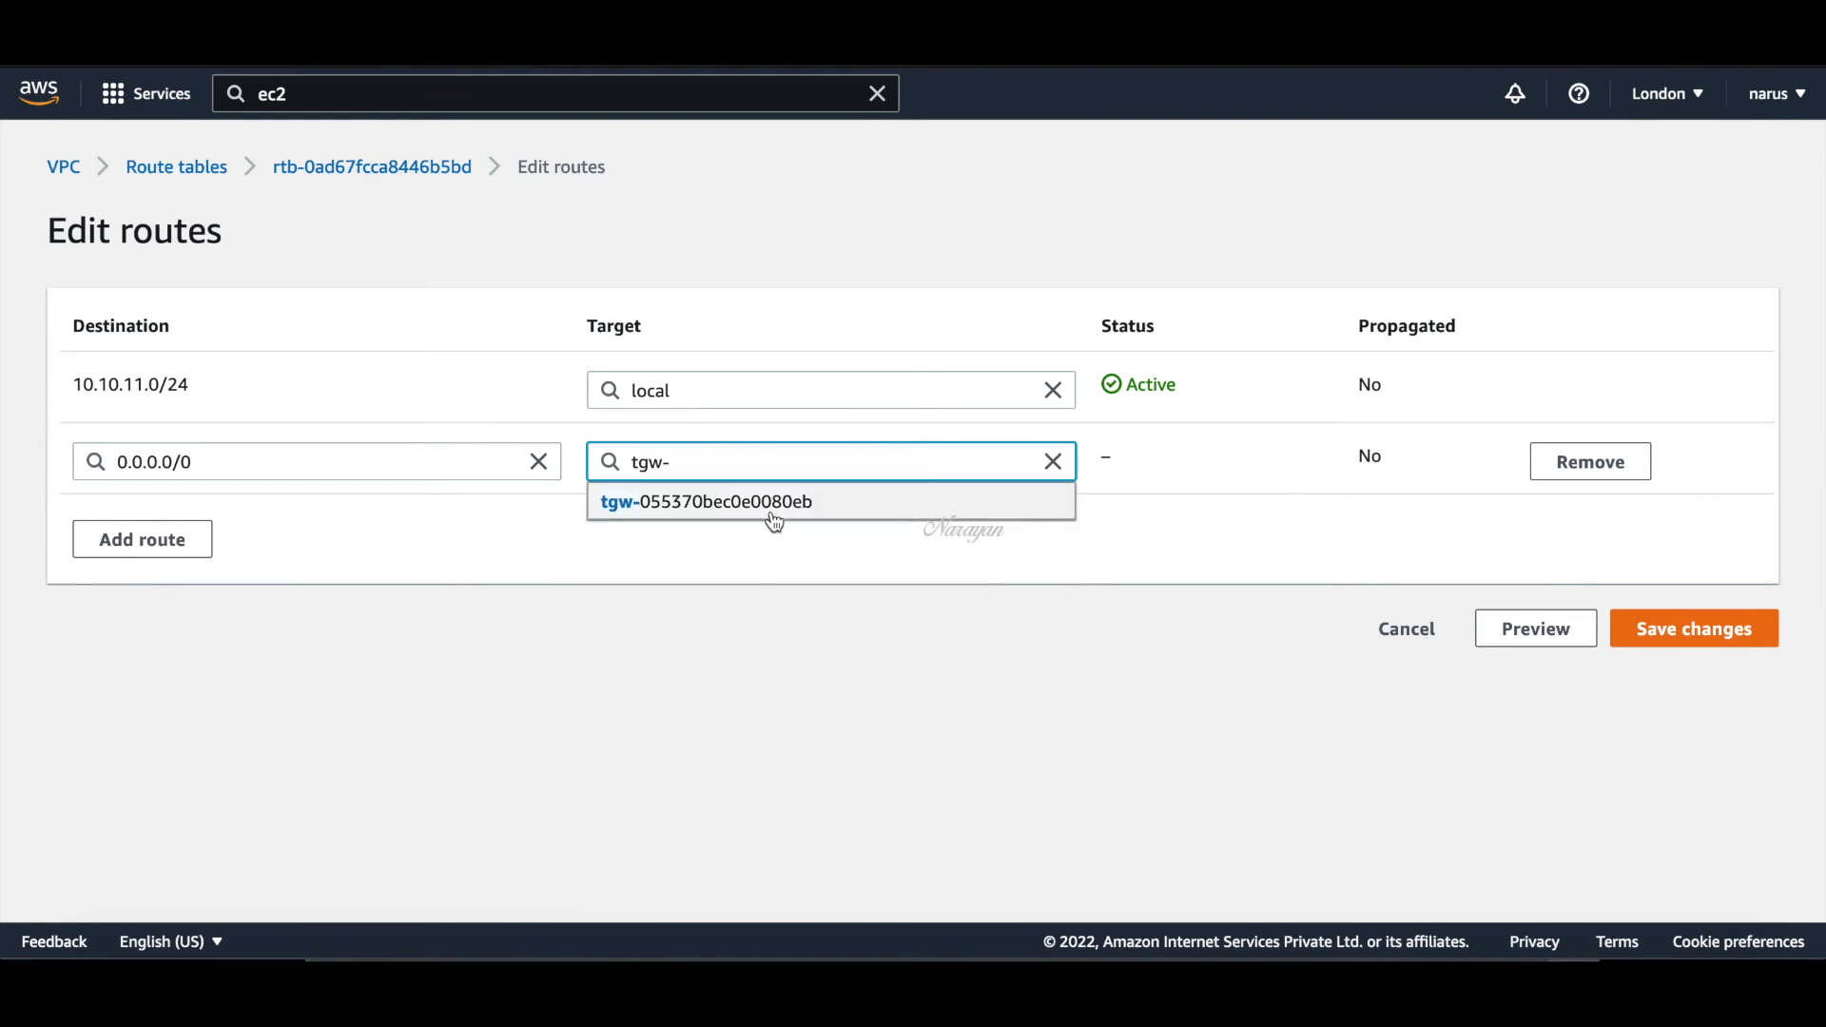
pyautogui.click(1692, 628)
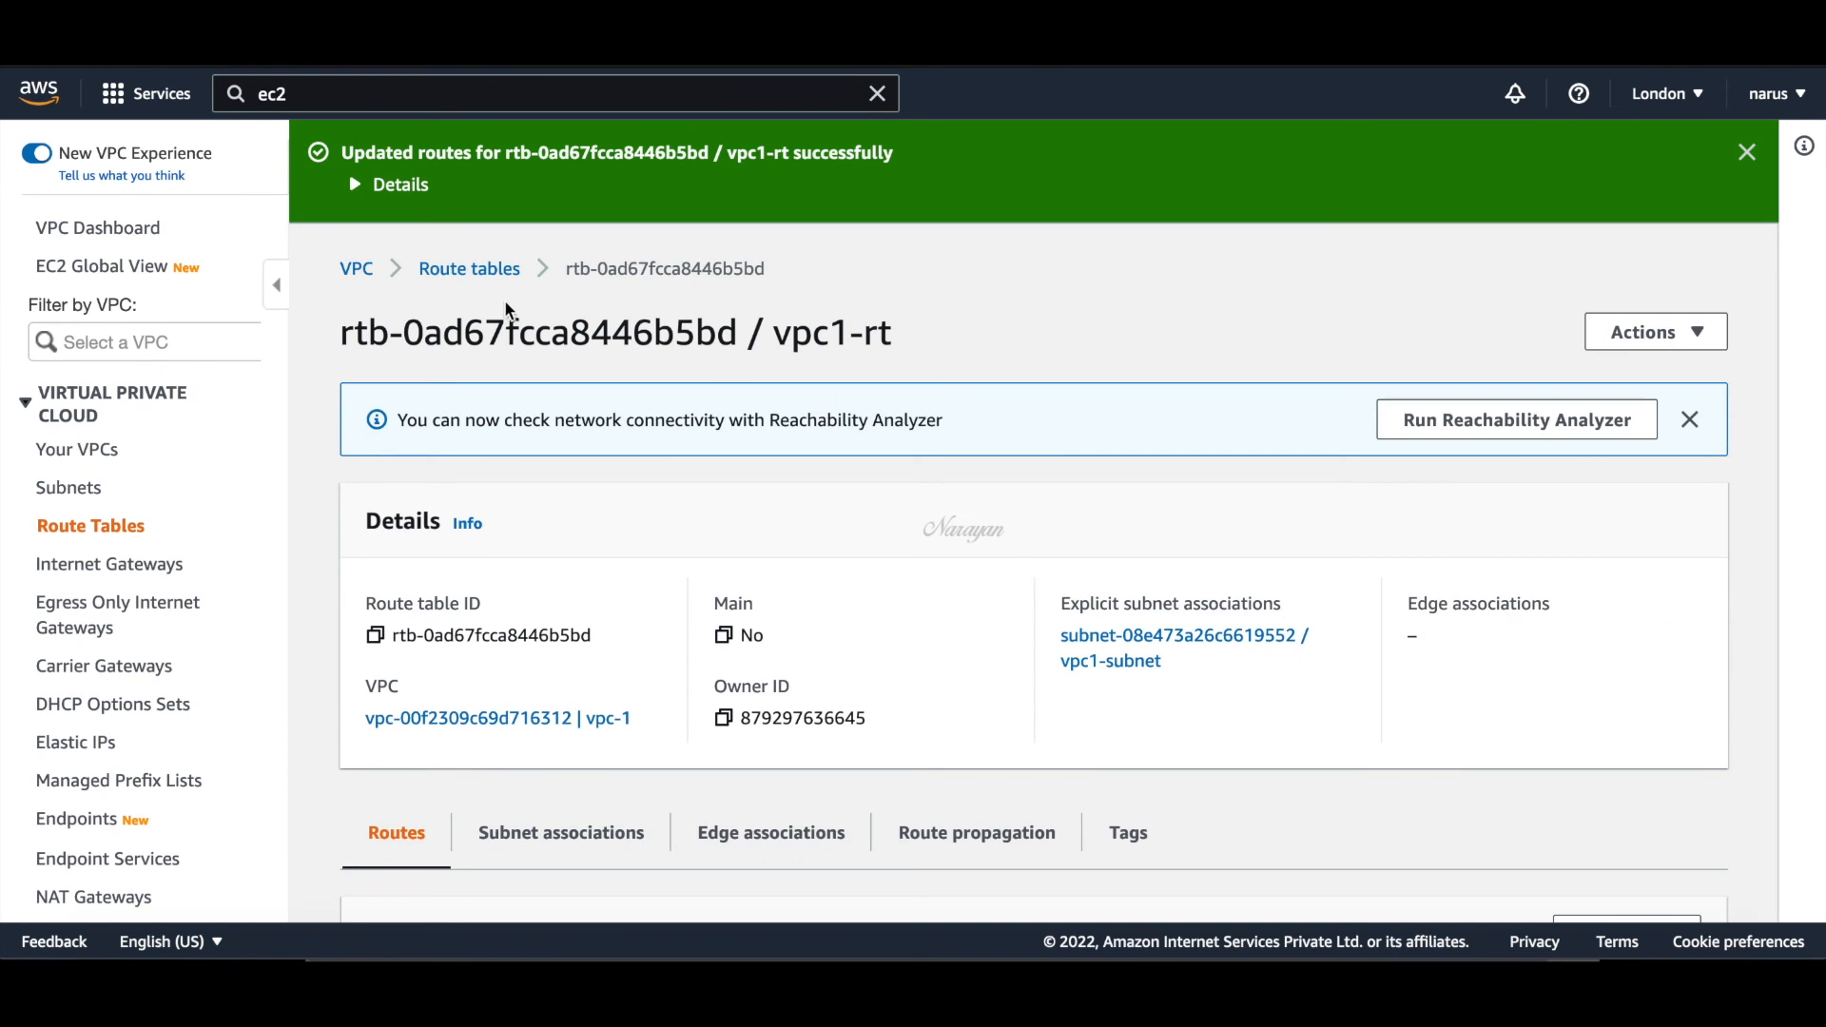
# Add route 0.0.0.0/0 to vpc2-rt targeting tgw-055370bec0e0080eb and save
pyautogui.click(468, 268)
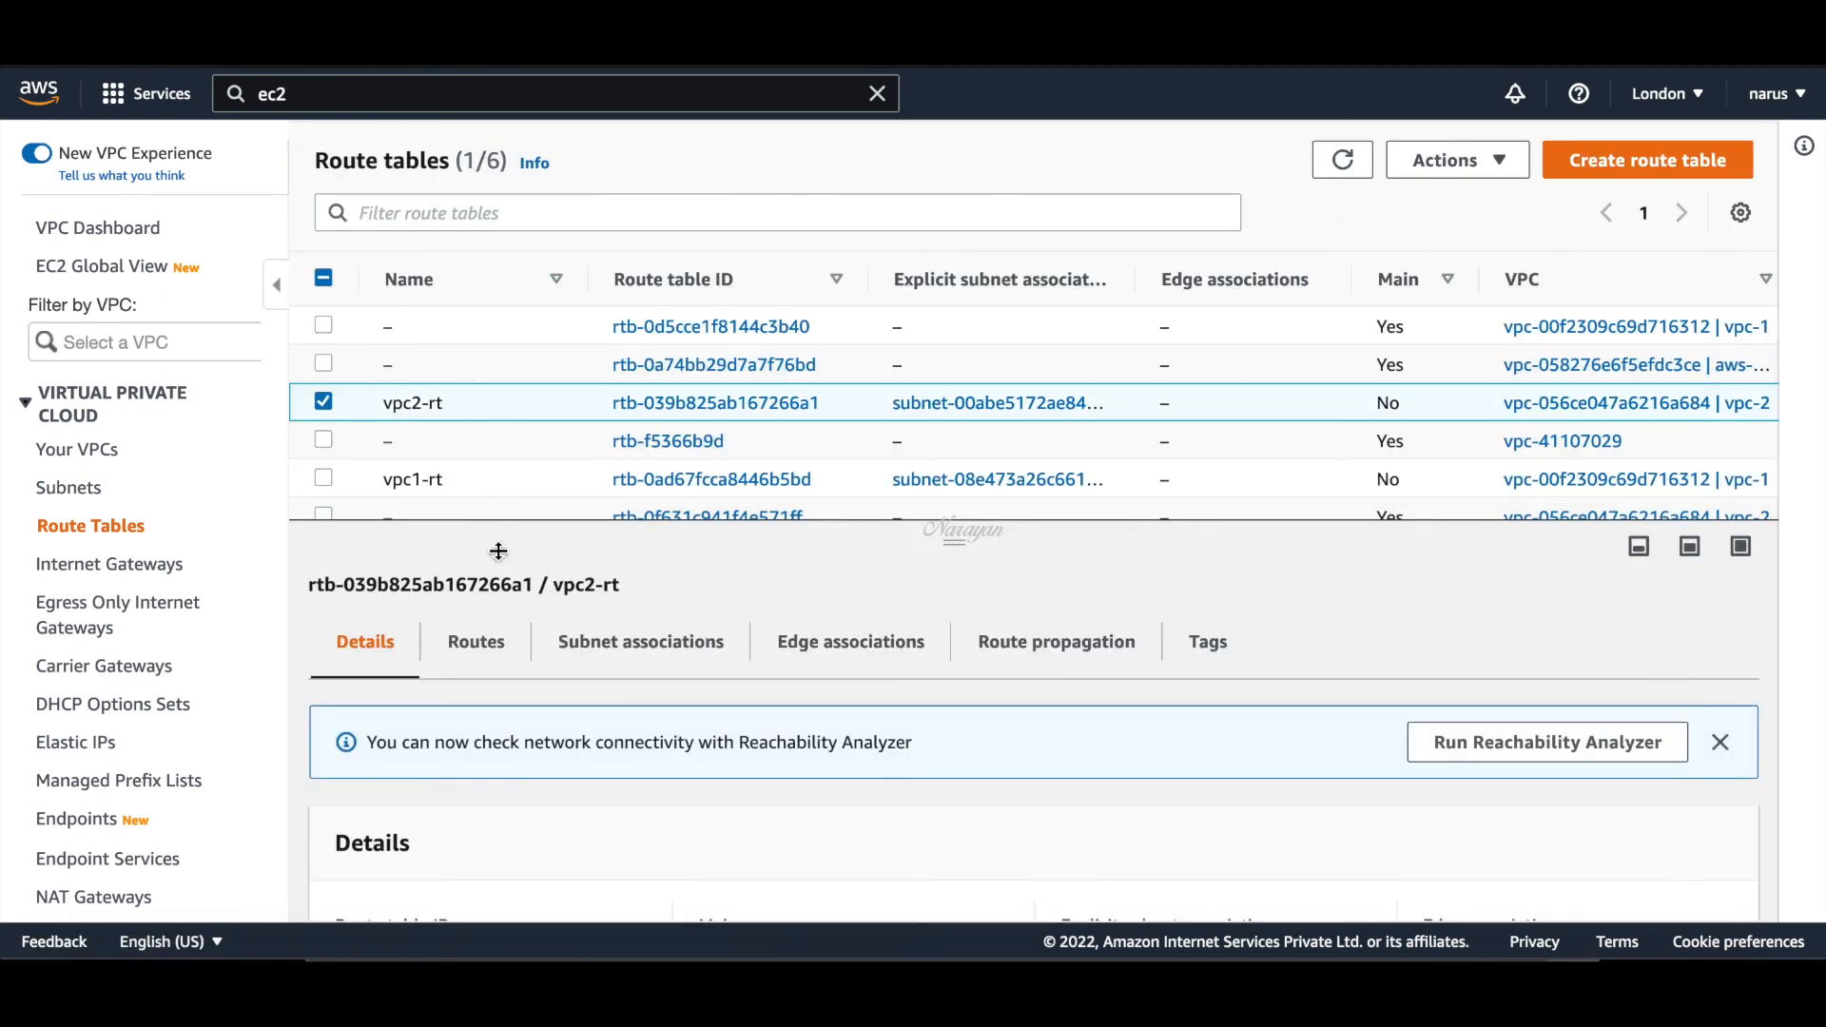
pyautogui.click(476, 642)
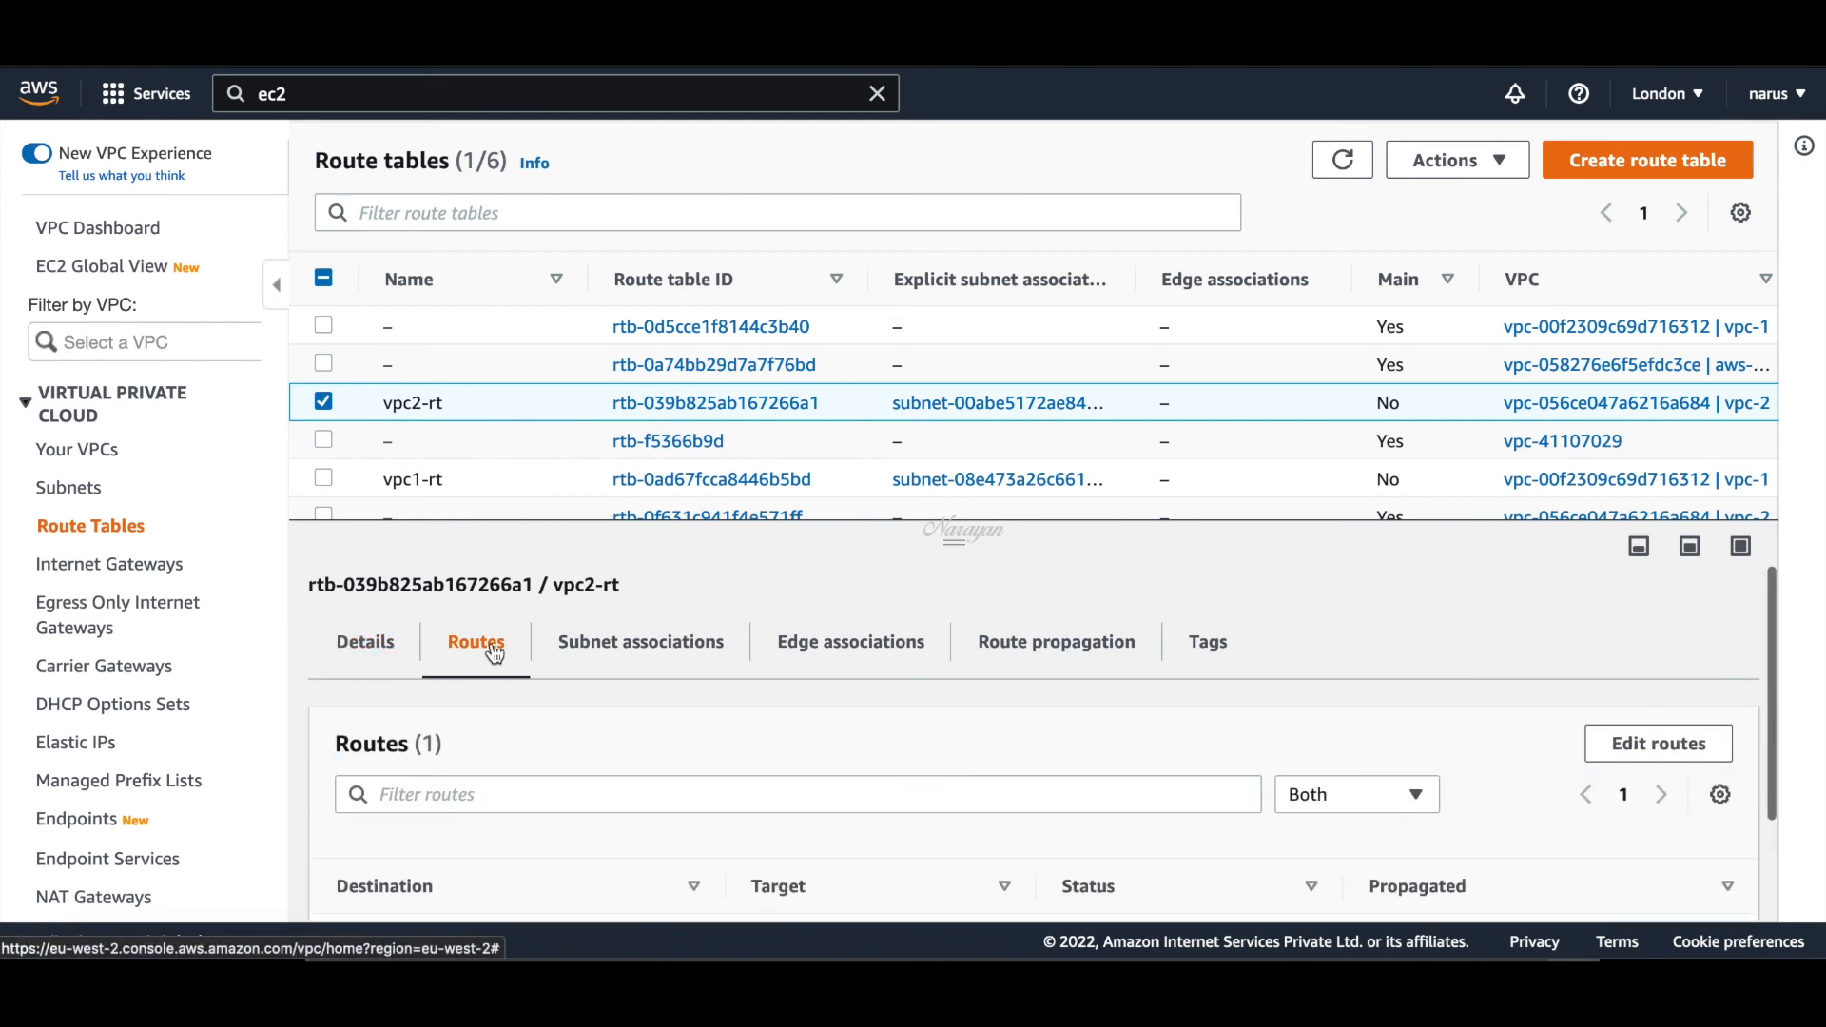
pyautogui.click(1657, 743)
pyautogui.write('0.0.0.0/0')
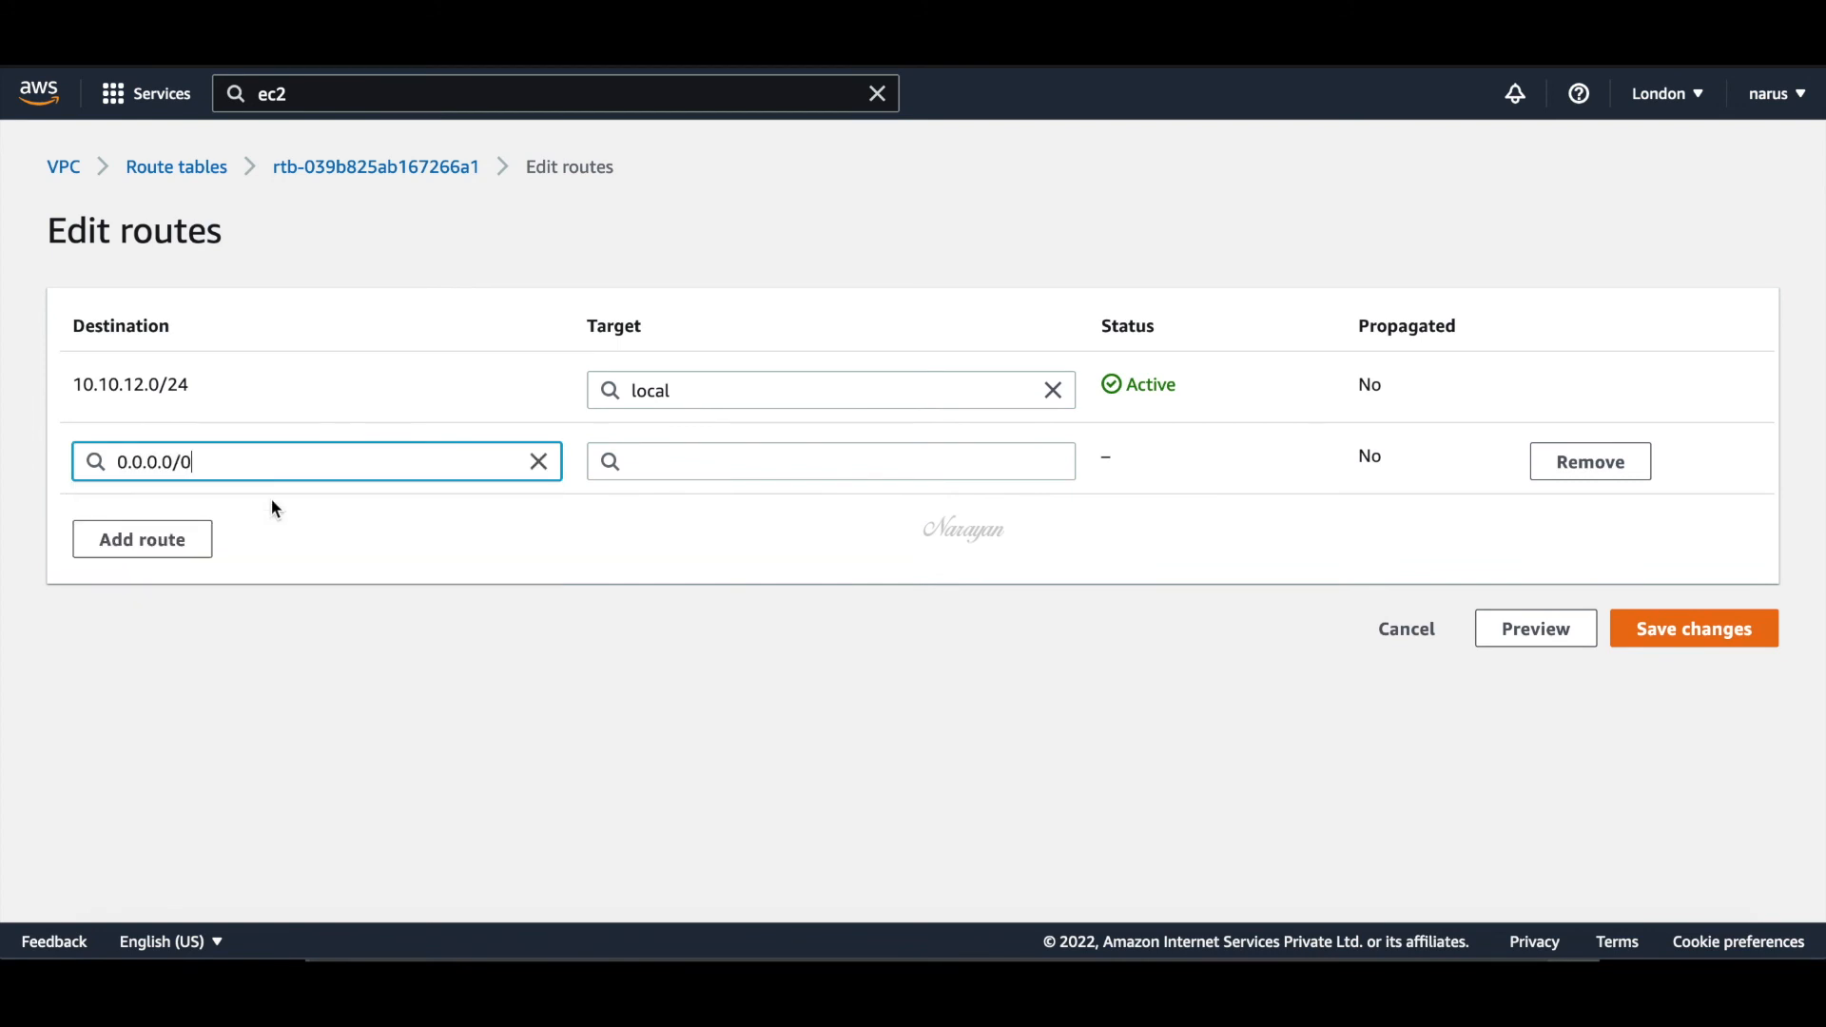
pyautogui.click(831, 461)
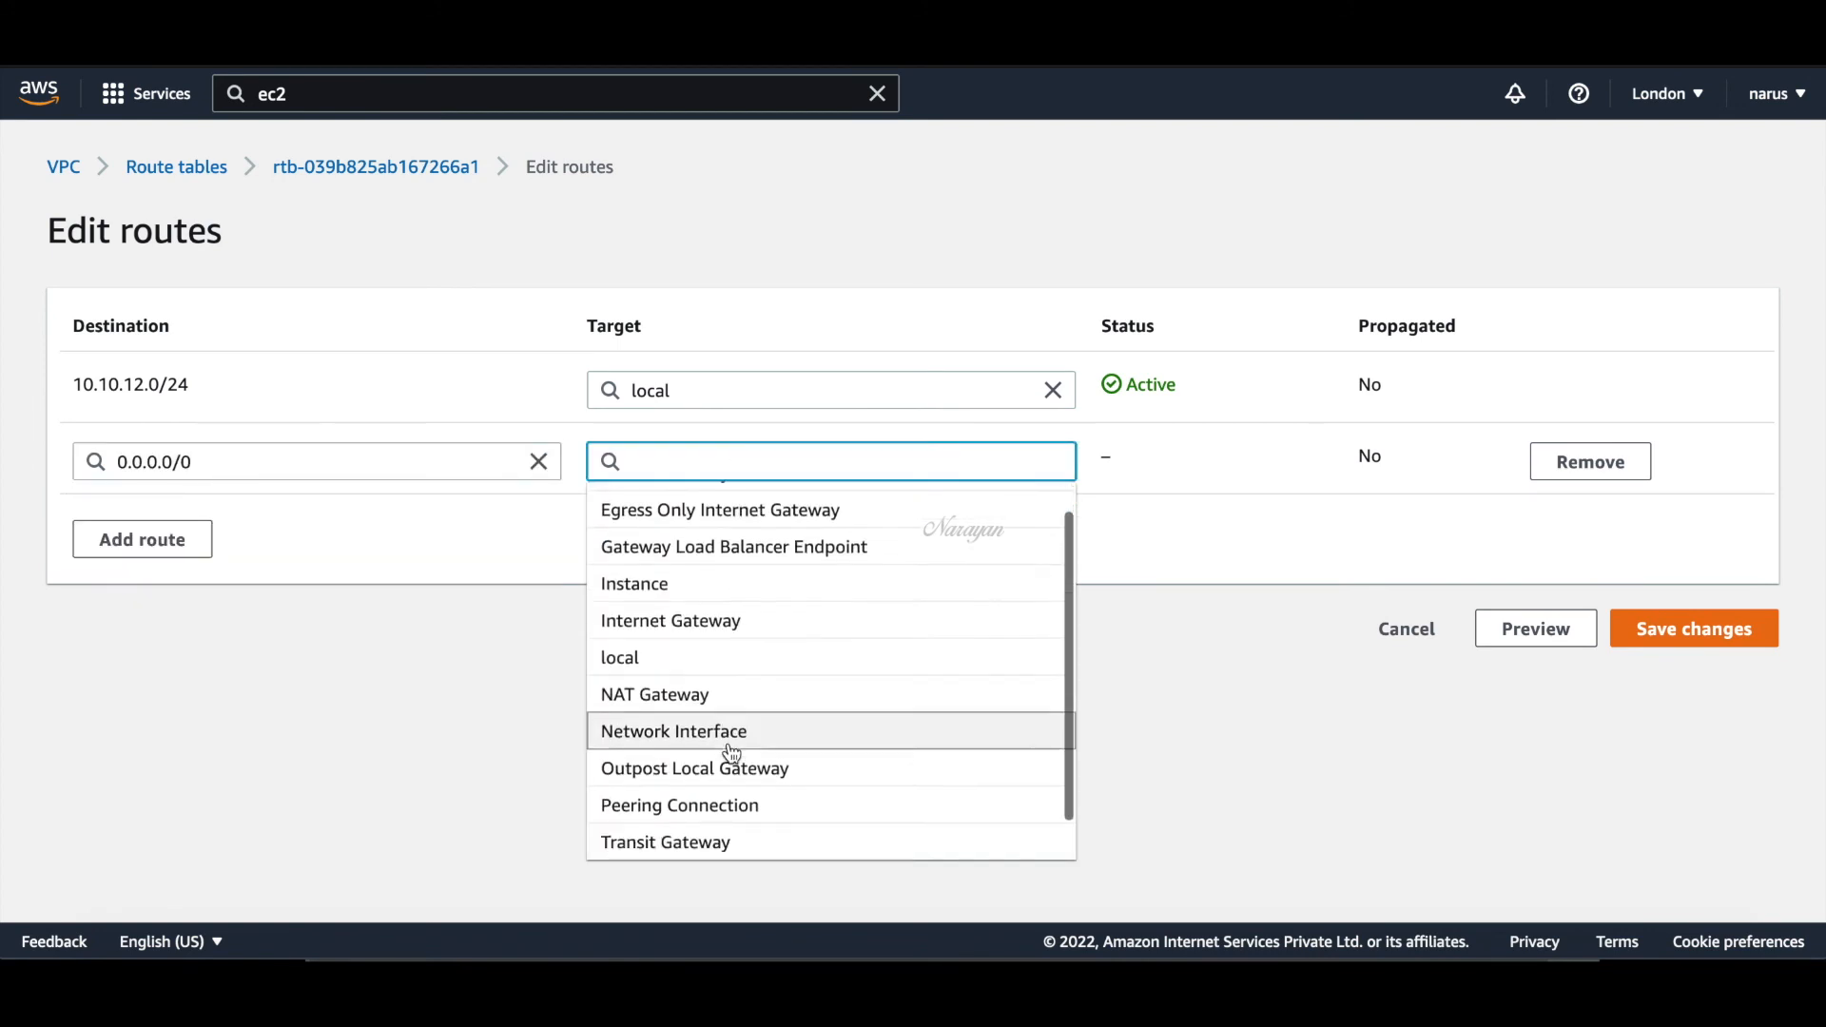
pyautogui.write('tgw-055370bec0e0080eb')
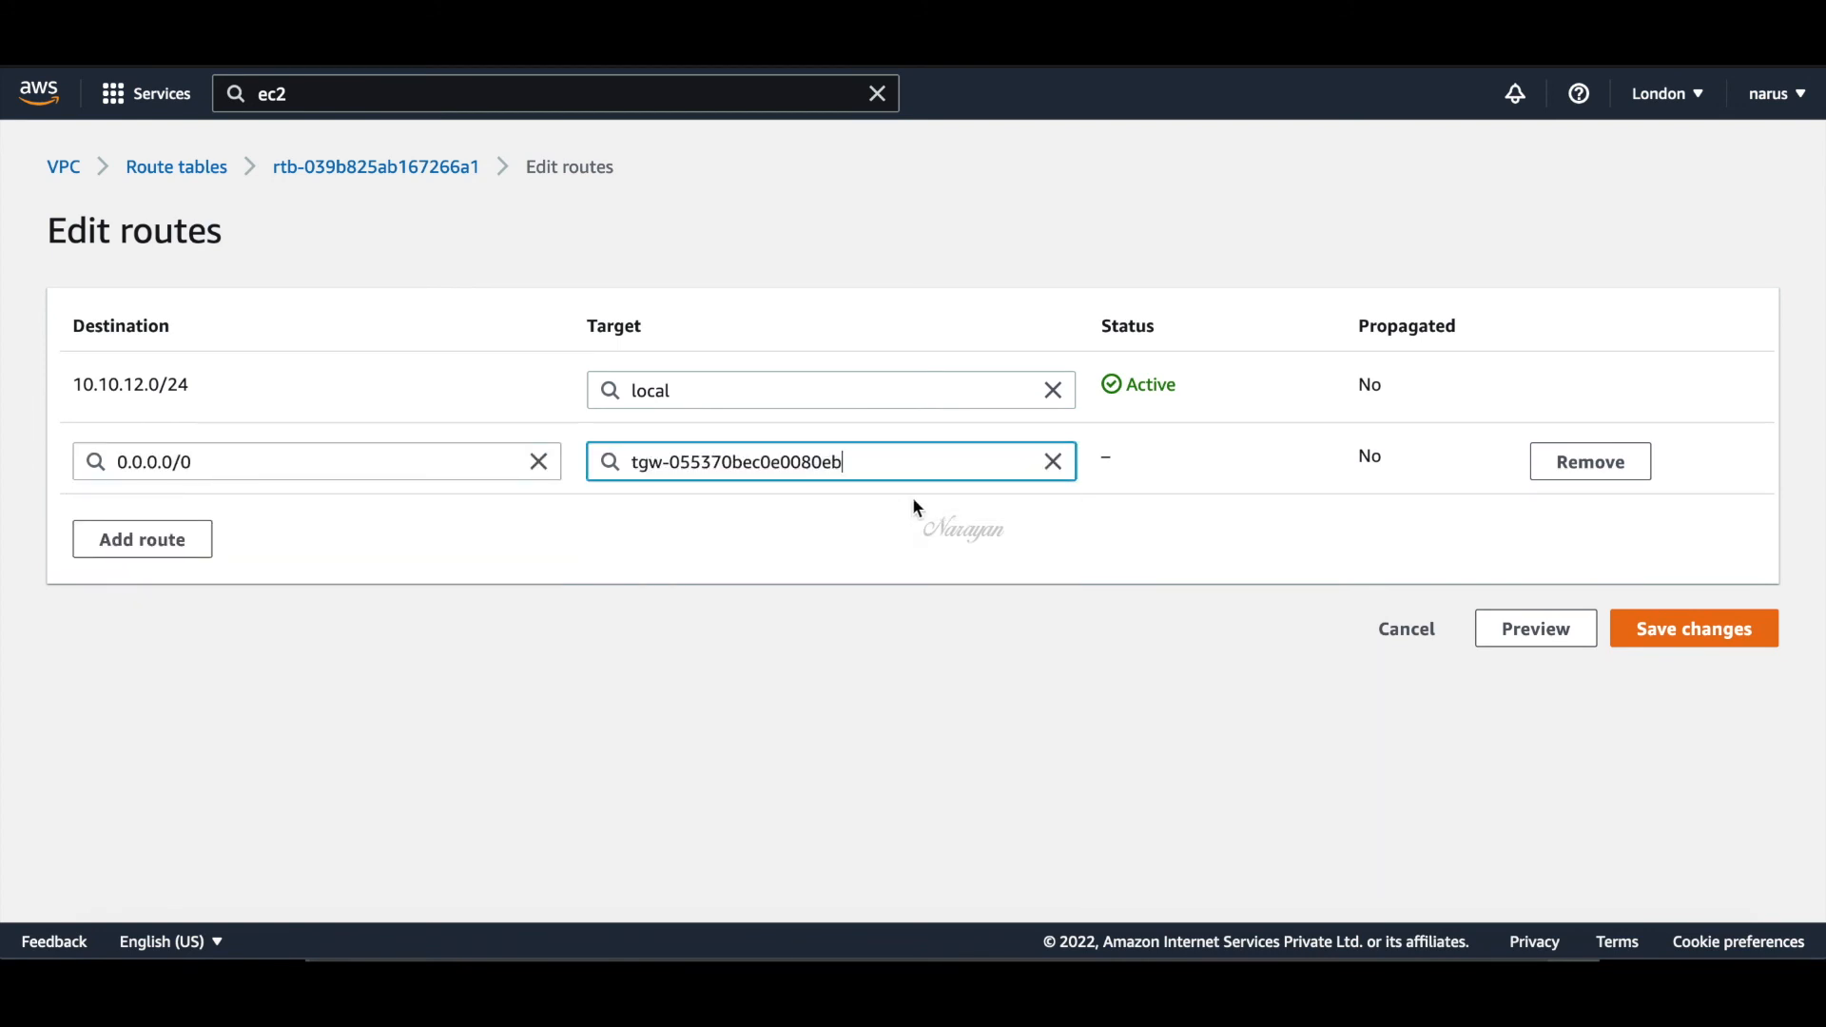
pyautogui.click(1692, 629)
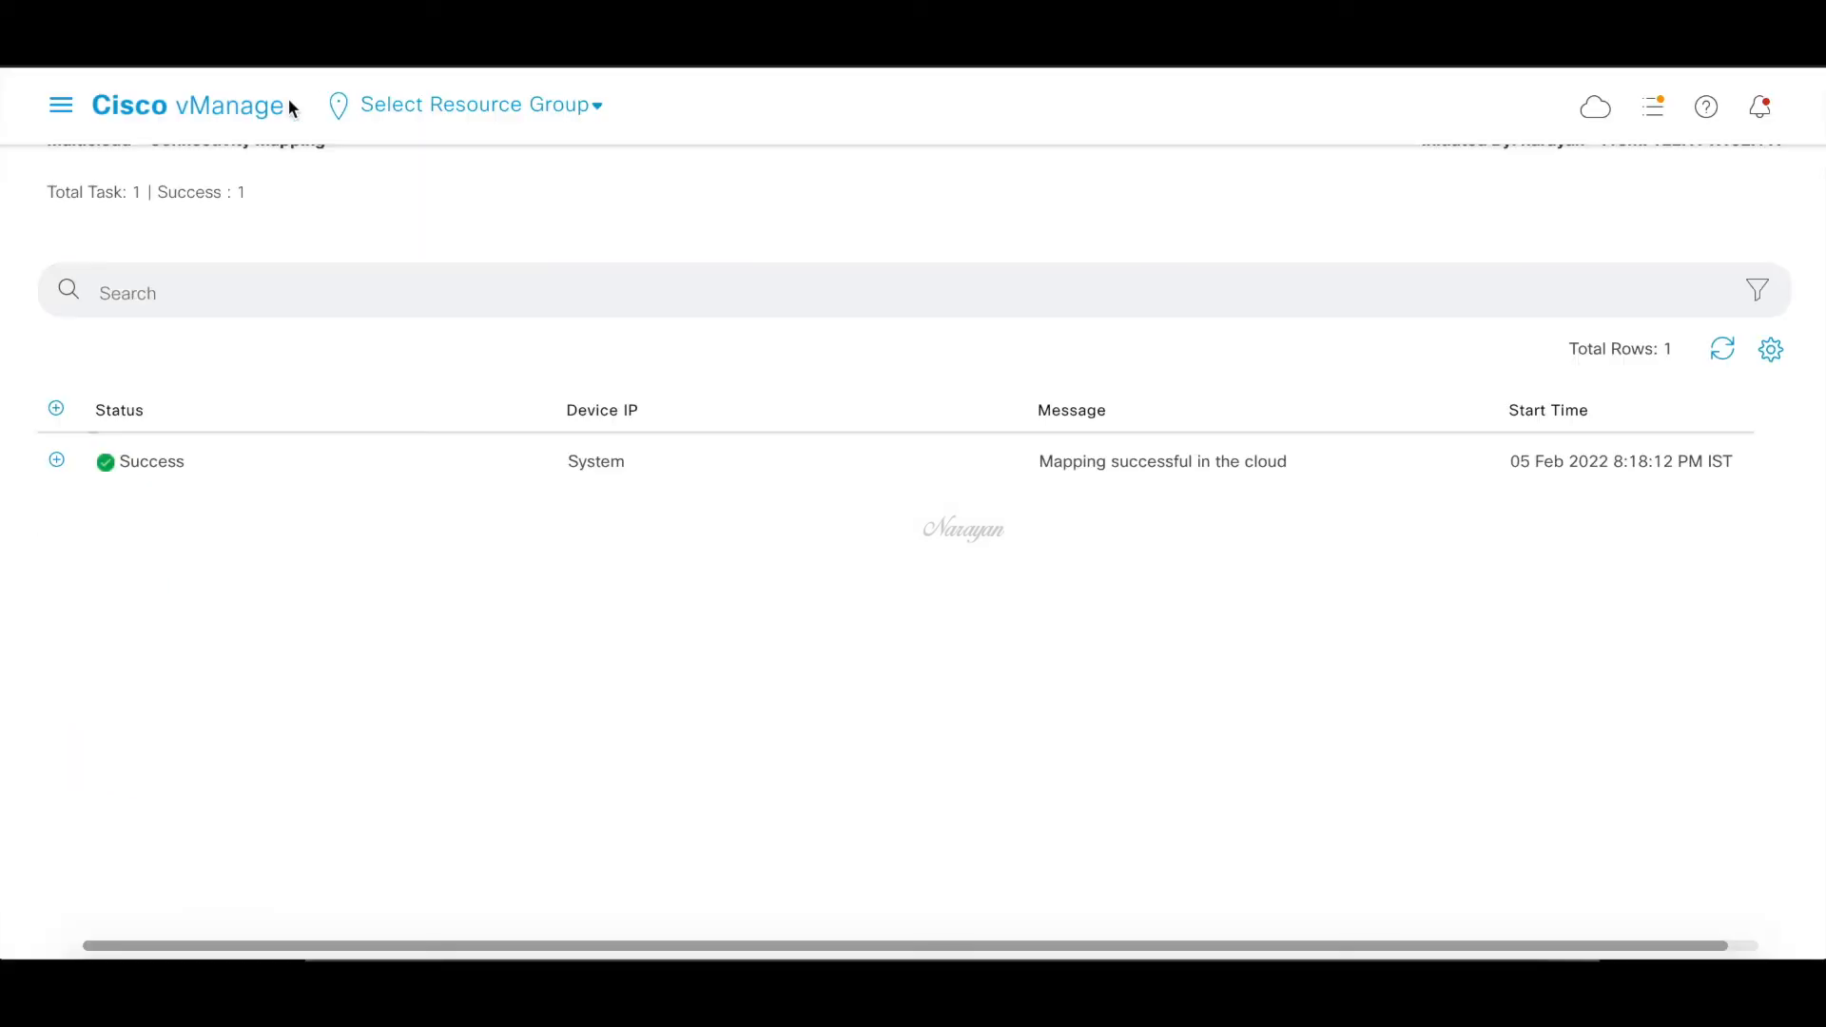
# Open the ON-PREM-RTR router's device details from the vManage network monitor
pyautogui.click(61, 104)
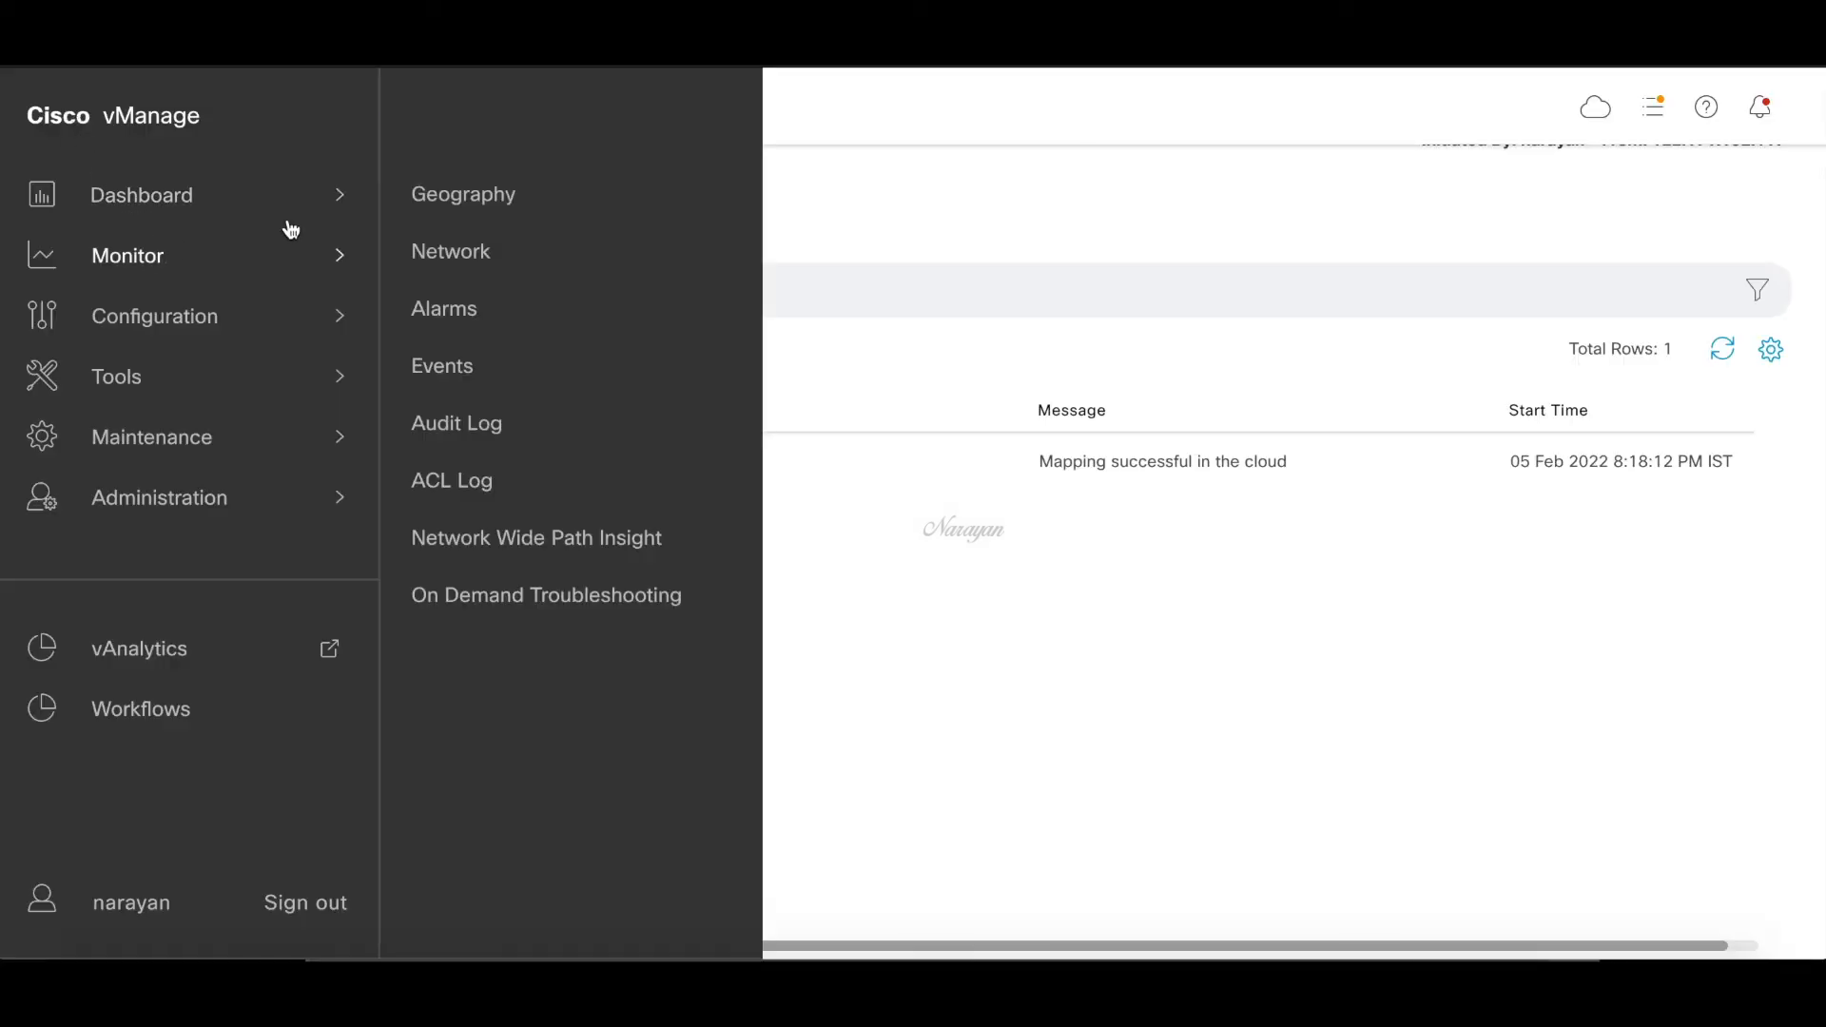
pyautogui.click(451, 252)
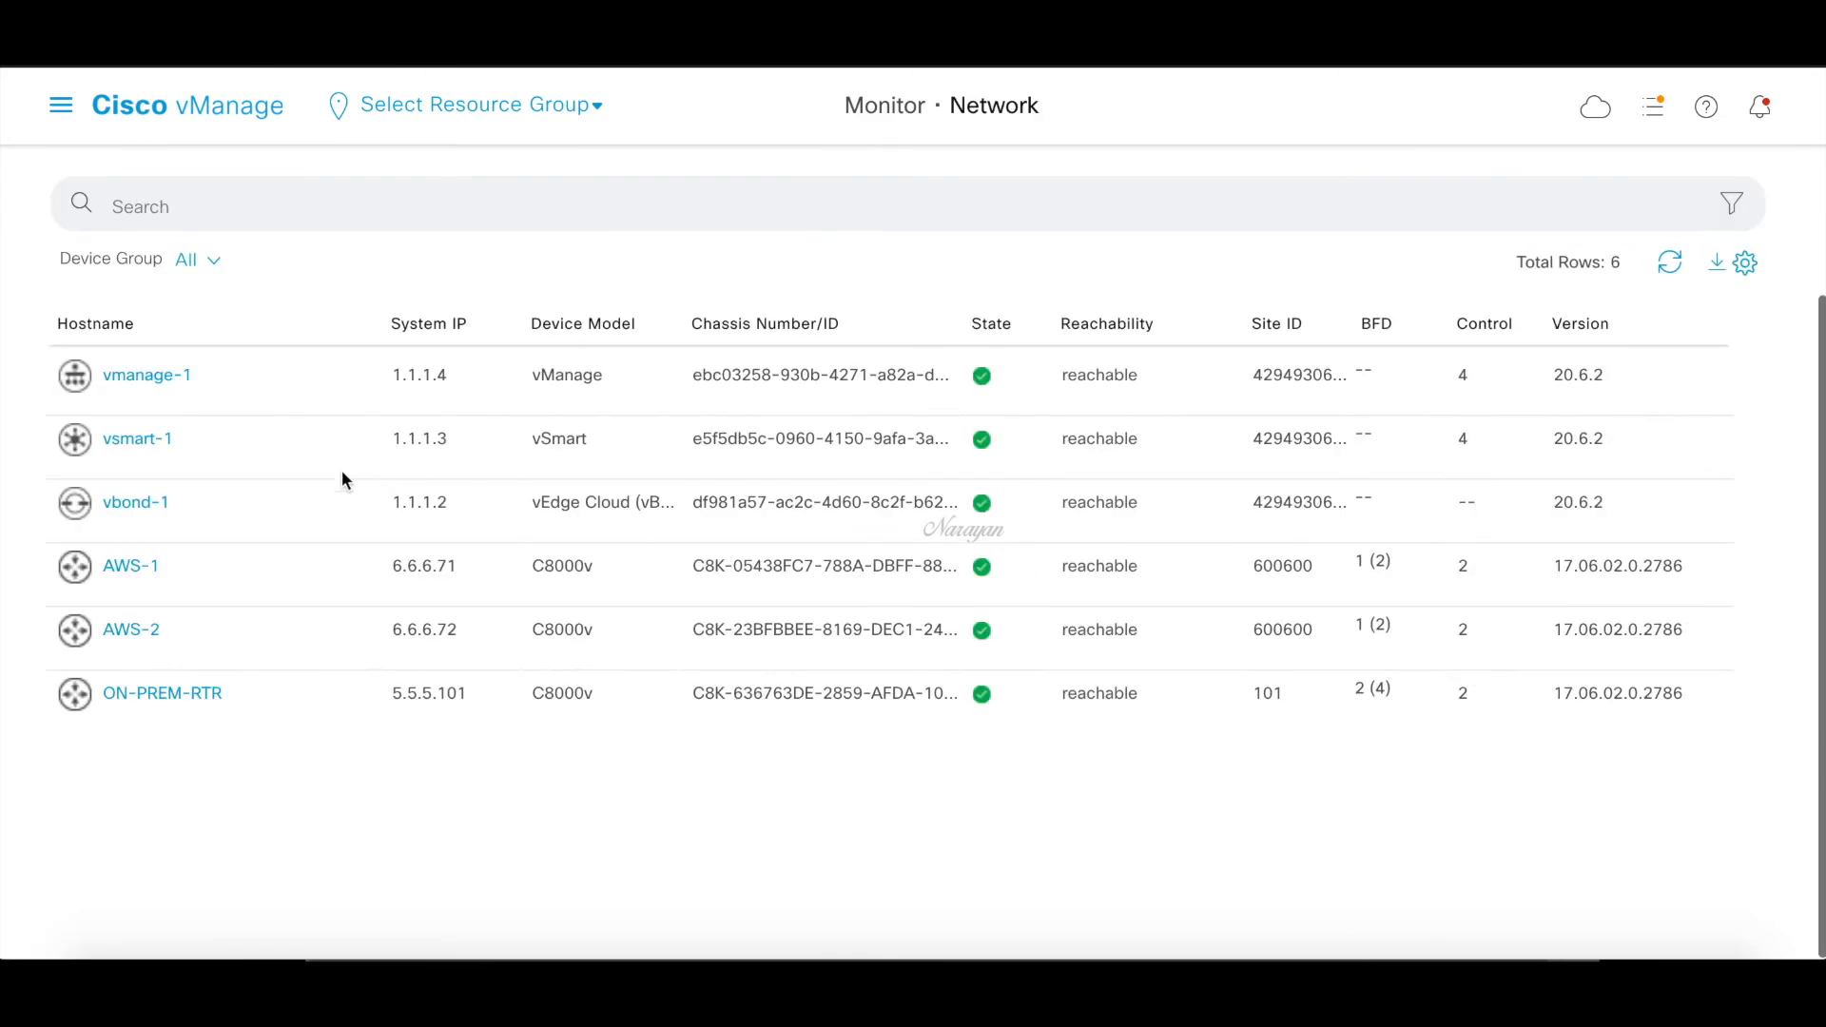
pyautogui.click(161, 693)
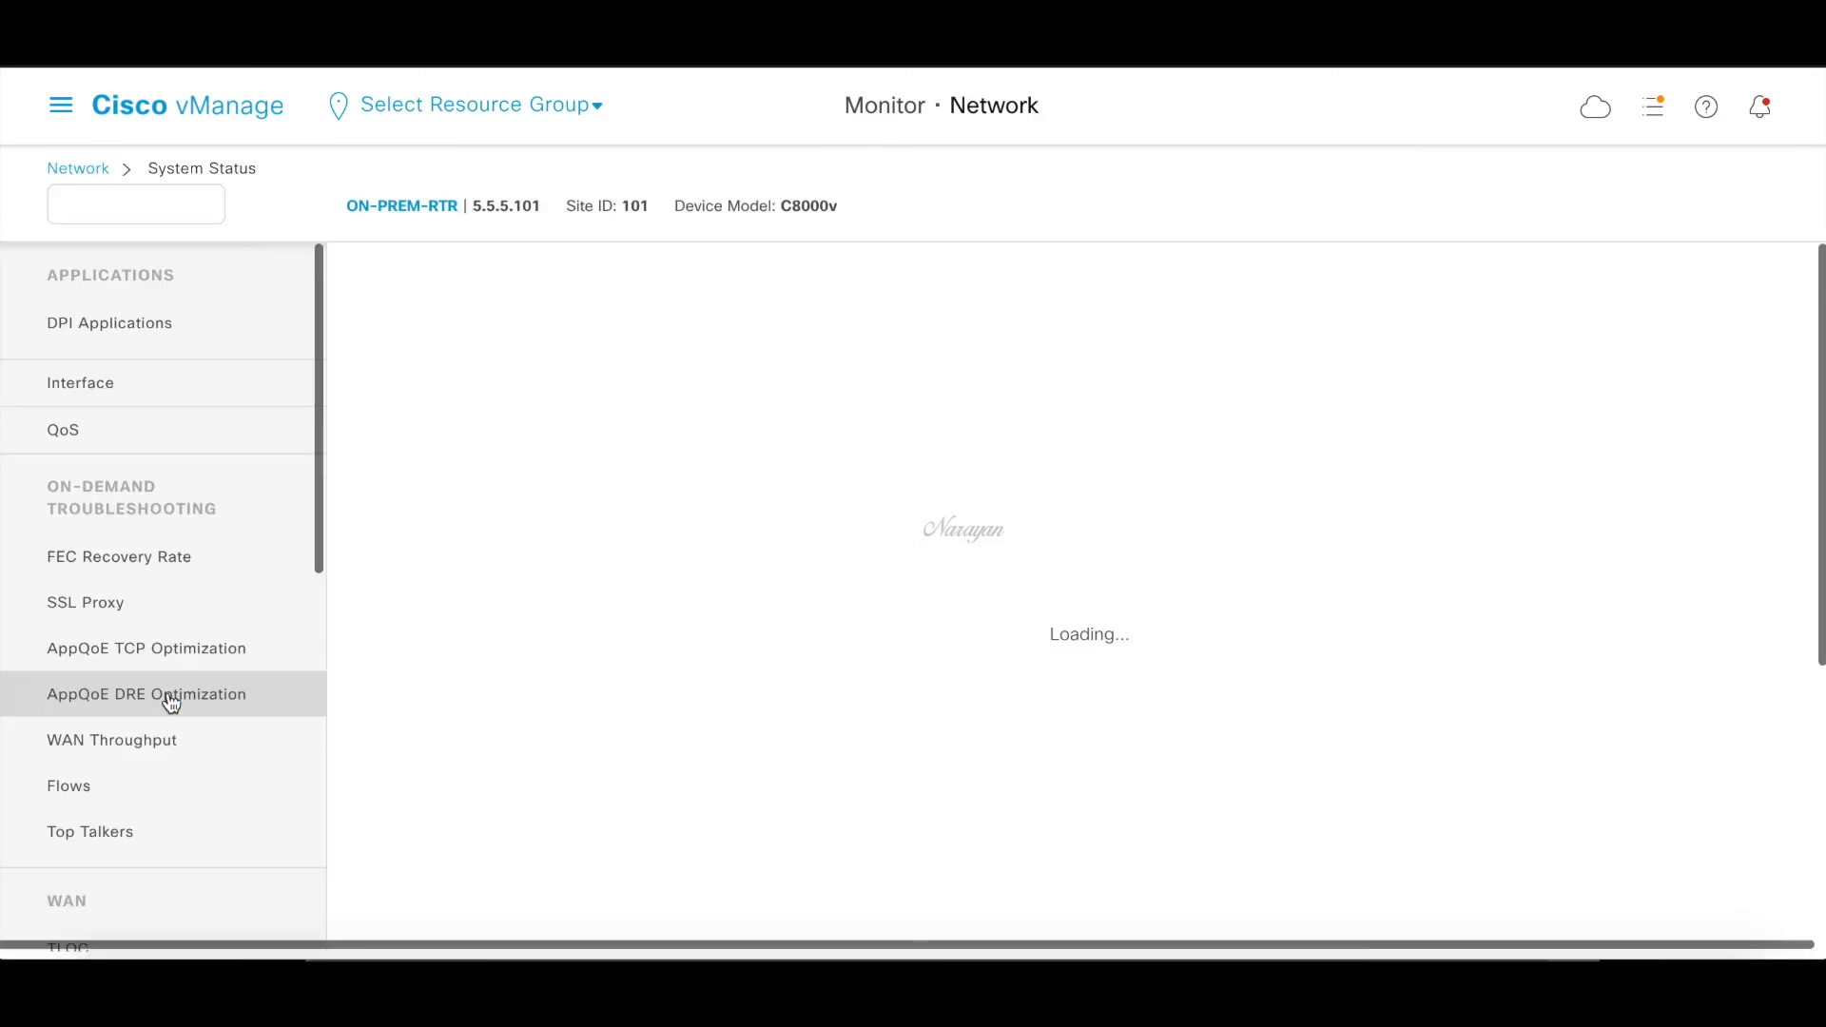
pyautogui.click(102, 700)
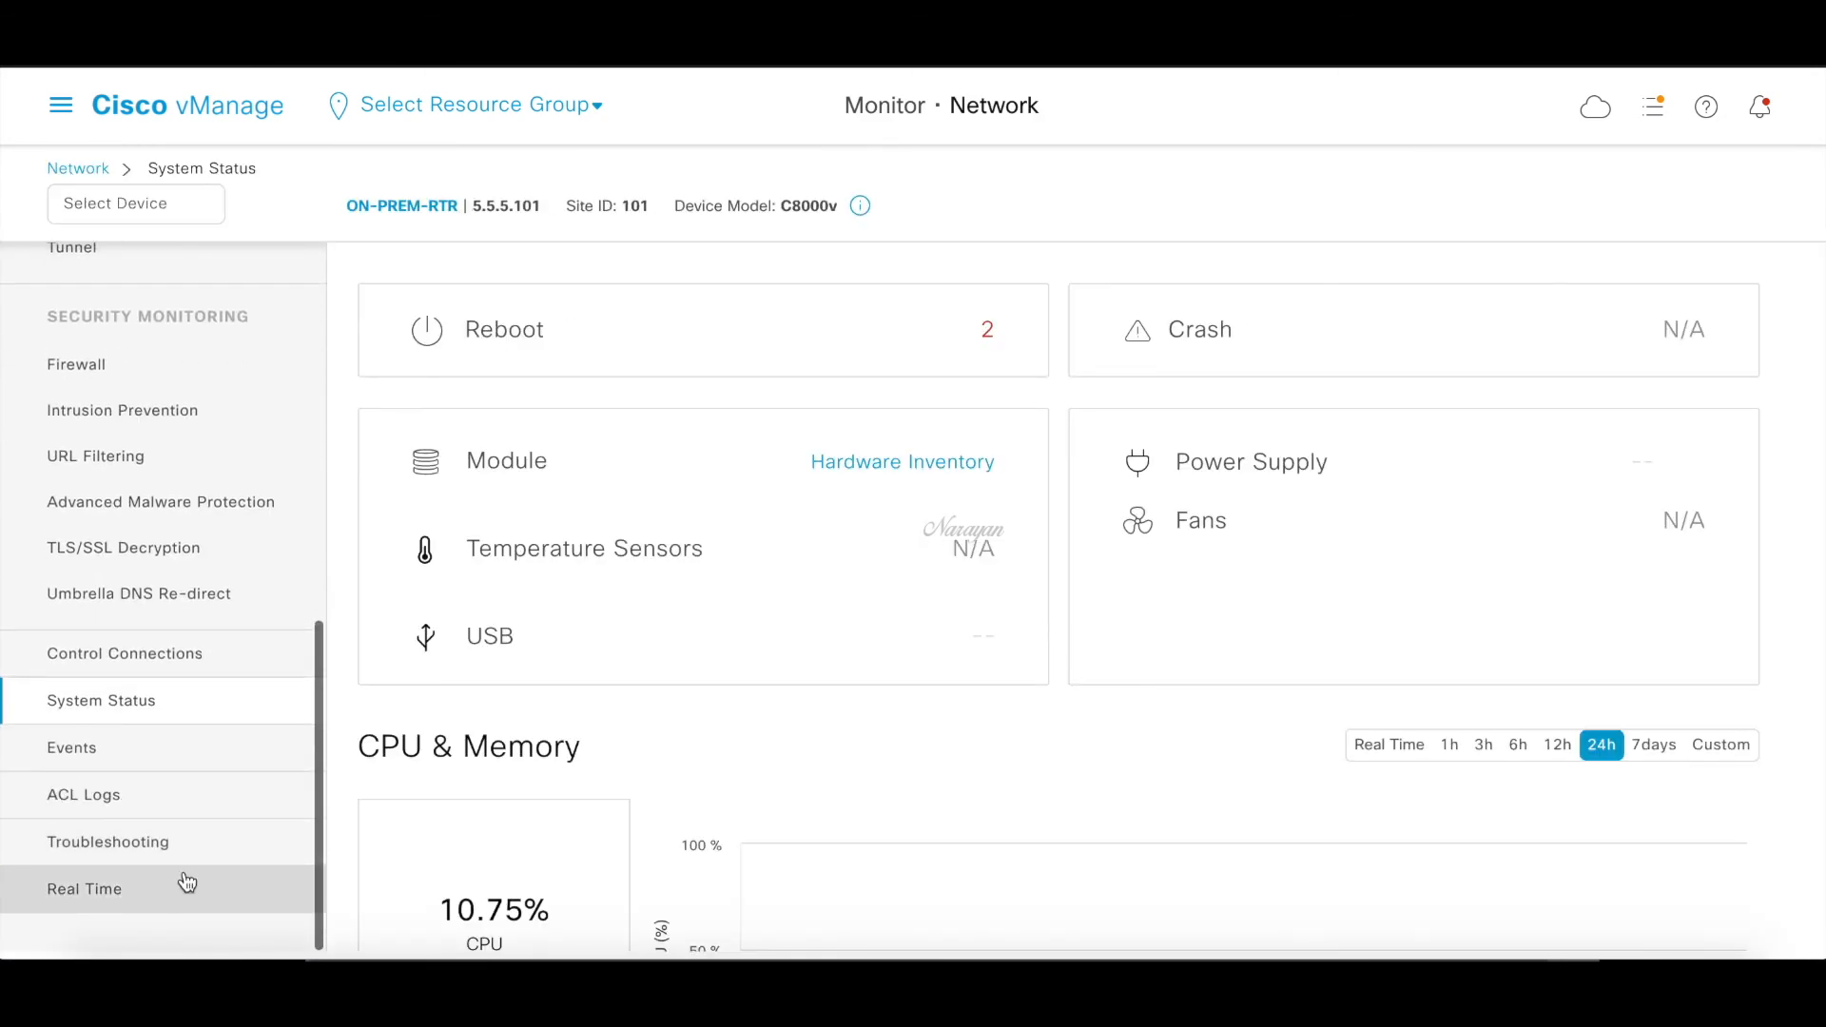
# Select OMP Received Routes as real-time data, searching 'omp rece'
pyautogui.click(83, 888)
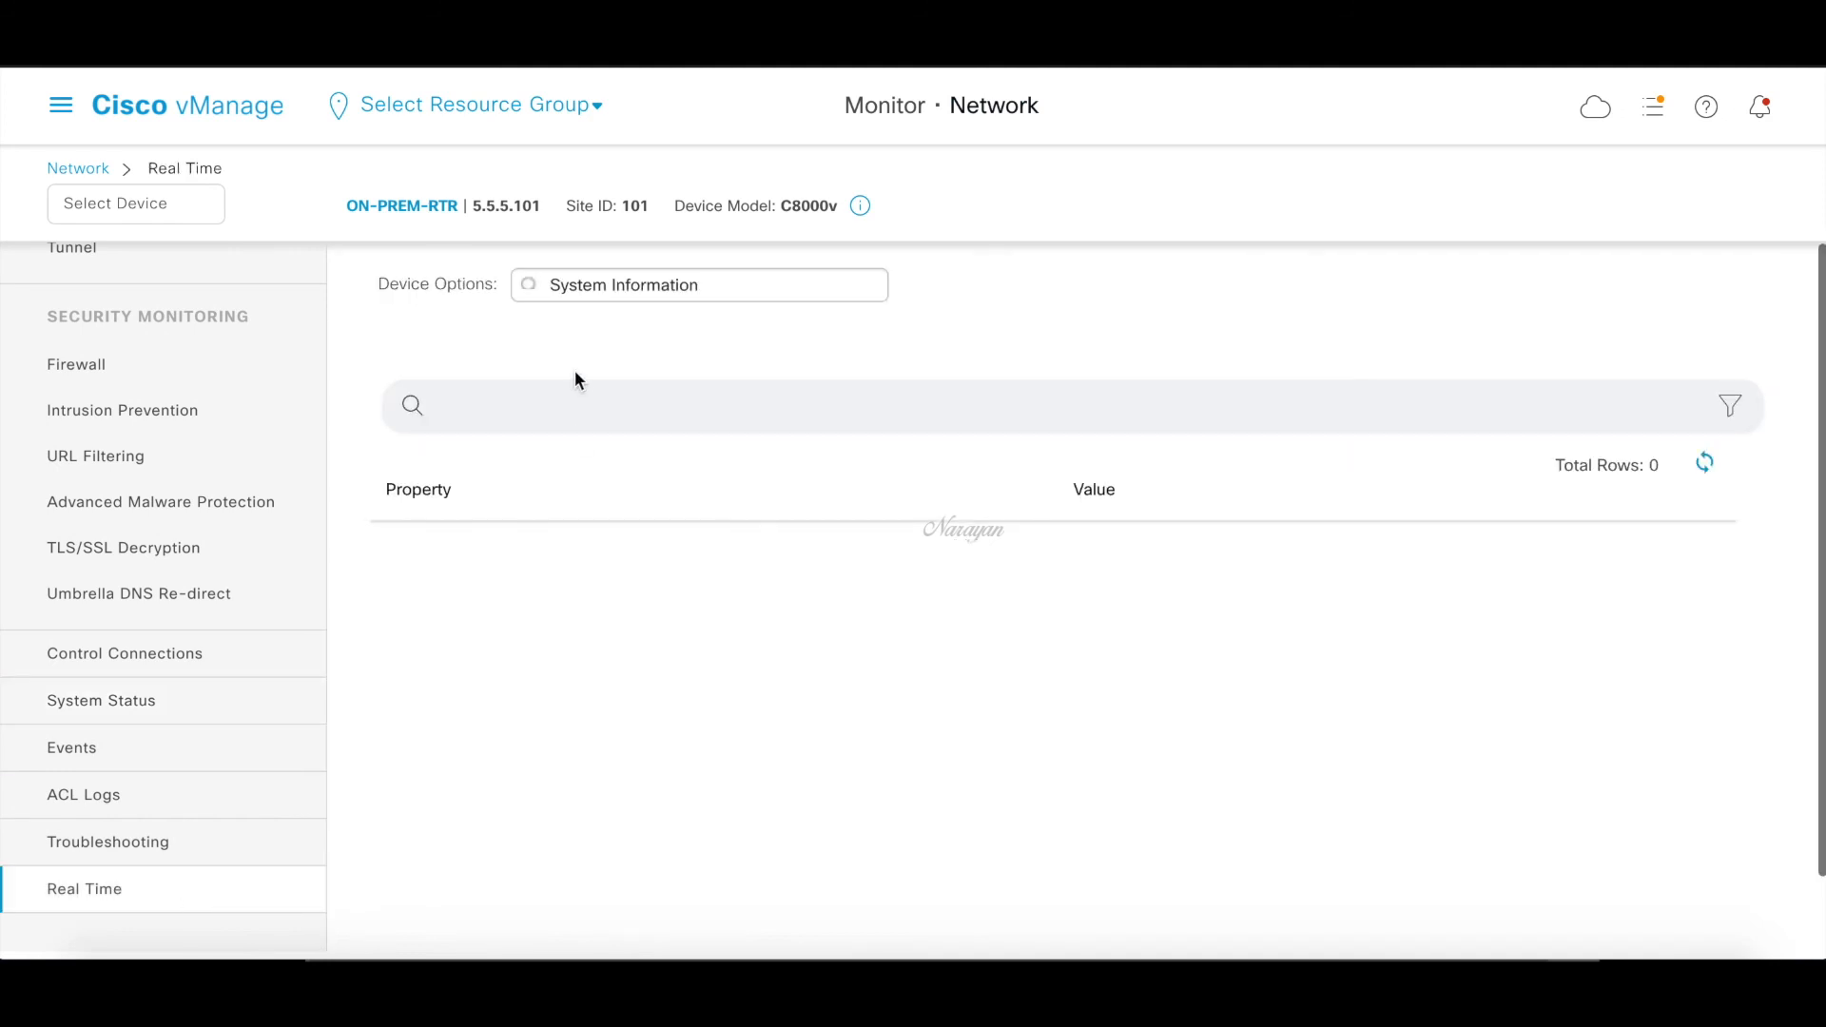
pyautogui.click(699, 285)
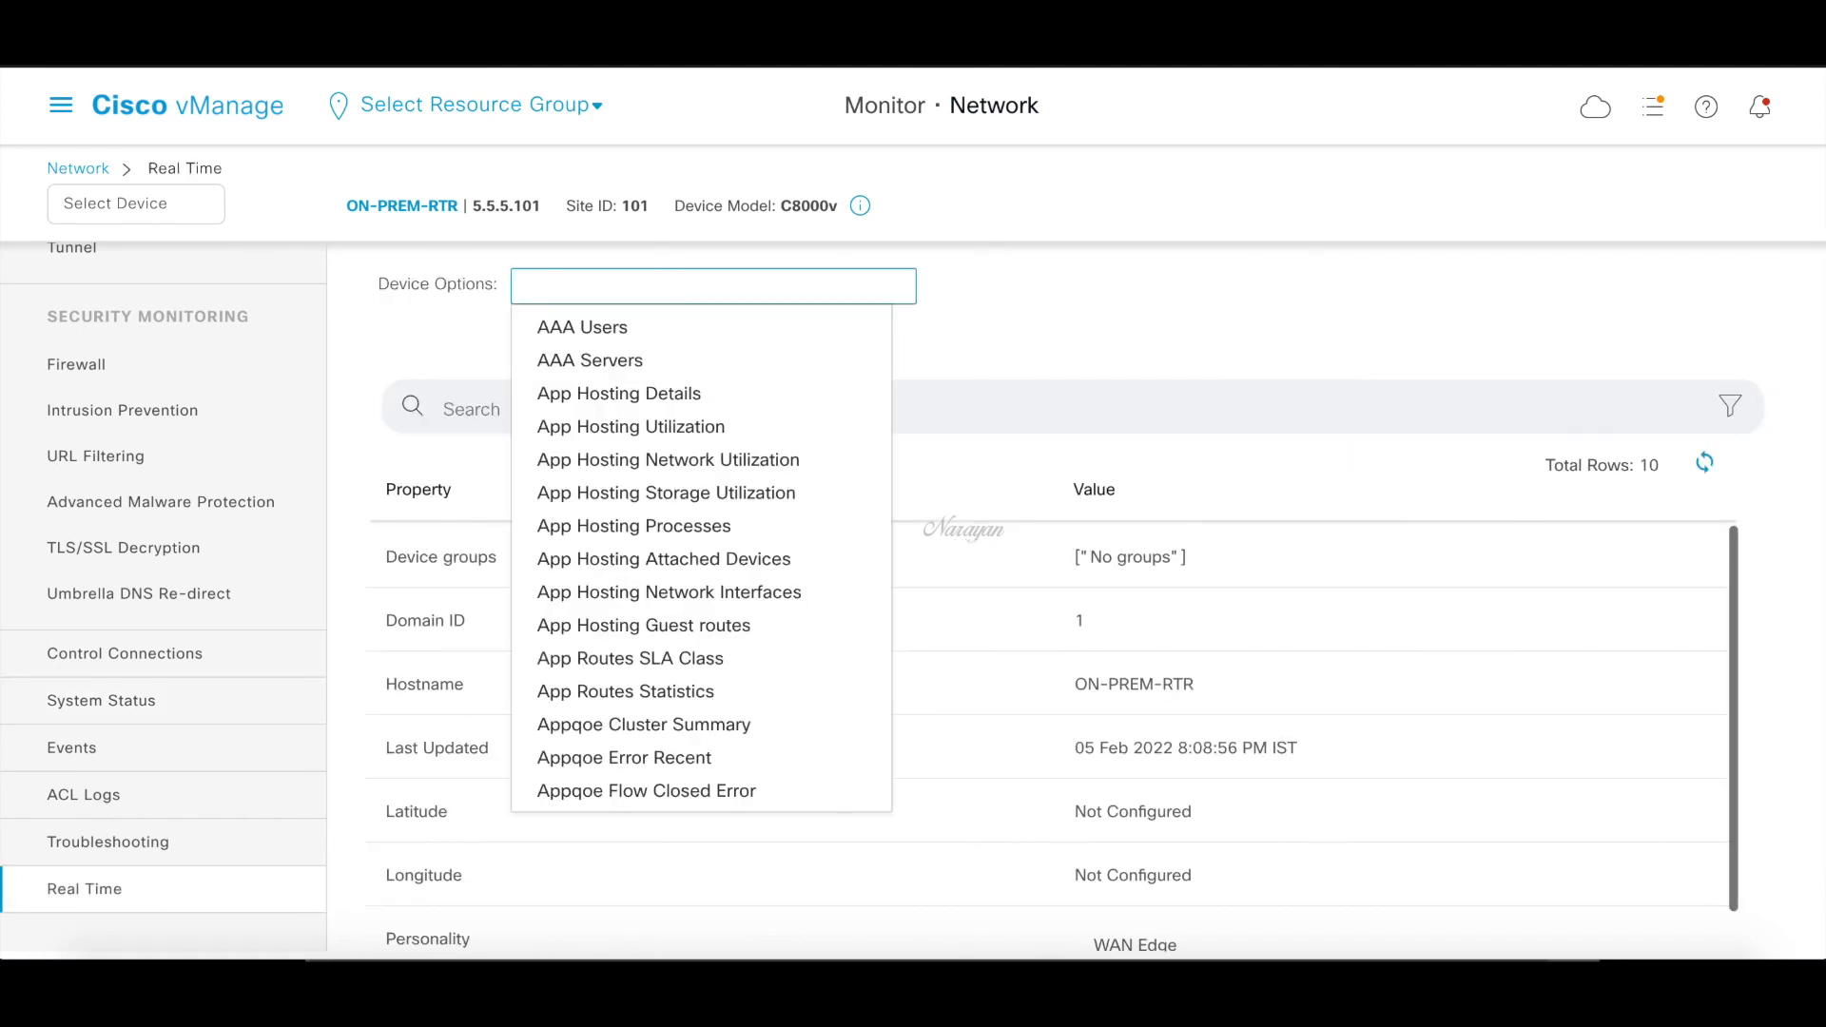
pyautogui.write('omp rece')
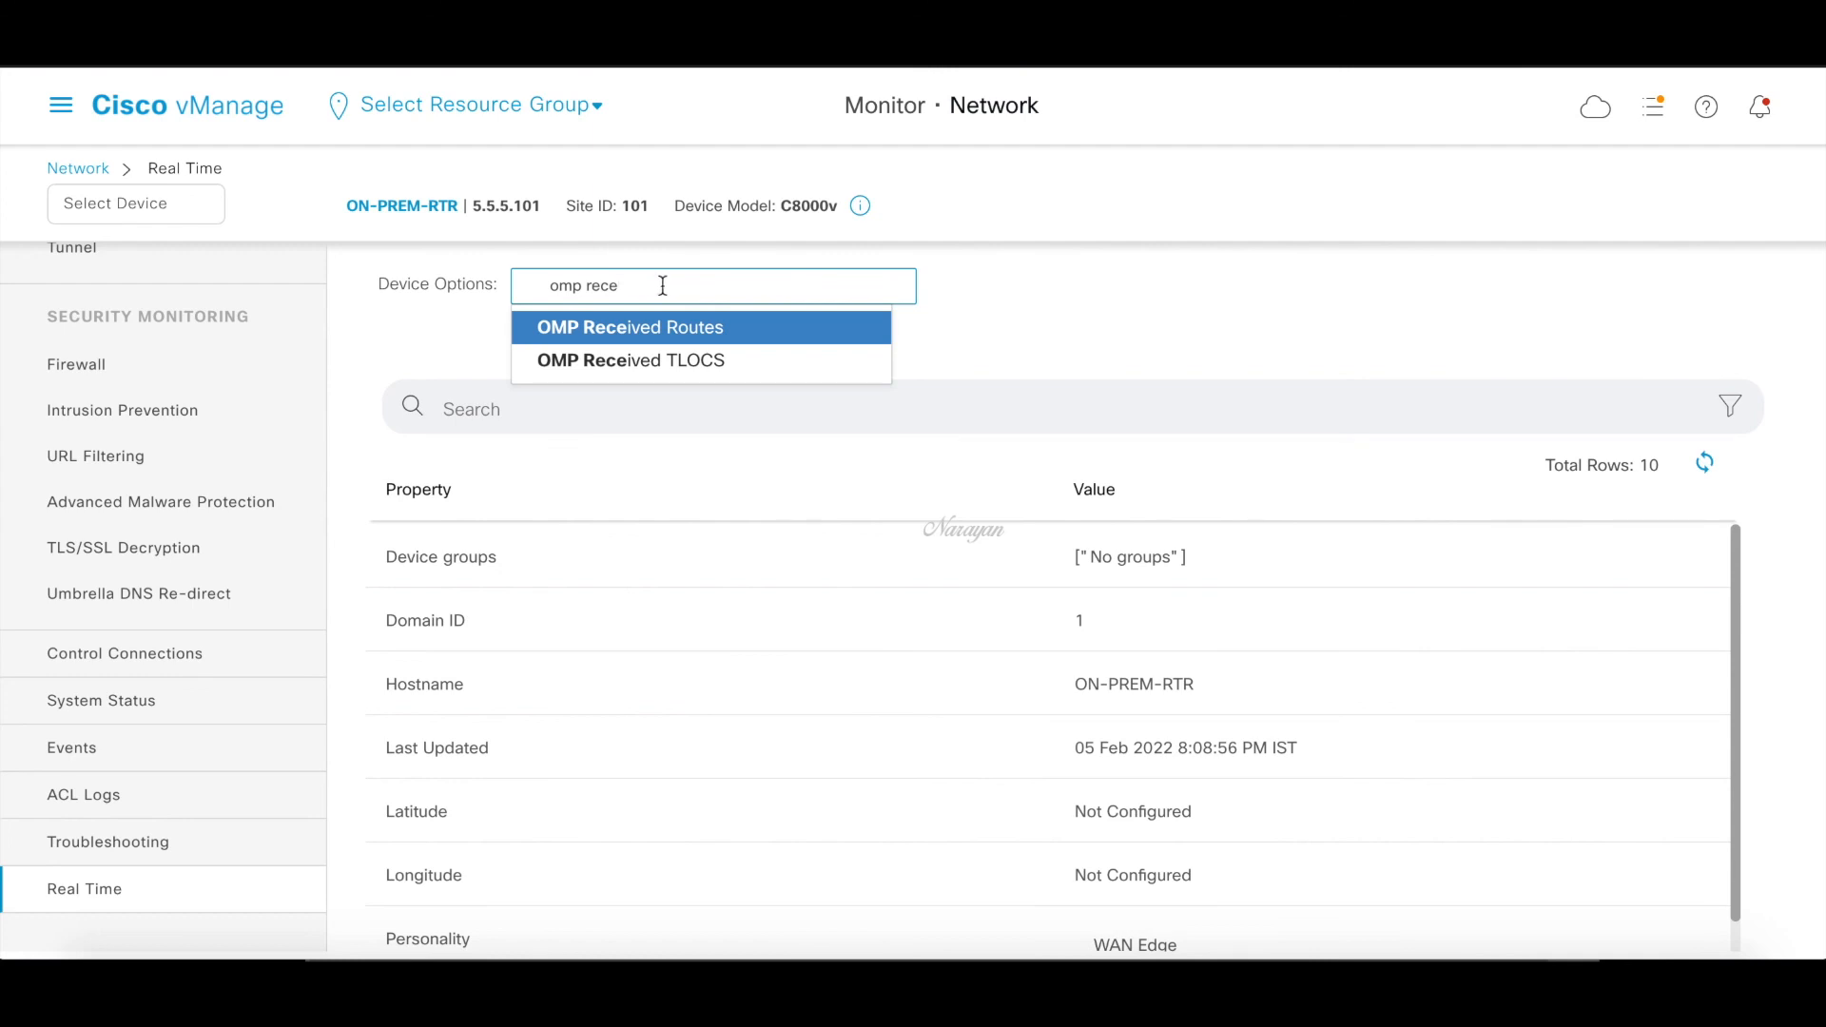
pyautogui.click(629, 327)
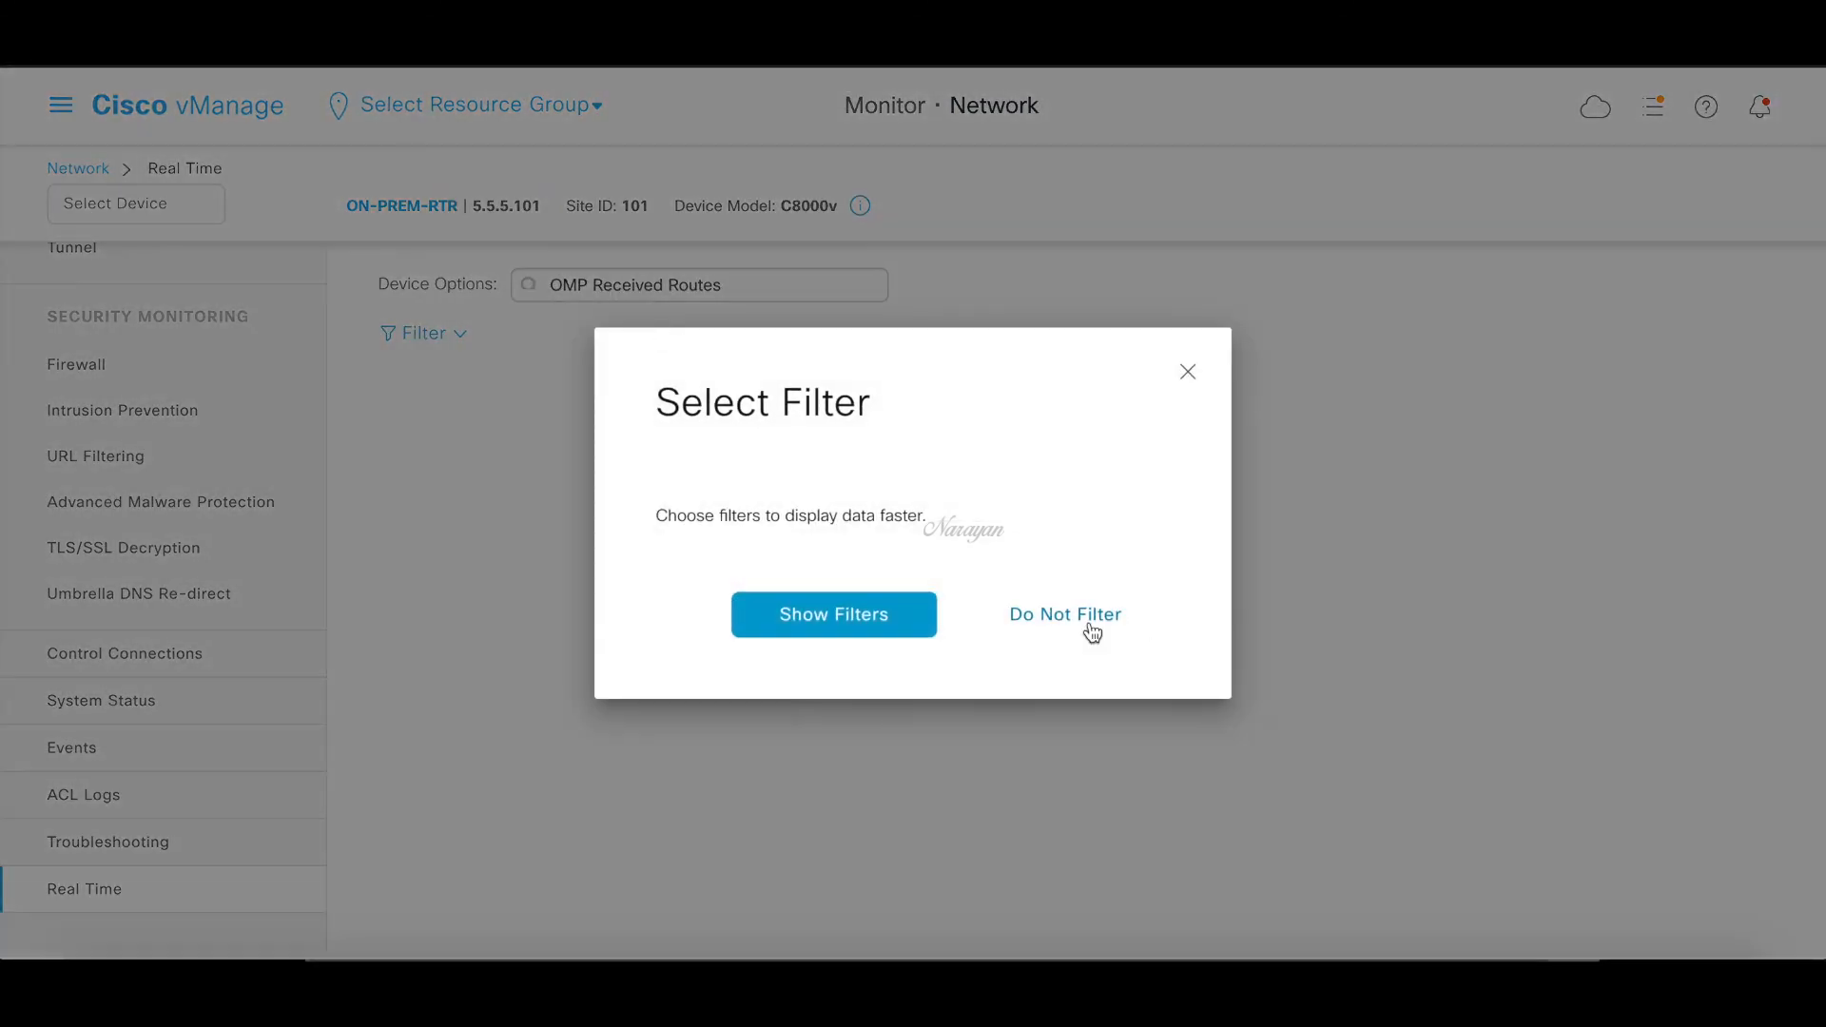
# List all 17 unfiltered OMP received routes, including 10.10.11.0/24 and 10.10.12.0/24
pyautogui.click(1063, 613)
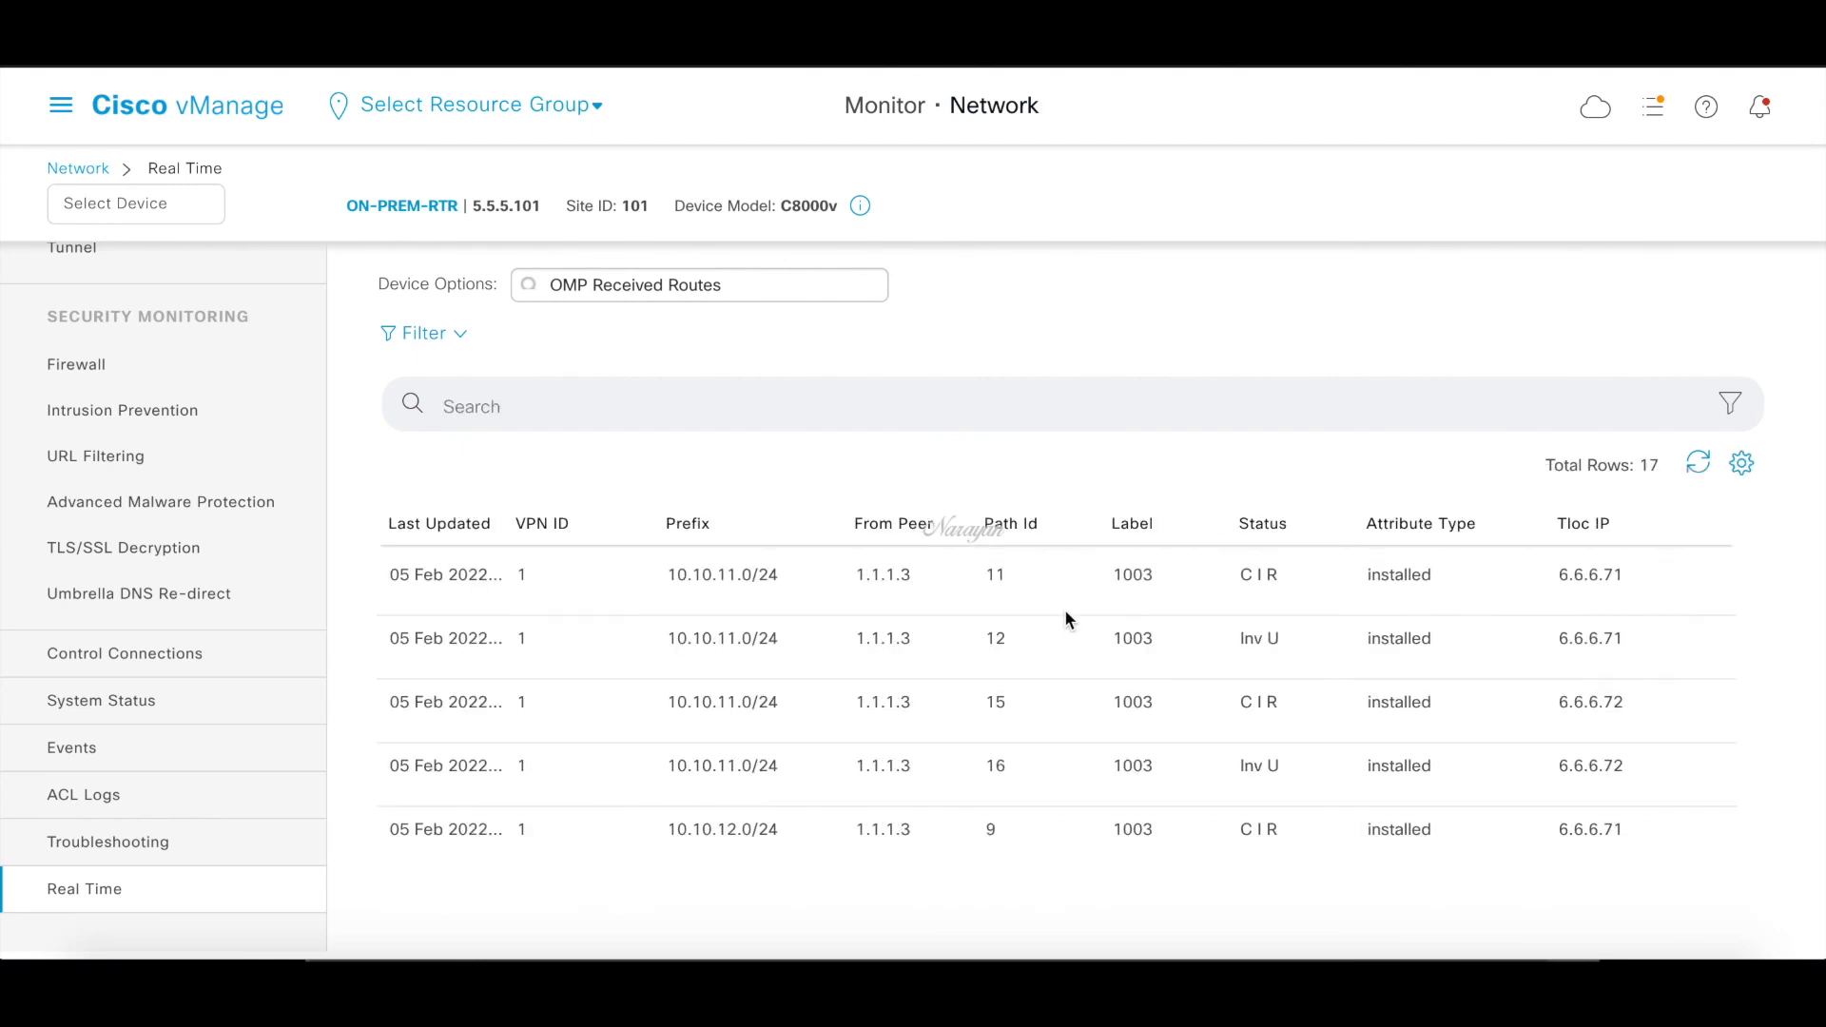
pyautogui.scroll(-3)
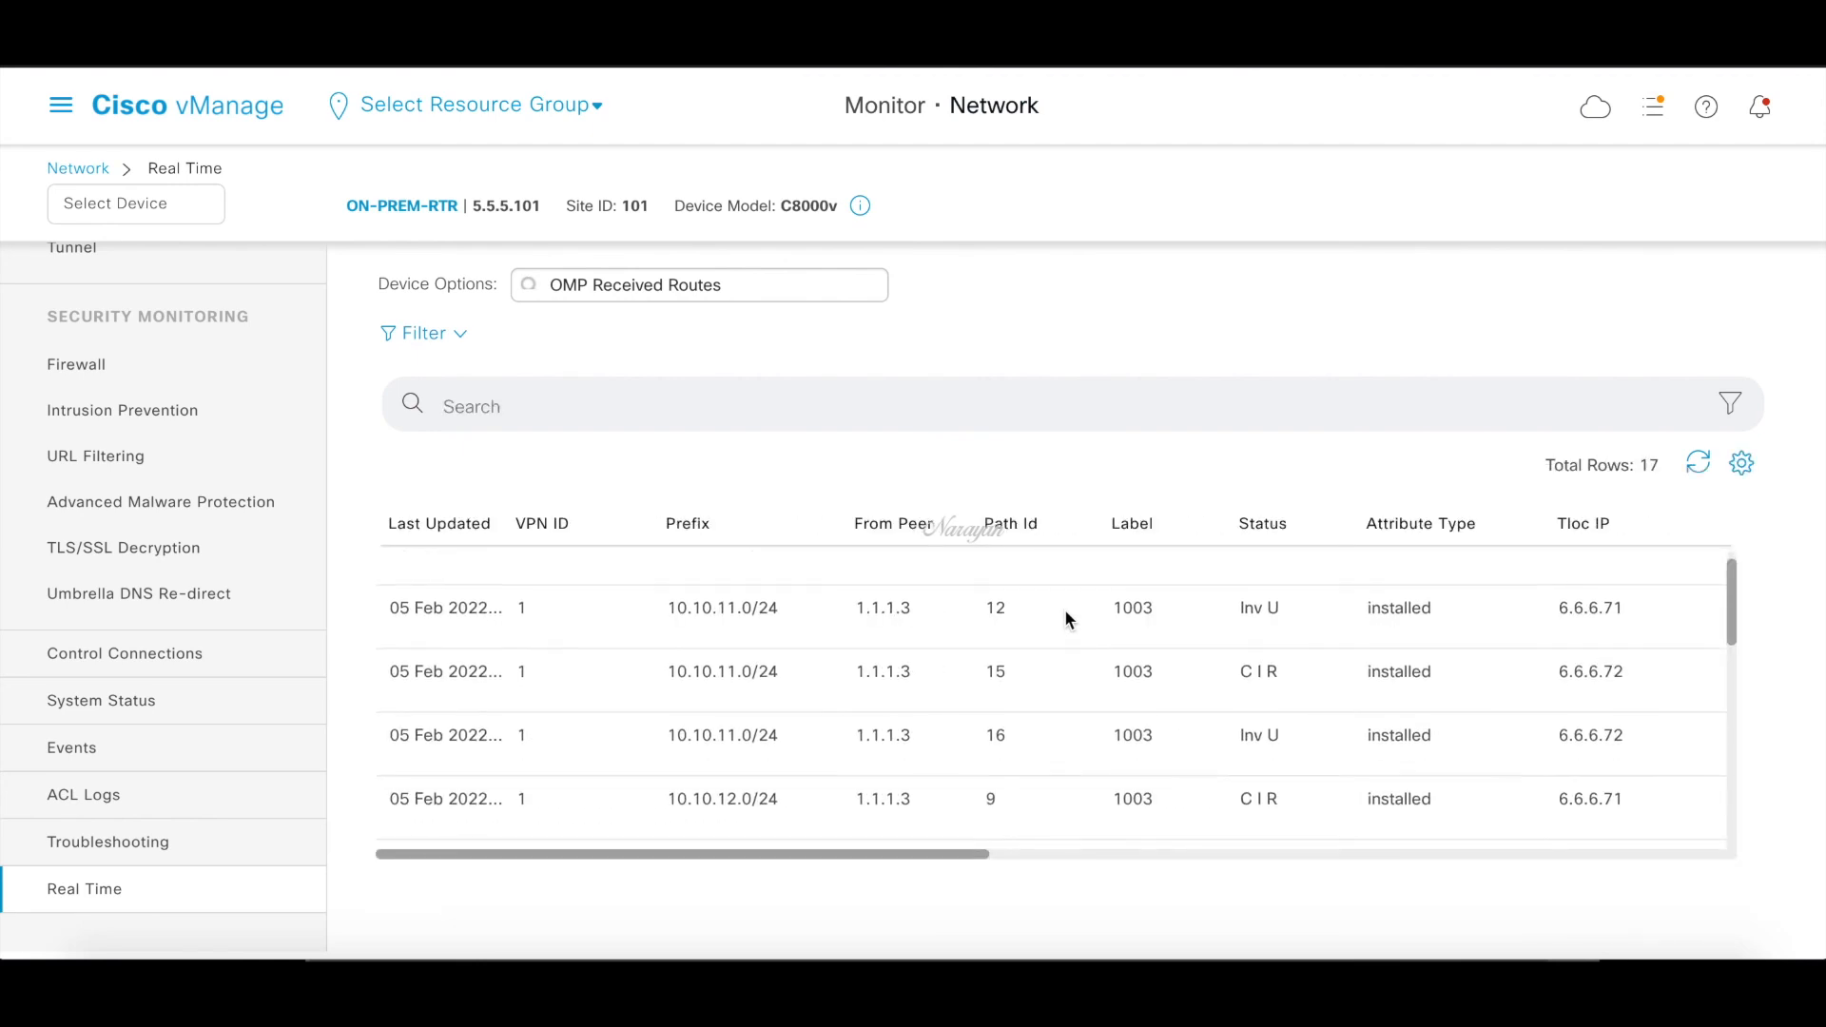
pyautogui.scroll(-3)
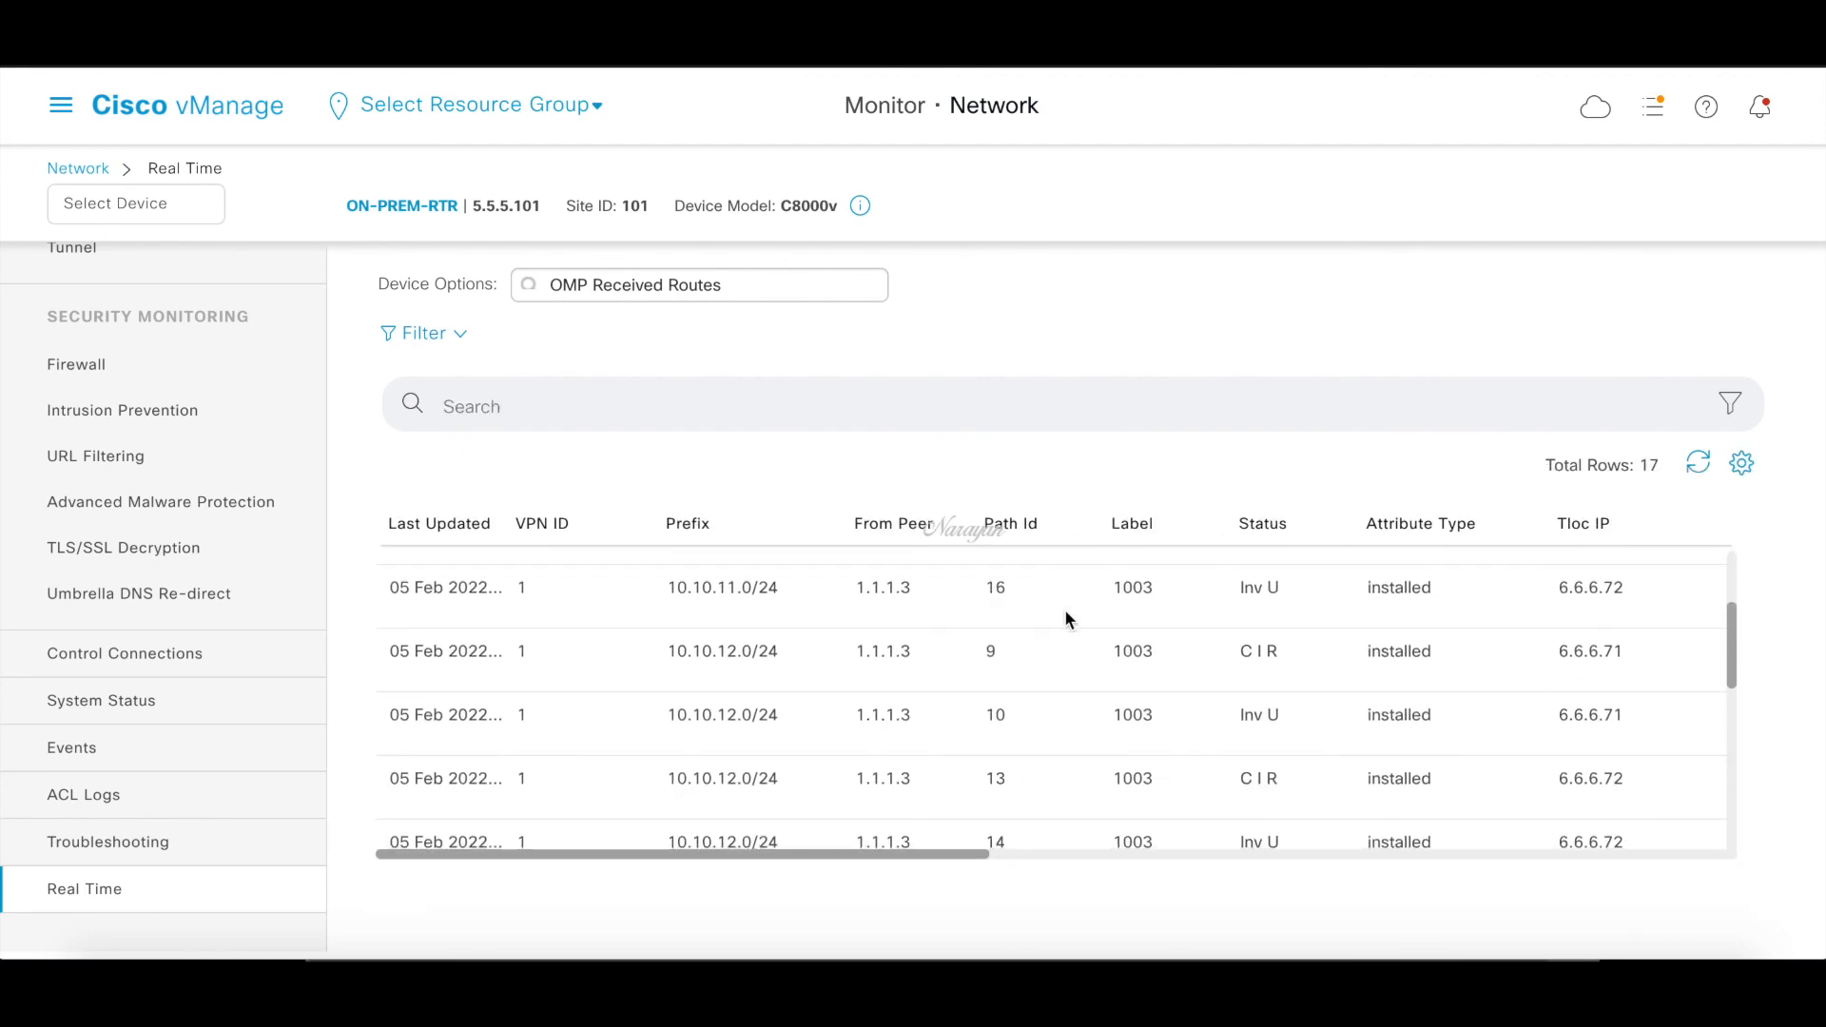
pyautogui.scroll(-3)
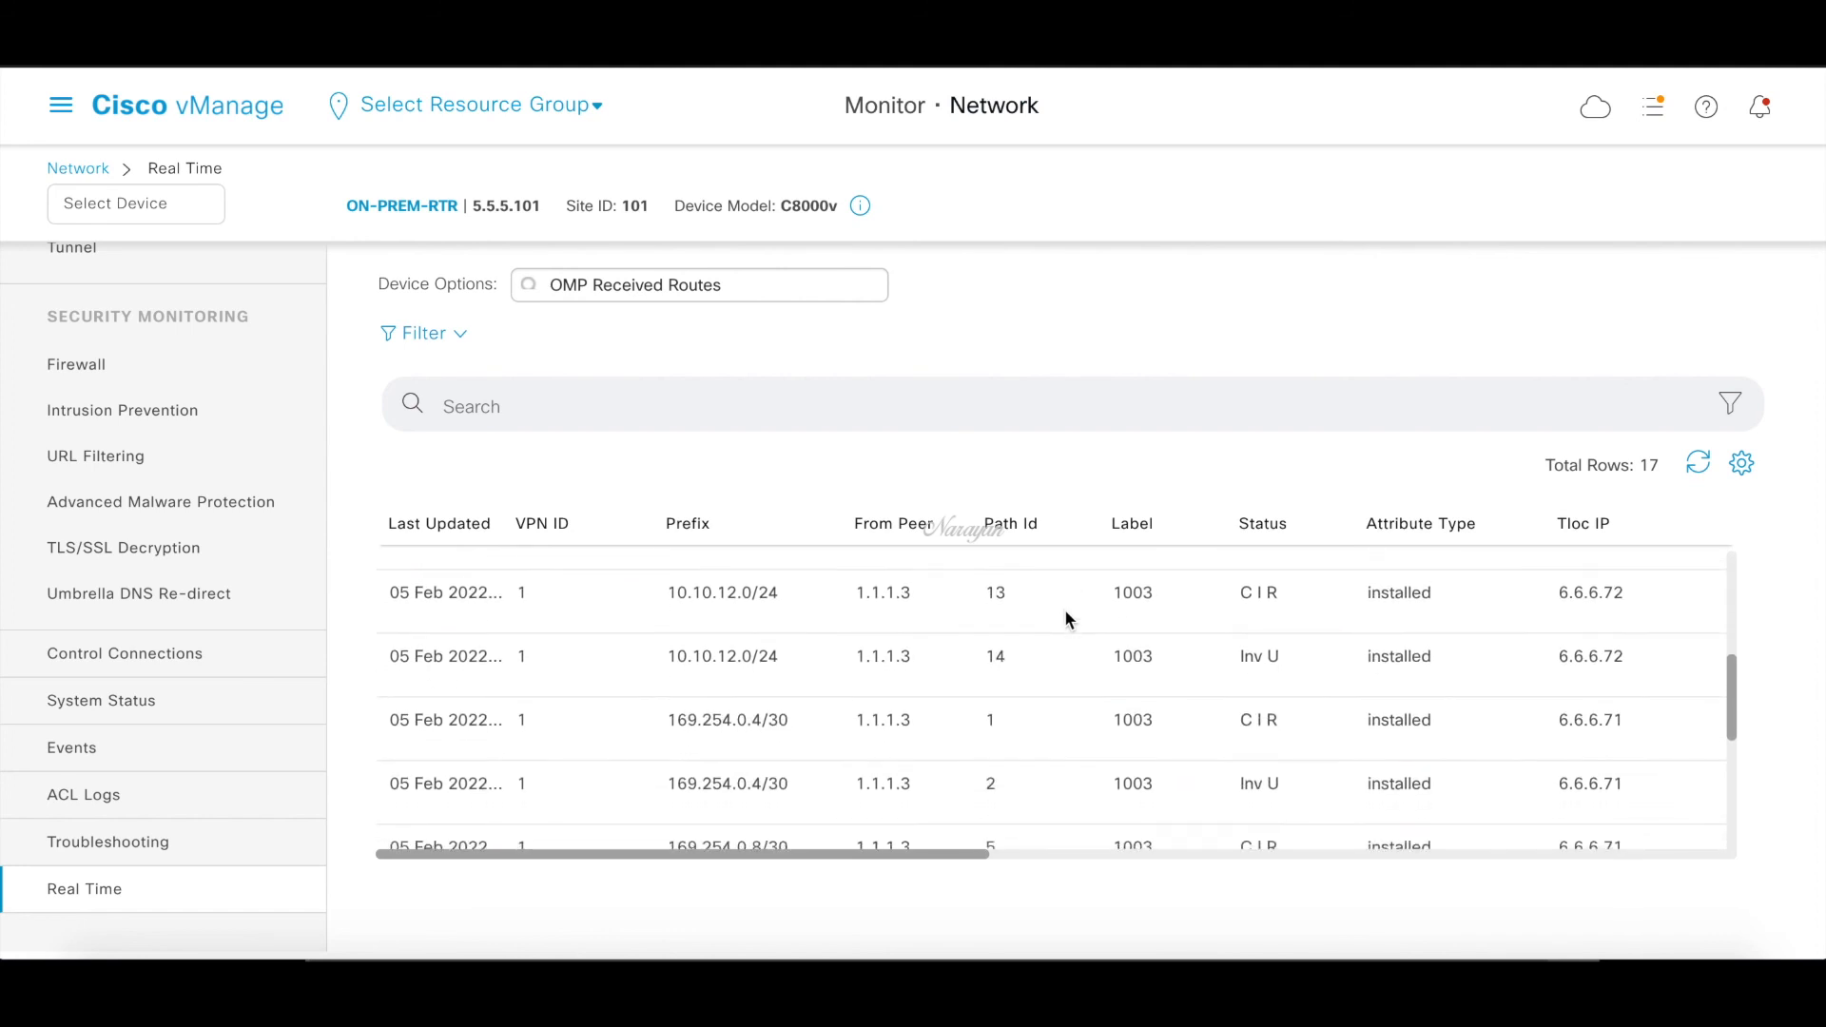
pyautogui.scroll(-3)
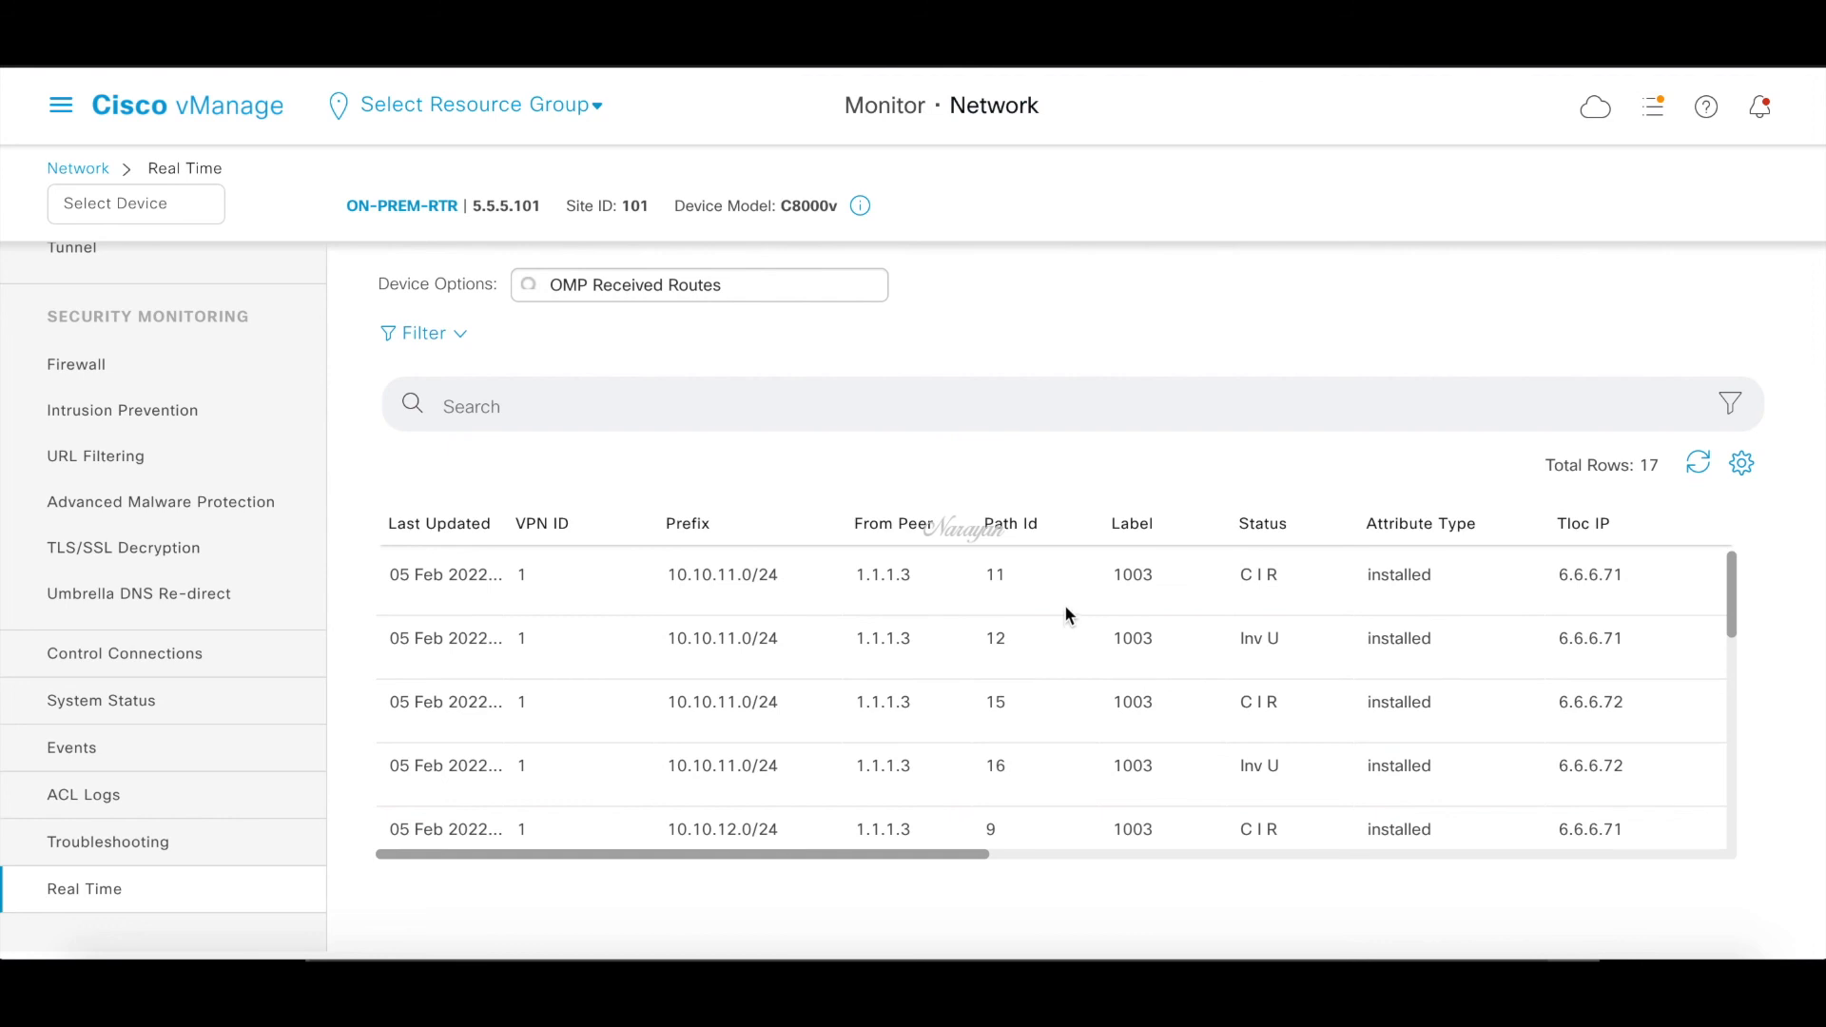
pyautogui.moveTo(960, 477)
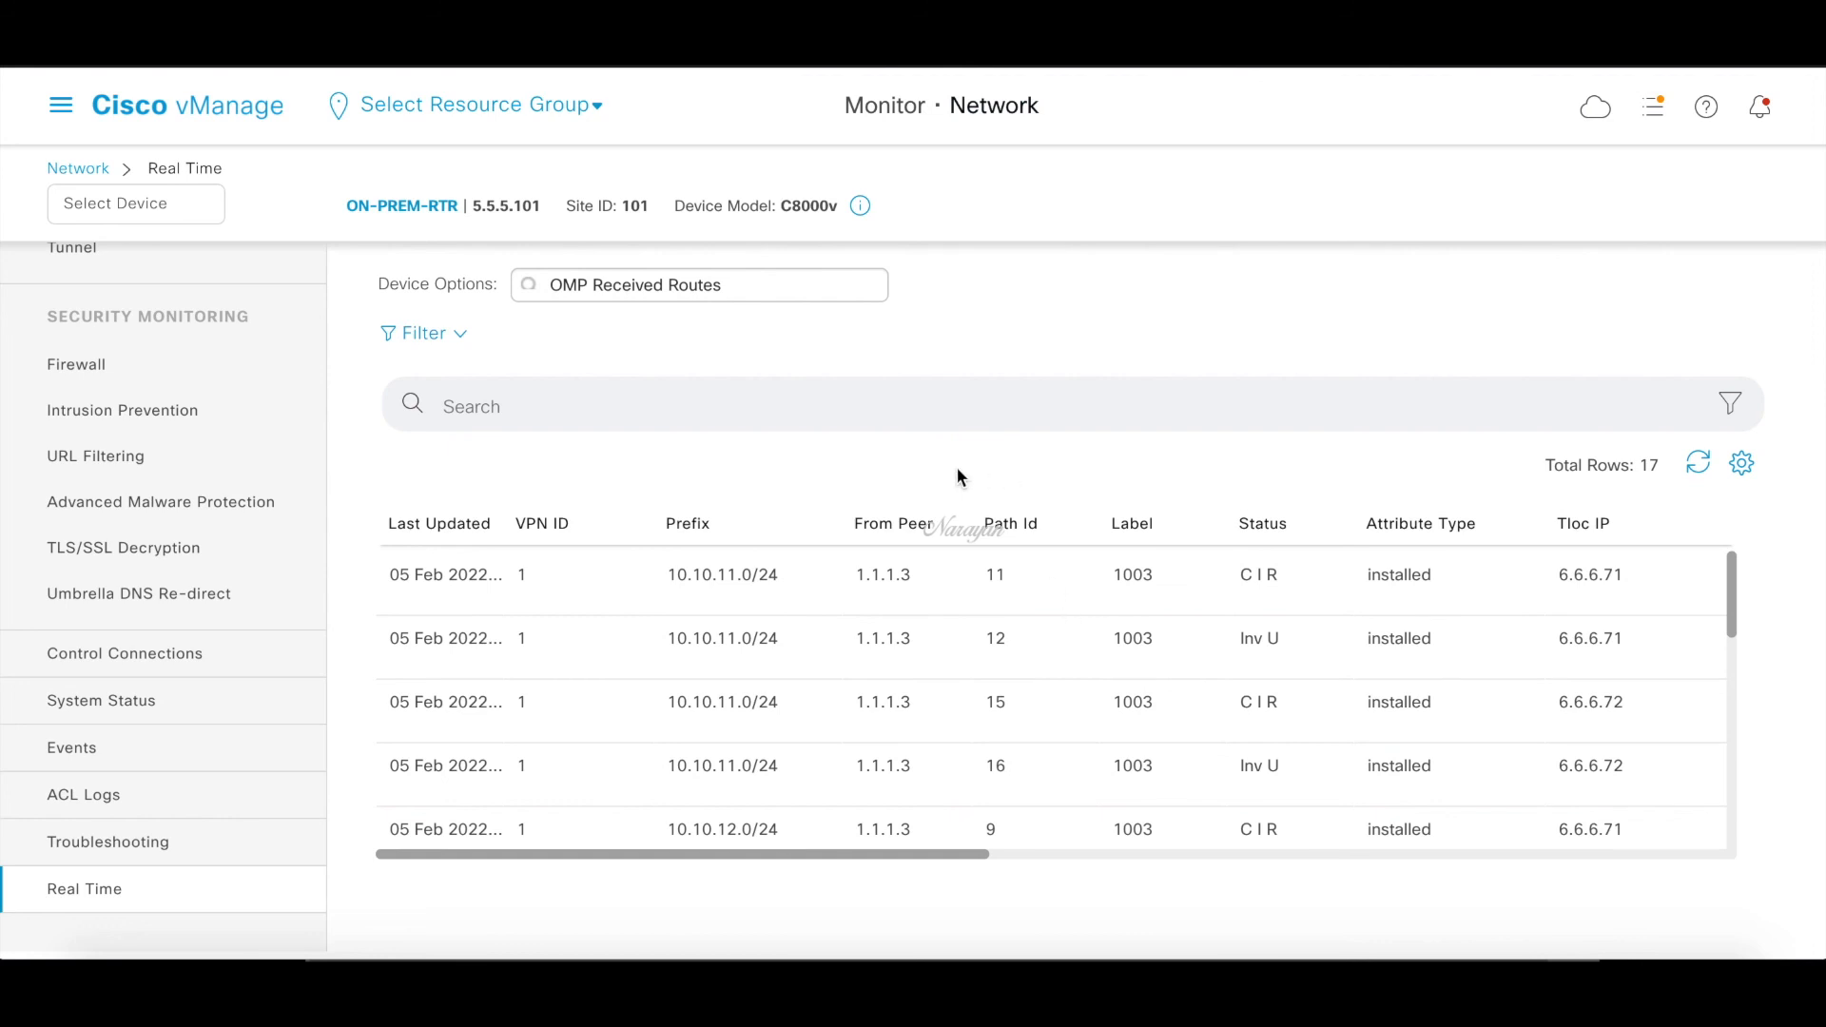
pyautogui.moveTo(892, 612)
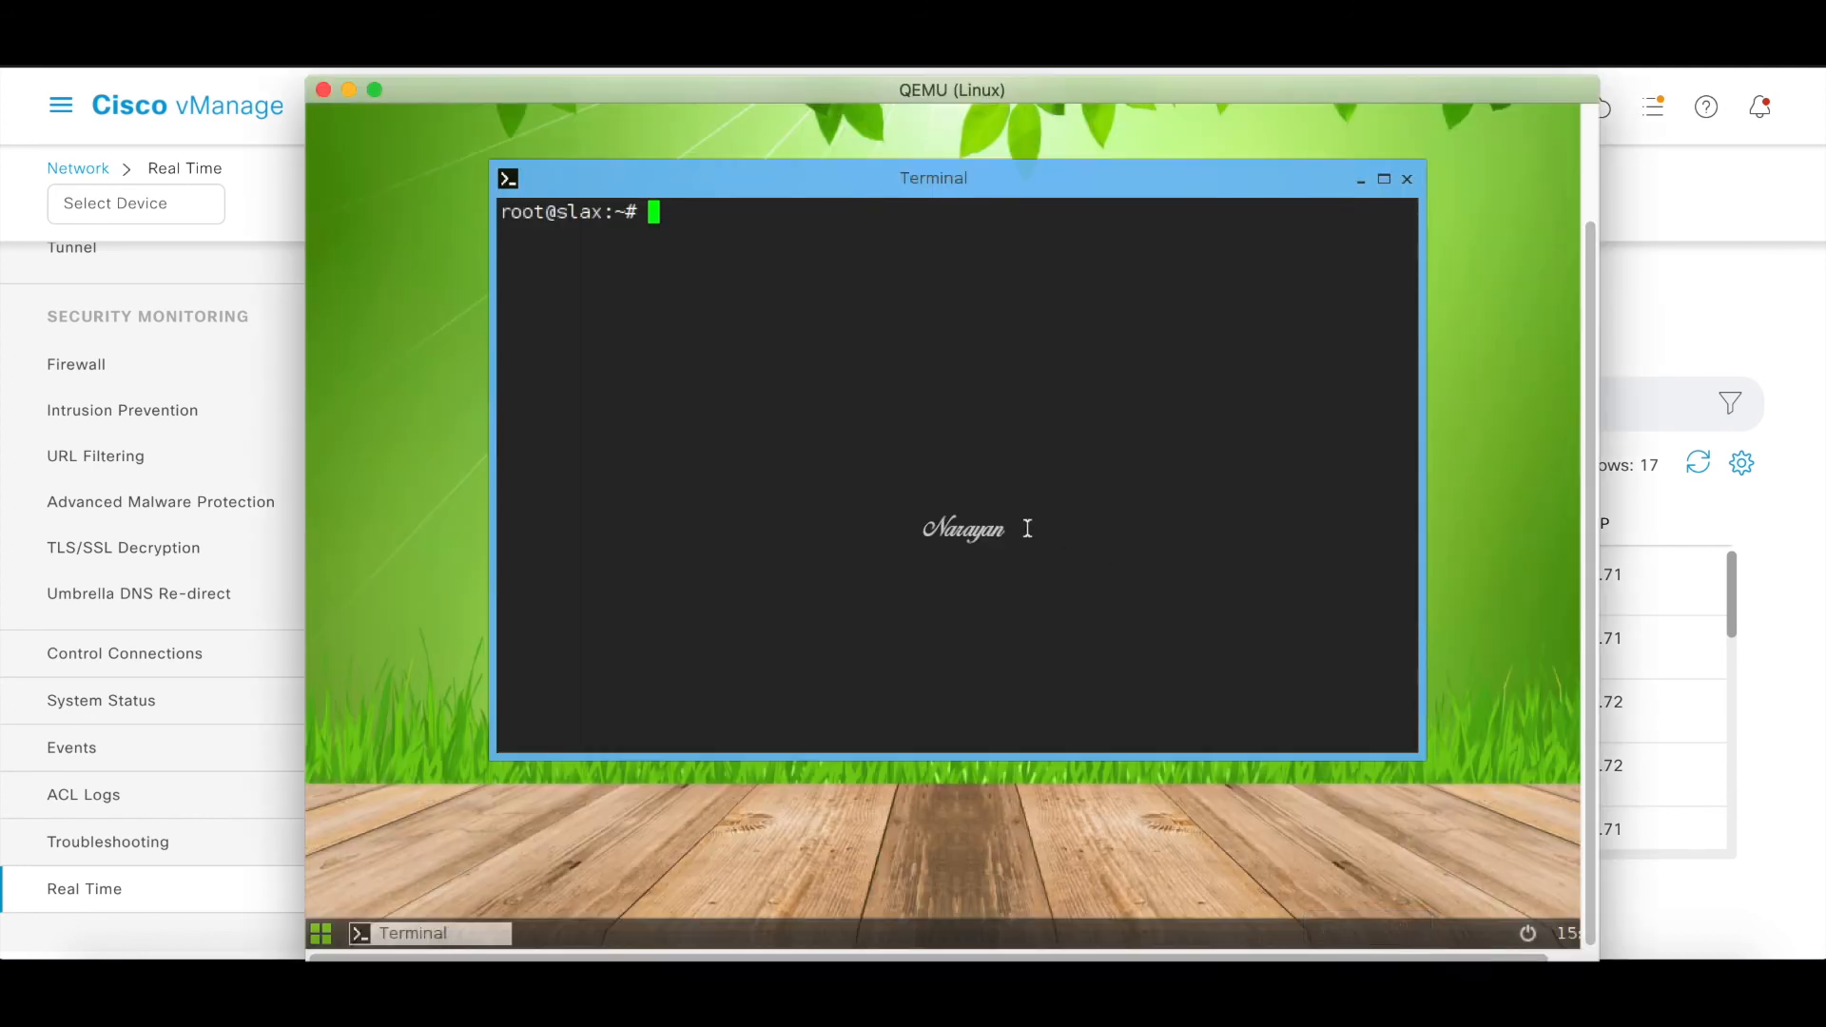
# Run ifconfig to confirm host address 192.168.1.11, then clear the terminal
pyautogui.write('ifconfig')
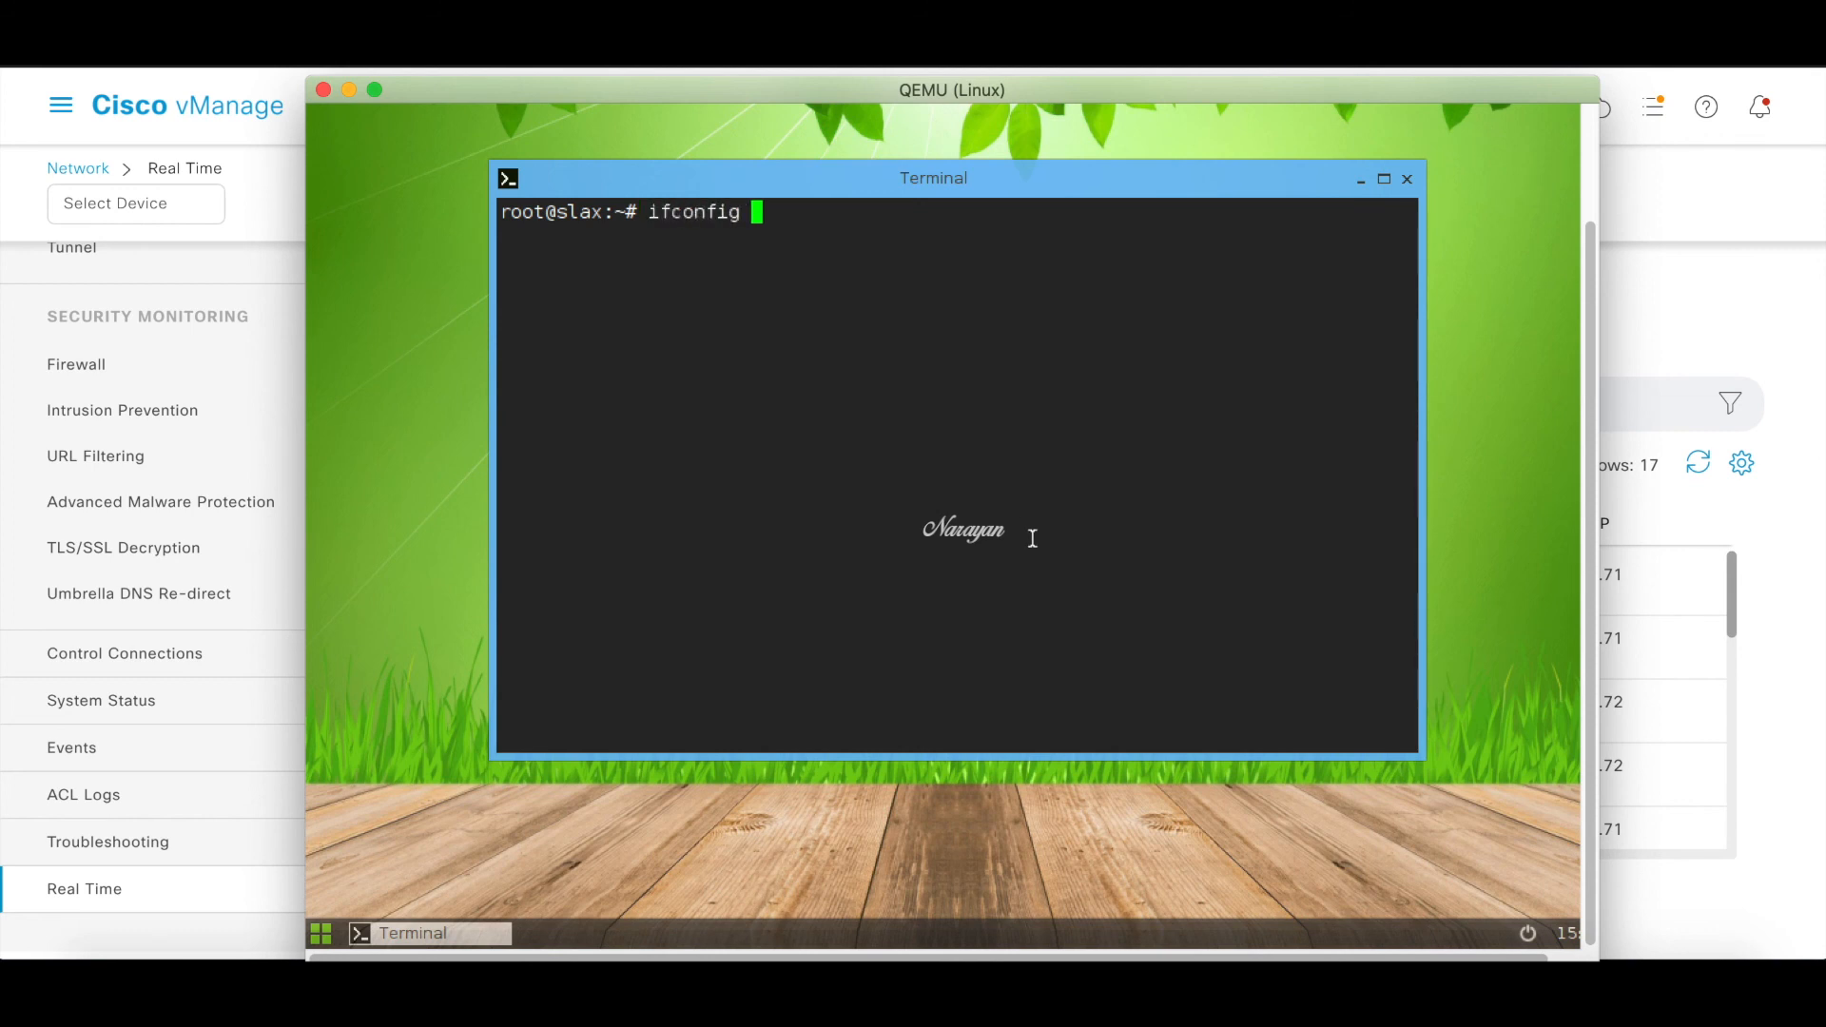
pyautogui.write('cle')
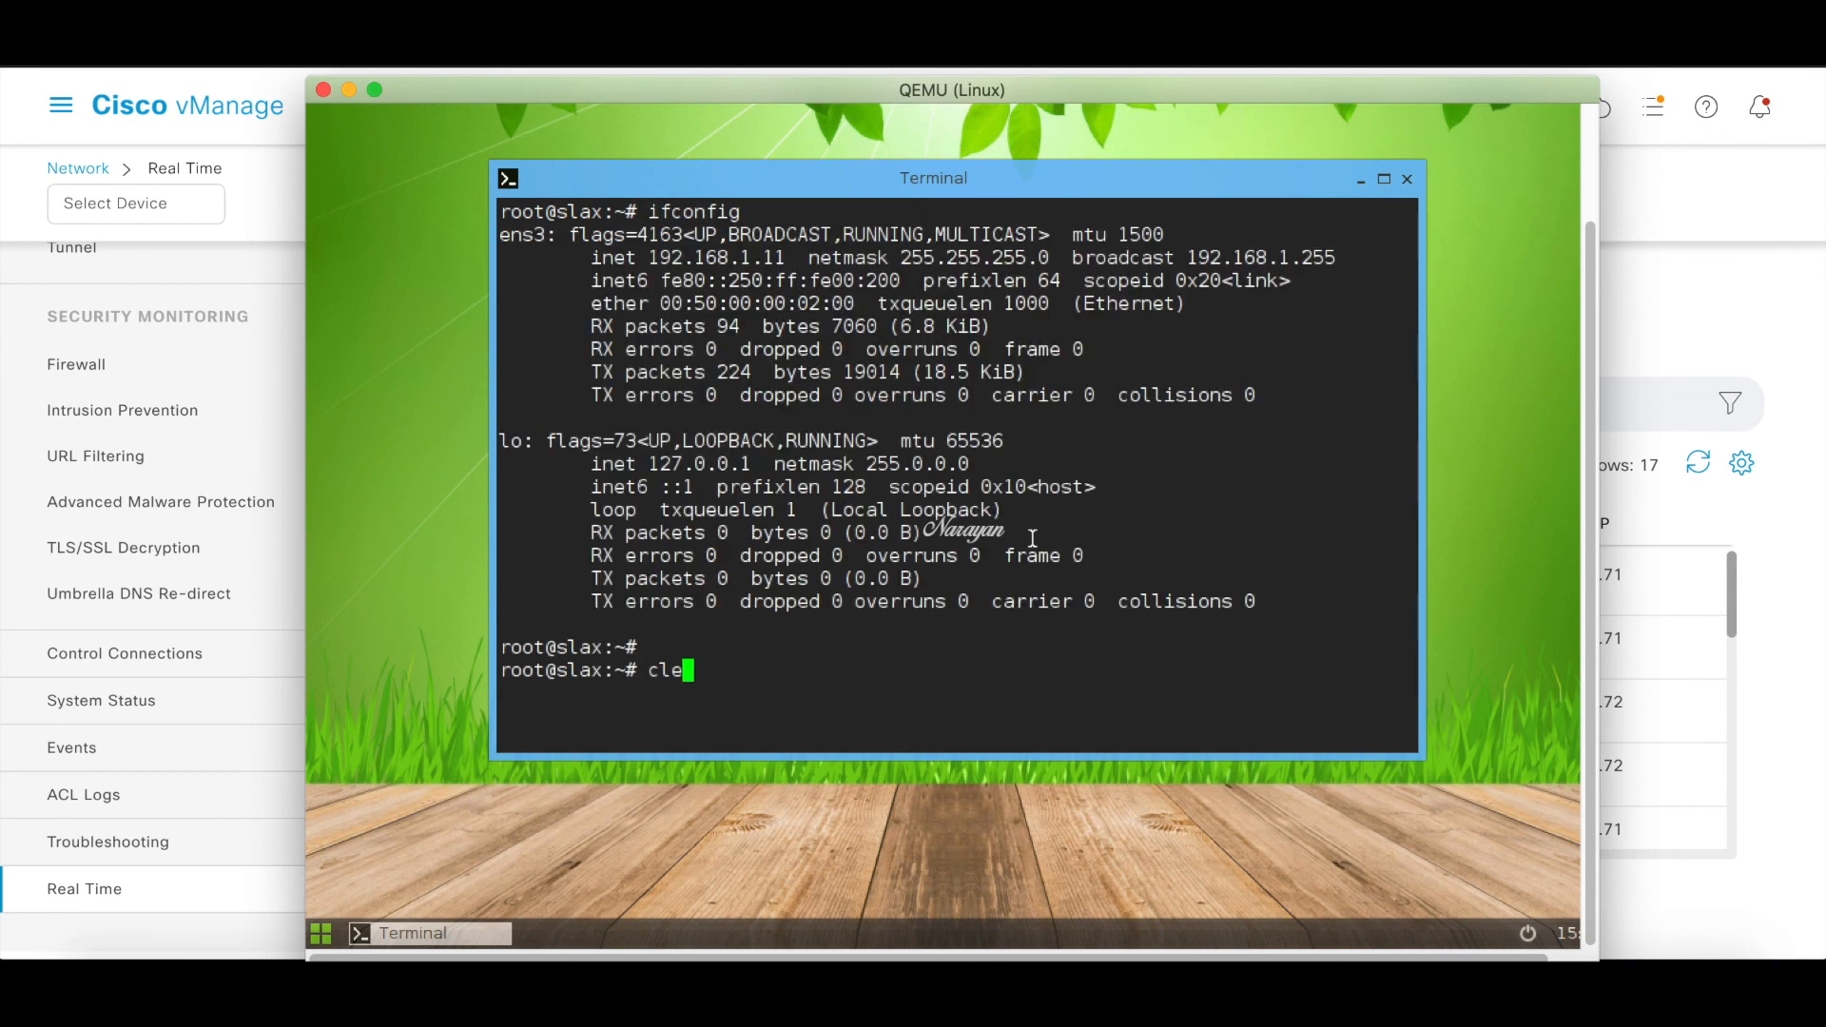
pyautogui.press('Return')
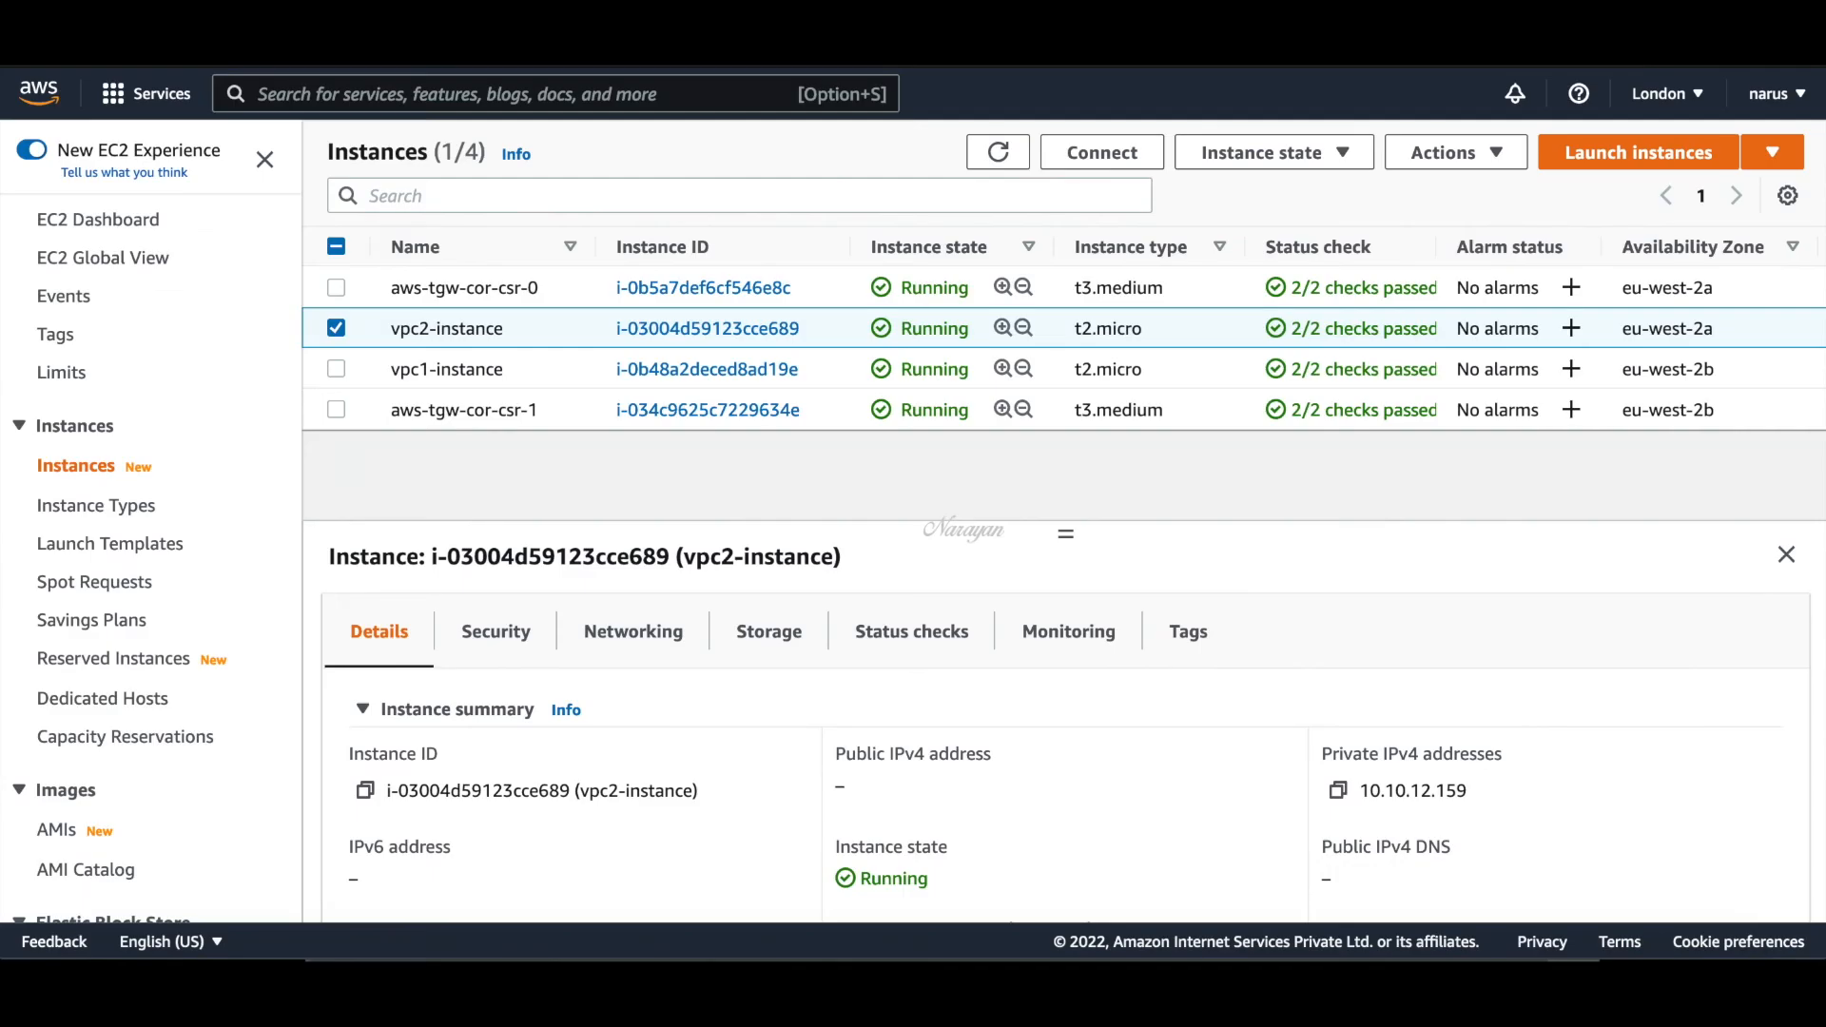
pyautogui.moveTo(582, 342)
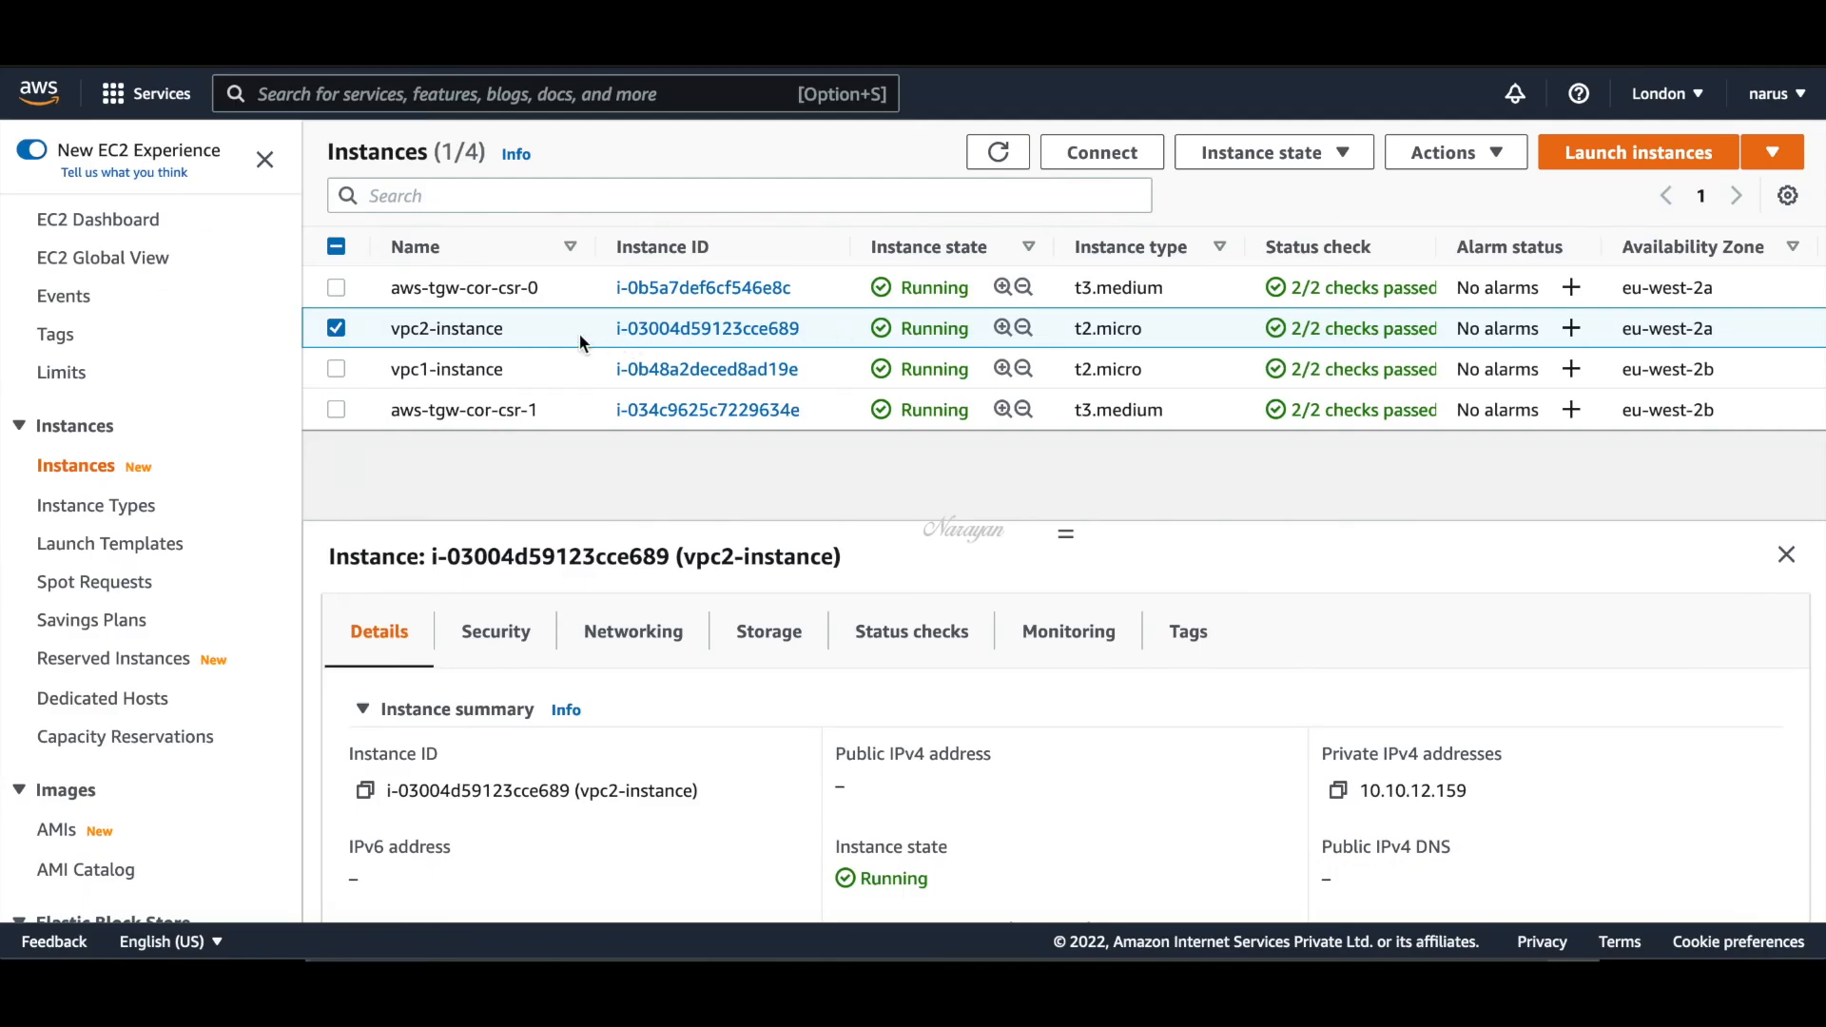
pyautogui.click(446, 370)
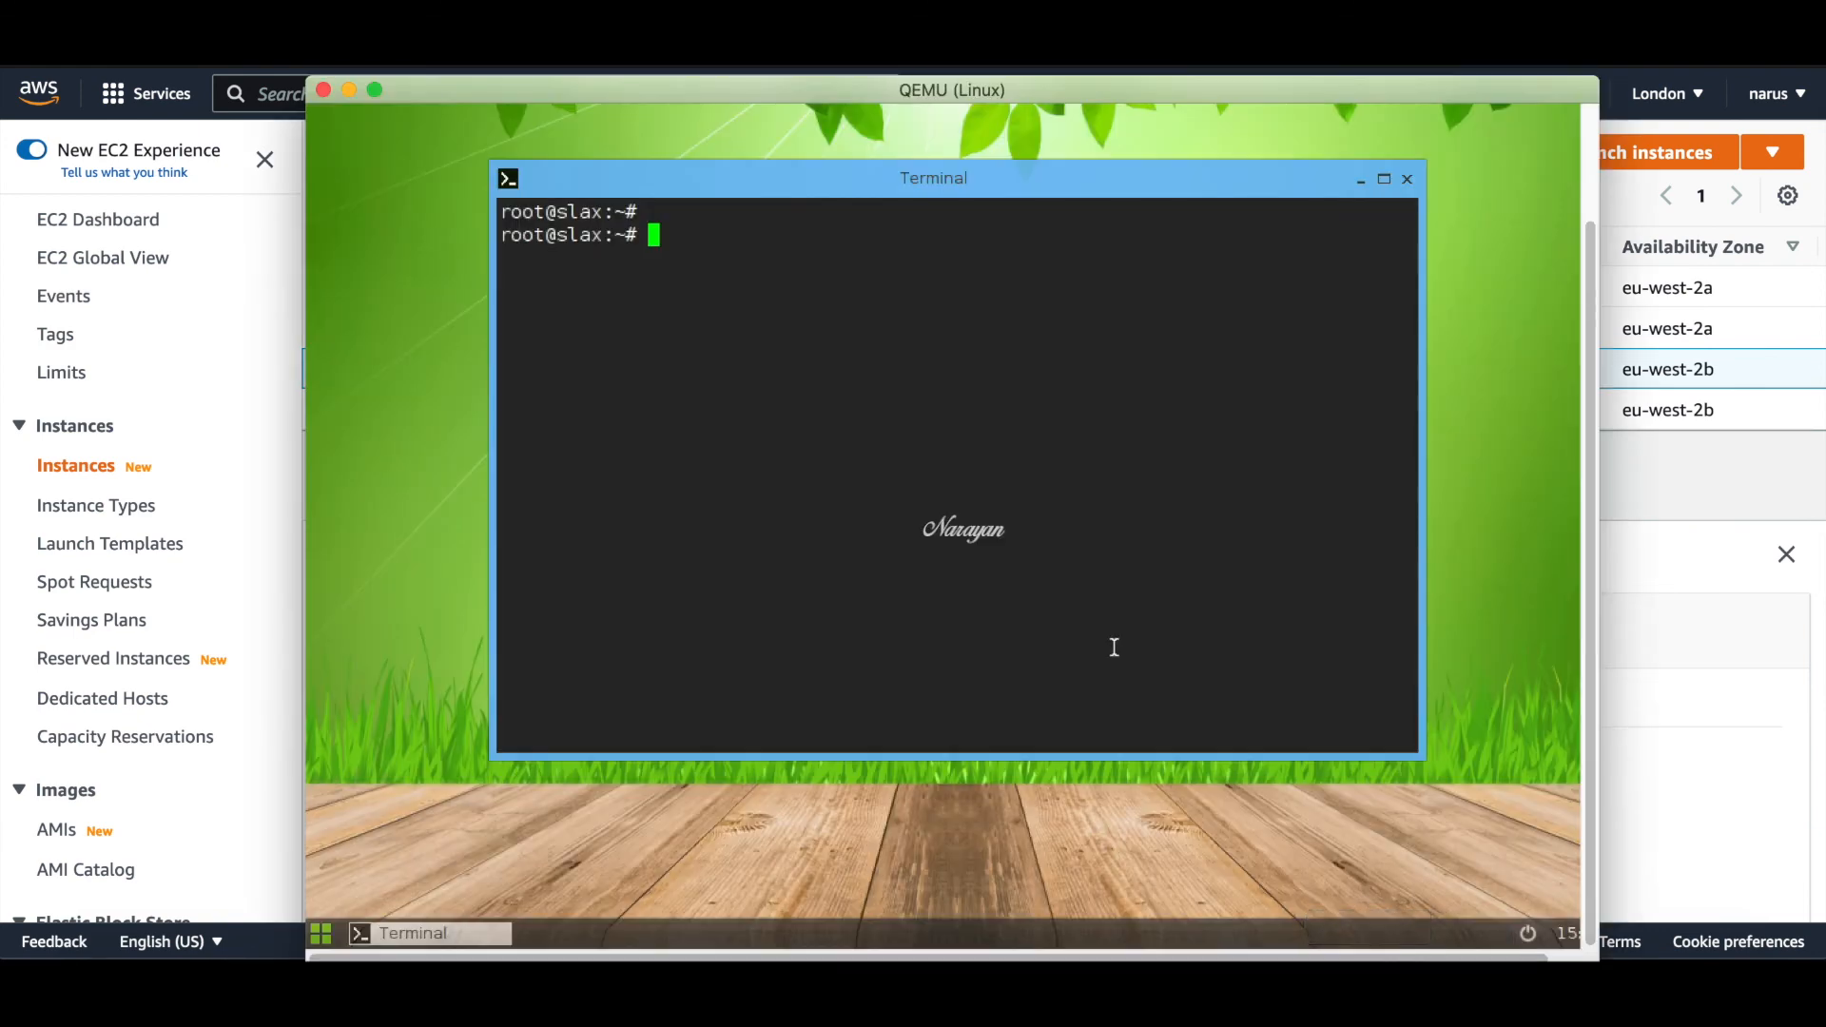
# Ping VPC instance 10.10.11.121 from the on-prem host, then stop it
pyautogui.write('ping 1')
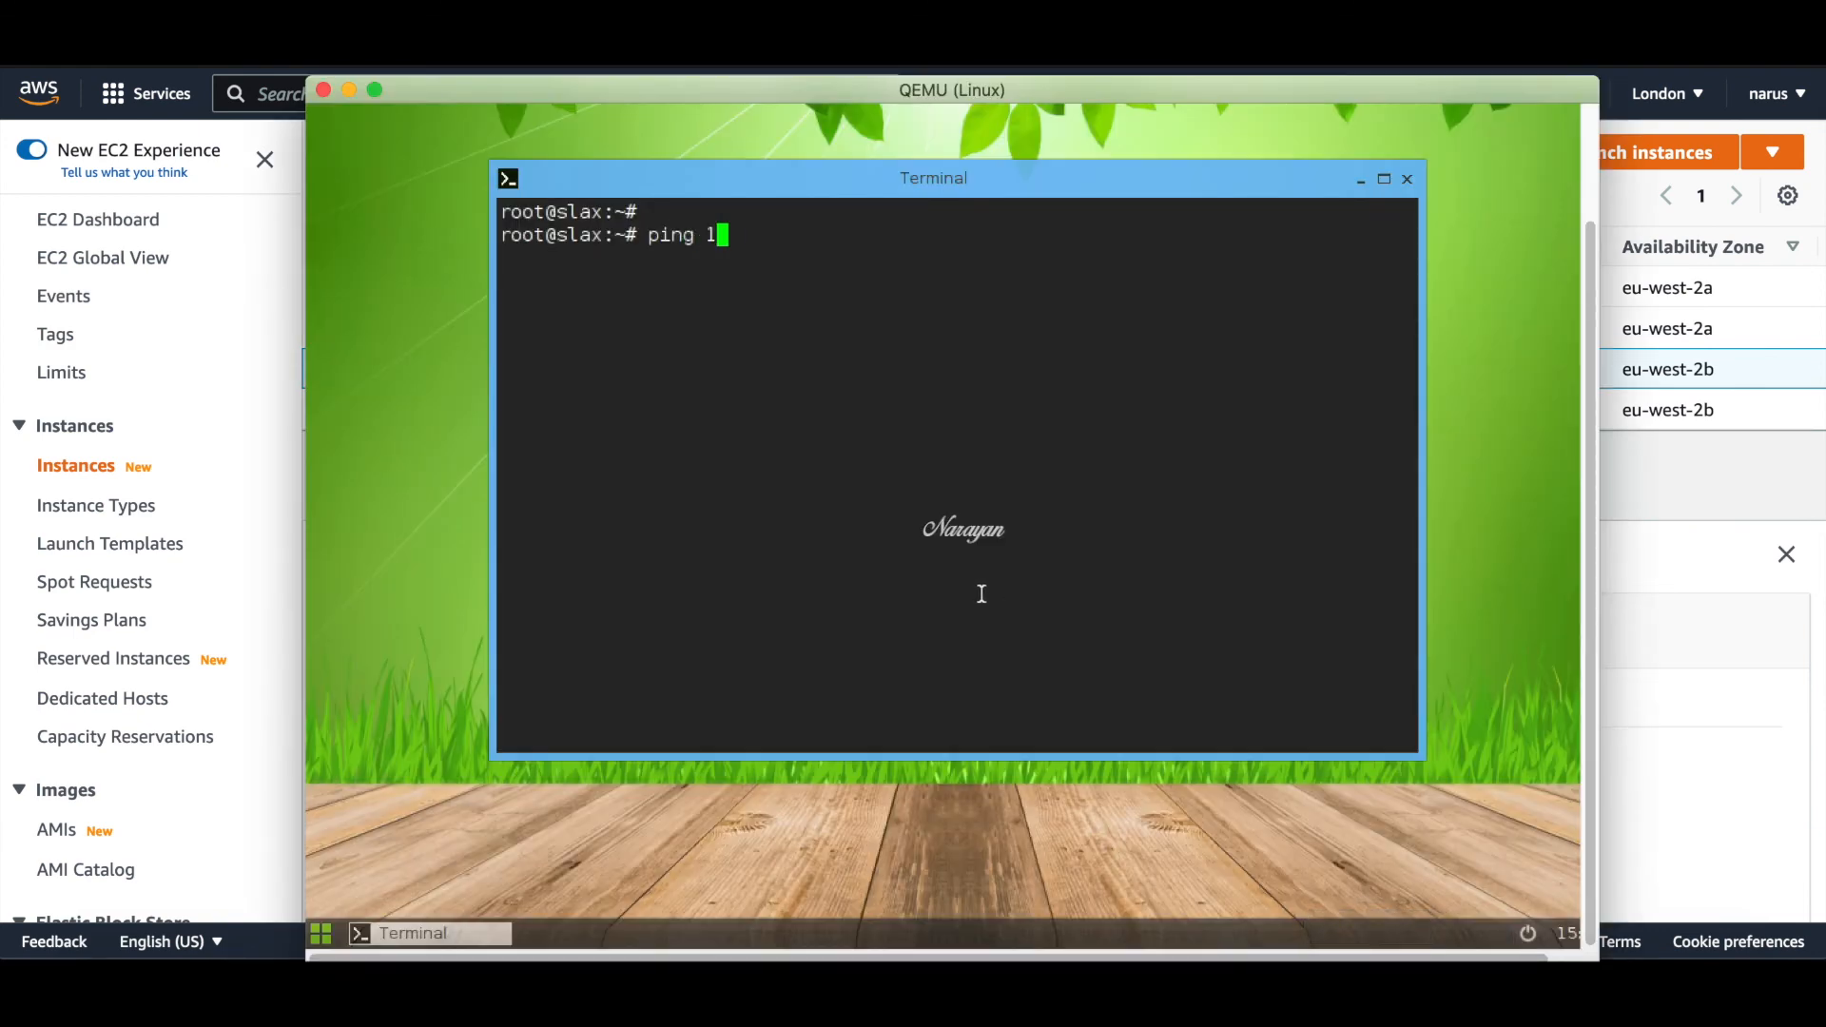
pyautogui.write('0.10.11.121')
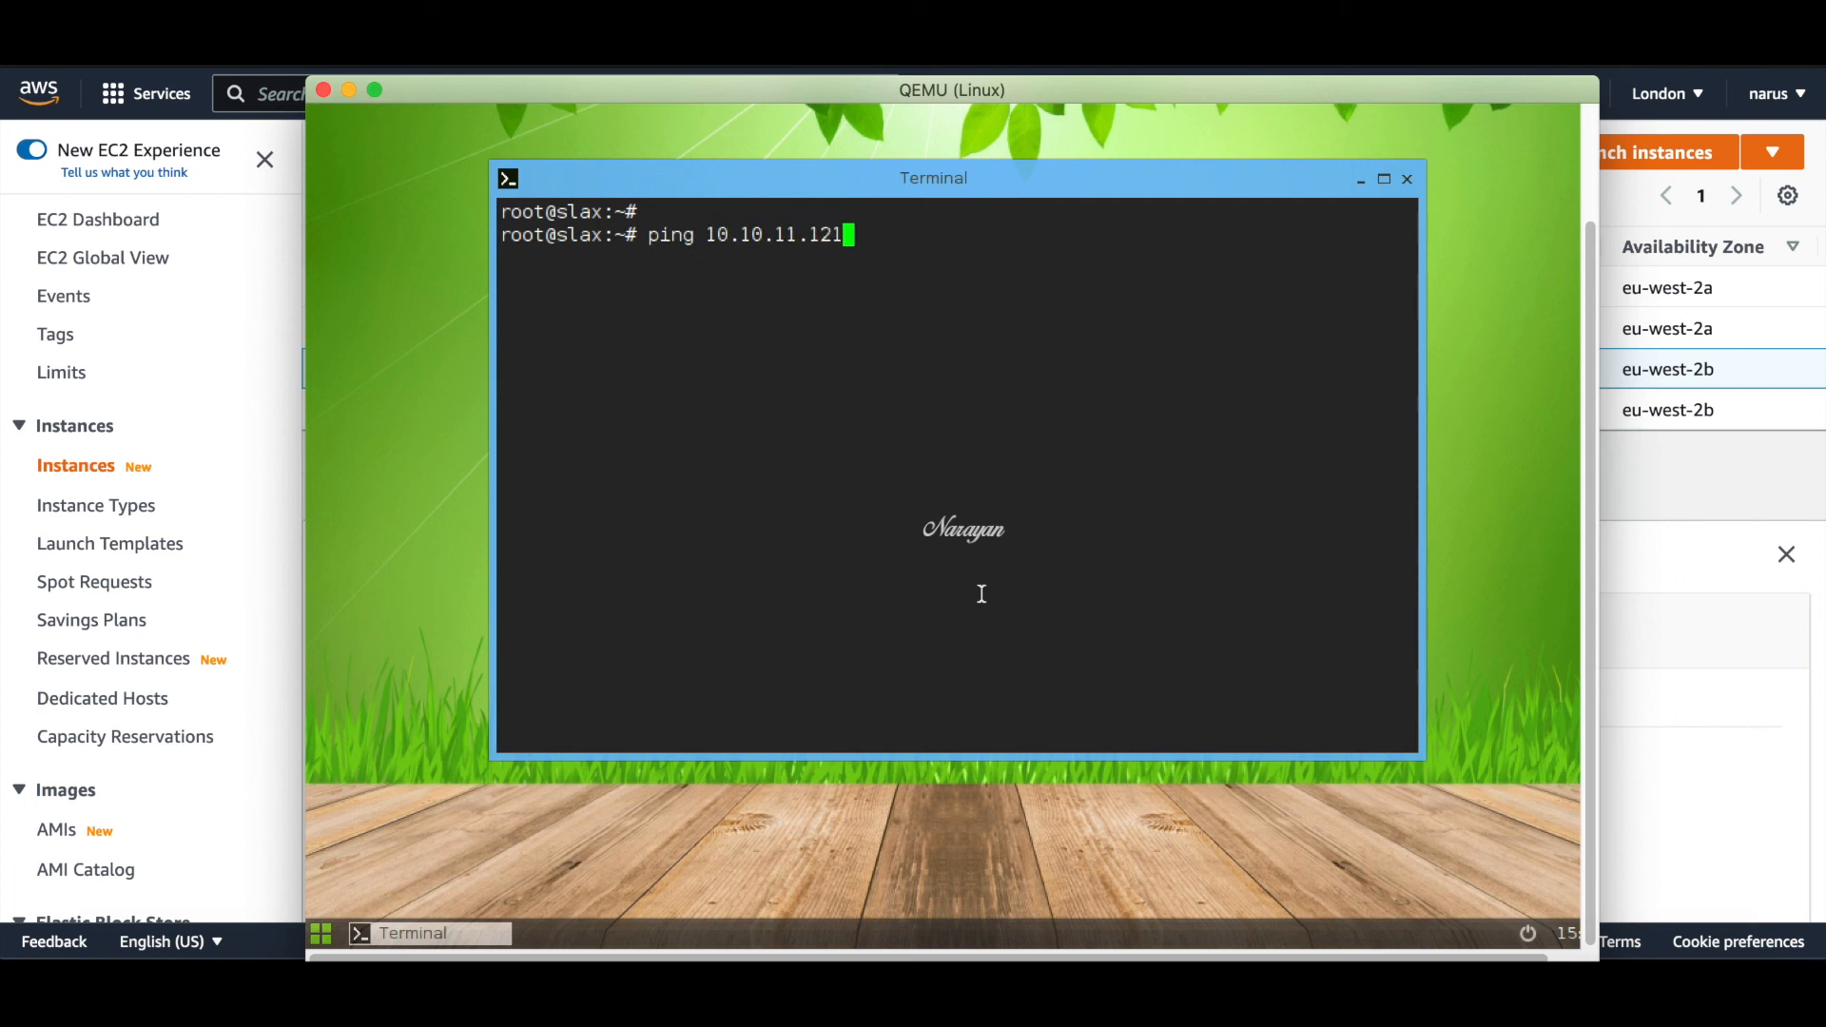
pyautogui.press('Return')
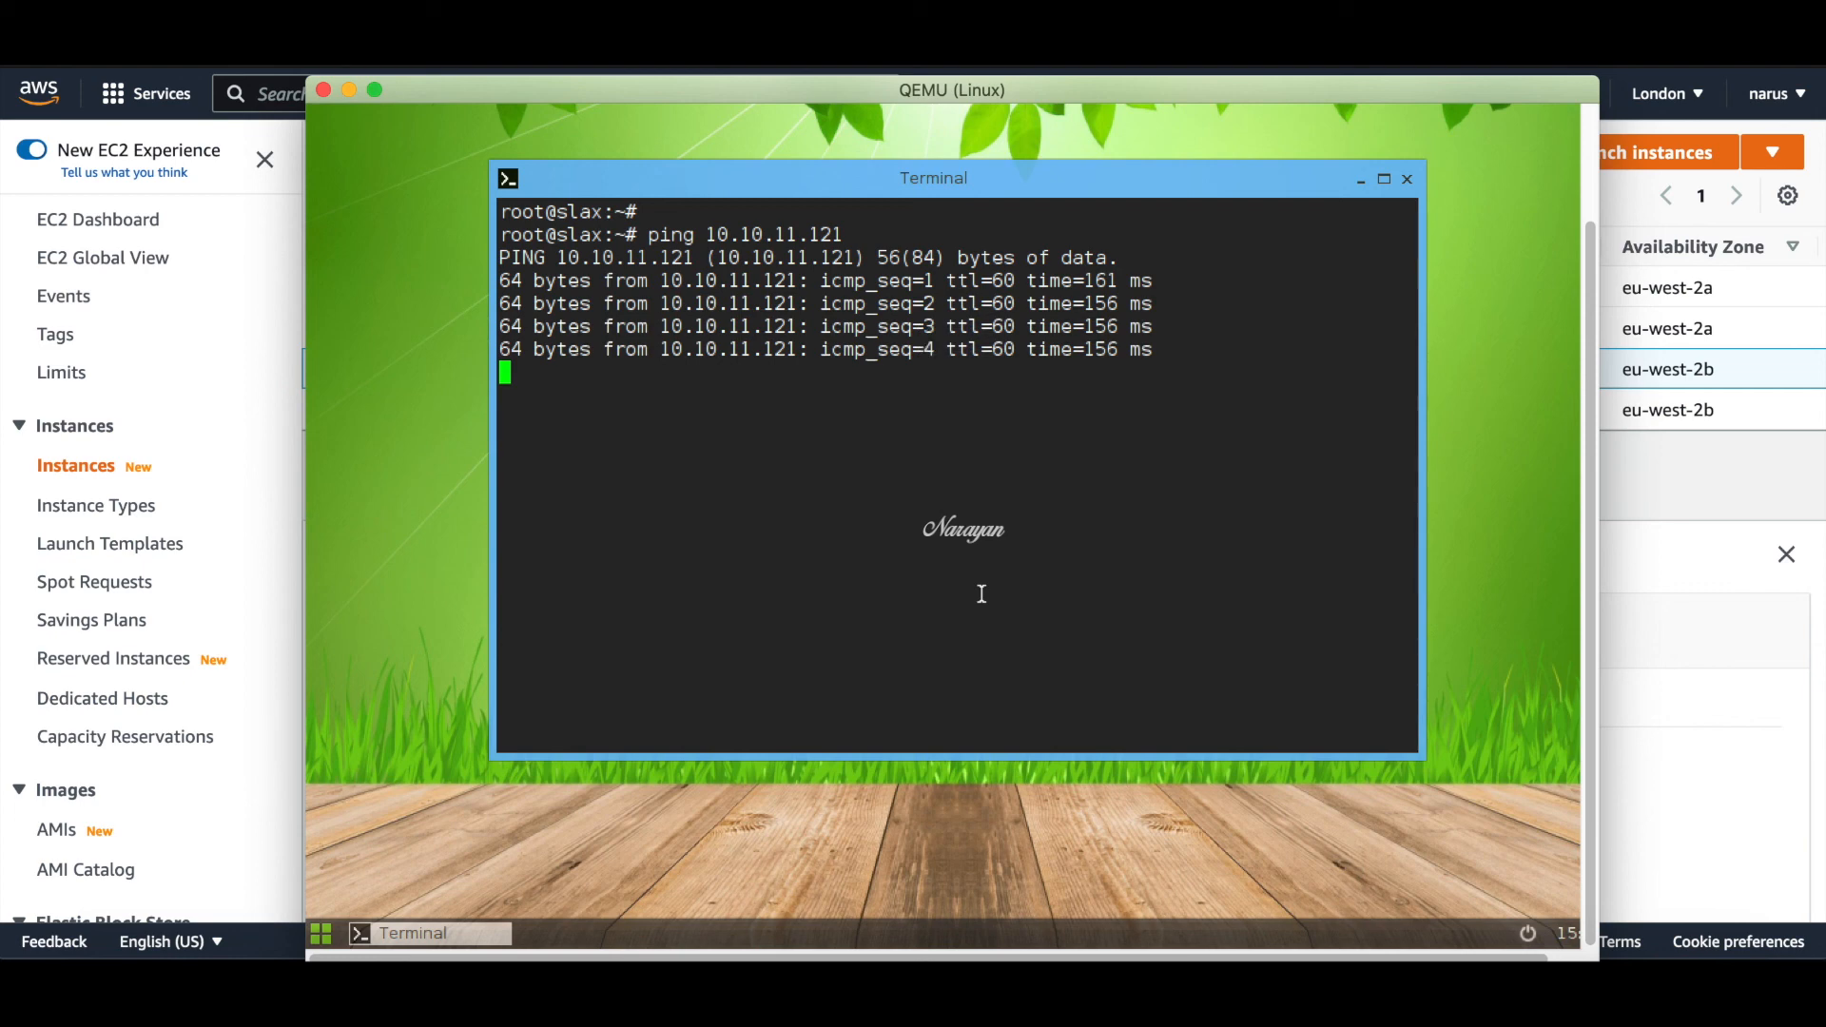
pyautogui.press('ctrl+c')
pyautogui.write('p')
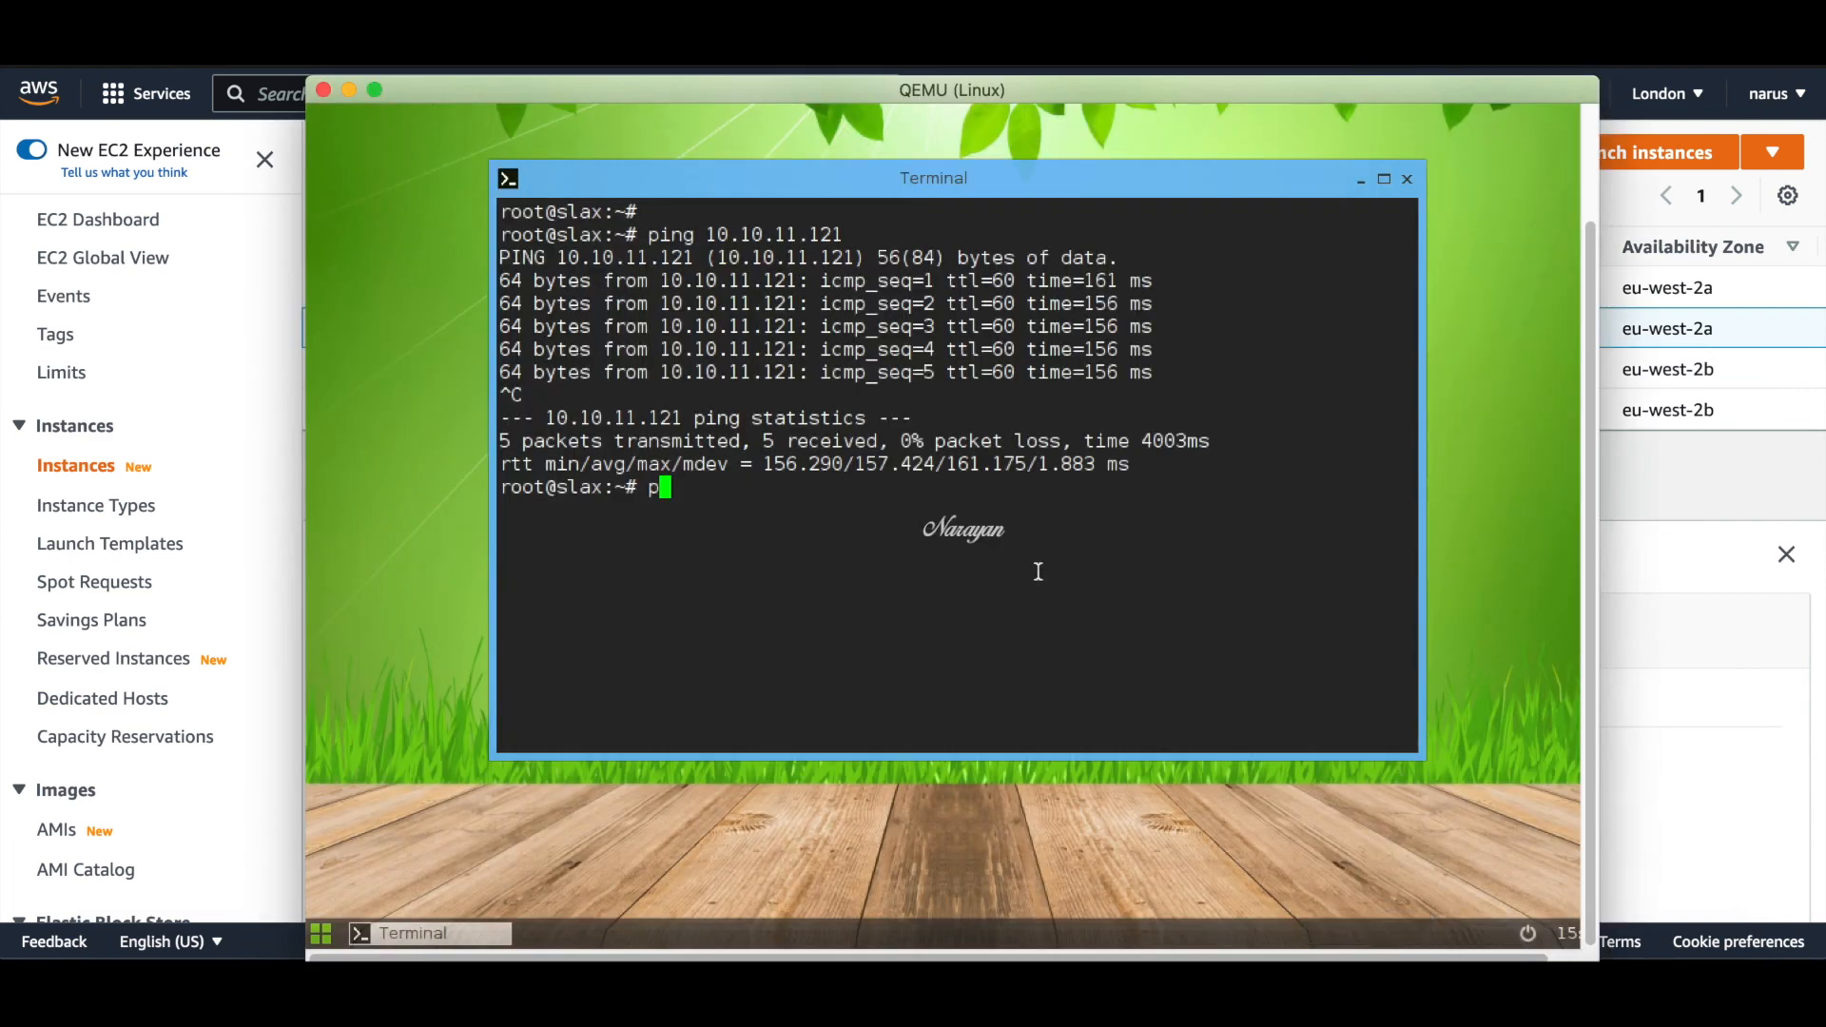
# Ping 10.10.12.159, stop it, and return to the vManage dashboard
pyautogui.write('ing 10.10.12.159')
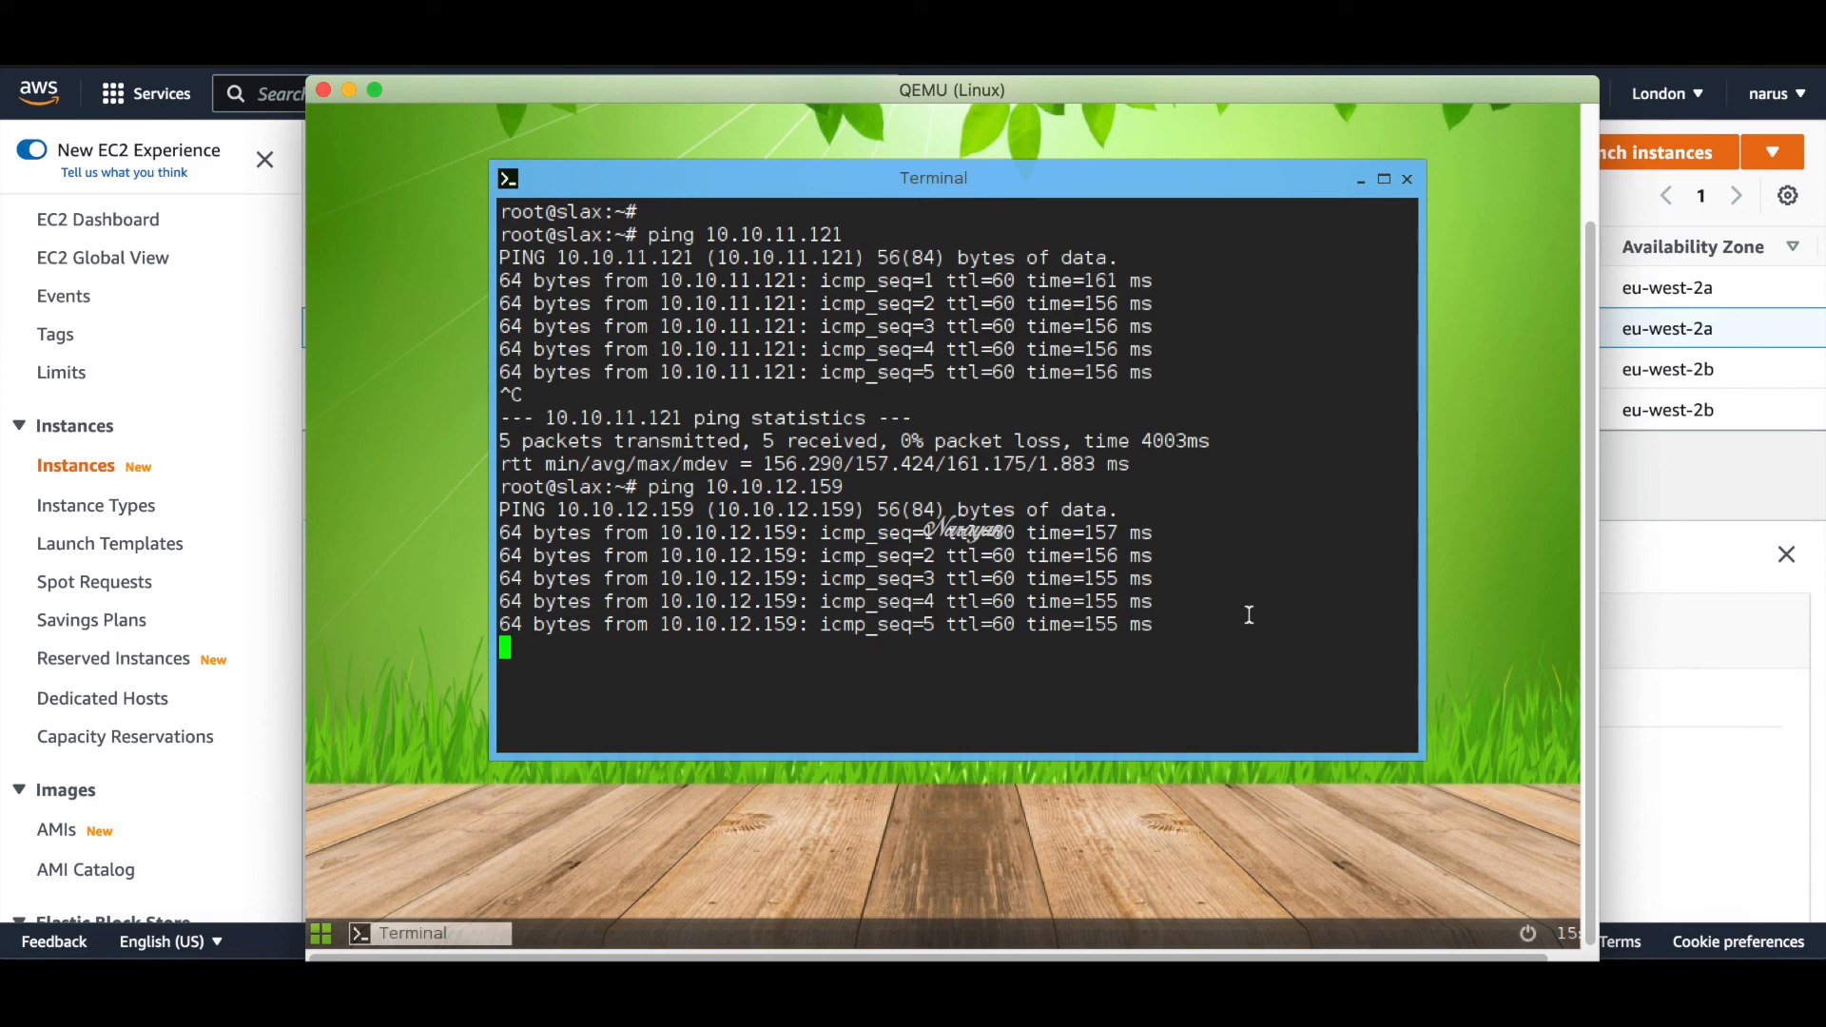
pyautogui.press('ctrl+c')
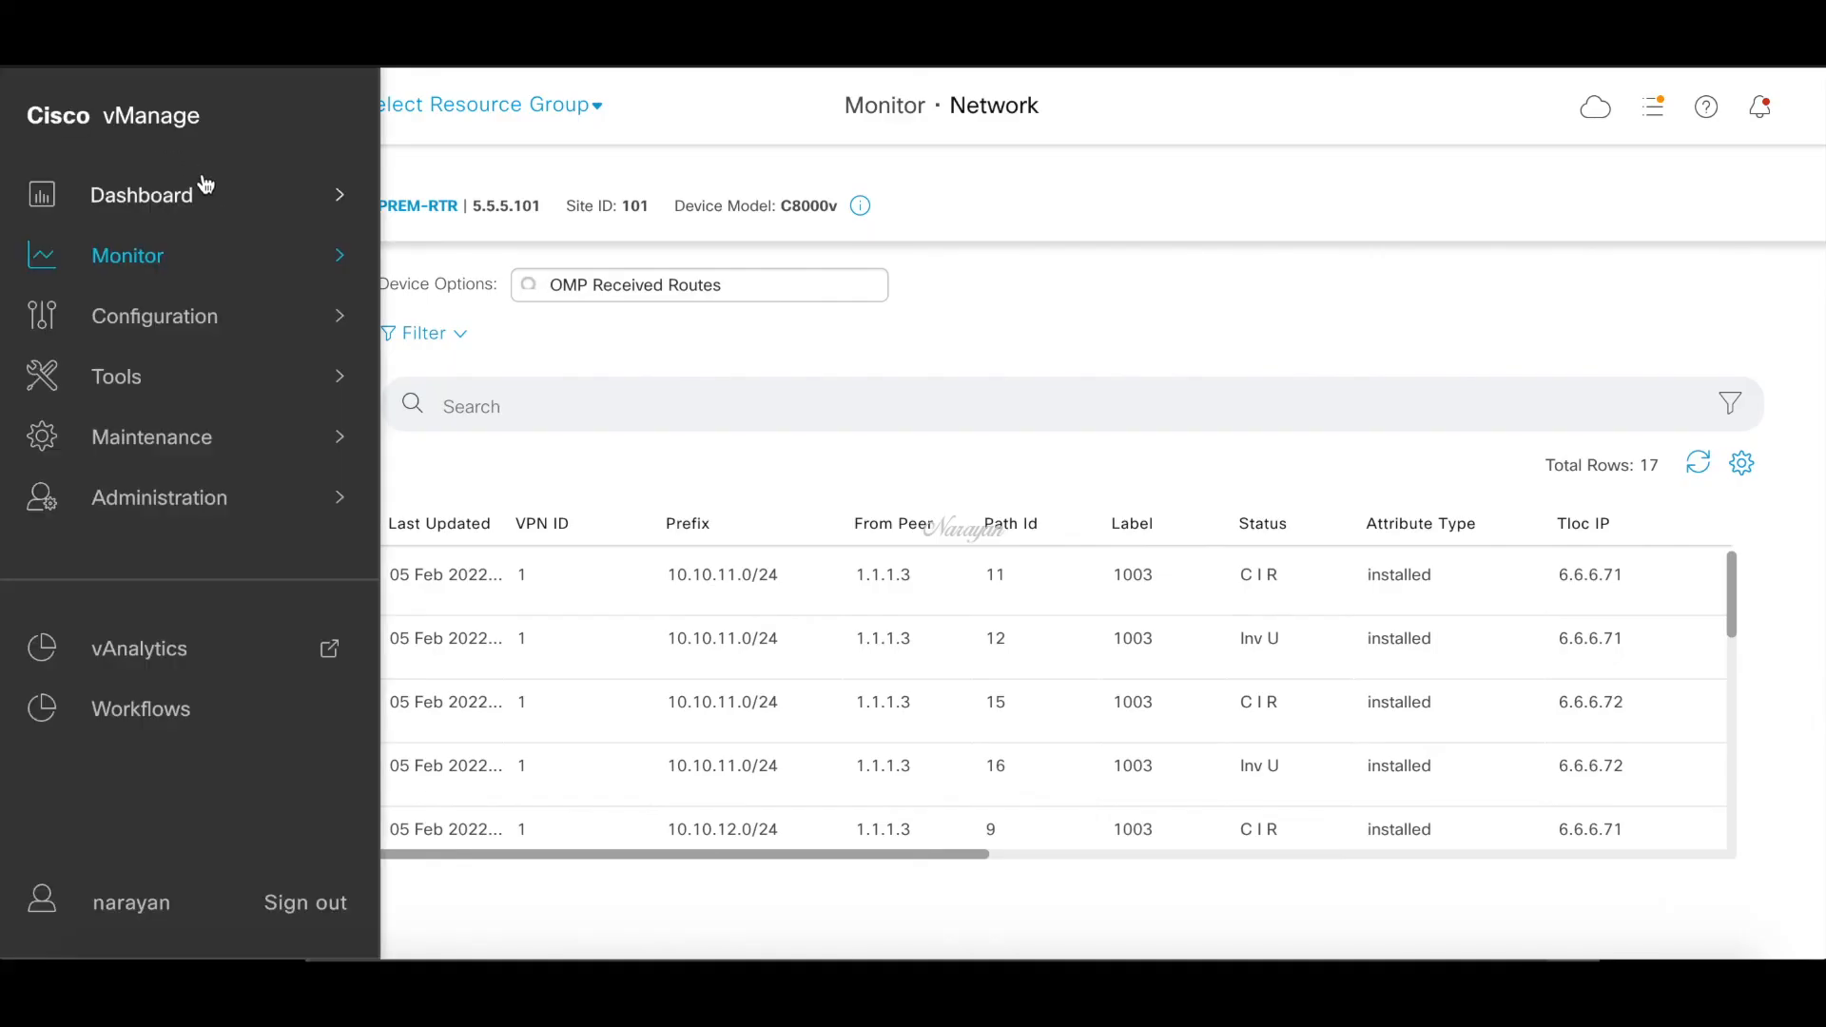
pyautogui.click(142, 194)
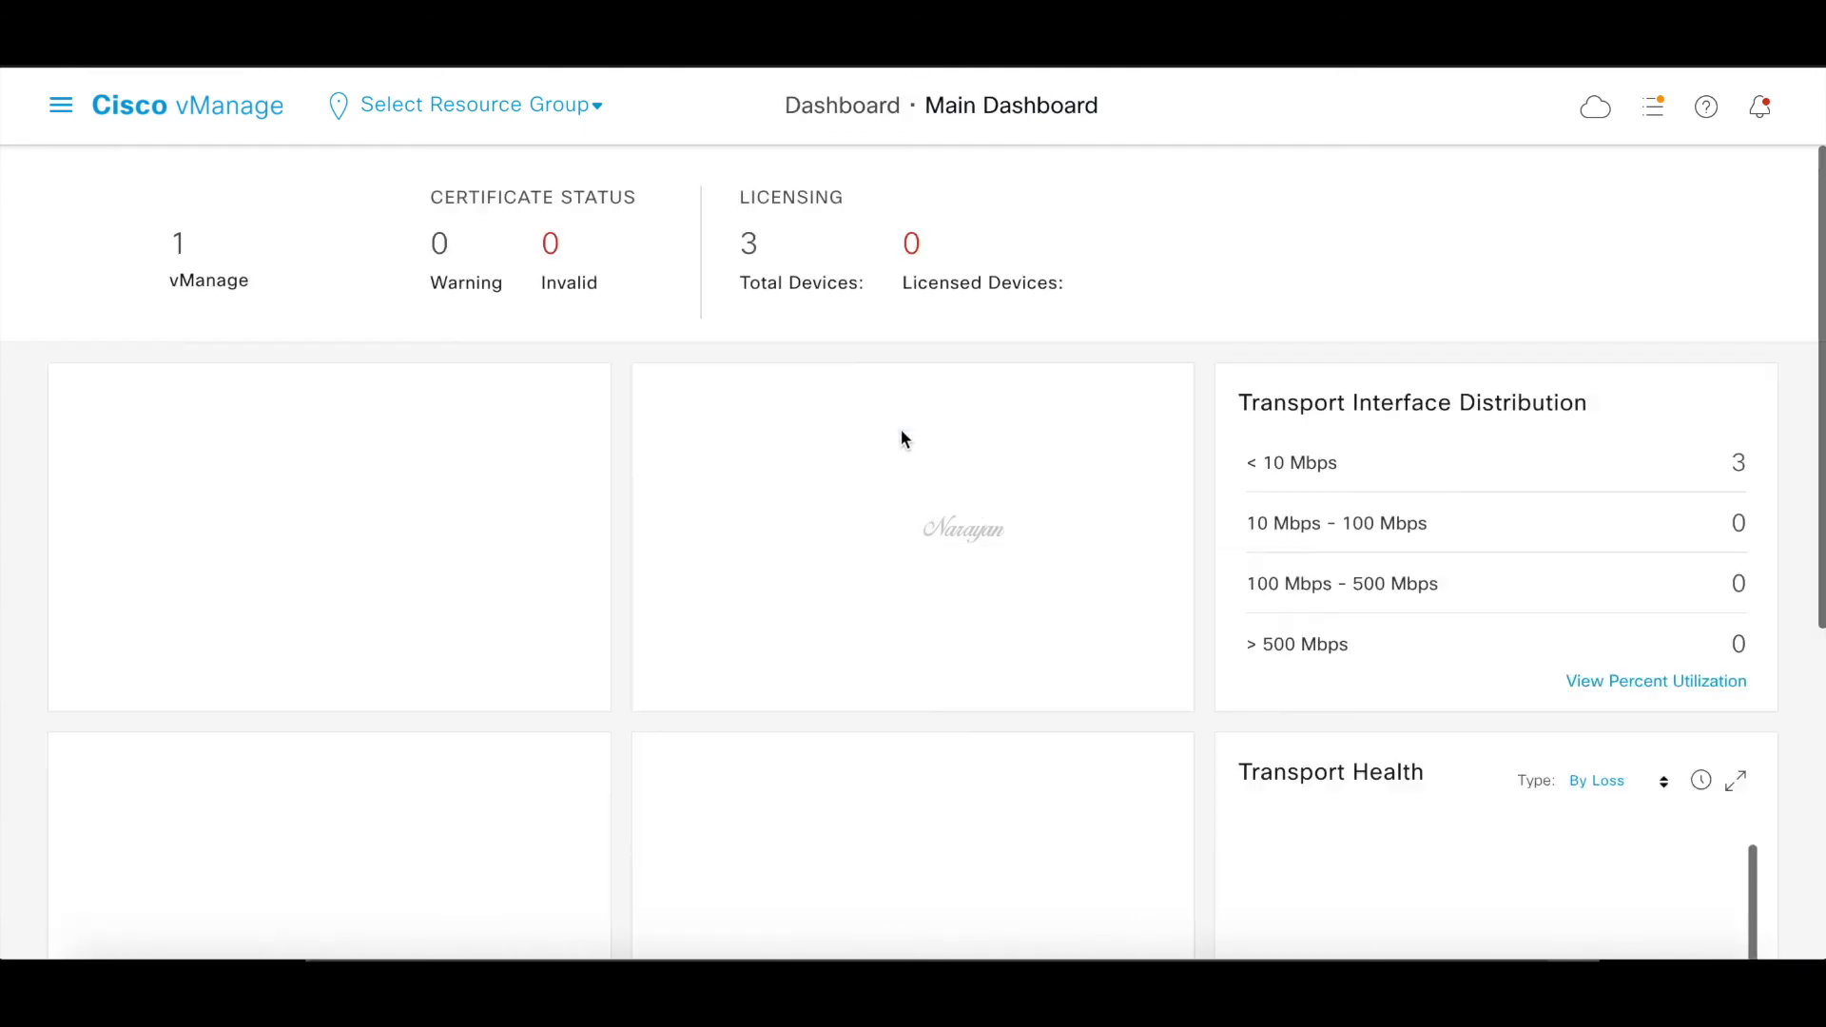